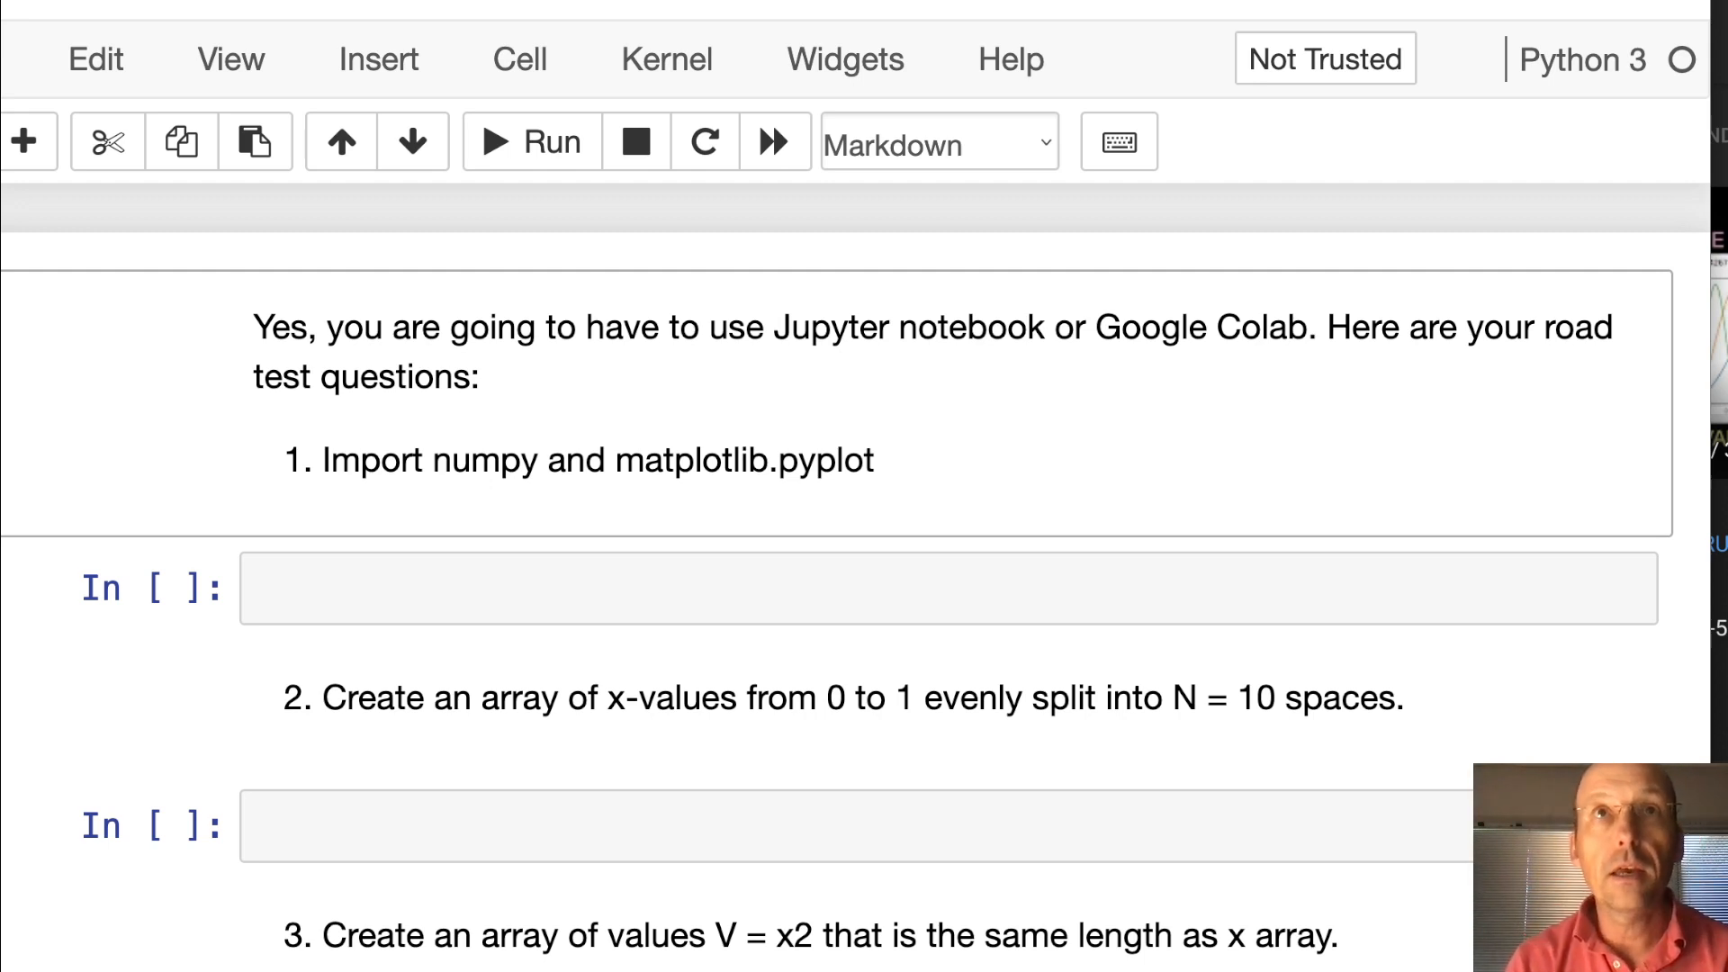
mouse_move(416, 673)
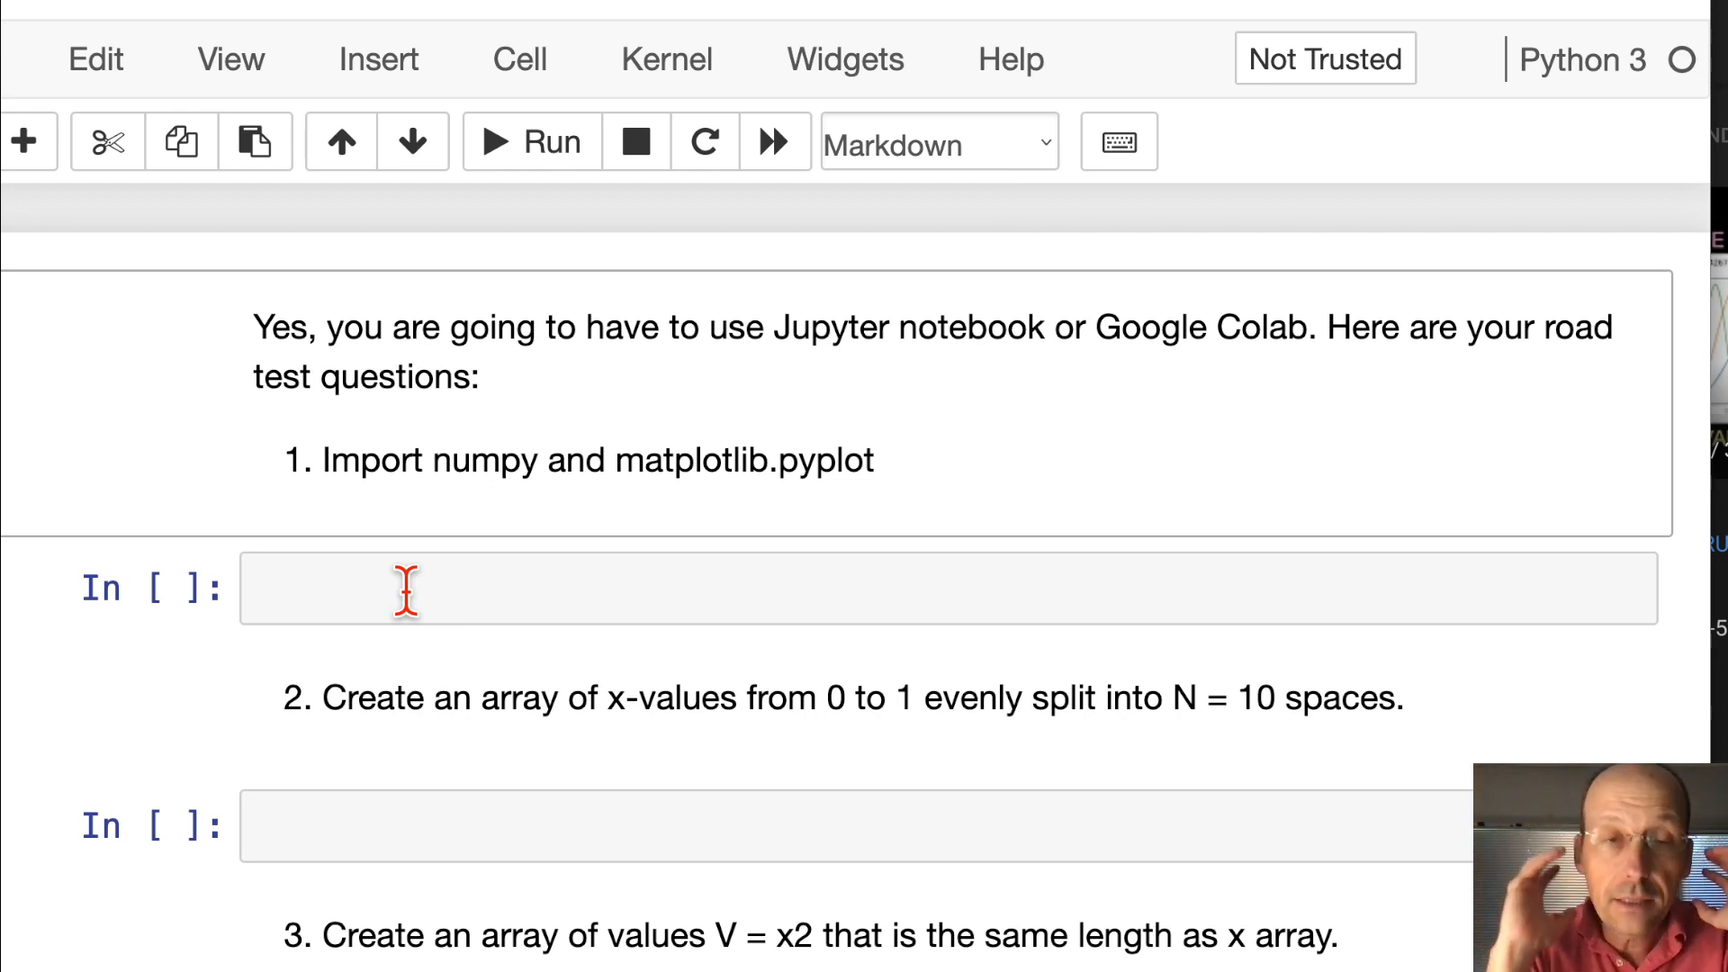
Write 'import numpy as np' and 'import matplotlib.pyplot as plt' in the first cell and run it
text(im)
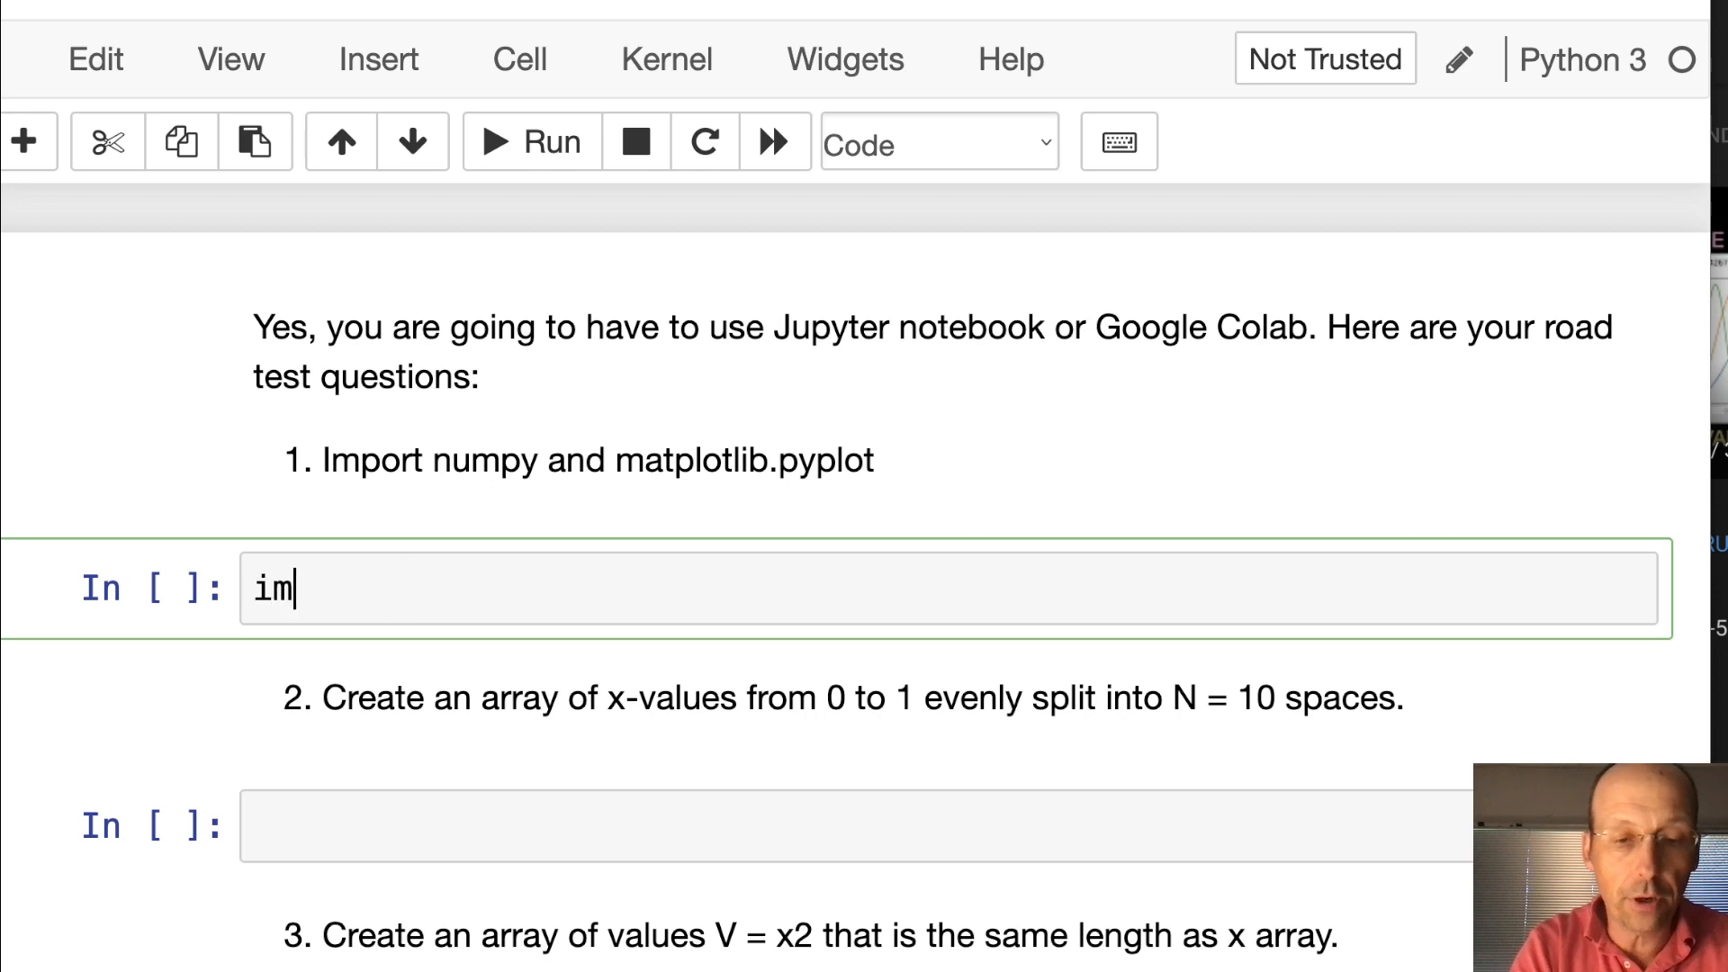
text(port nb)
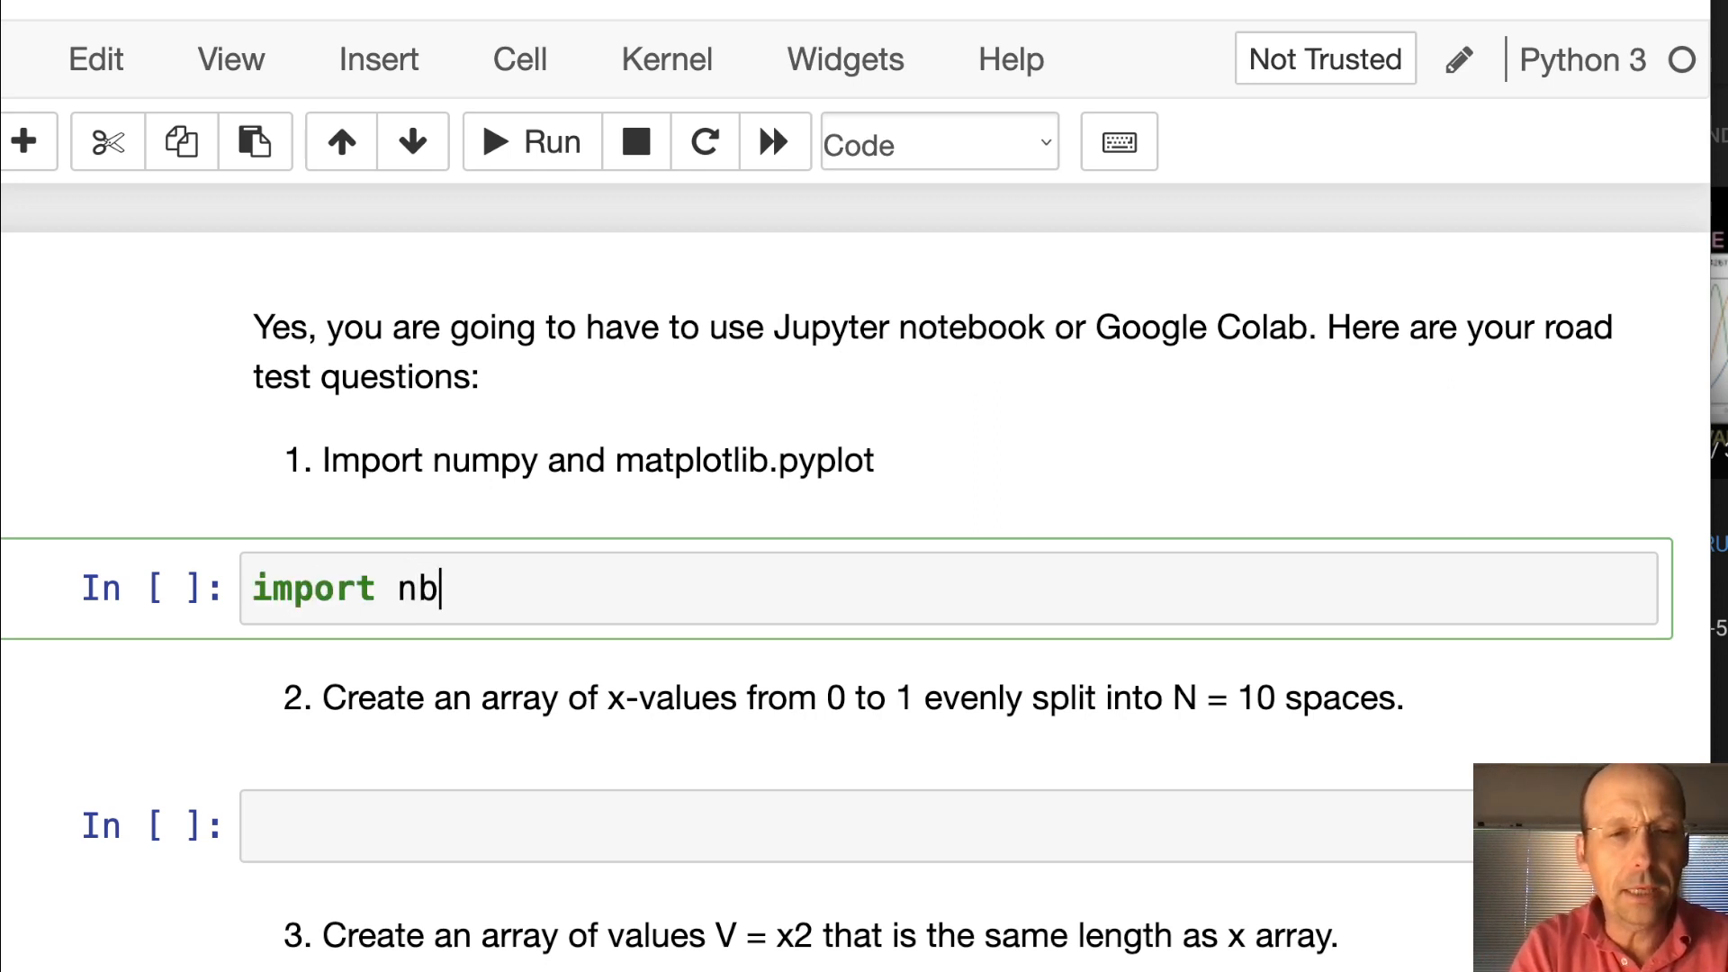
text(umpy as n)
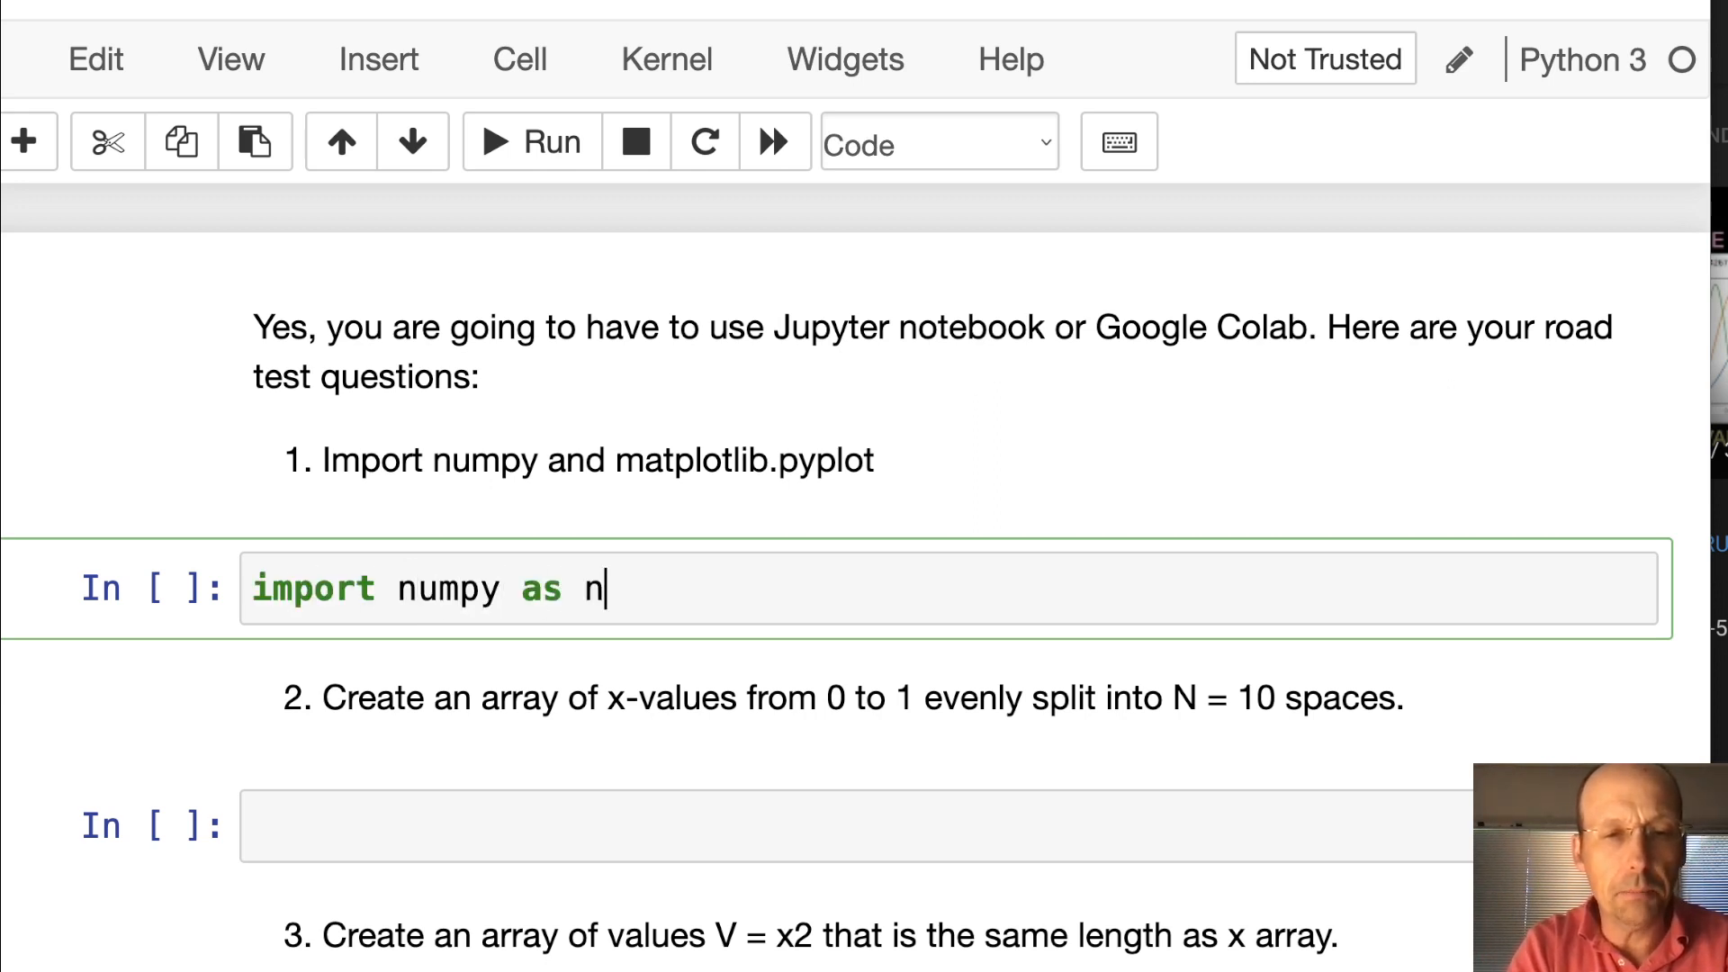
text(p)
text(import matplot)
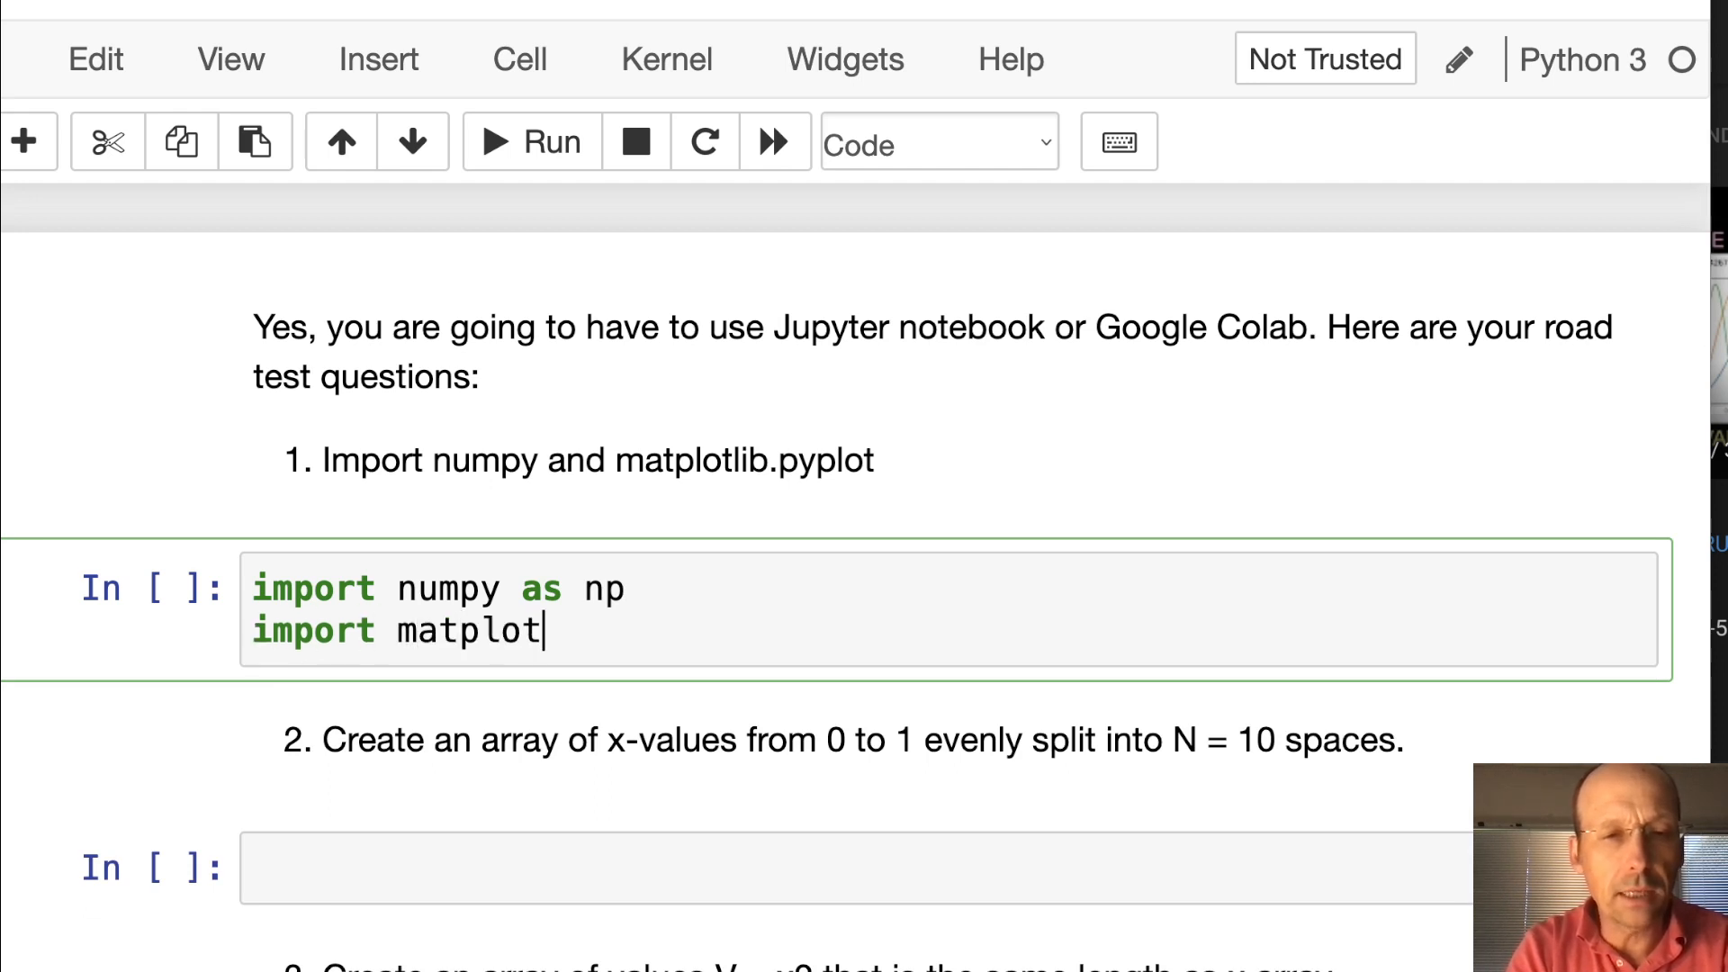
text(lib.pyt)
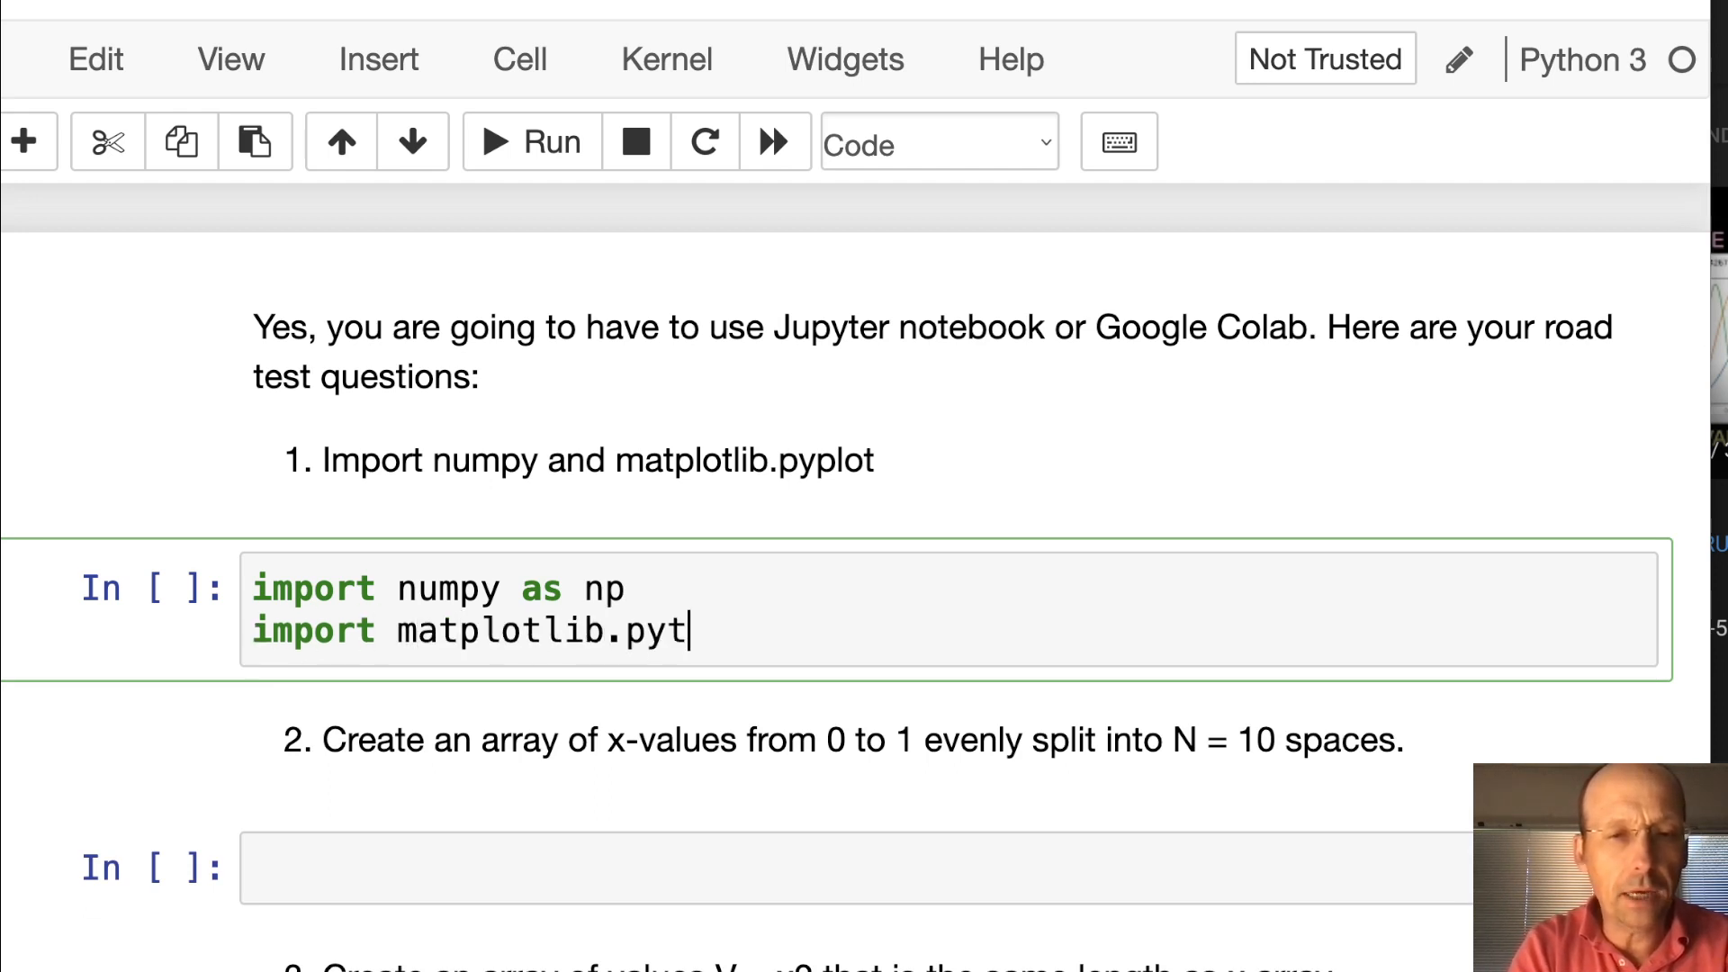
text(plot as)
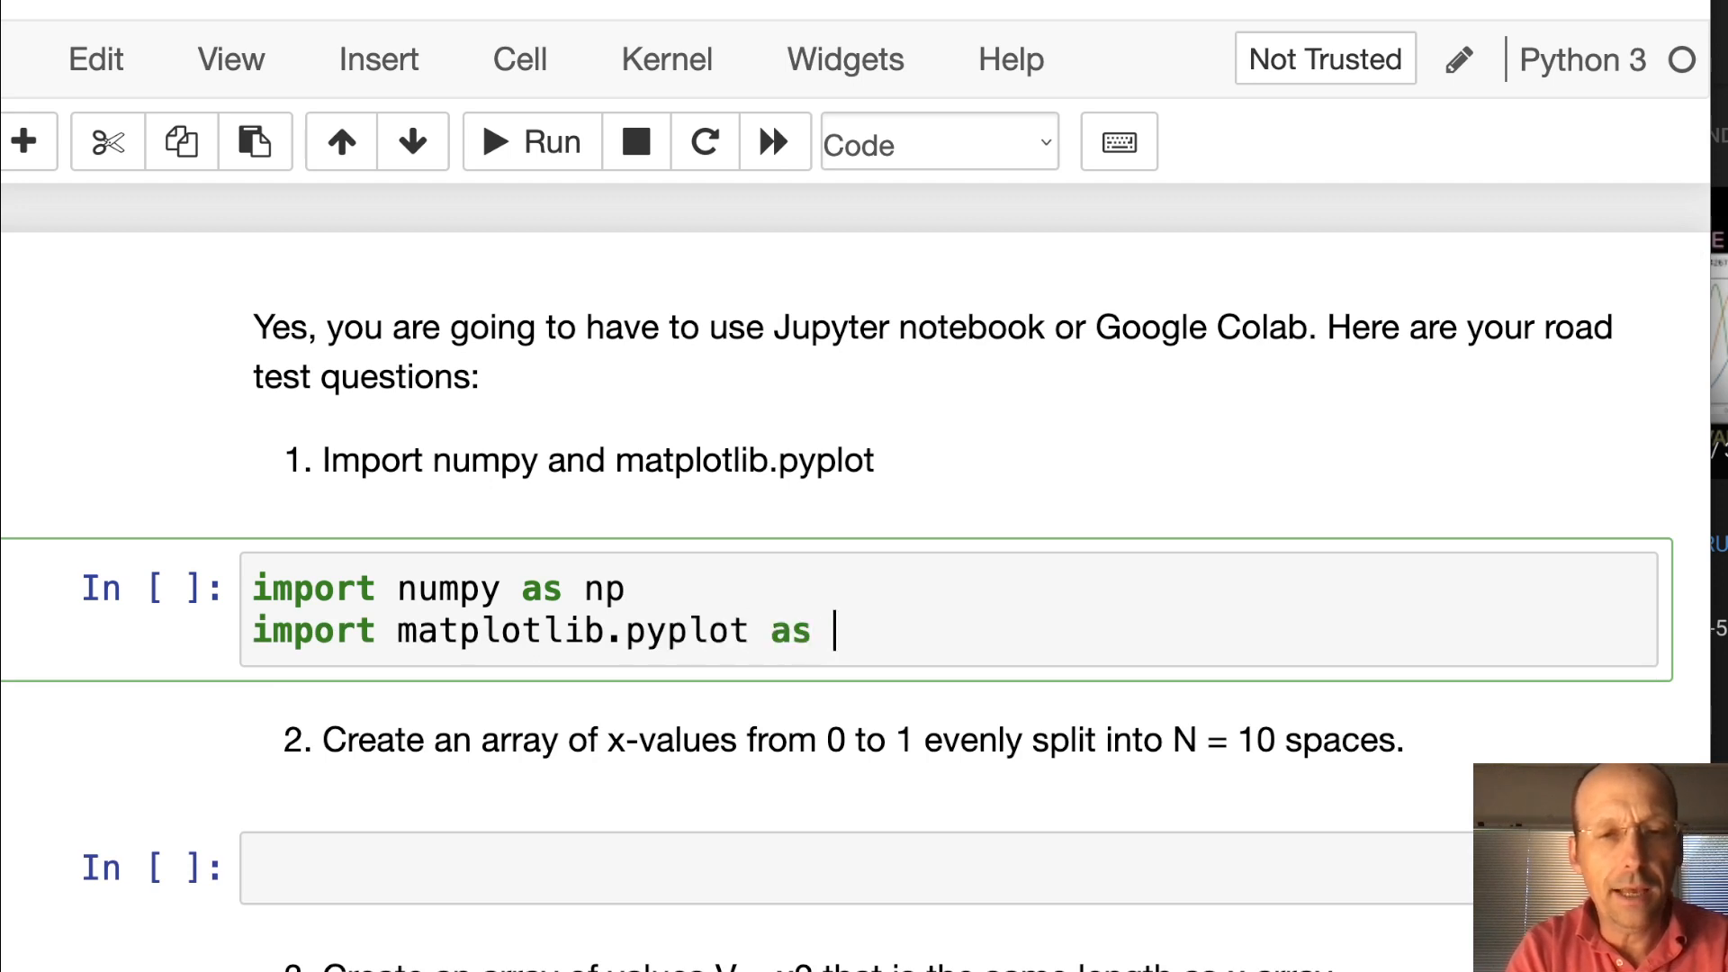
text(plt)
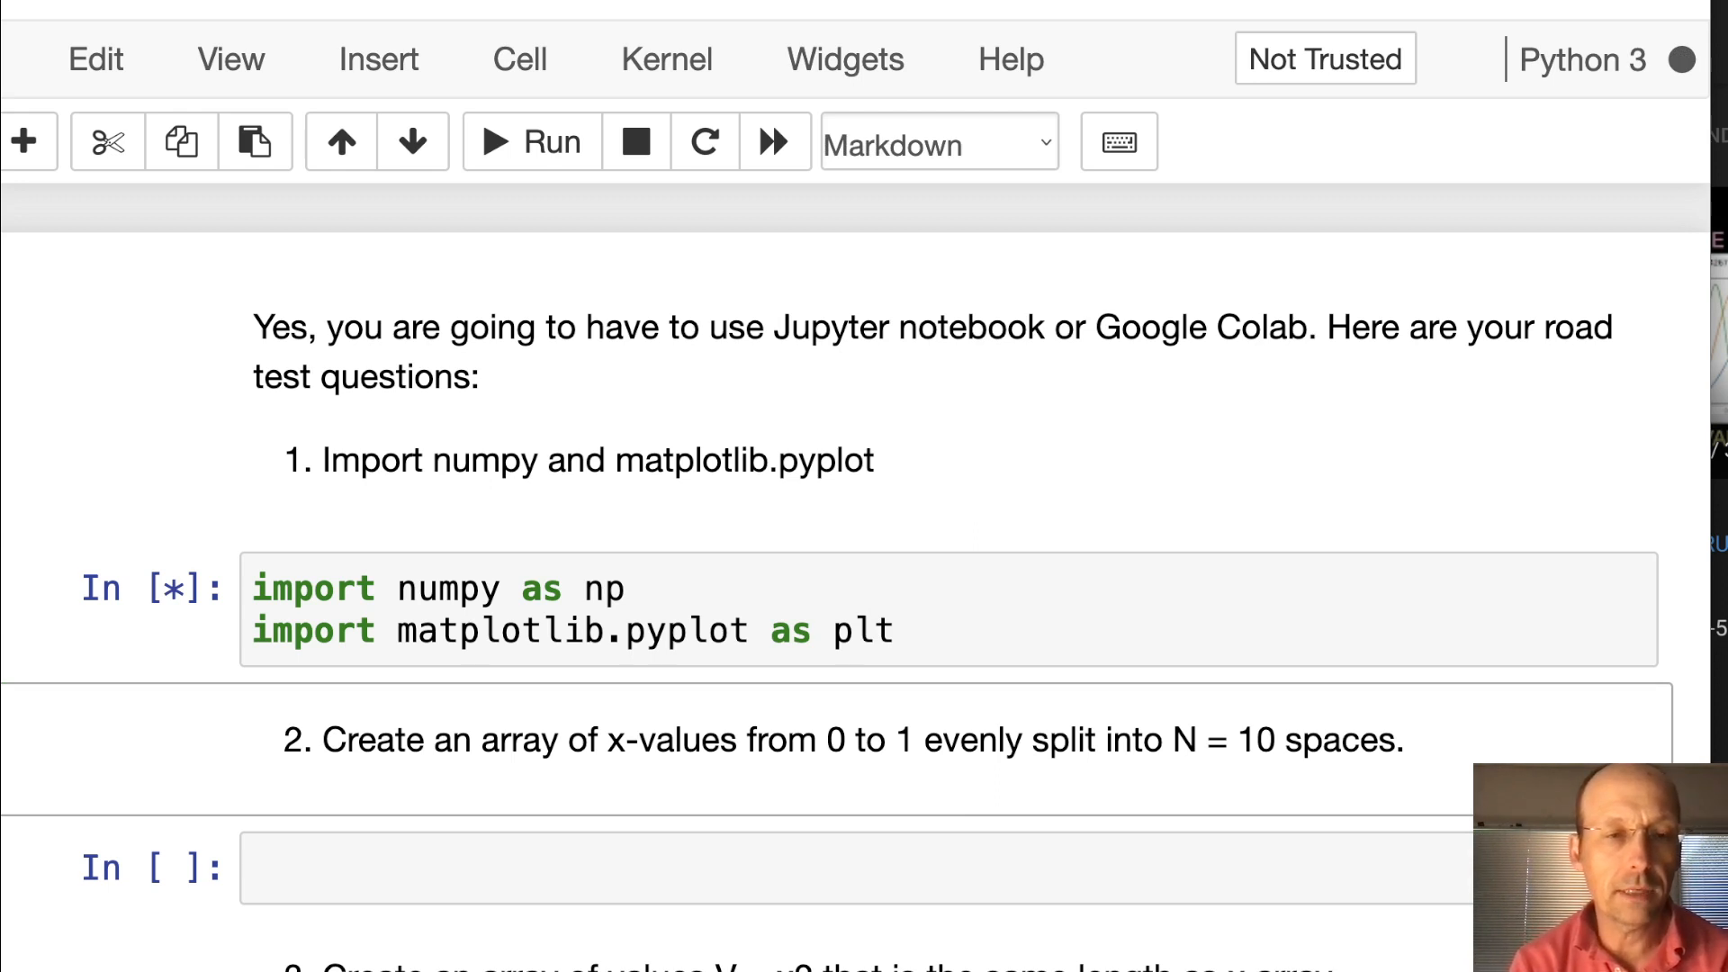
click(530, 142)
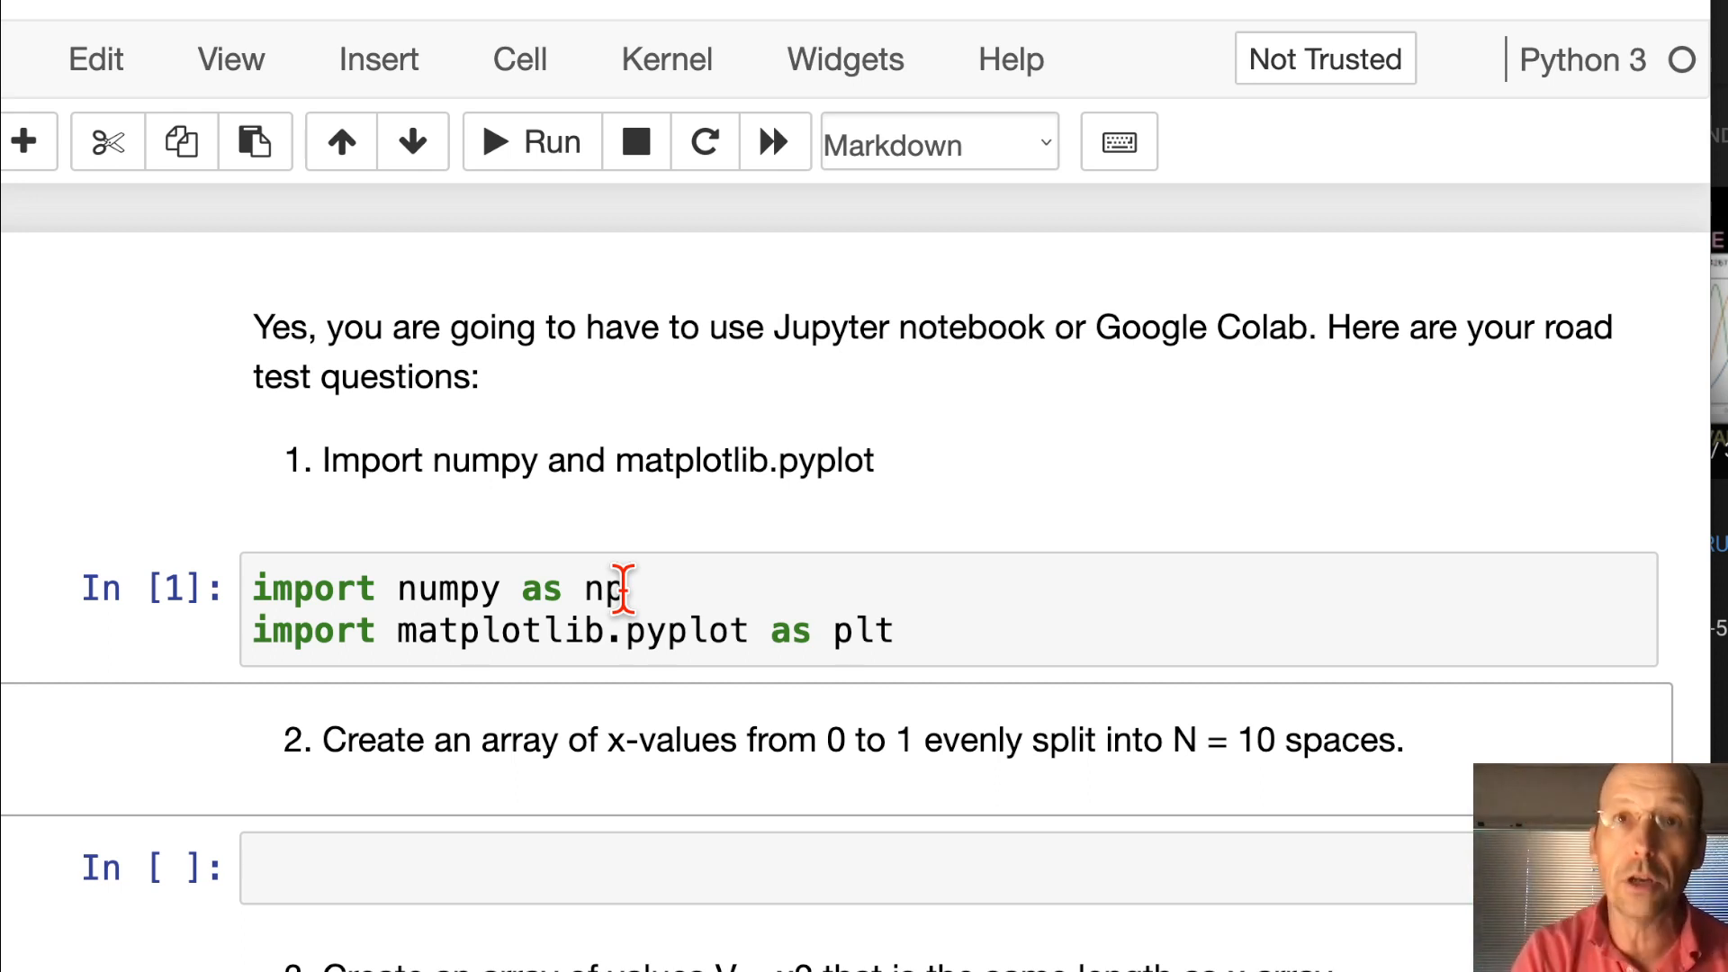
Scroll down past the imports to question 2's empty answer cell
scroll(down, 3)
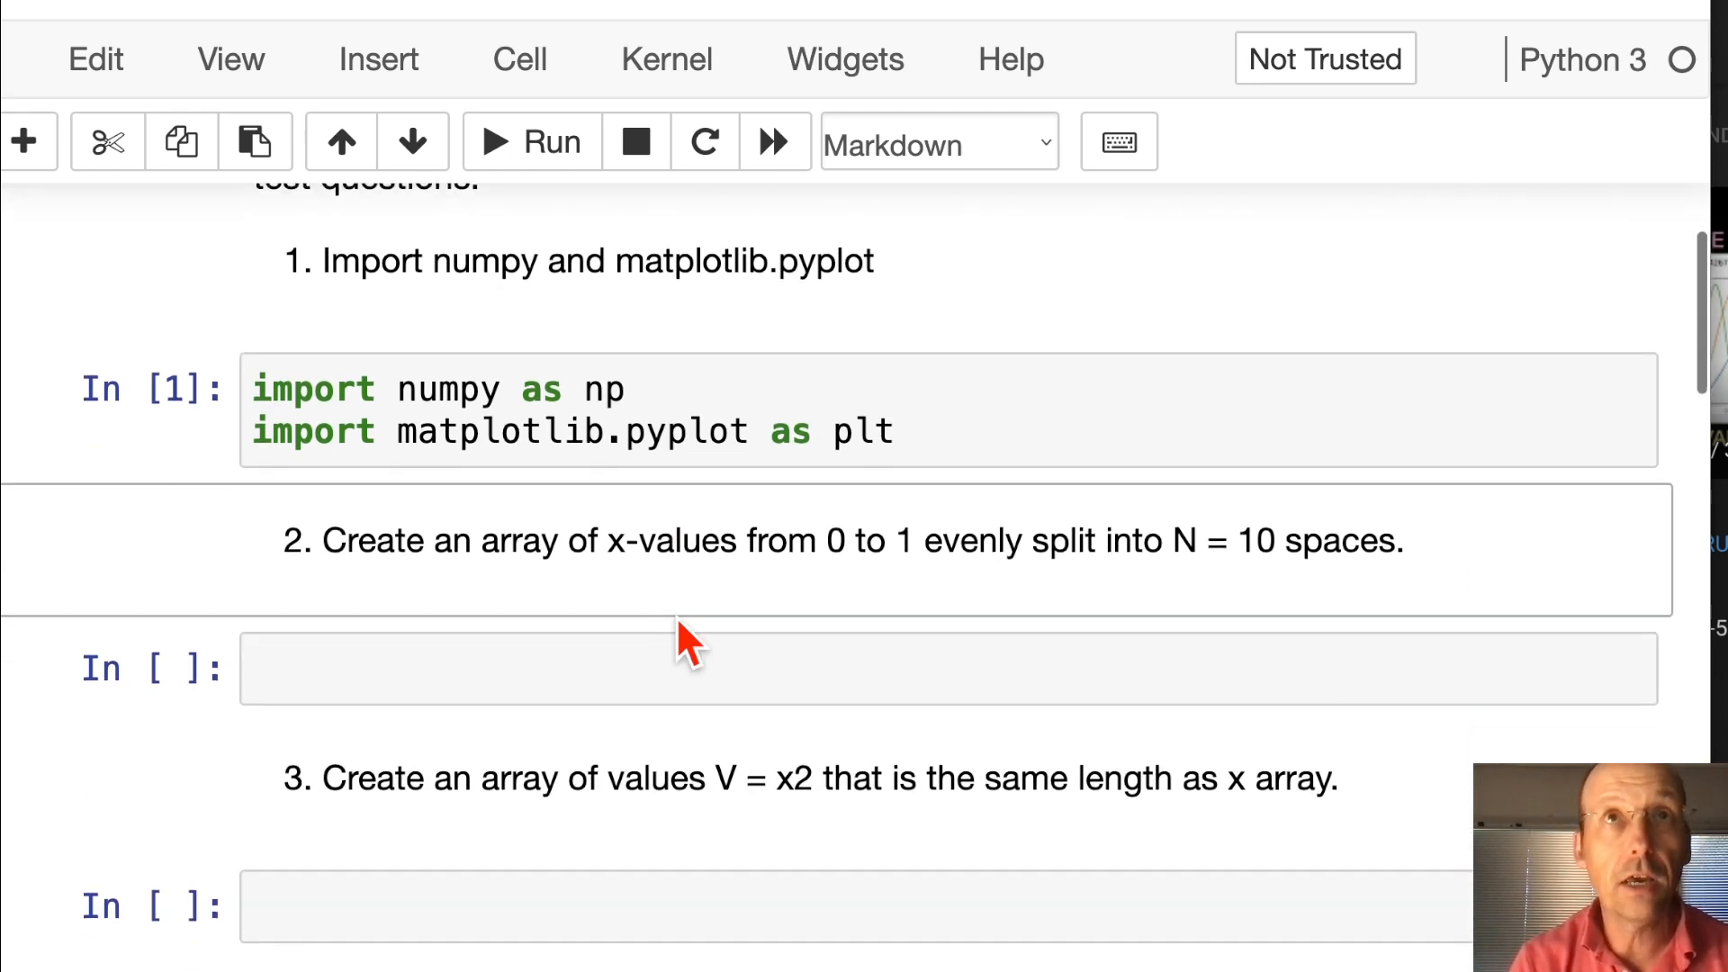
scroll(up, 3)
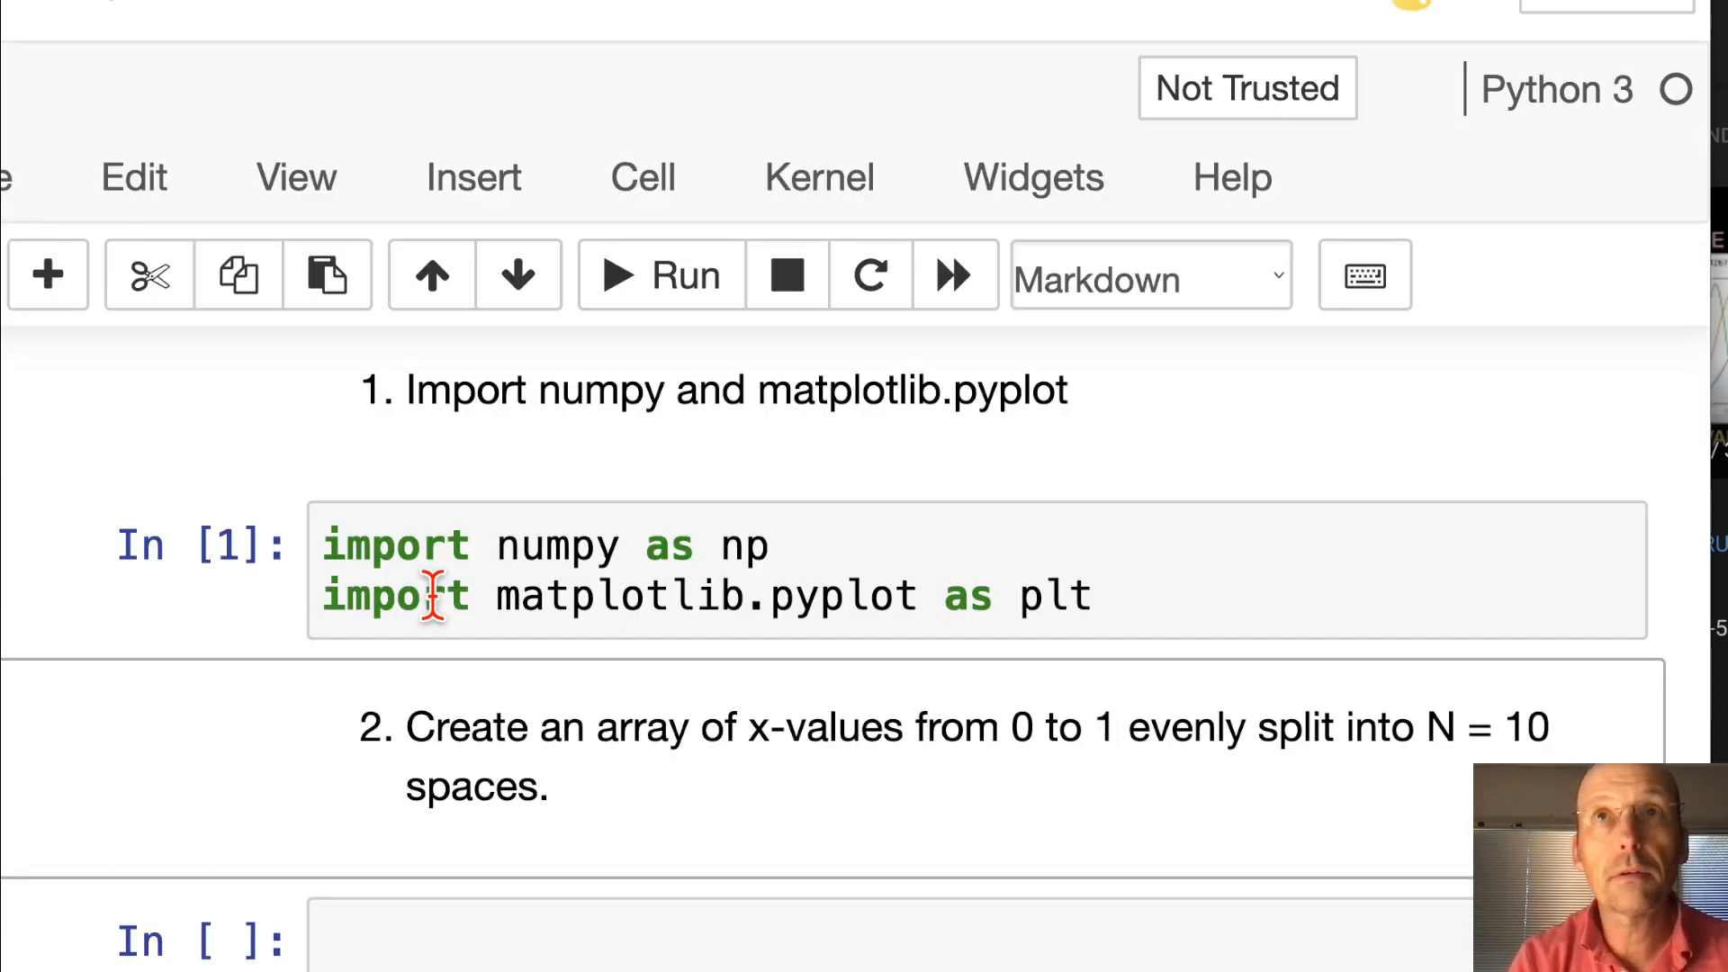
scroll(down, 3)
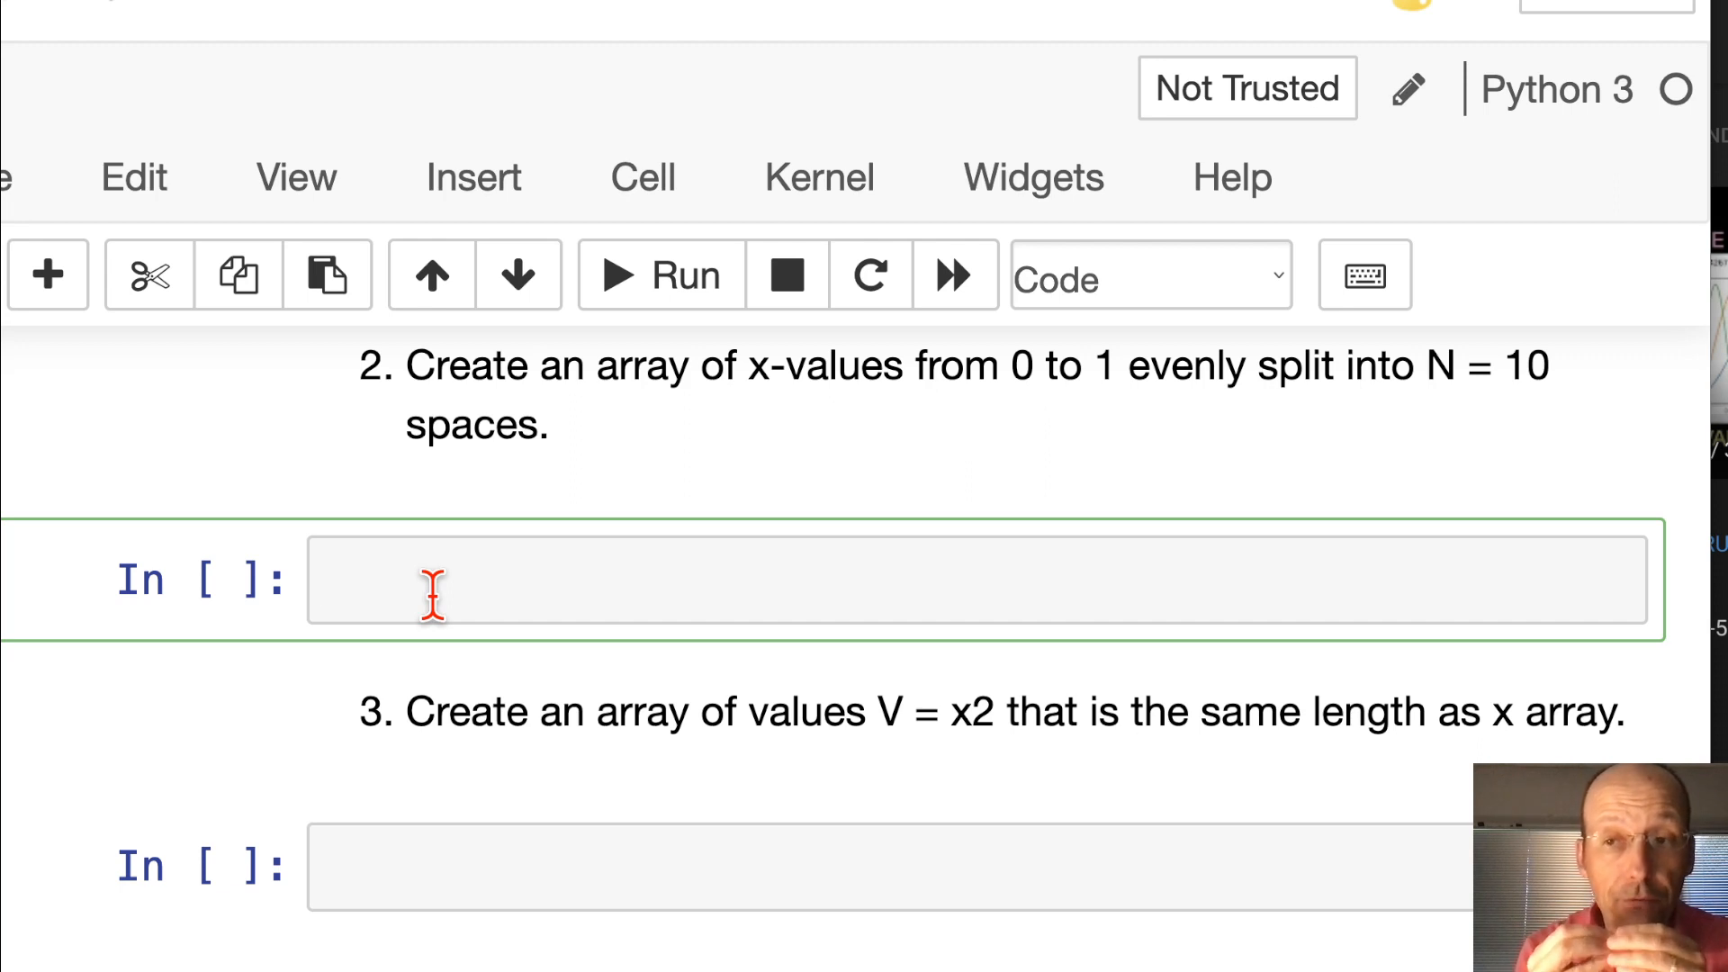
Define x = np.linspace(0,1,10), add print(x), and run the cell
text(x =)
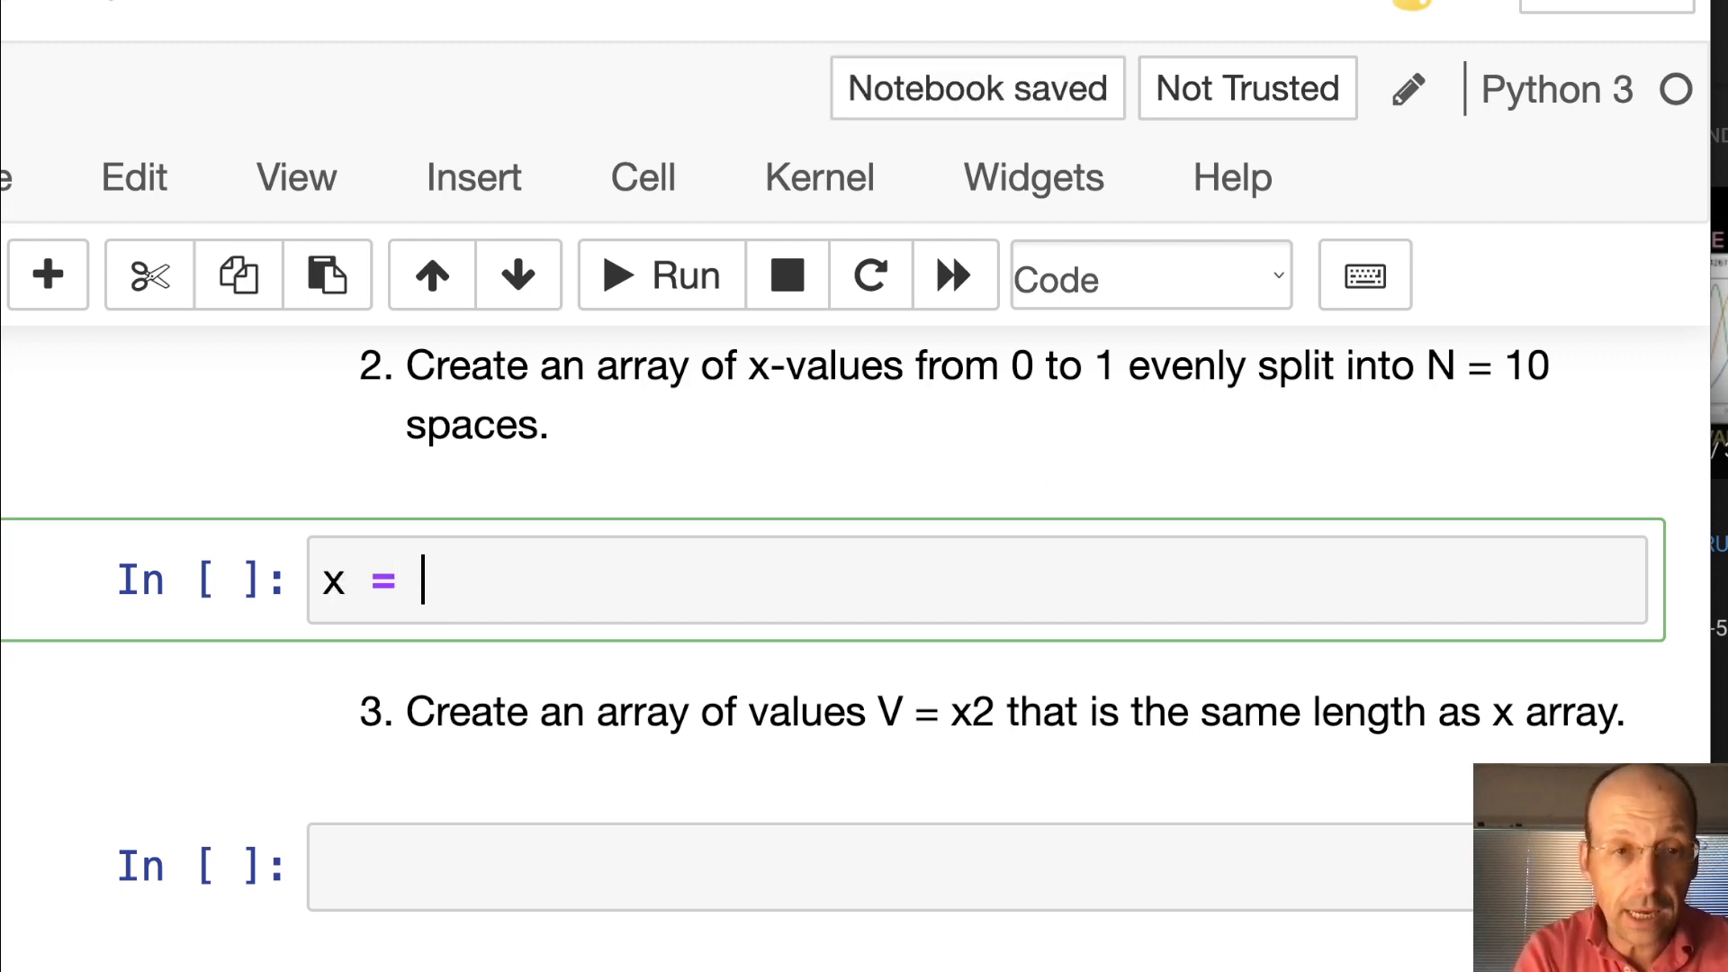
text(np.)
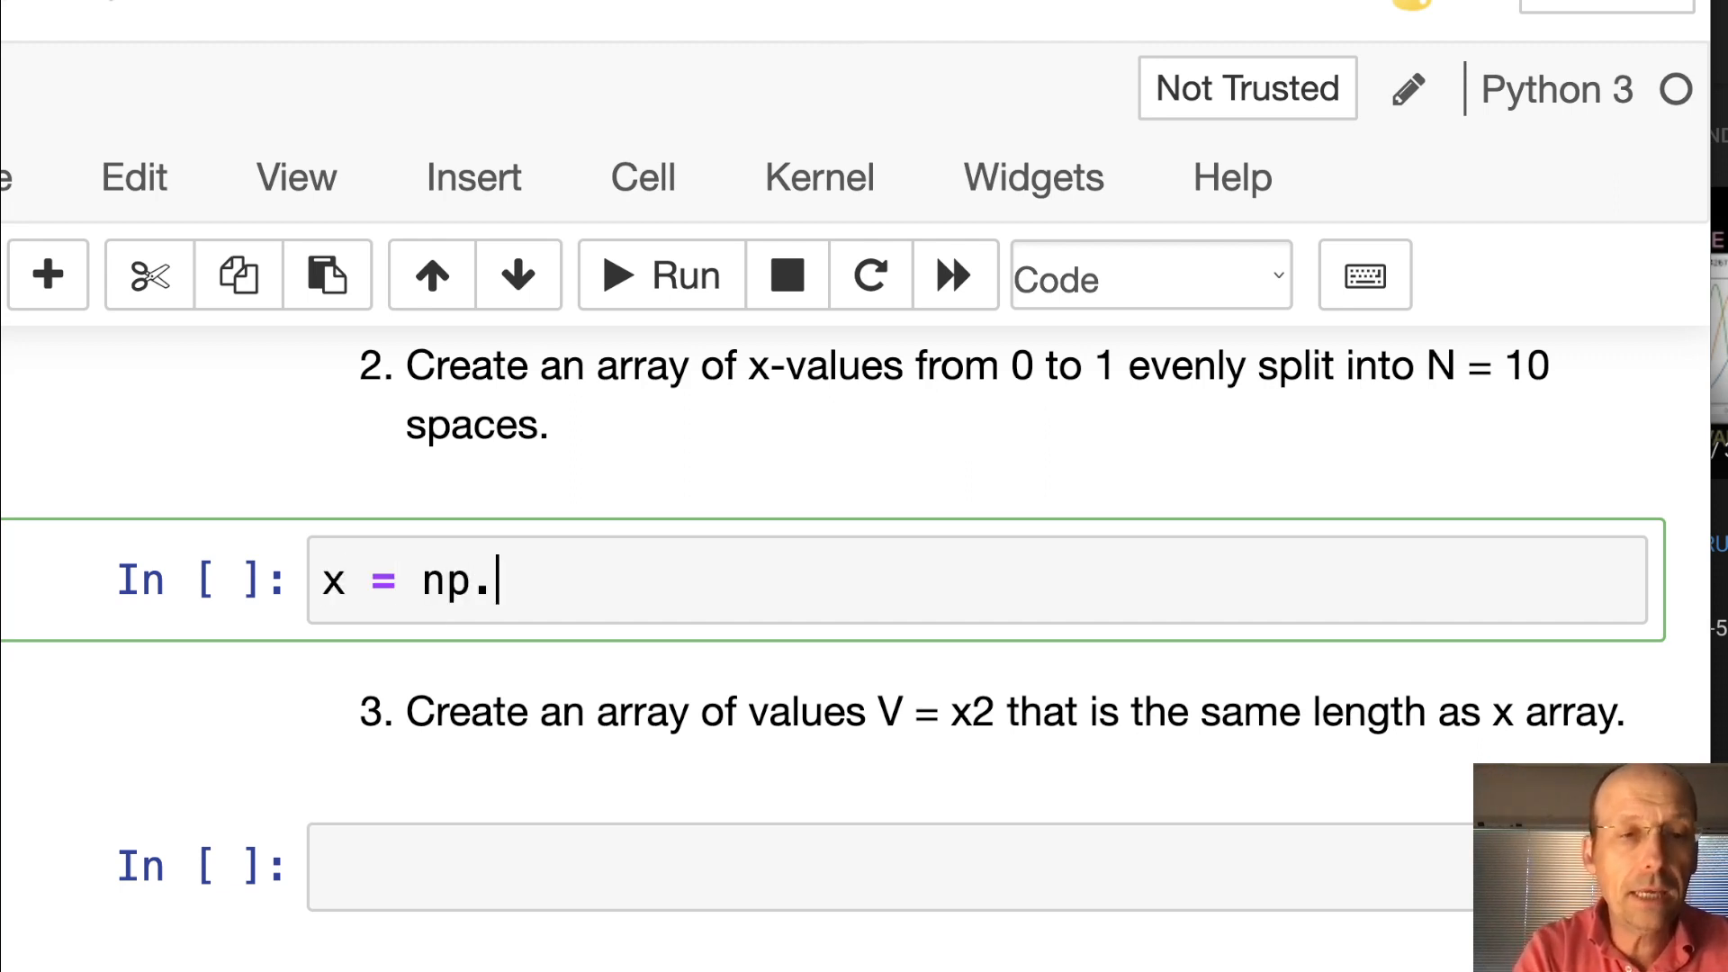
text(linspace())
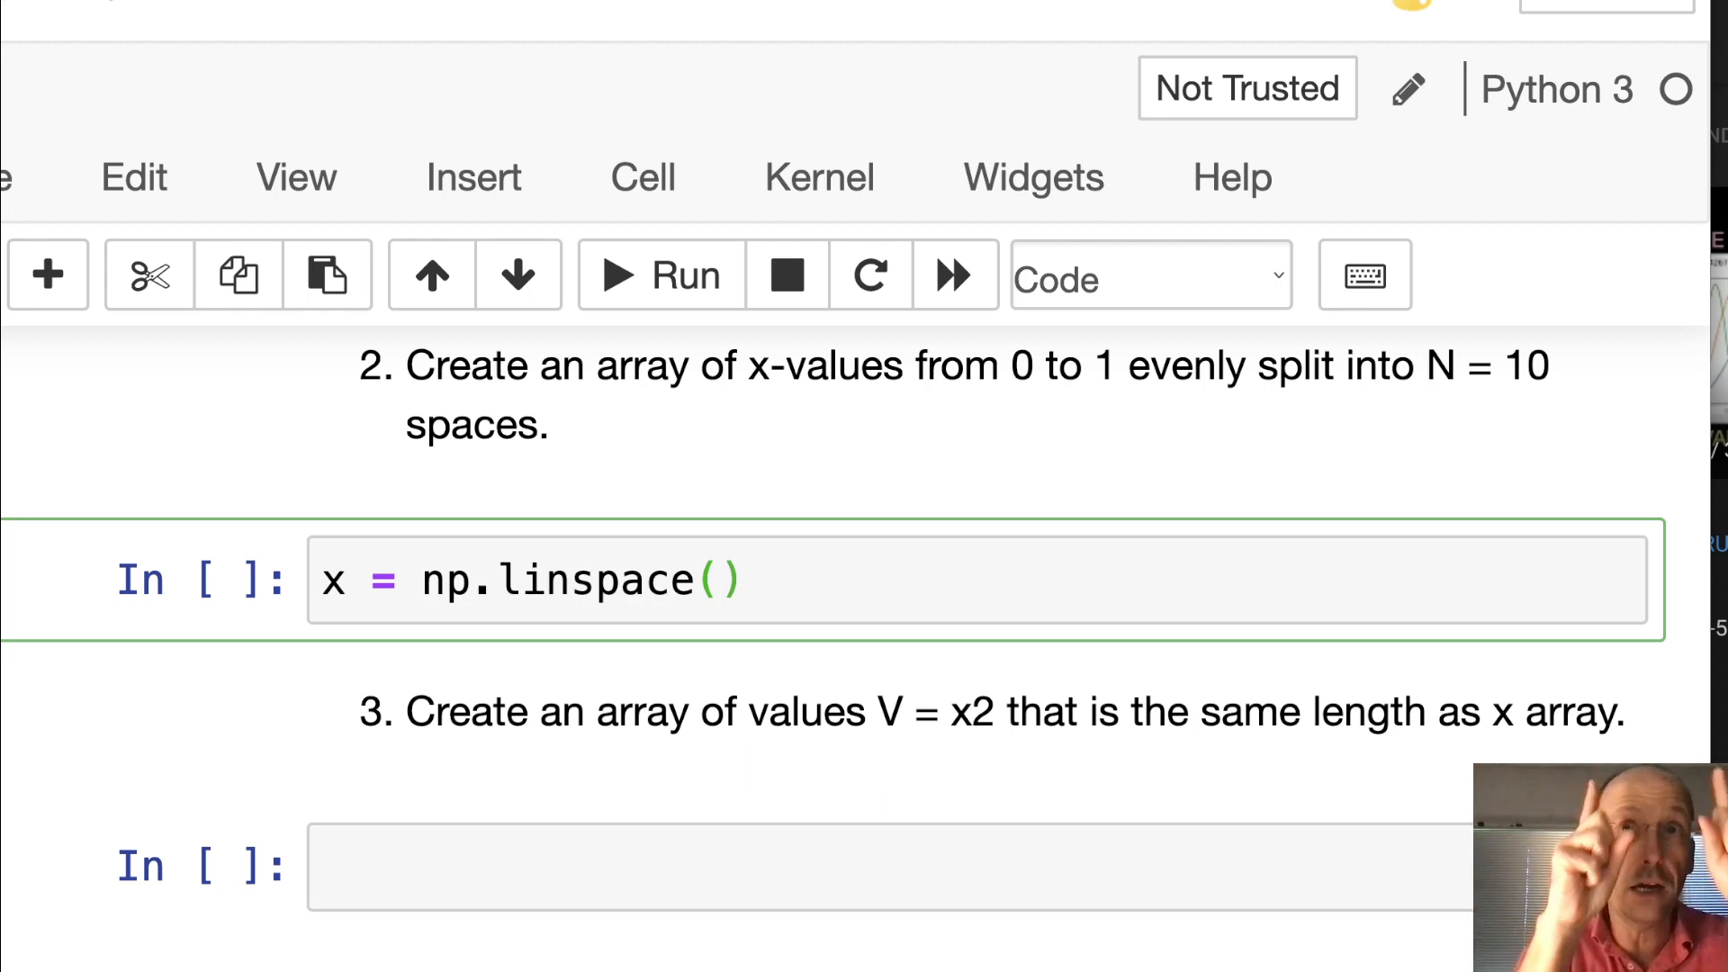
text(0)
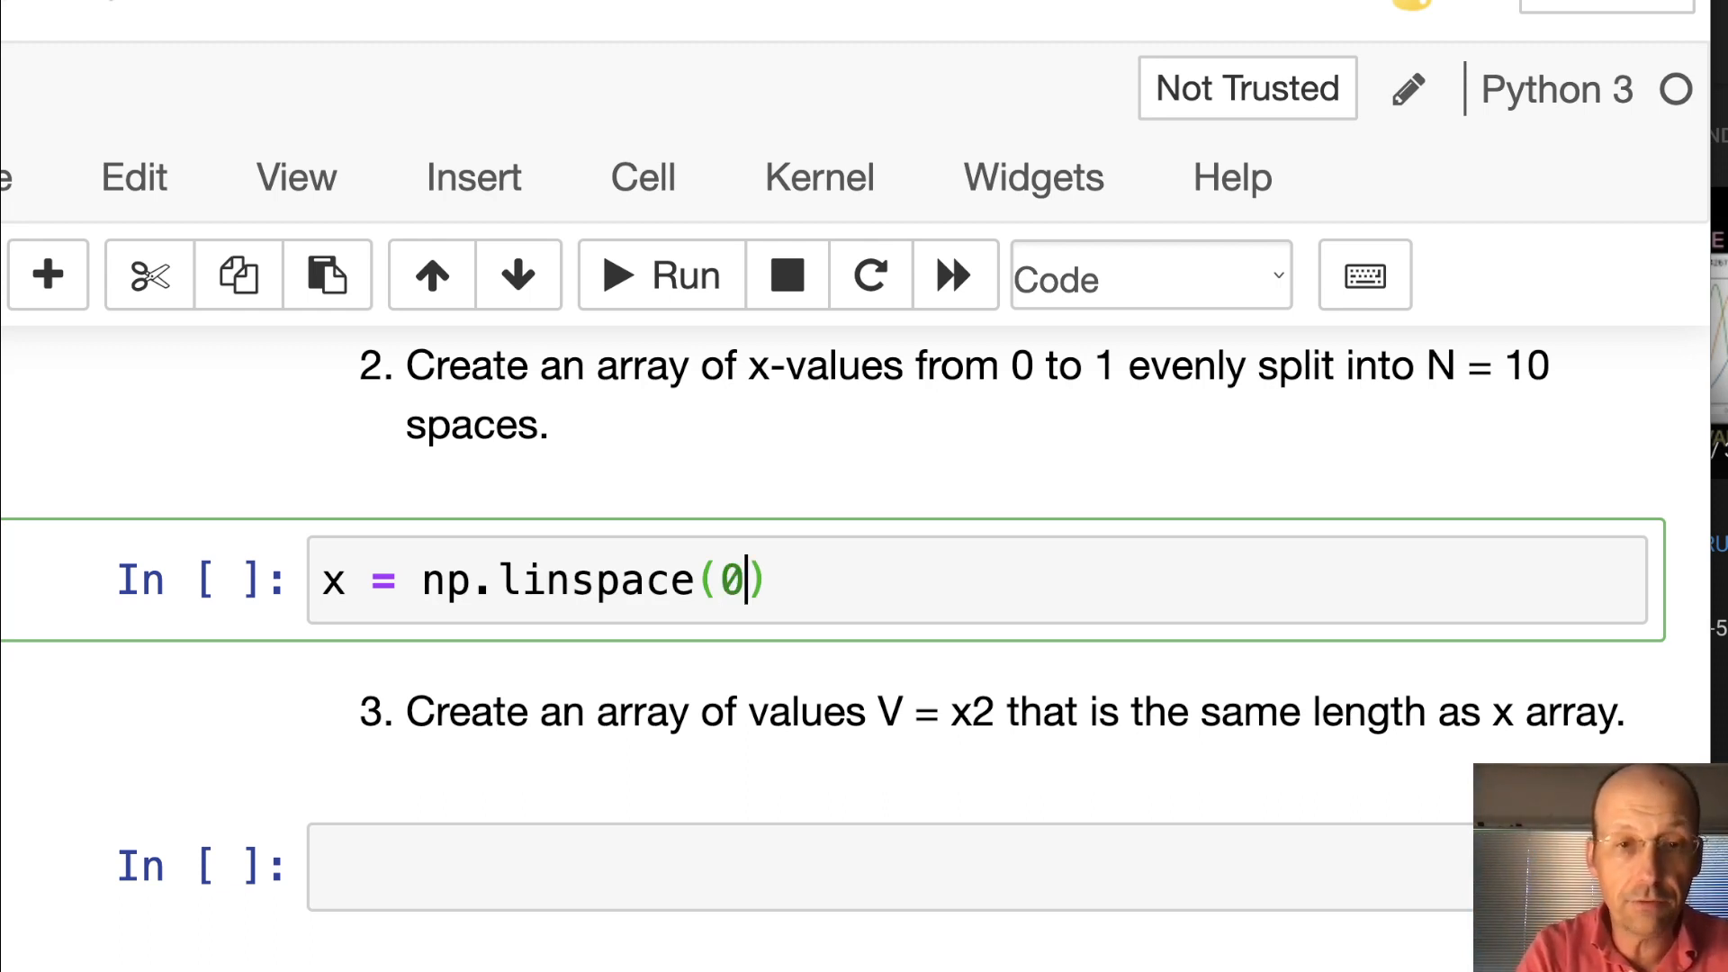
text(,1,)
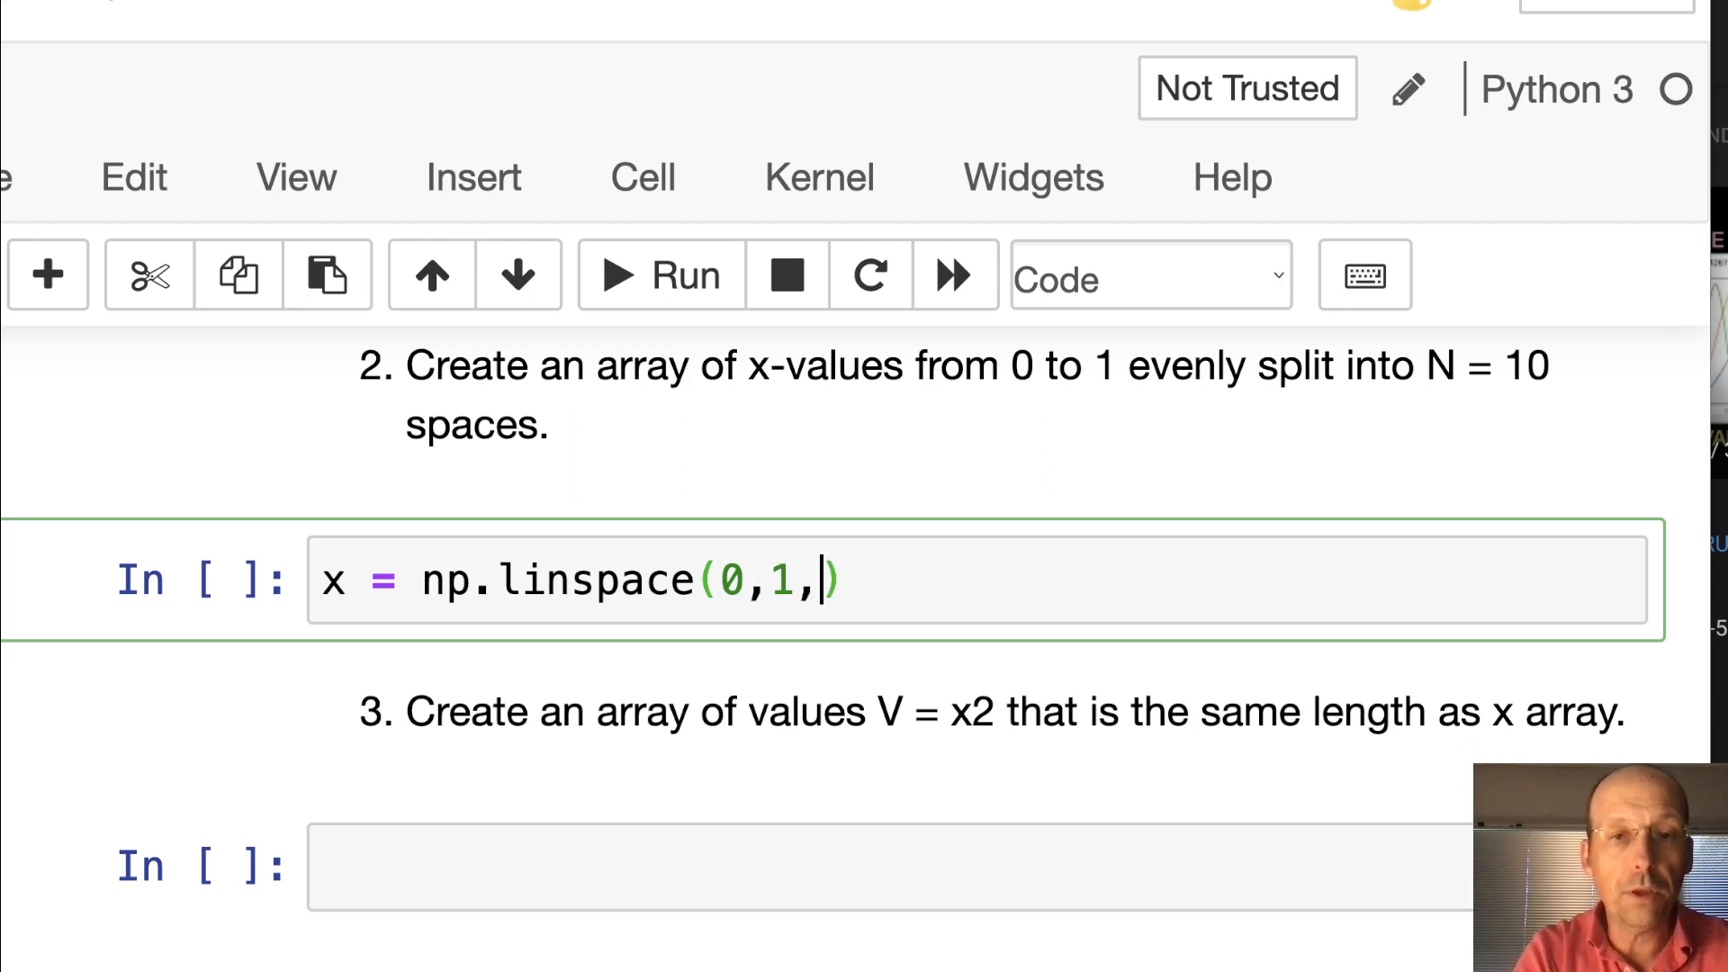
text(10)
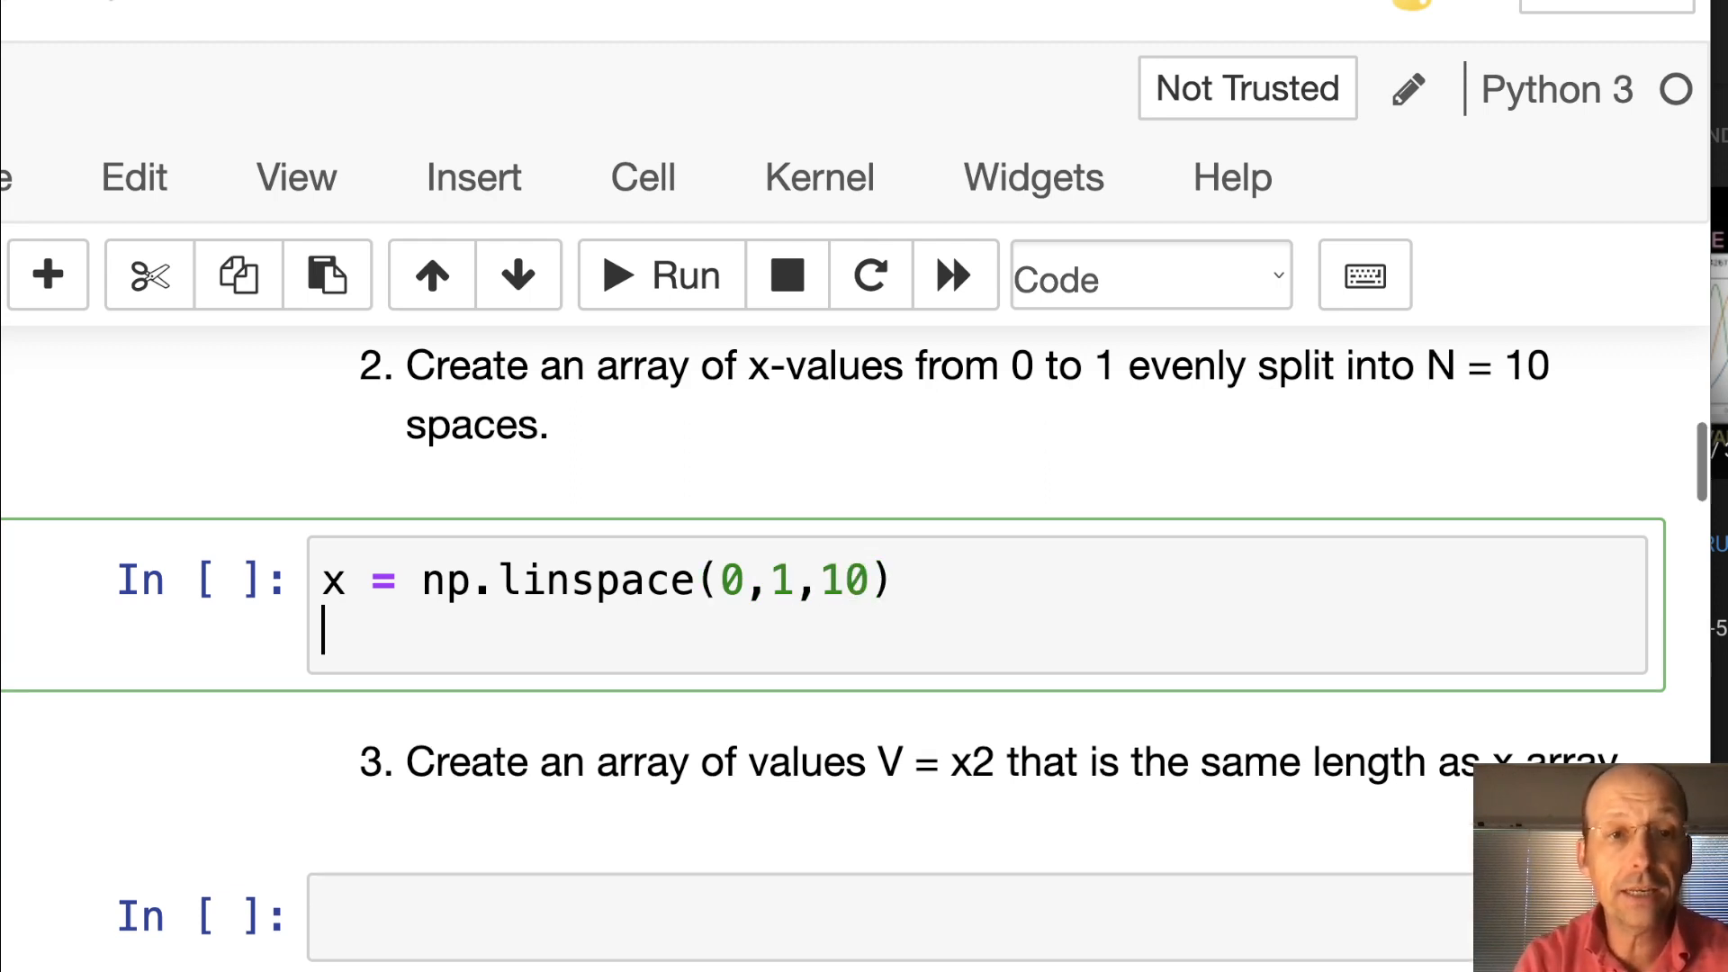
text(print(x))
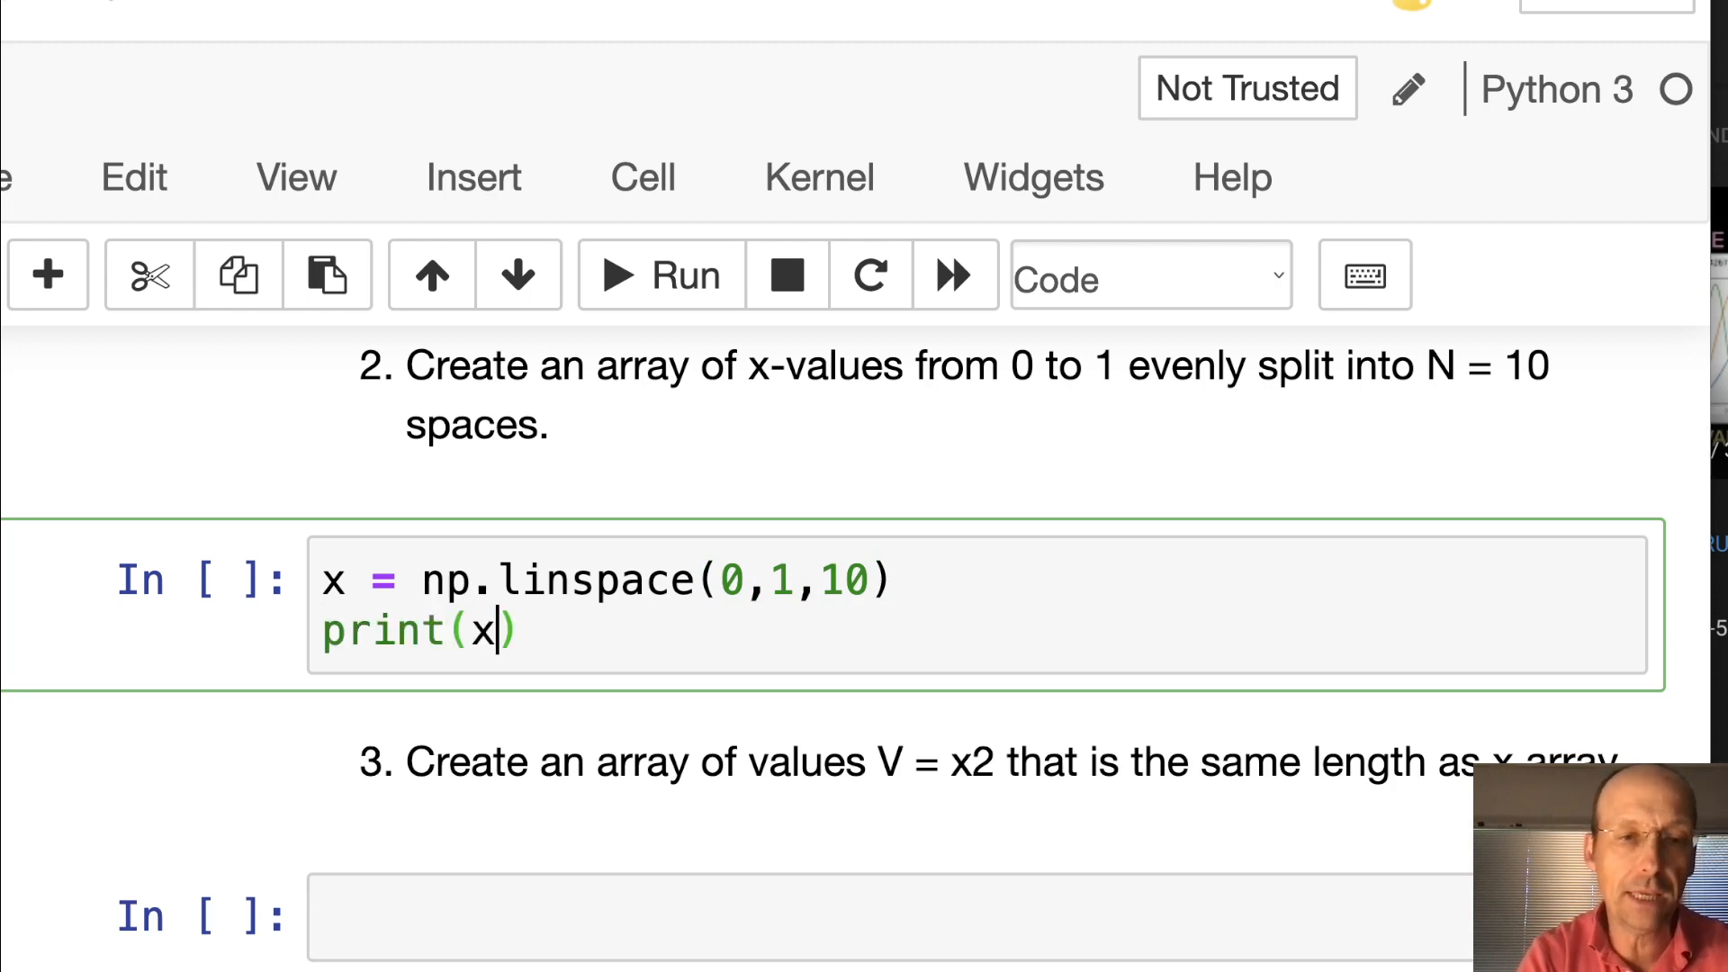
click(659, 275)
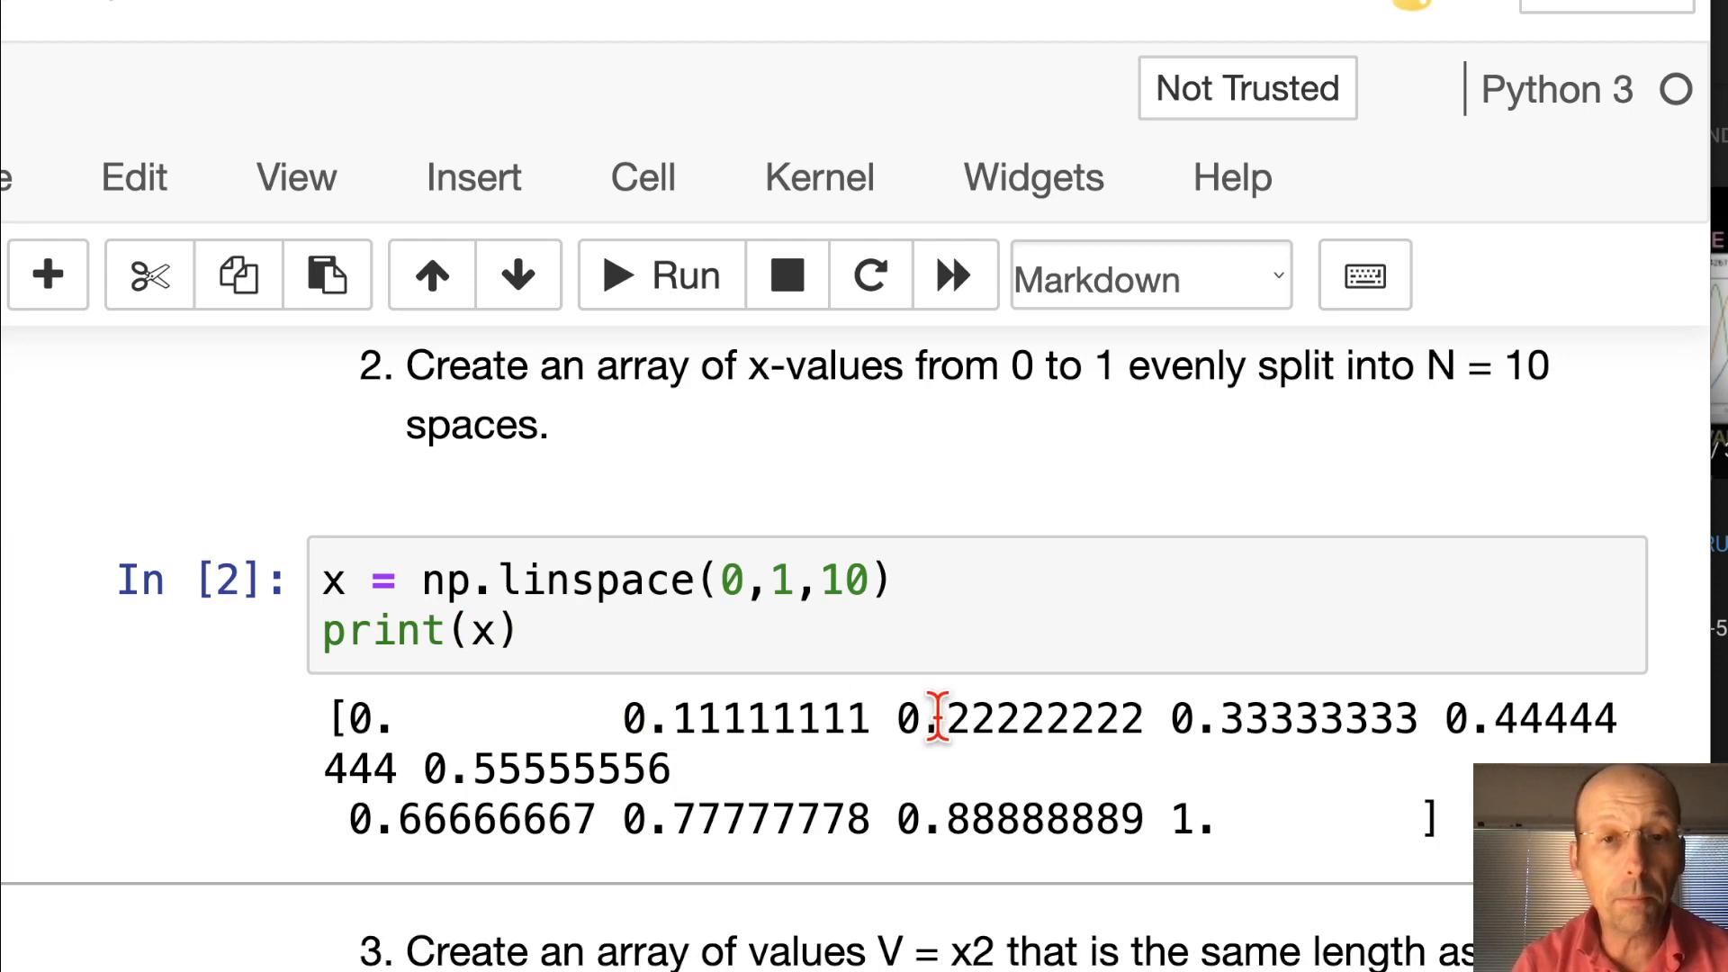
mouse_move(1134, 737)
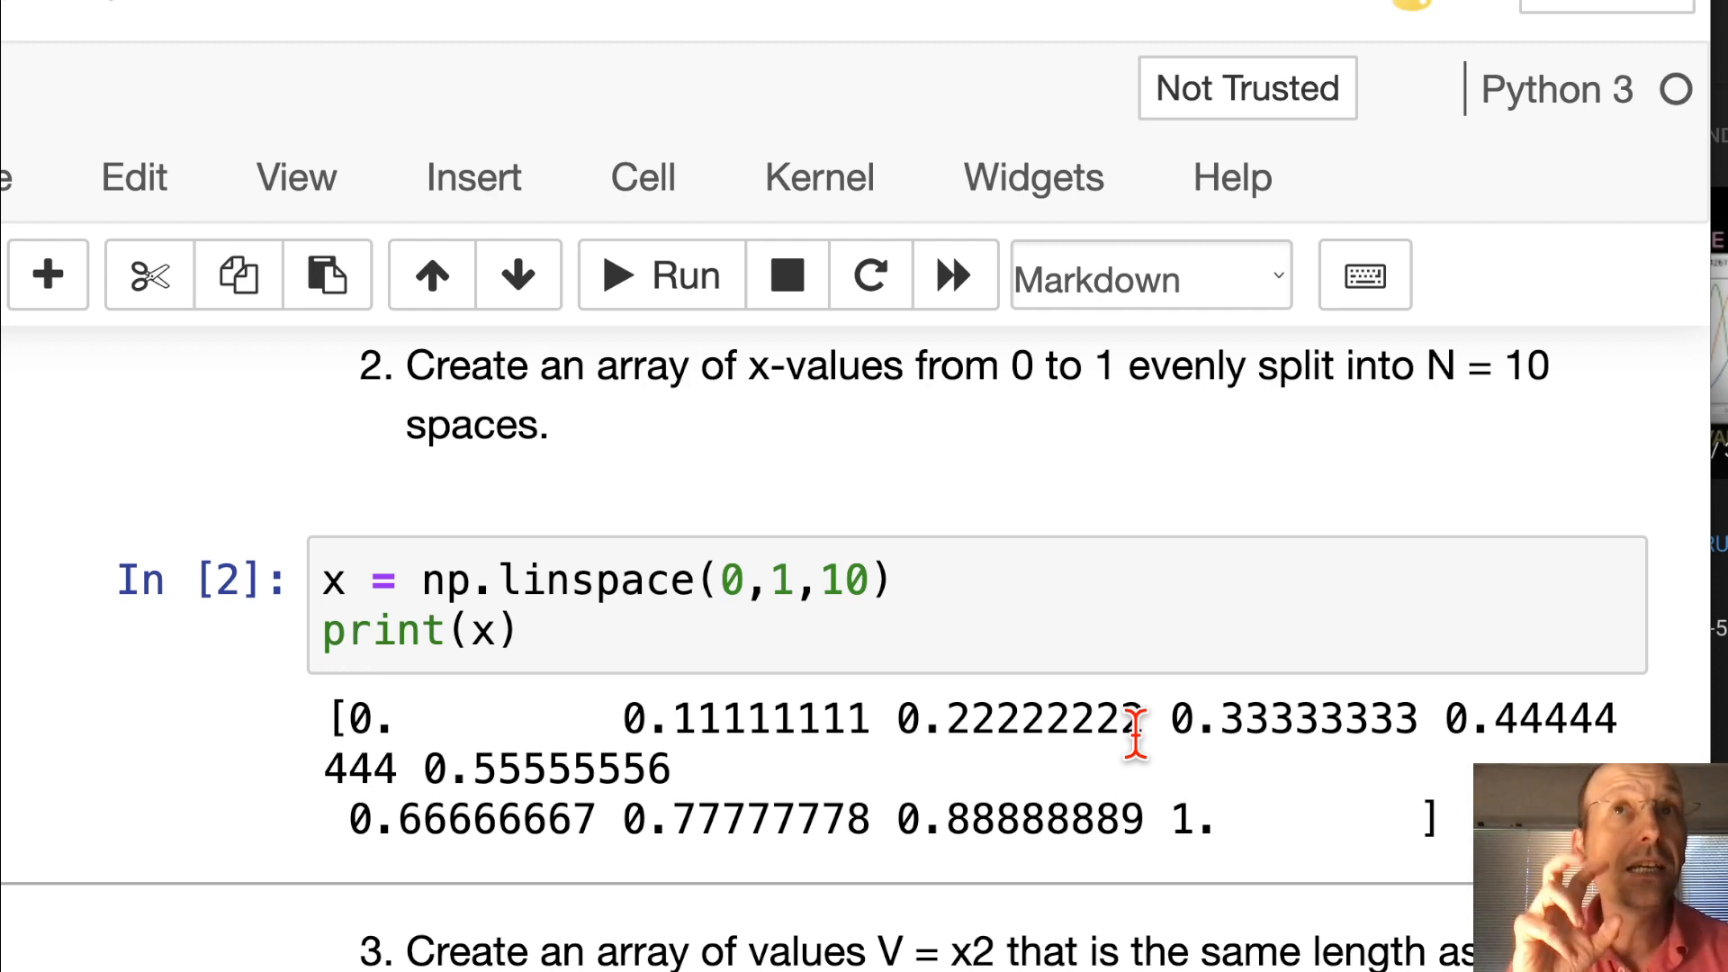
mouse_move(826, 777)
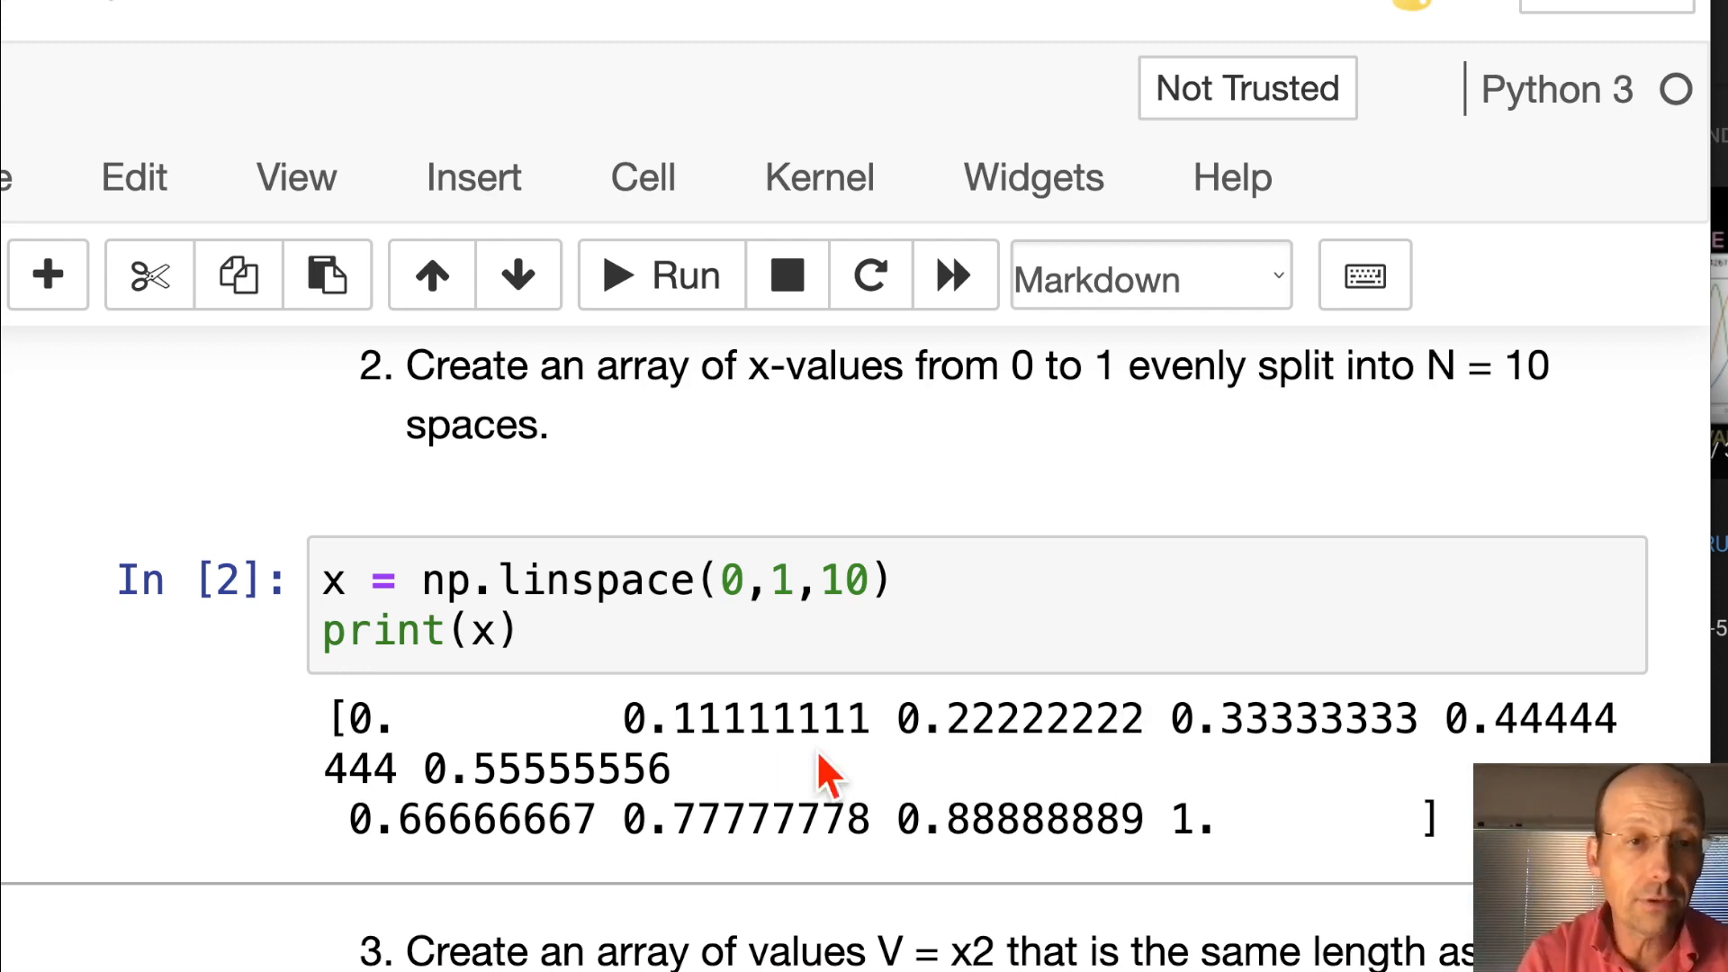
mouse_move(595, 705)
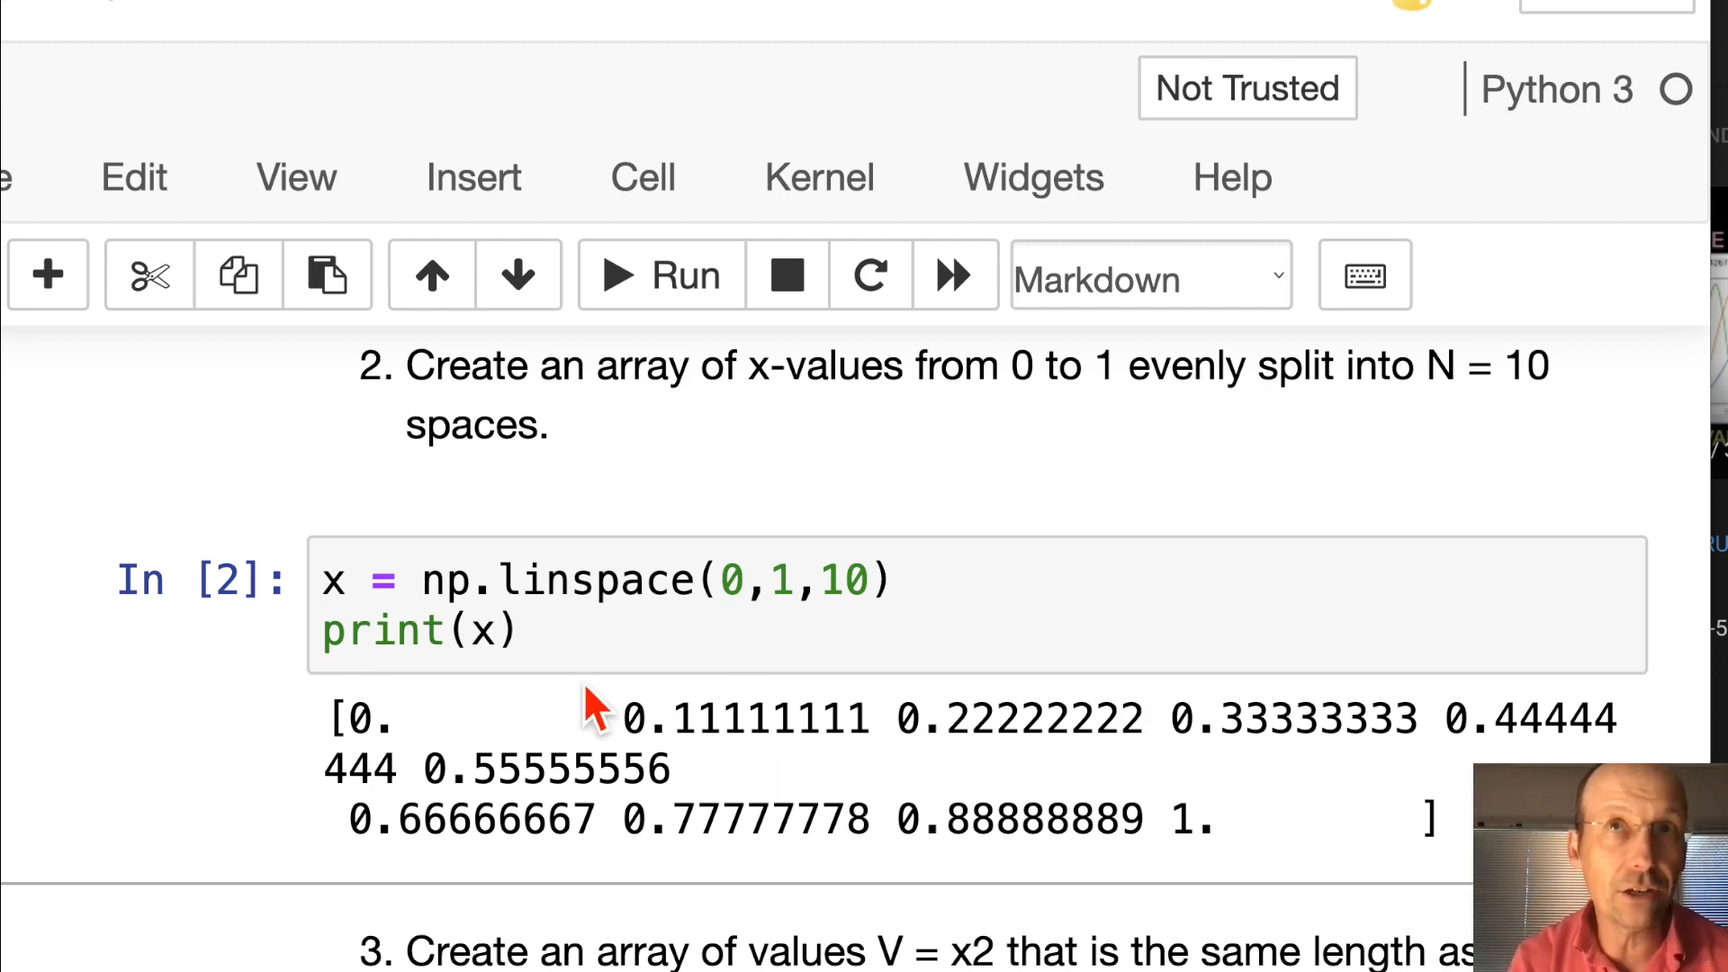
mouse_move(968, 831)
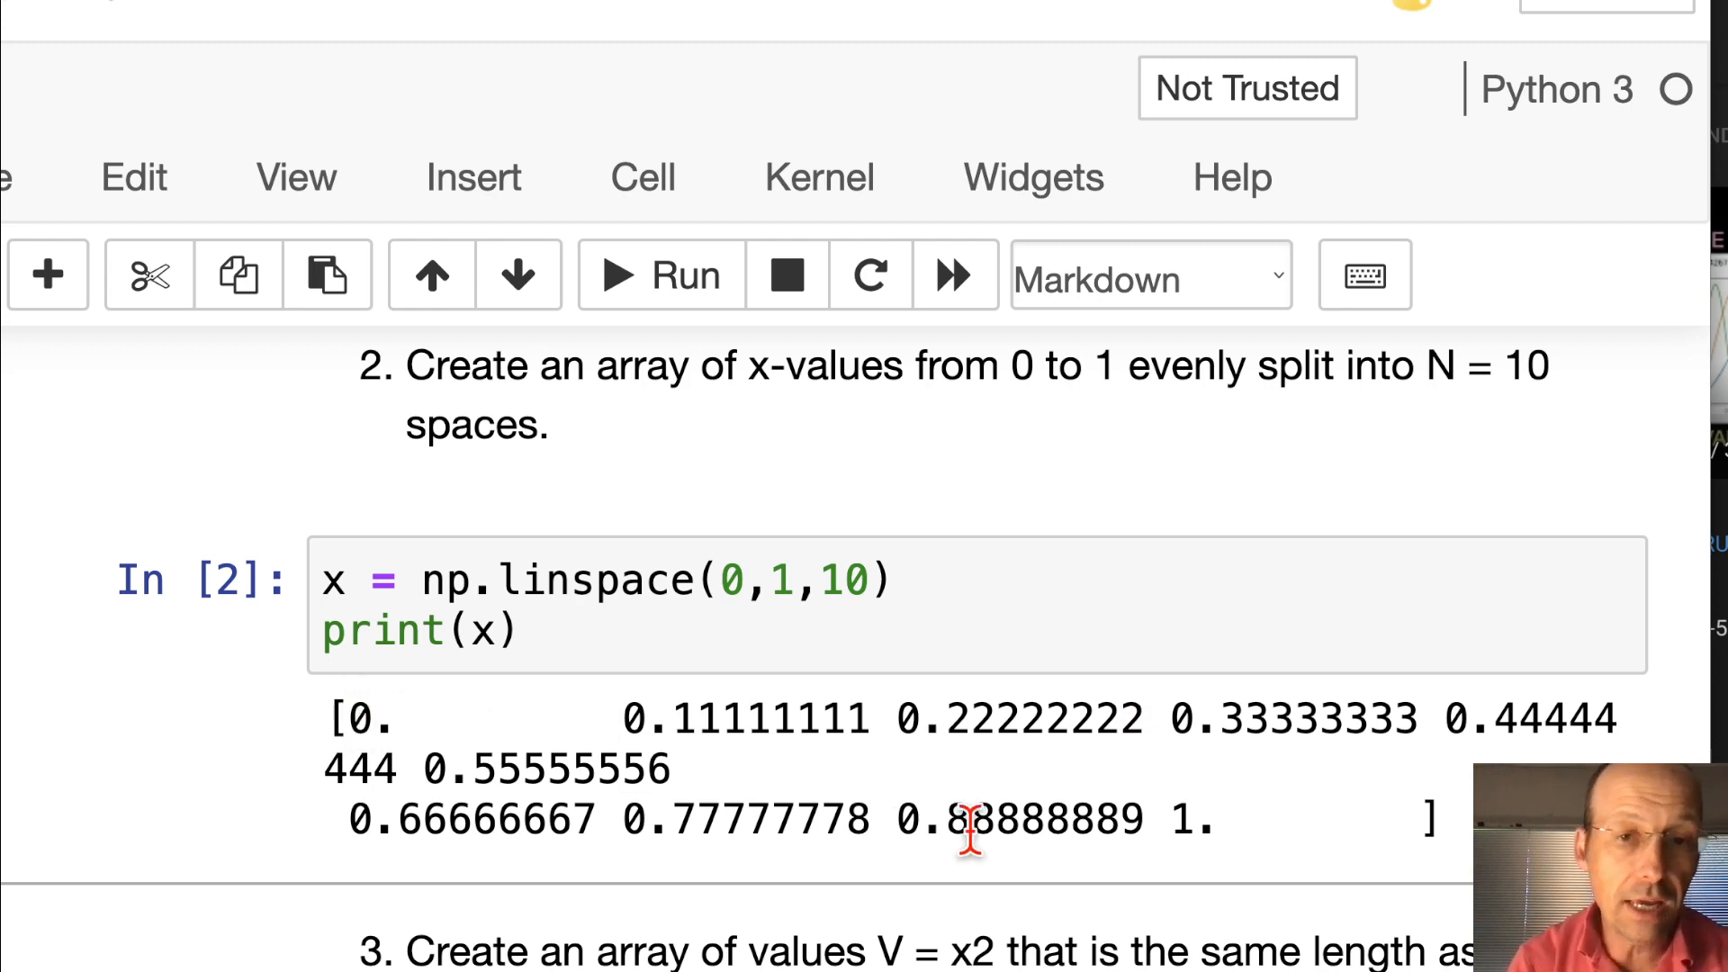
mouse_move(1344, 926)
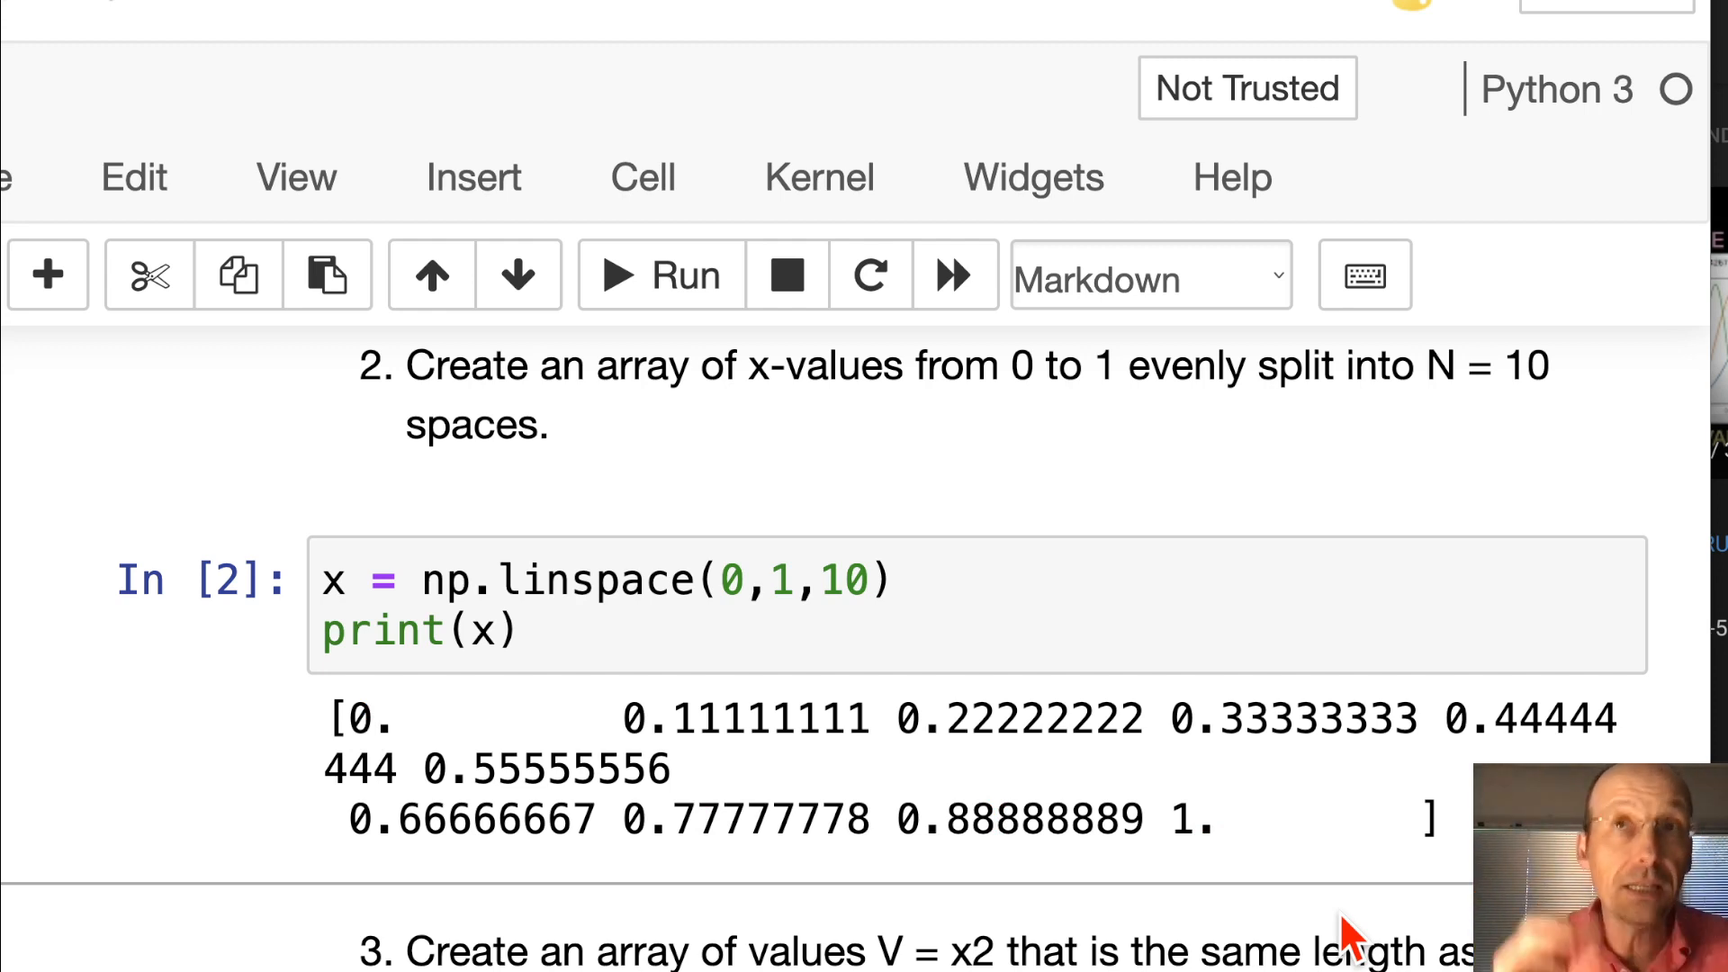
Change linspace to 10+1 points, rerun to print 0, 0.1 … 1, and scroll on to question 3
click(870, 582)
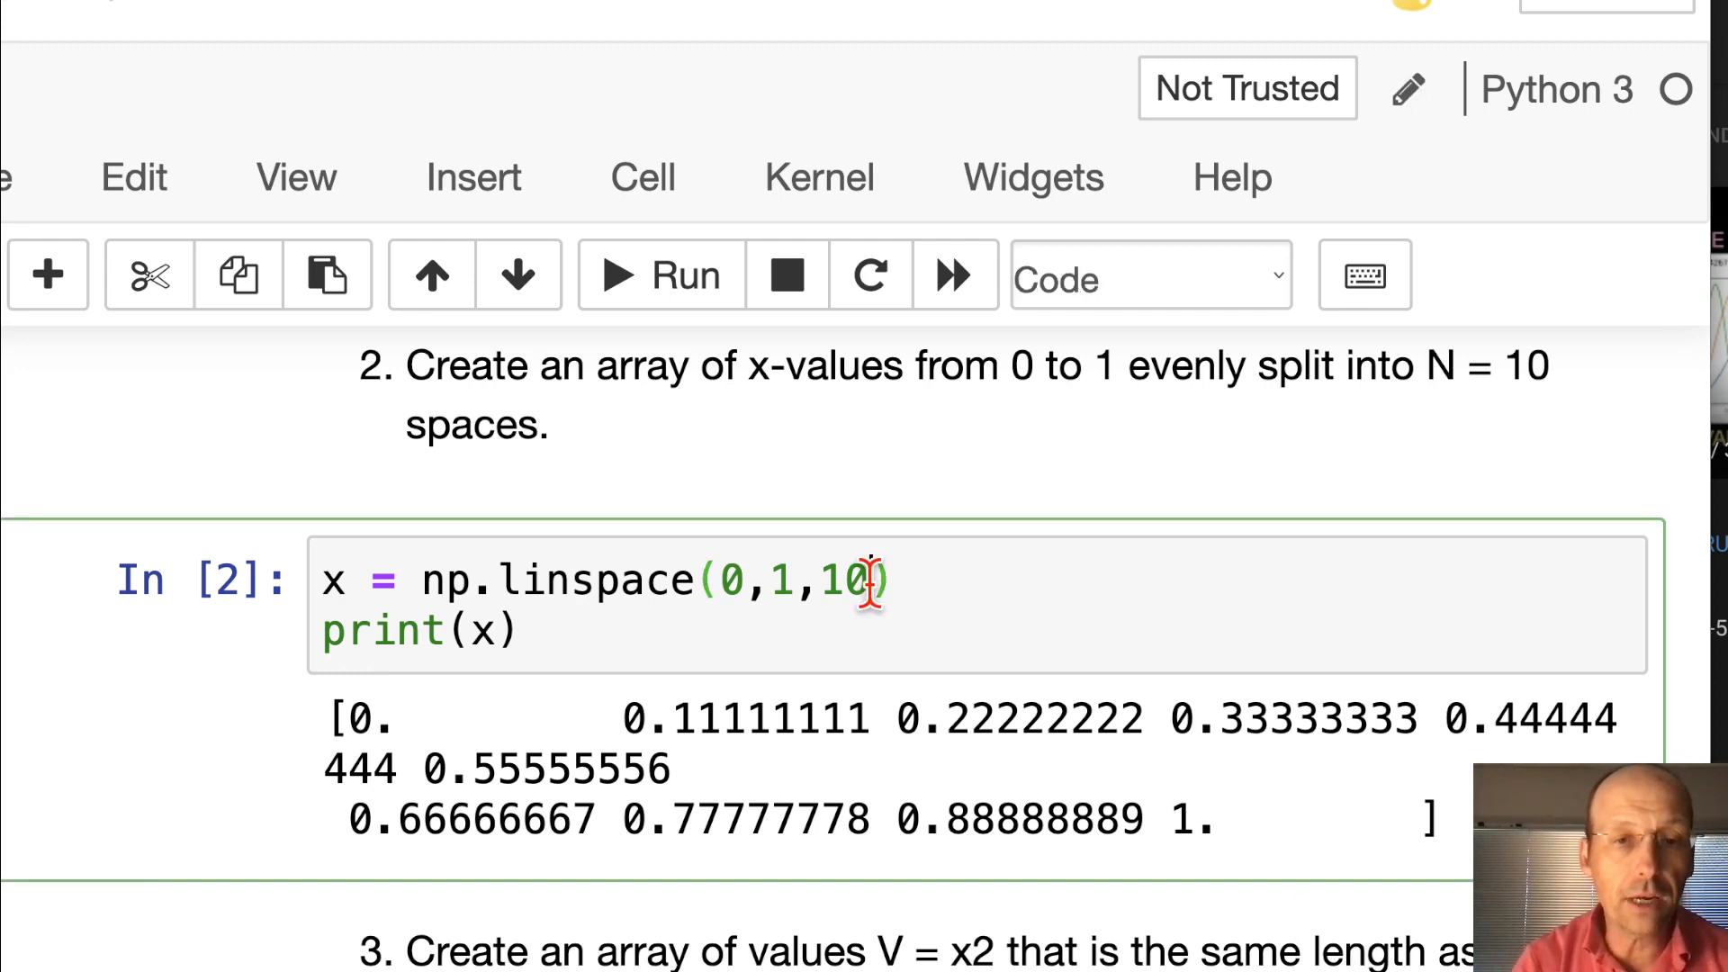
text(+1)
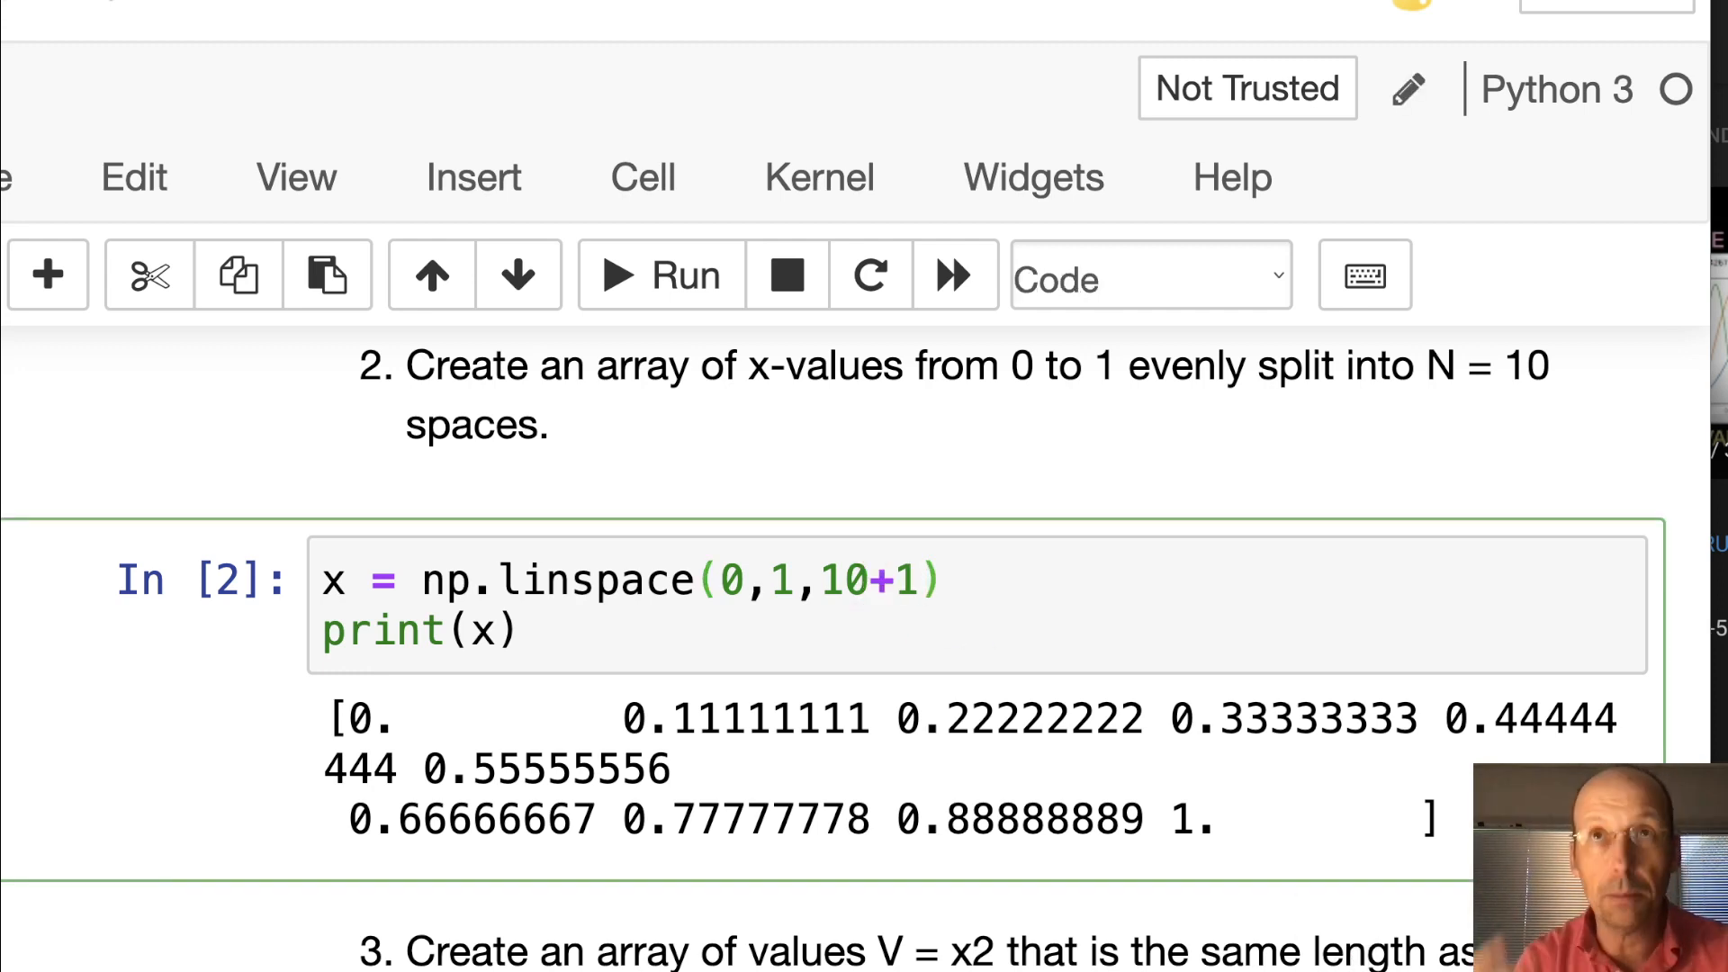
click(659, 275)
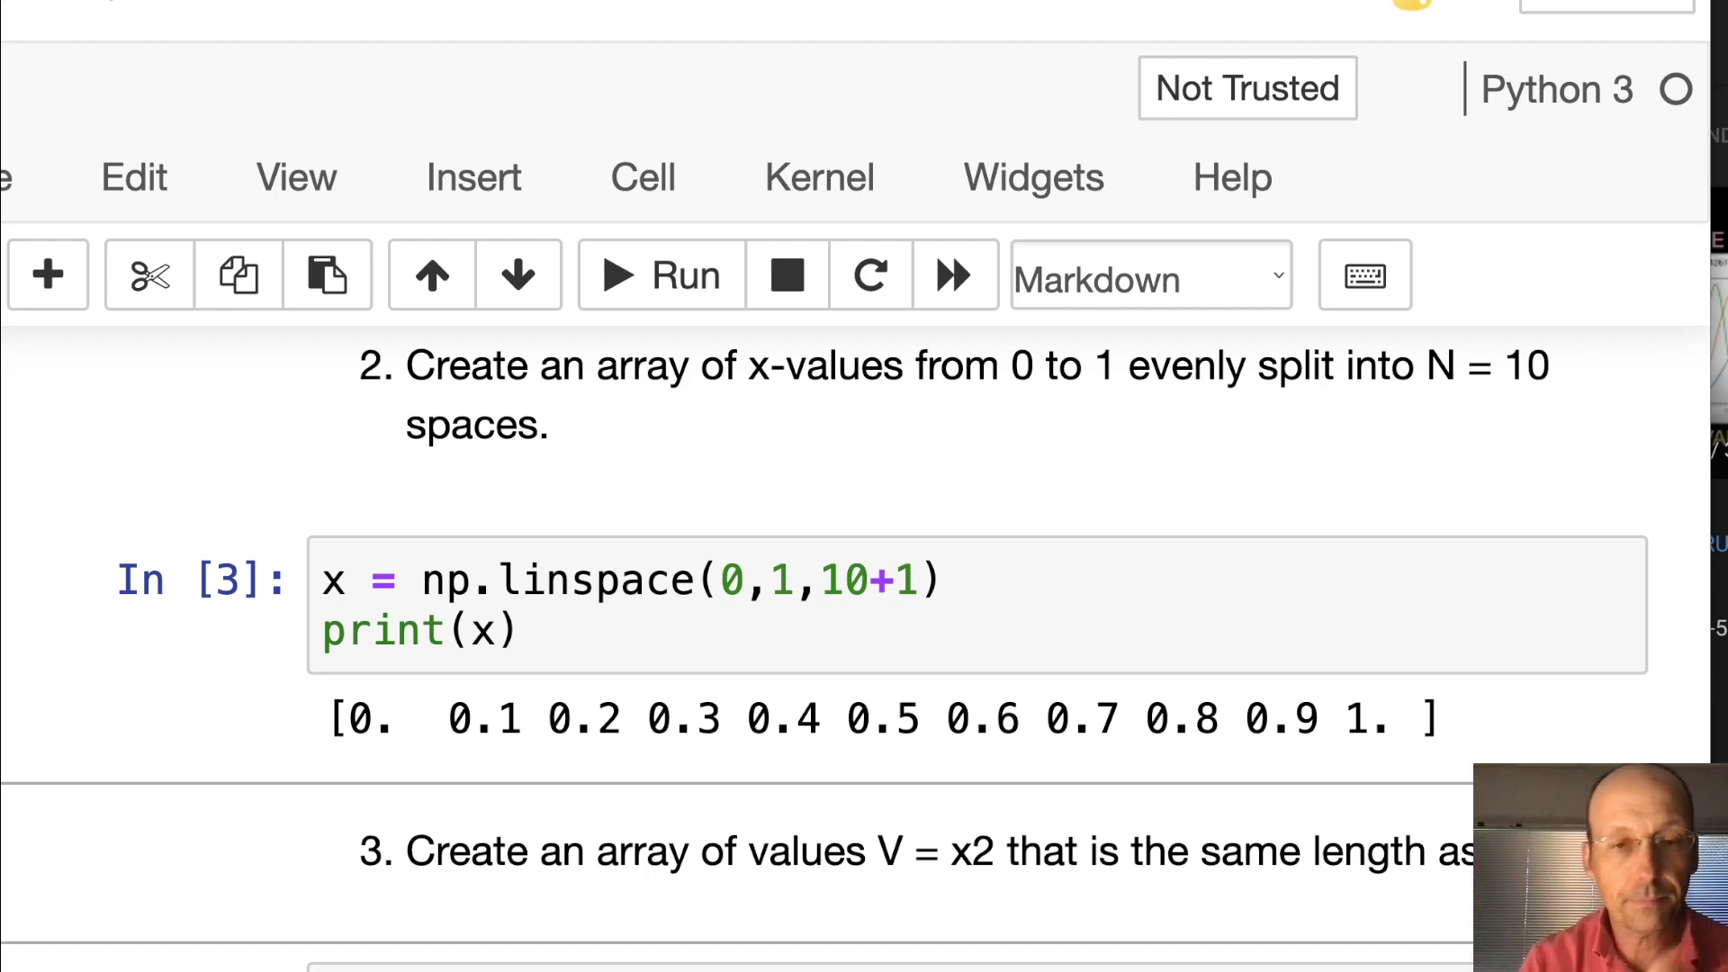
scroll(down, 3)
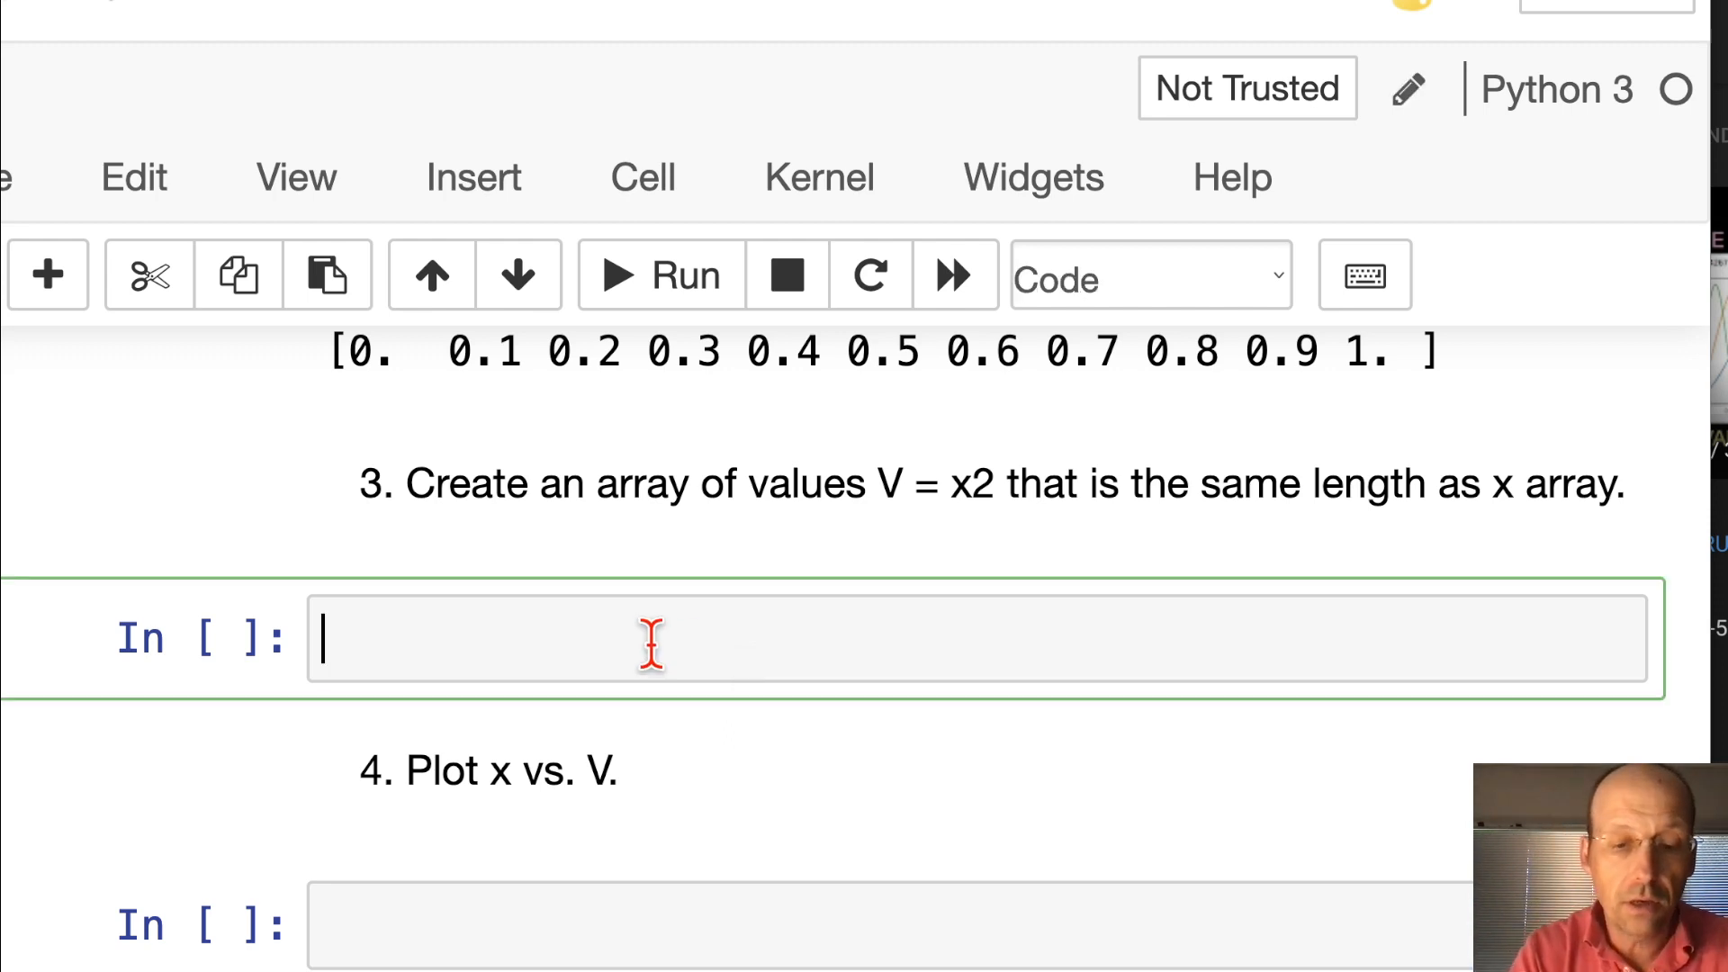
Enter V = x**2 in question 3's cell and run it
text(V =)
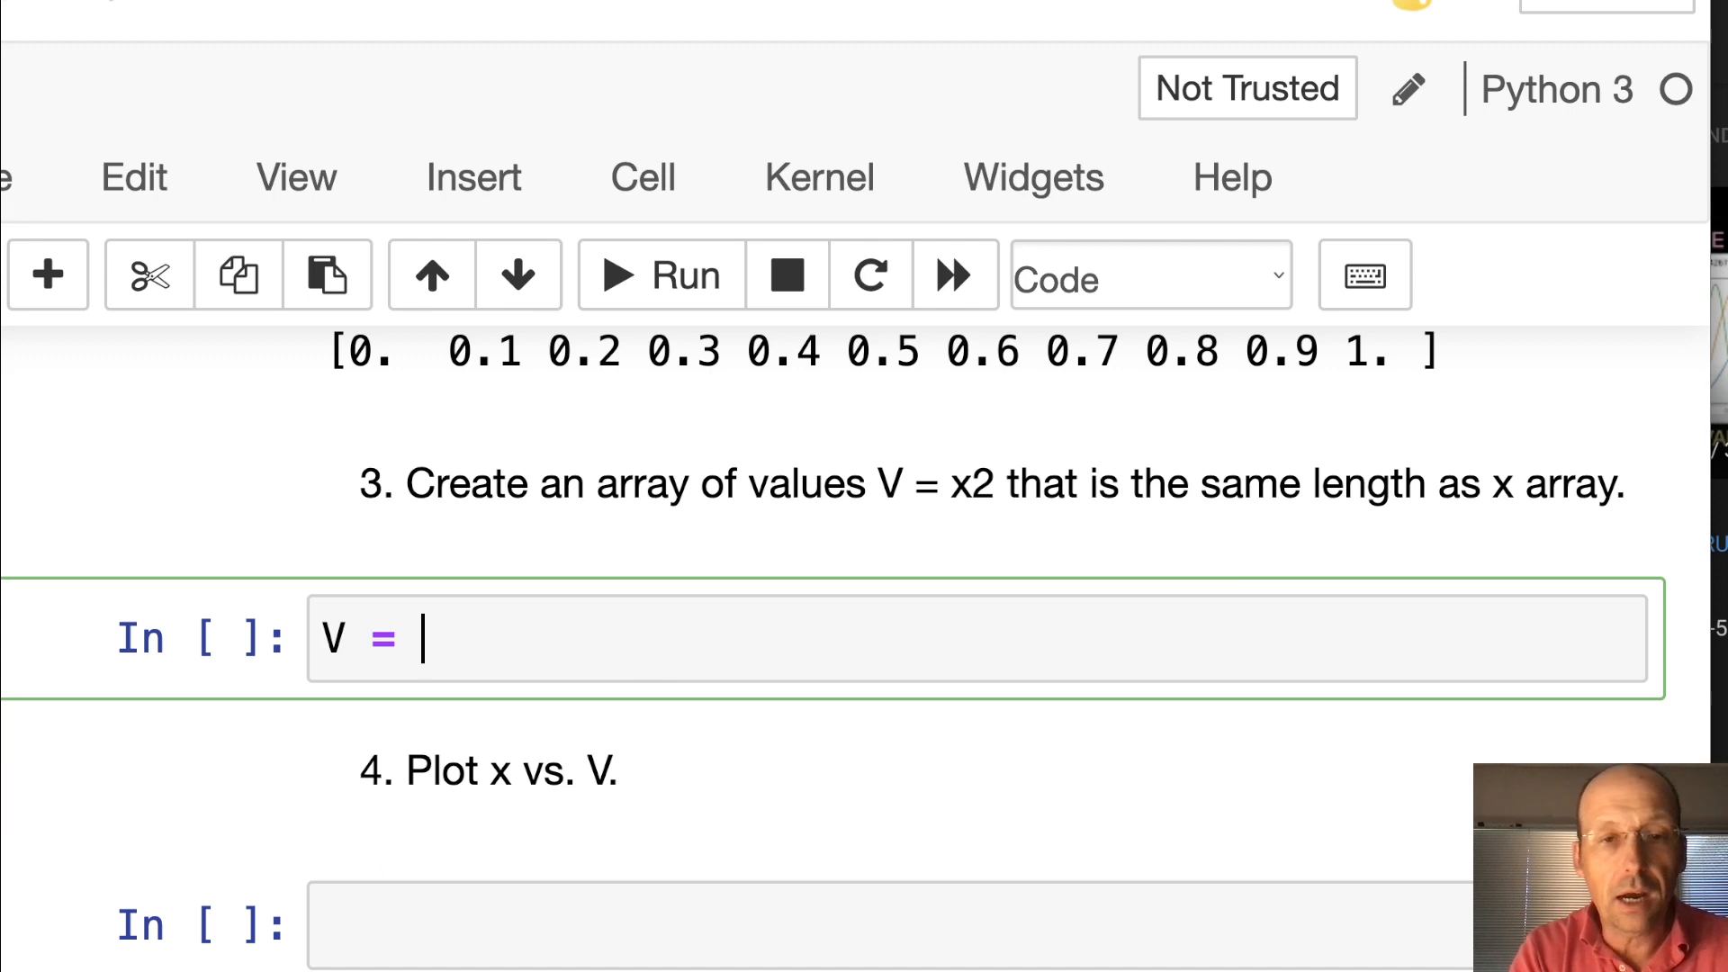
text(x)
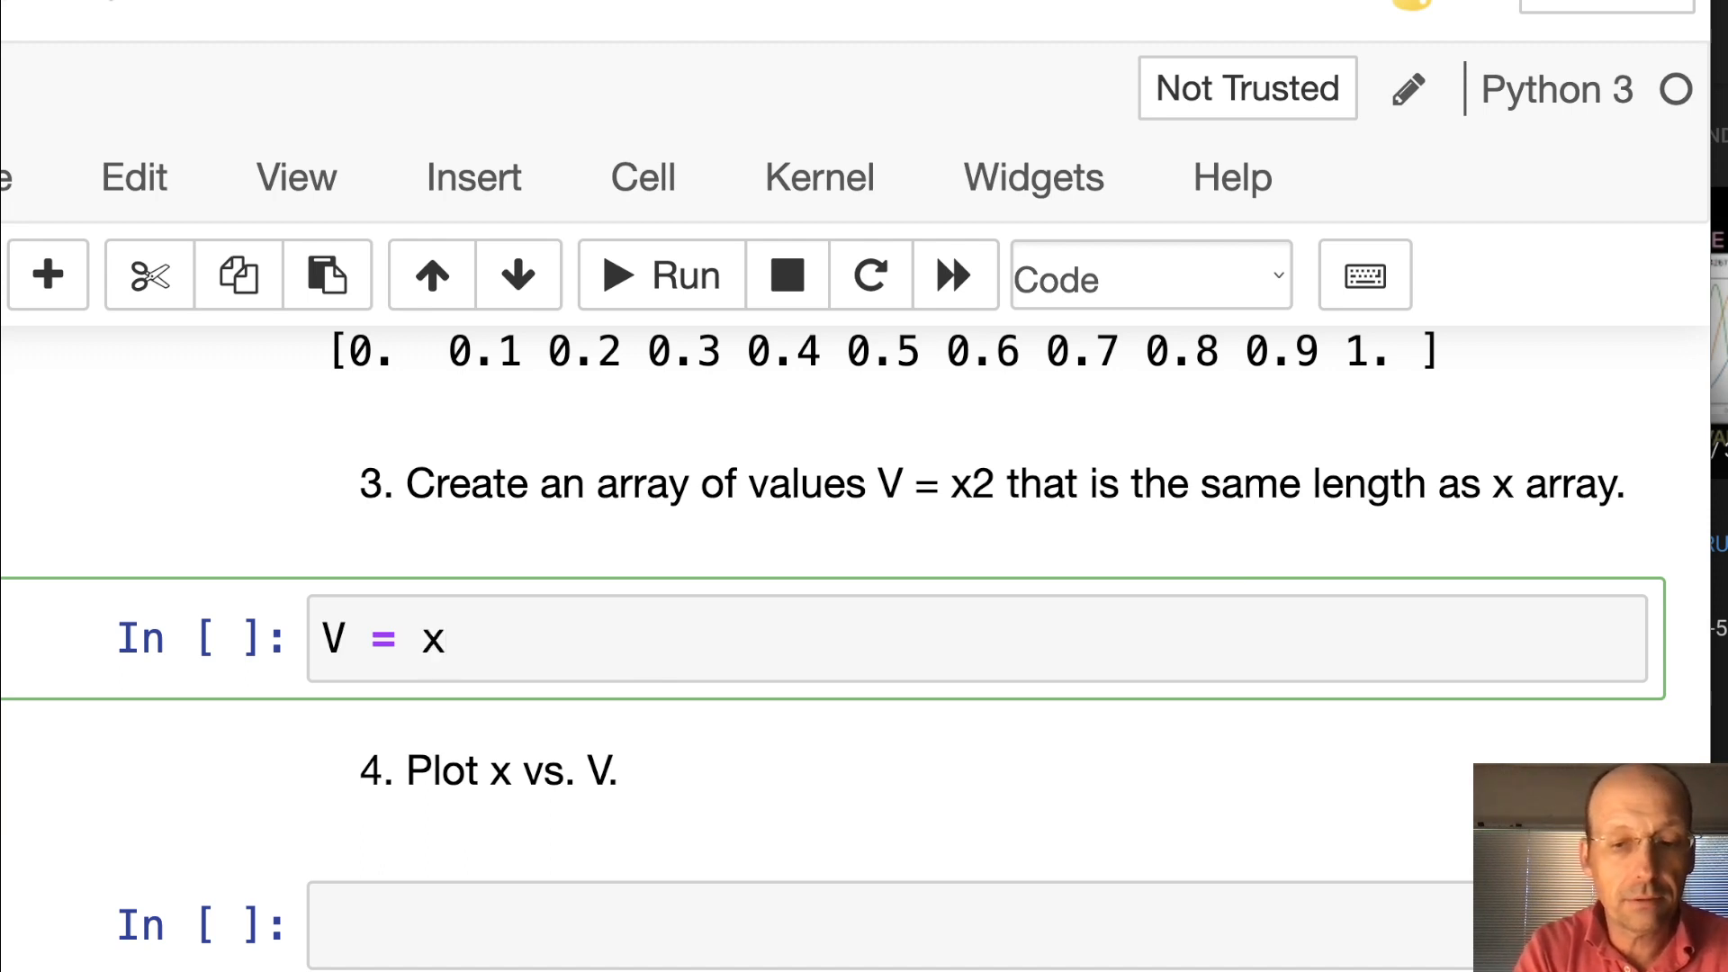
text(**2)
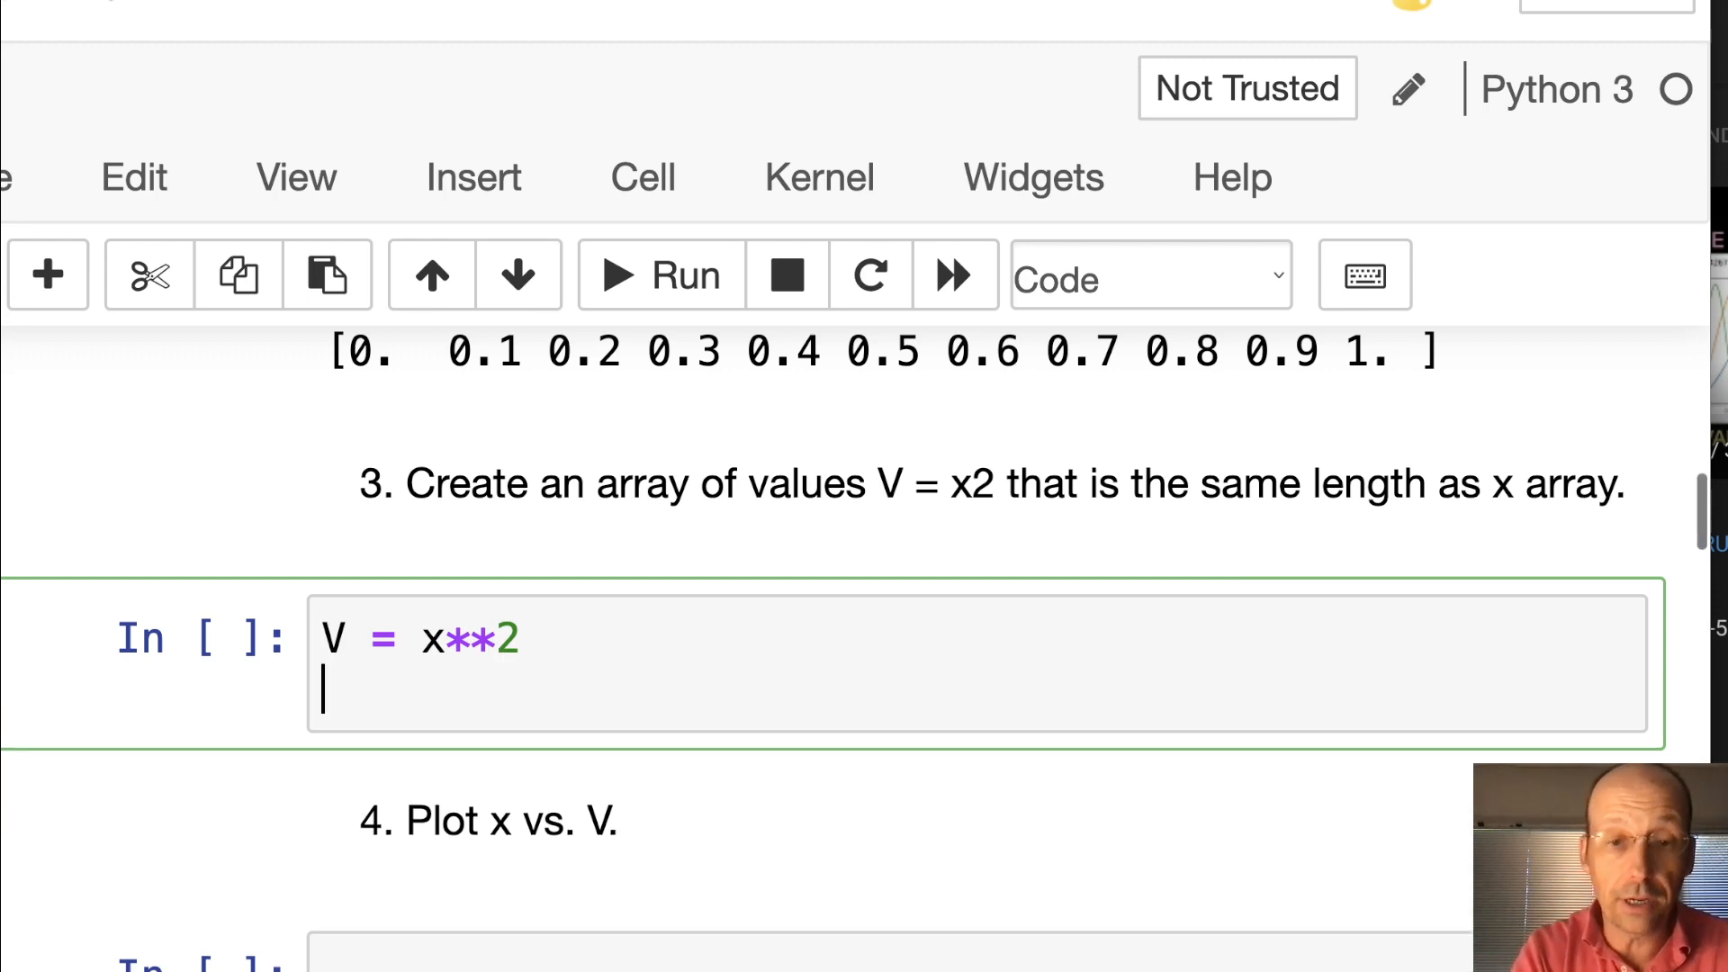
click(659, 275)
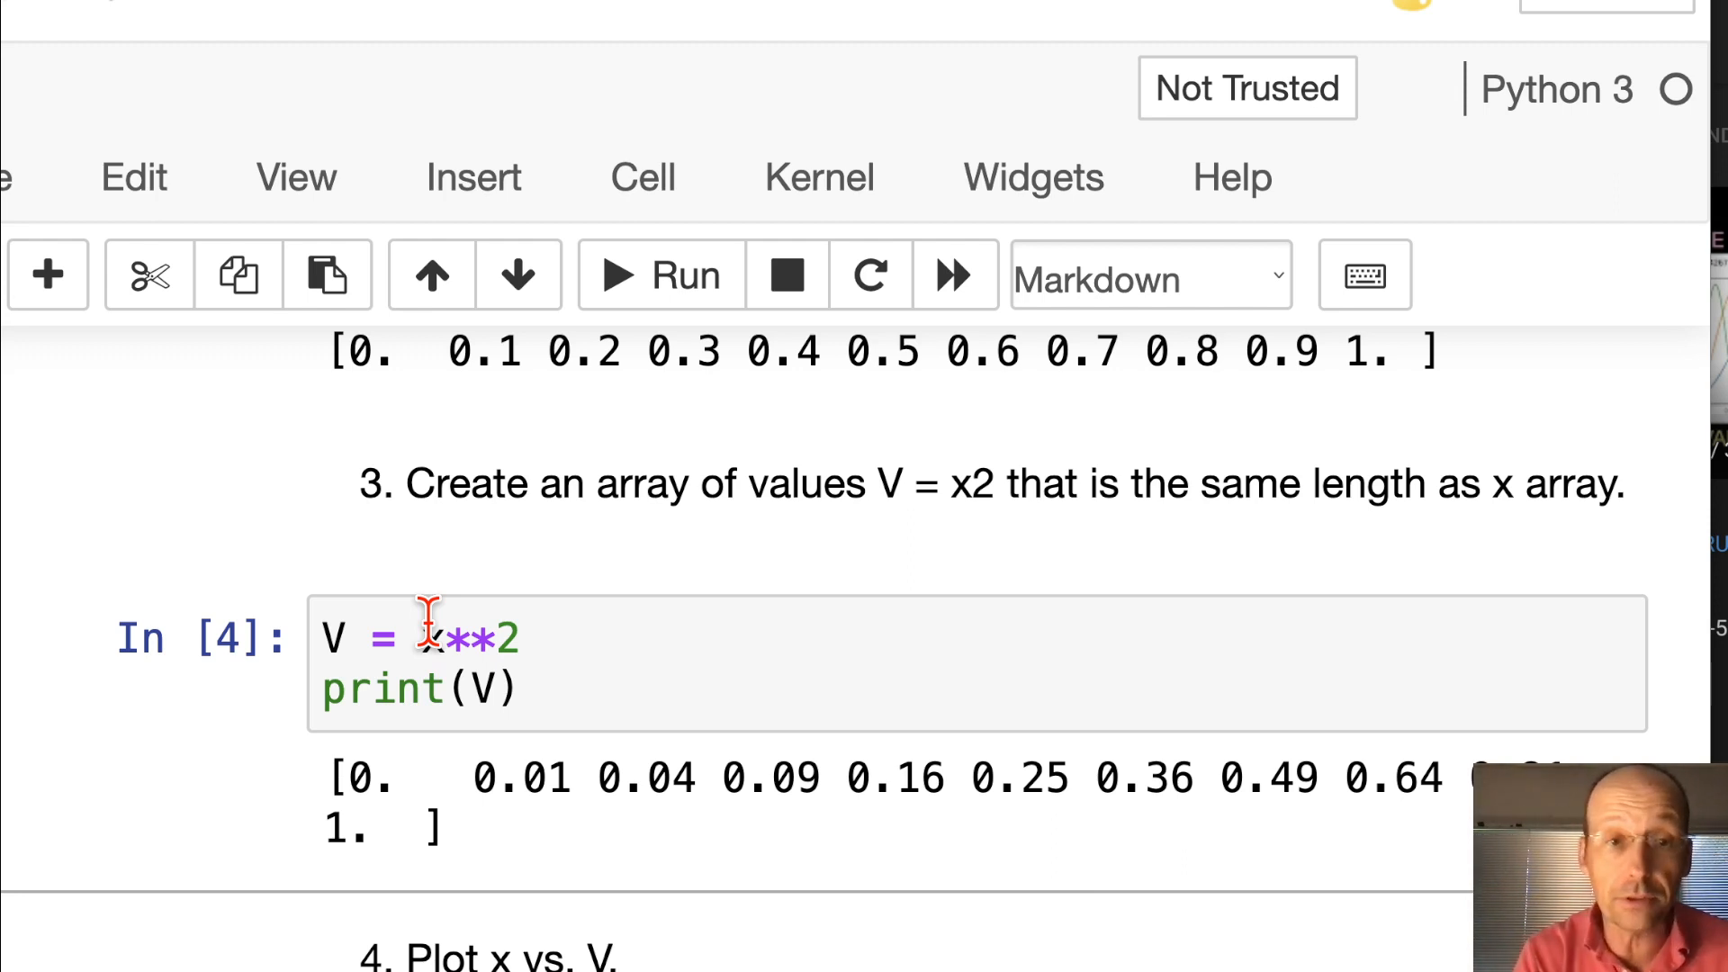
mouse_move(1521, 755)
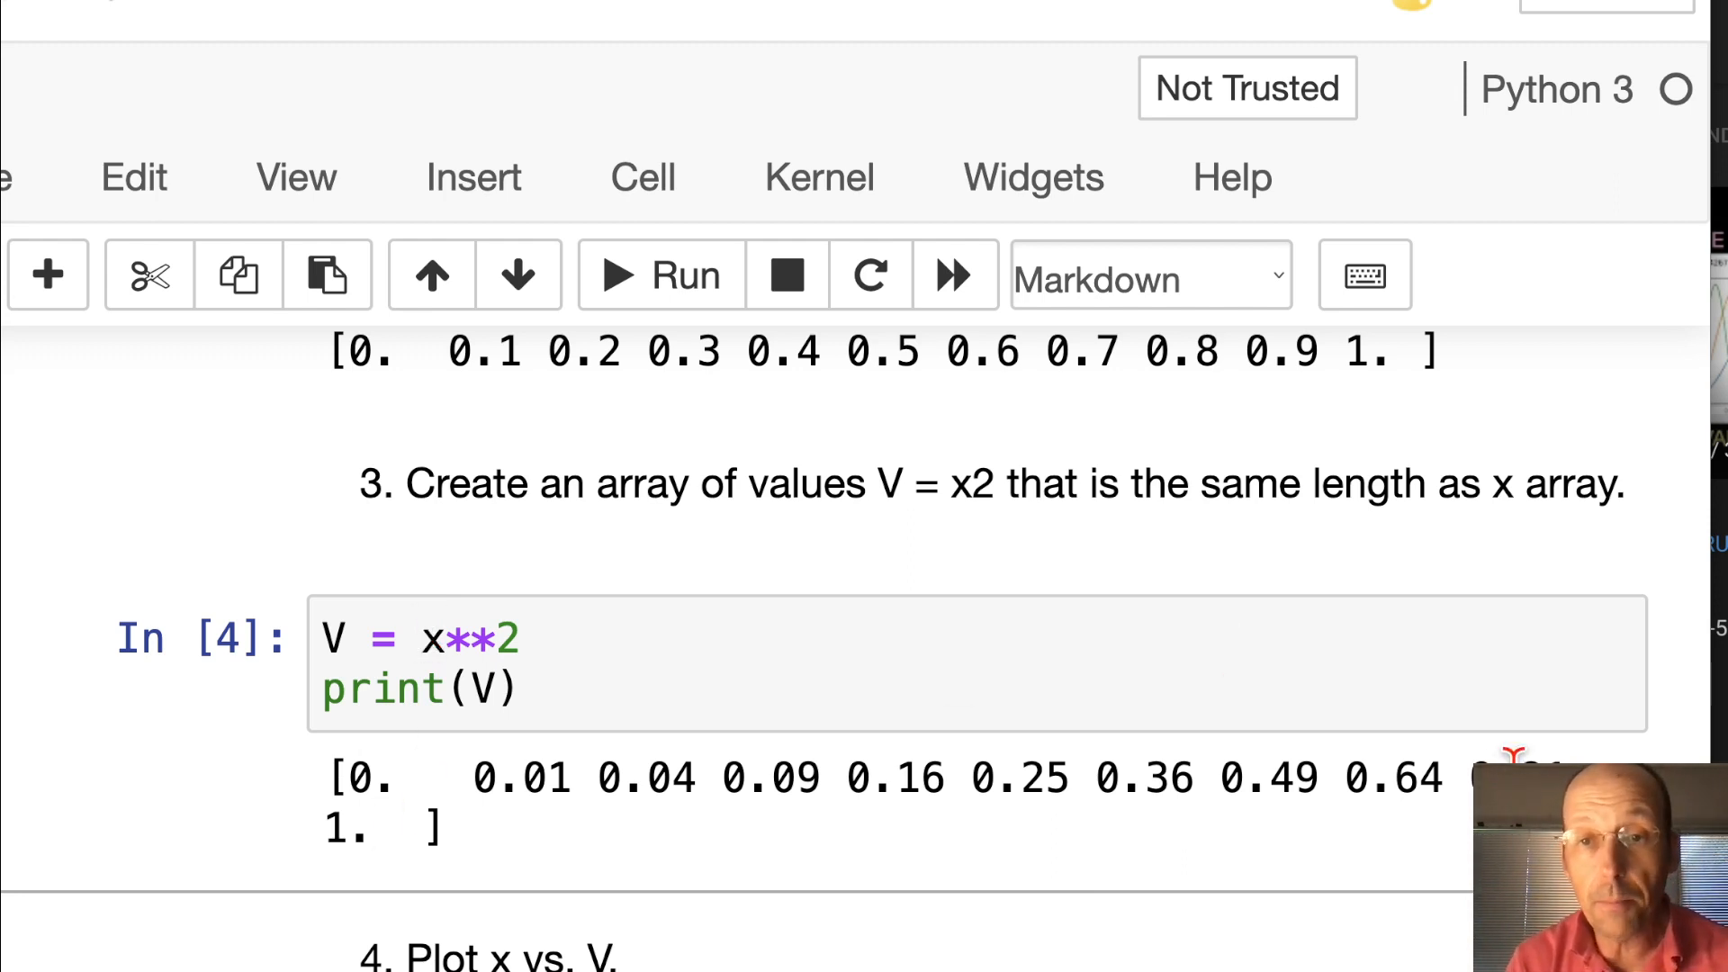
mouse_move(1405, 782)
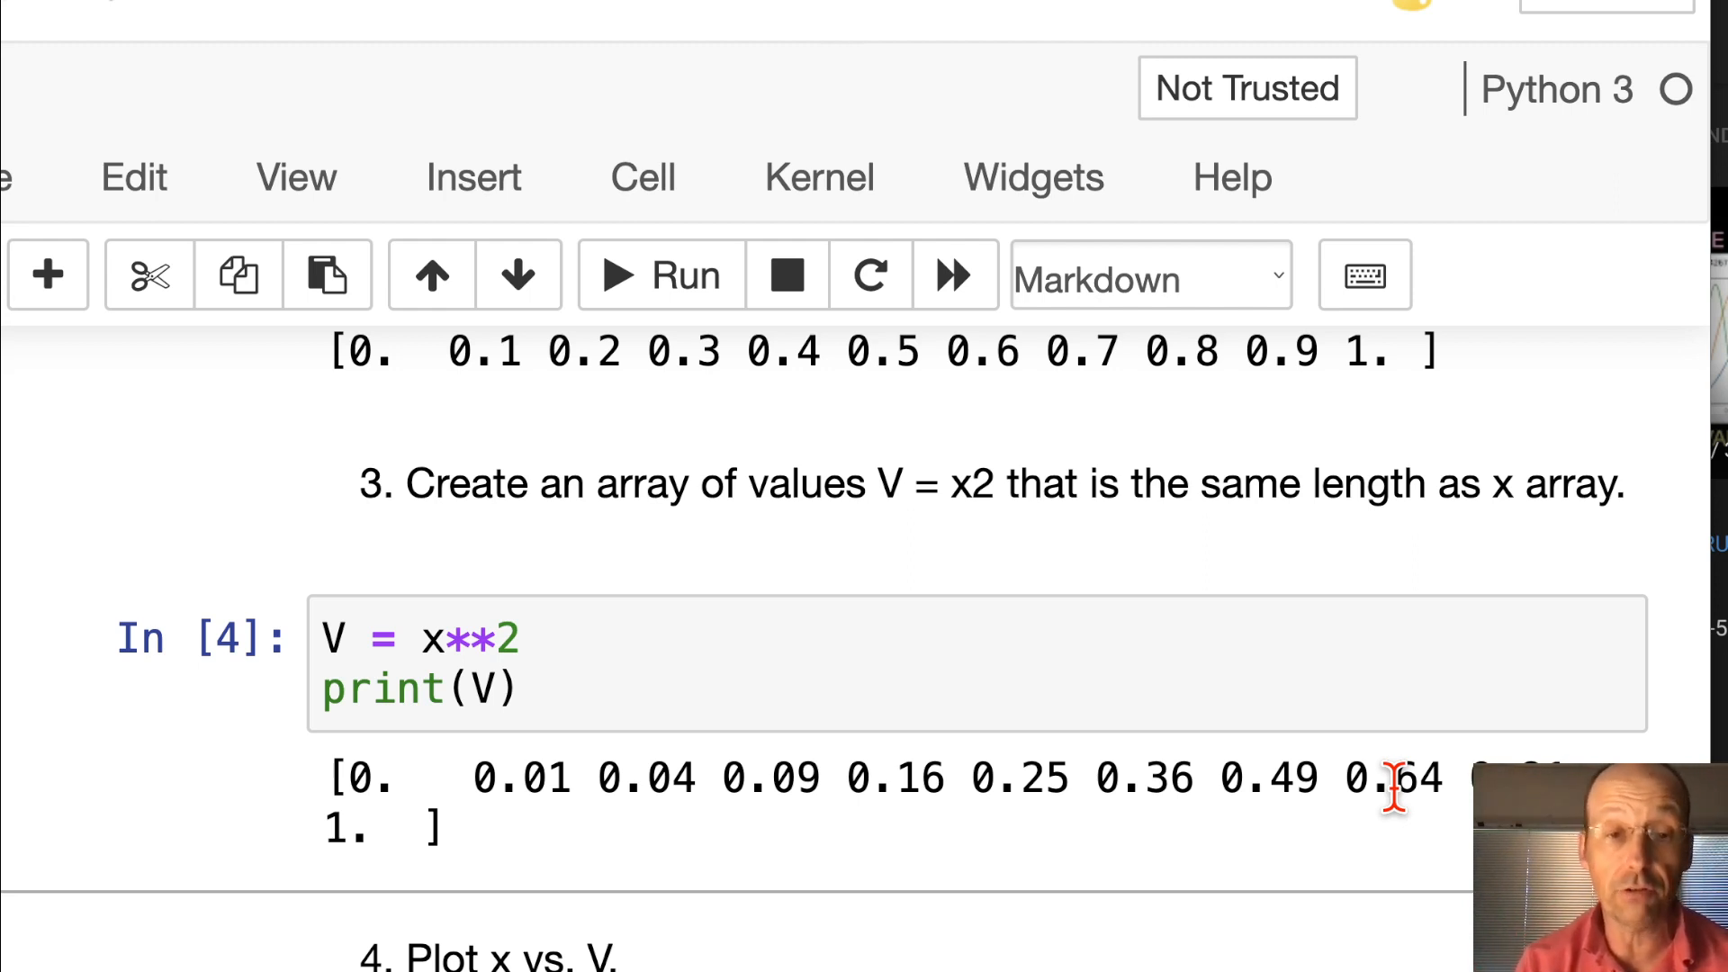
In question 4's cell, plot x against V with plt.plot(x,V) and run it
scroll(down, 3)
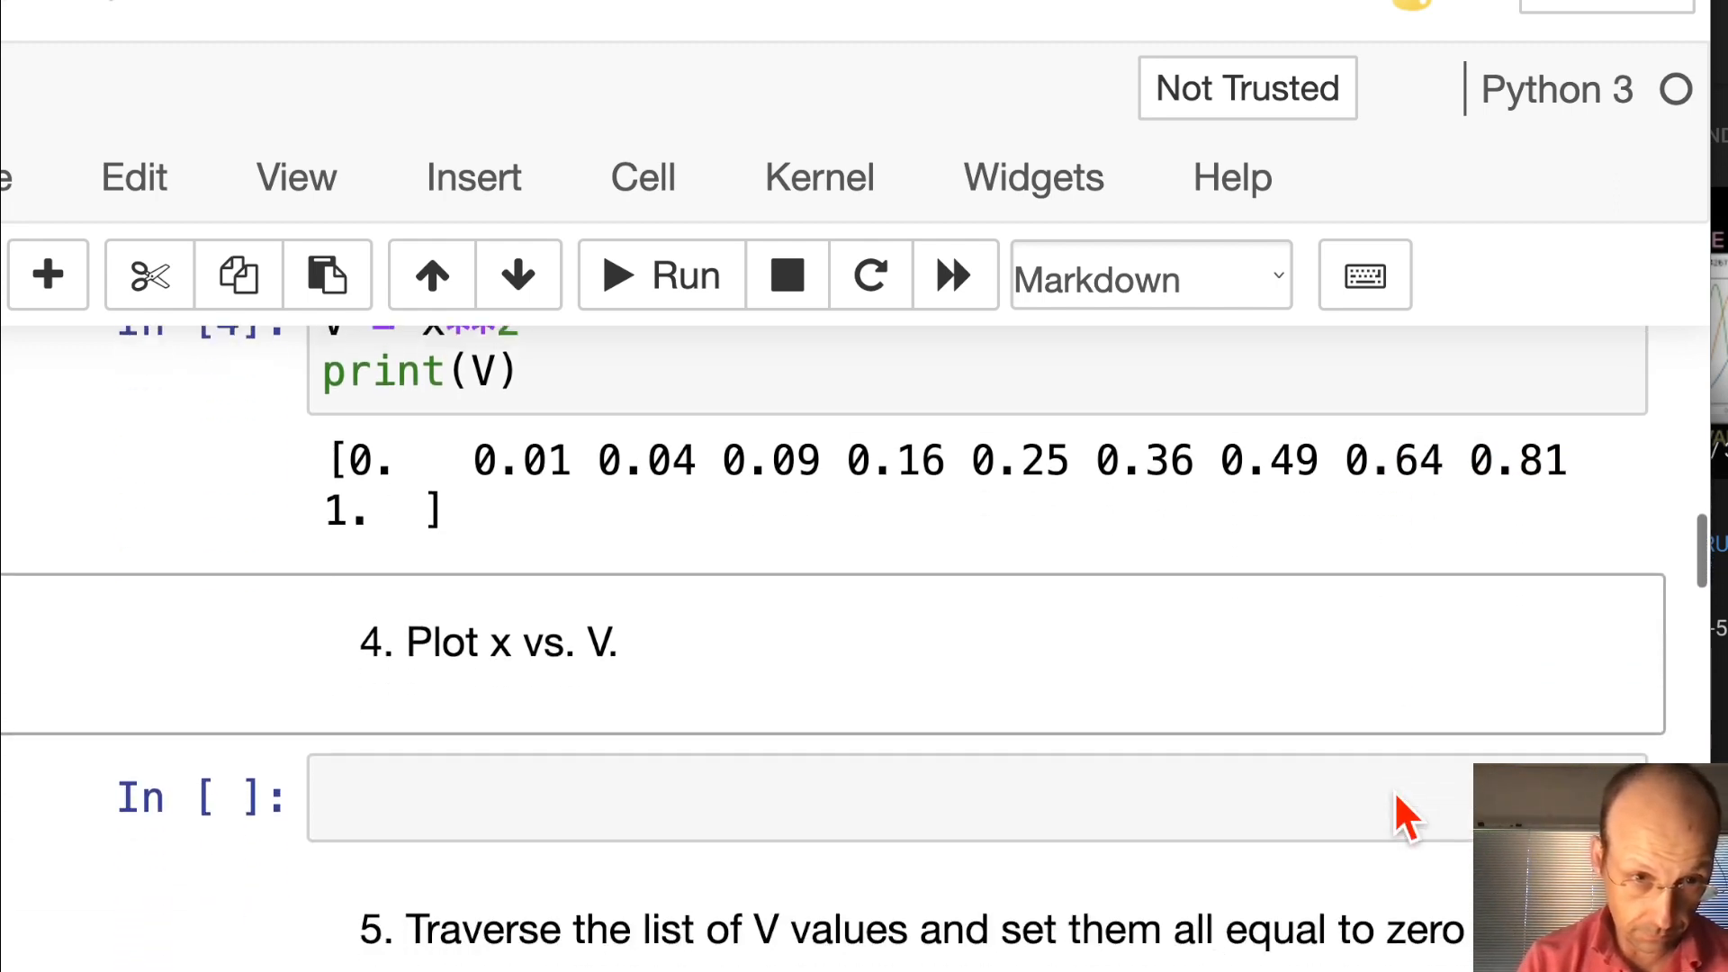
scroll(down, 3)
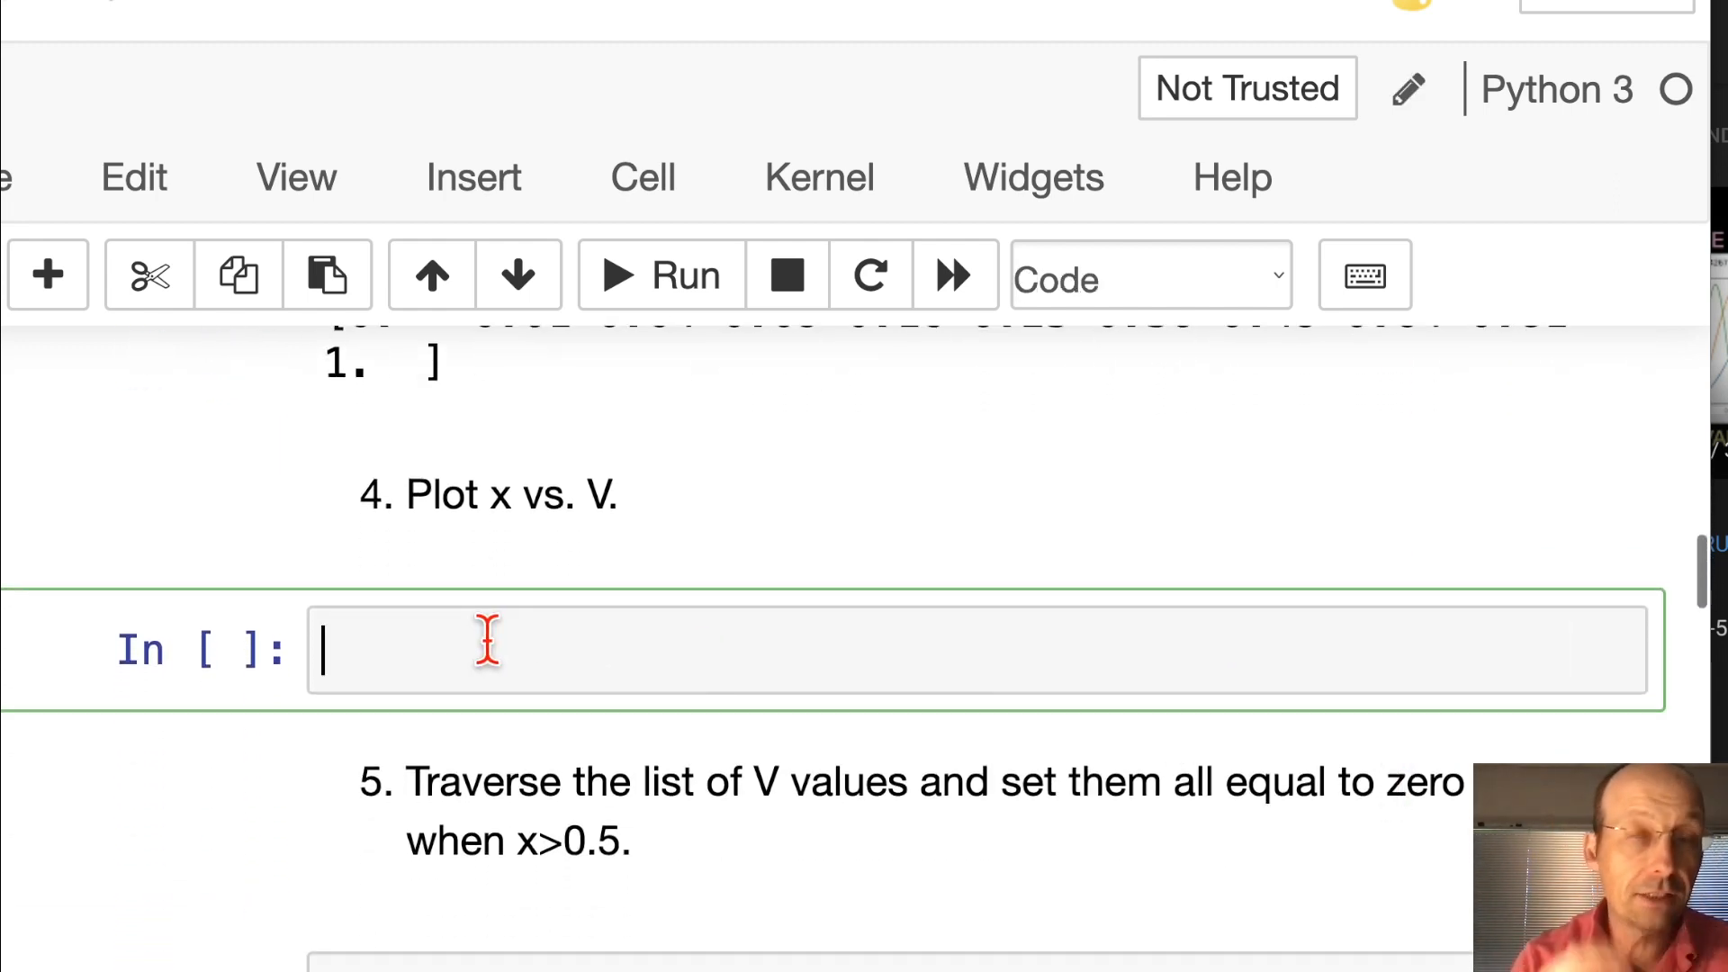
text(plt.)
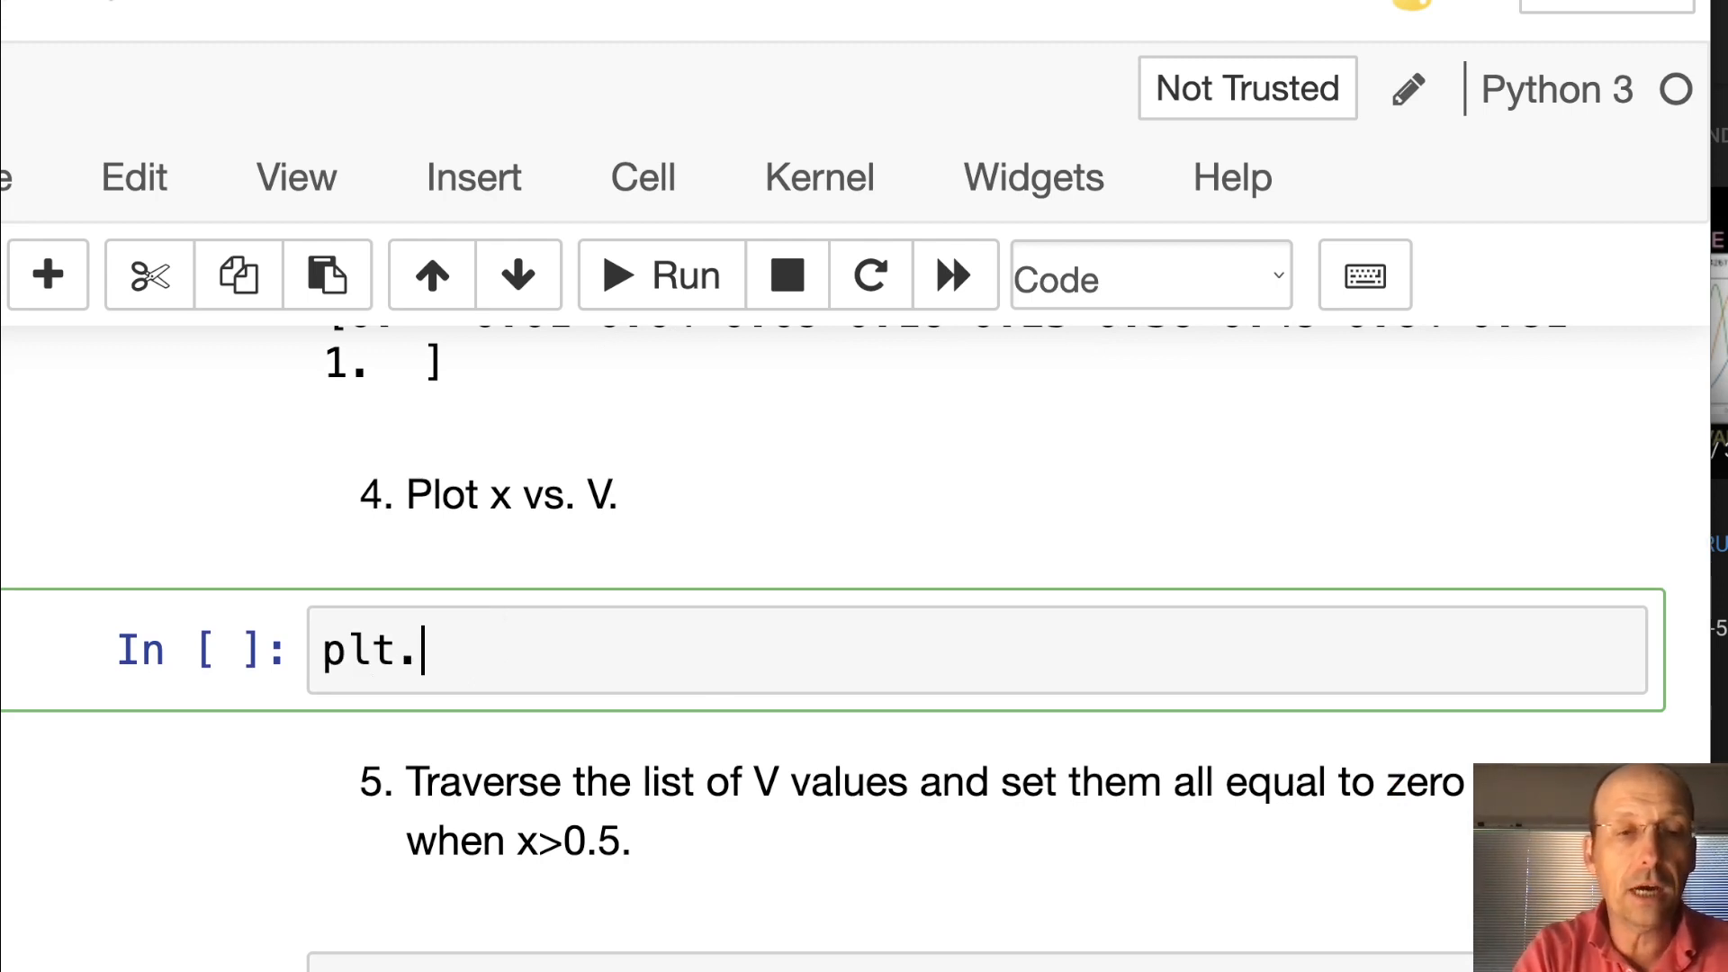
text(plot(x)
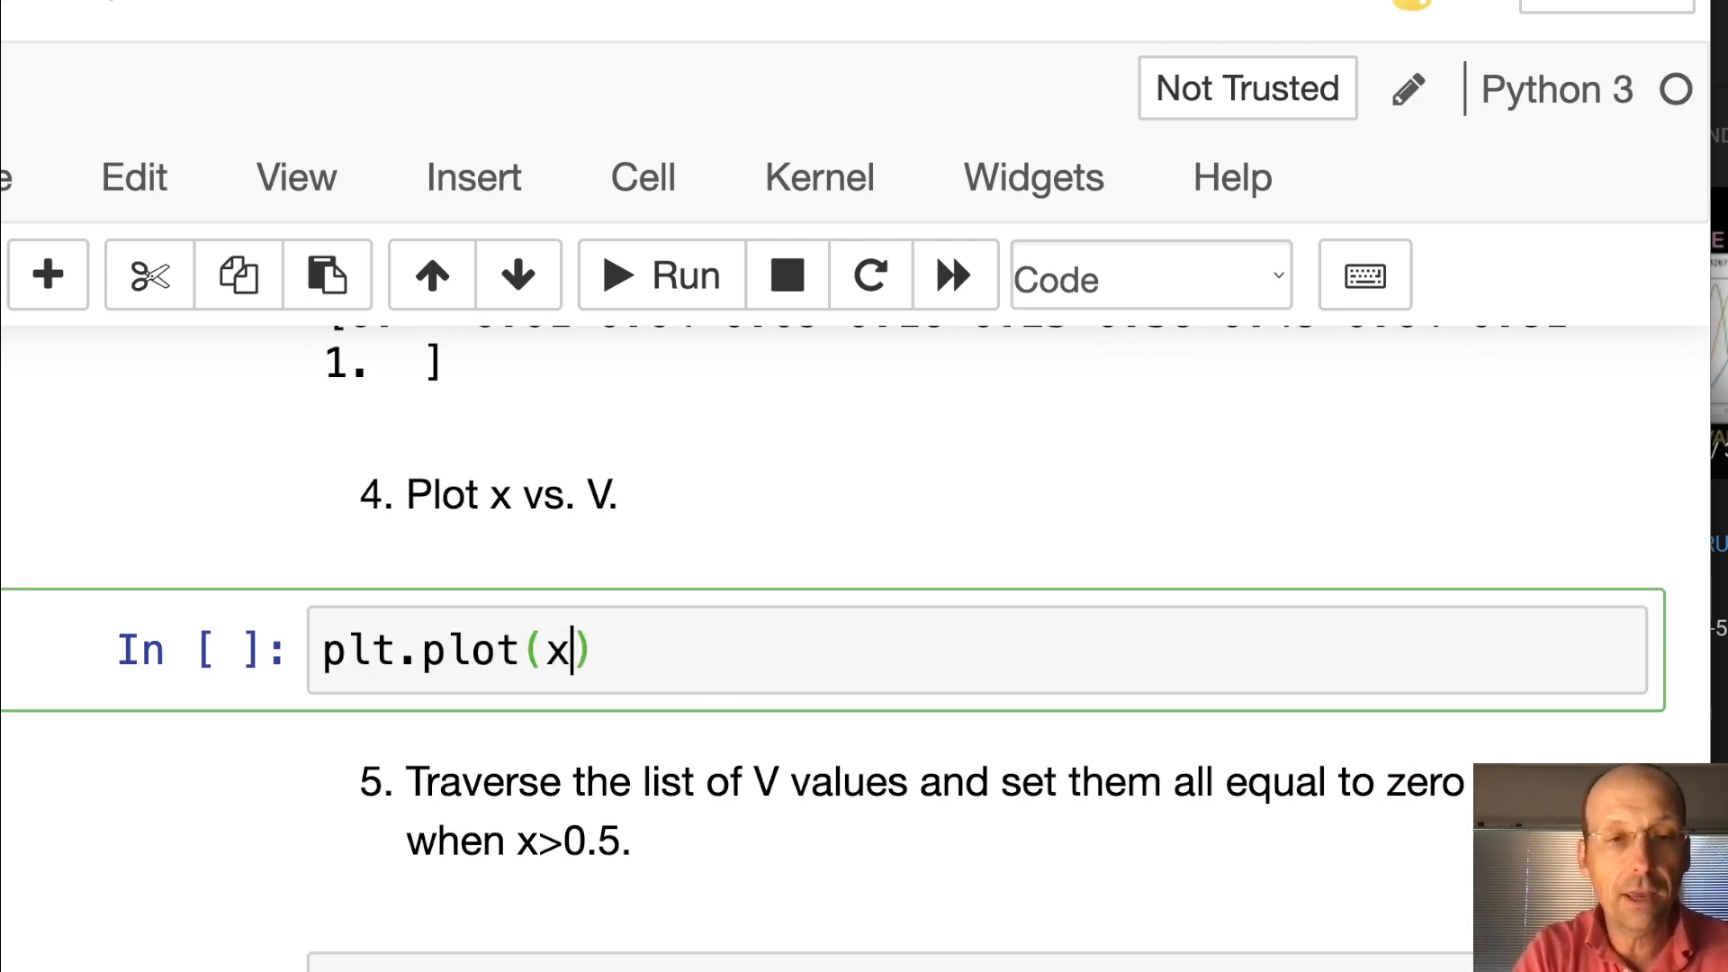
text(,V)
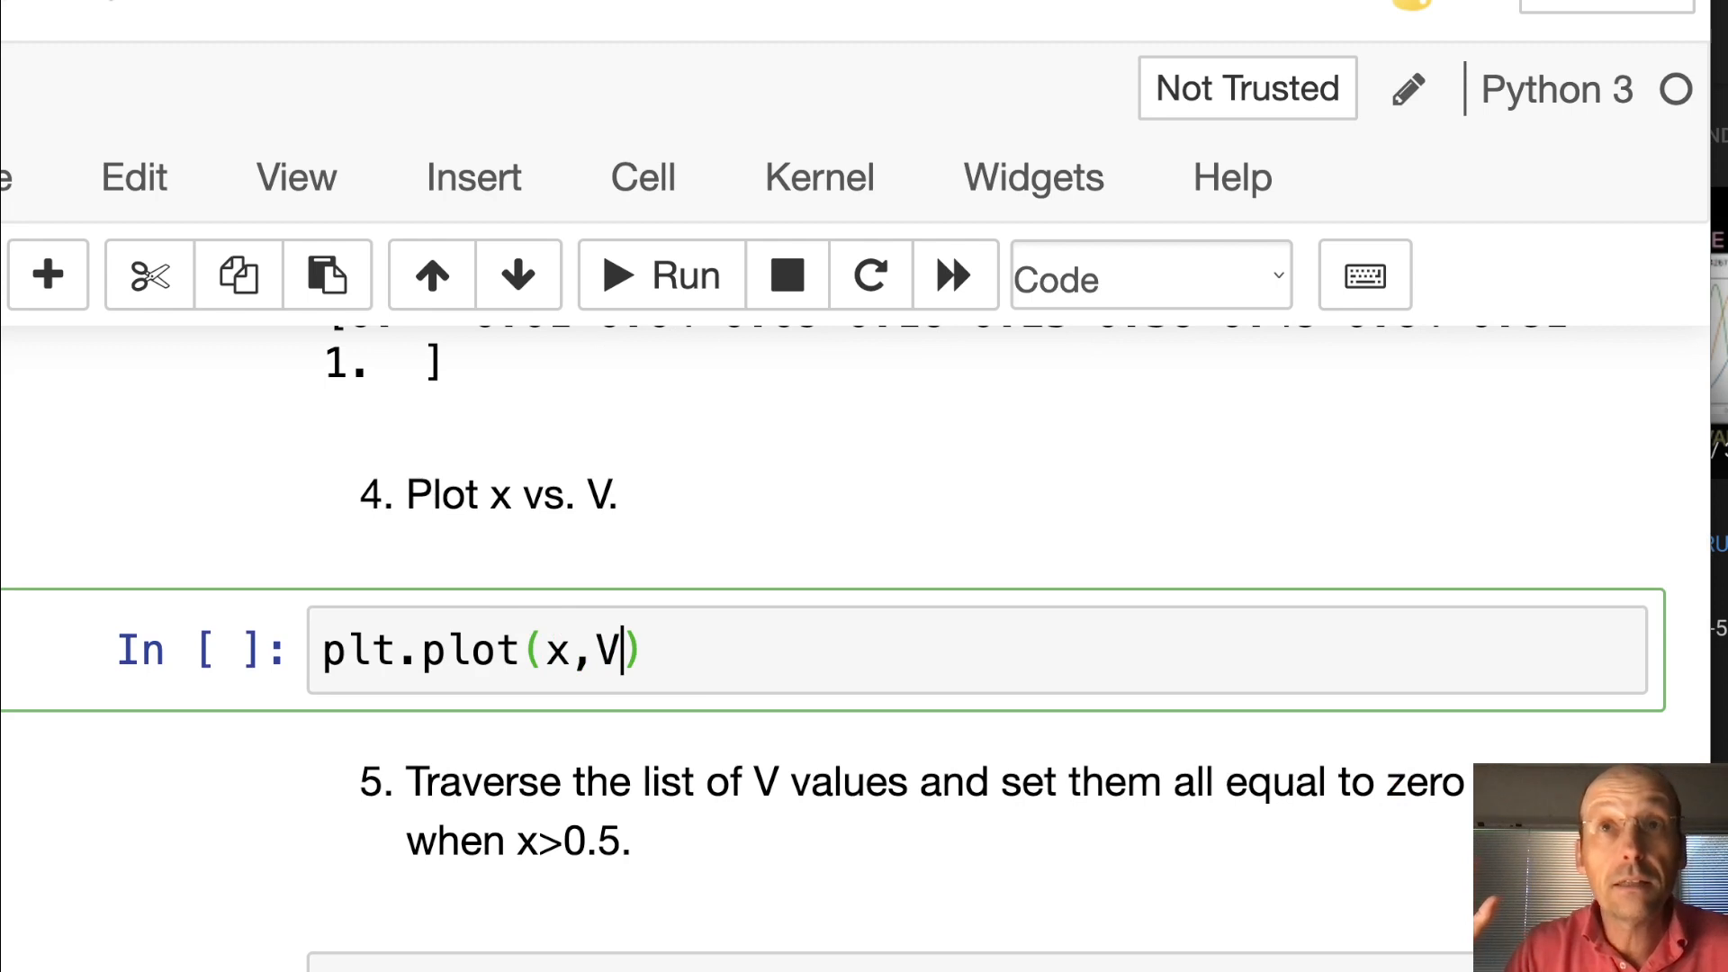
click(659, 275)
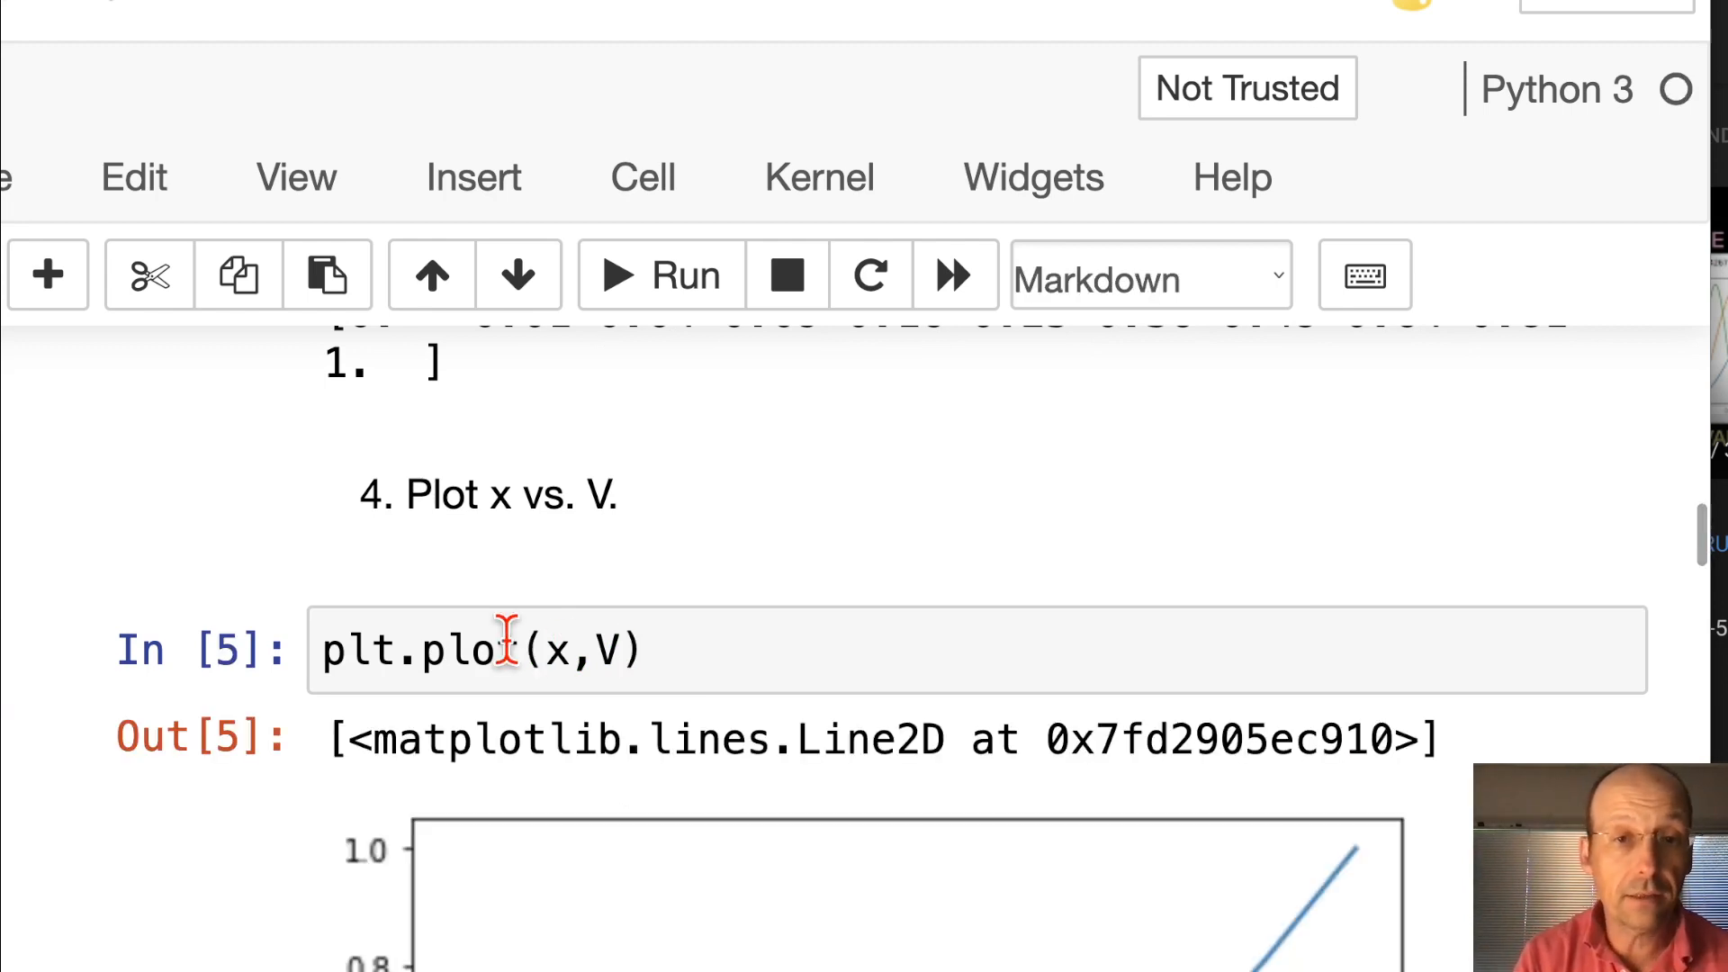
Add plt.grid(), an 'x' x-axis label and a 'V' y-axis label to the plot
scroll(down, 3)
text(plt.)
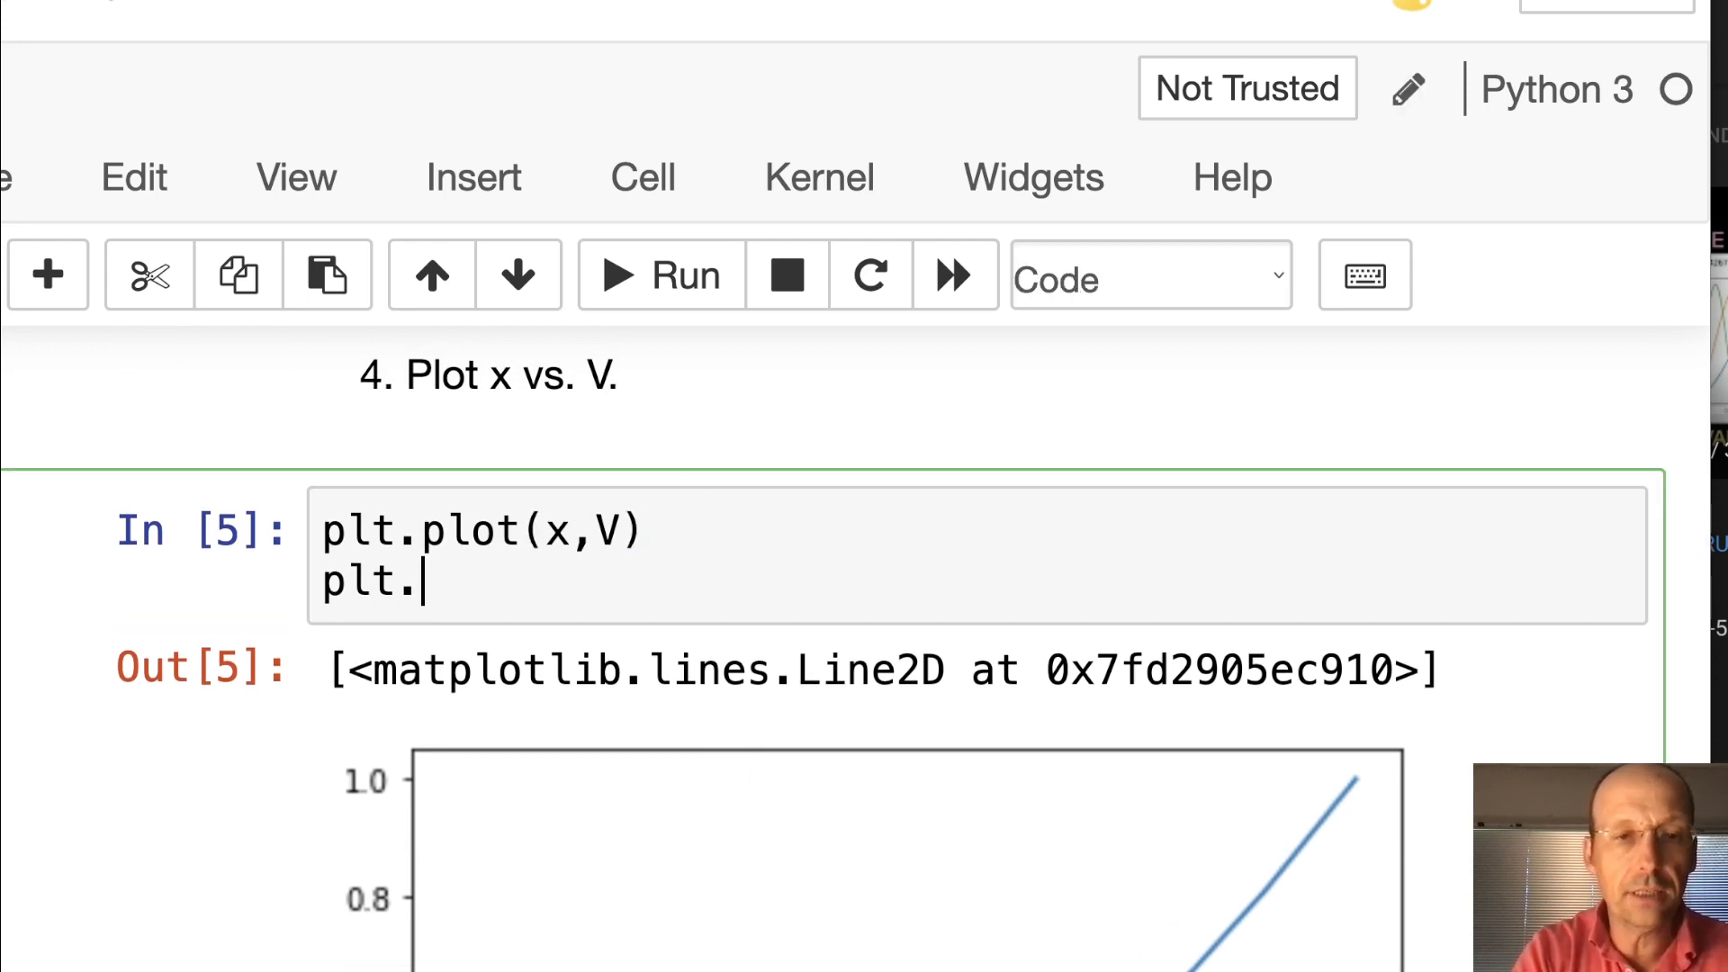
text(grid())
text(plt.)
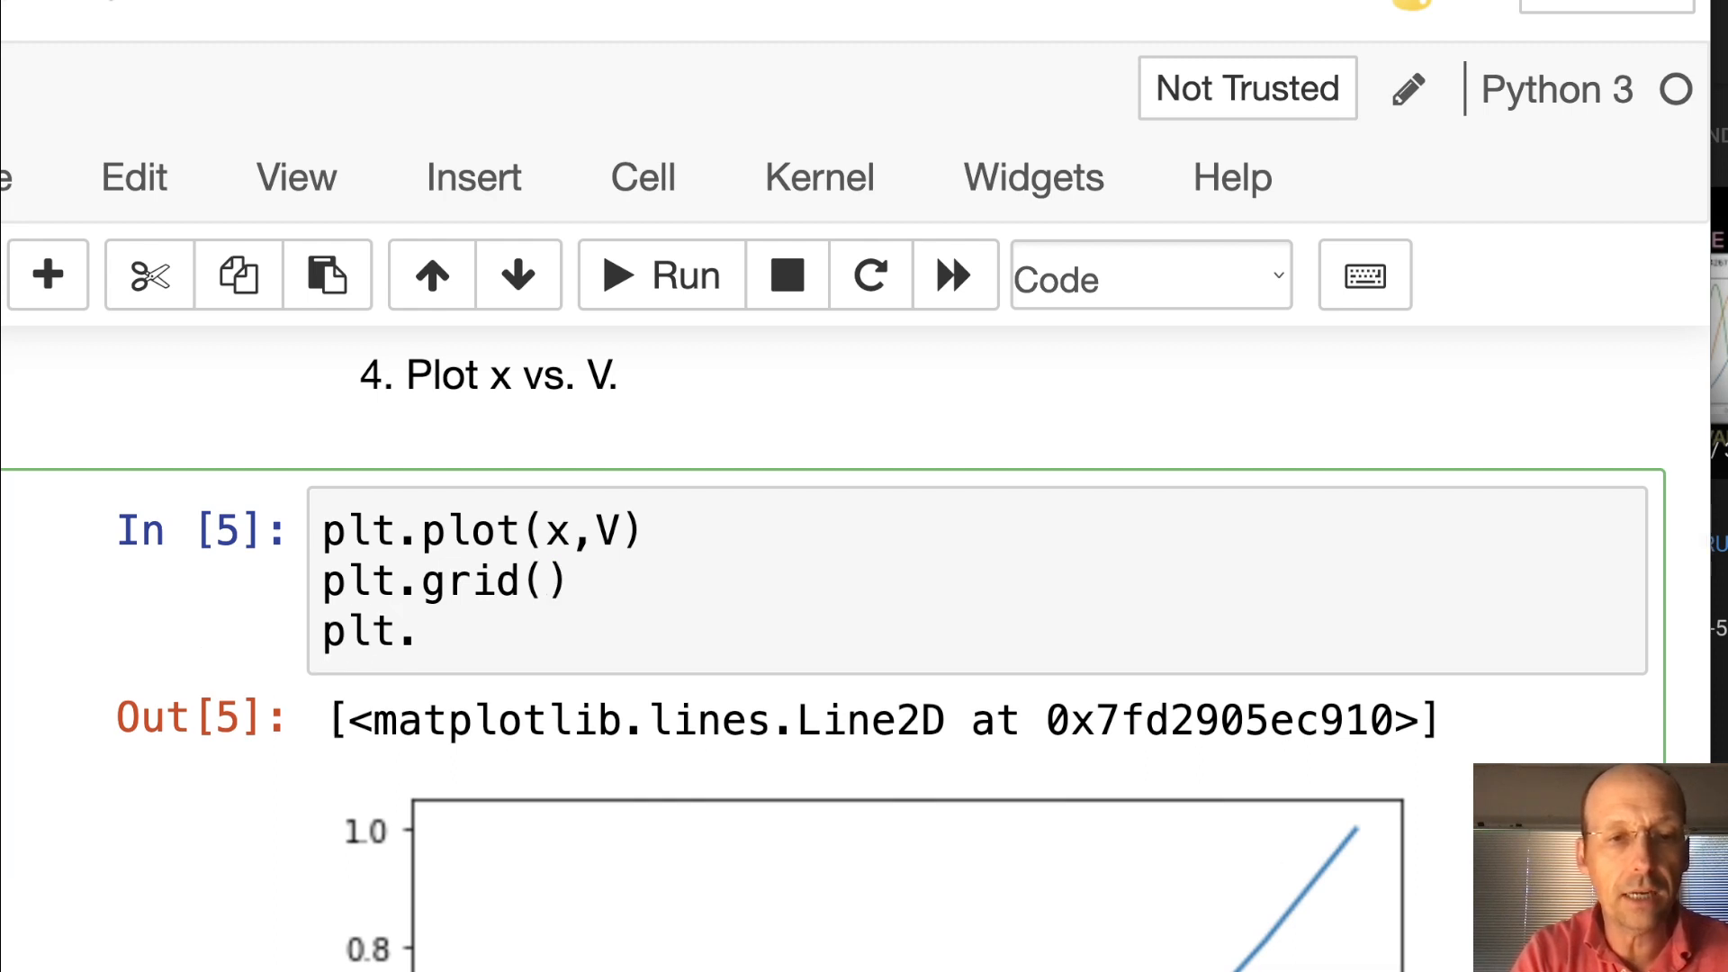
text(xlabel('x)
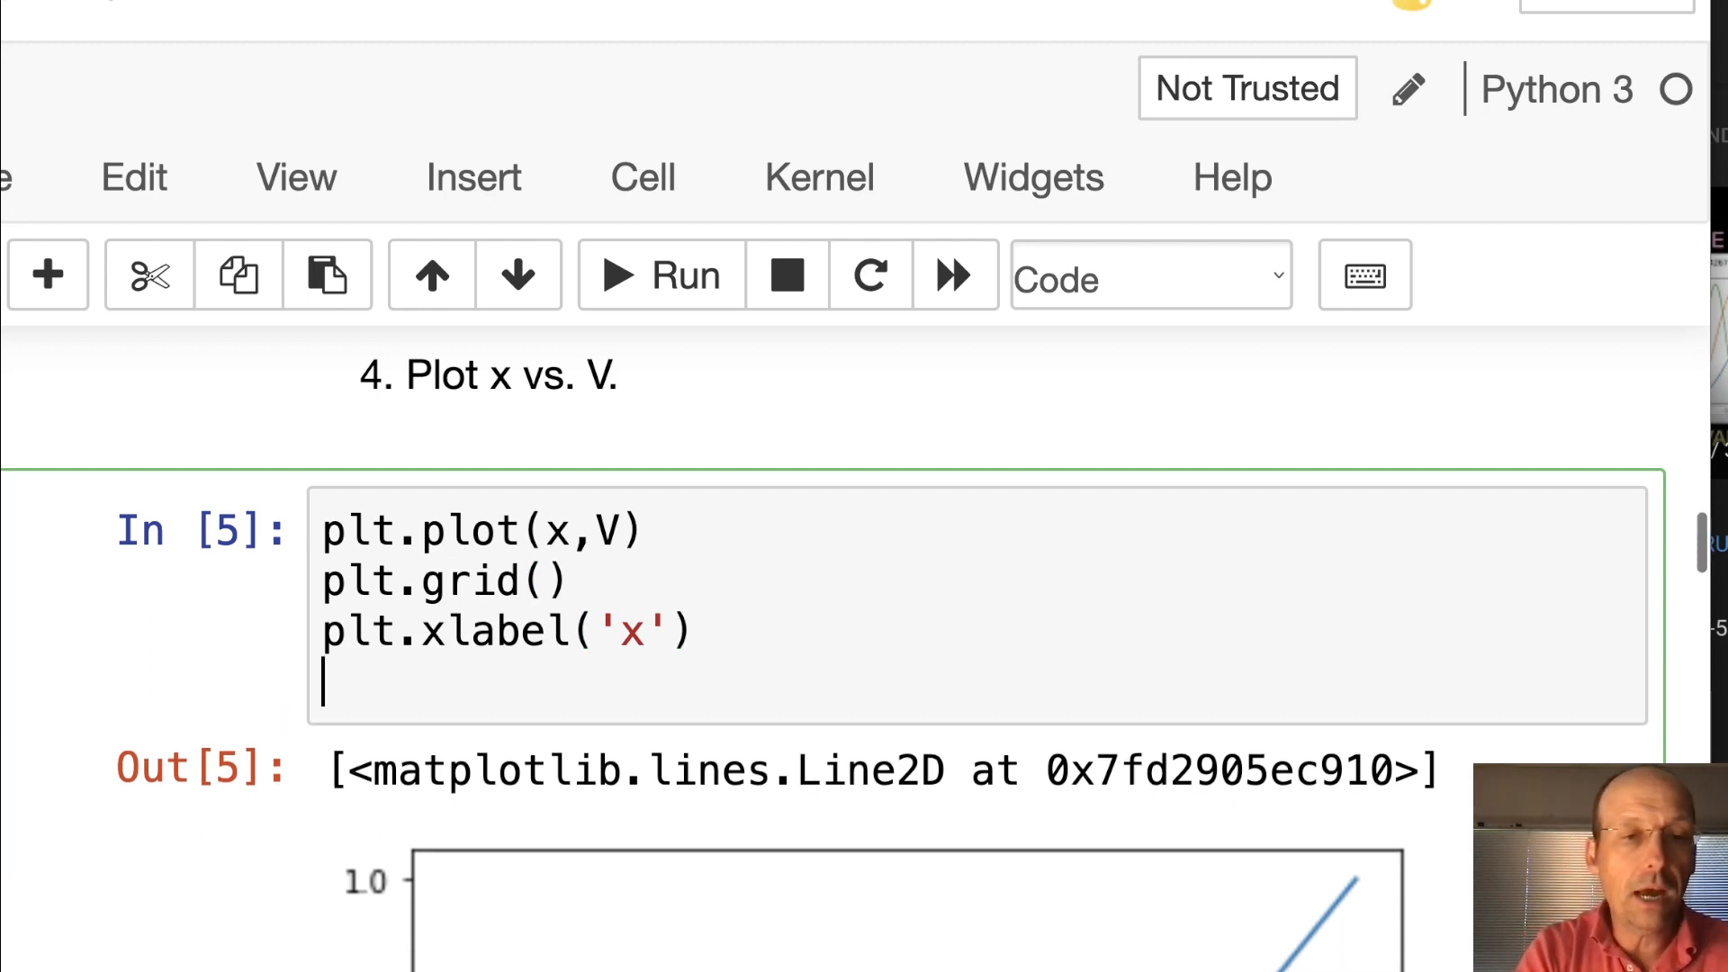
text(plt.)
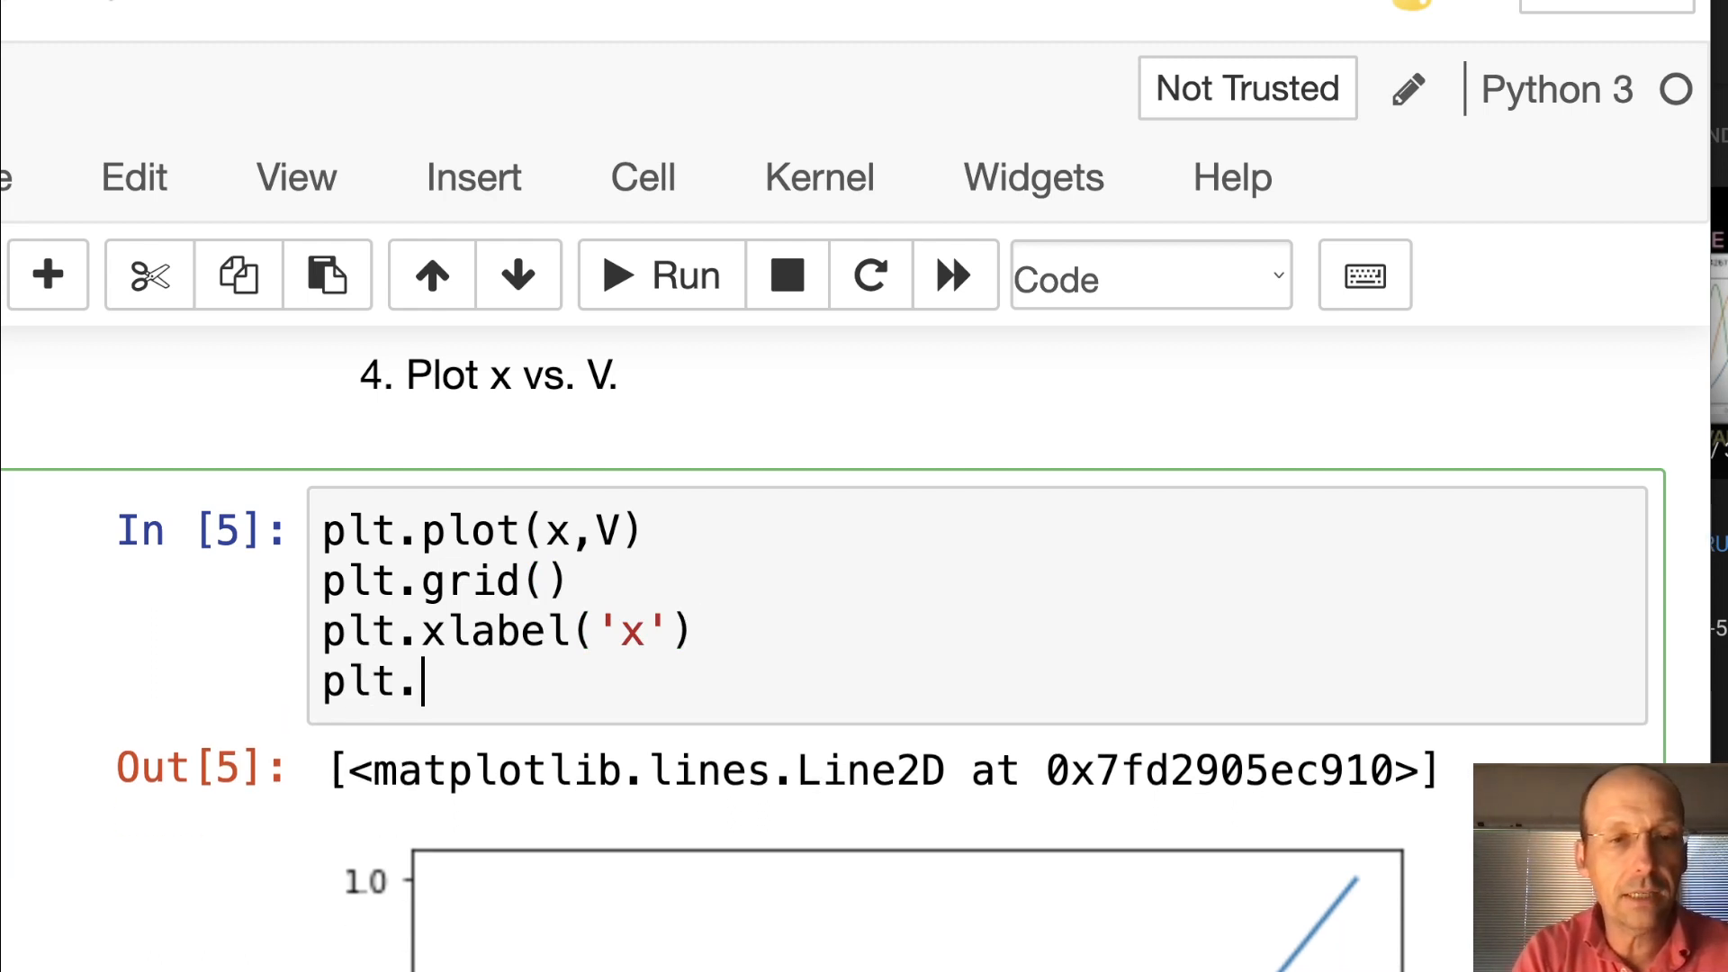
text(ylabel)
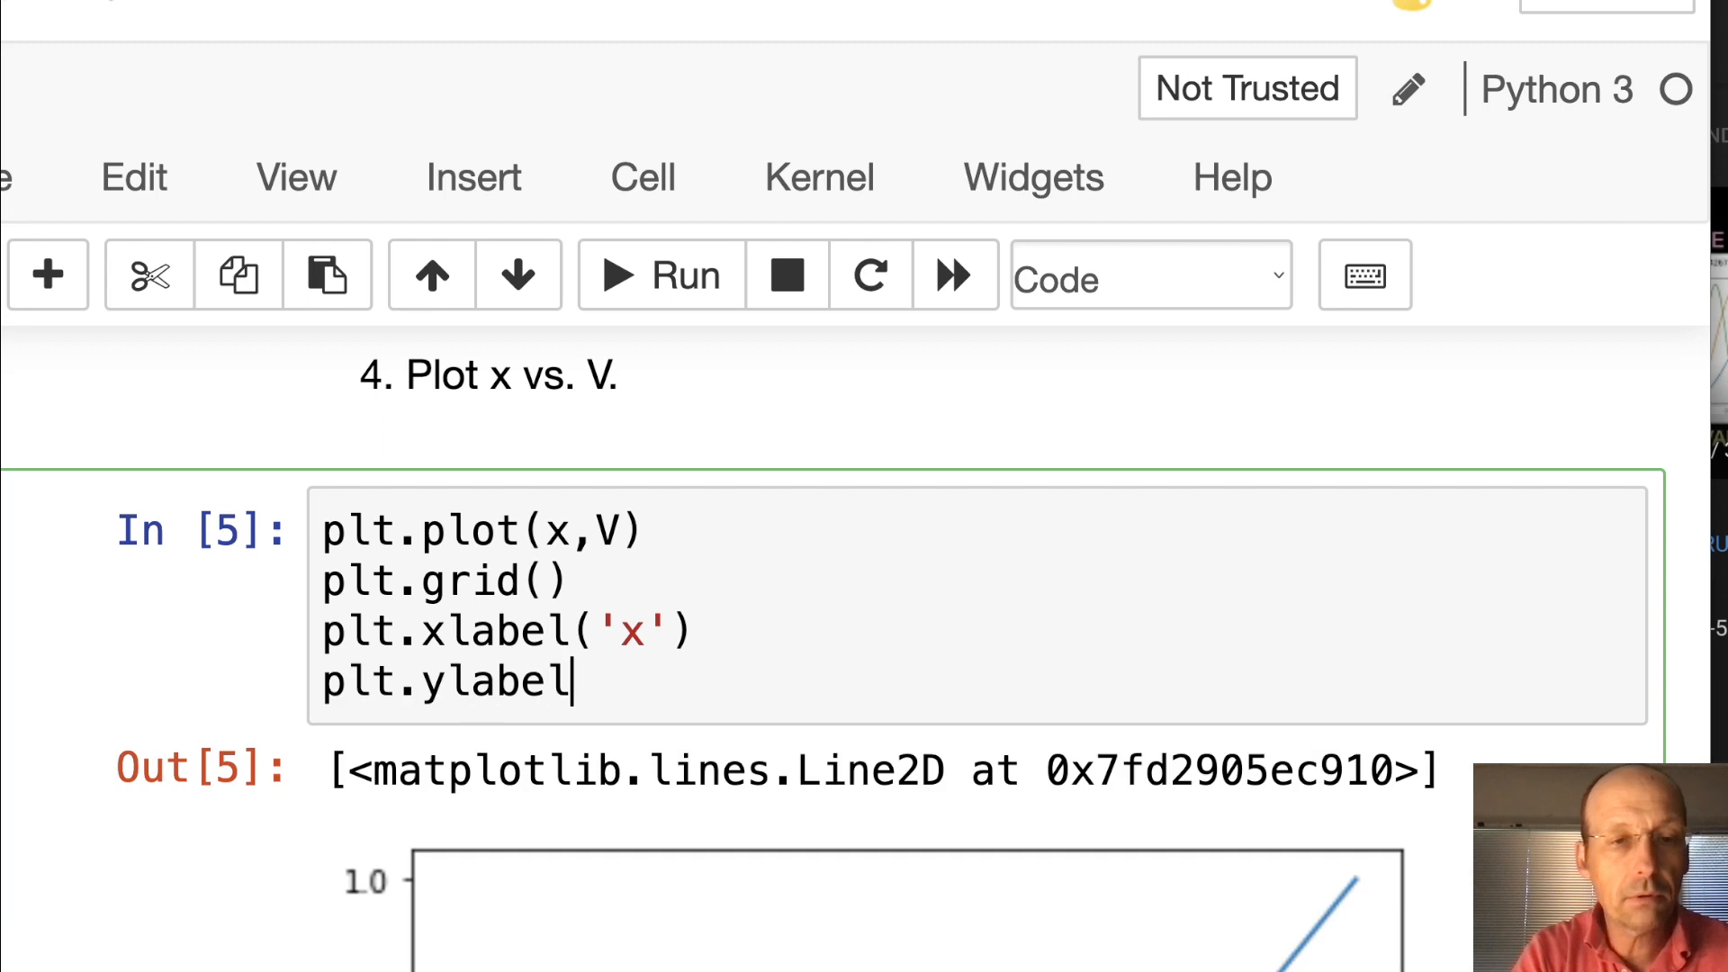
text((V)
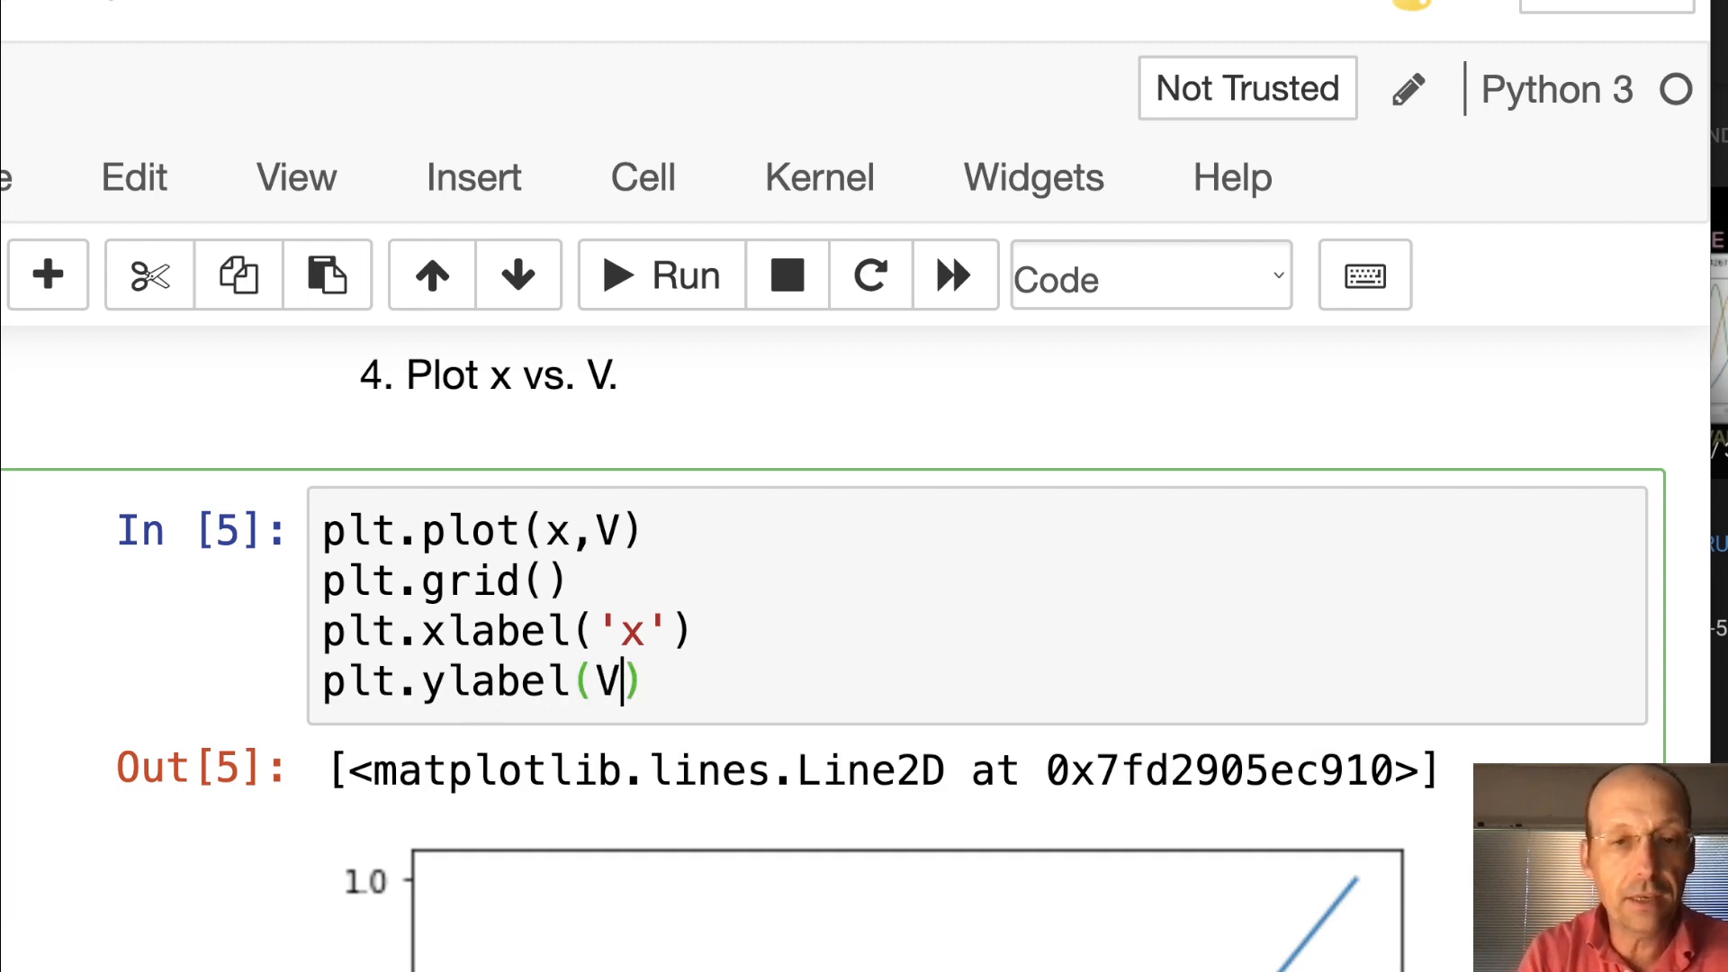
text('V)
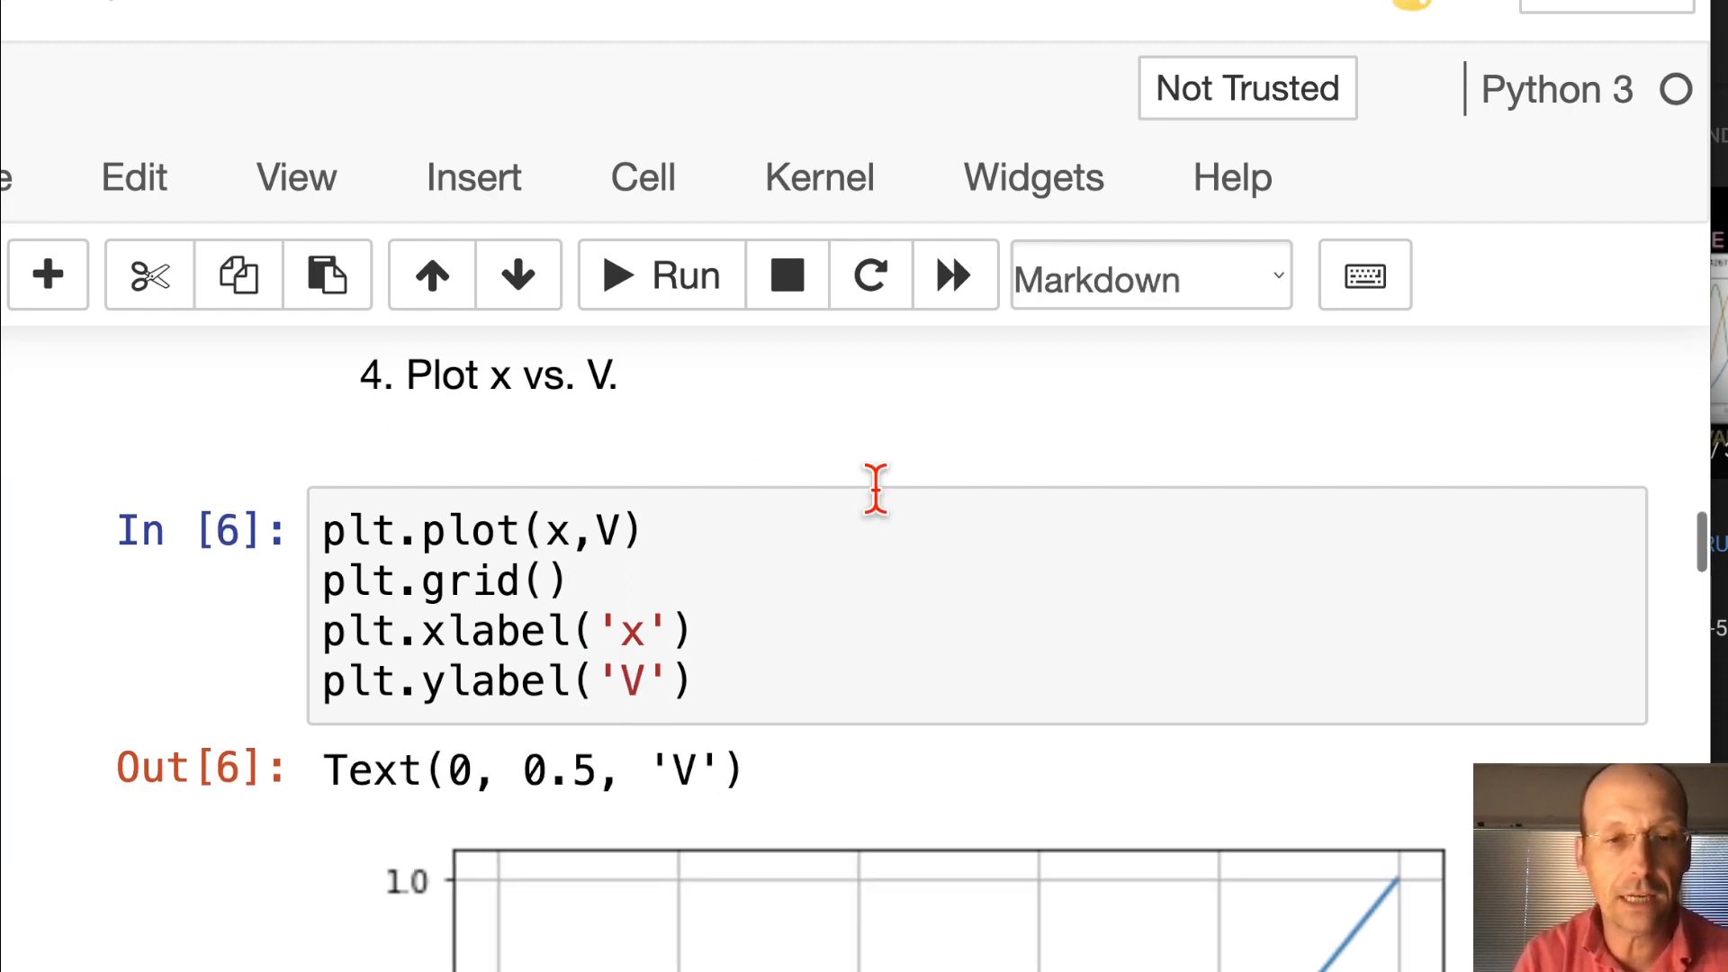
scroll(down, 3)
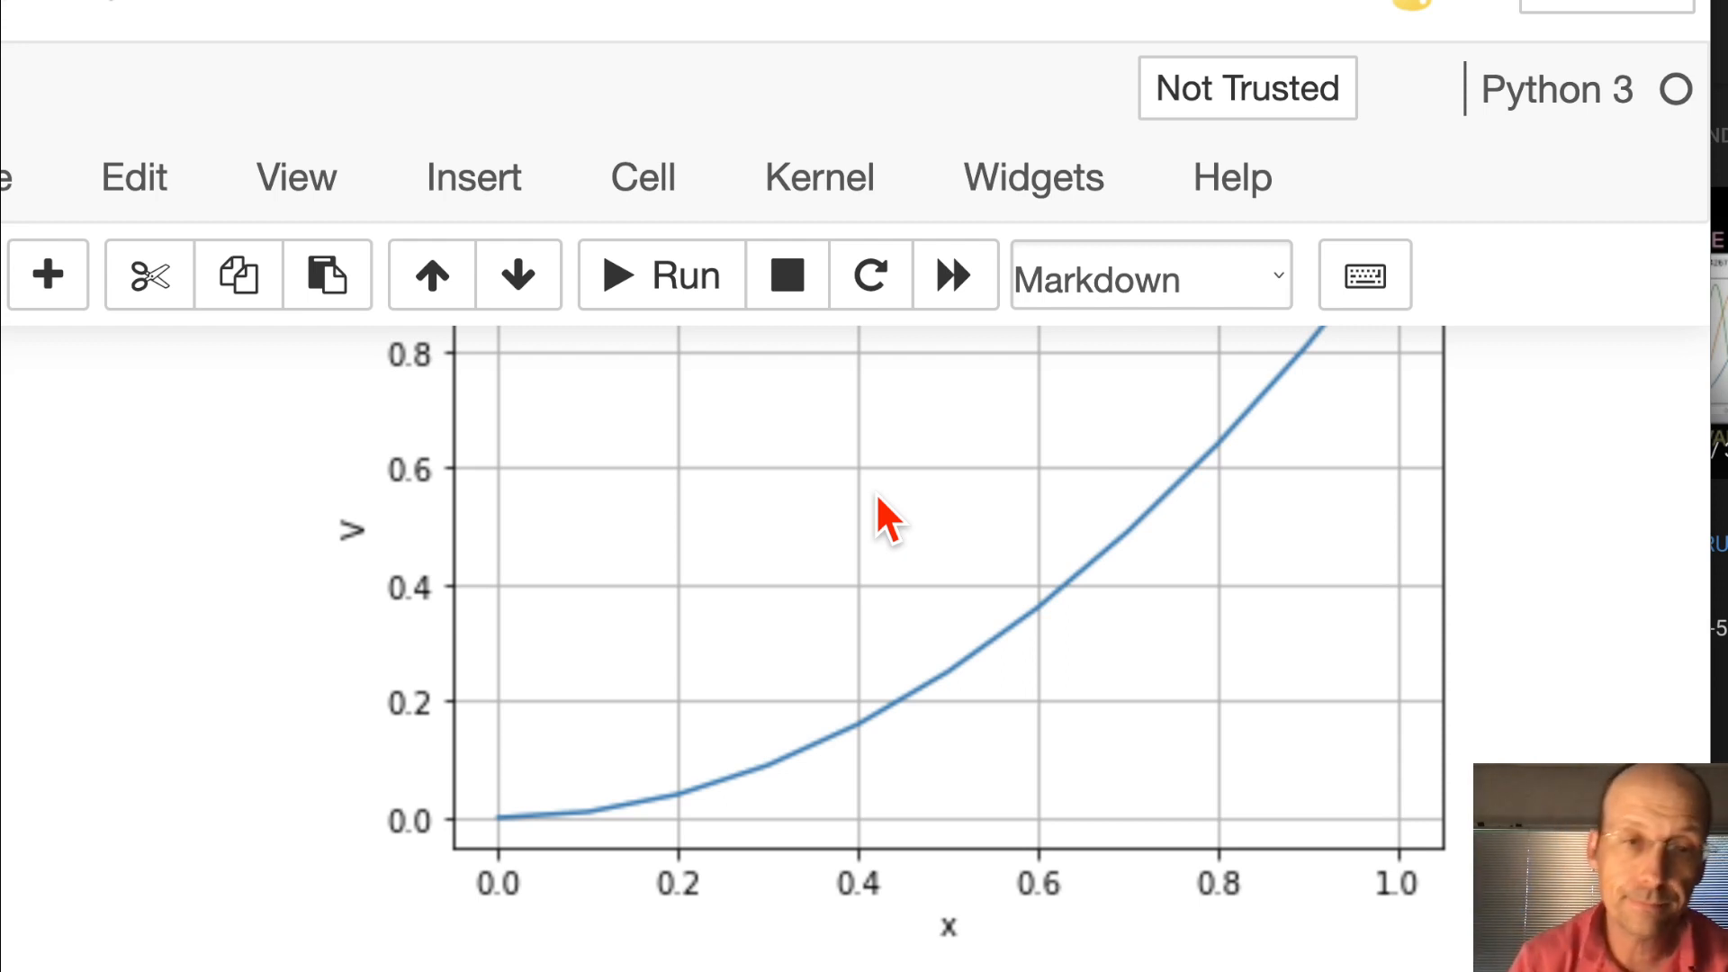
Start a loop over range(len(V)), then replace it with print(len(V)) and run it
scroll(down, 3)
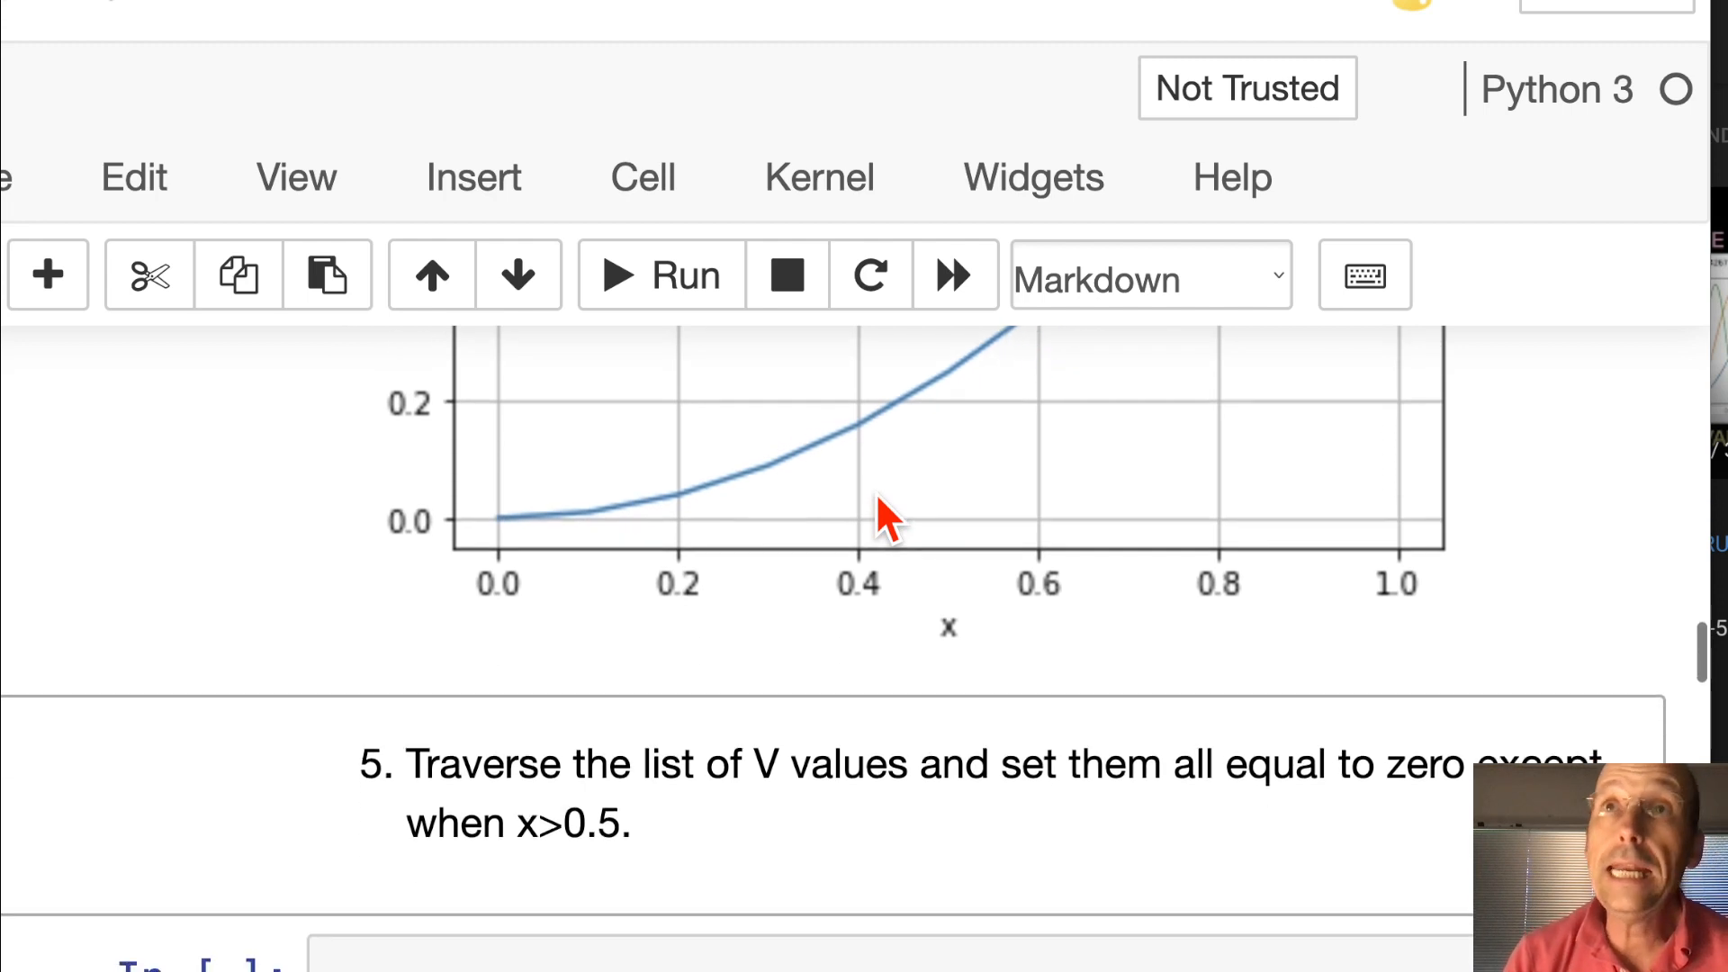
scroll(down, 3)
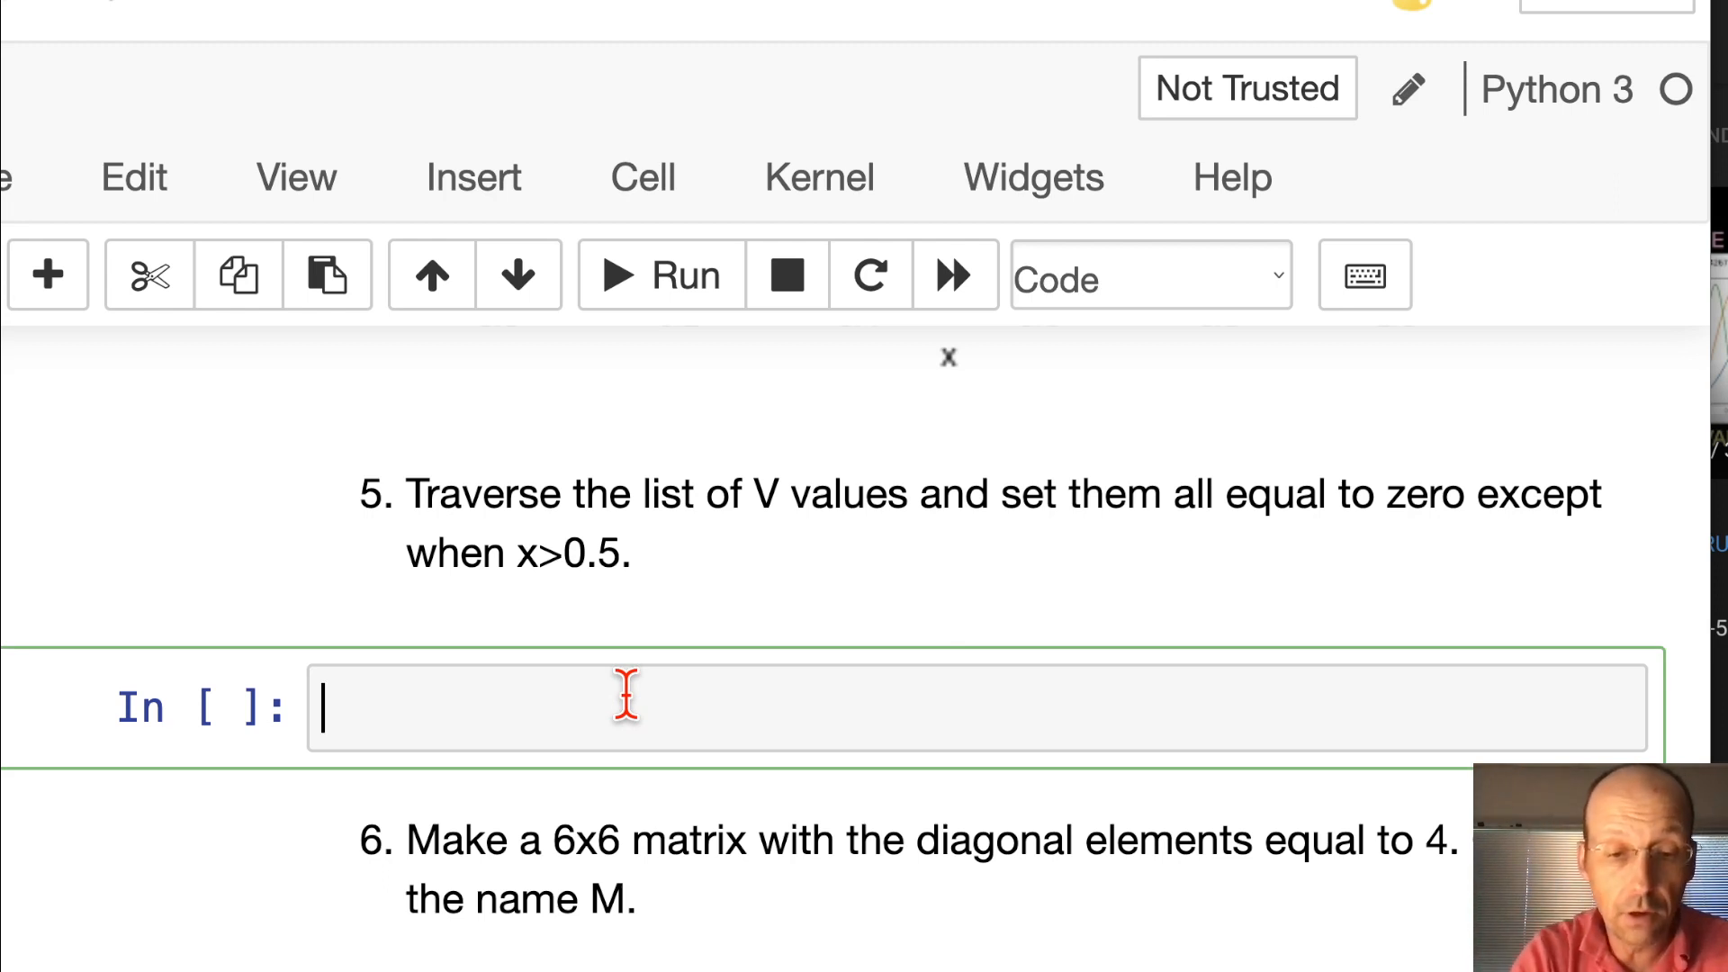
text(for i in ran)
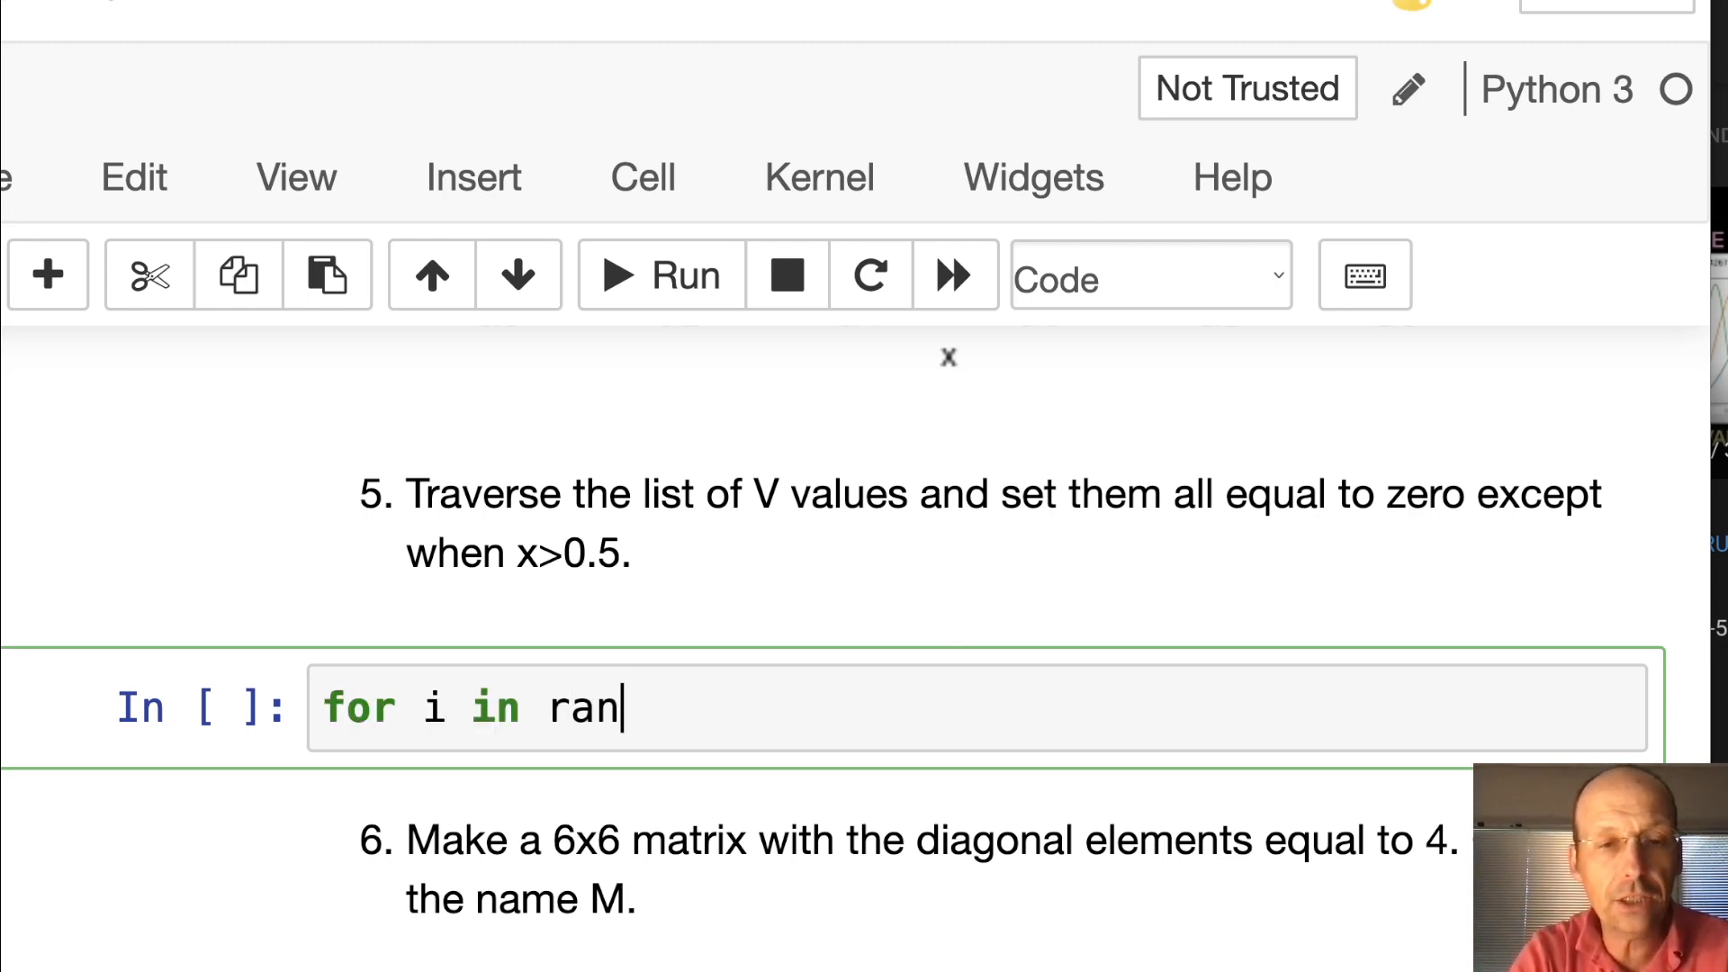
text(ge(len))
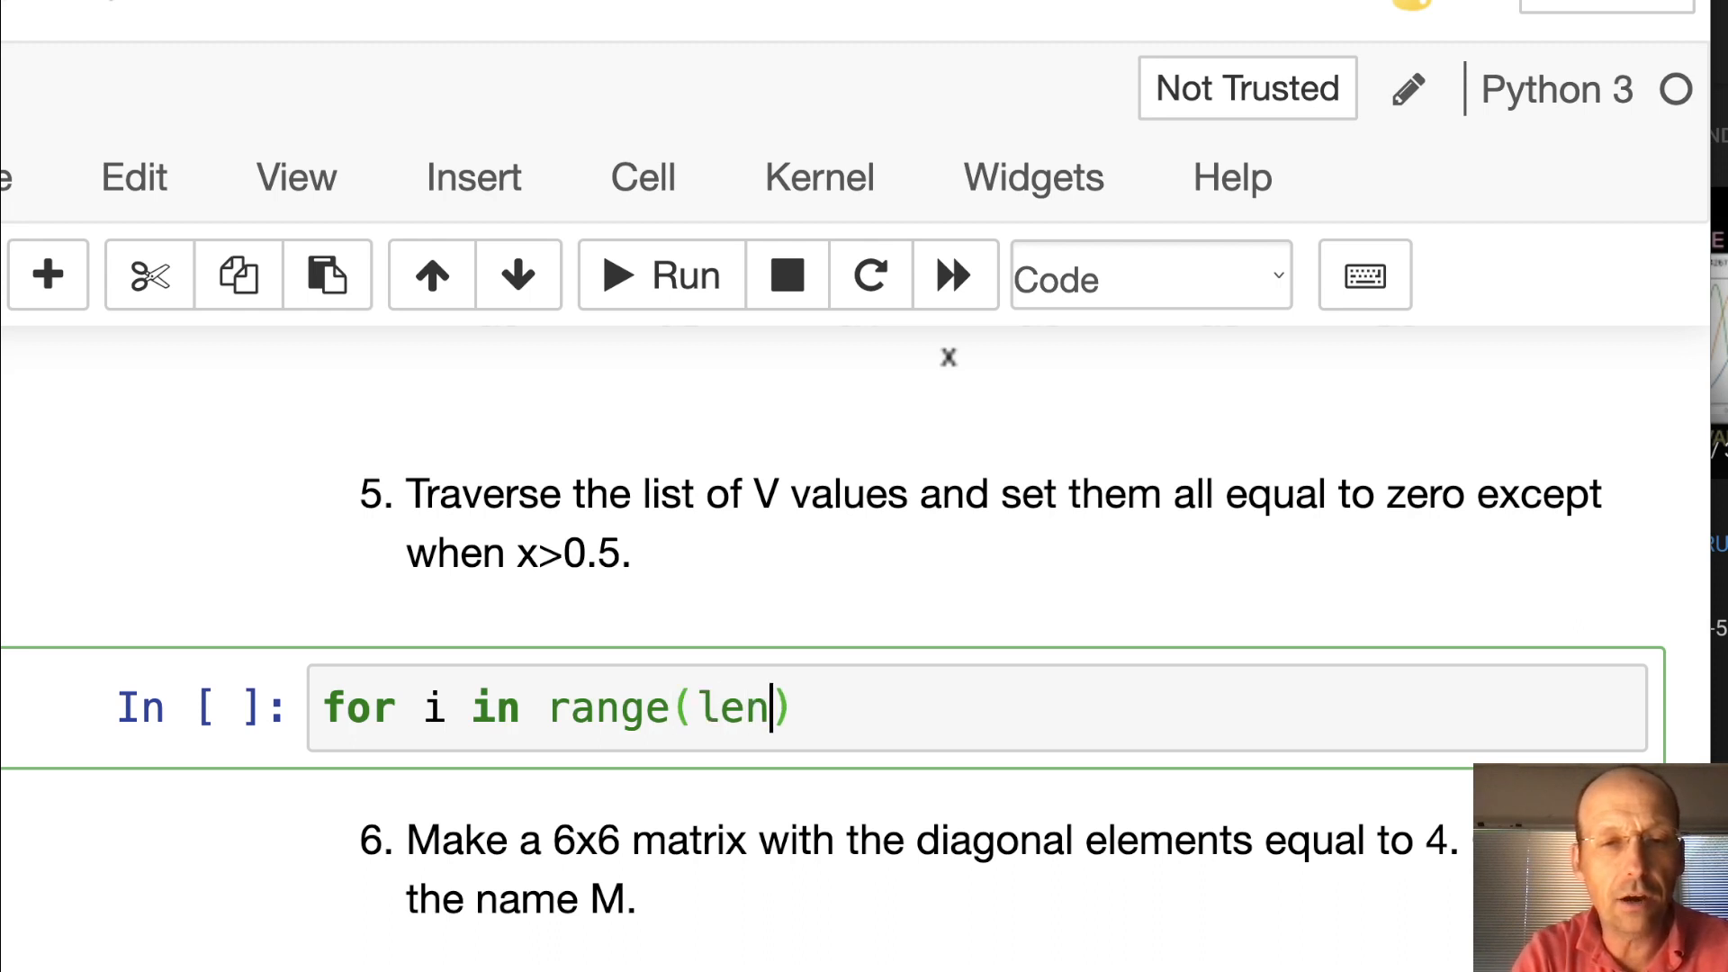
text(()
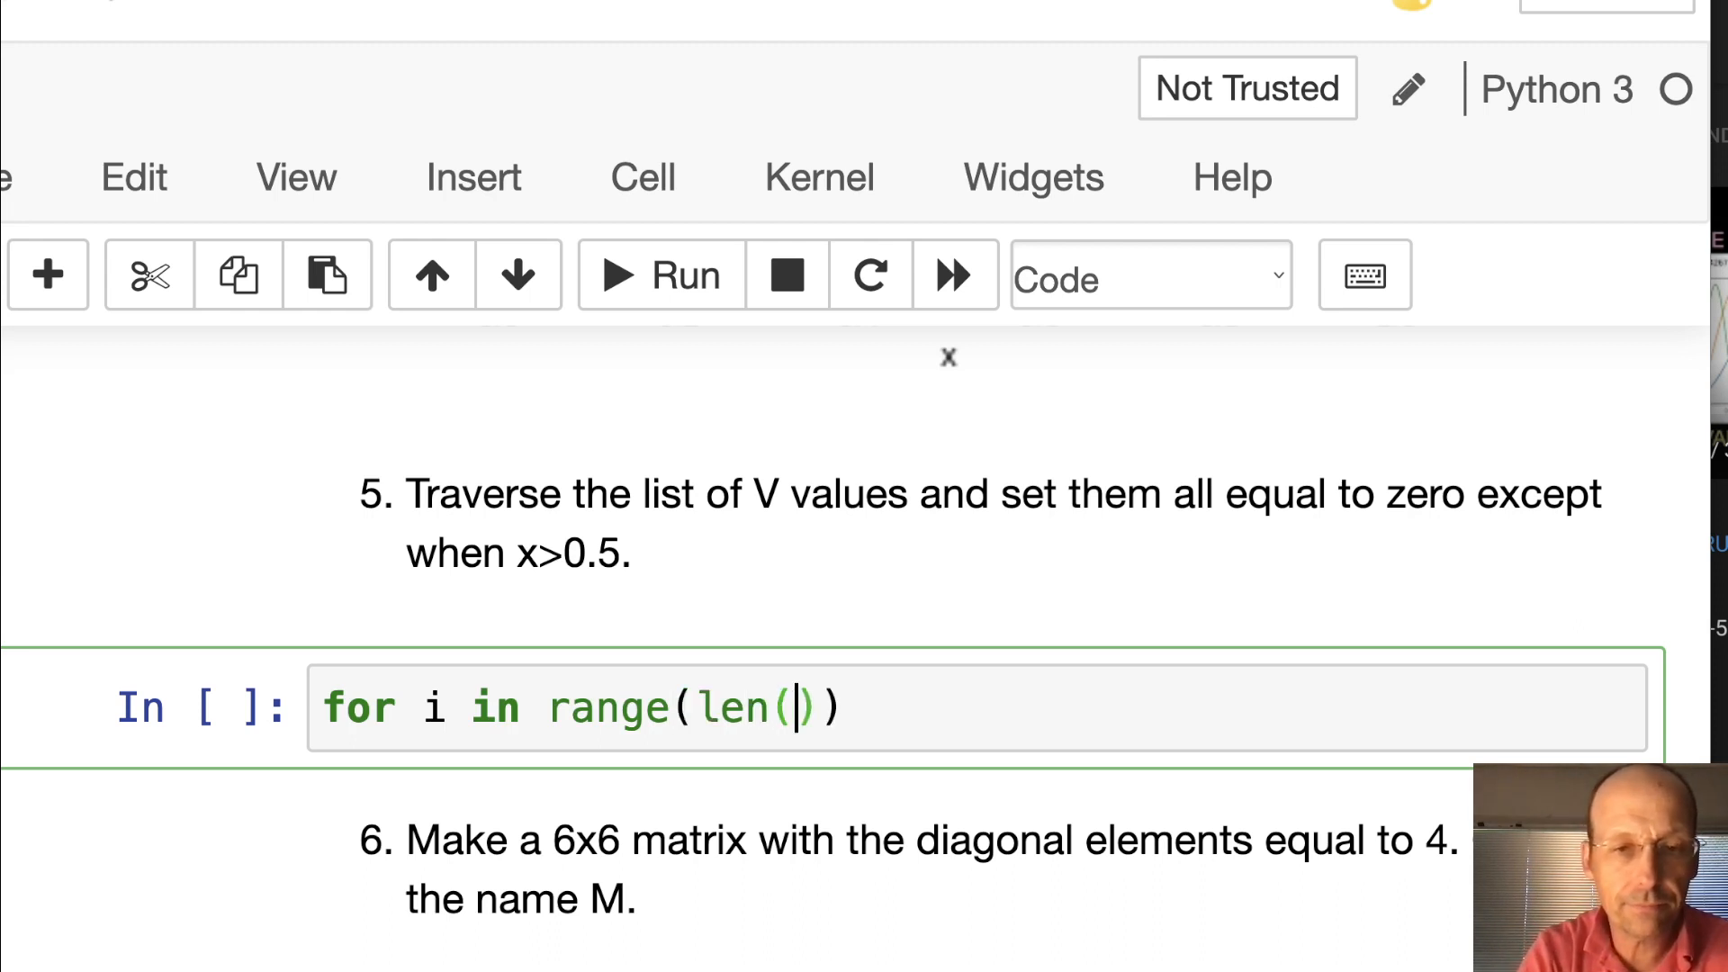
text(V)
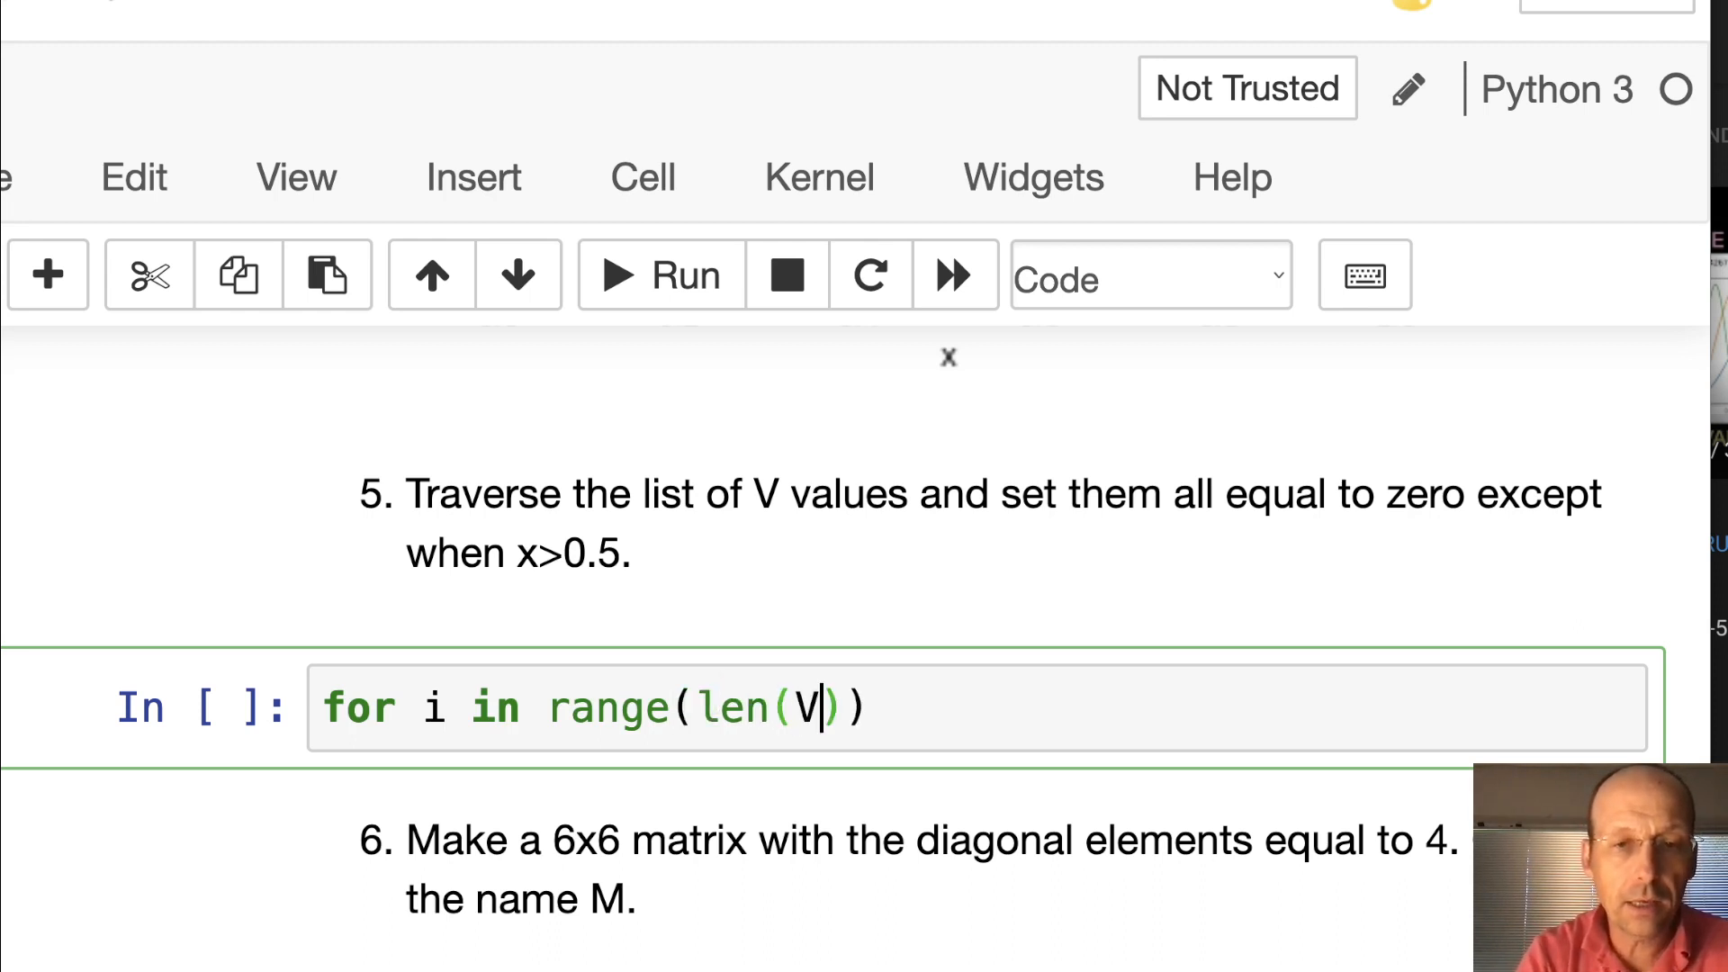
double_click(716, 708)
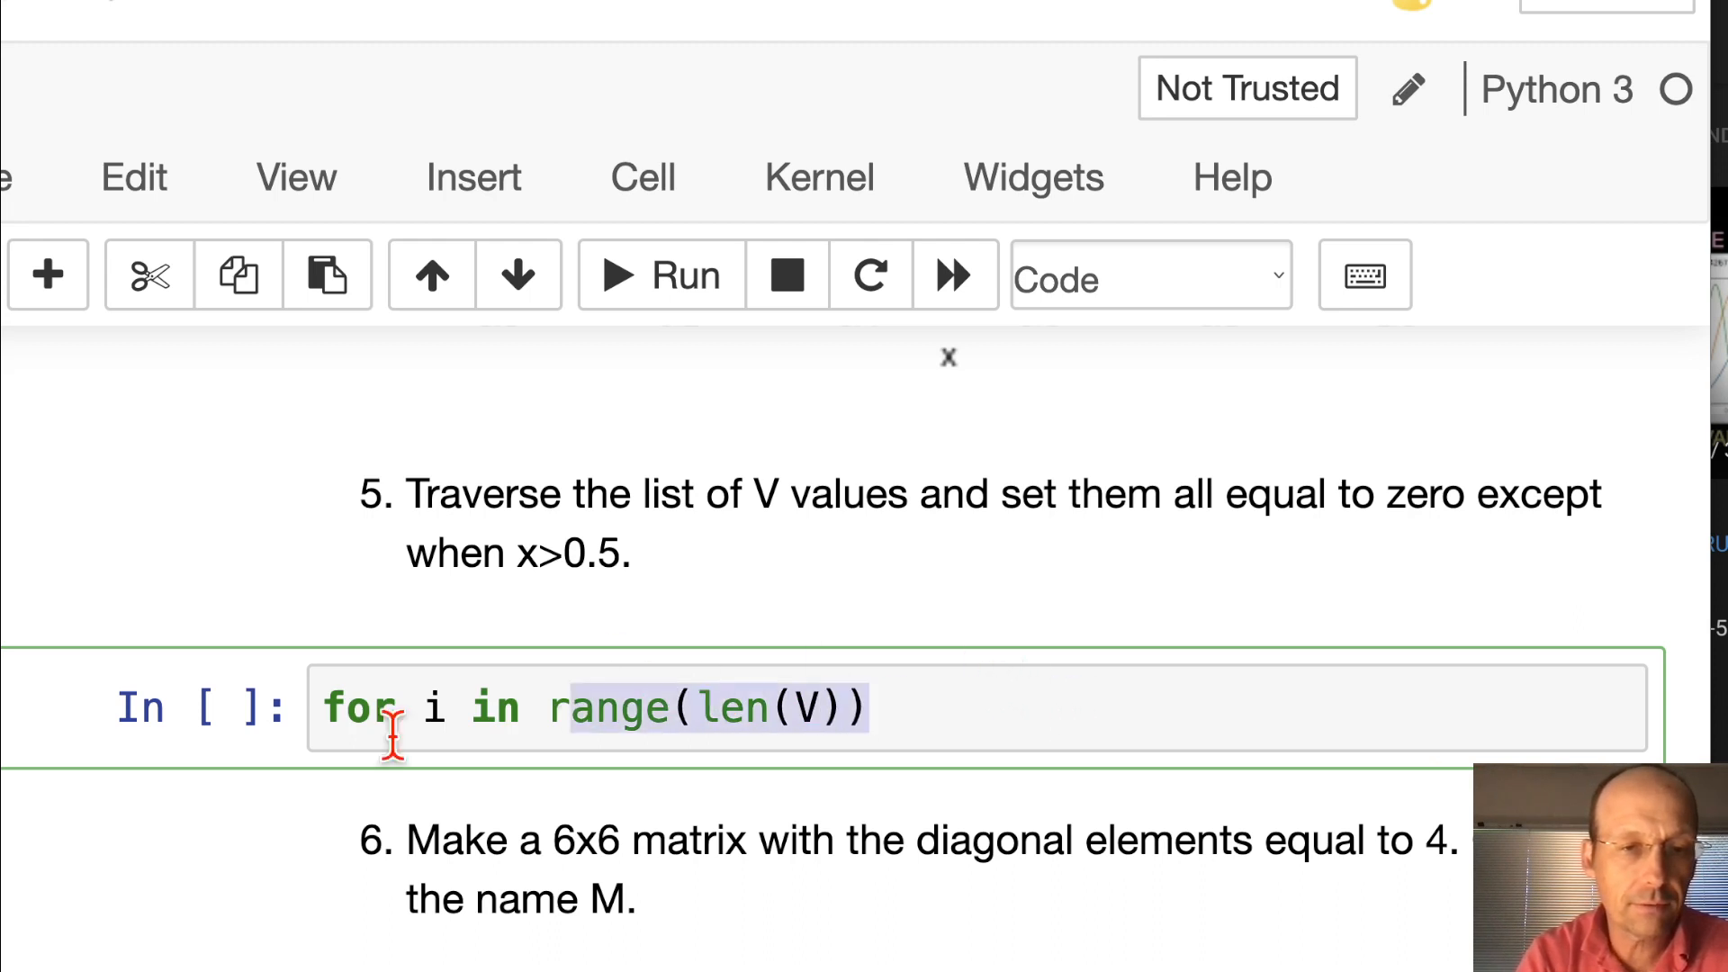
text(print())
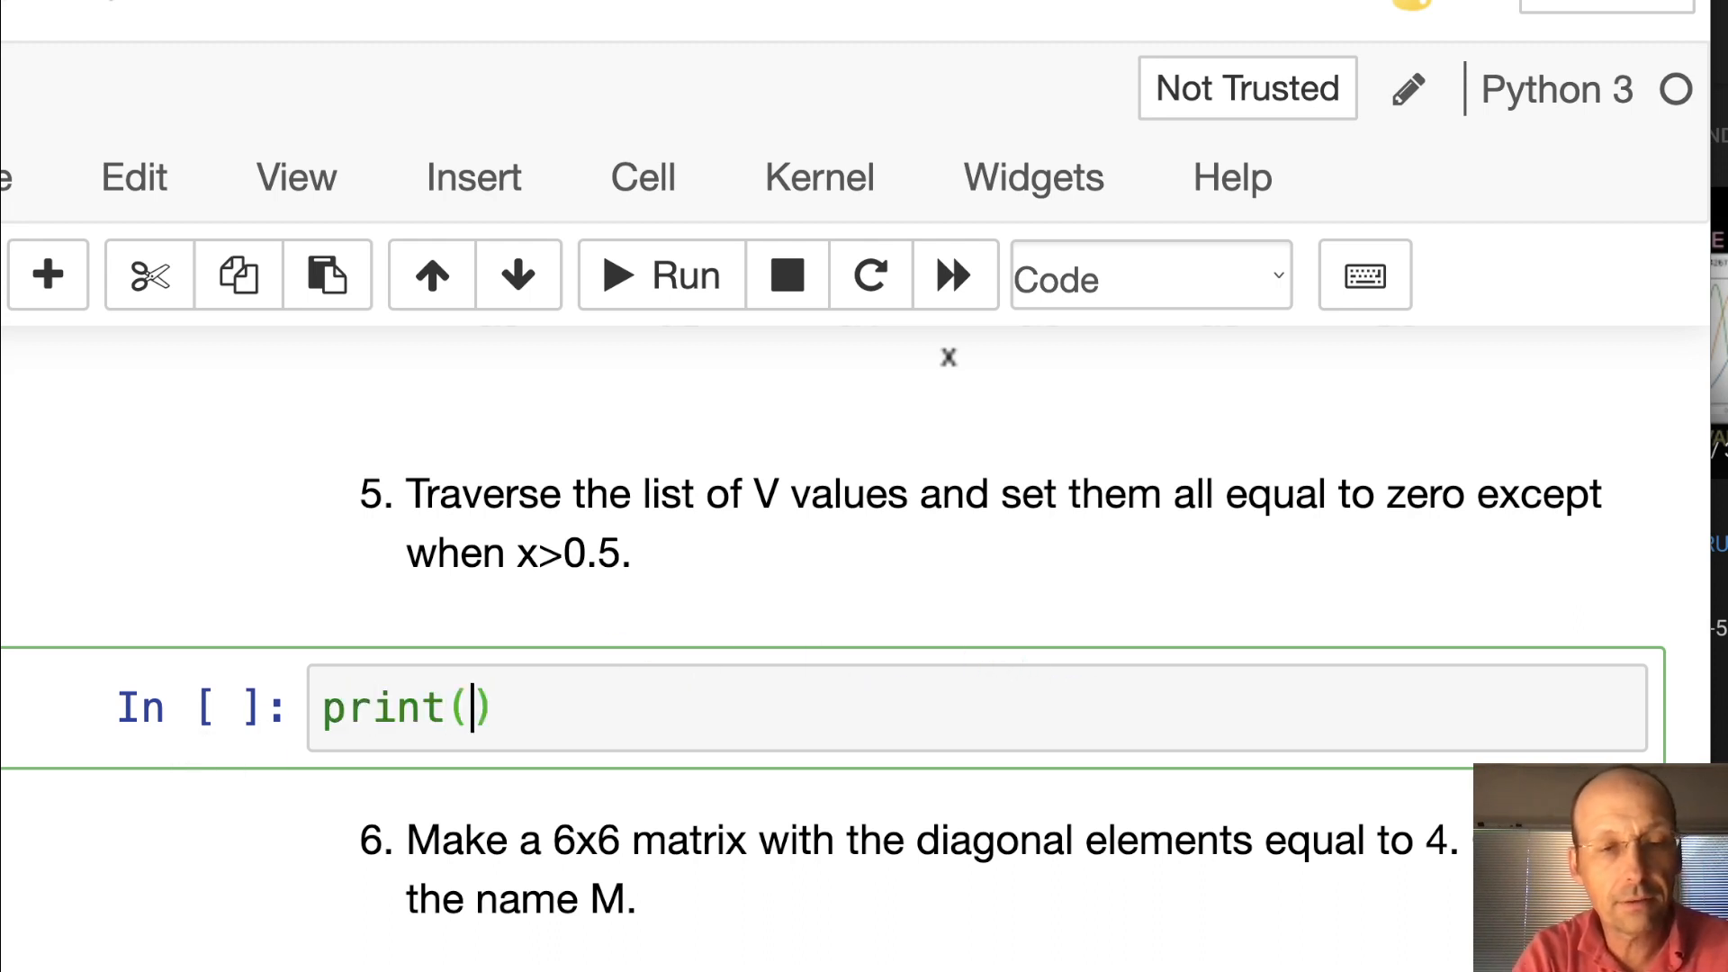
text(len(V))
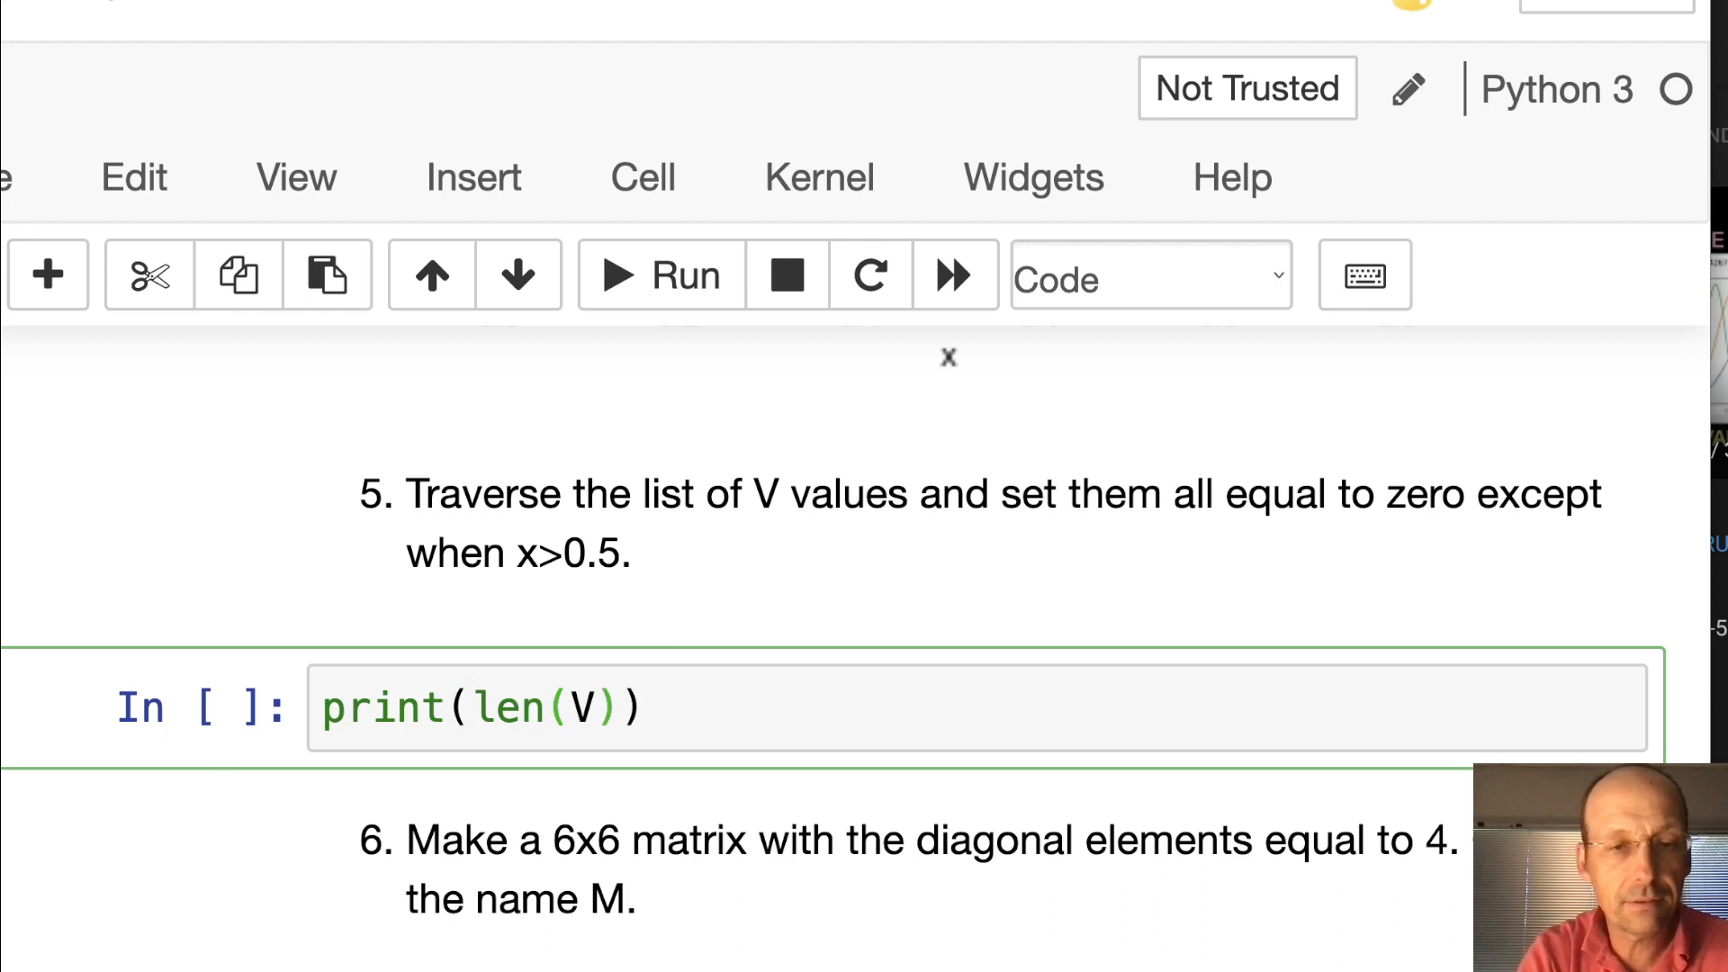
click(659, 275)
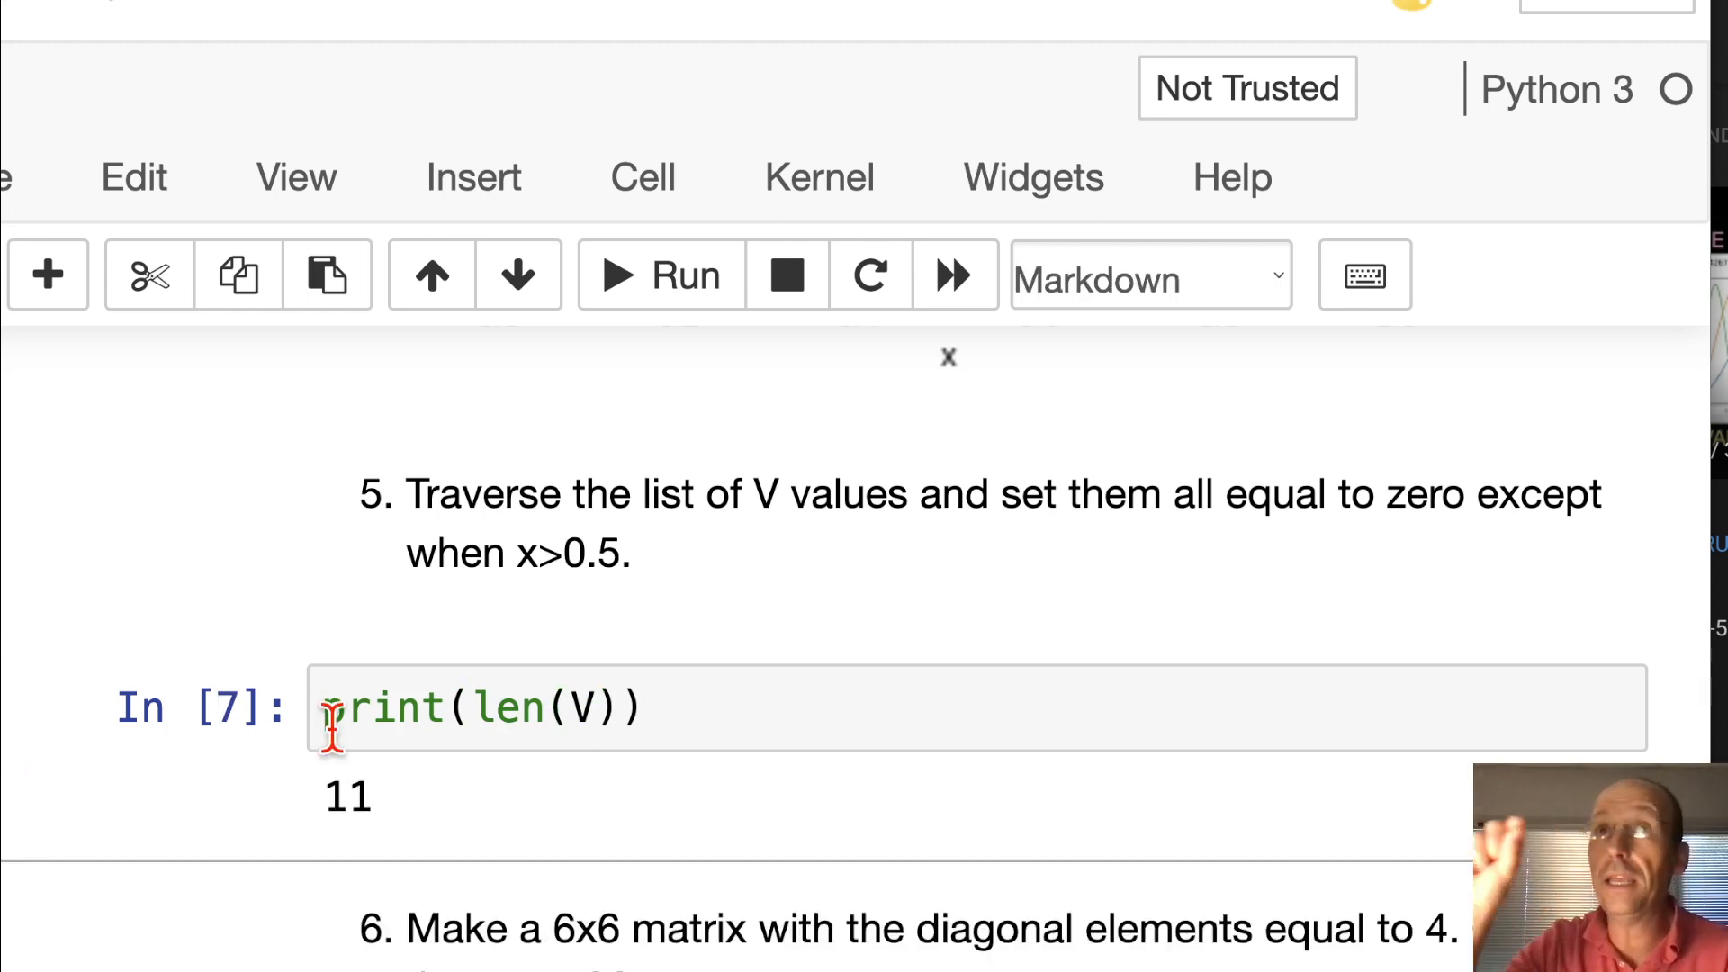
mouse_move(529, 708)
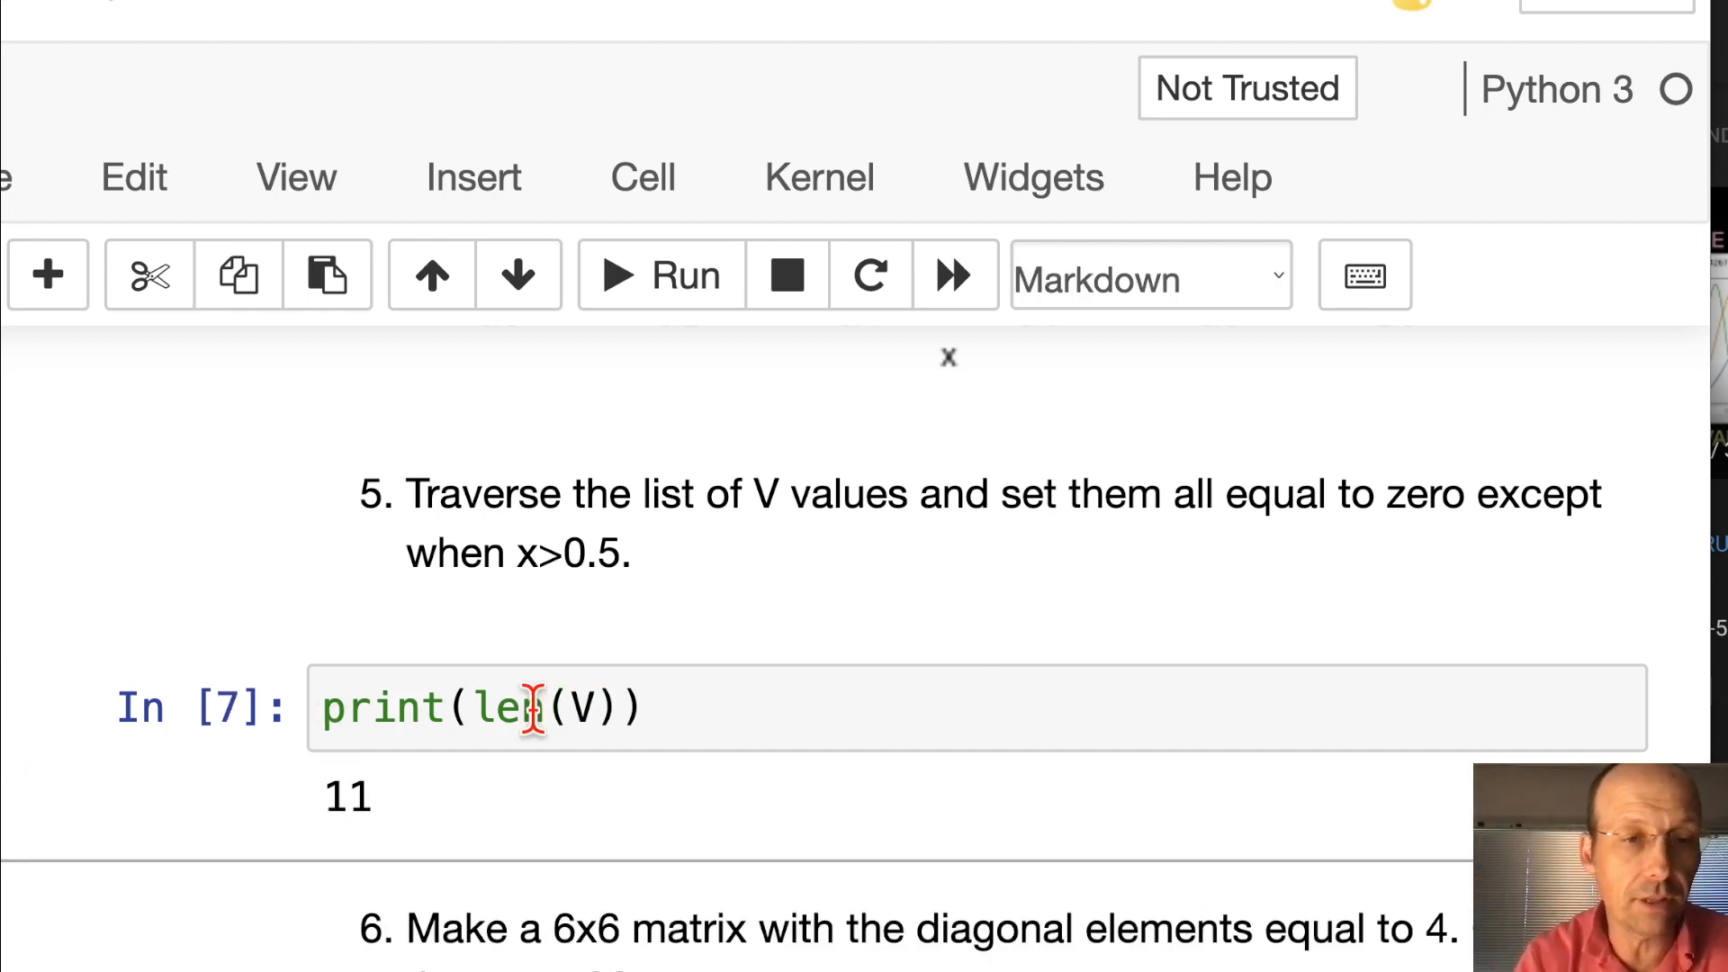
Write the loop 'for i in range(len(V)): print(i)', printing indices 0 through 10
text(for i in range(l)
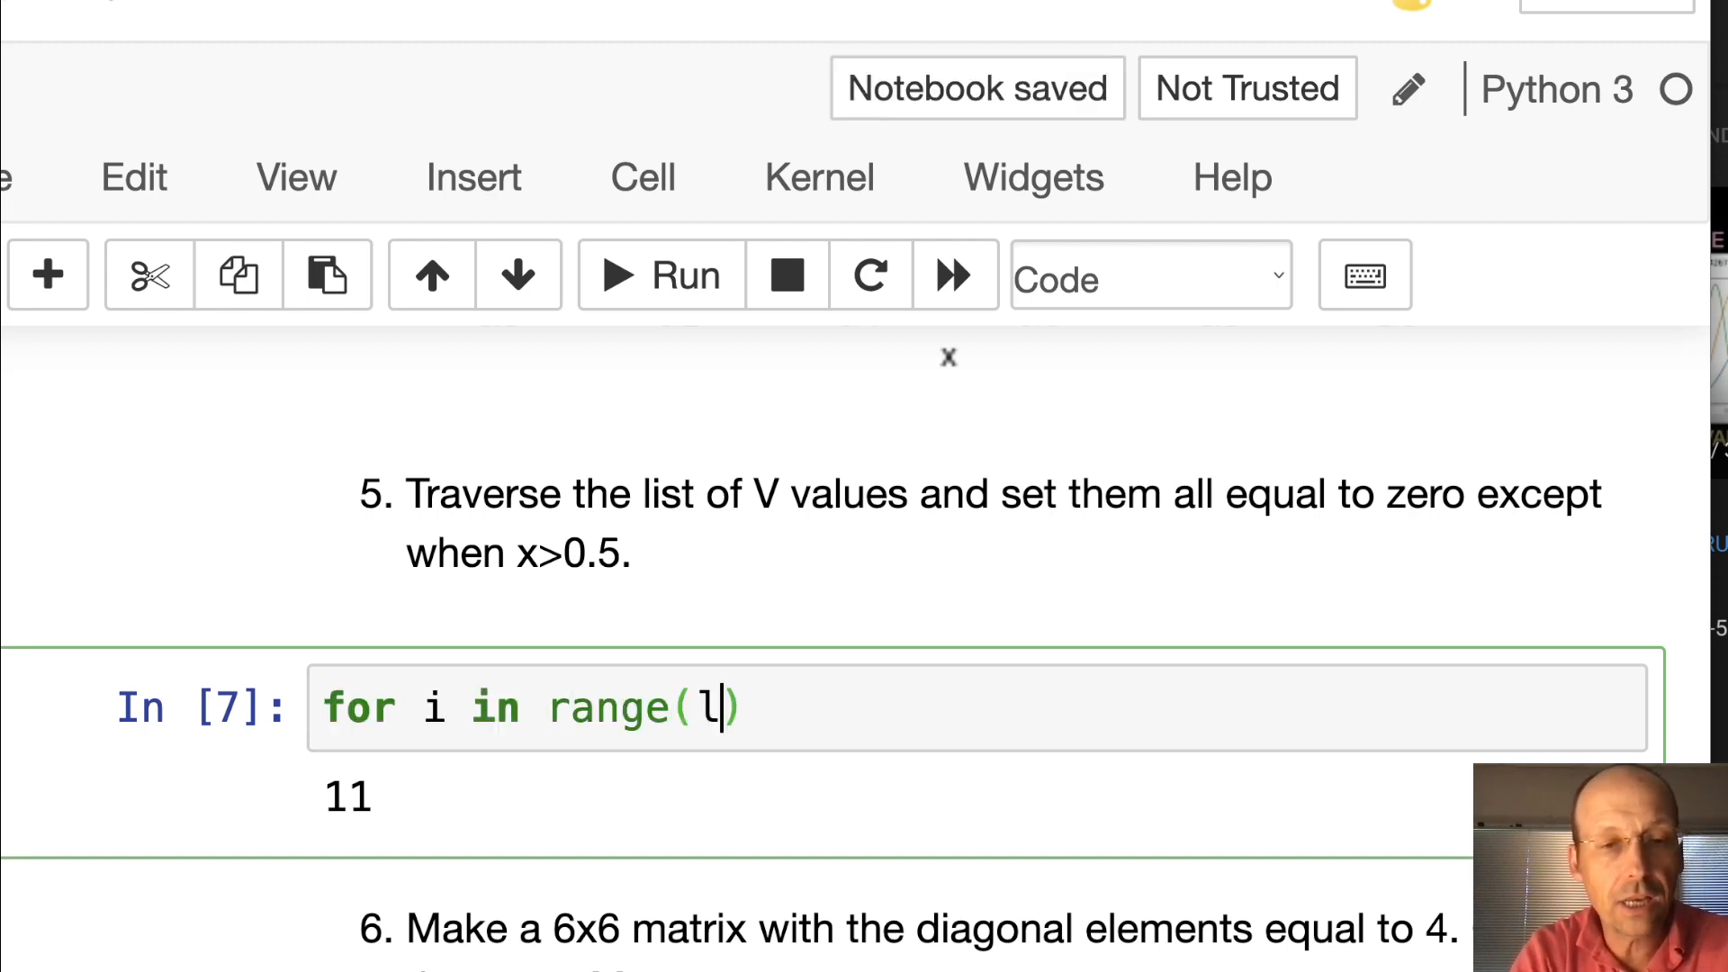
text(en(V))
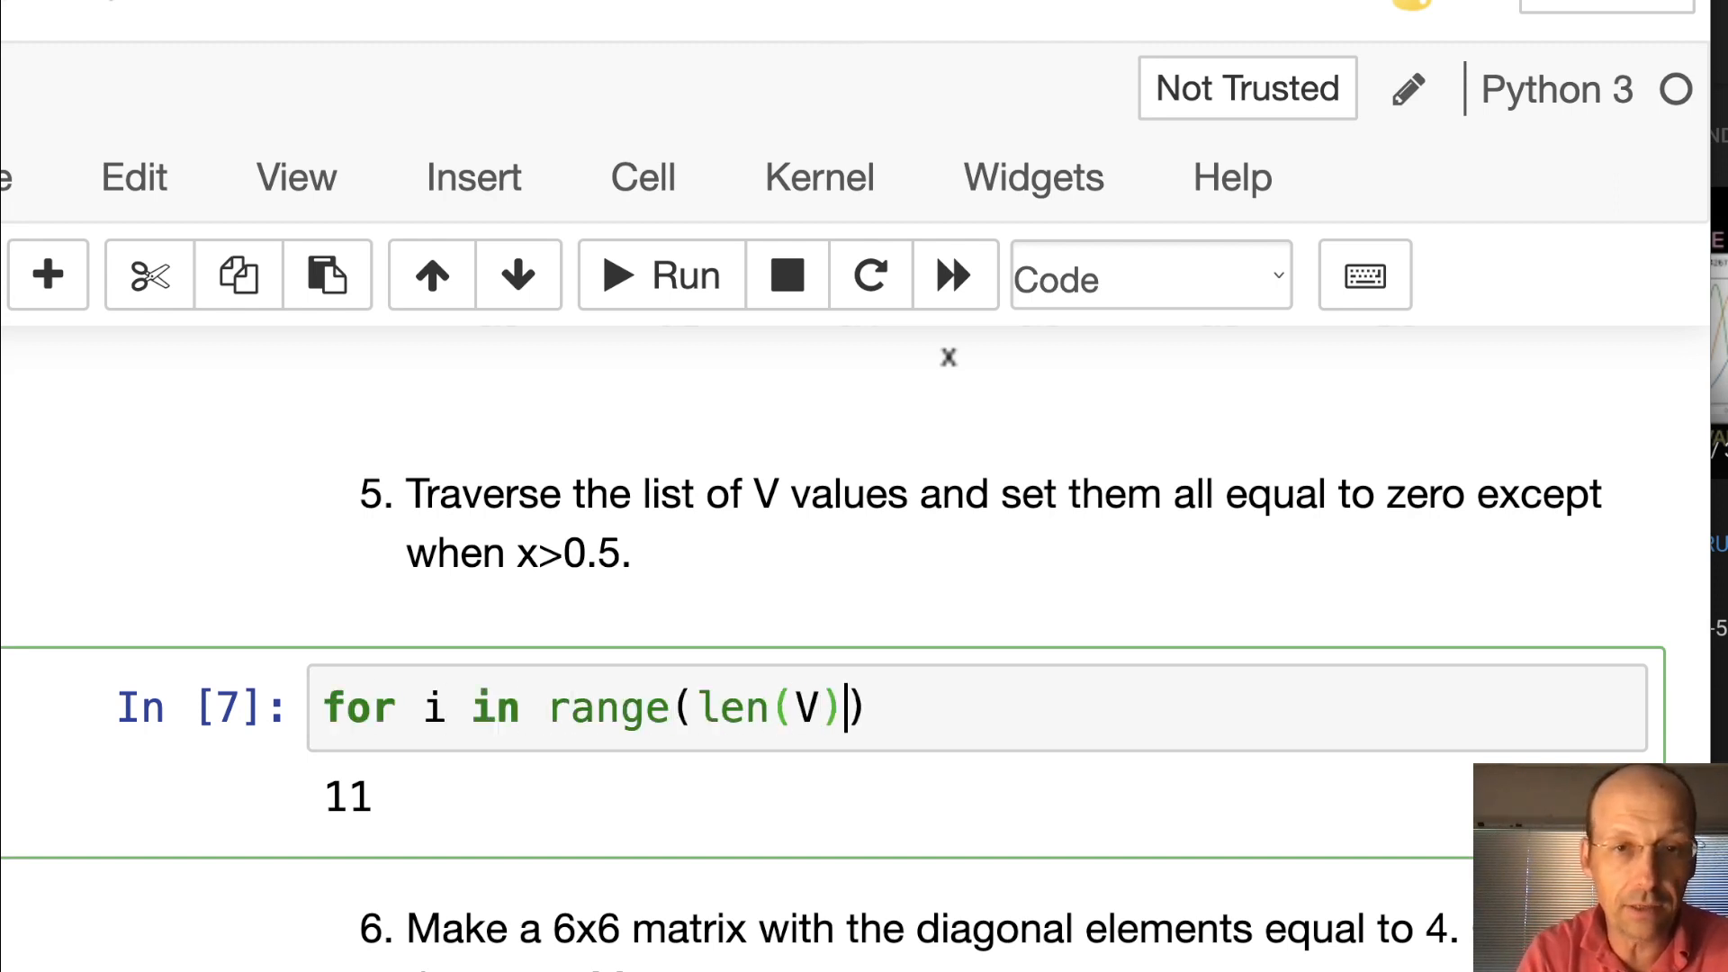
text(:)
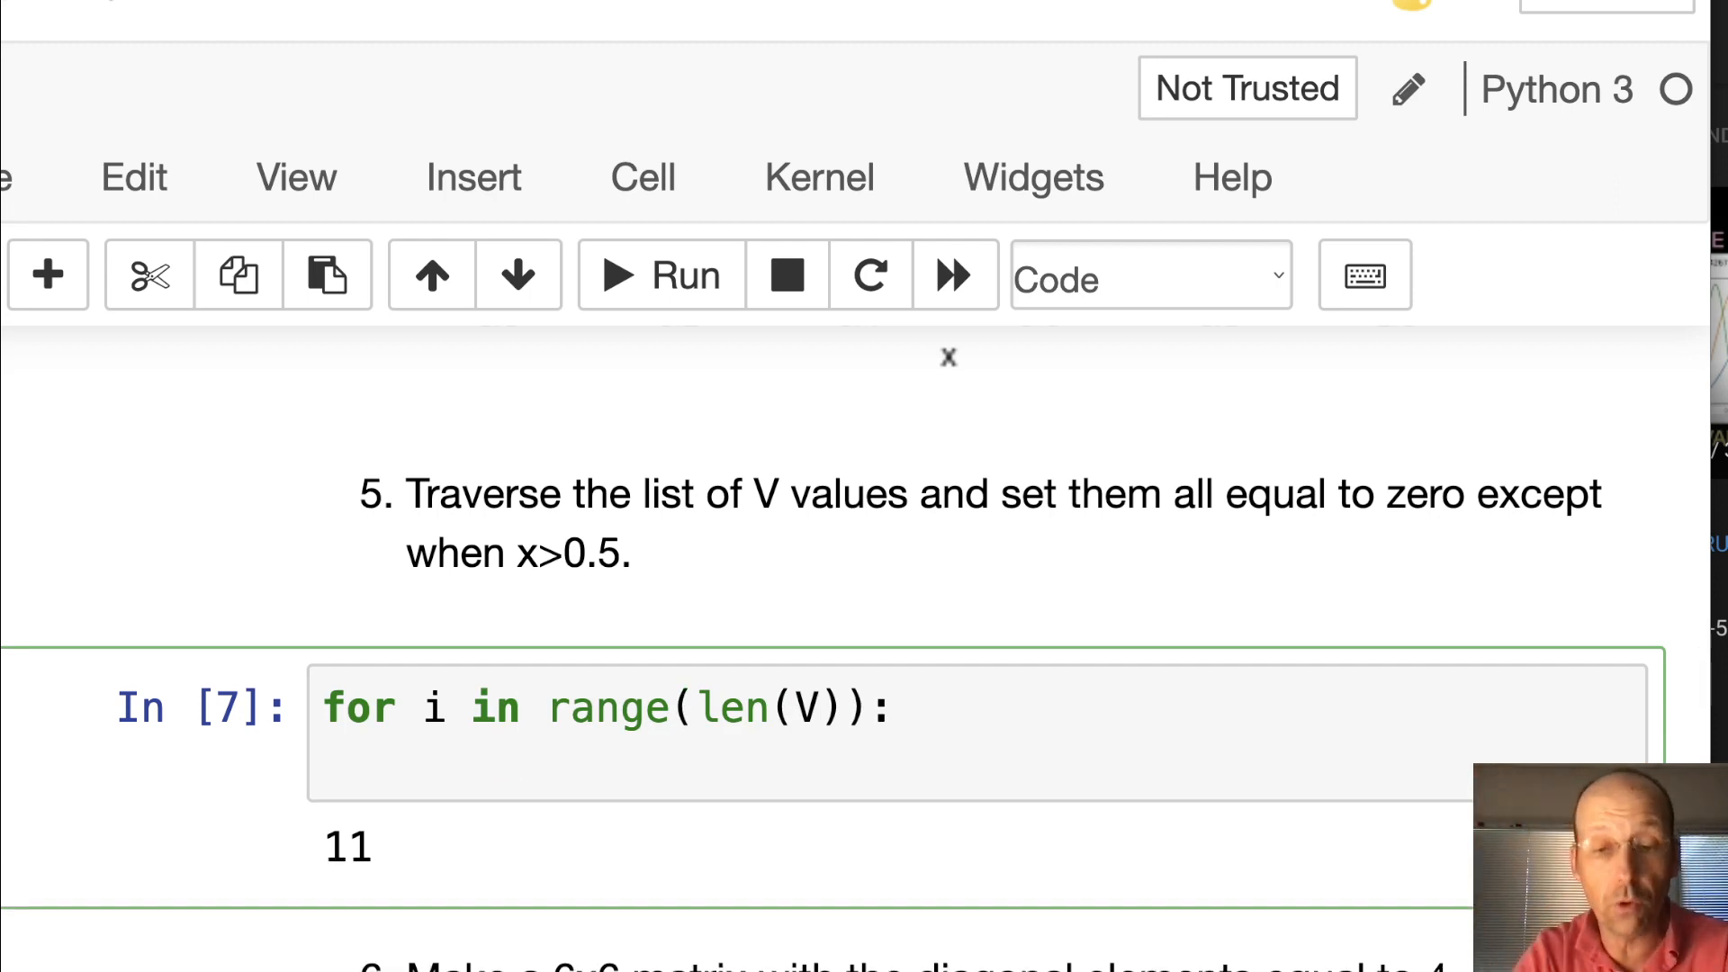
text(print()
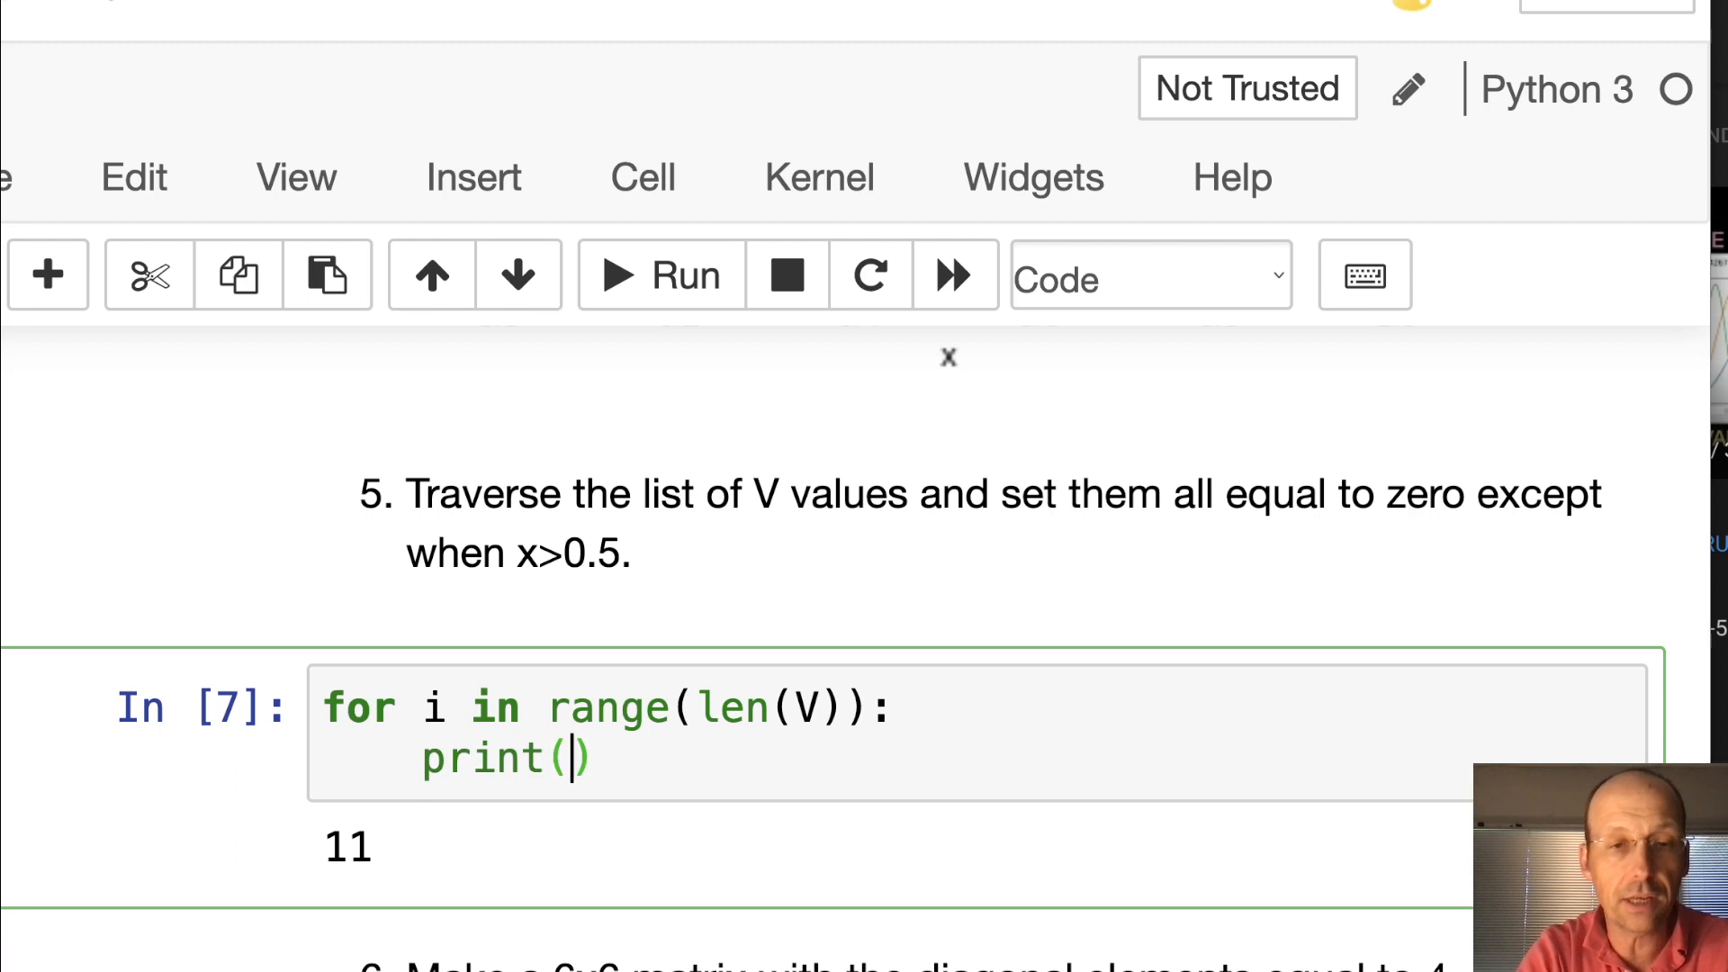
click(660, 274)
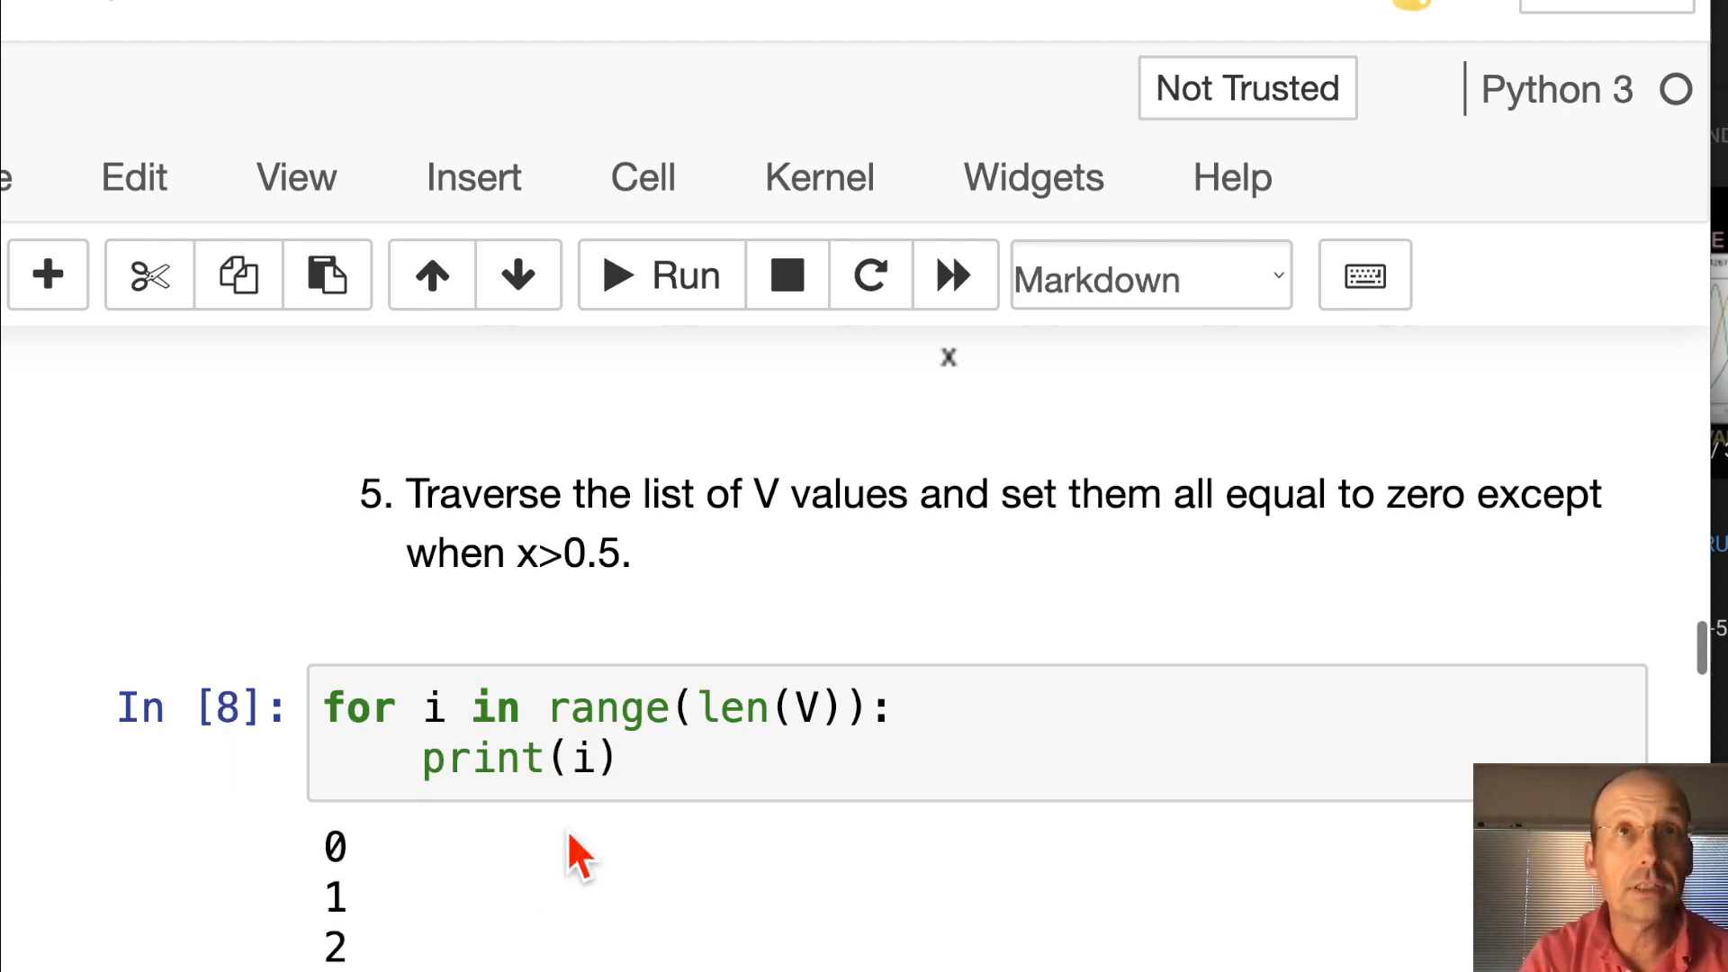
scroll(down, 3)
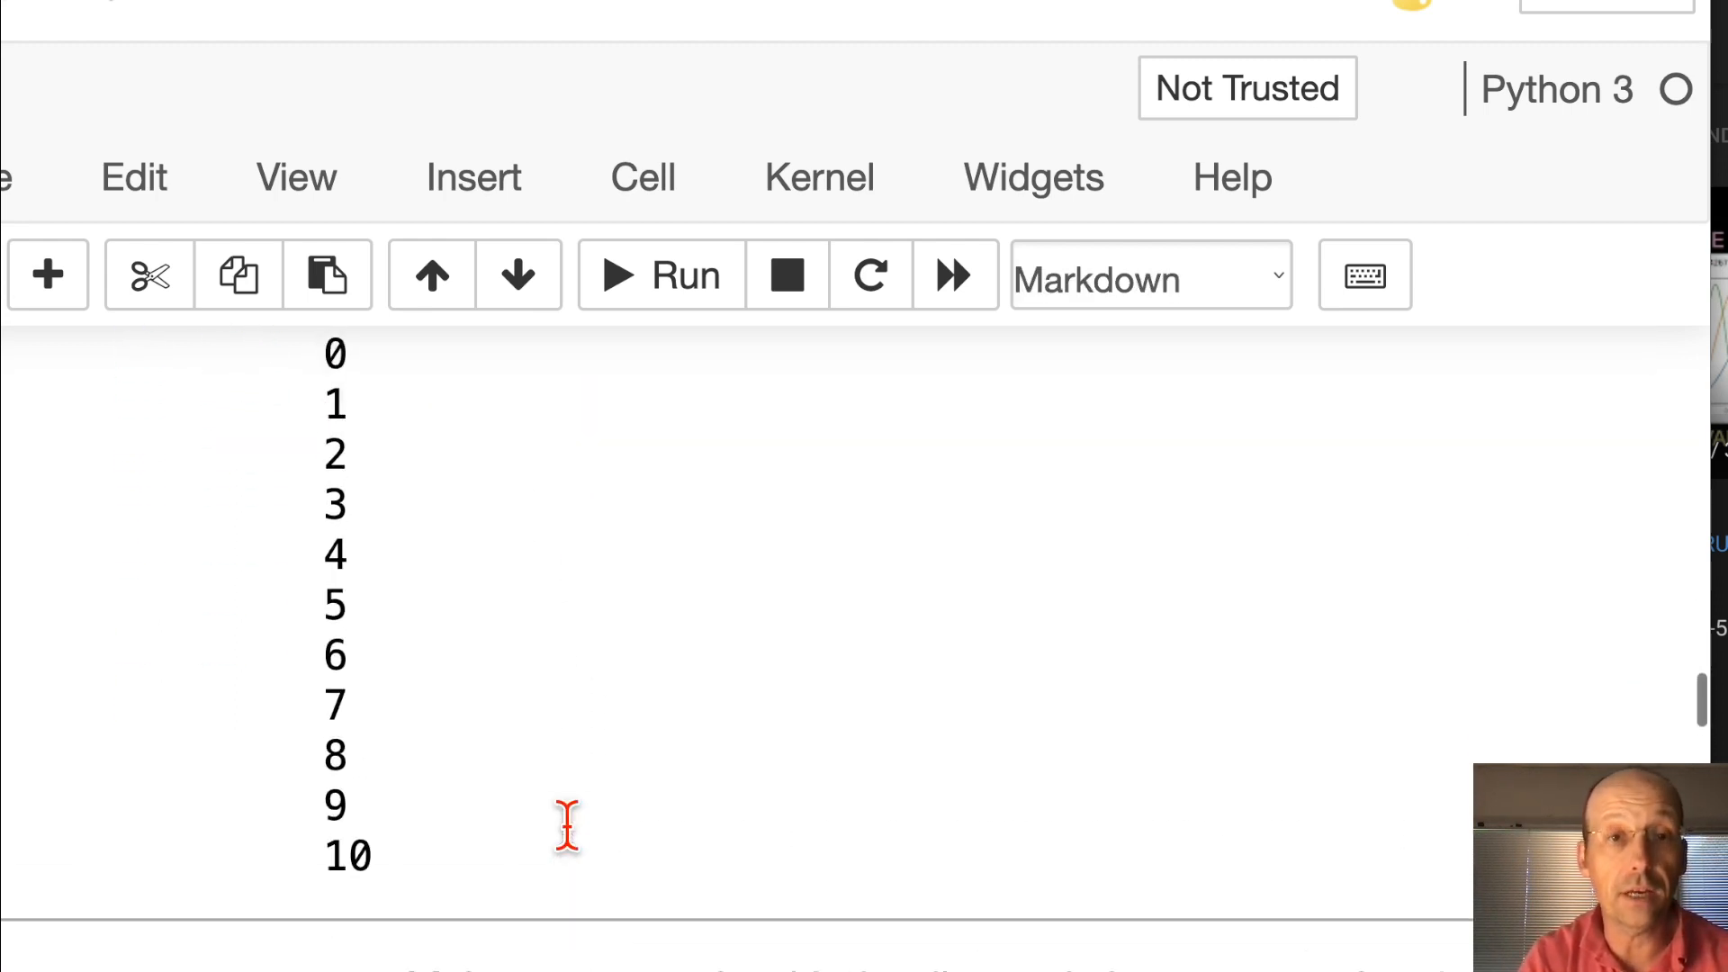
scroll(up, 3)
text(p)
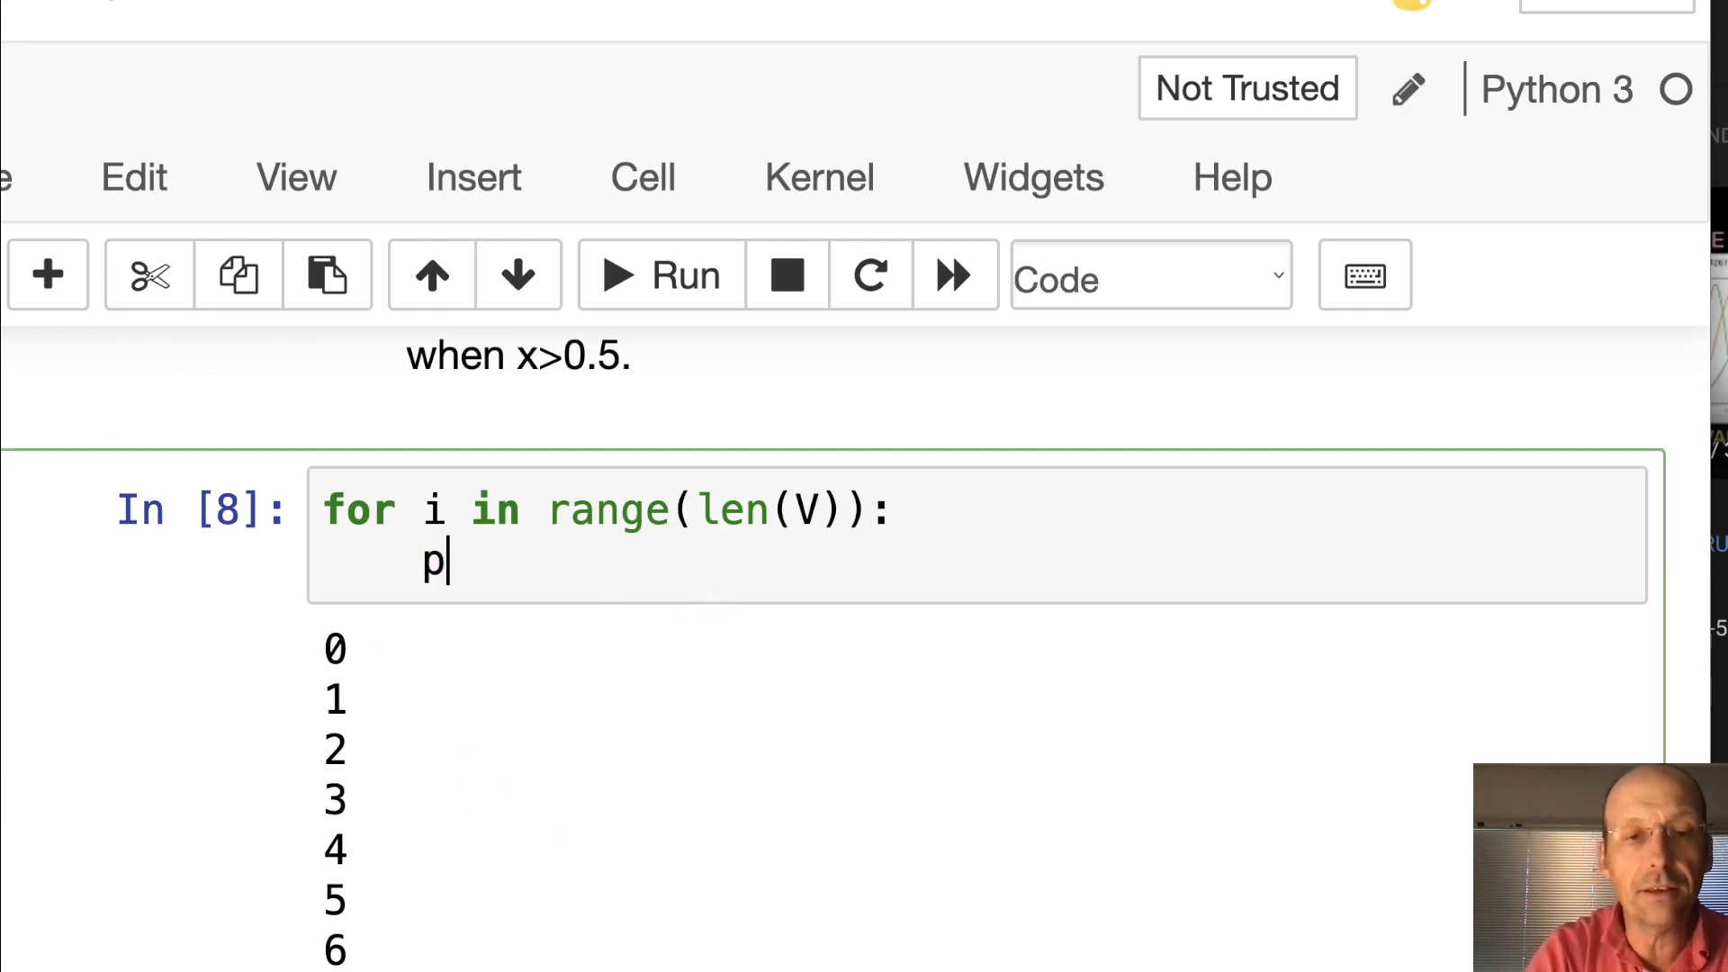
Change the loop body to print(V[i]), run it, then erase that print line
text(rint())
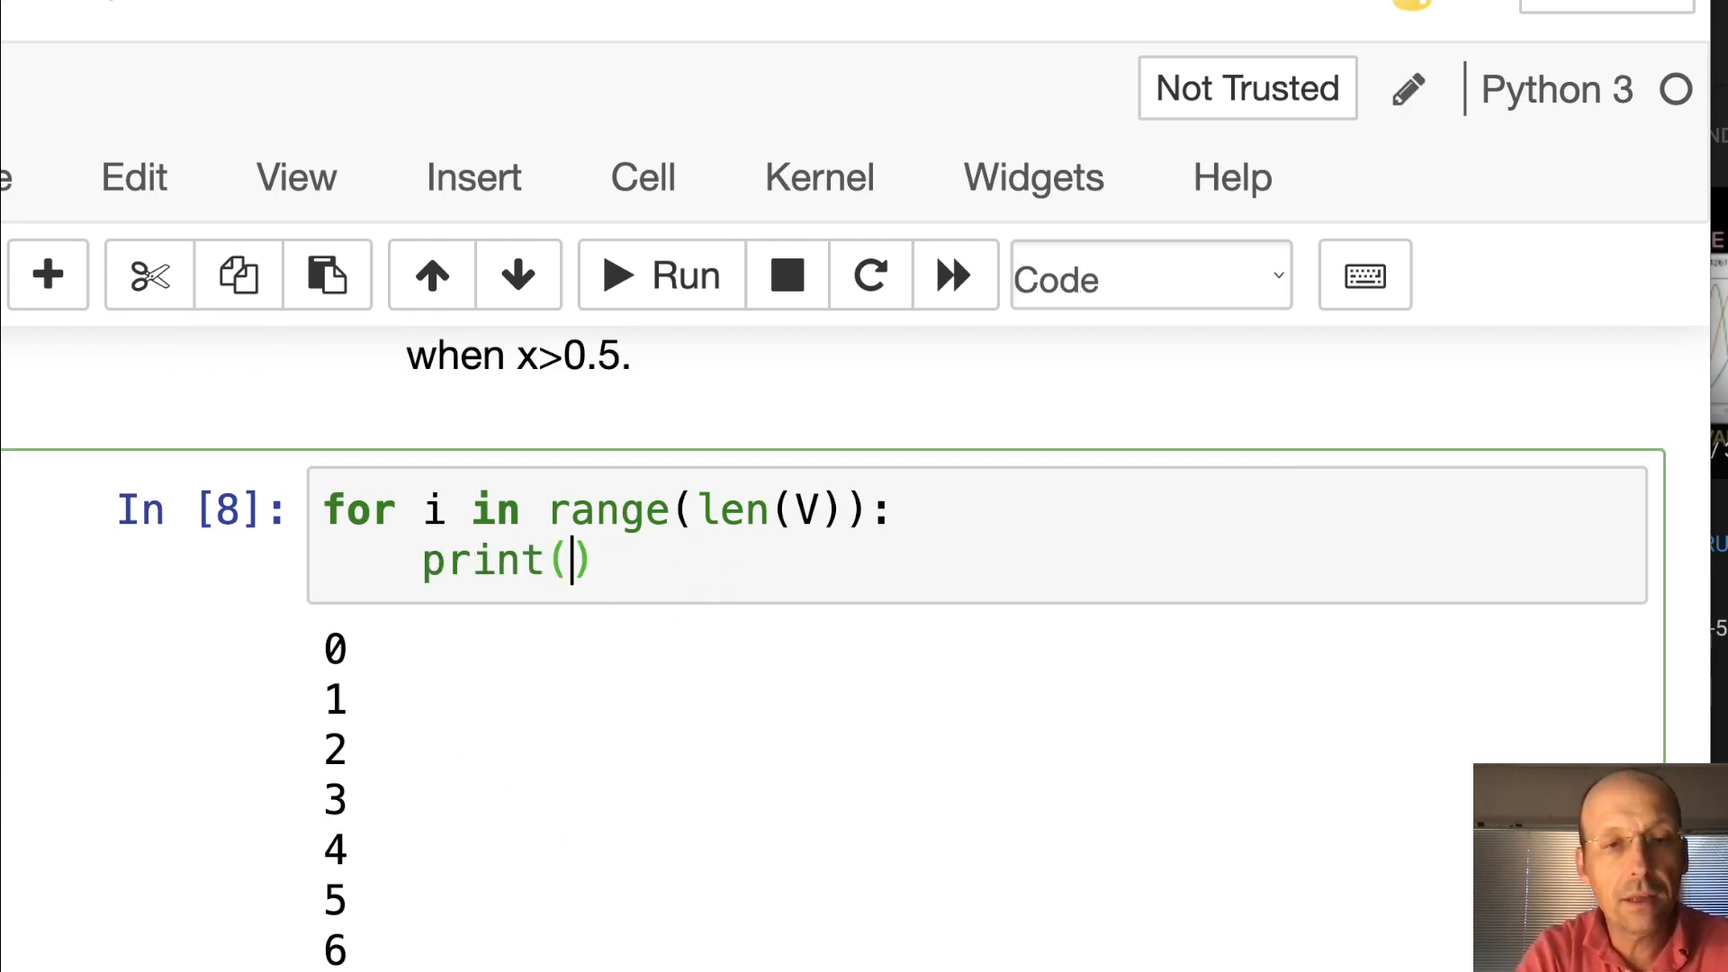
click(659, 275)
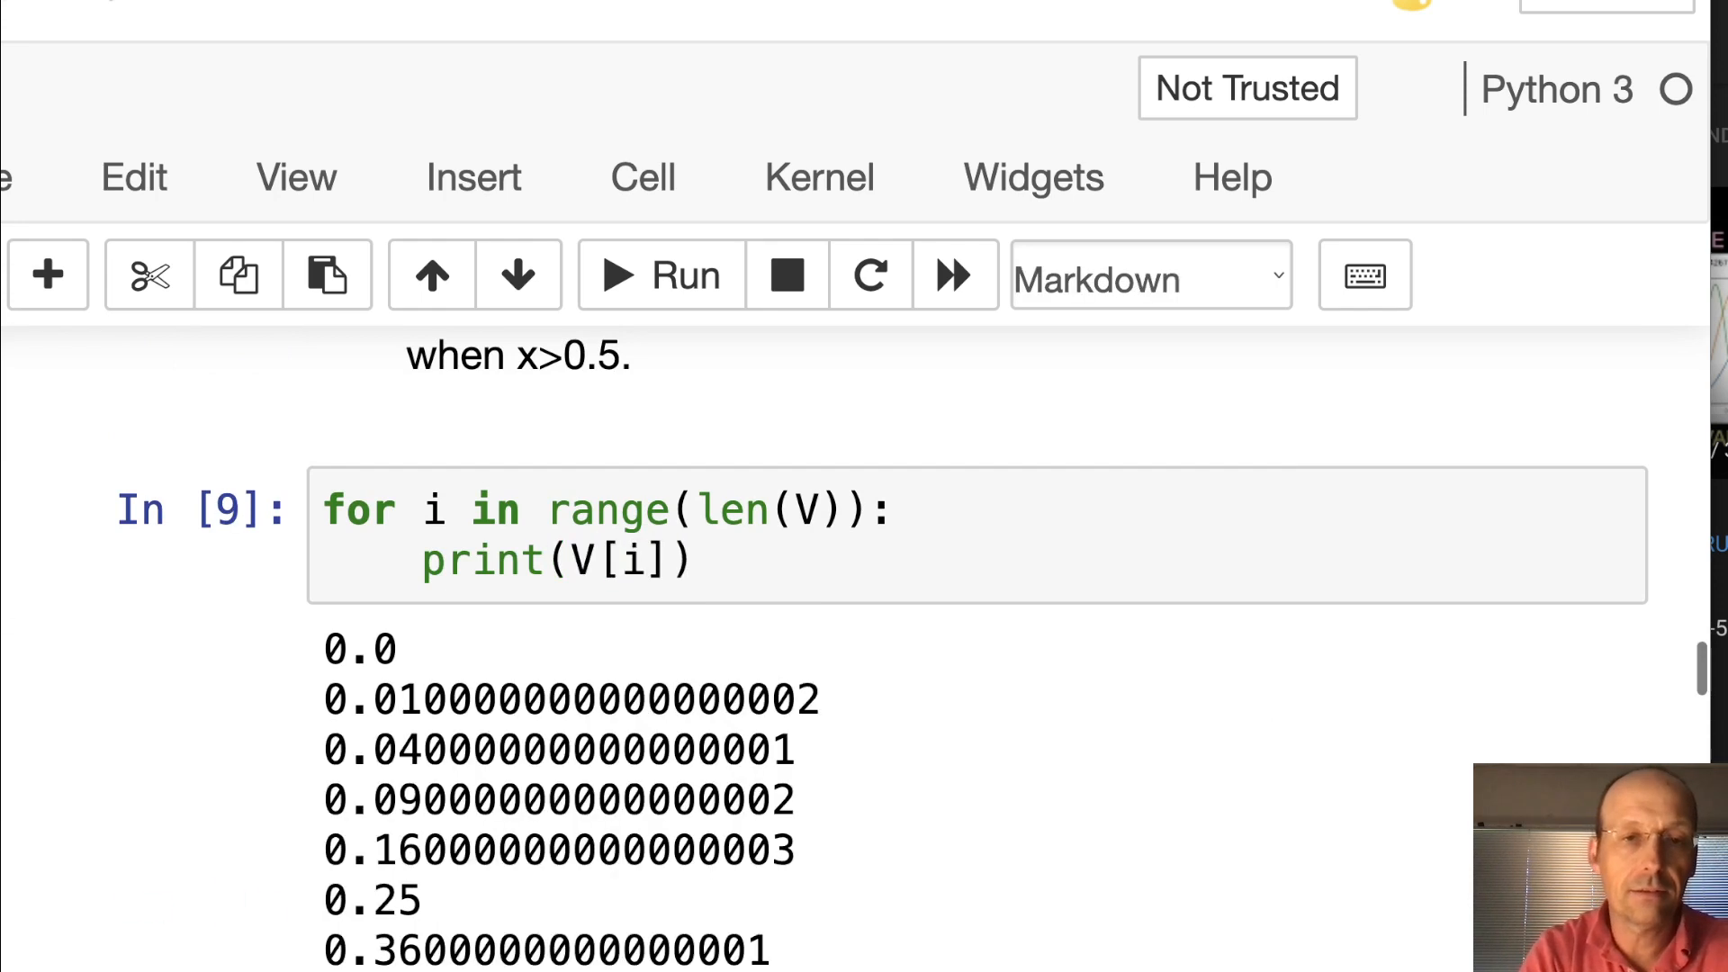
scroll(down, 3)
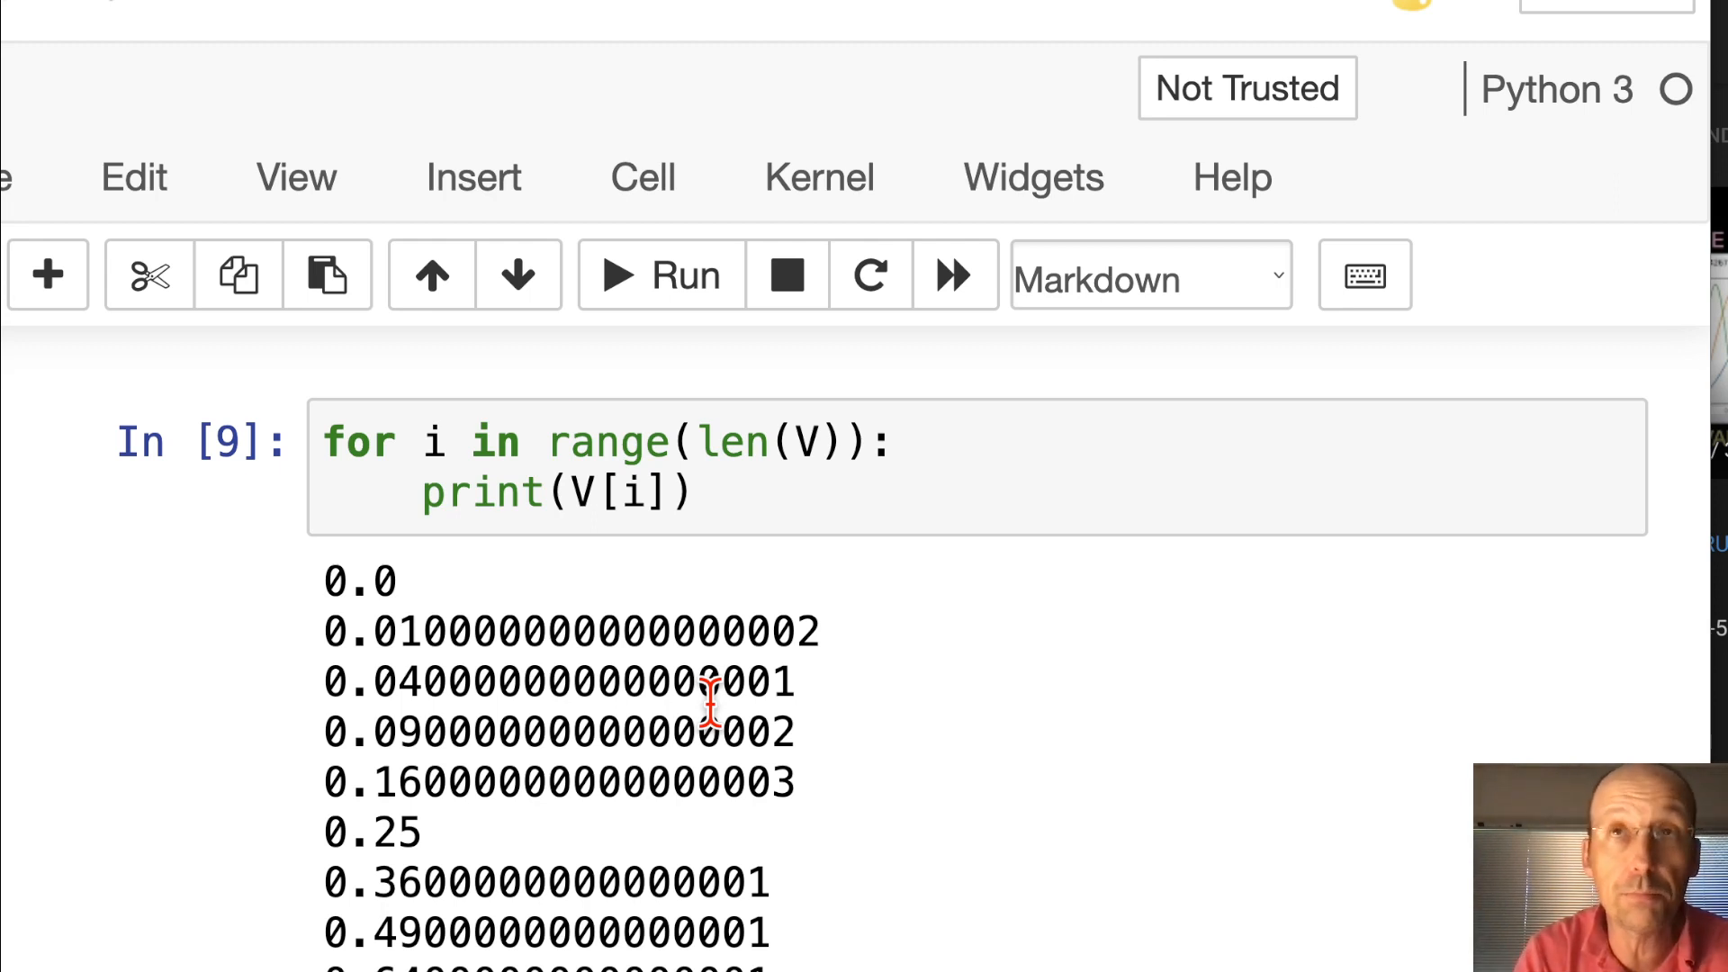
click(716, 492)
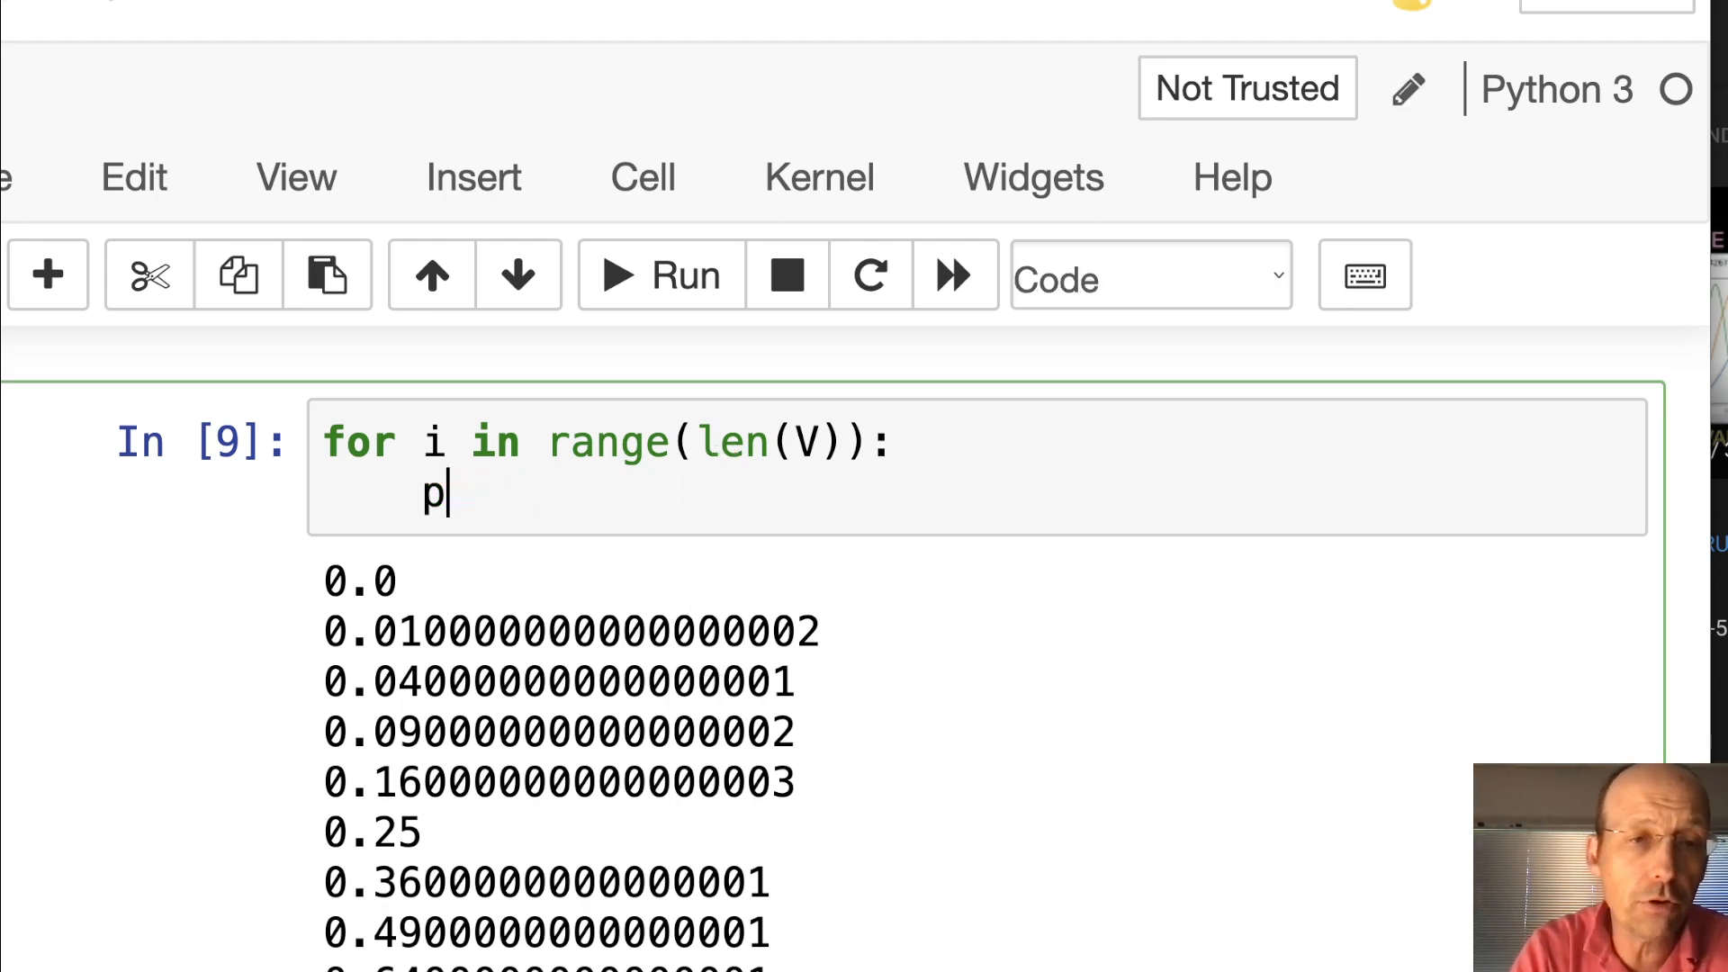
key(backspace)
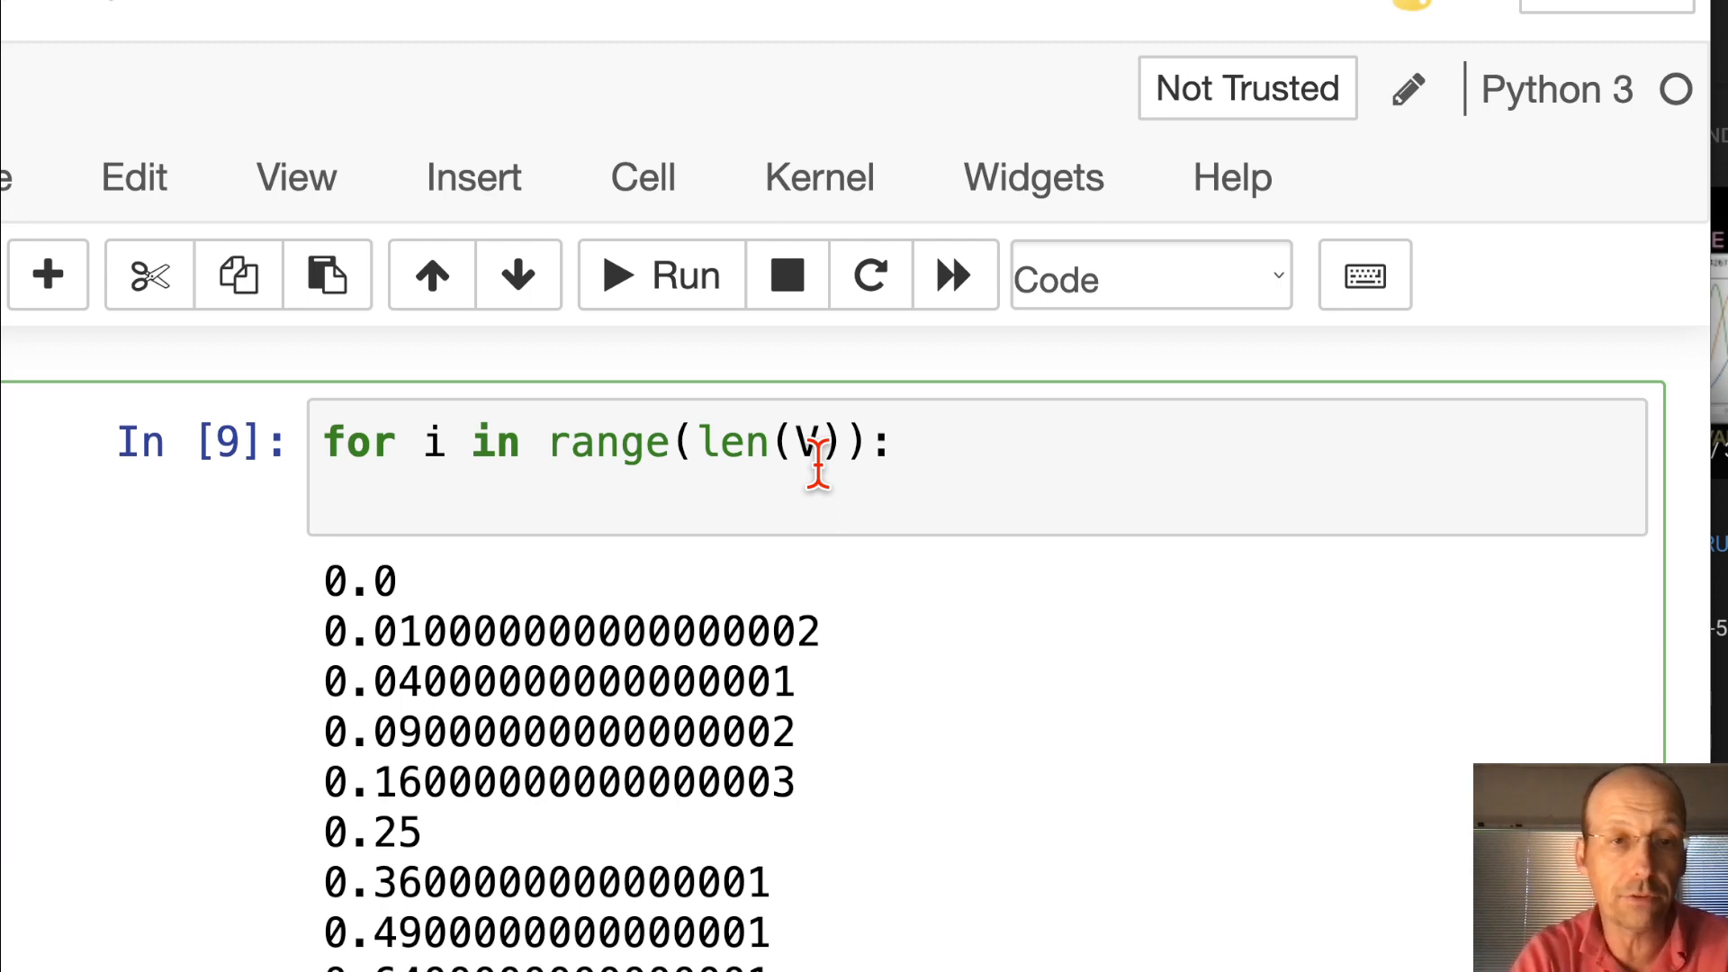
Add 'if x[i]<0.5: V[i]=0' to the loop, print V after it, and run
text(if)
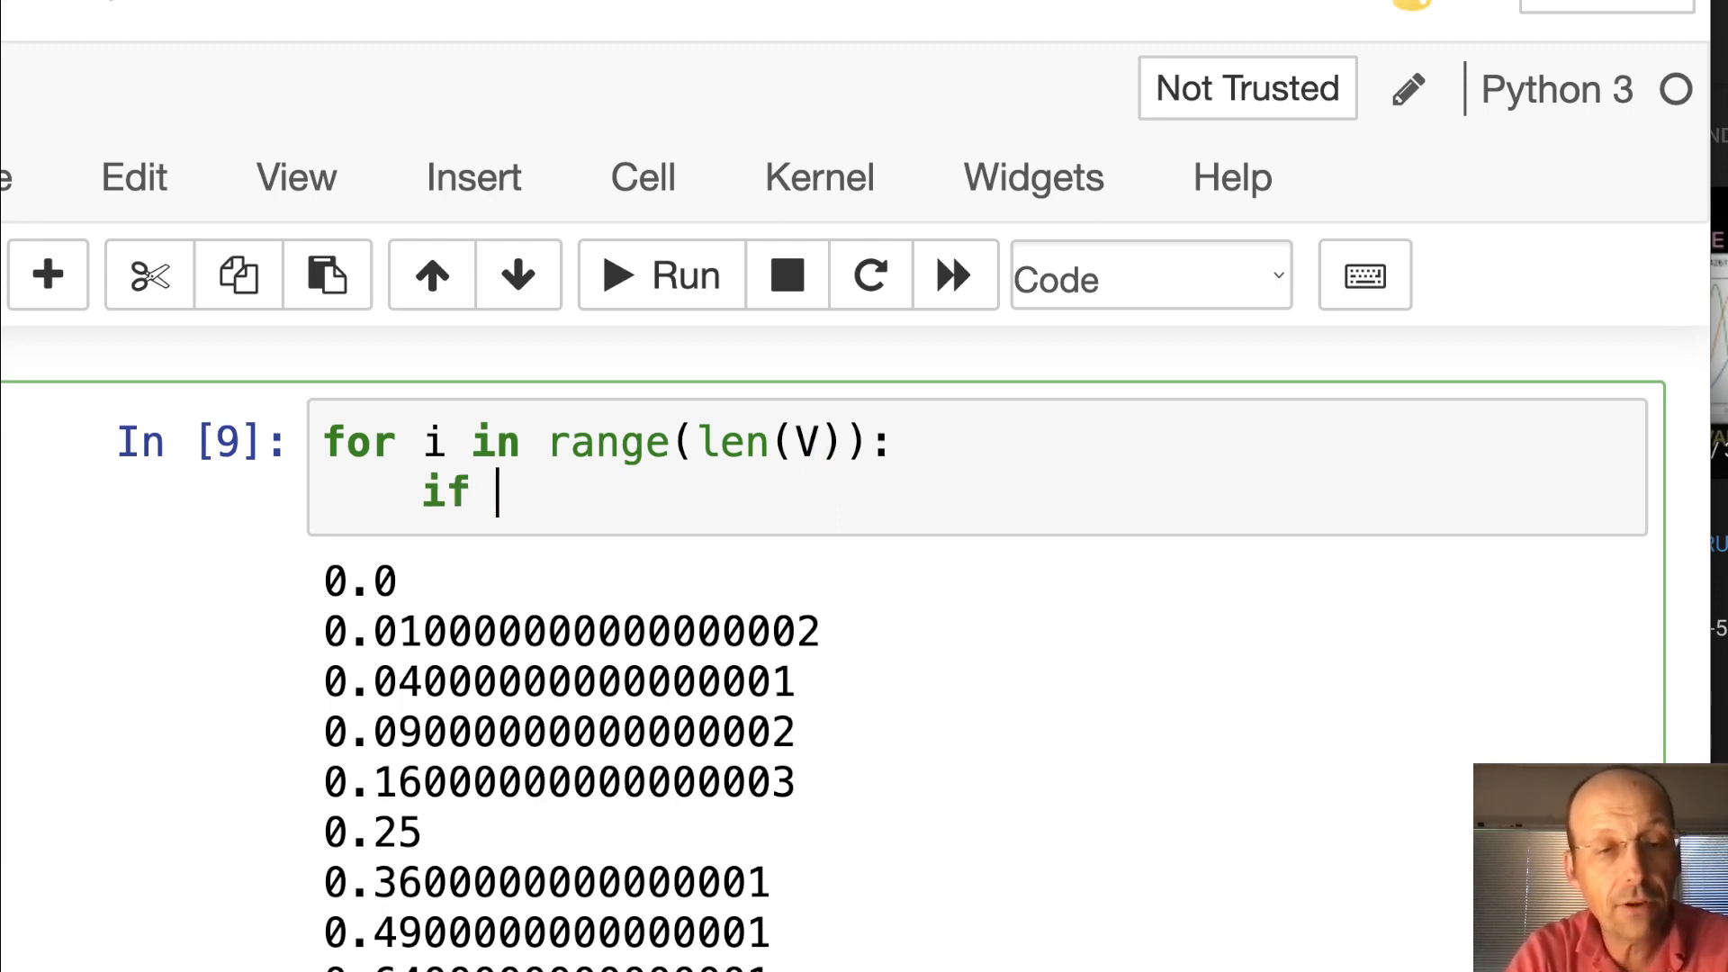
text(x[i]<0.5:)
text(V[)
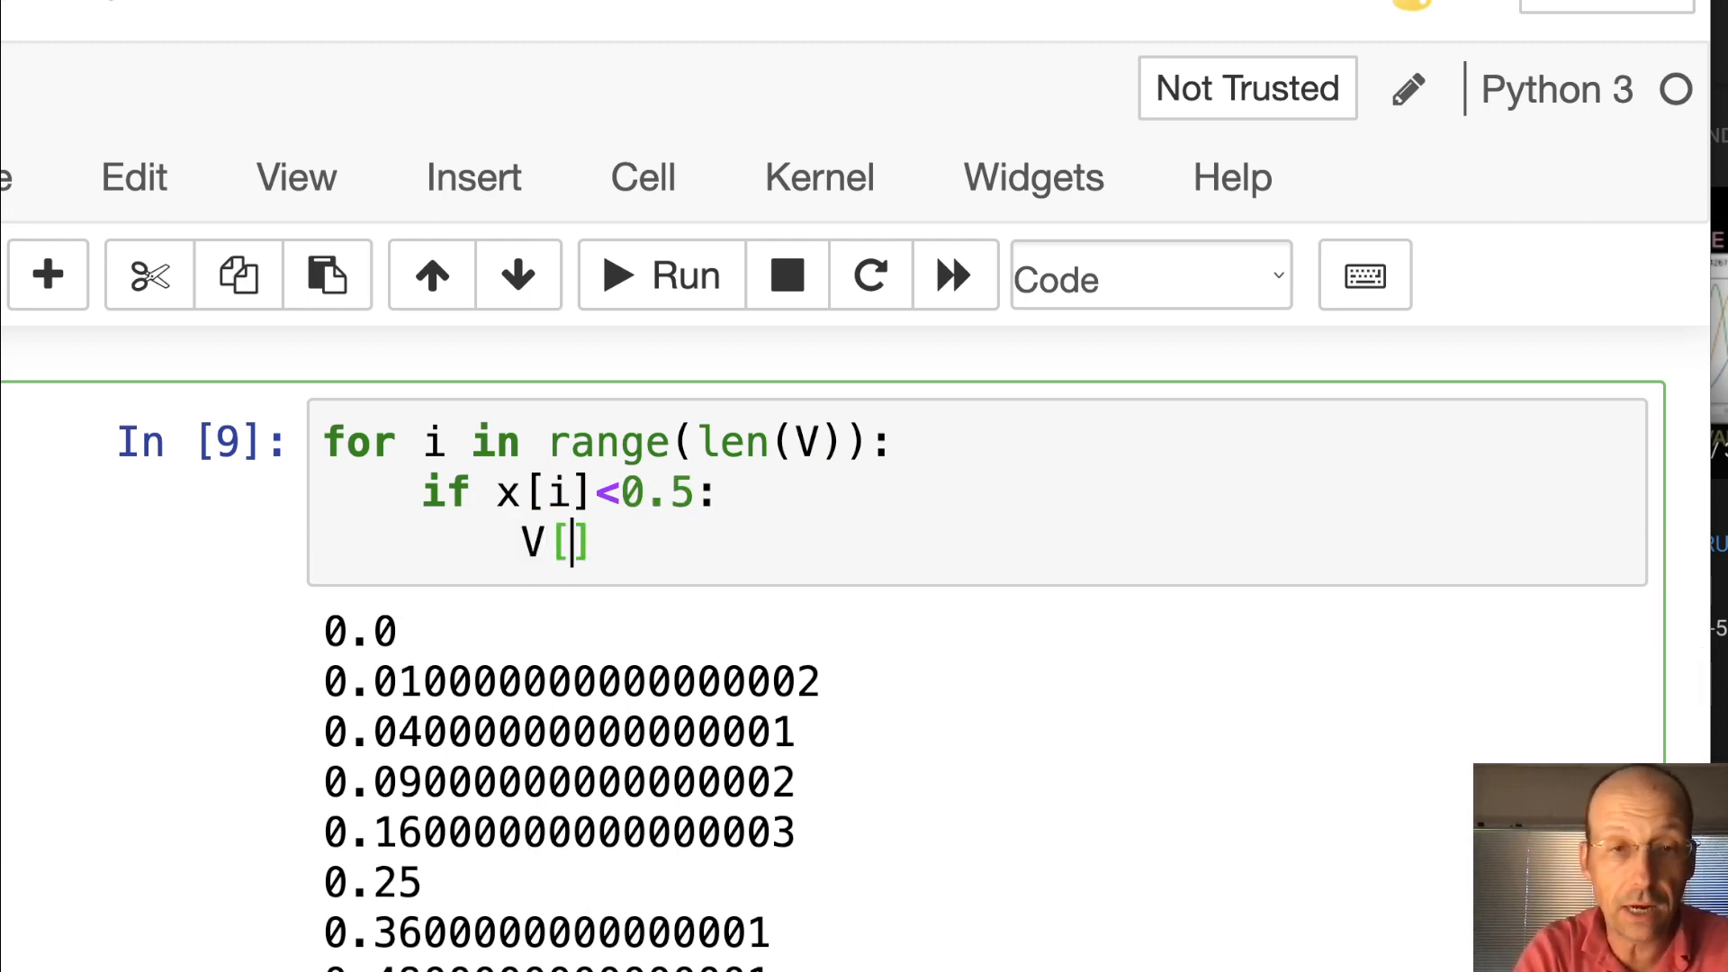
text(i]=0)
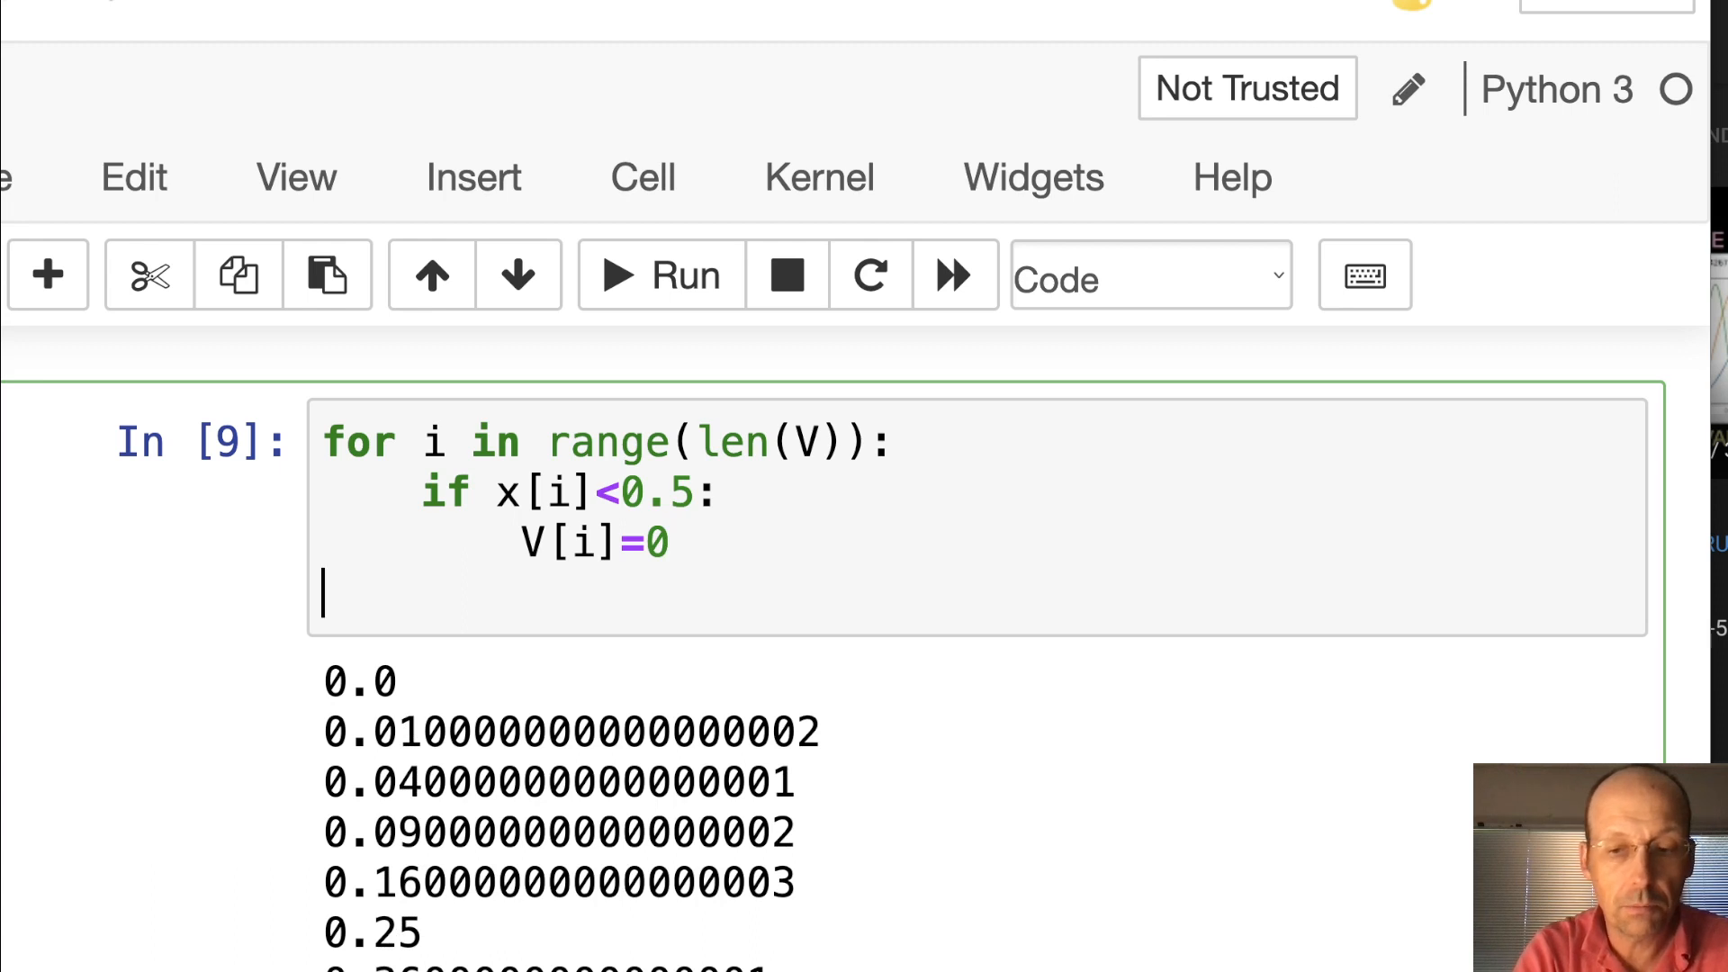
text(print(V))
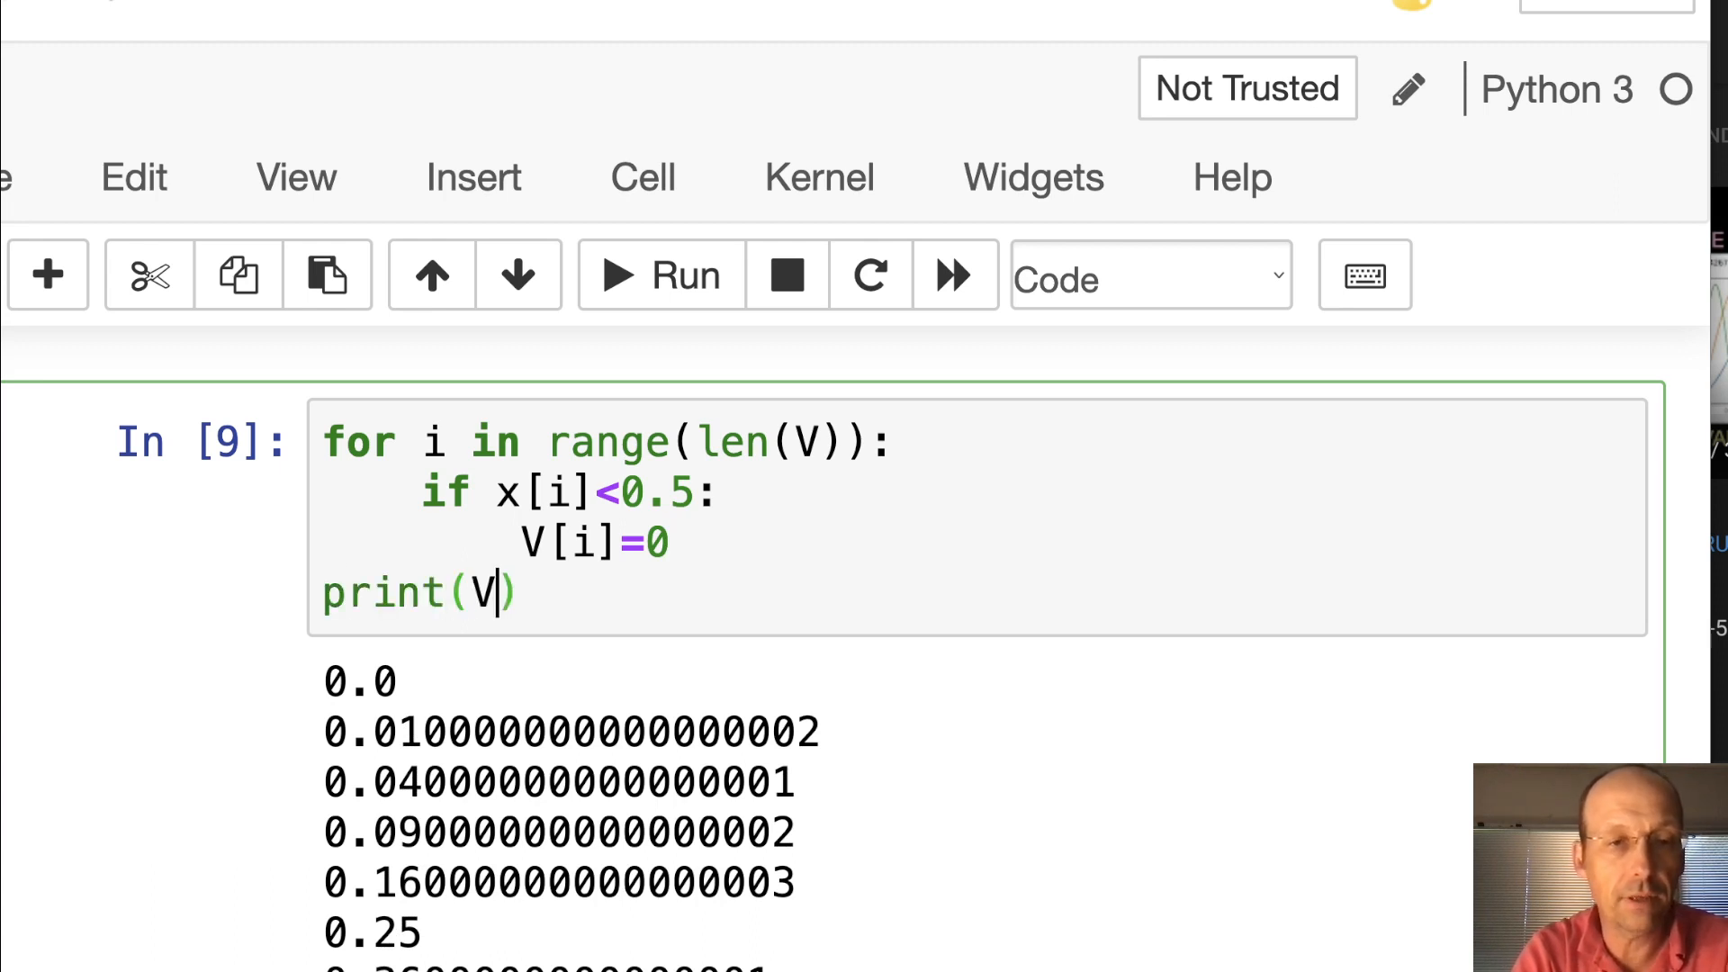
click(658, 276)
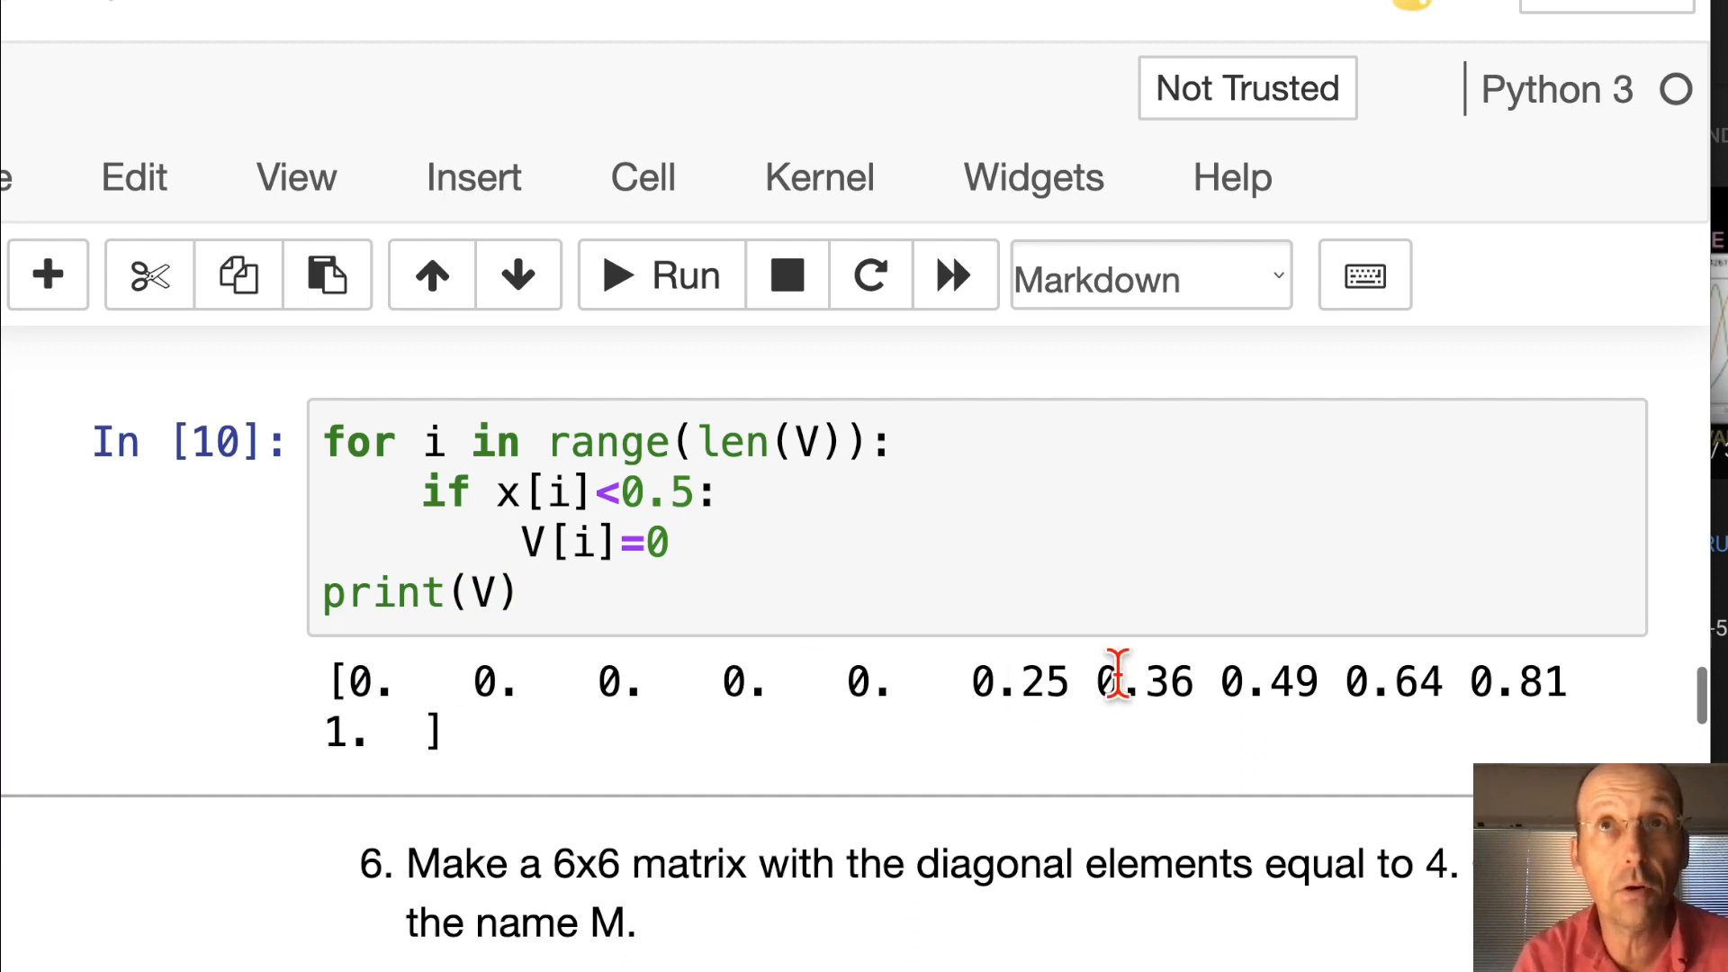
mouse_move(1119, 760)
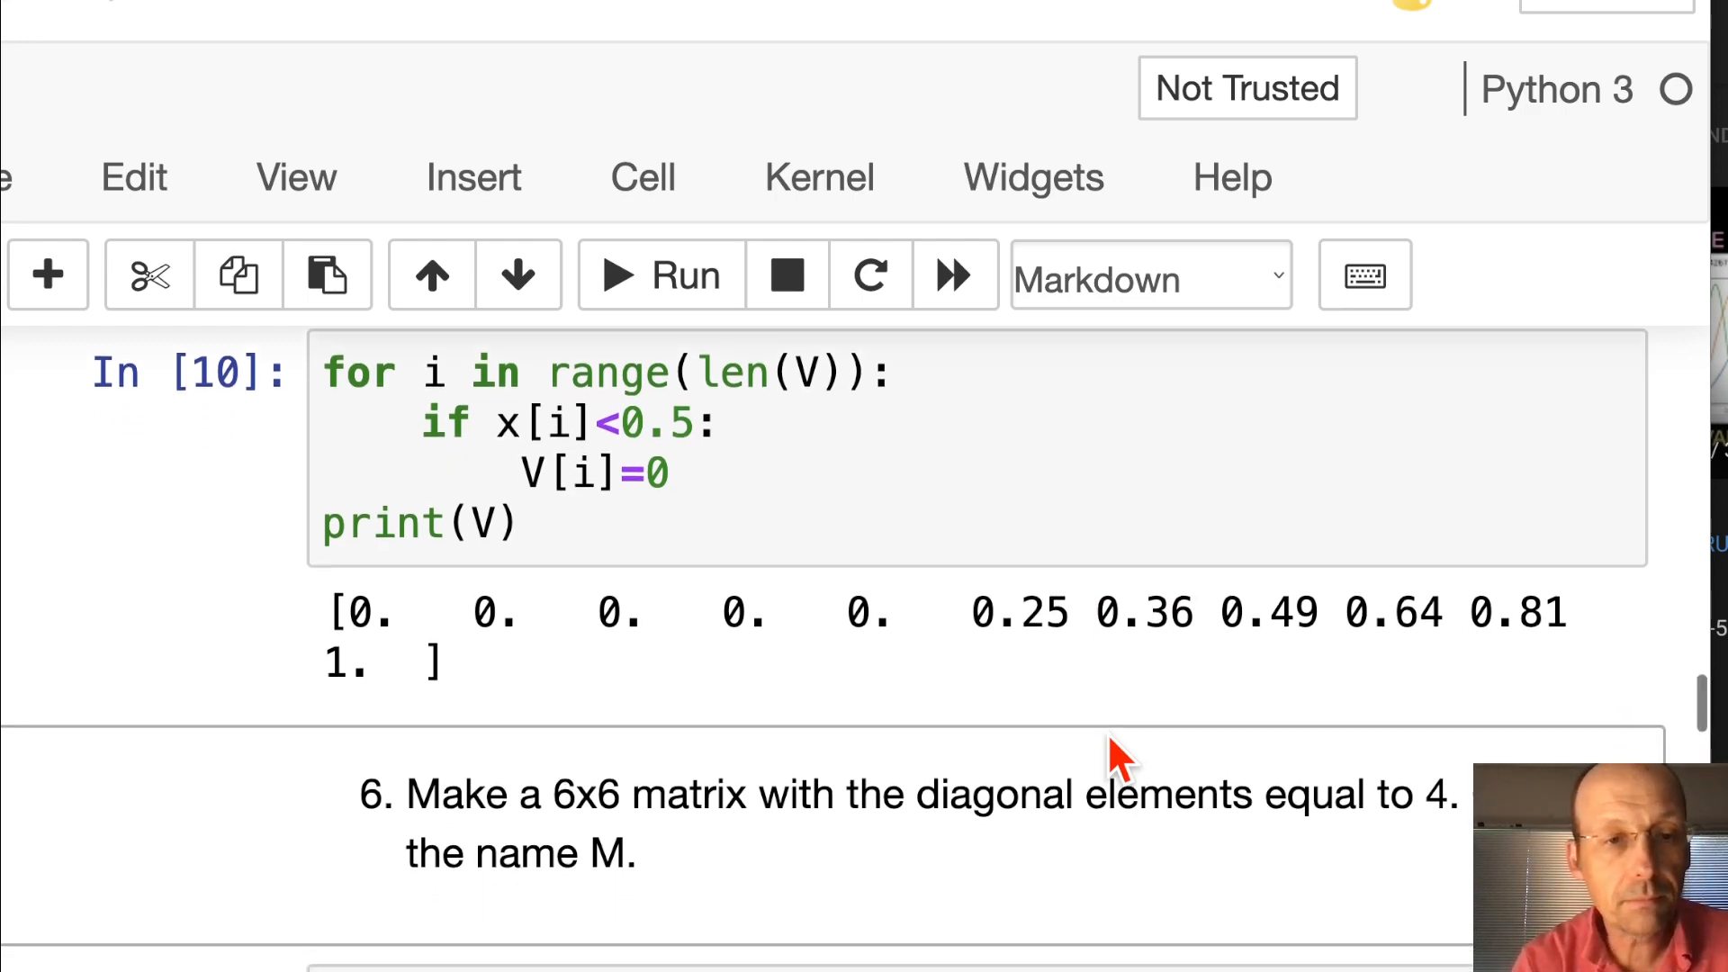
Add plot(x,V) and fix the NameError with plt.plot(x,V), showing V flat then rising to 1
scroll(down, 3)
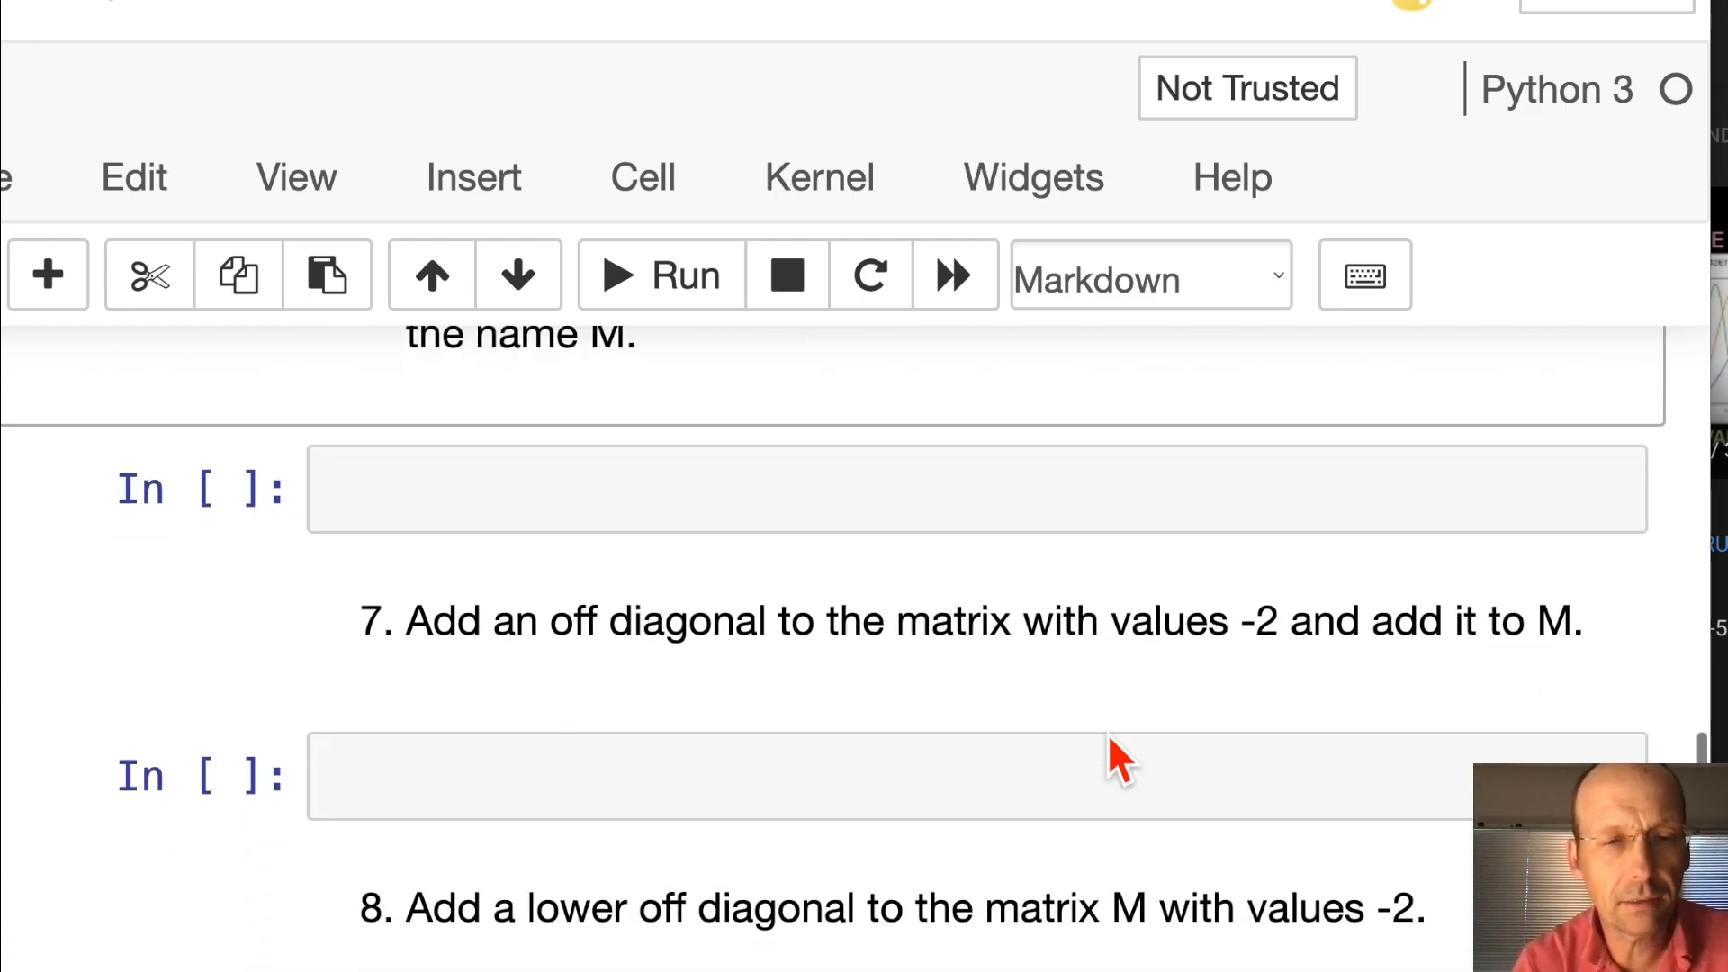
scroll(up, 3)
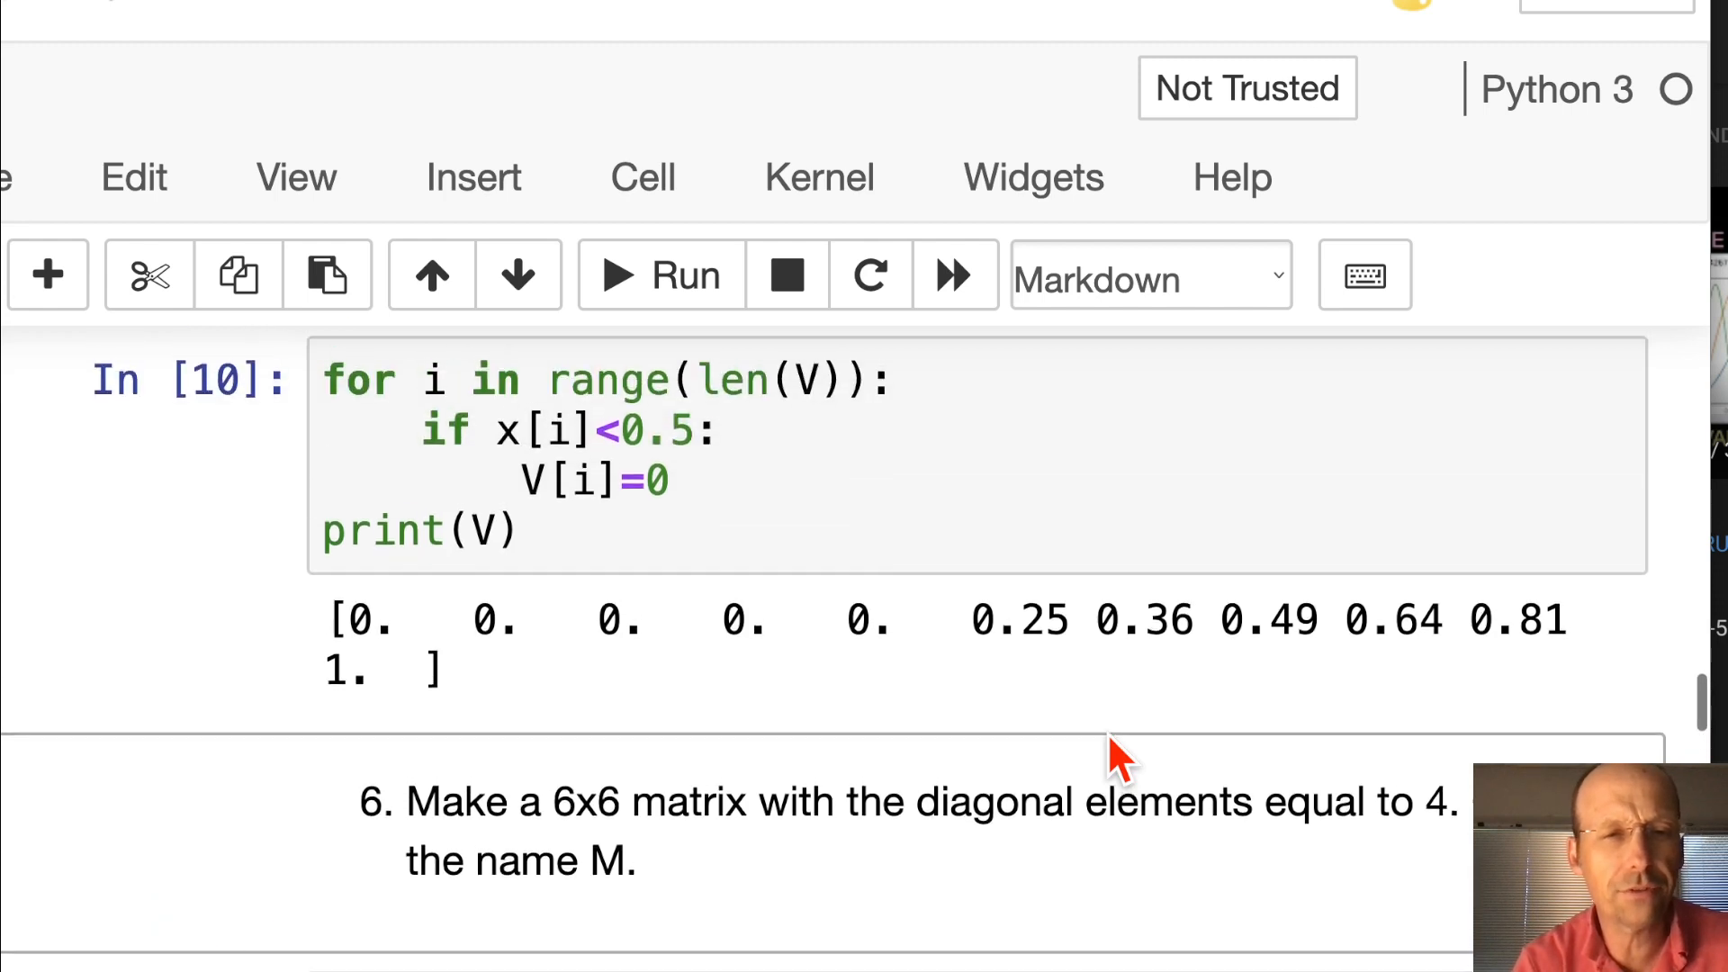
text(p)
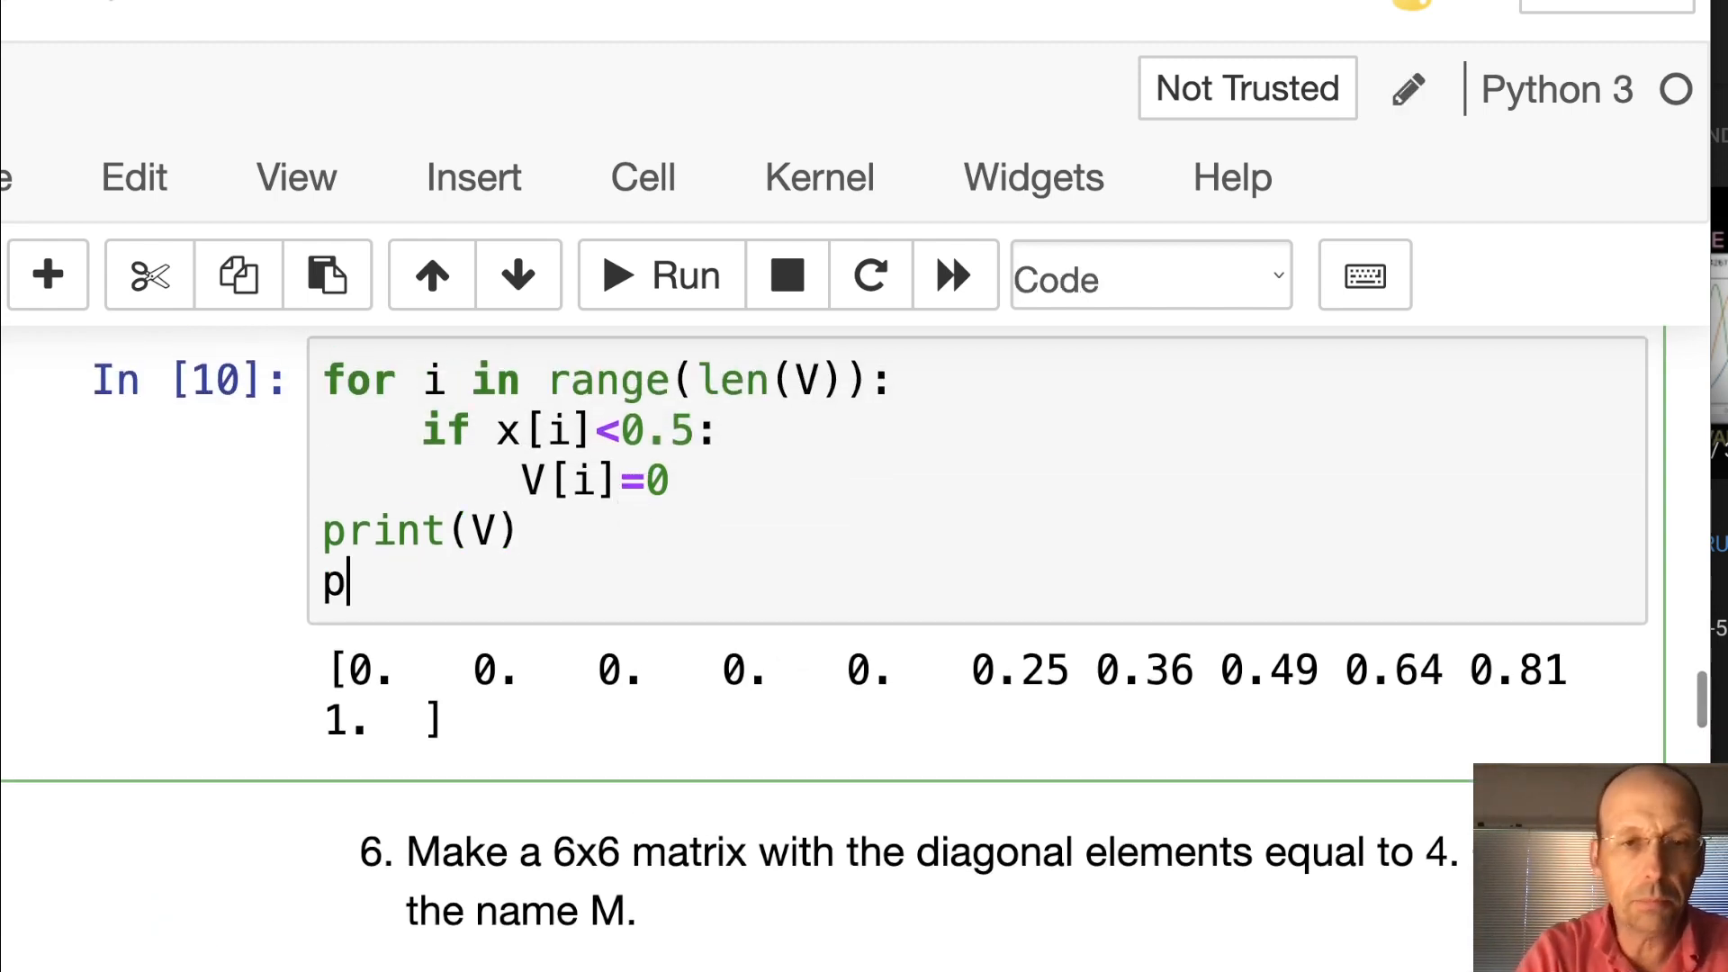
text(lot(x))
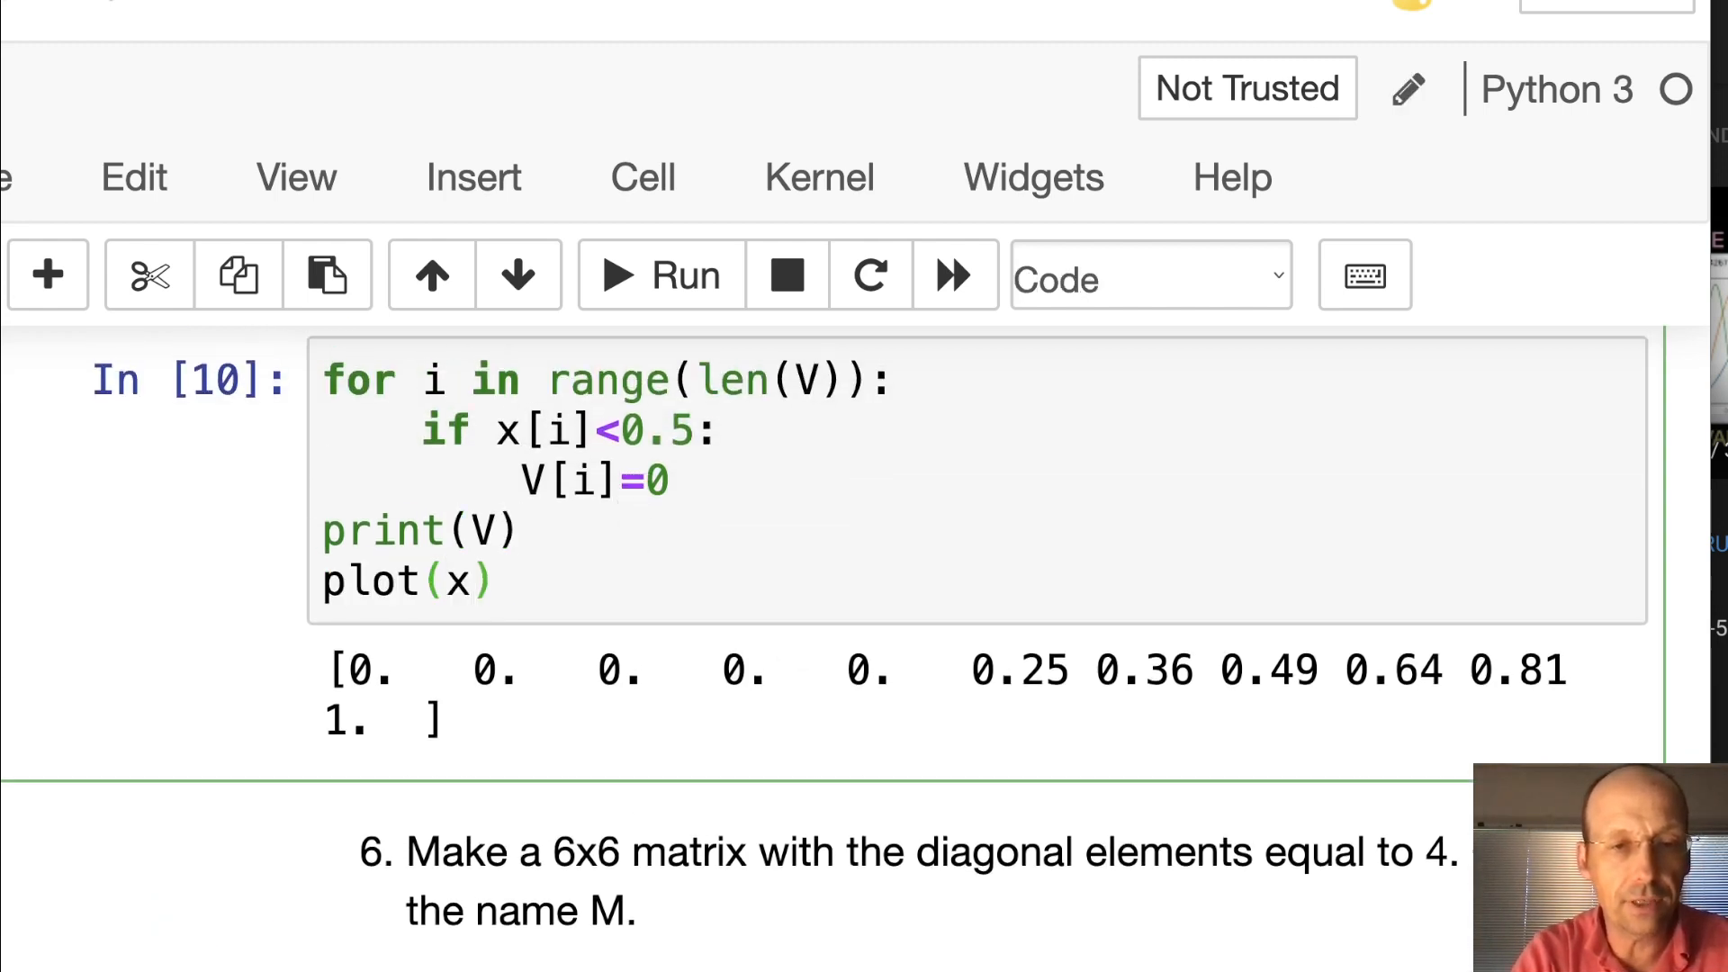
click(658, 274)
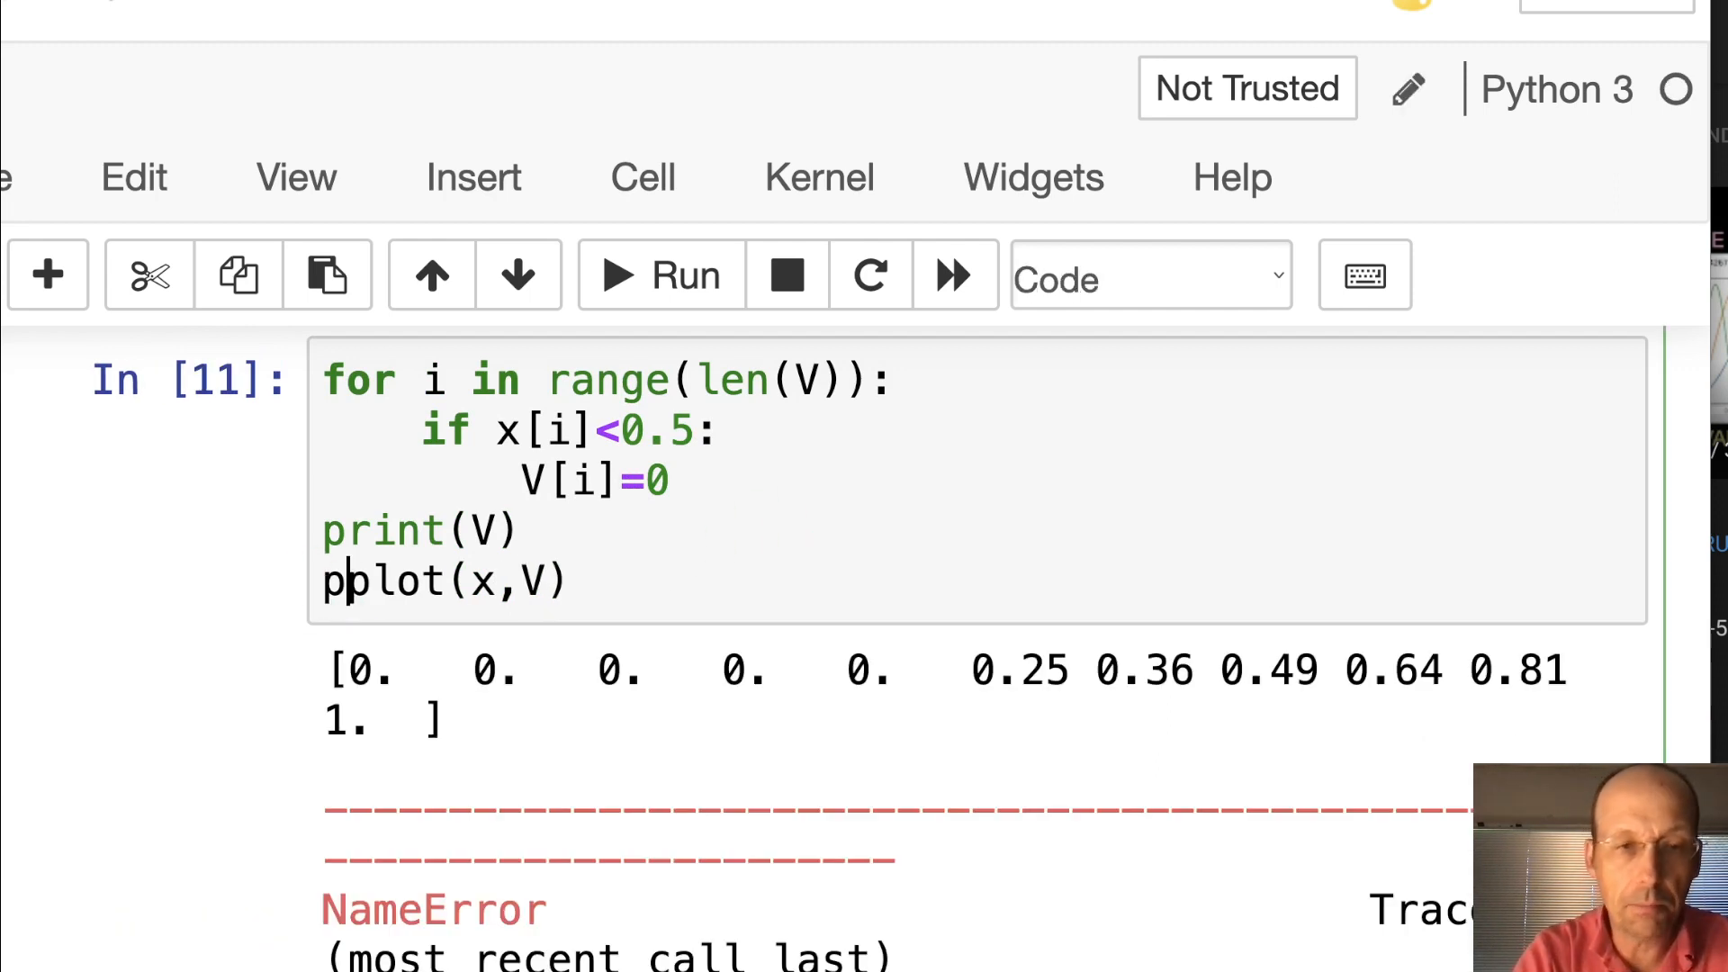
text(l)
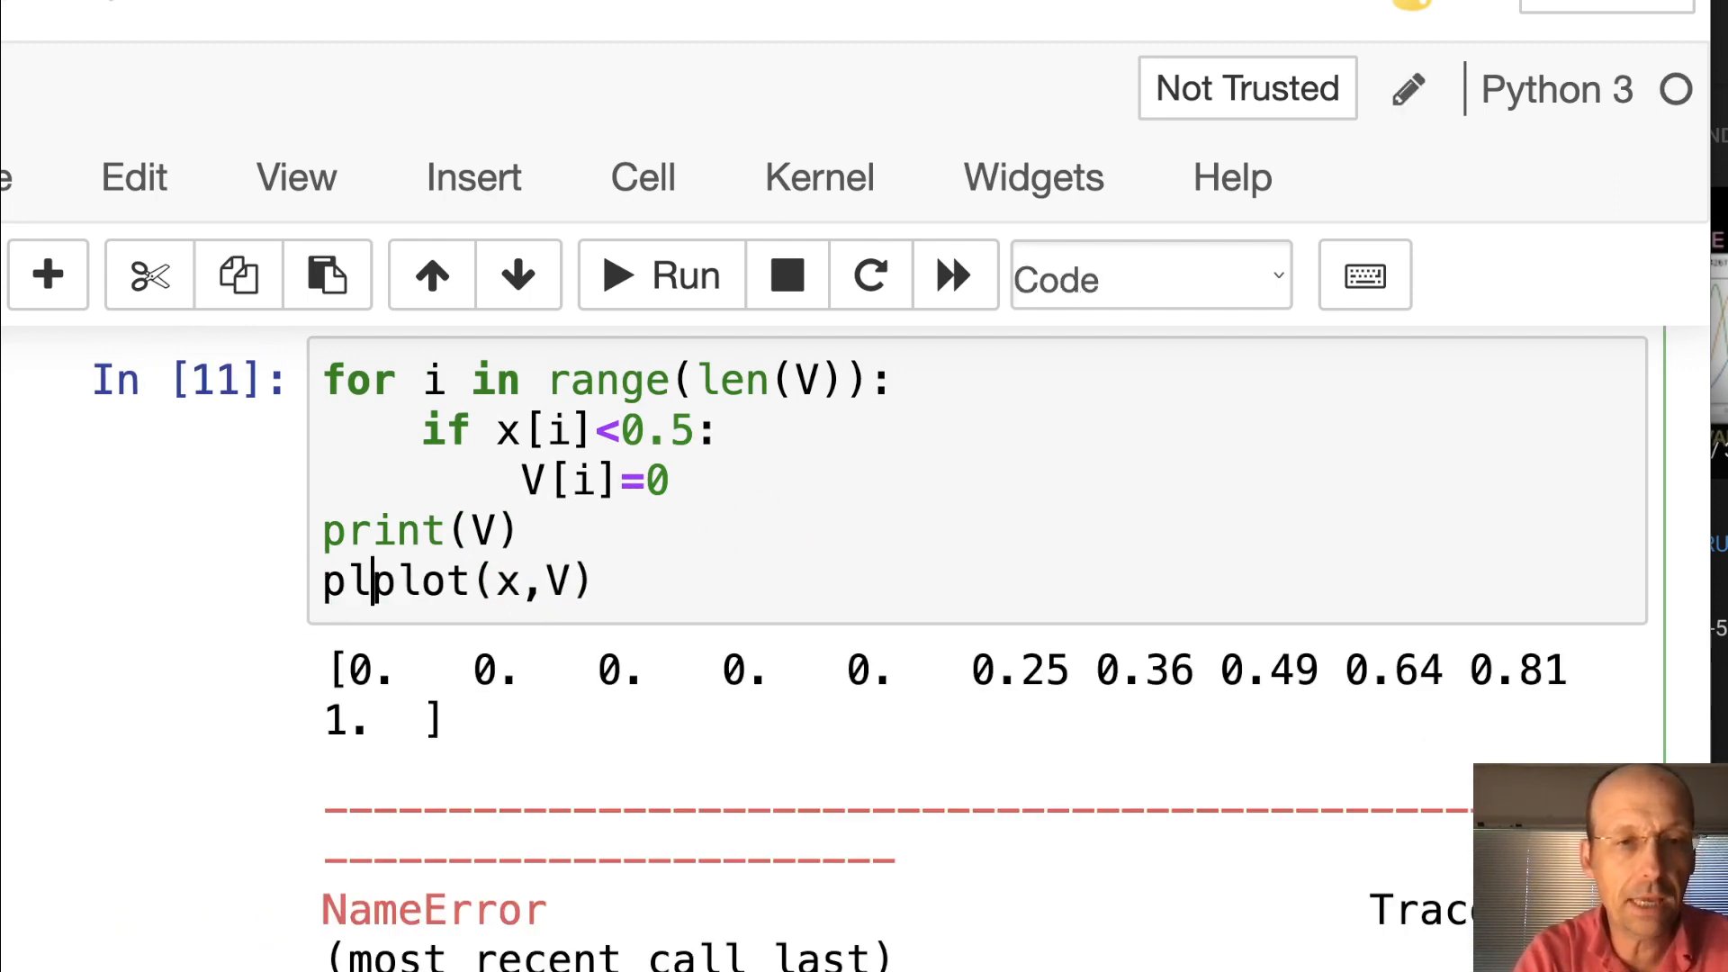
text(t.)
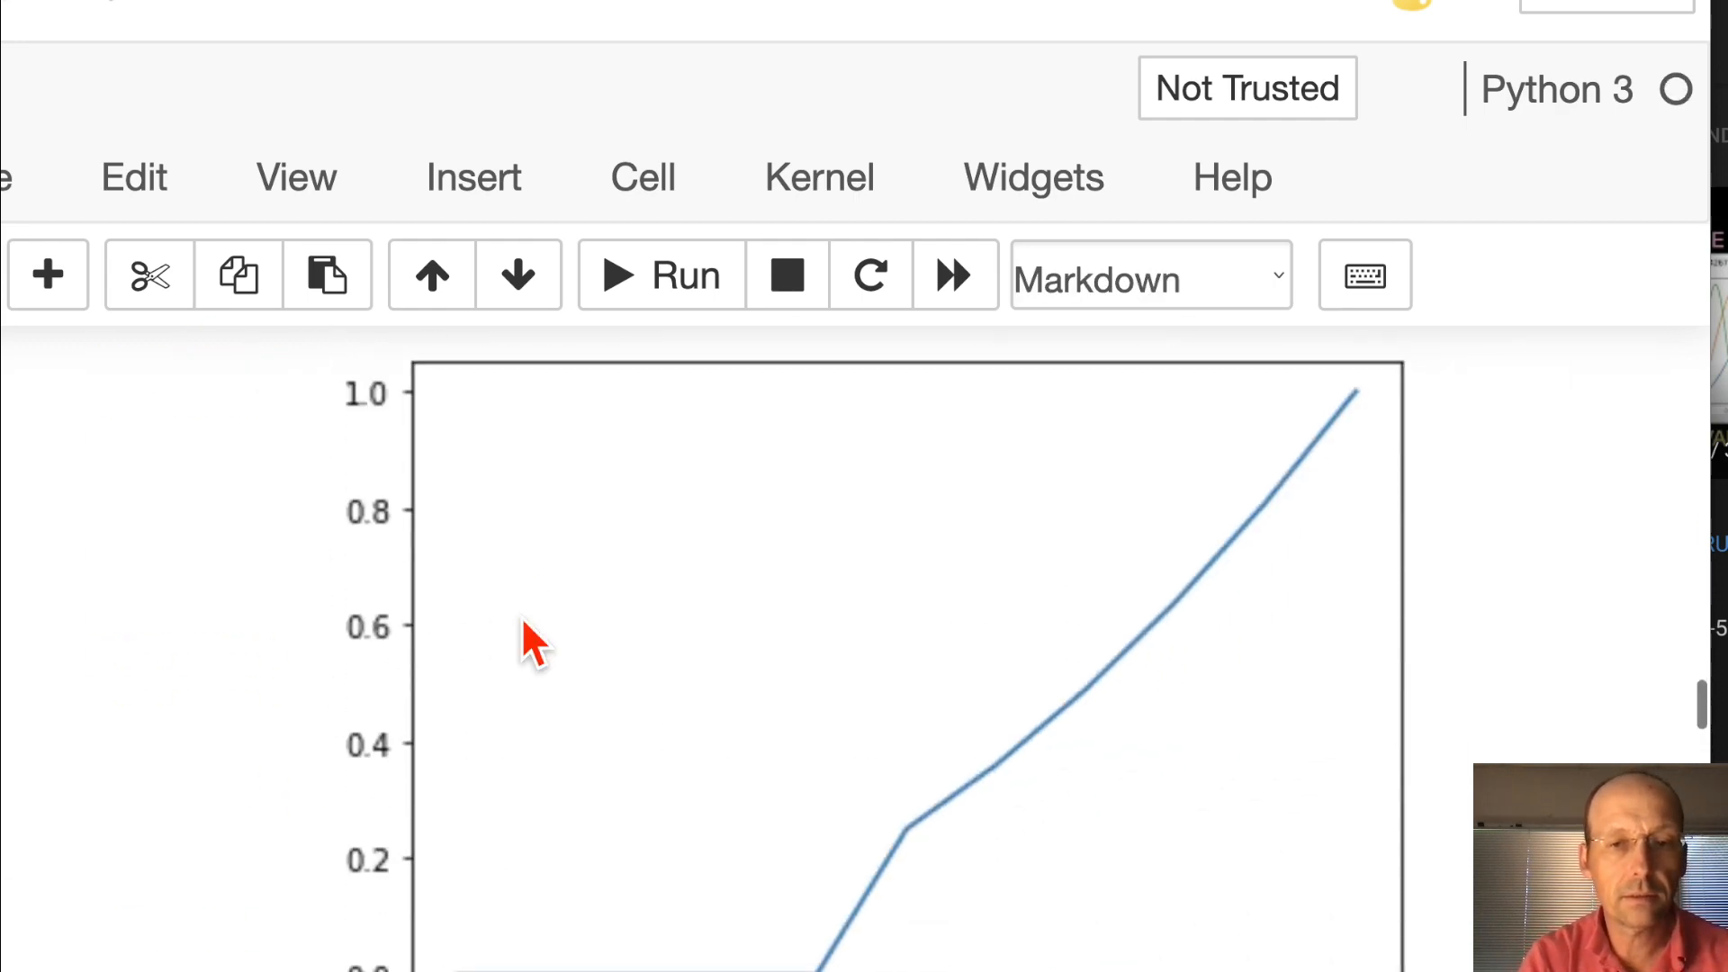
scroll(down, 3)
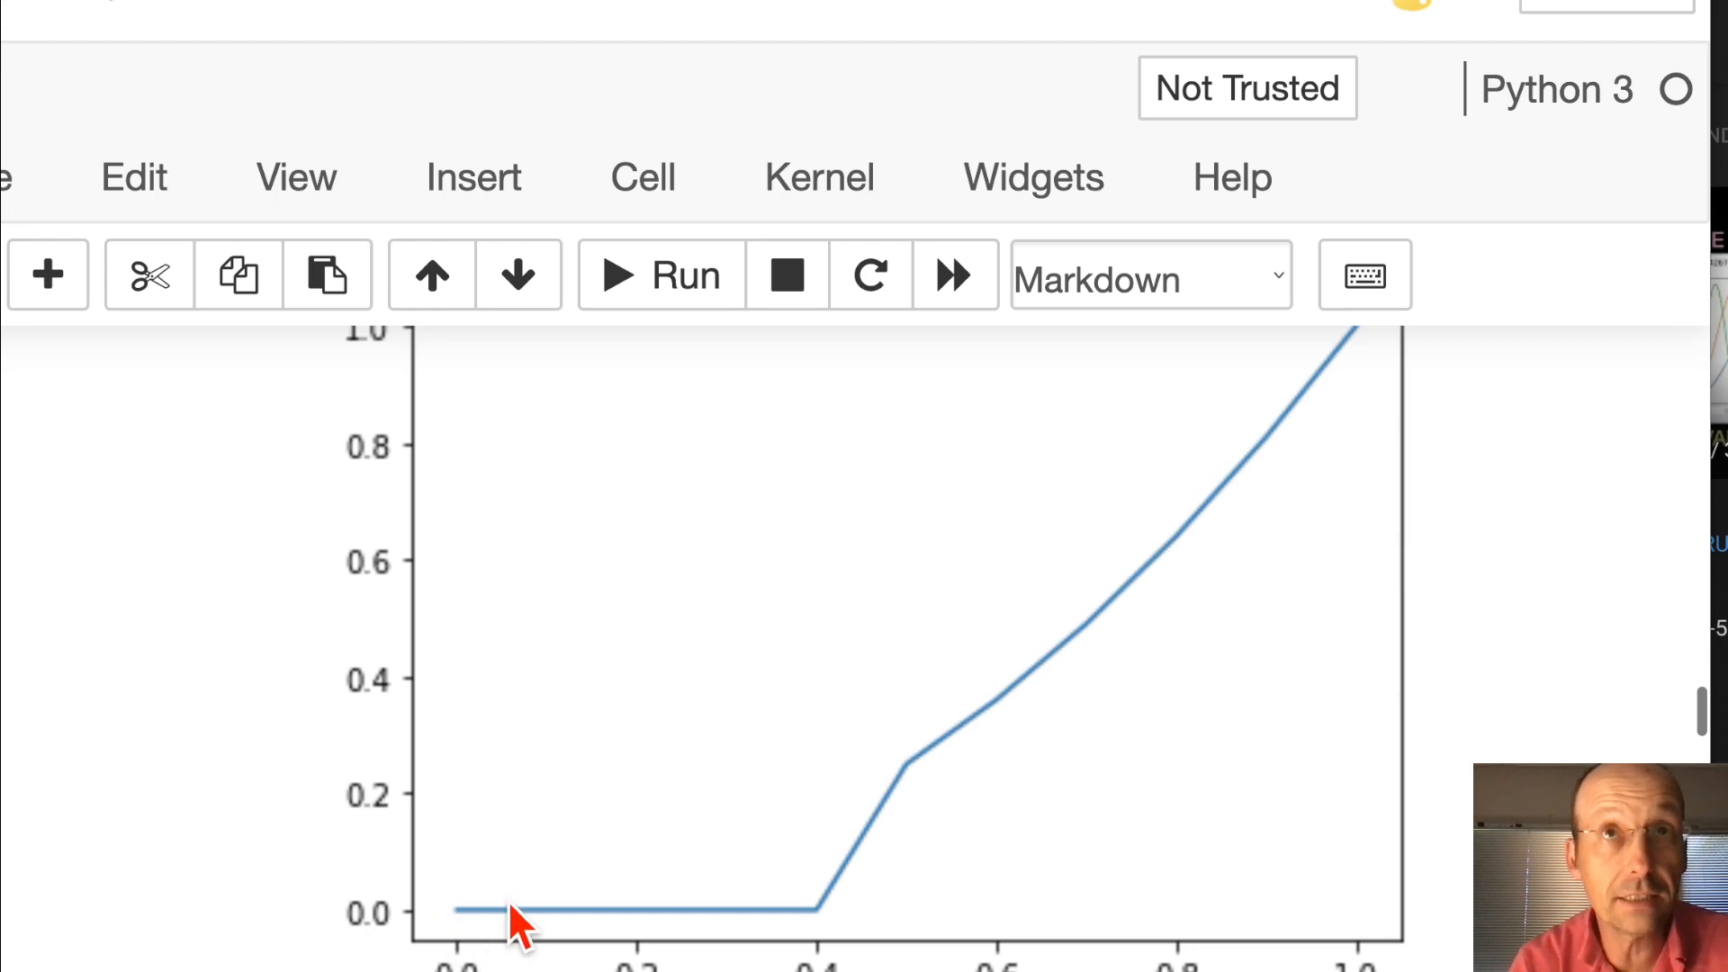
mouse_move(907, 779)
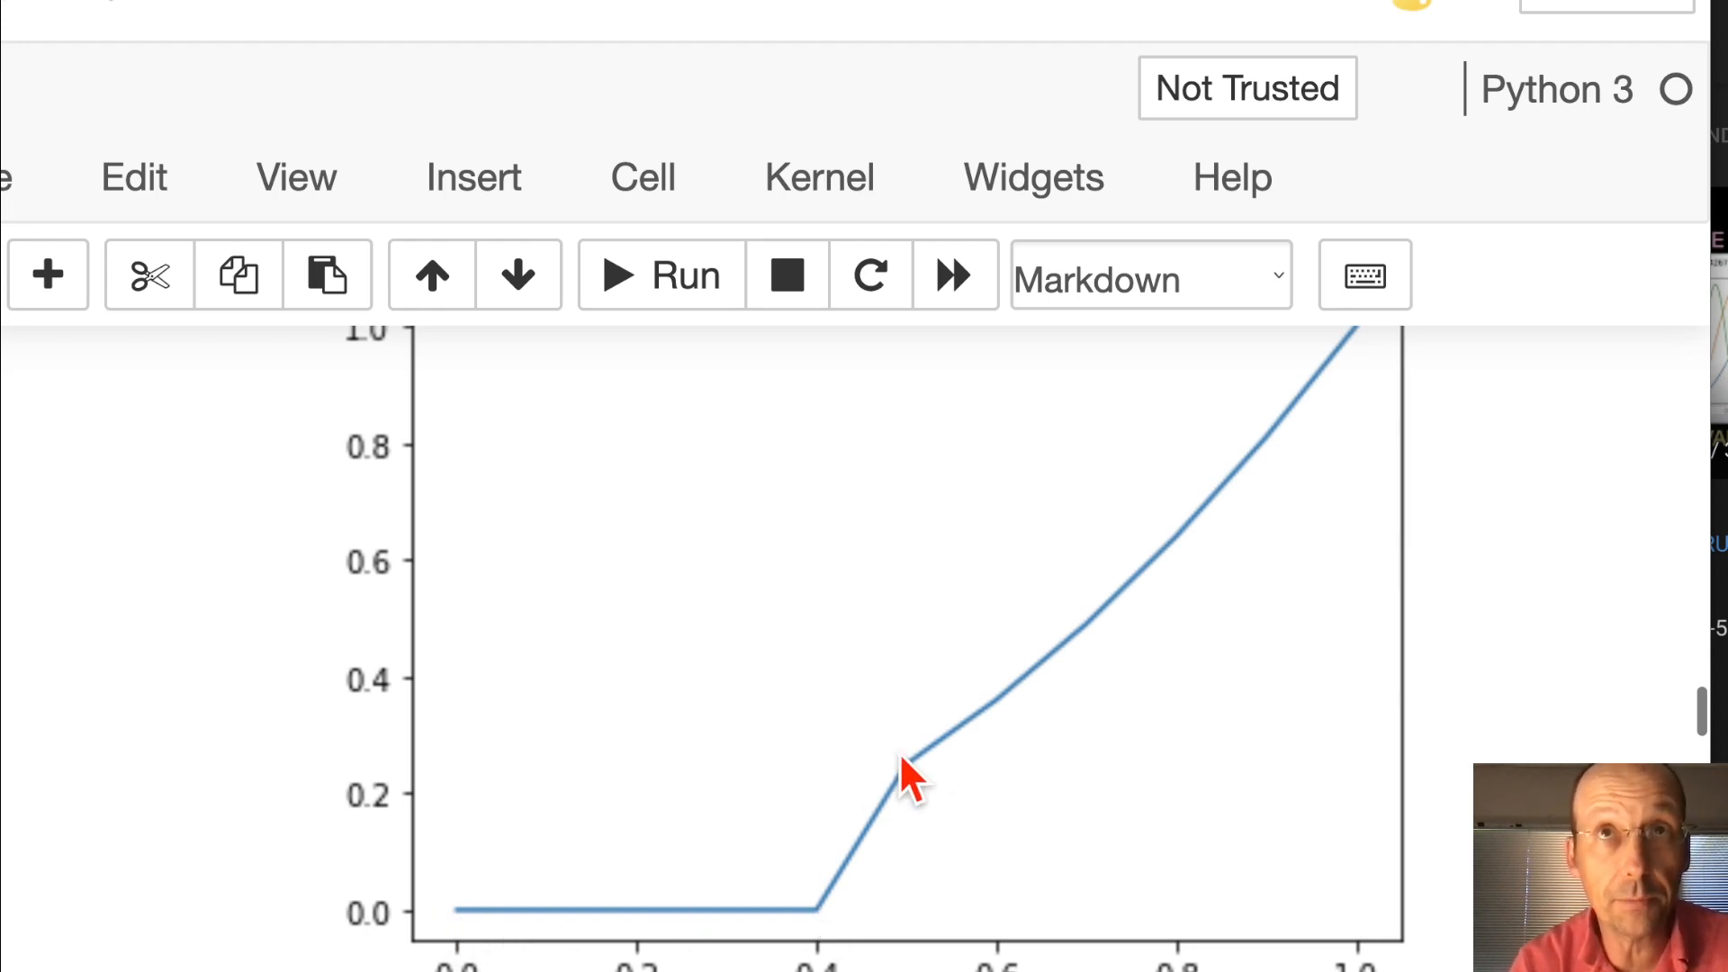
mouse_move(810, 953)
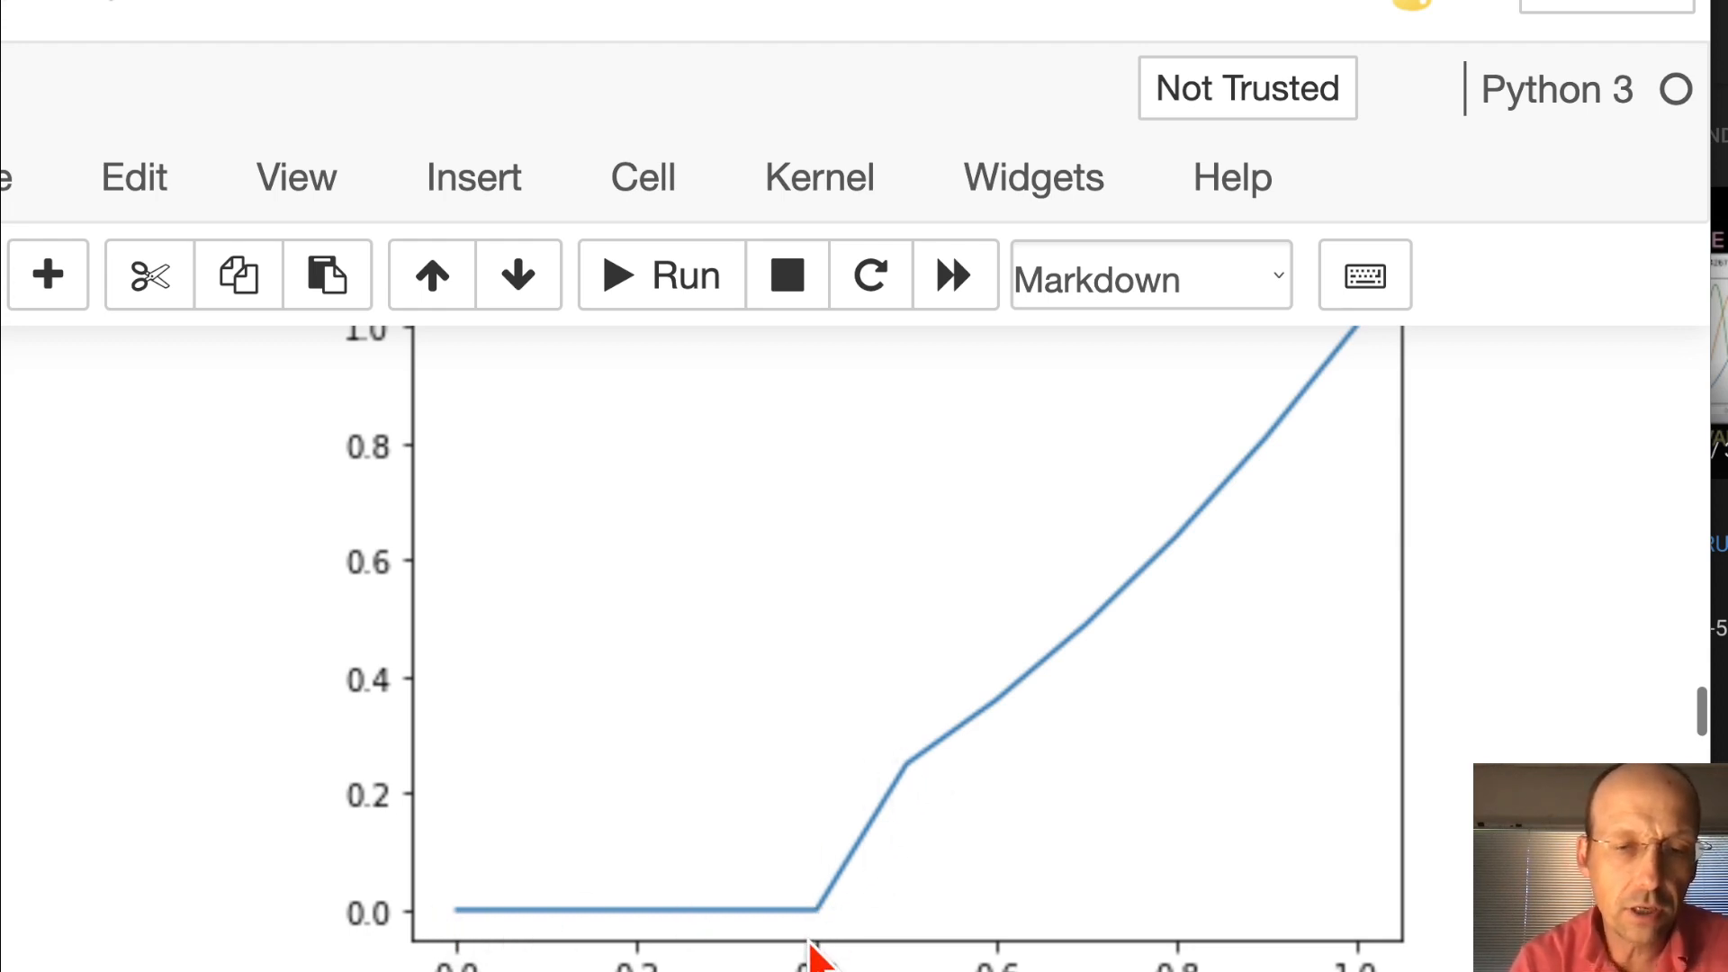
mouse_move(821, 936)
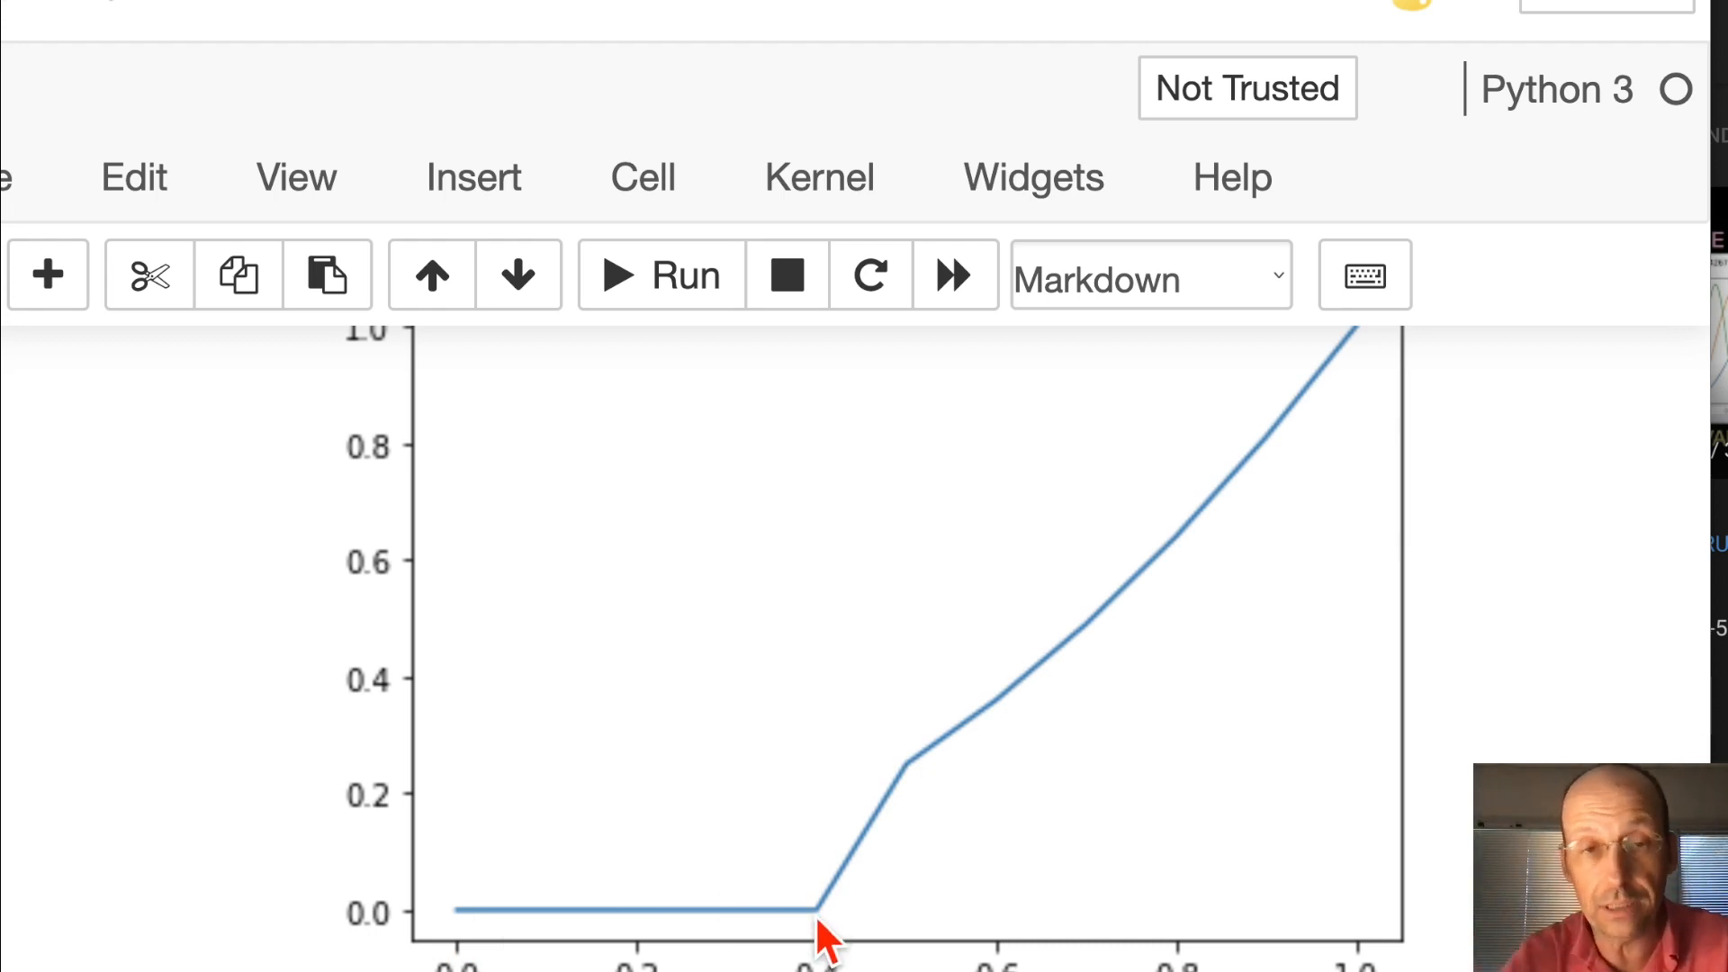
mouse_move(824, 928)
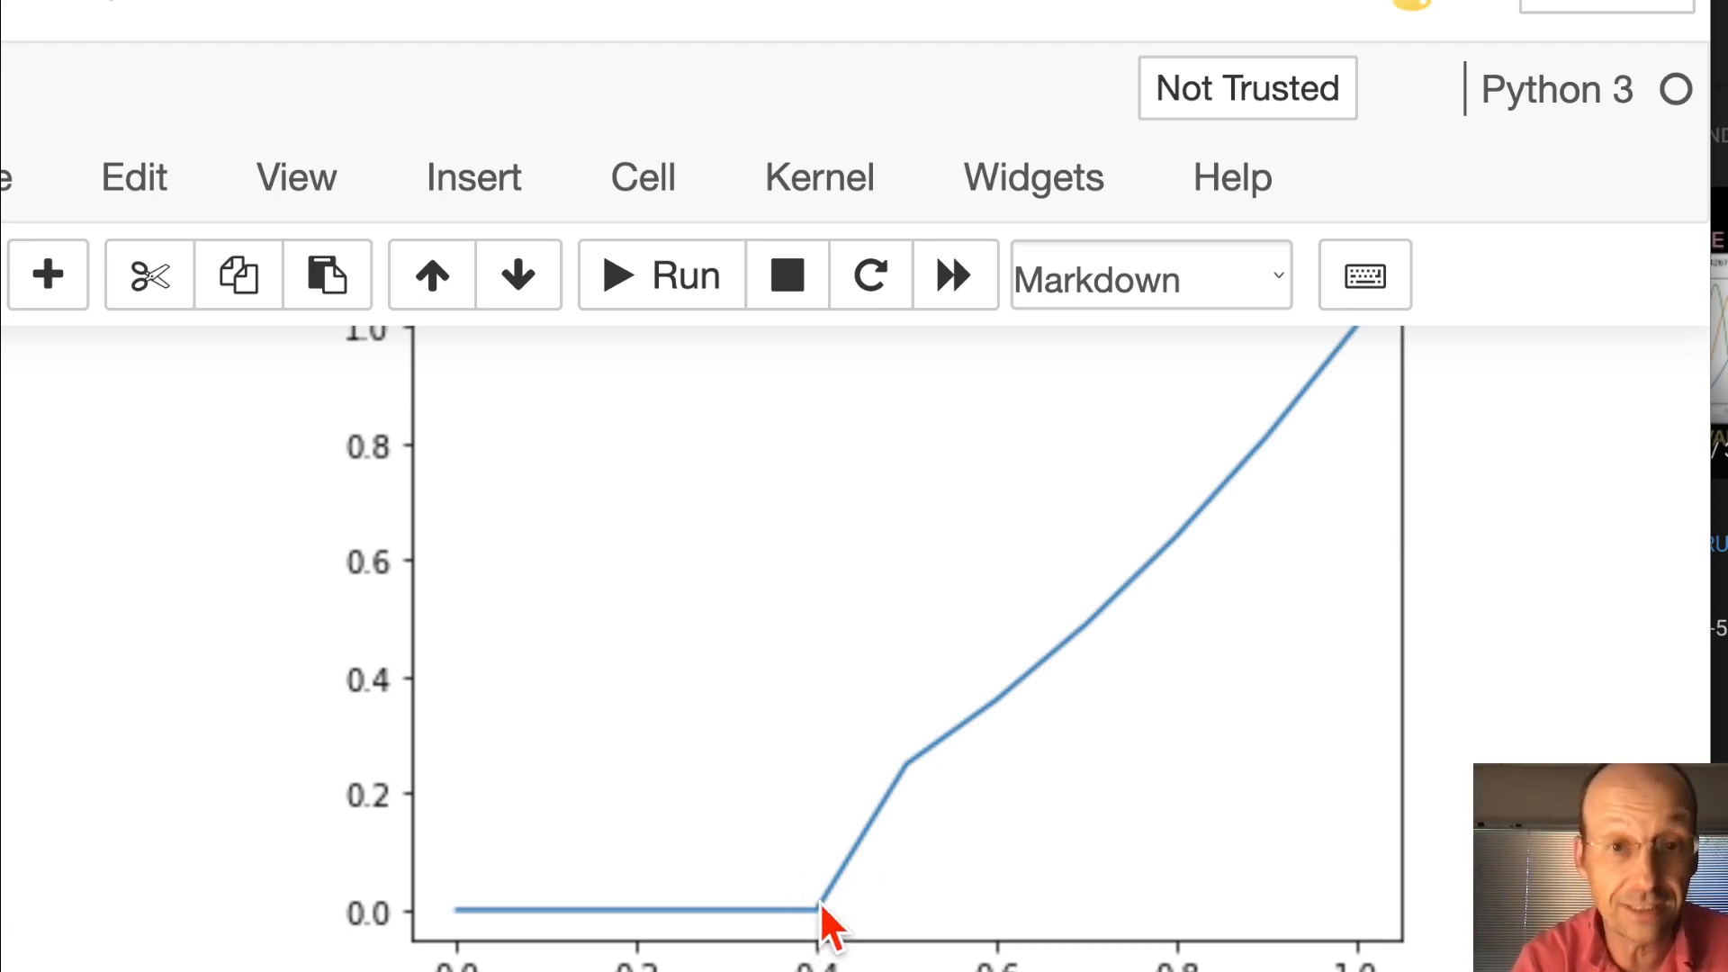
mouse_move(935, 766)
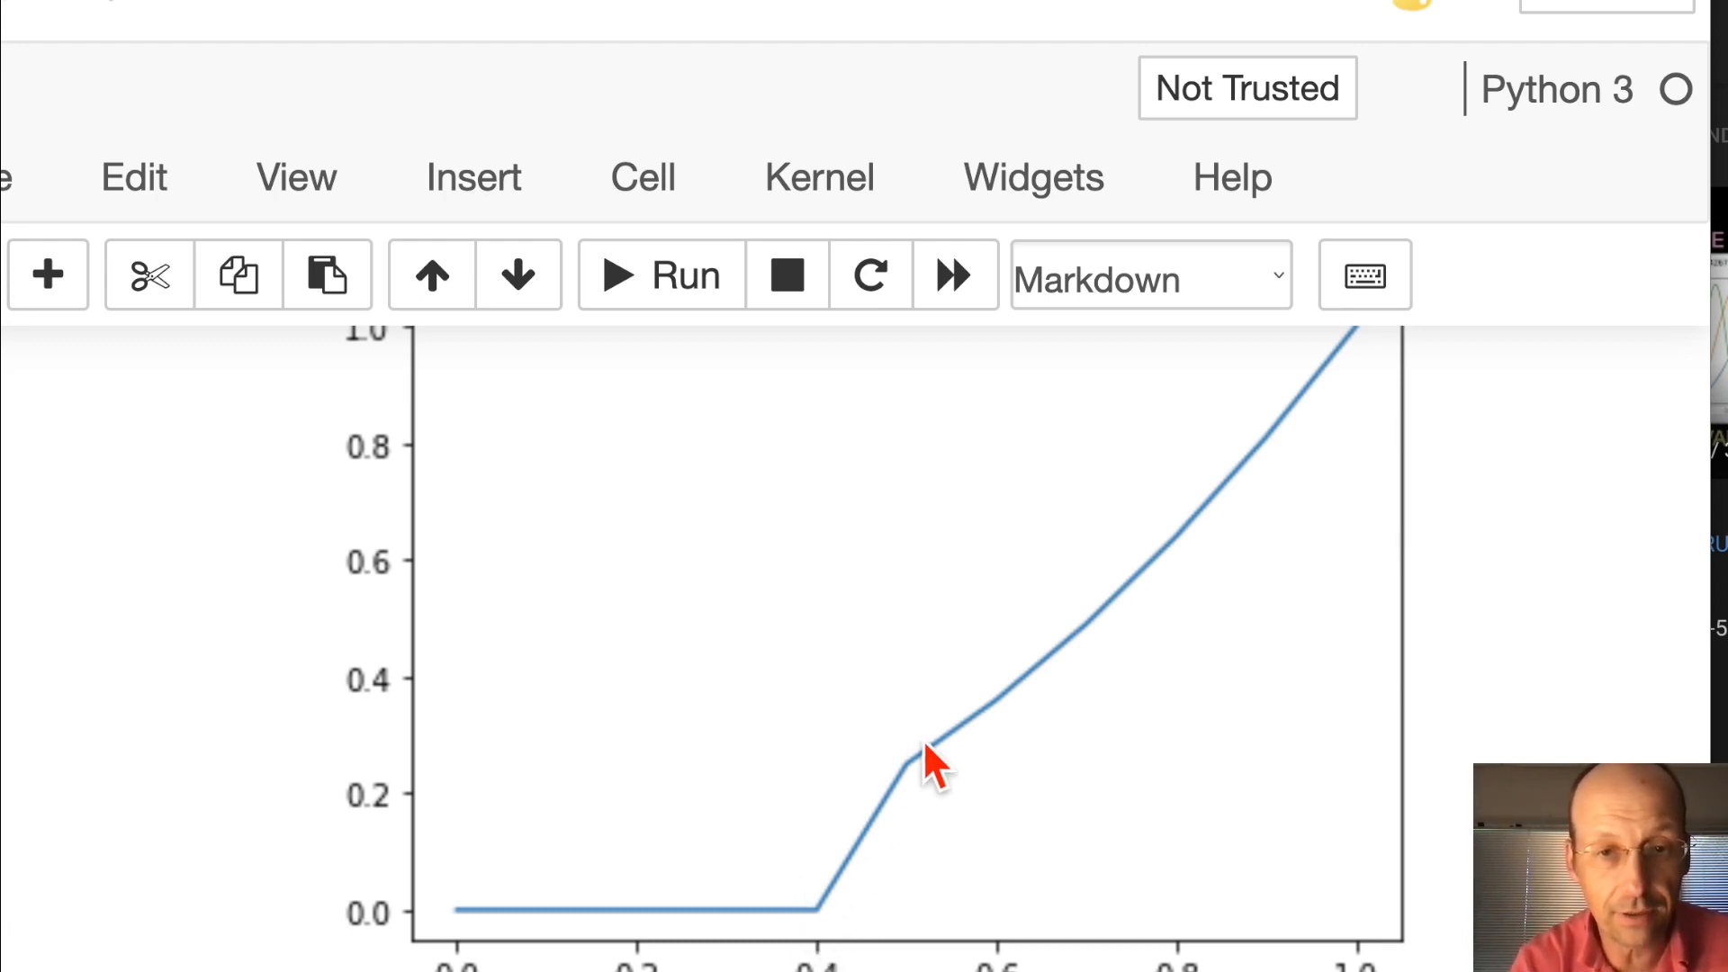
scroll(down, 3)
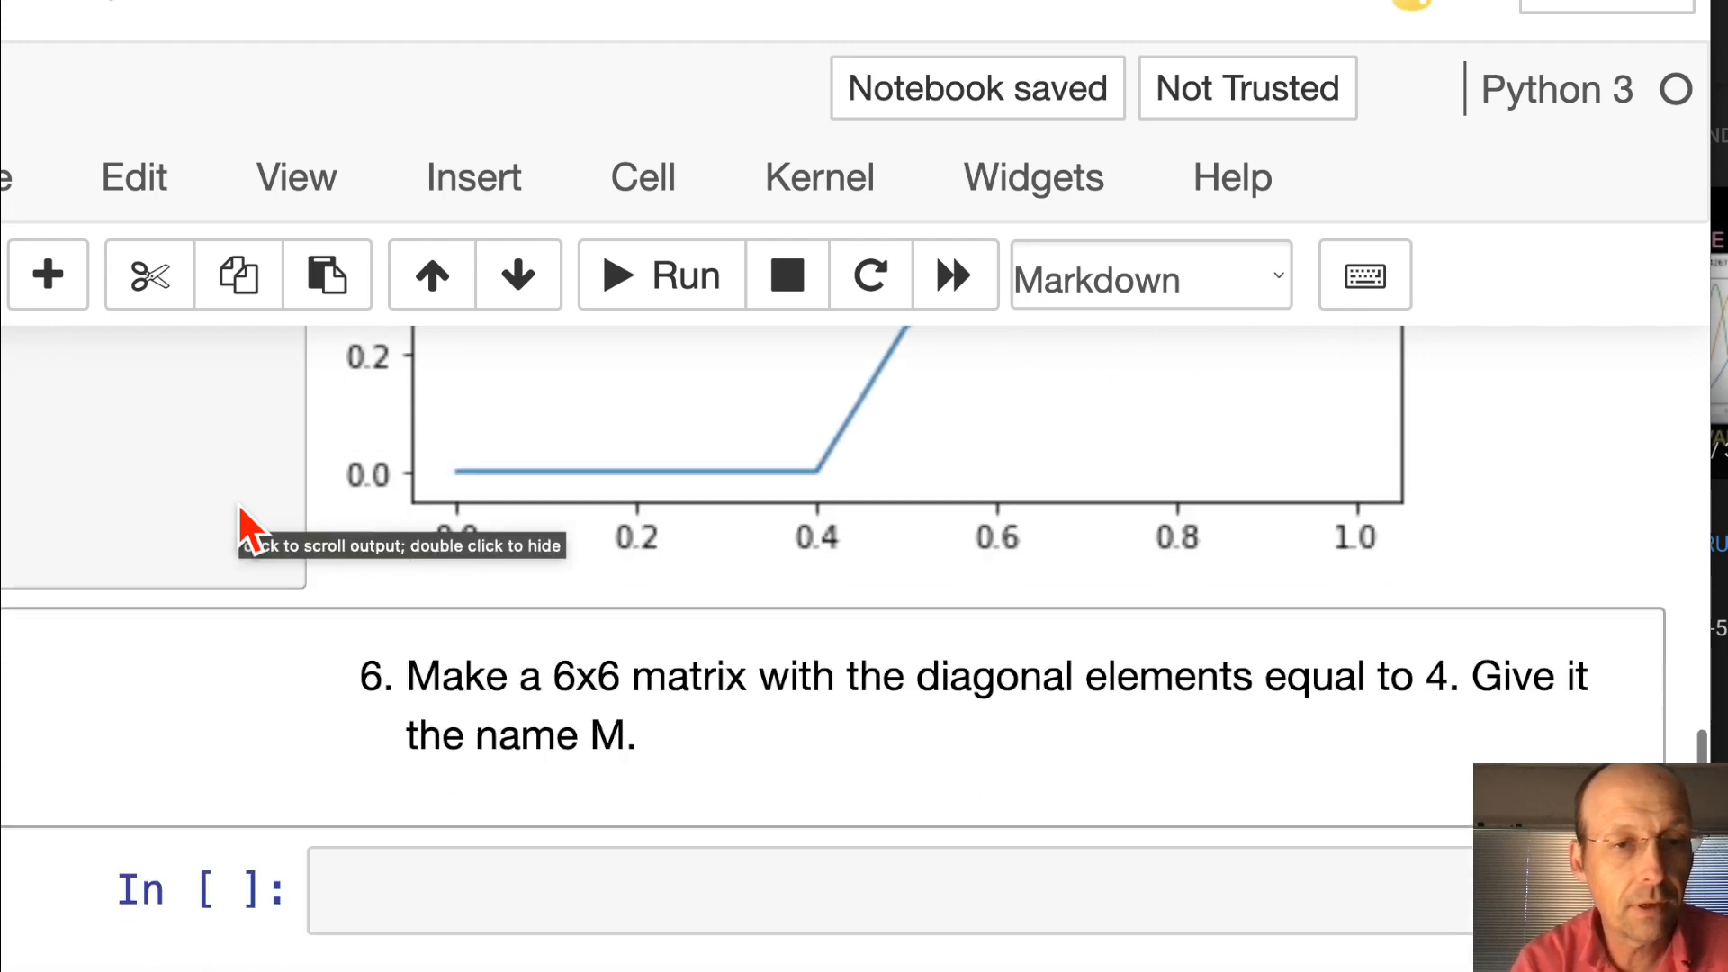
Define M = np.diag(np.ones(6)) and run the cell to print the 6×6 identity
scroll(down, 3)
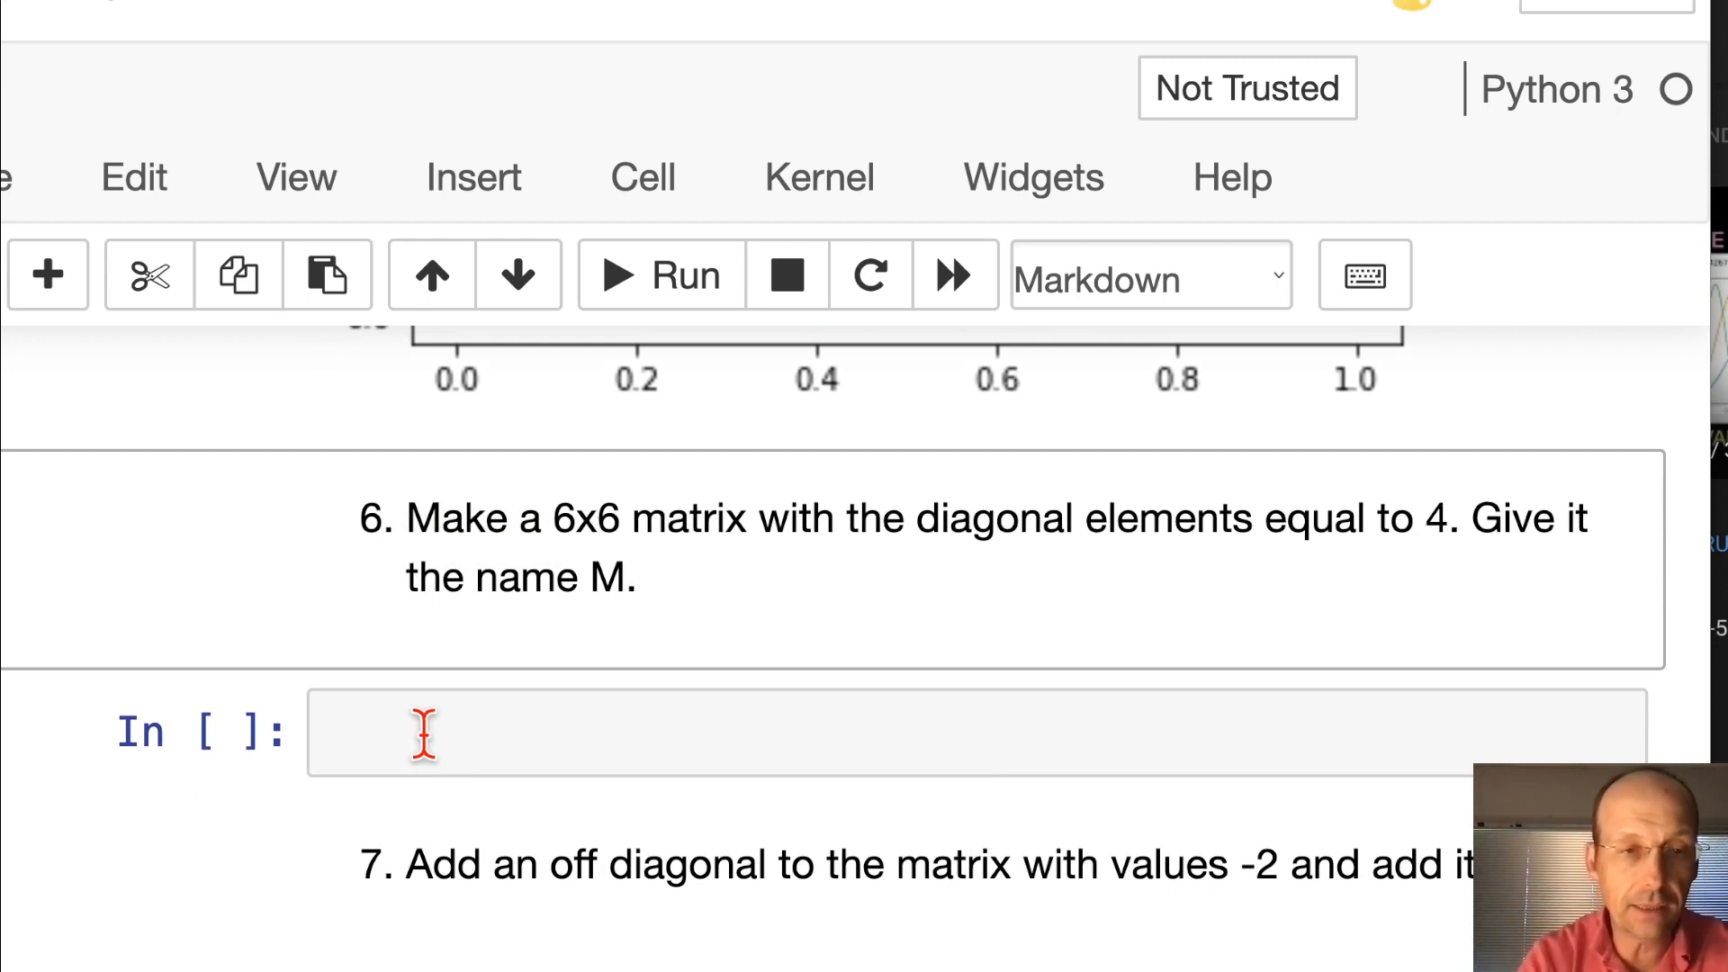
text(M = n)
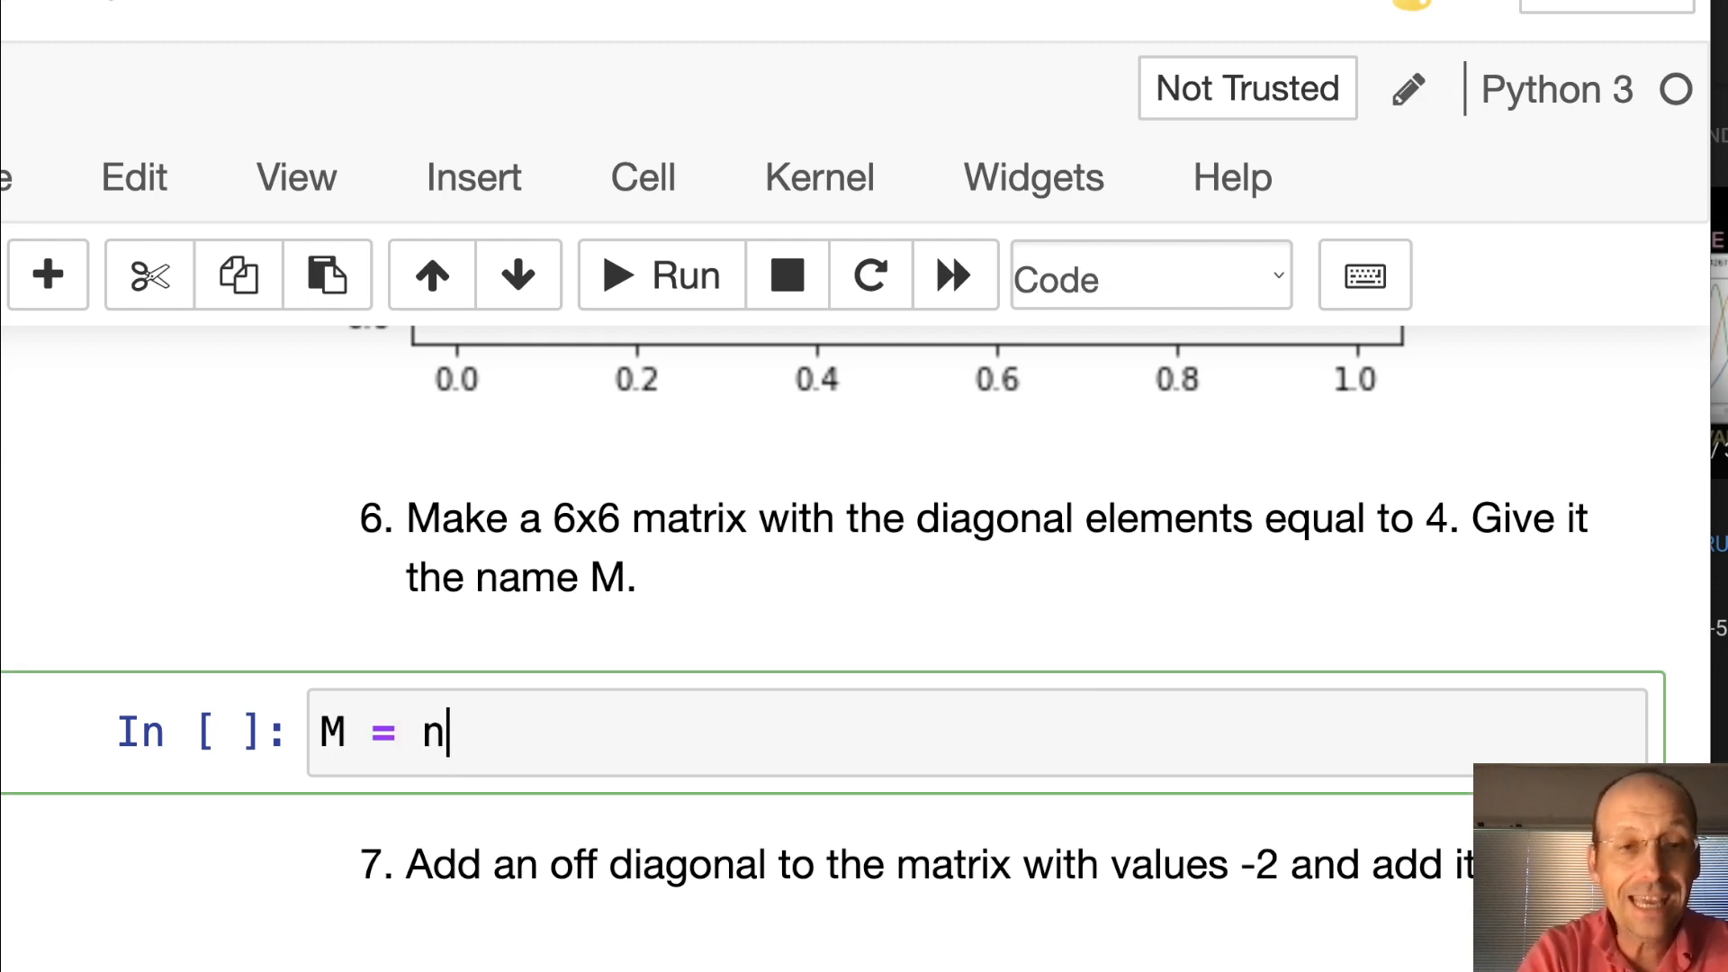
text(p.dia)
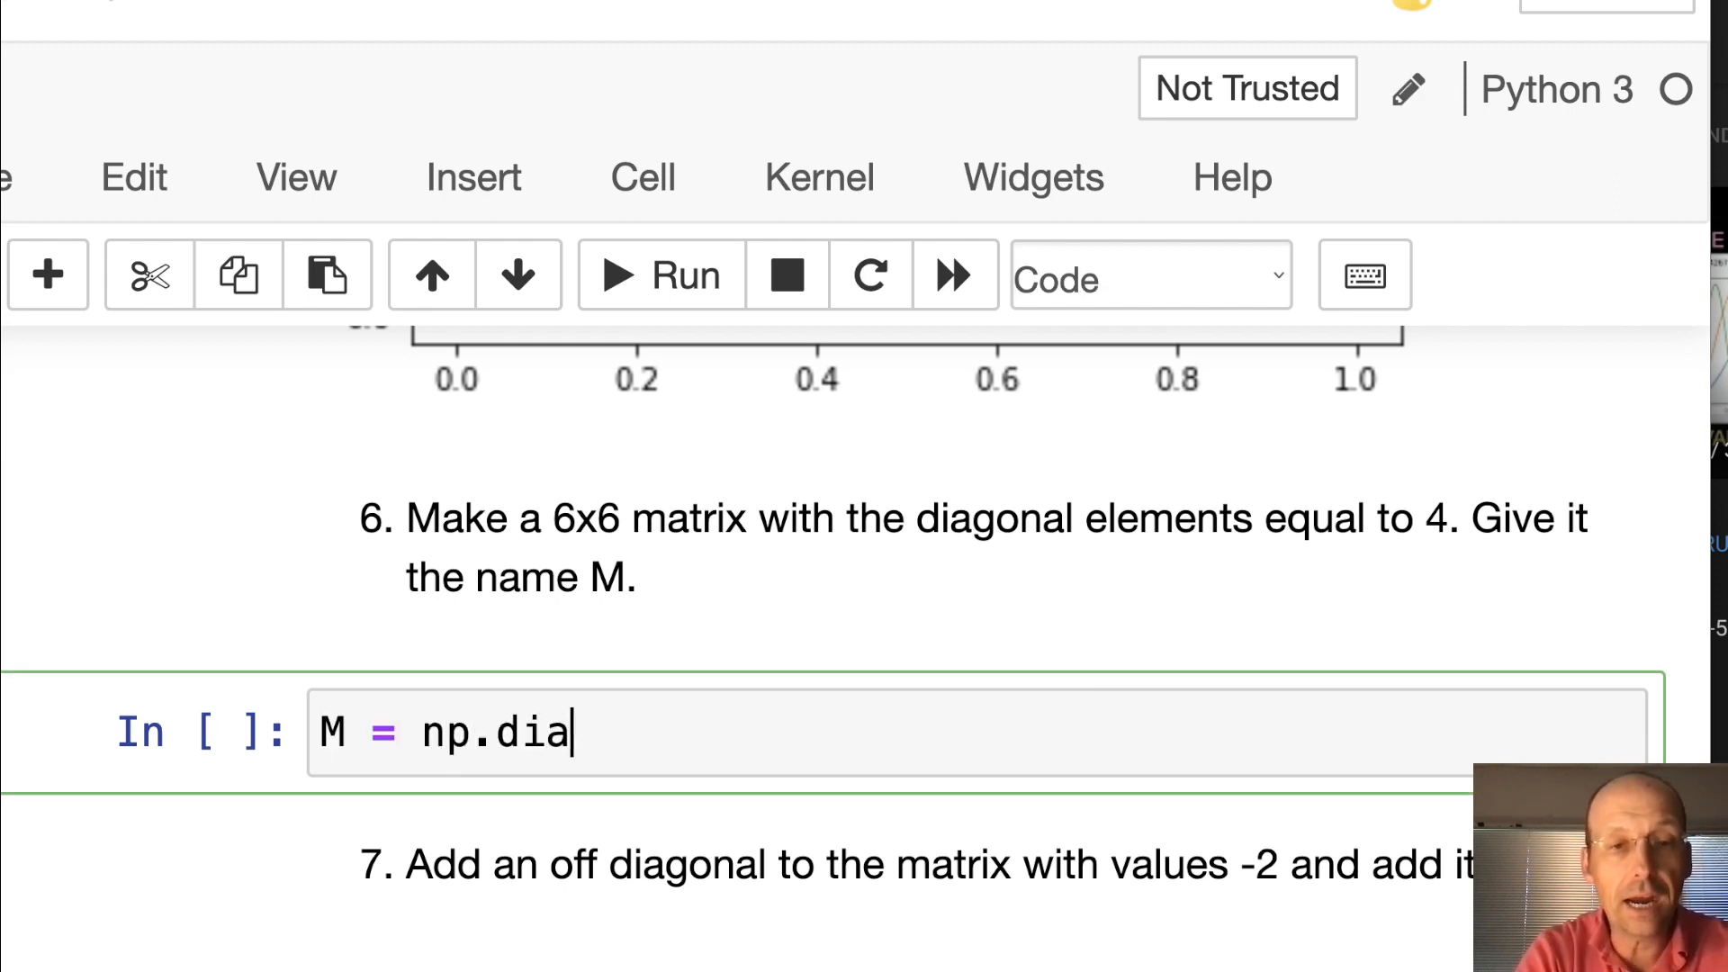
text(g)
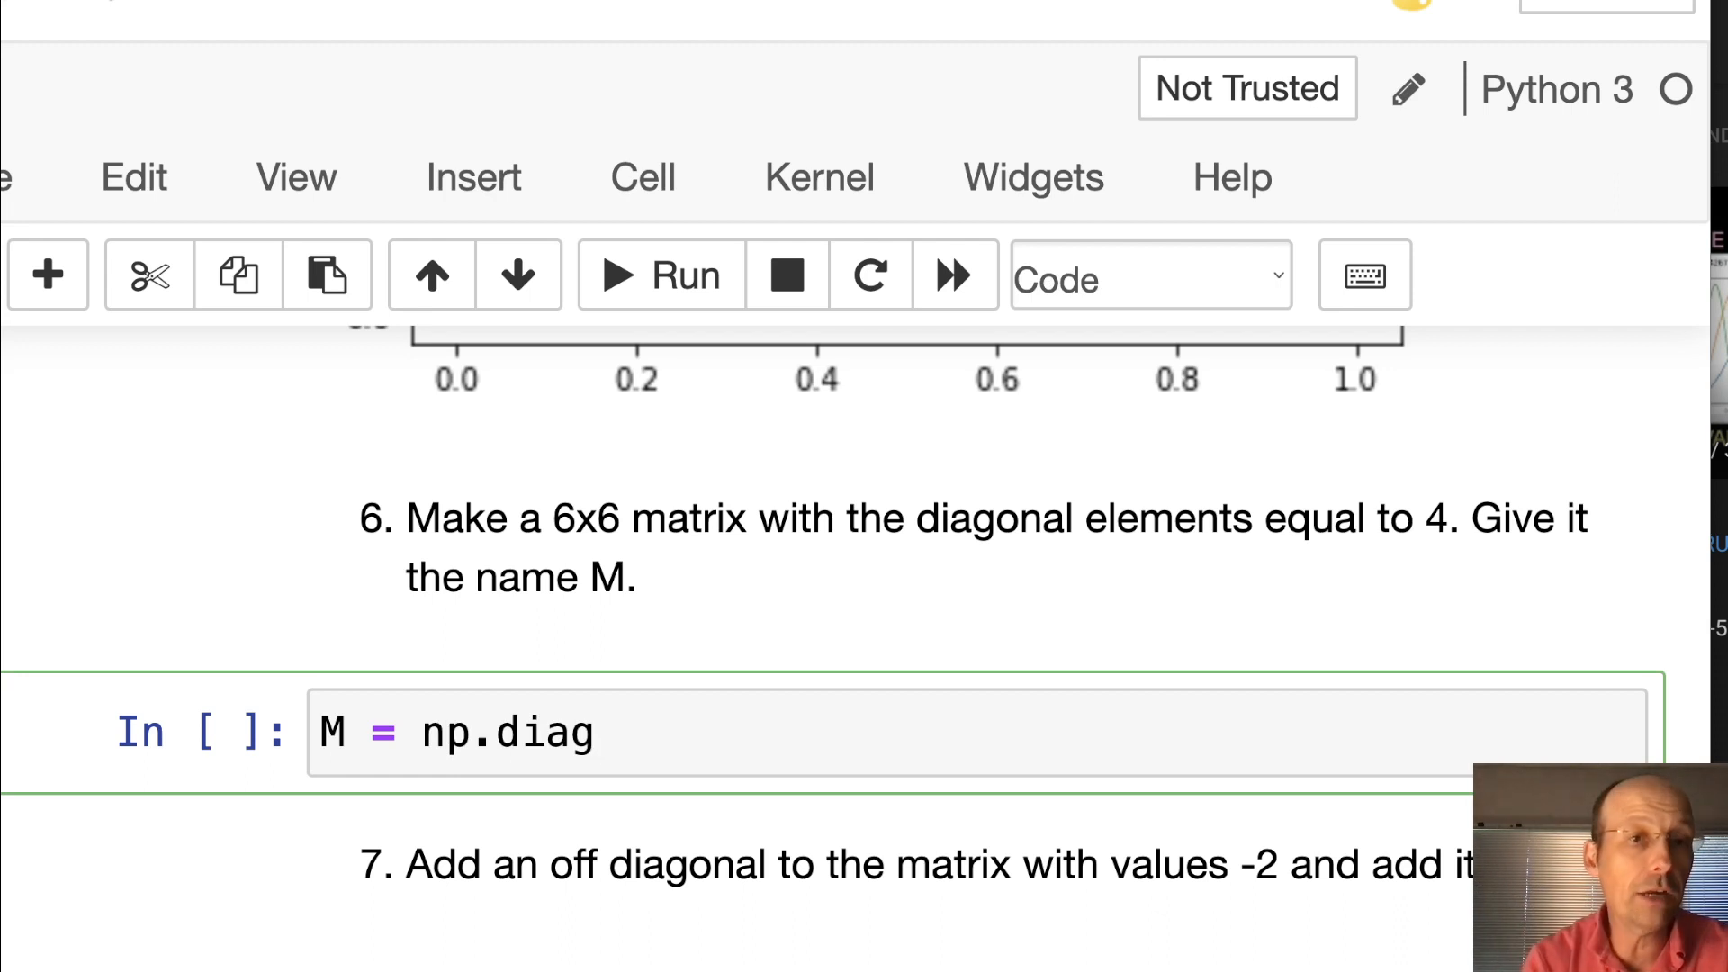
text(())
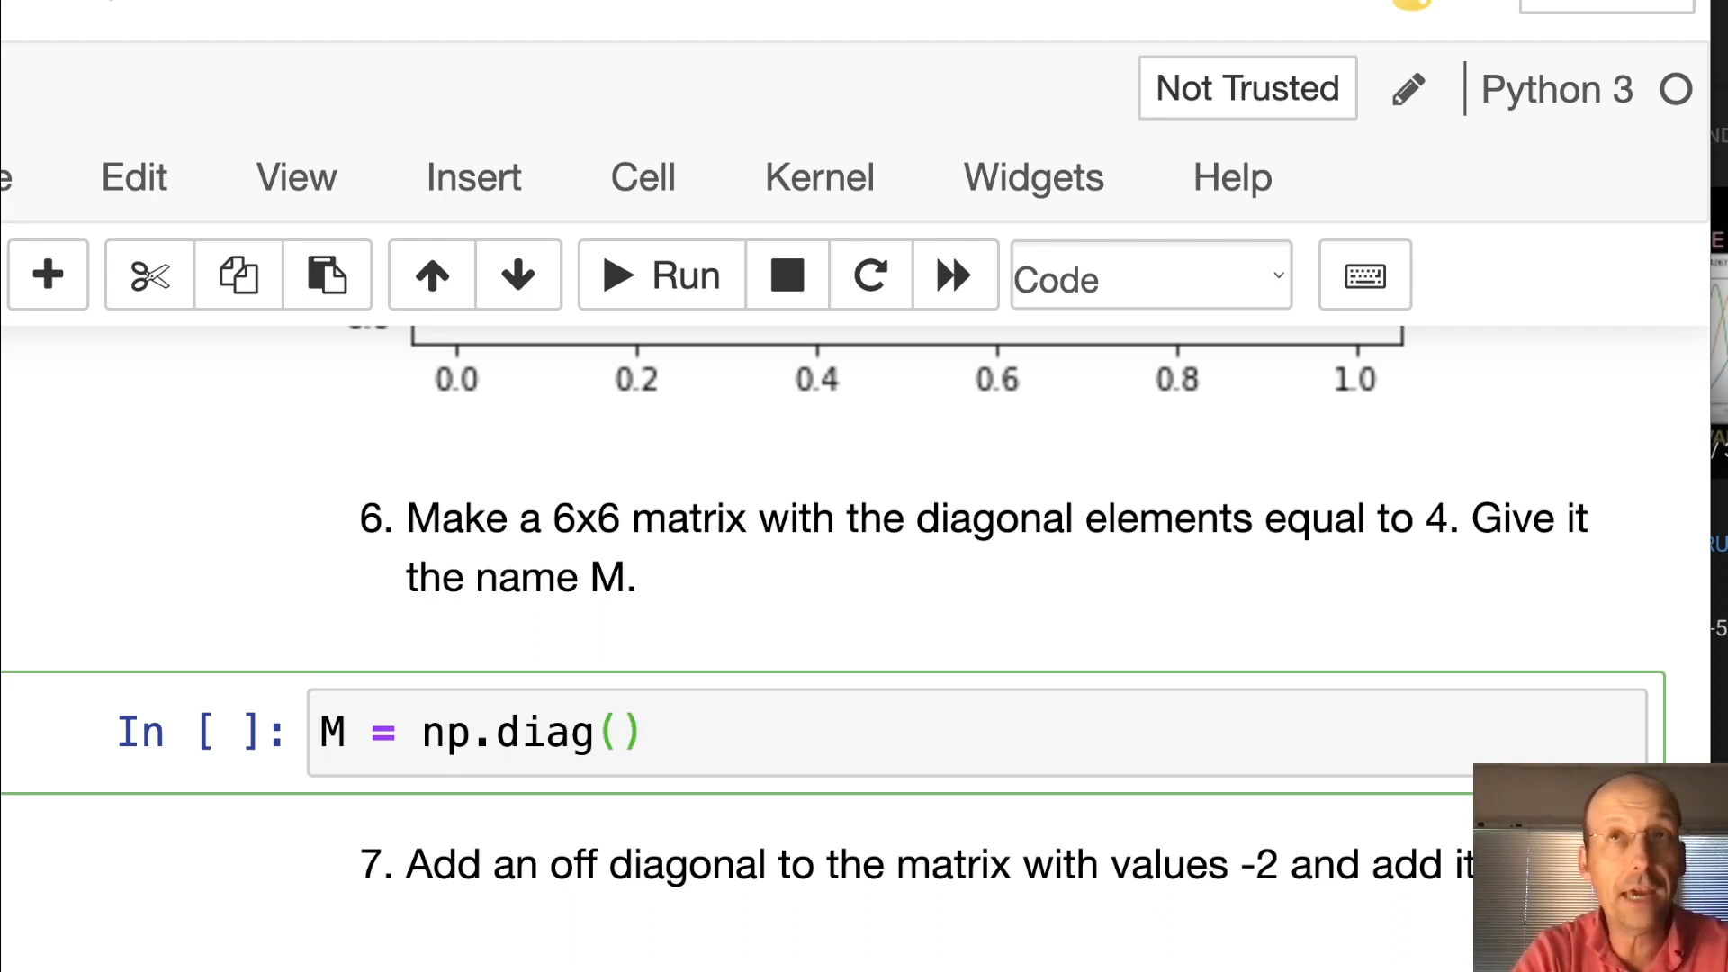
text(np.on)
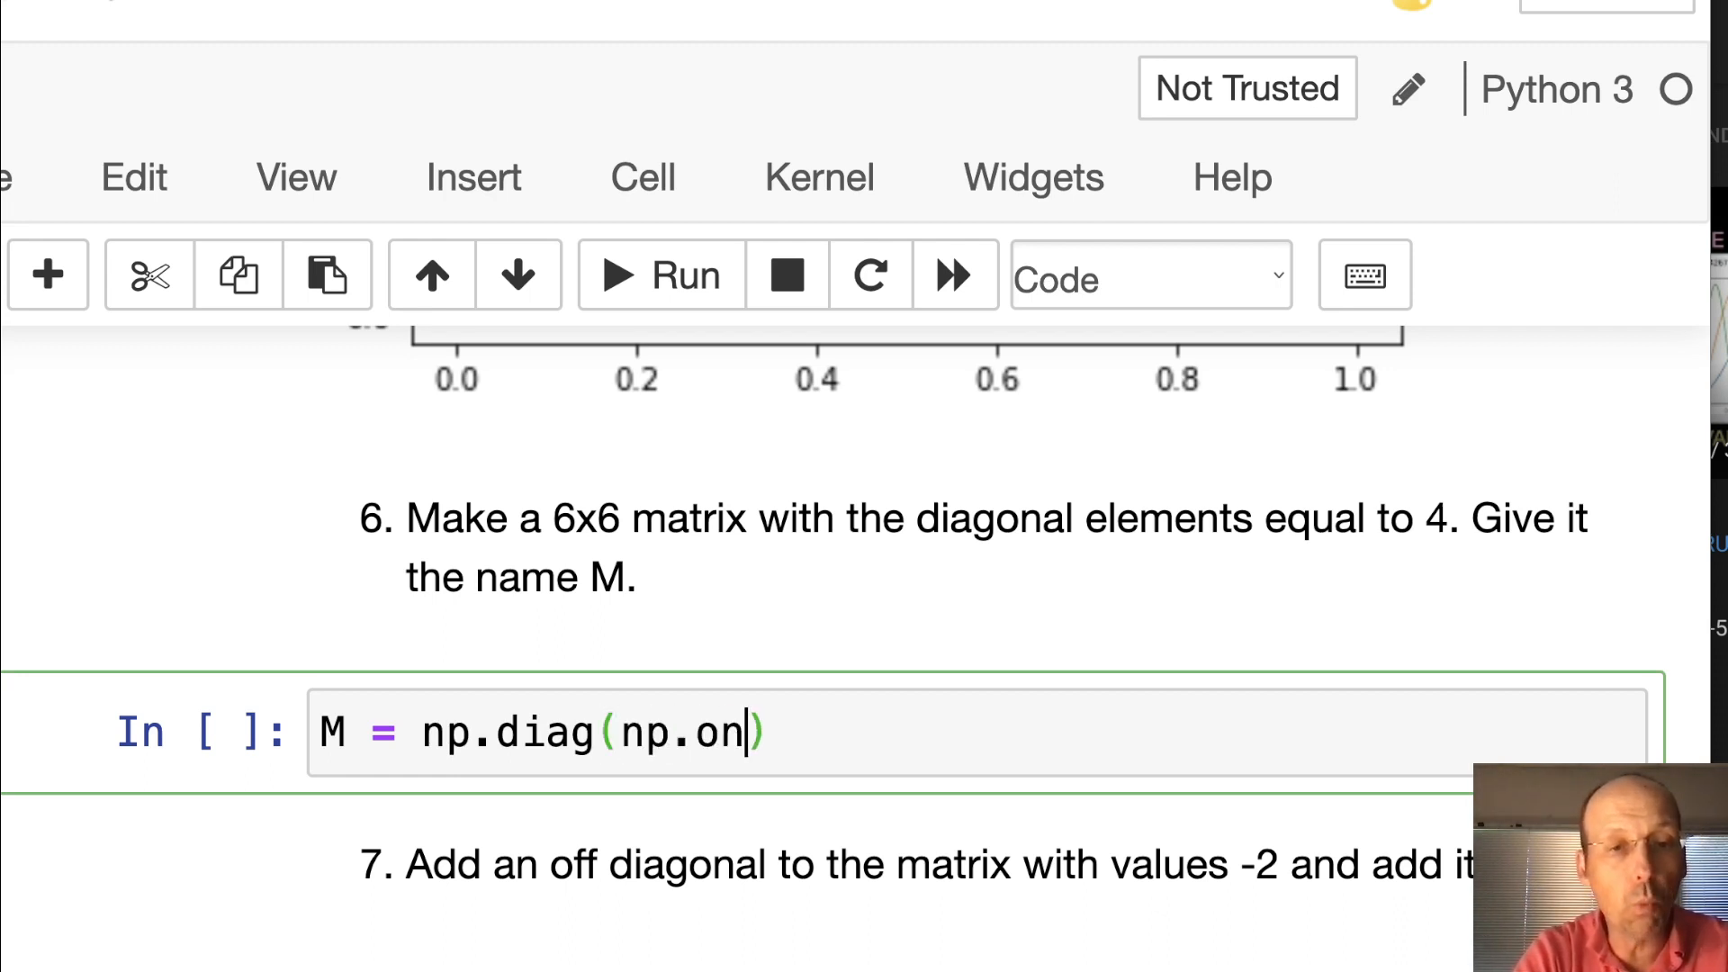
text(es()
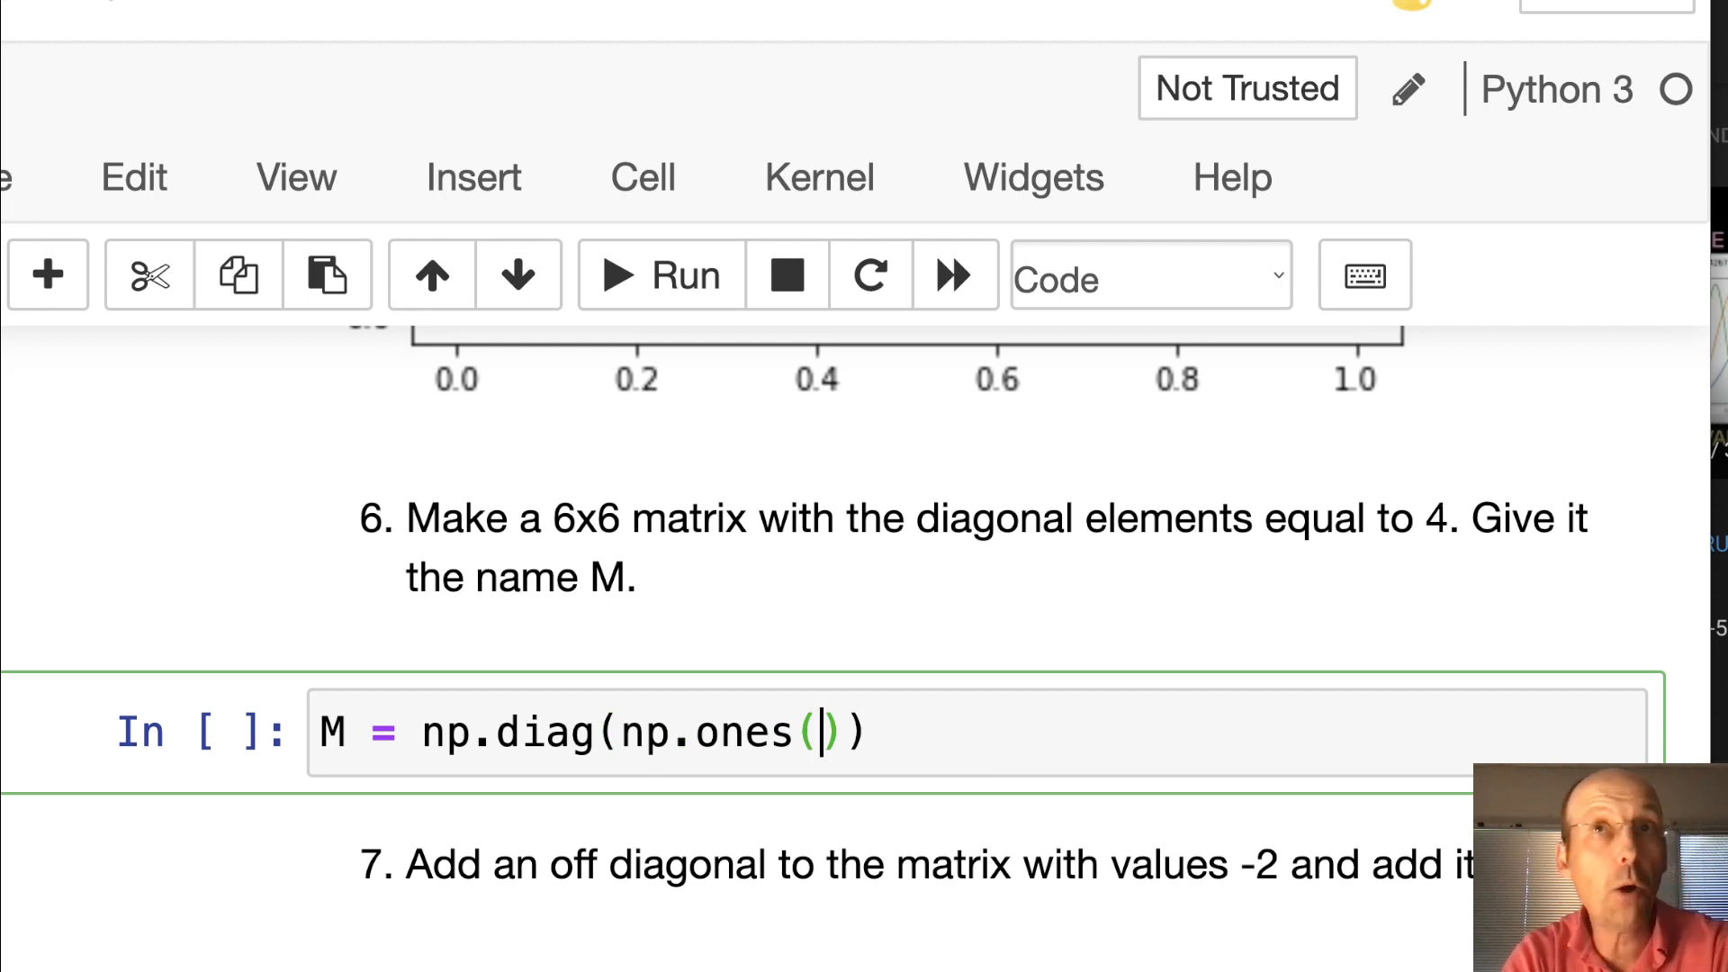
text(6)
text(print())
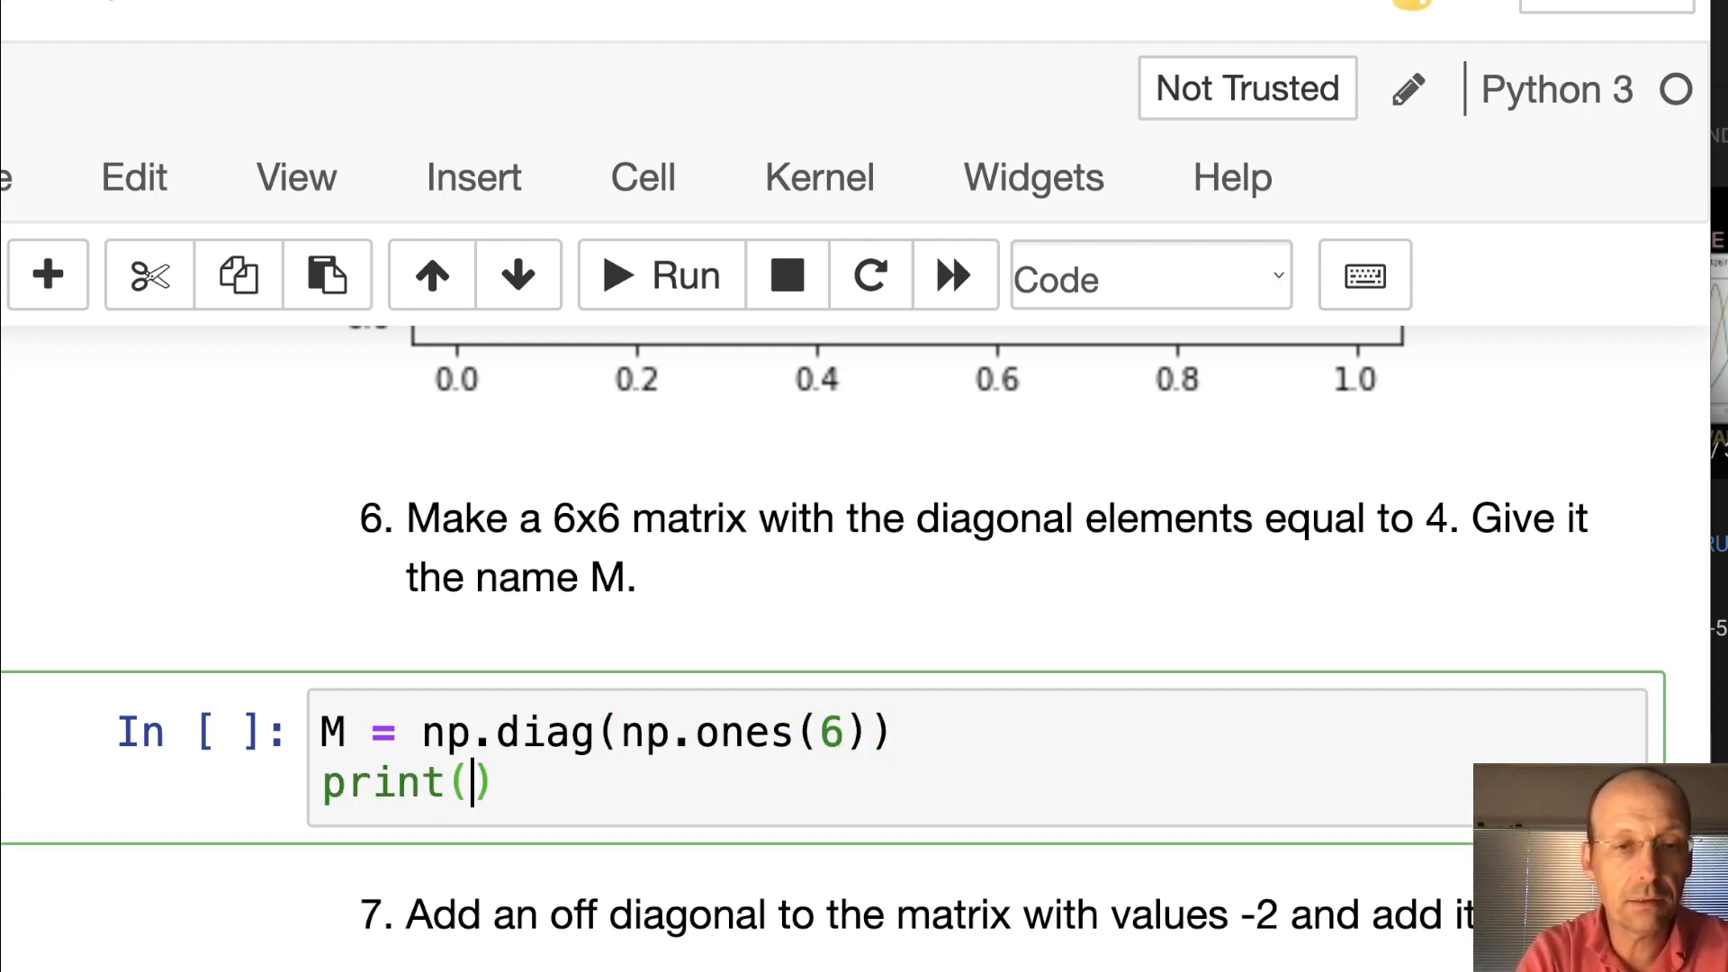
click(658, 276)
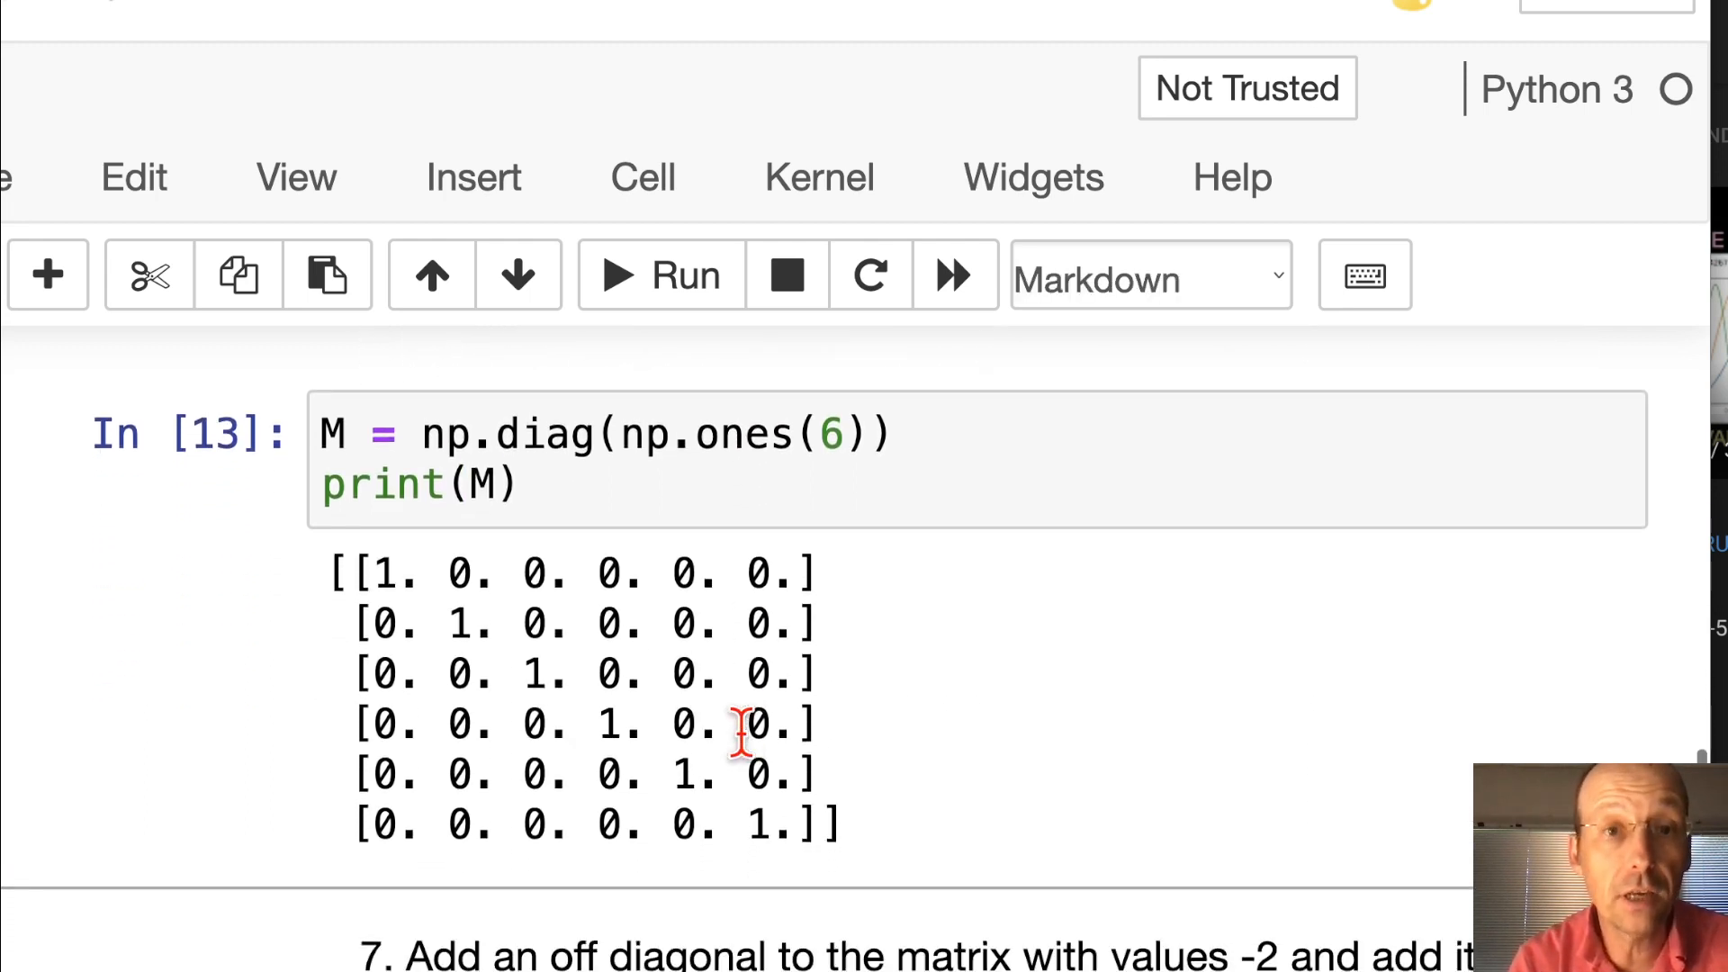
scroll(up, 3)
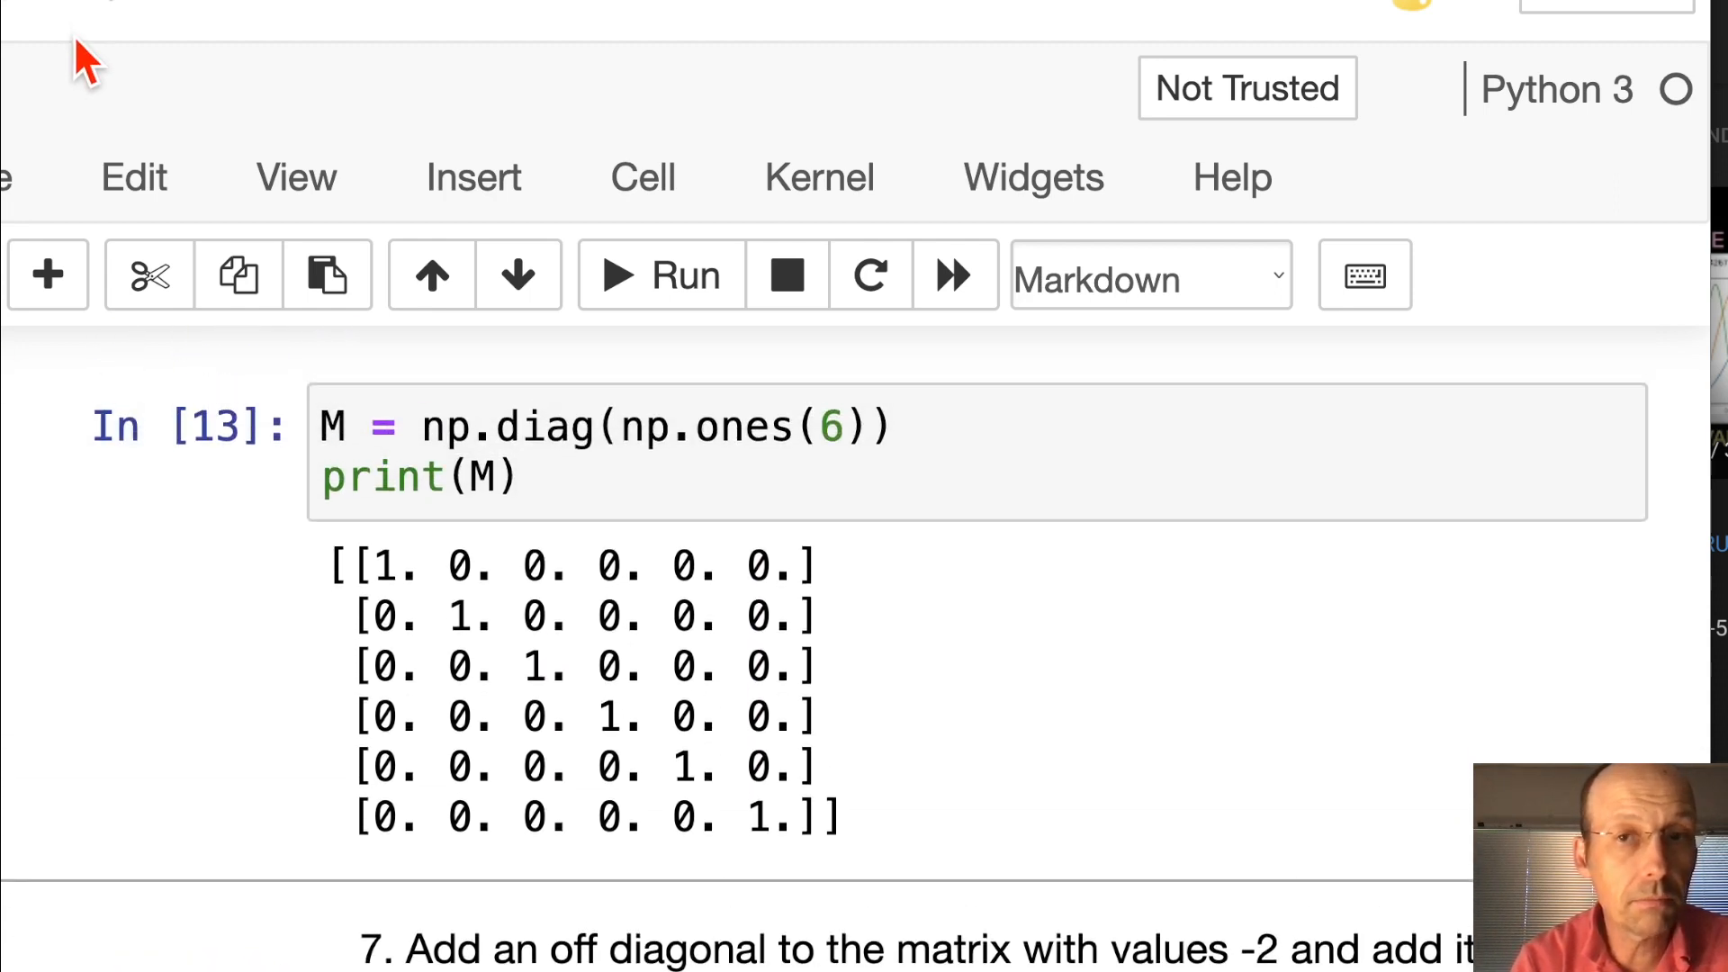
mouse_move(658, 567)
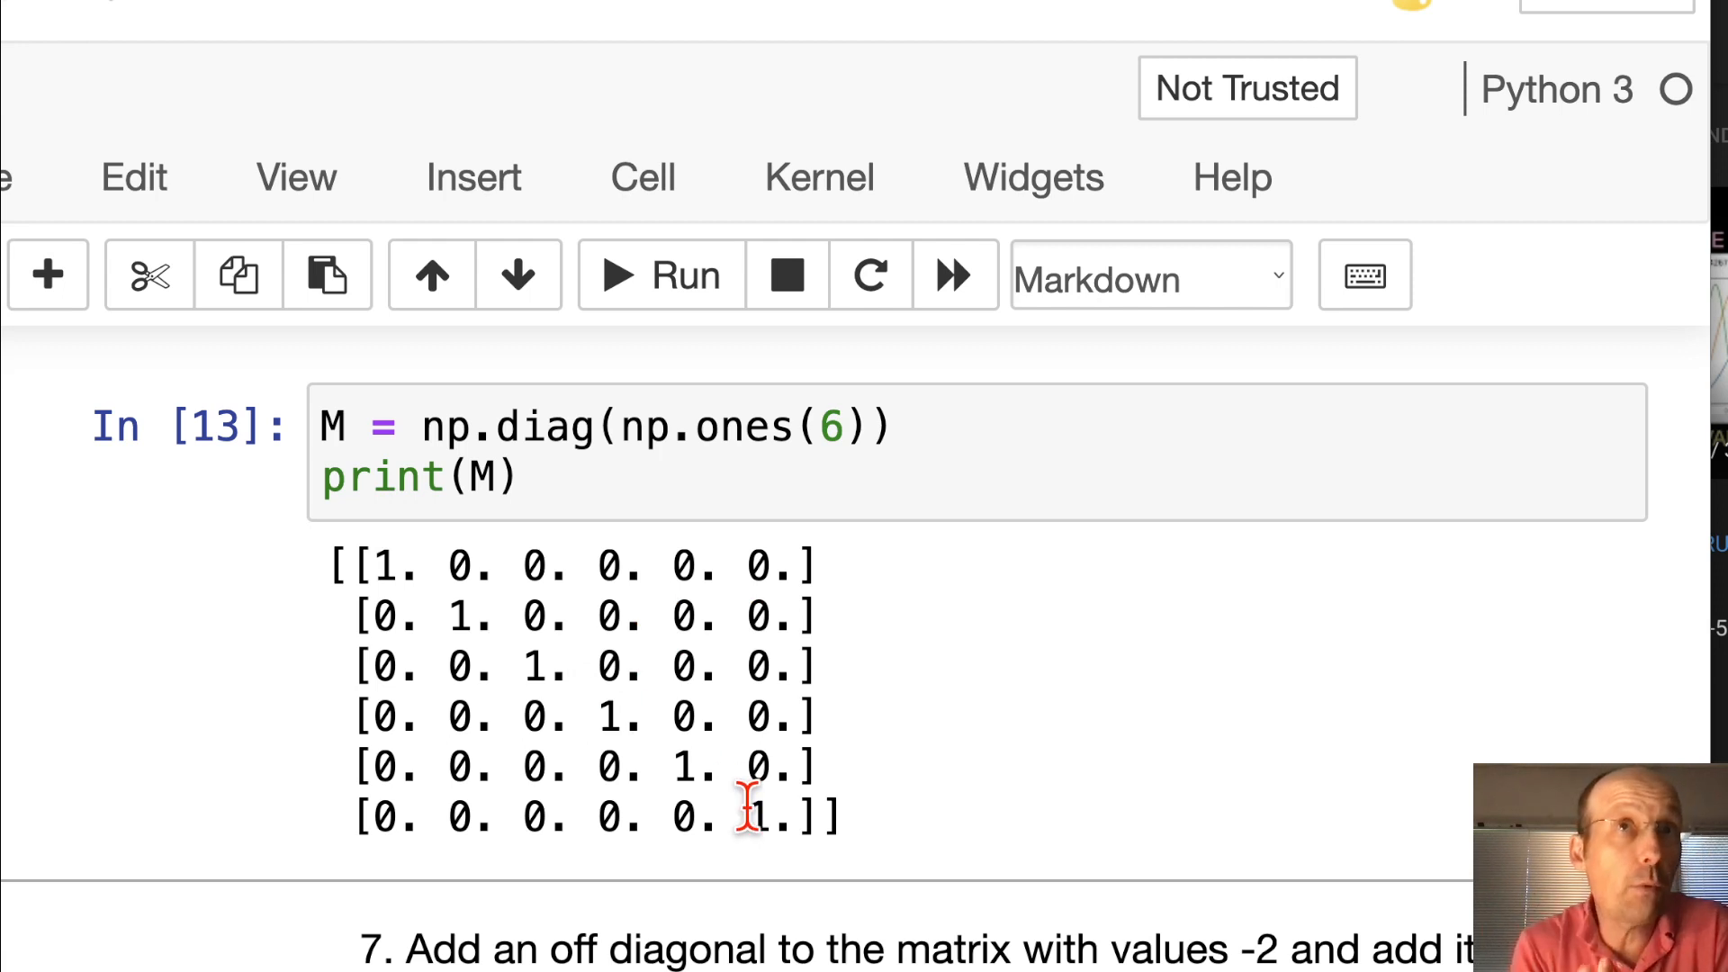
Change M to 4*np.diag(np.ones(6)) and print M.shape, showing (6, 6)
click(427, 428)
text(4)
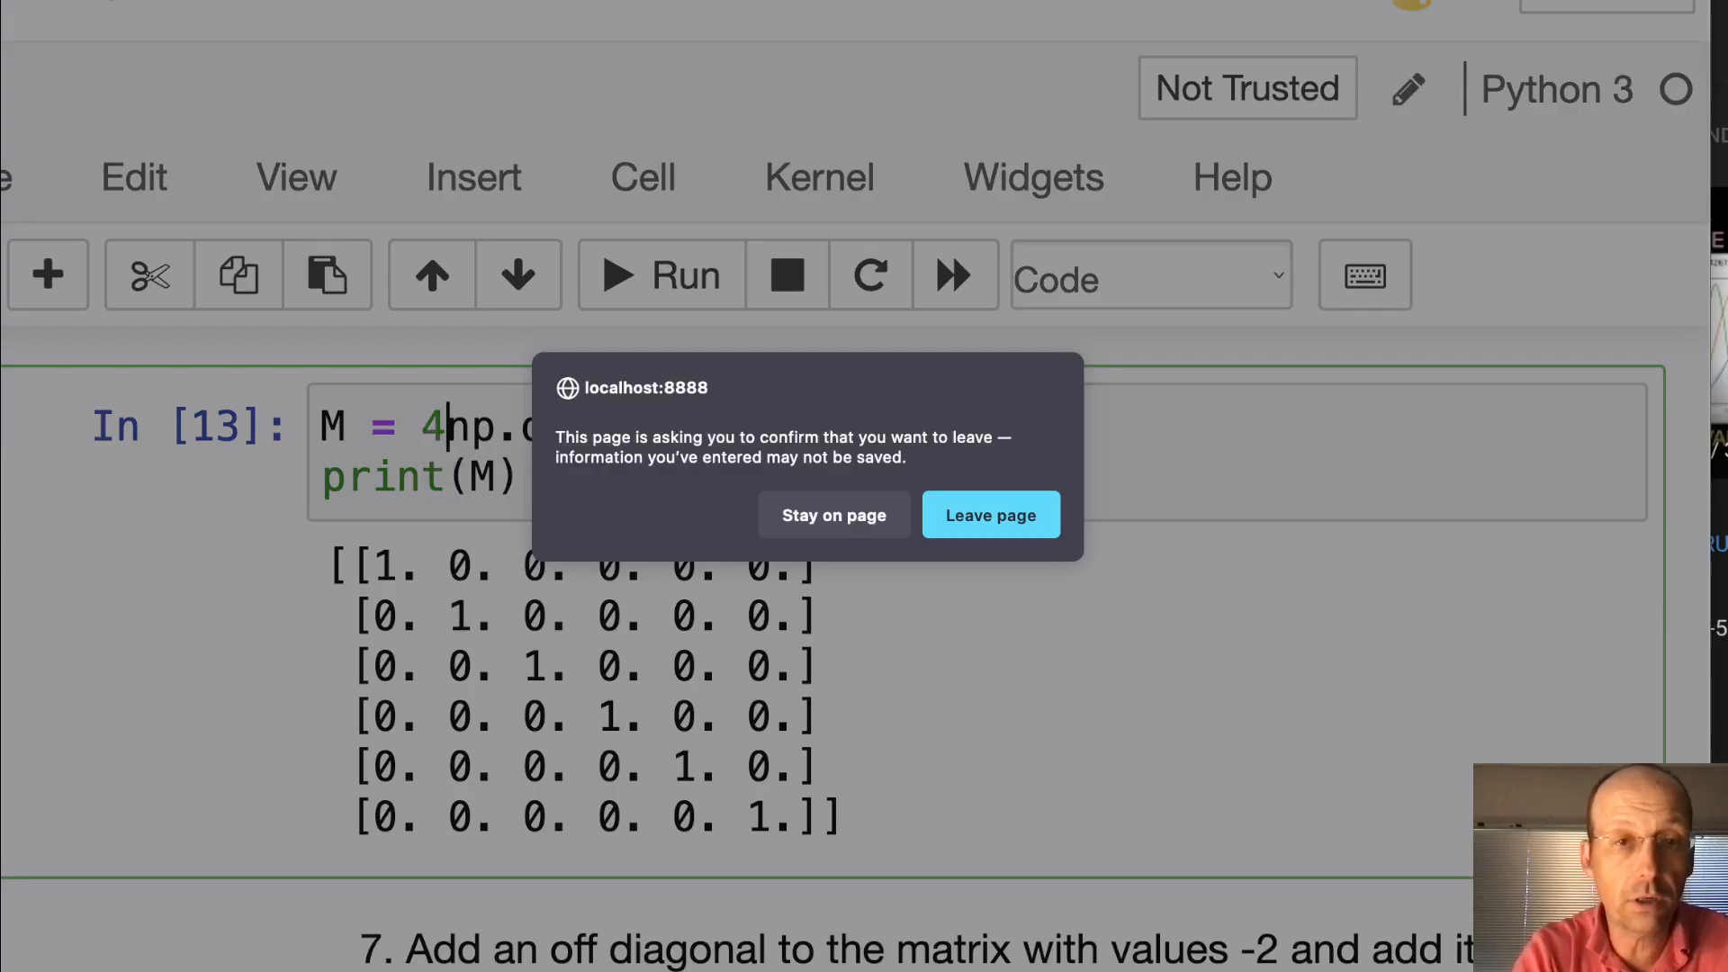
mouse_move(1011, 614)
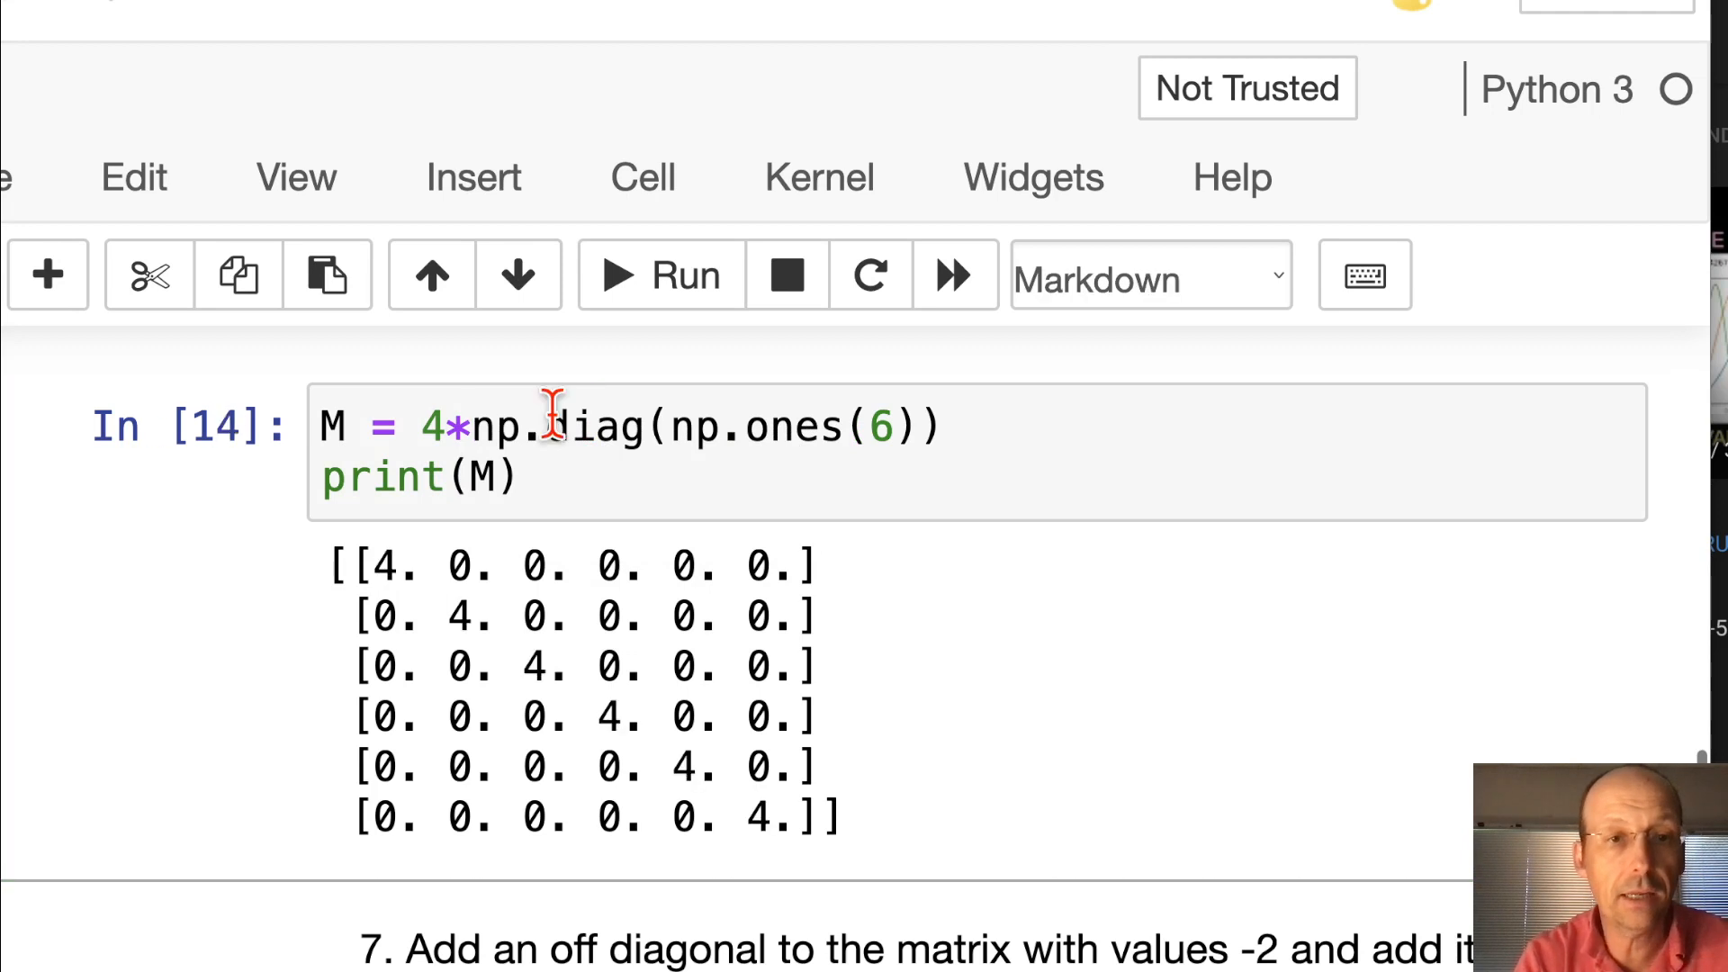
mouse_move(1035, 711)
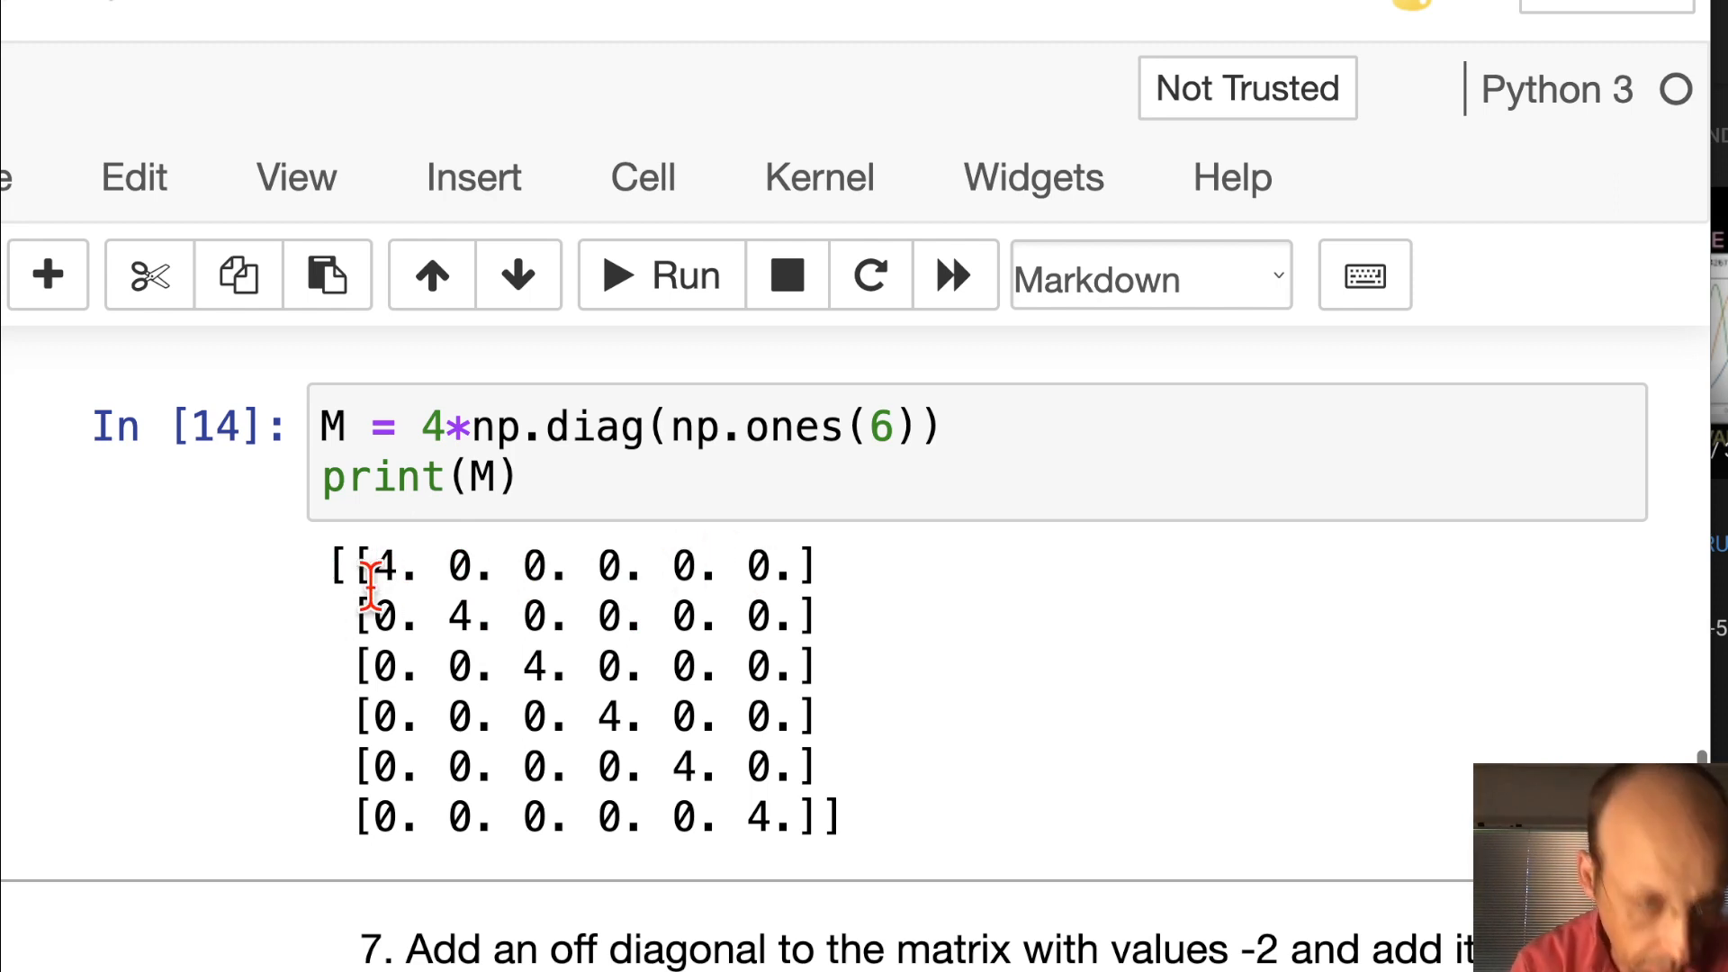
mouse_move(535, 568)
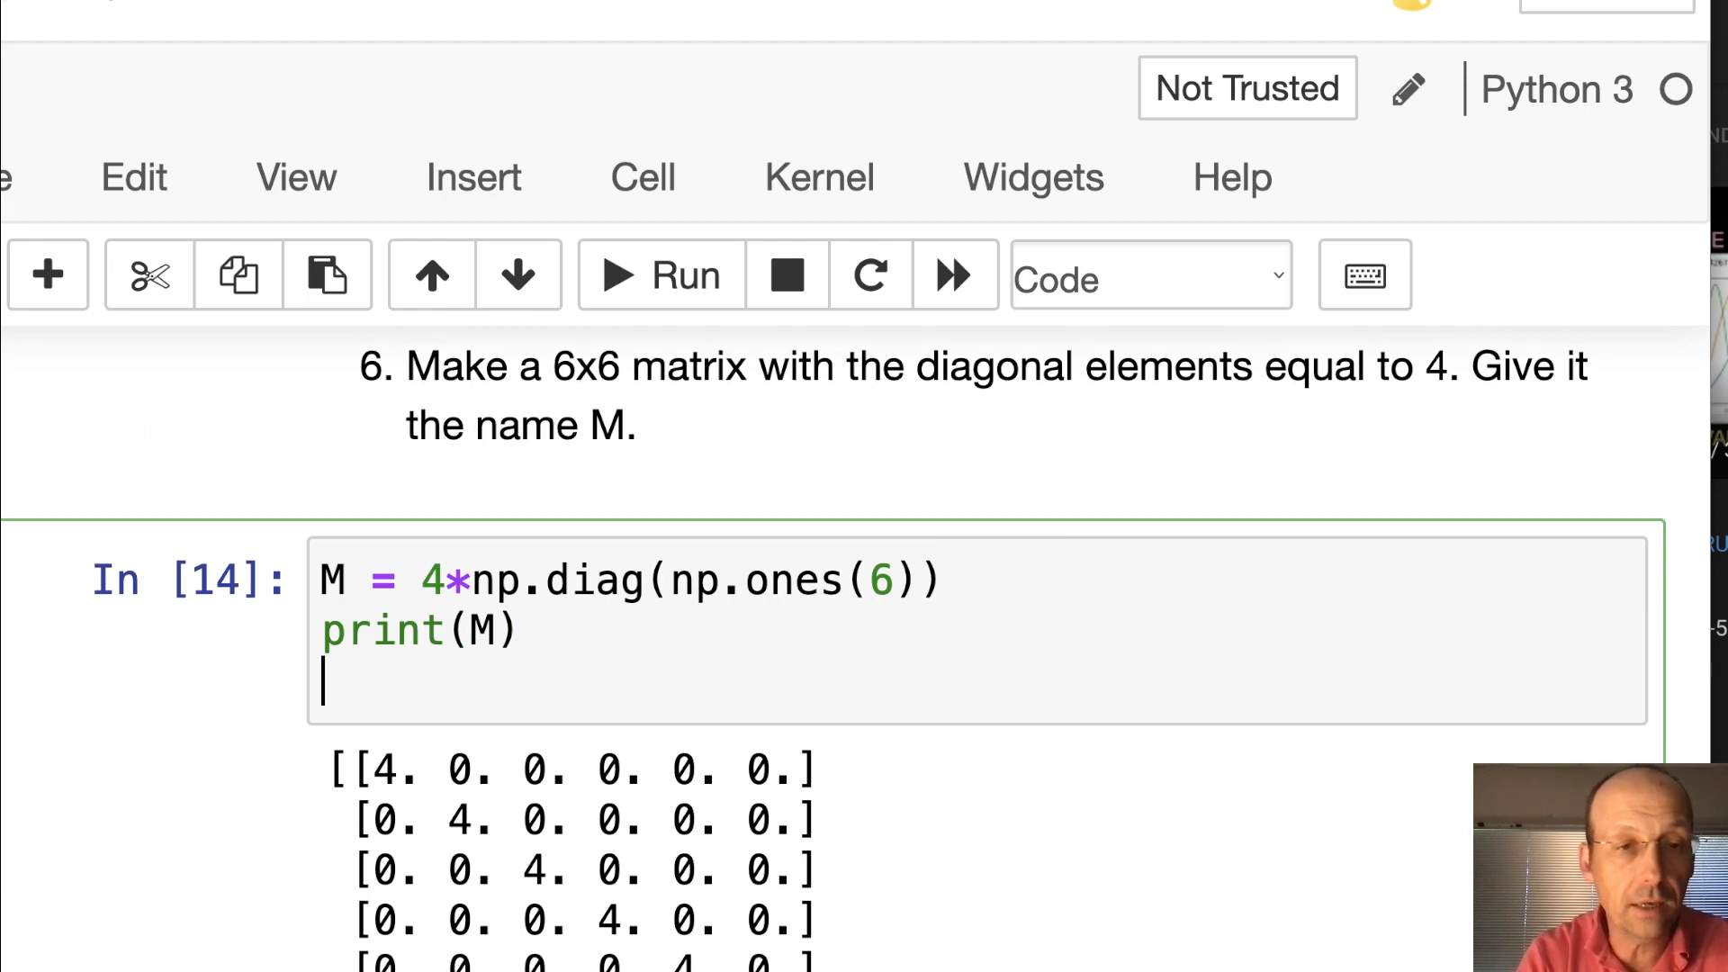
text(.sha)
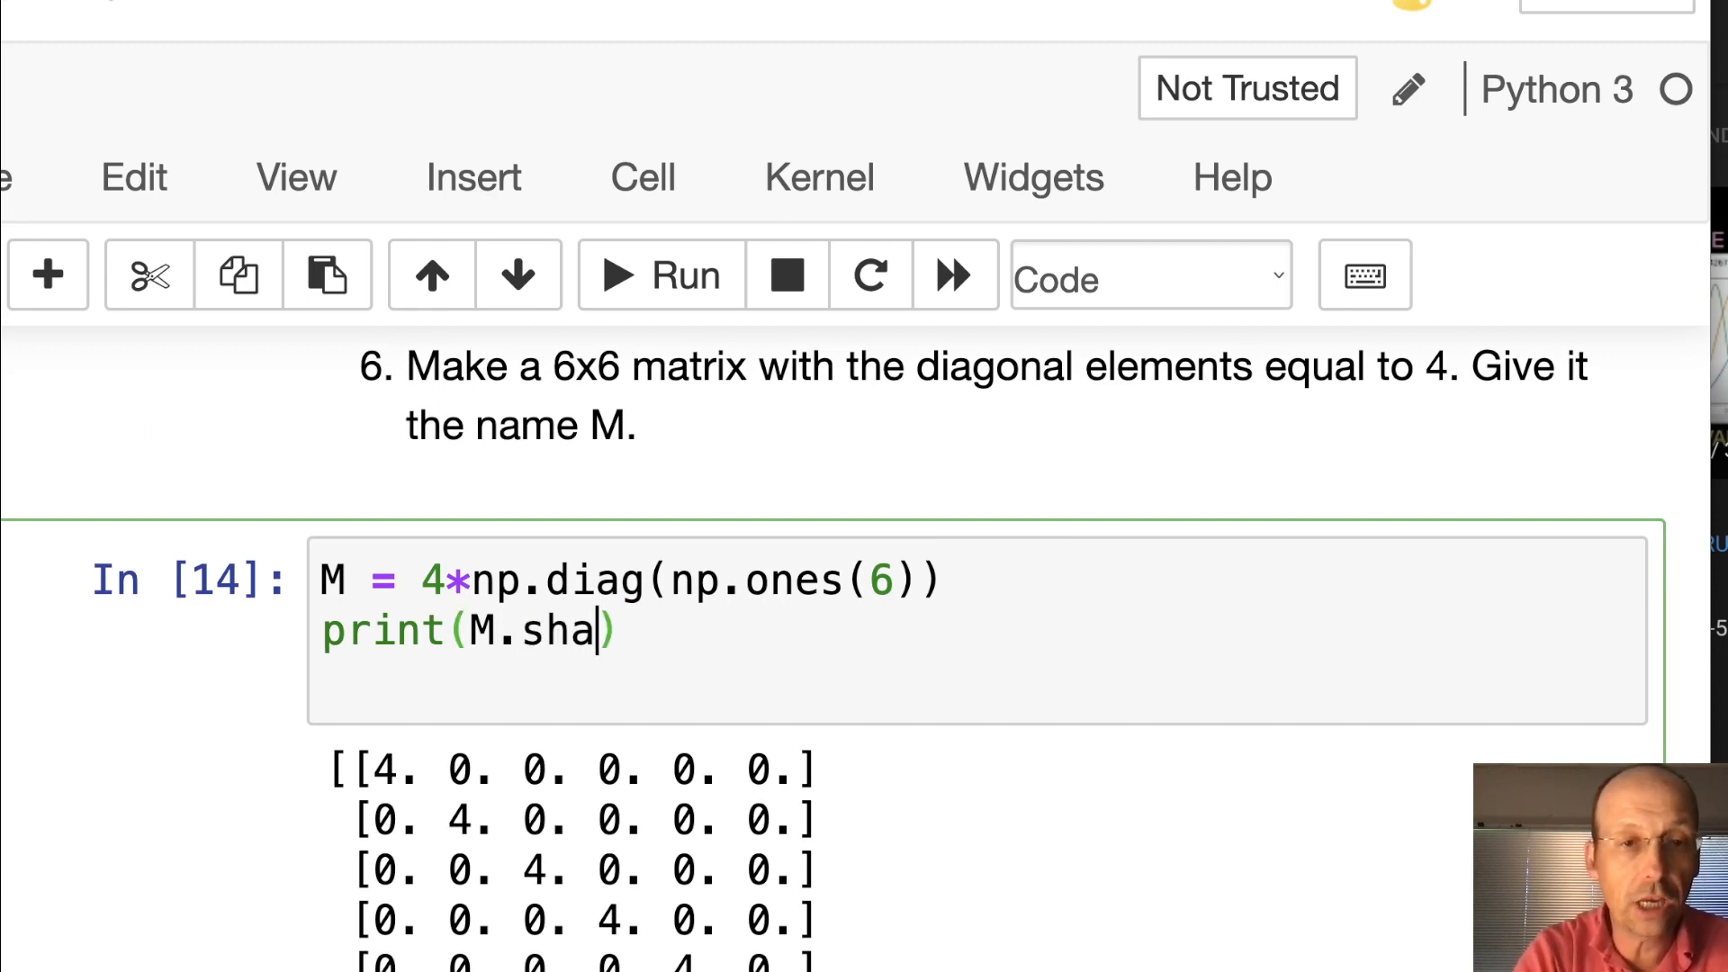
click(660, 274)
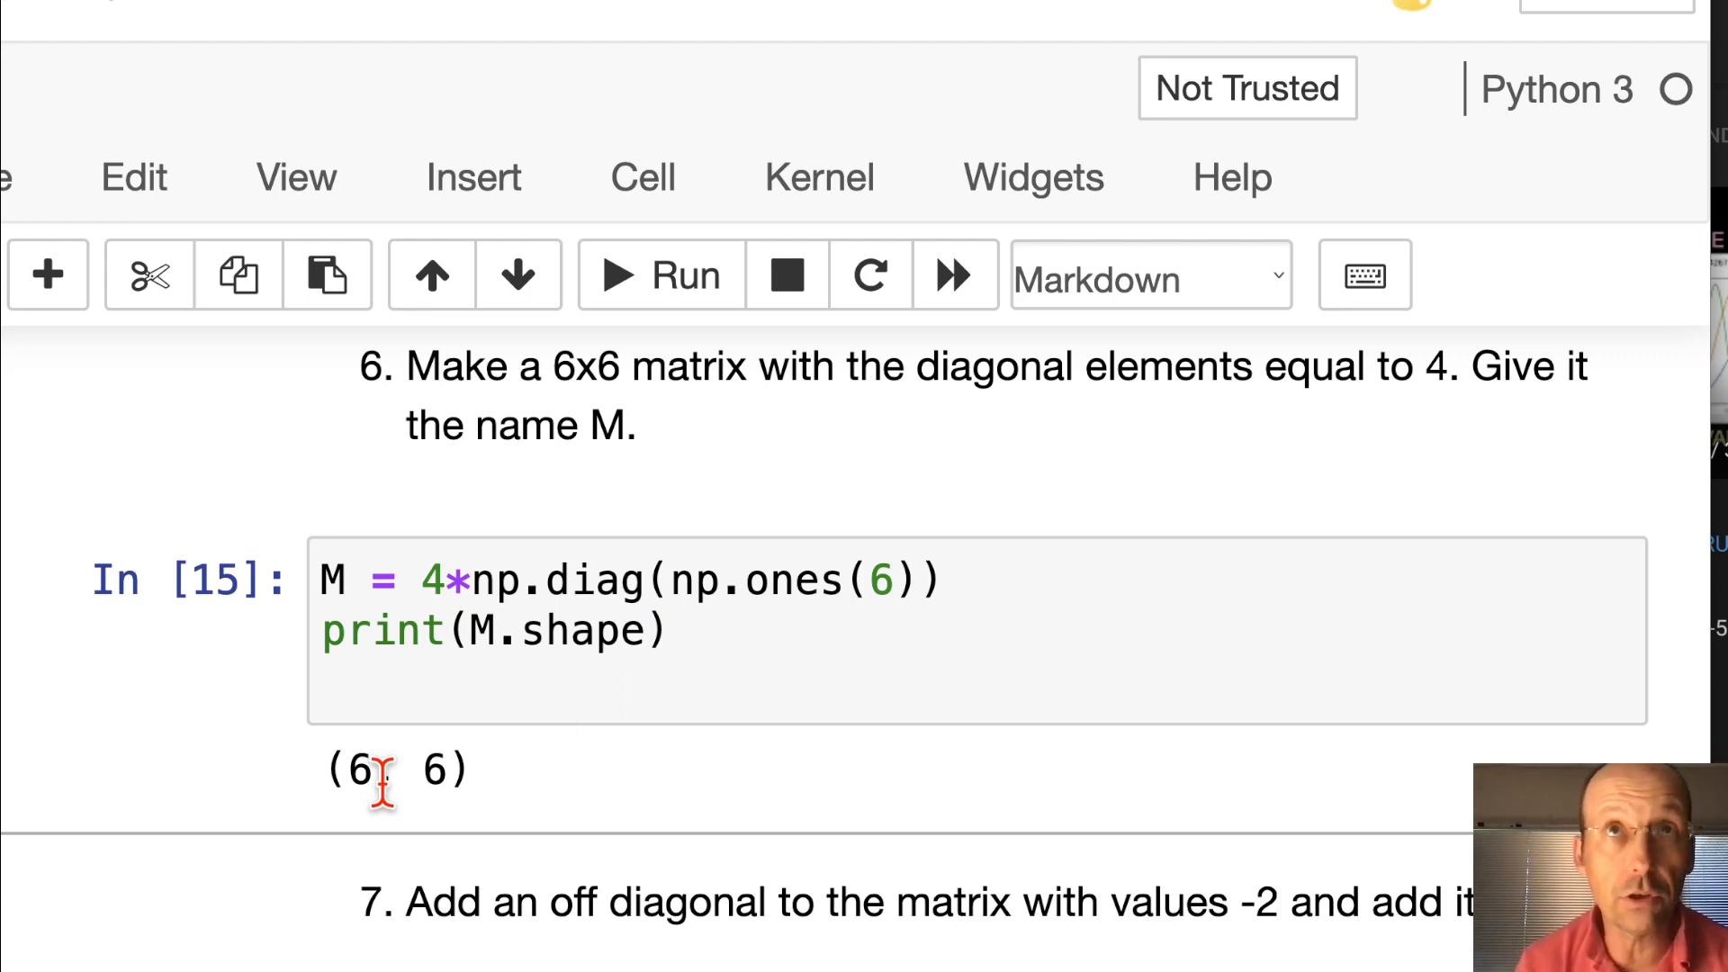
mouse_move(1031, 430)
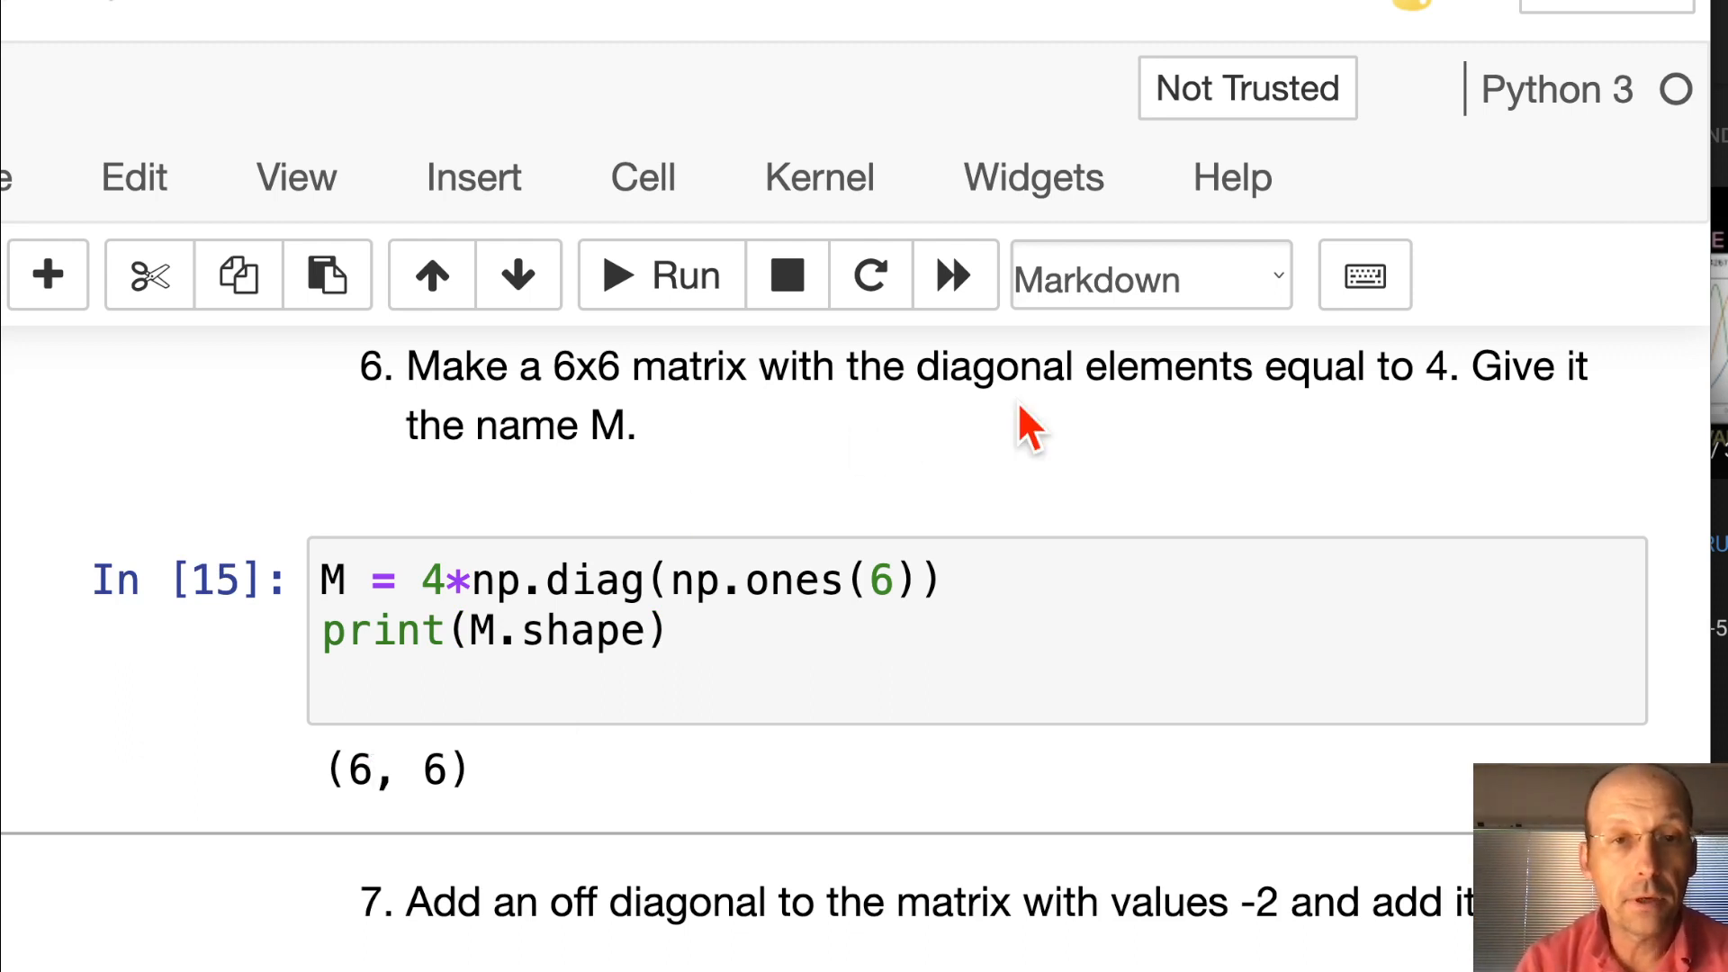
scroll(down, 3)
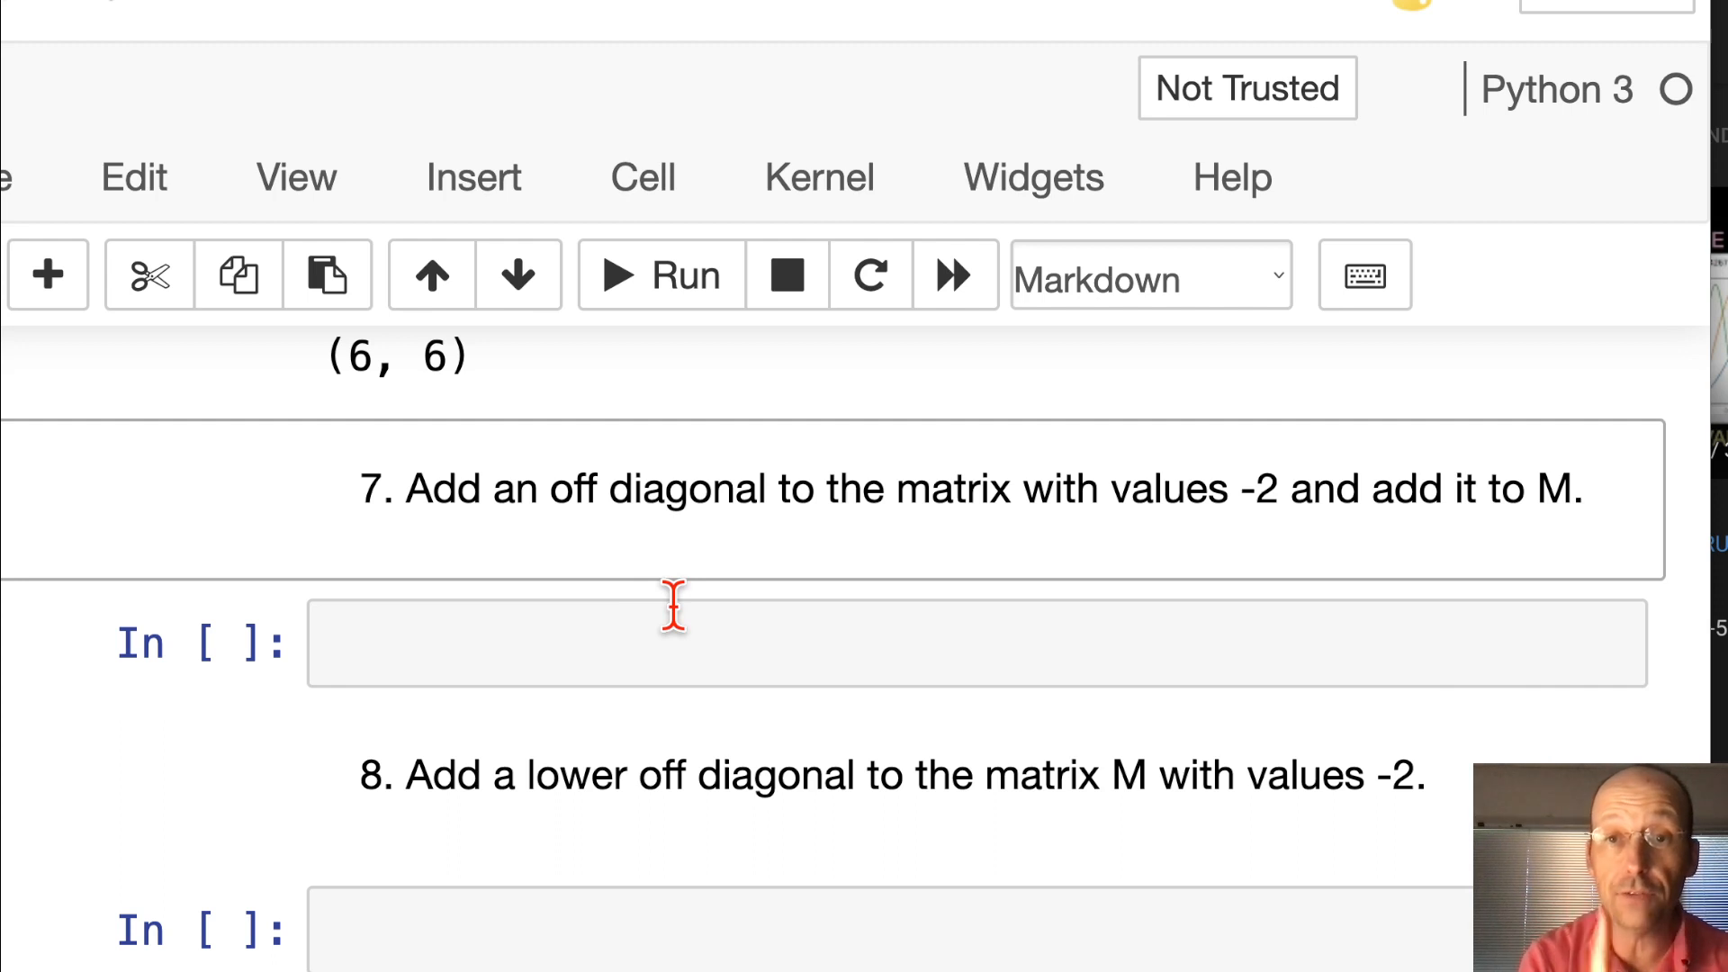
Add np.diag(np.ones(6-1),1) to M in question 7 and print the result
text(M =)
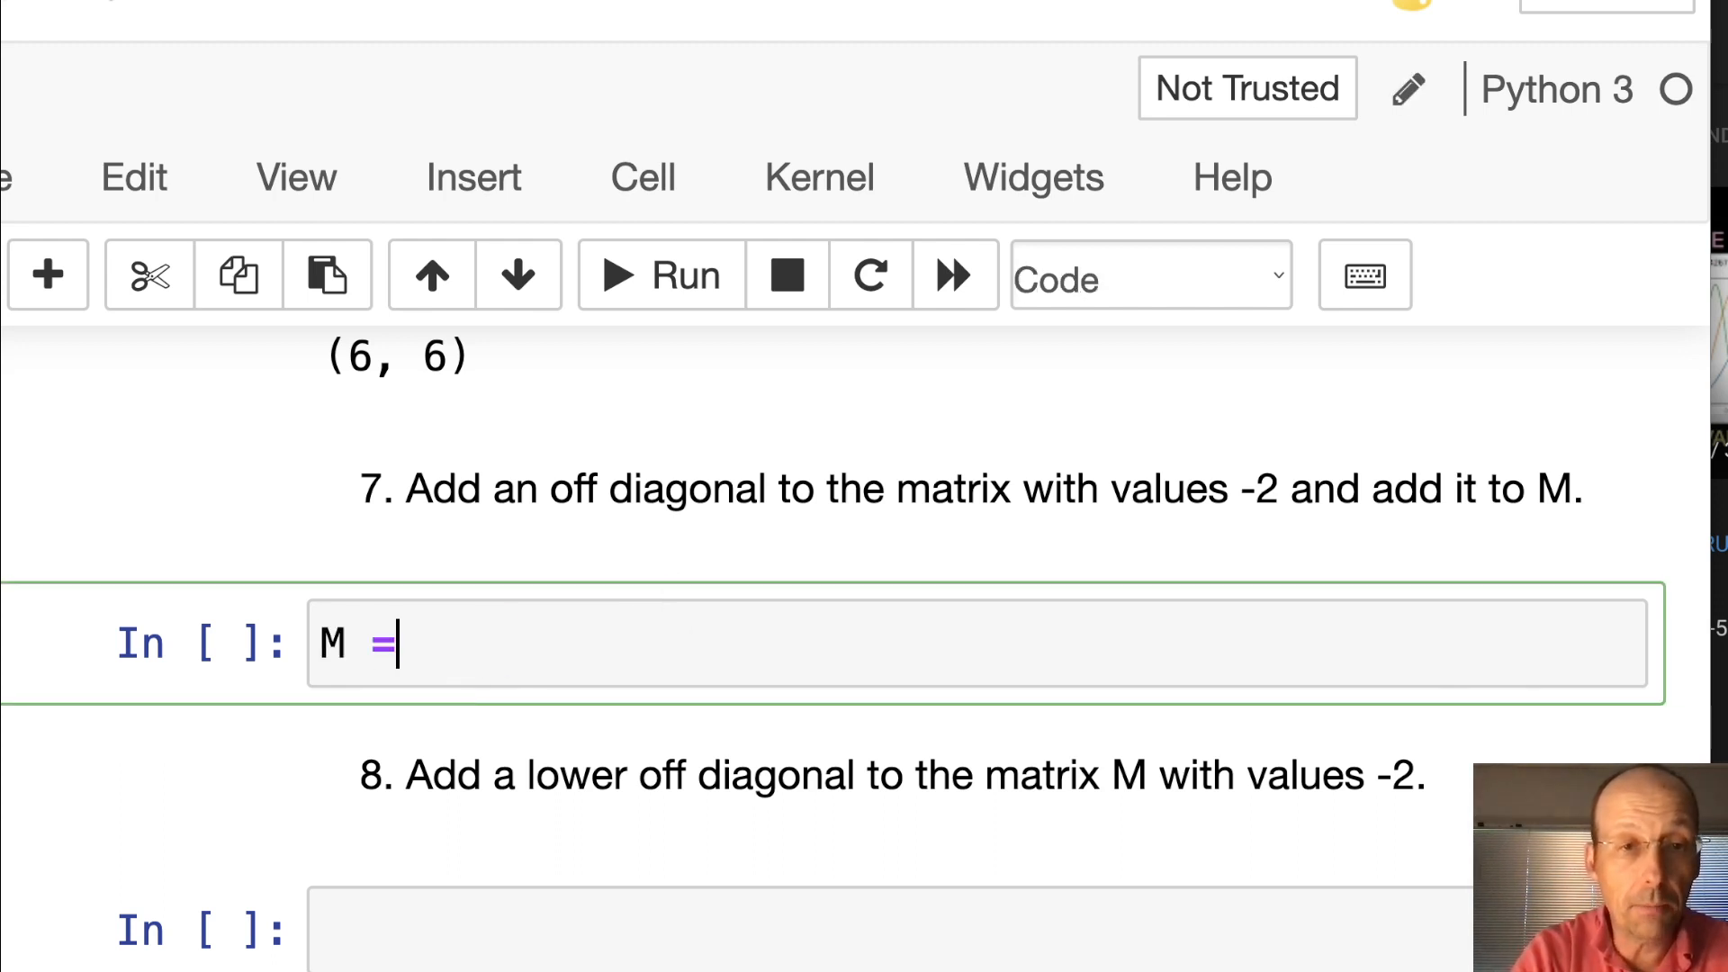
text(M + n)
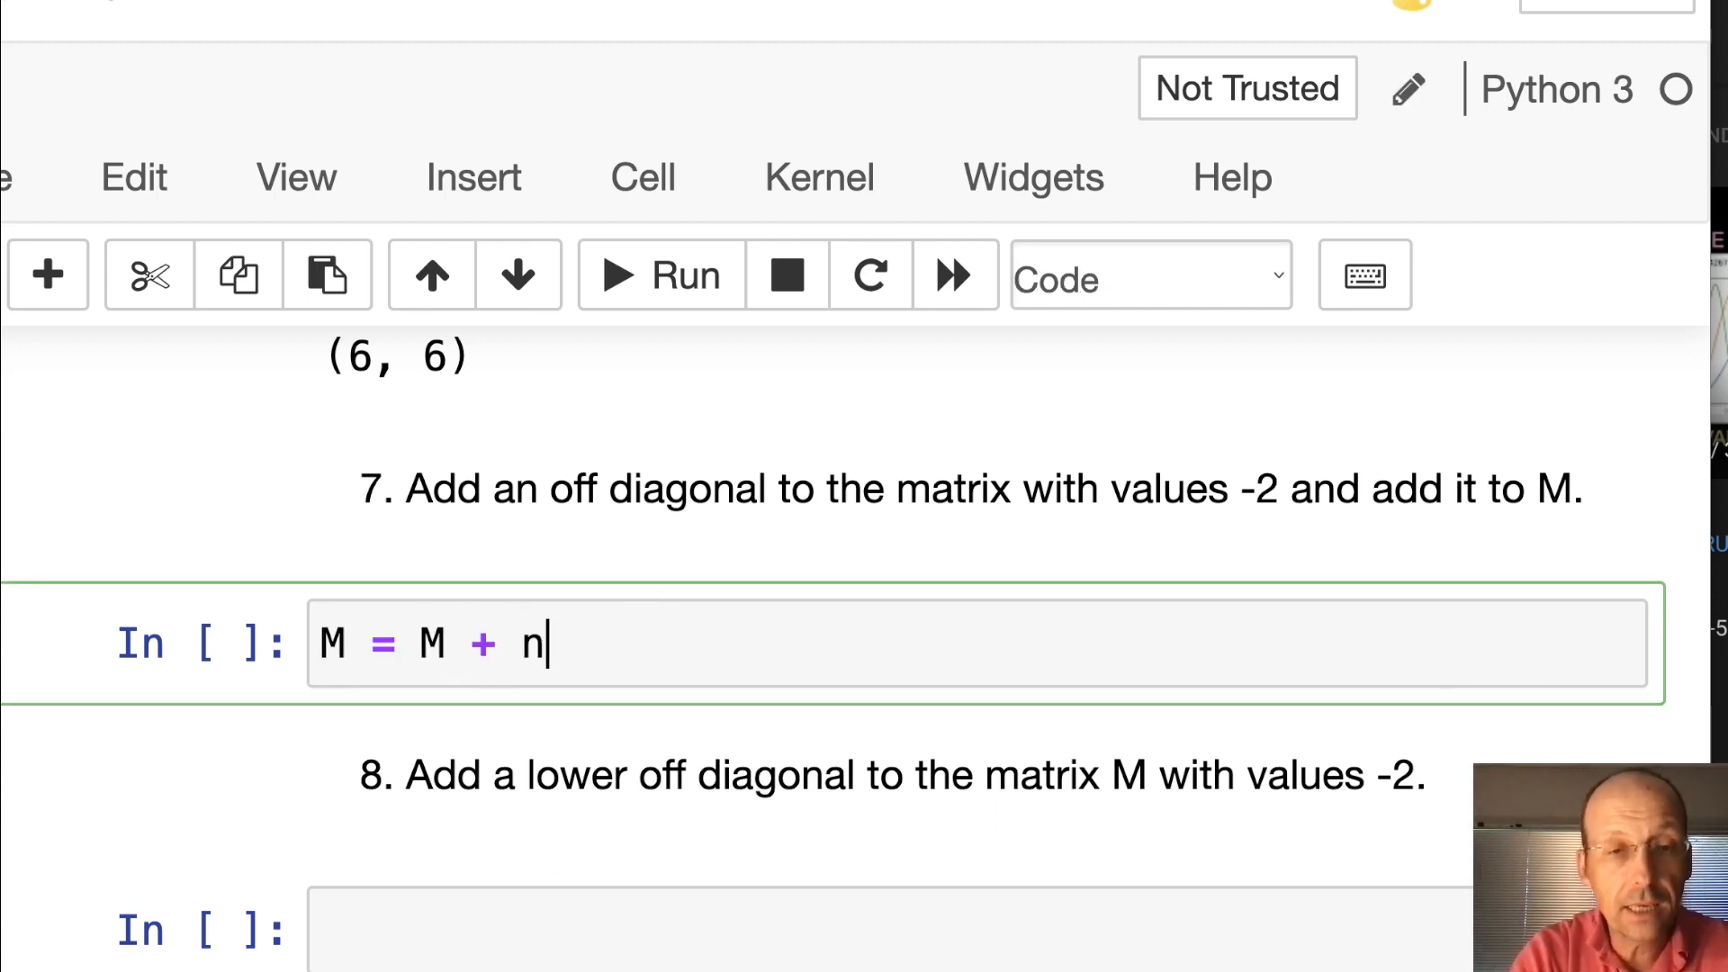
text(p.diag)
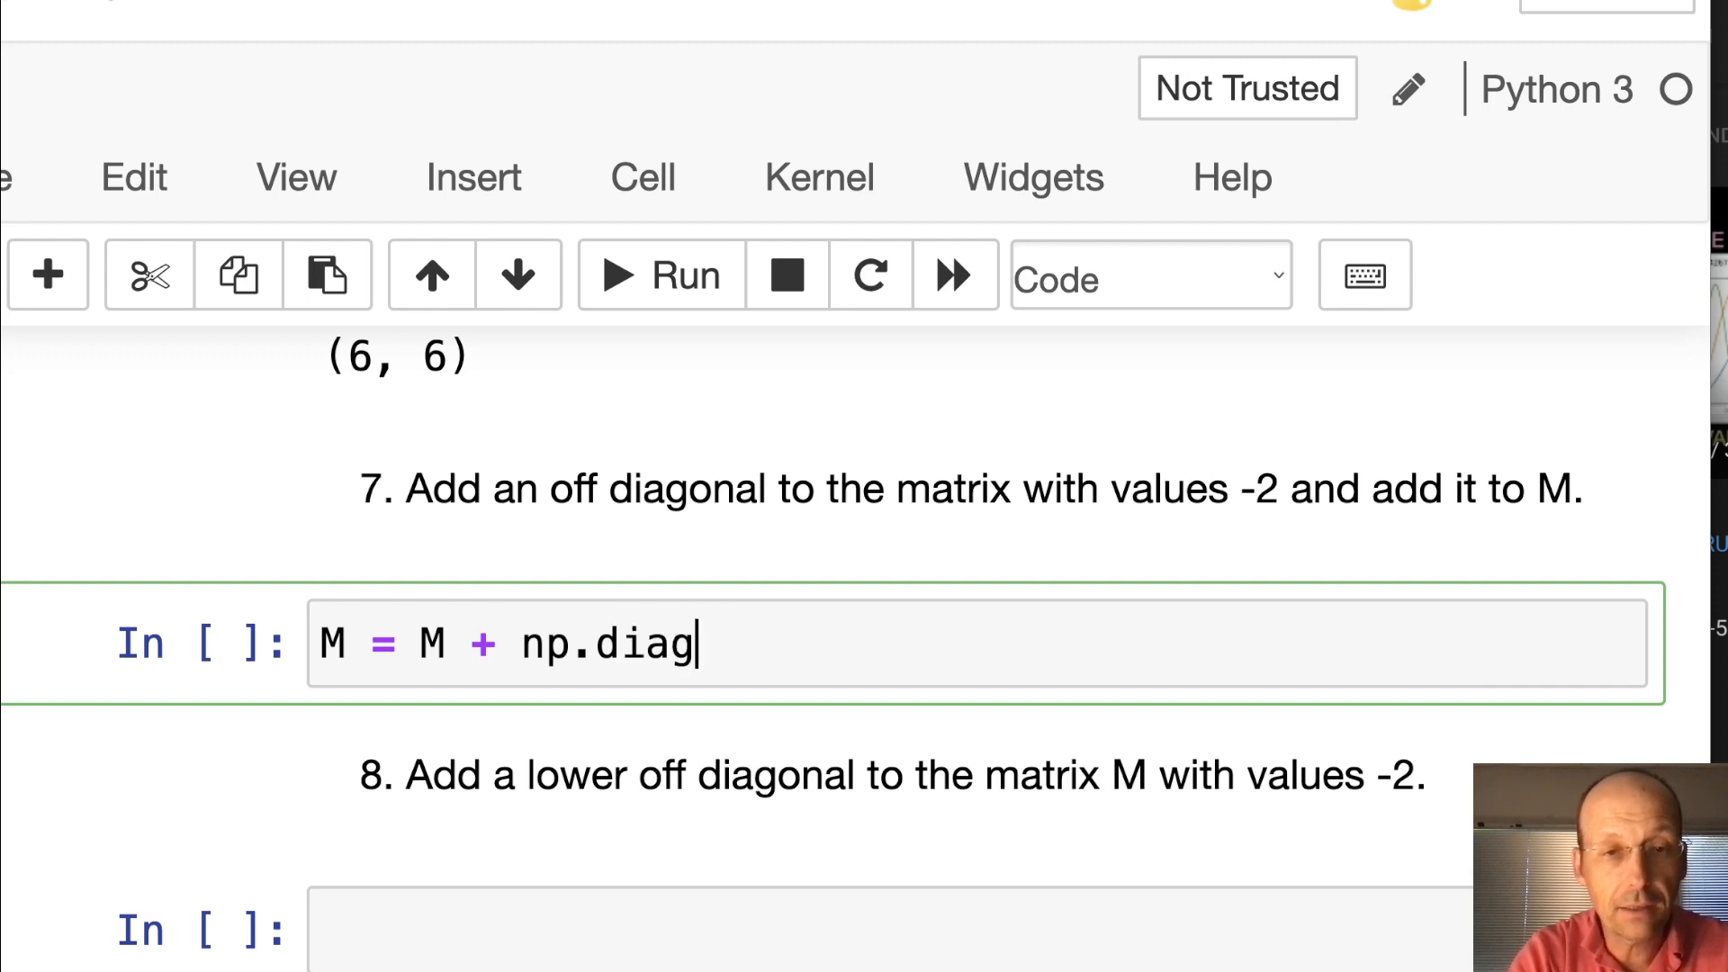
text((np.o)
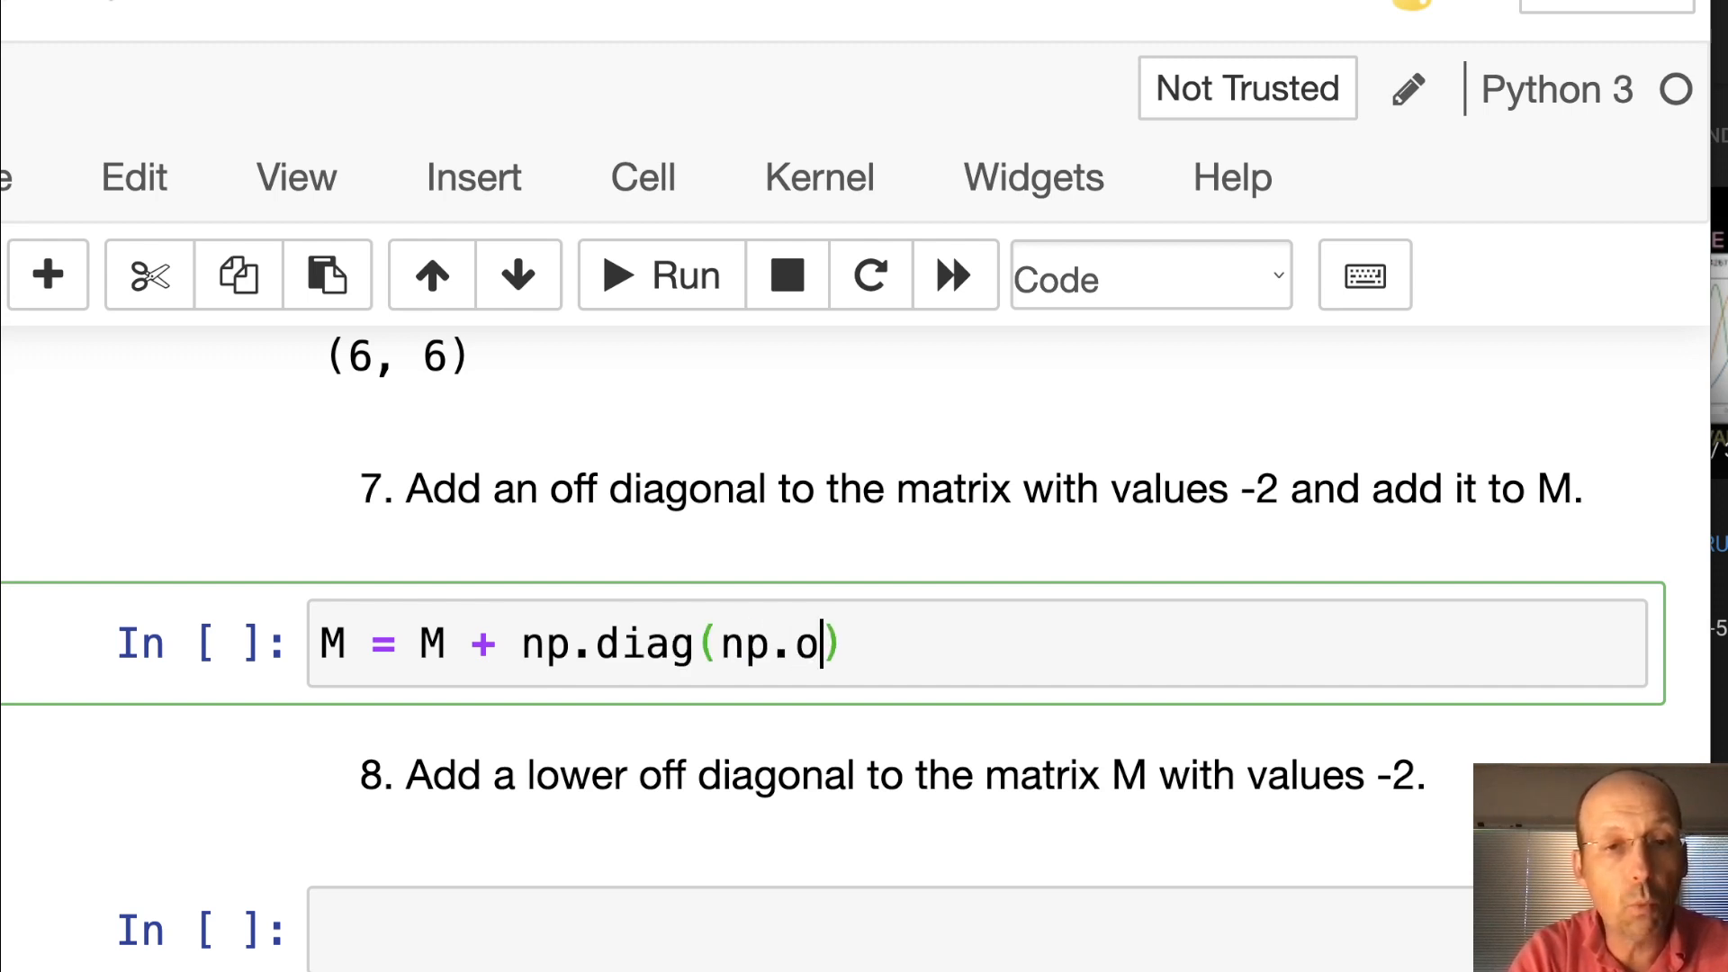
text(nes()))
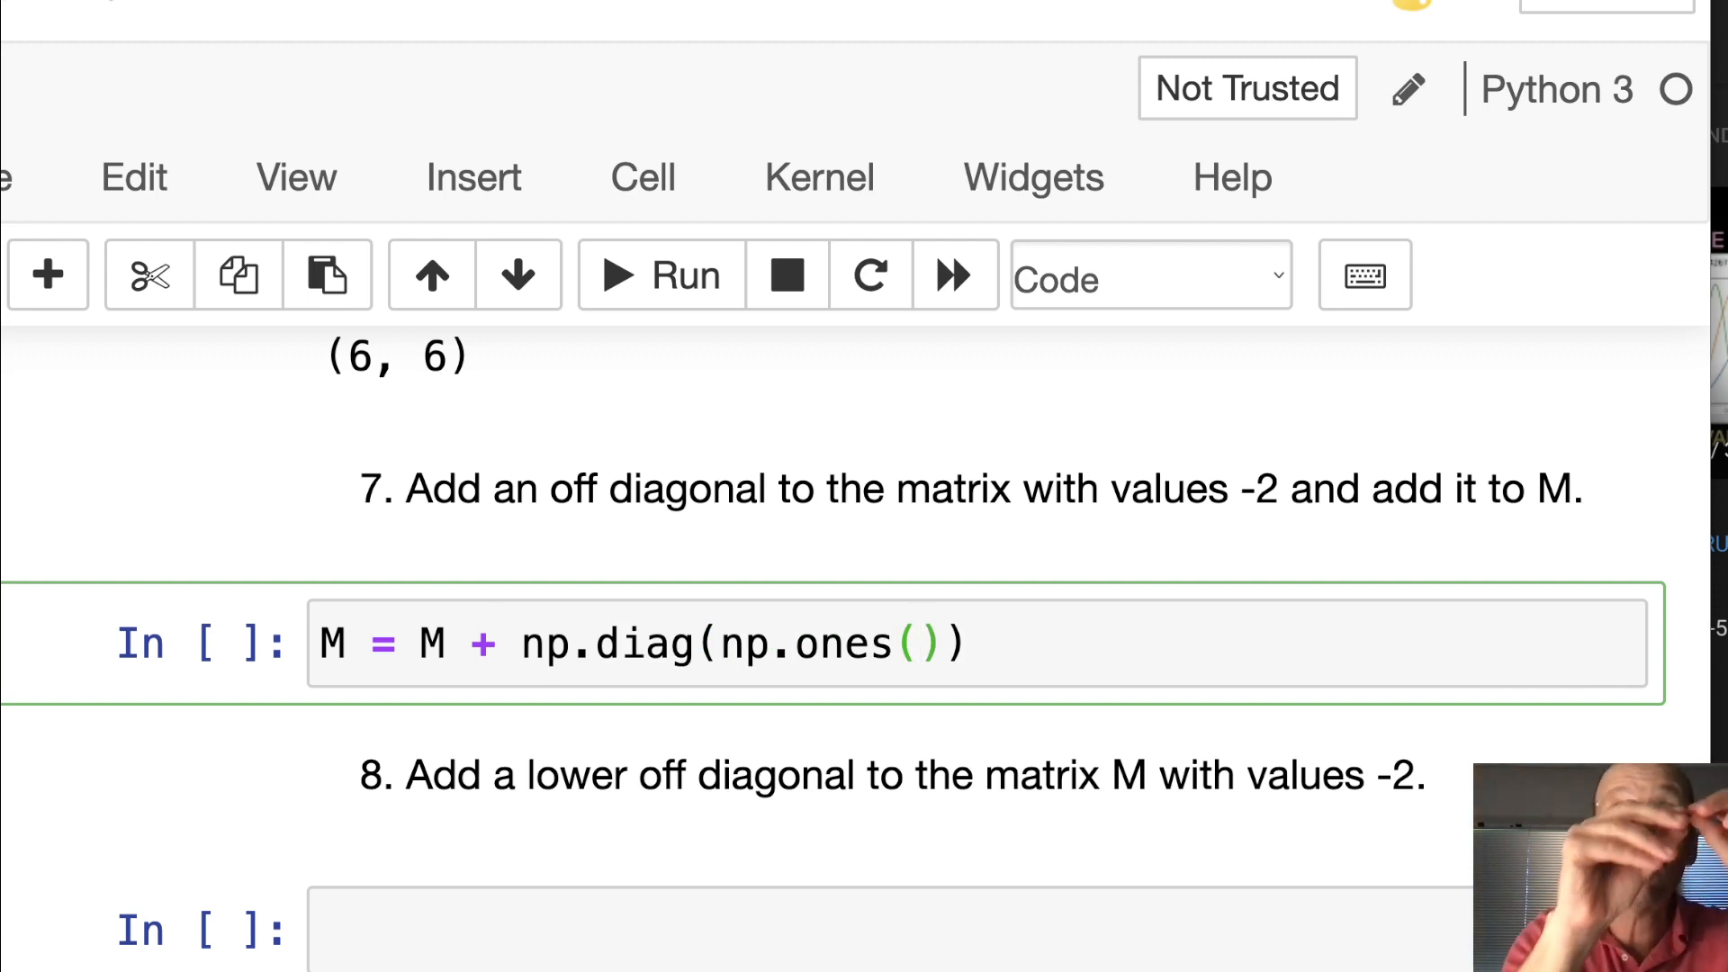
click(912, 644)
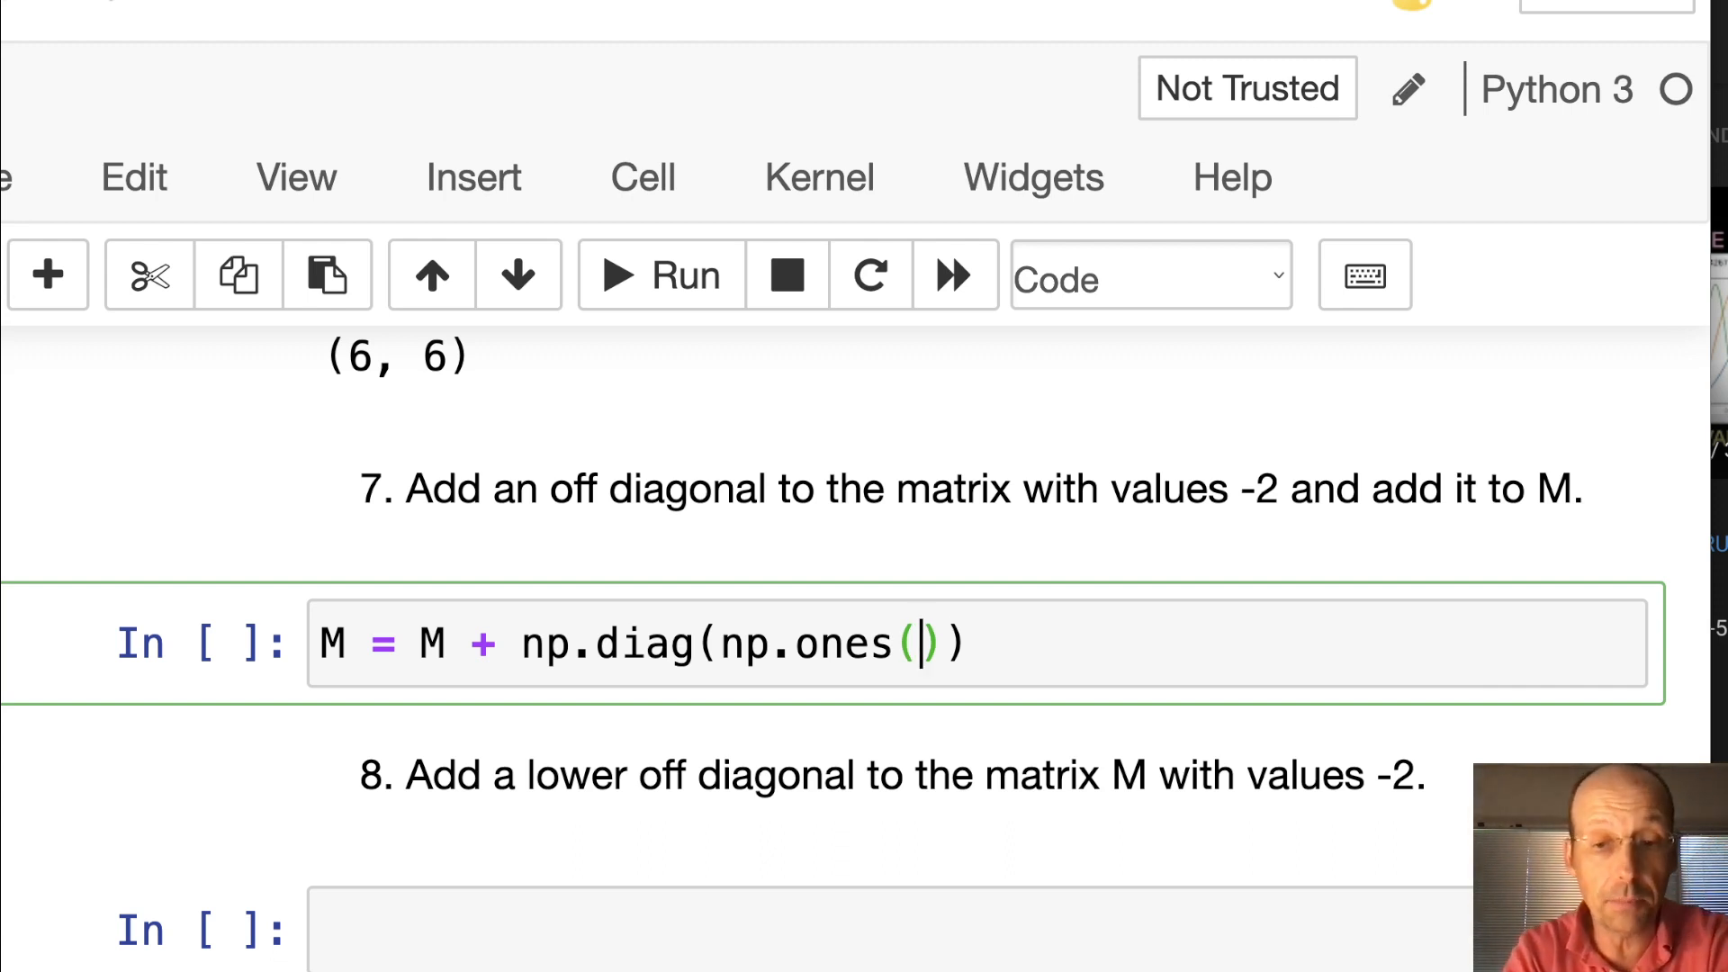
text(6-1)
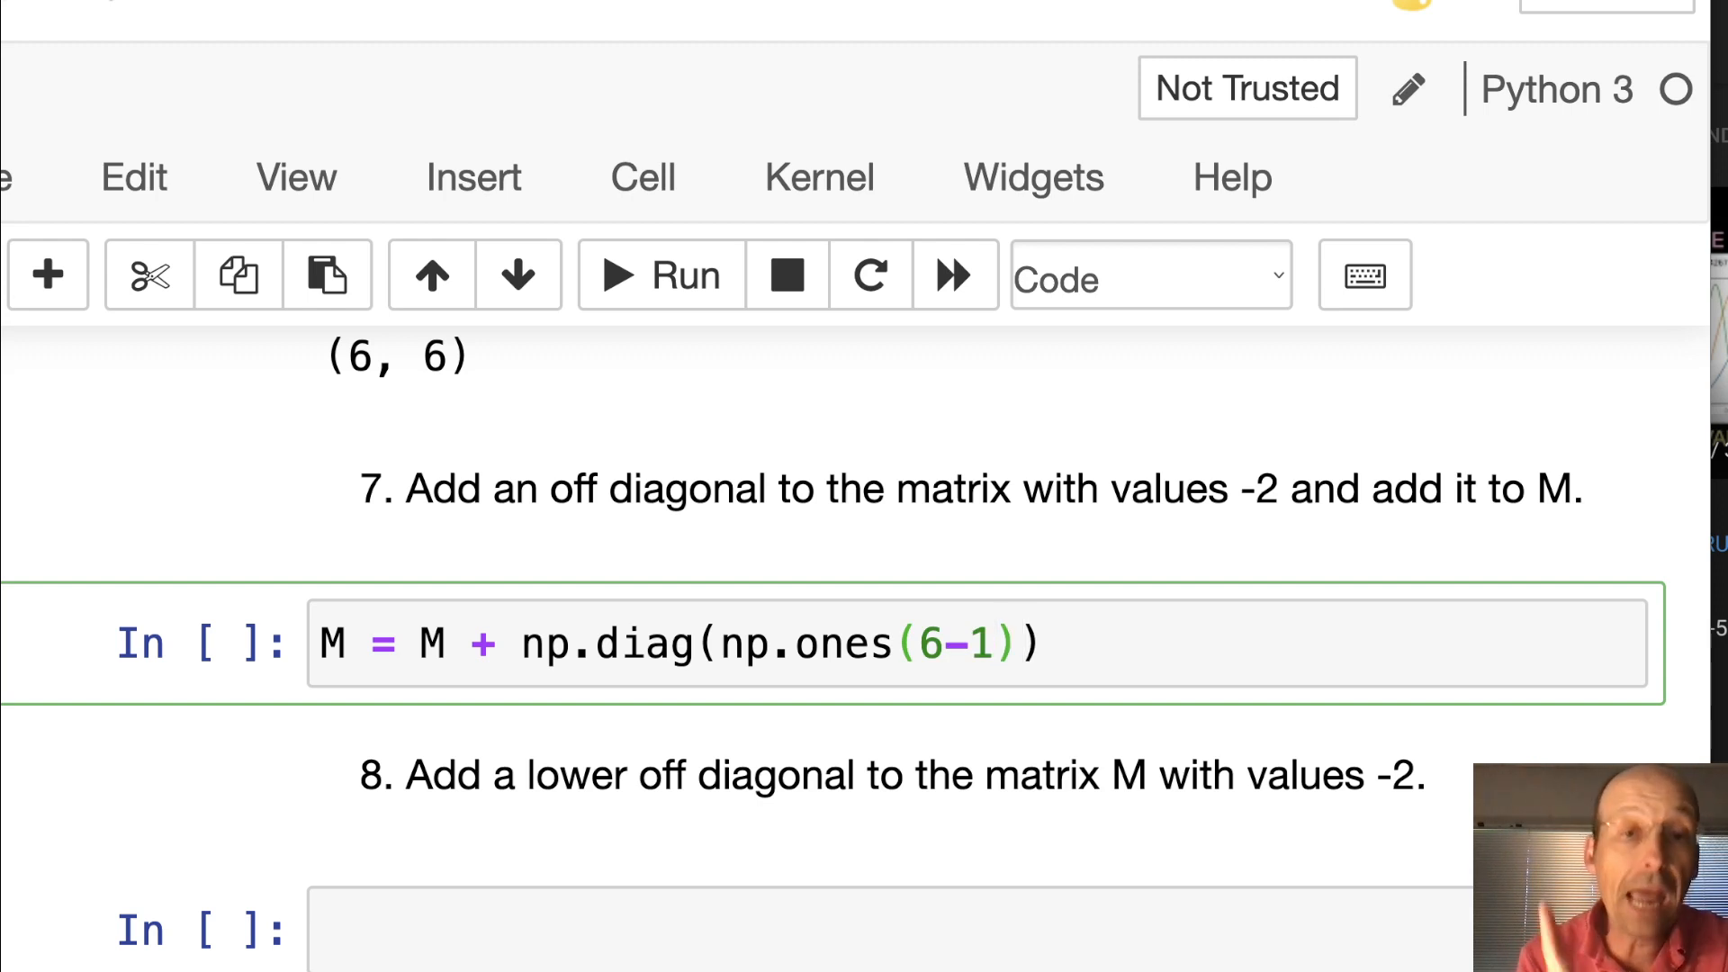
click(1020, 644)
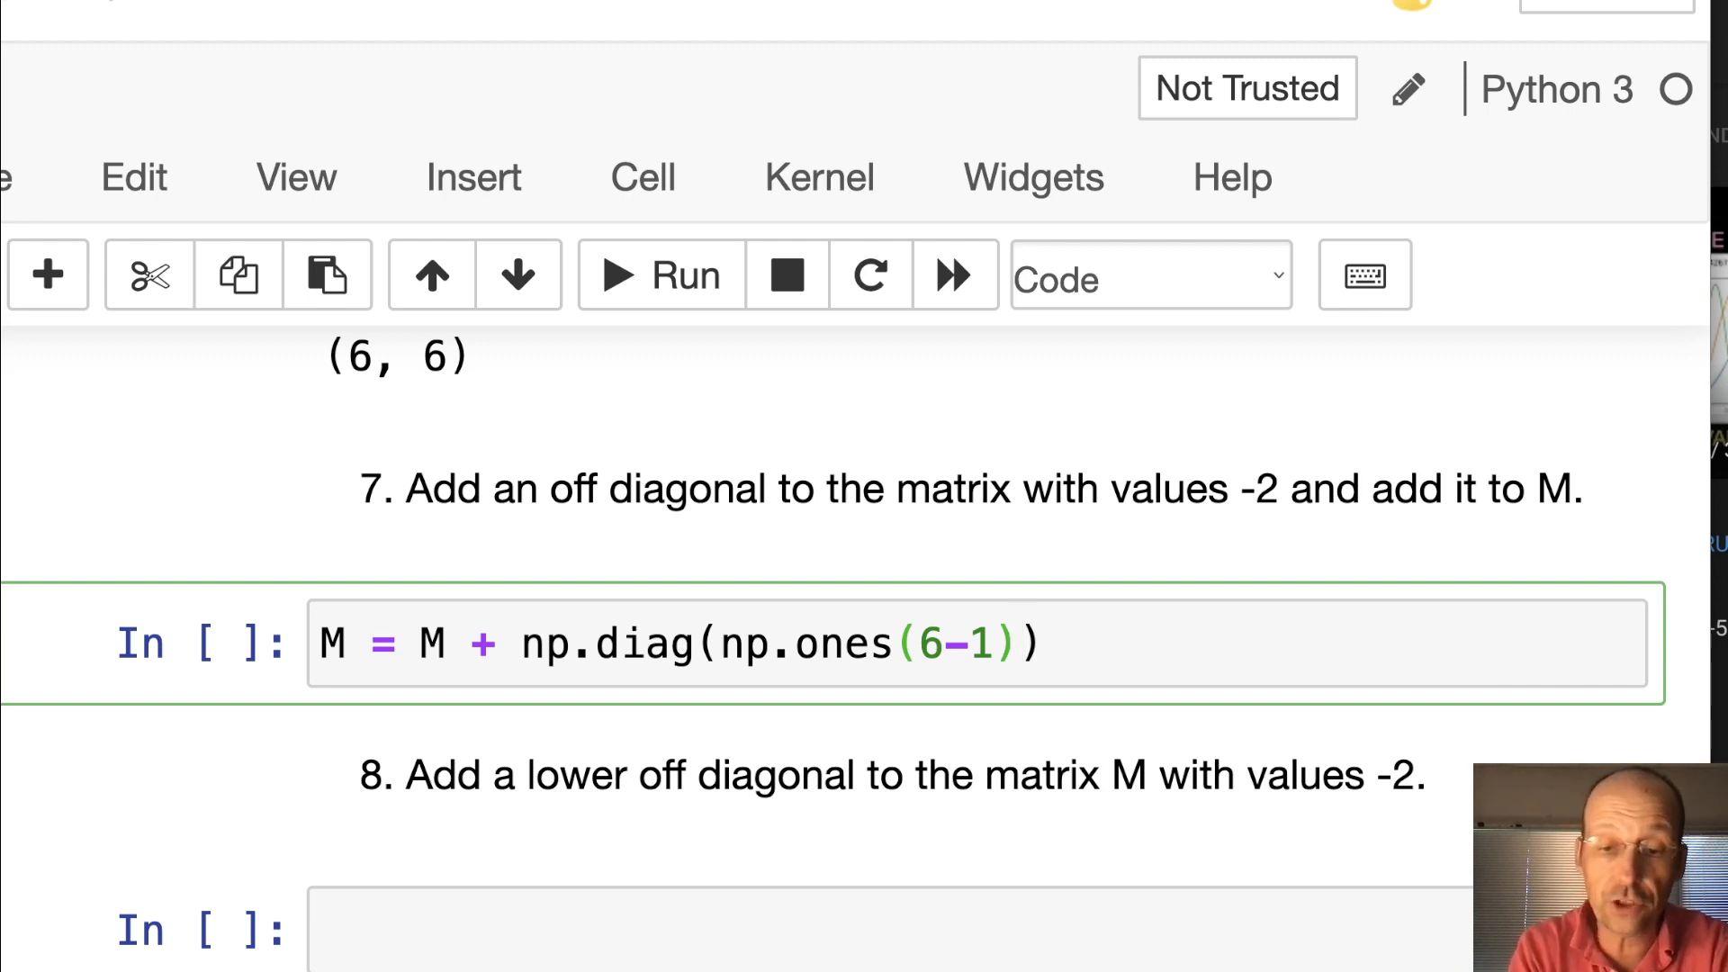
text(,1)
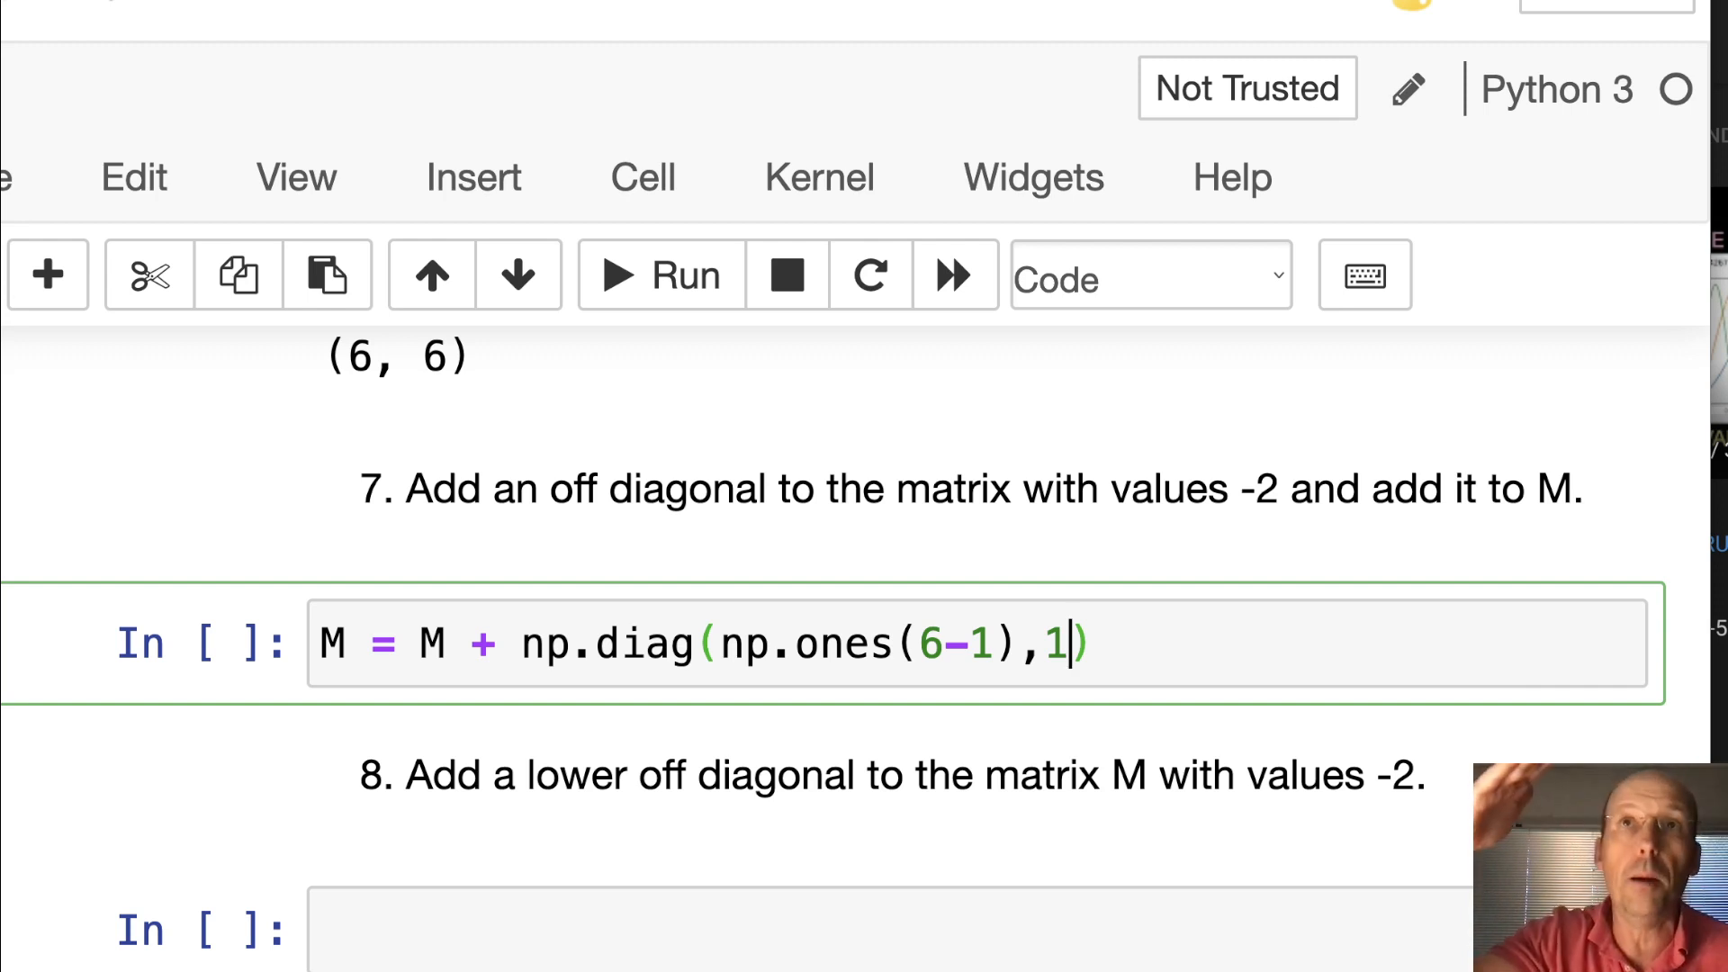
key(ctrl+s)
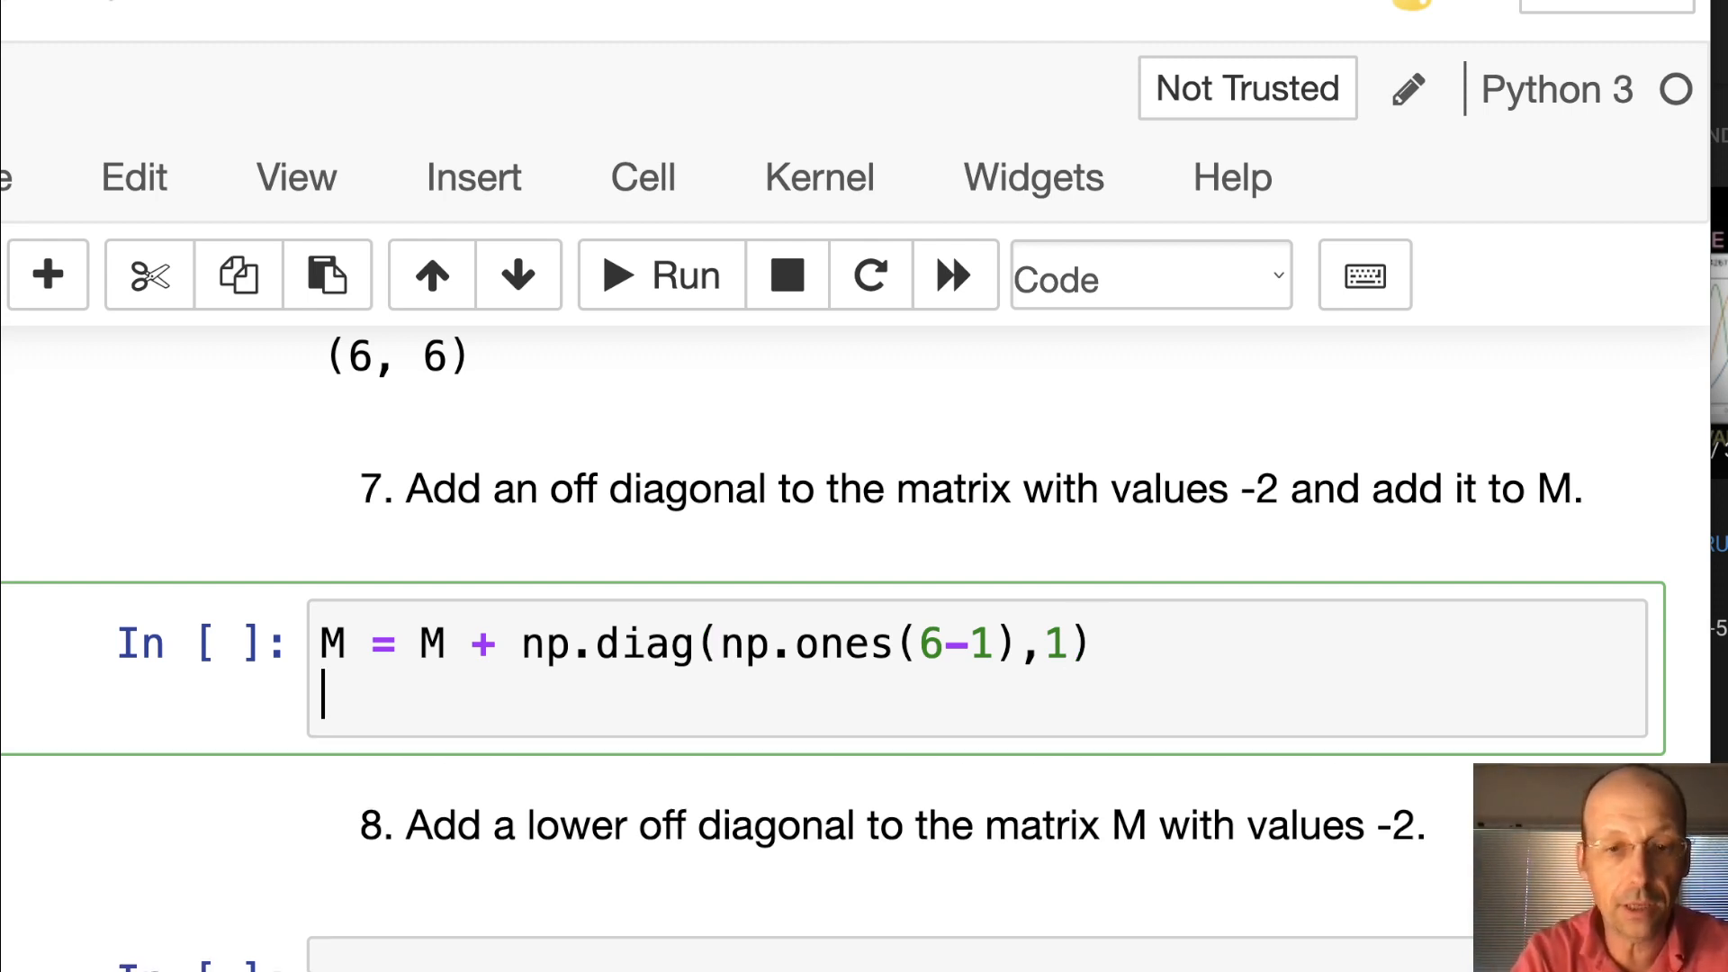
text(print(M))
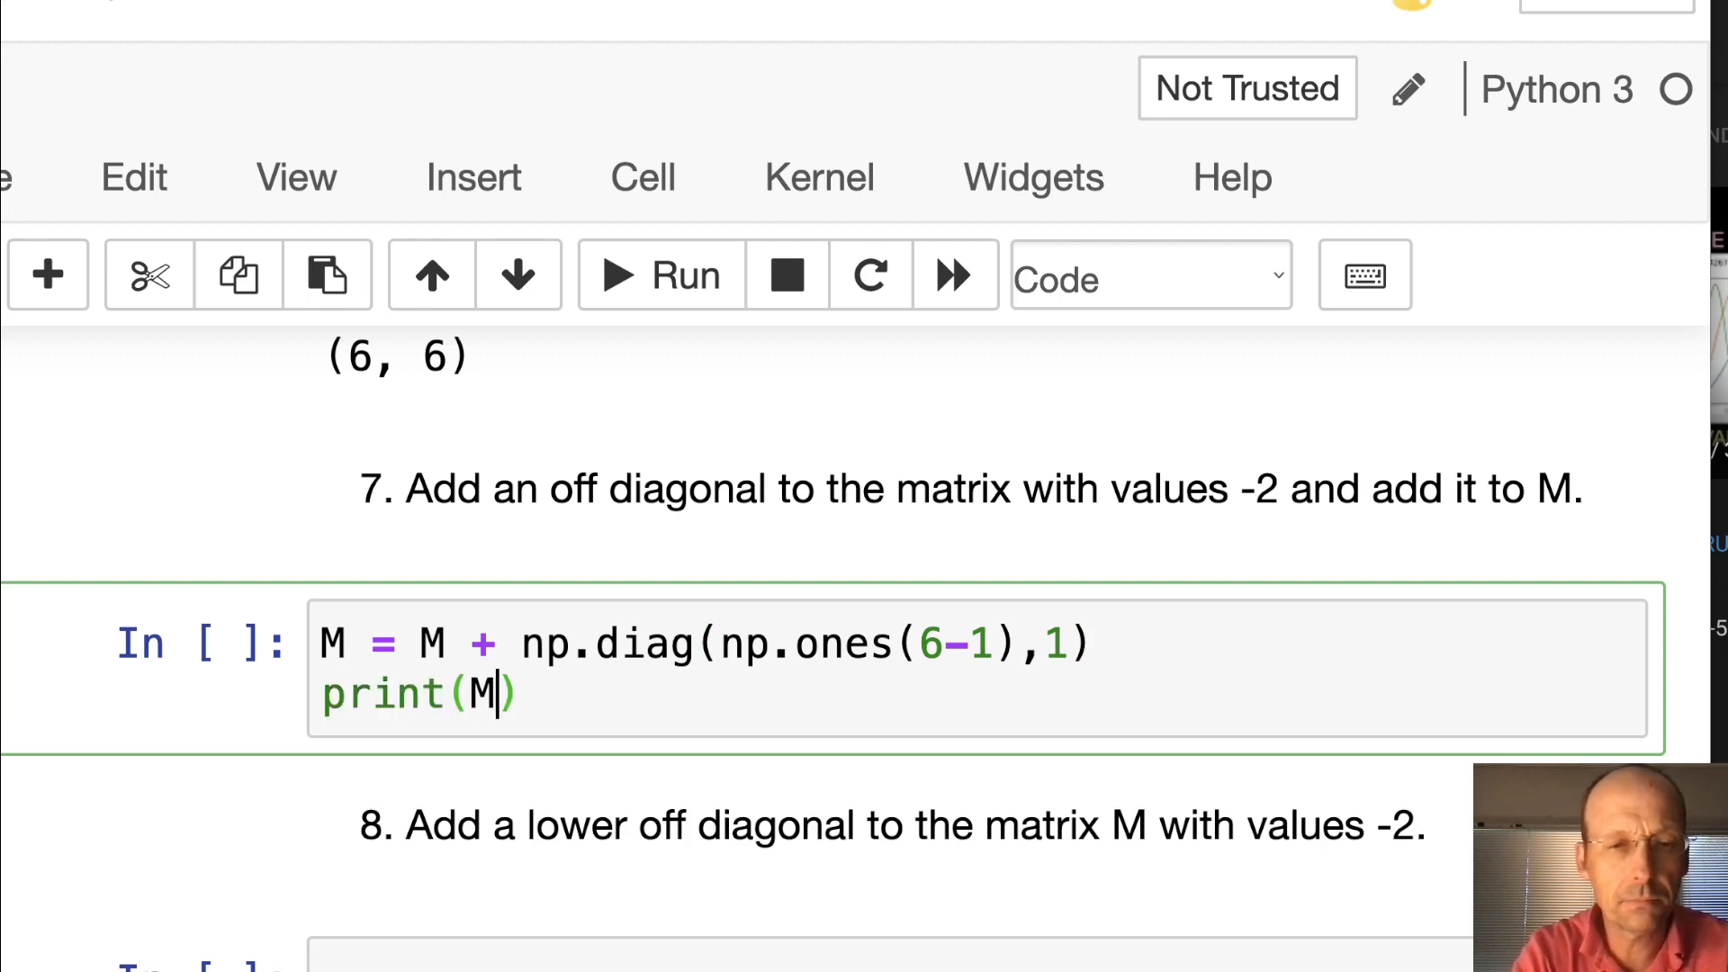
click(660, 274)
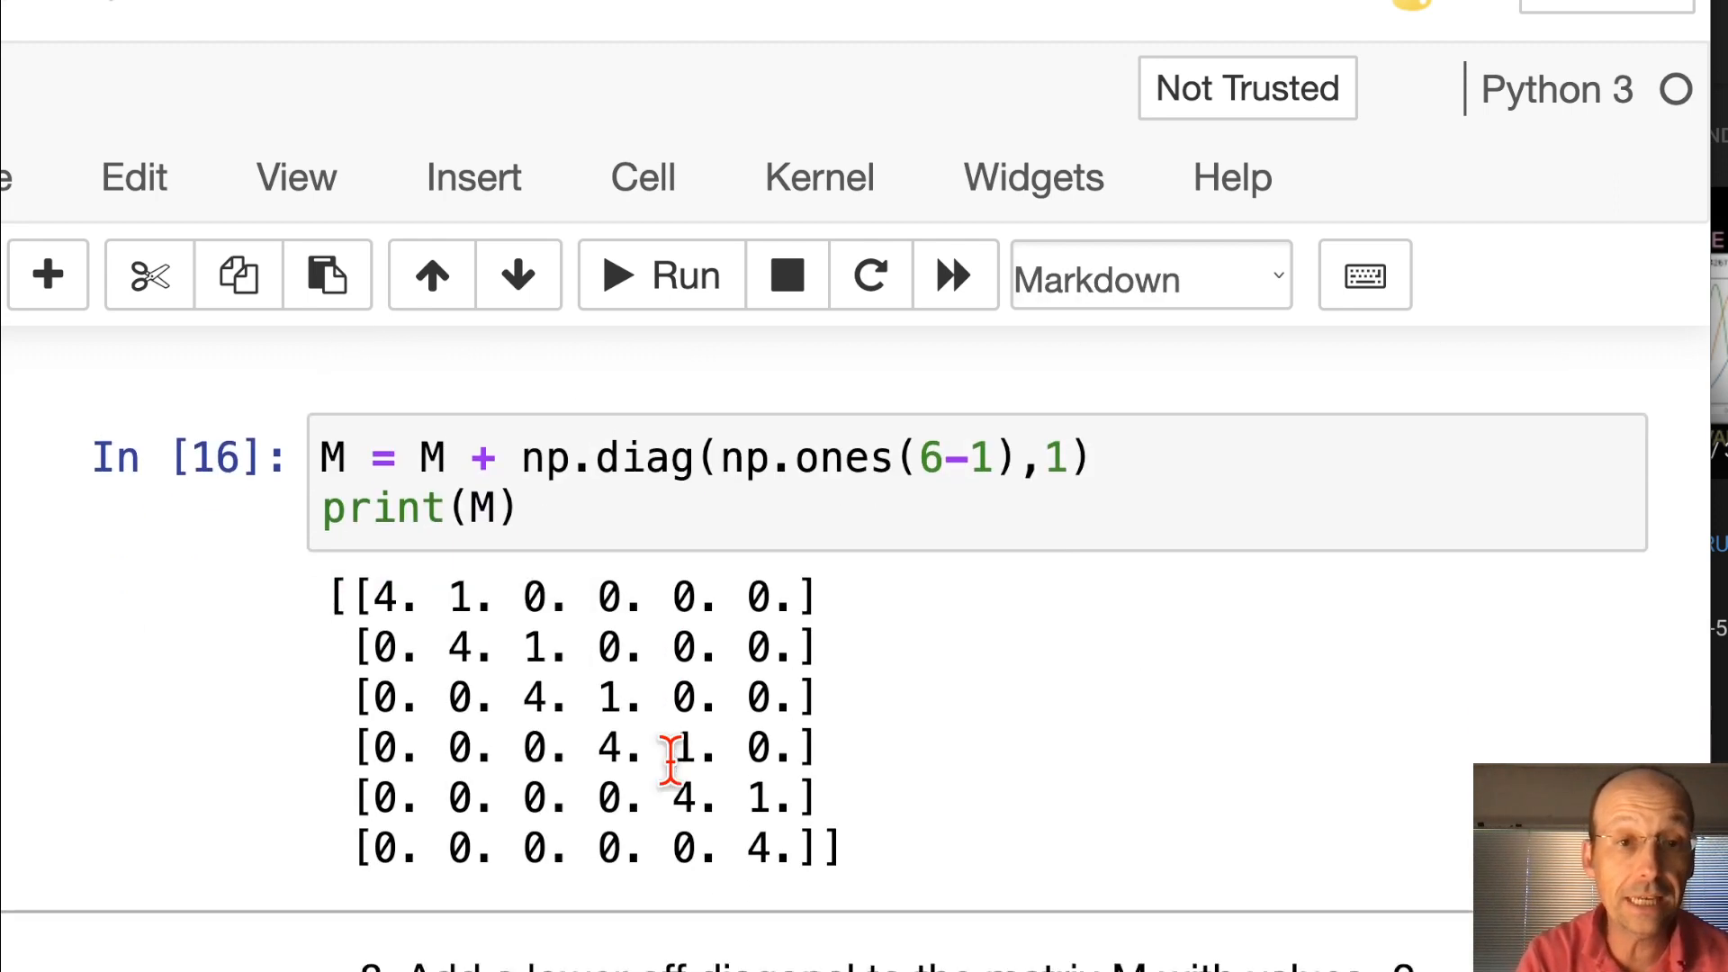
Put -2 in front of the off-diagonal term and rerun the cell
scroll(up, 3)
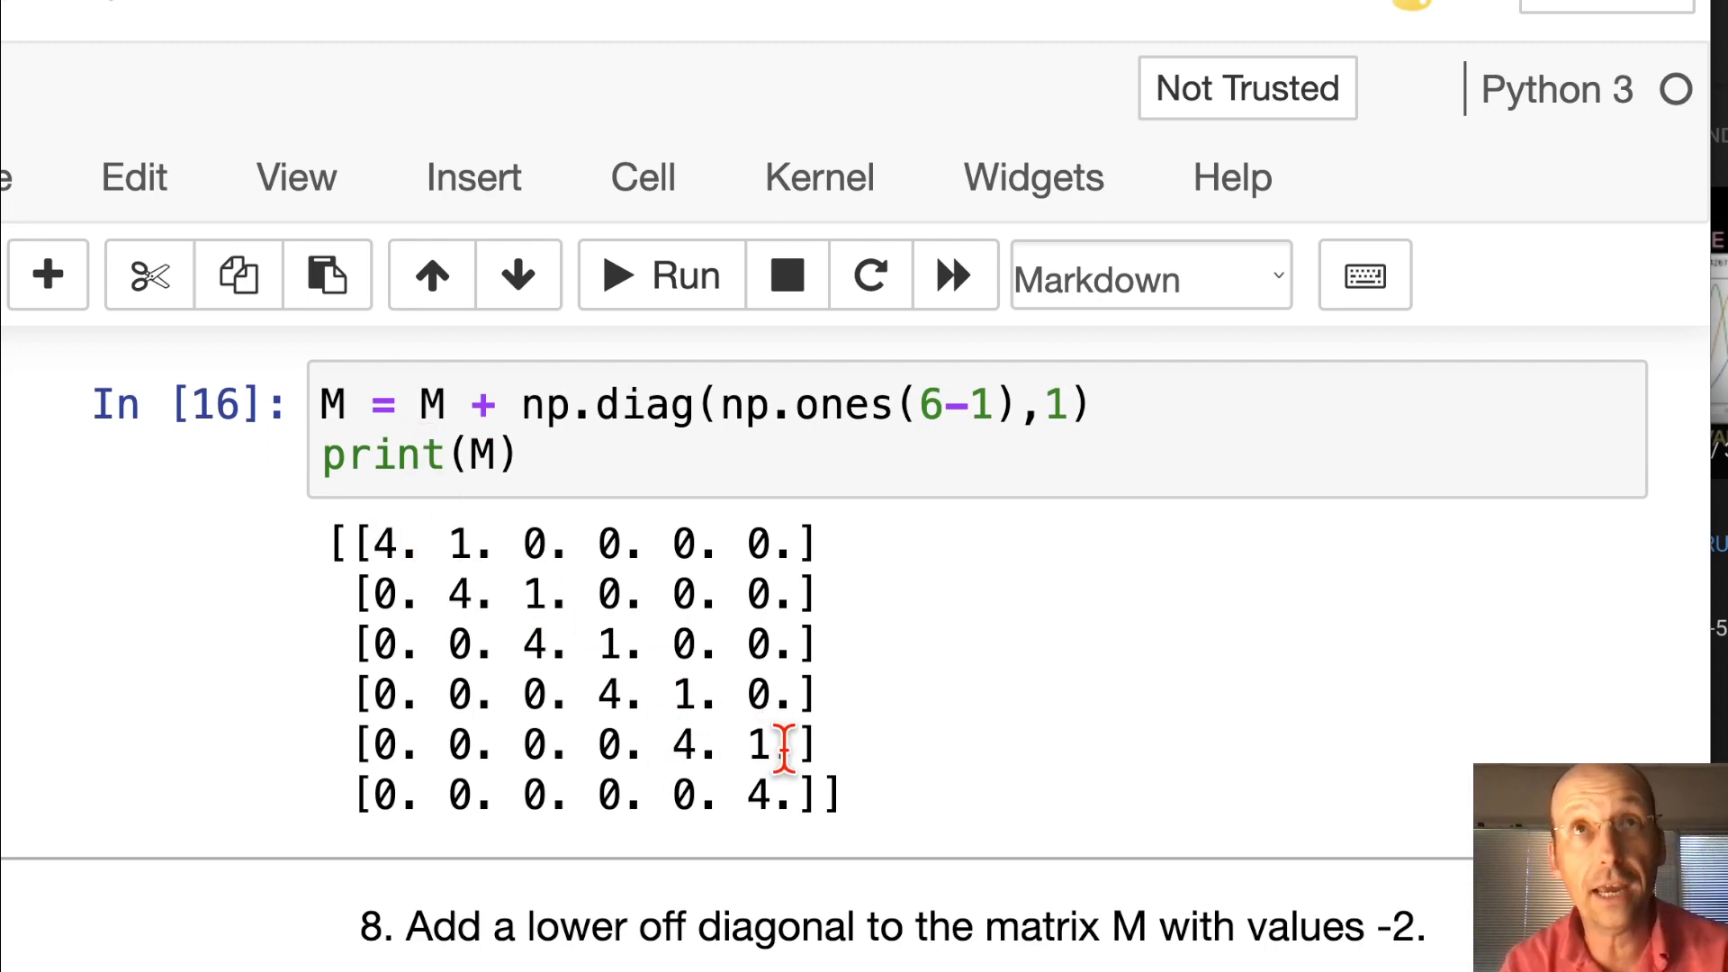
mouse_move(968, 727)
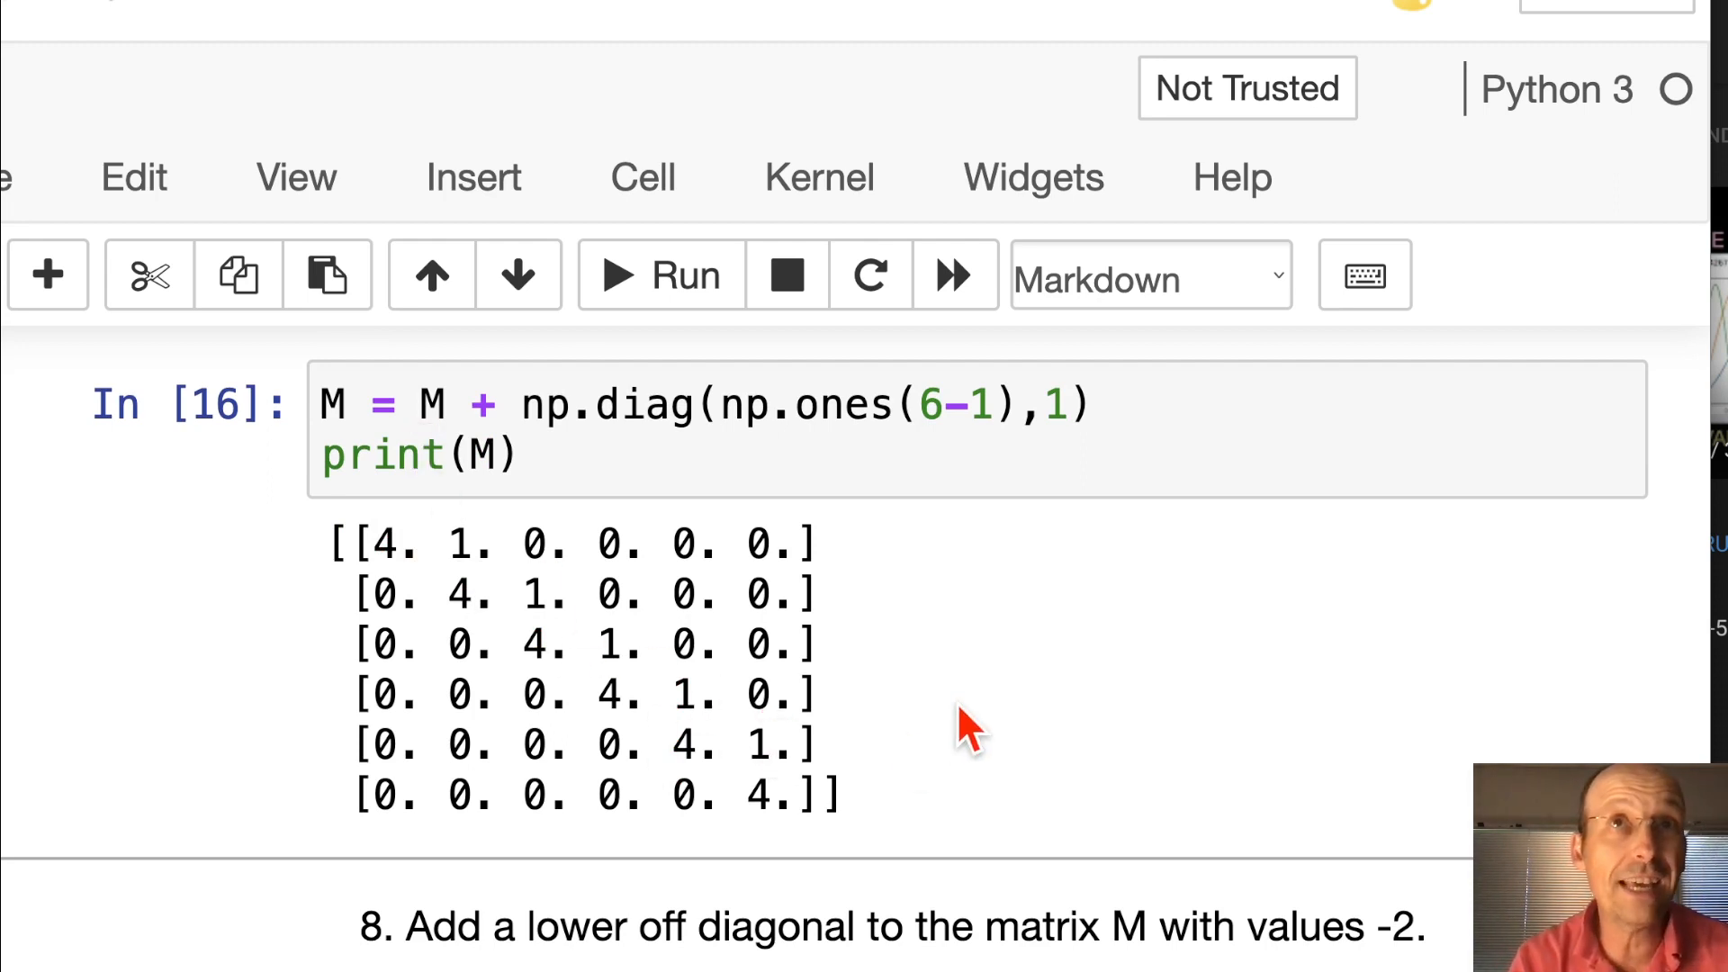
click(644, 496)
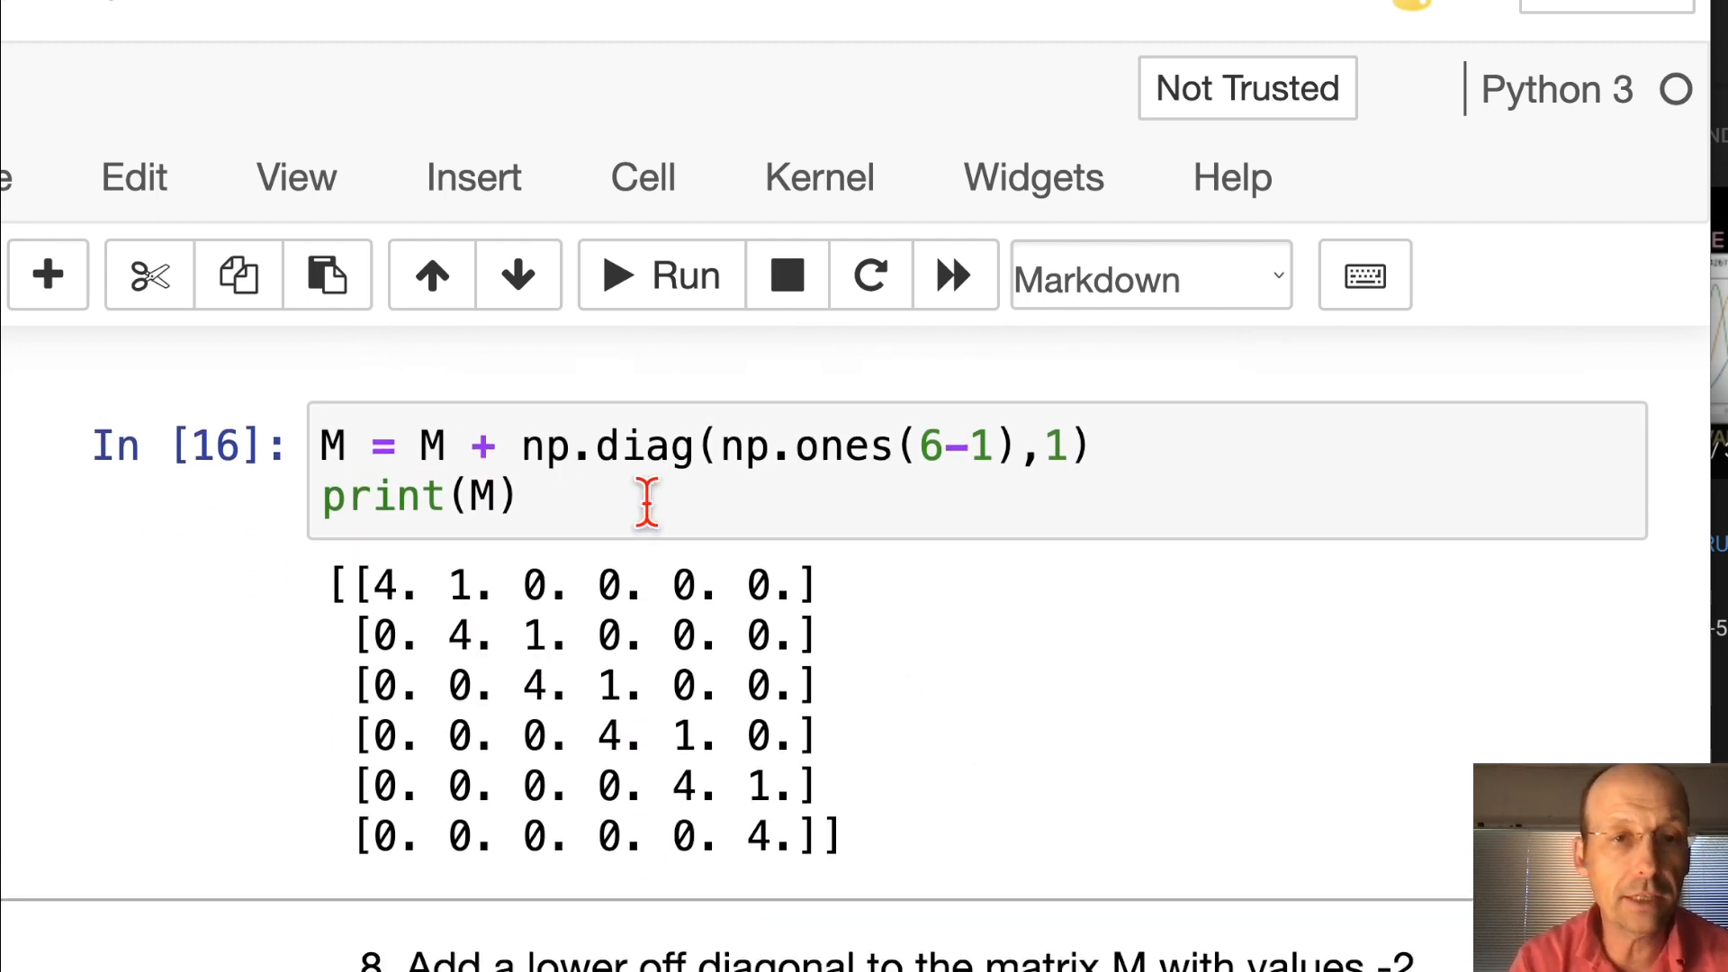
text(-2)
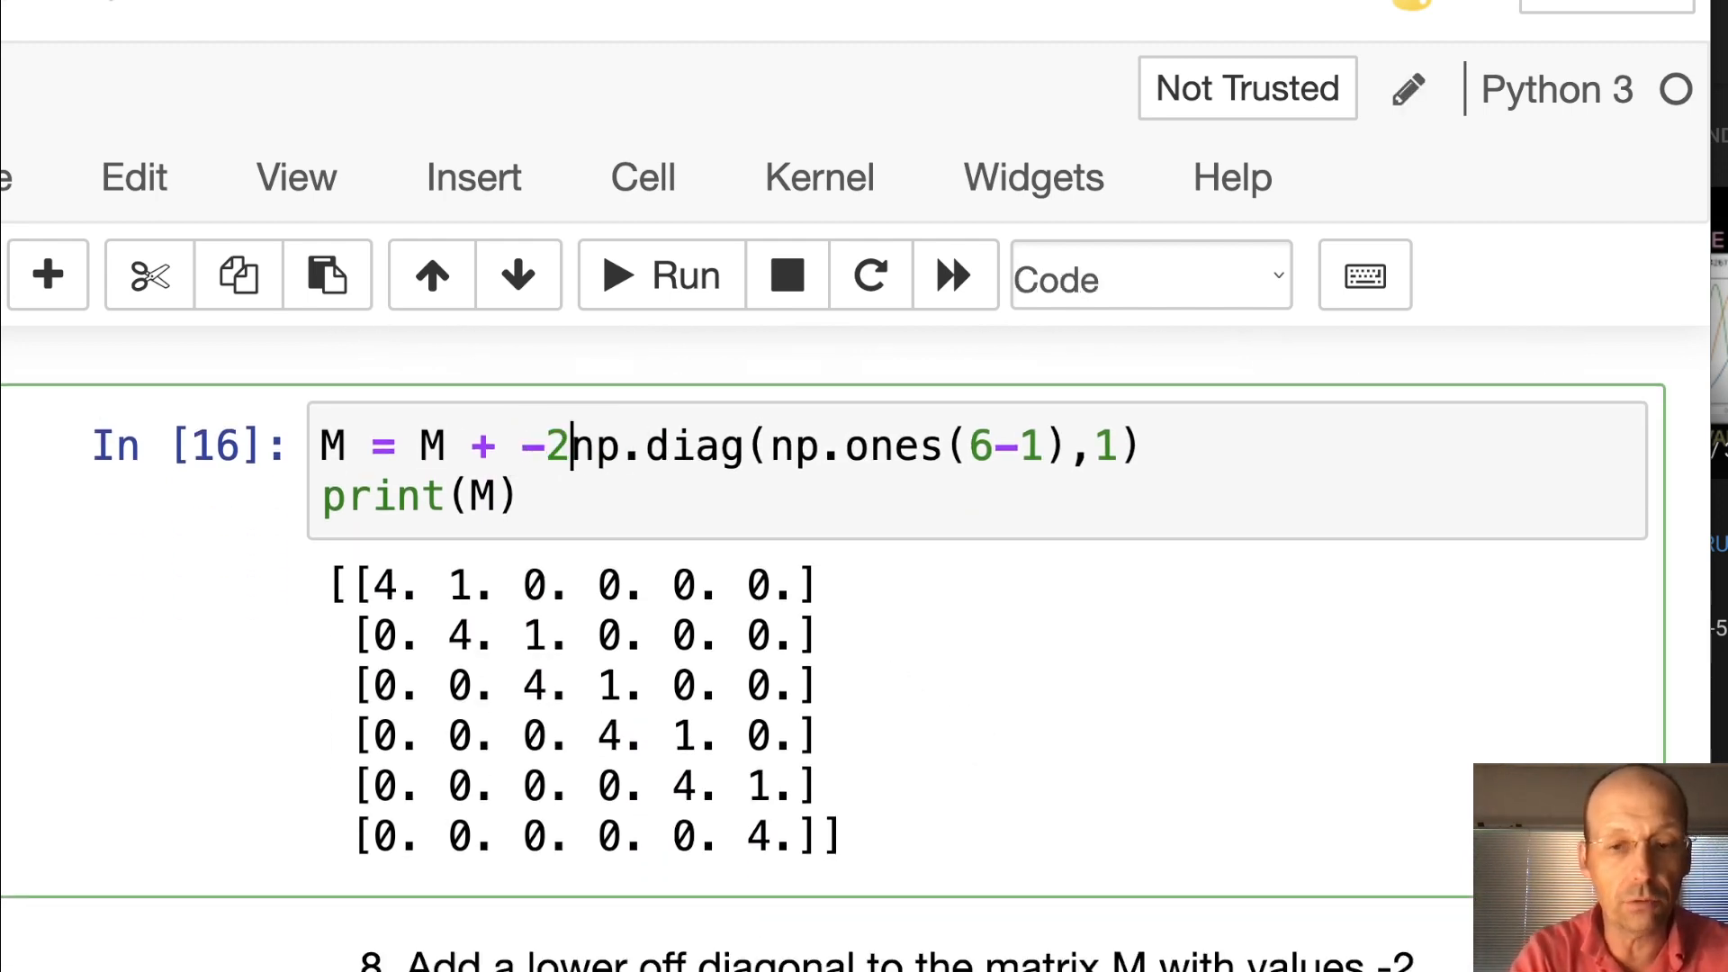
click(658, 274)
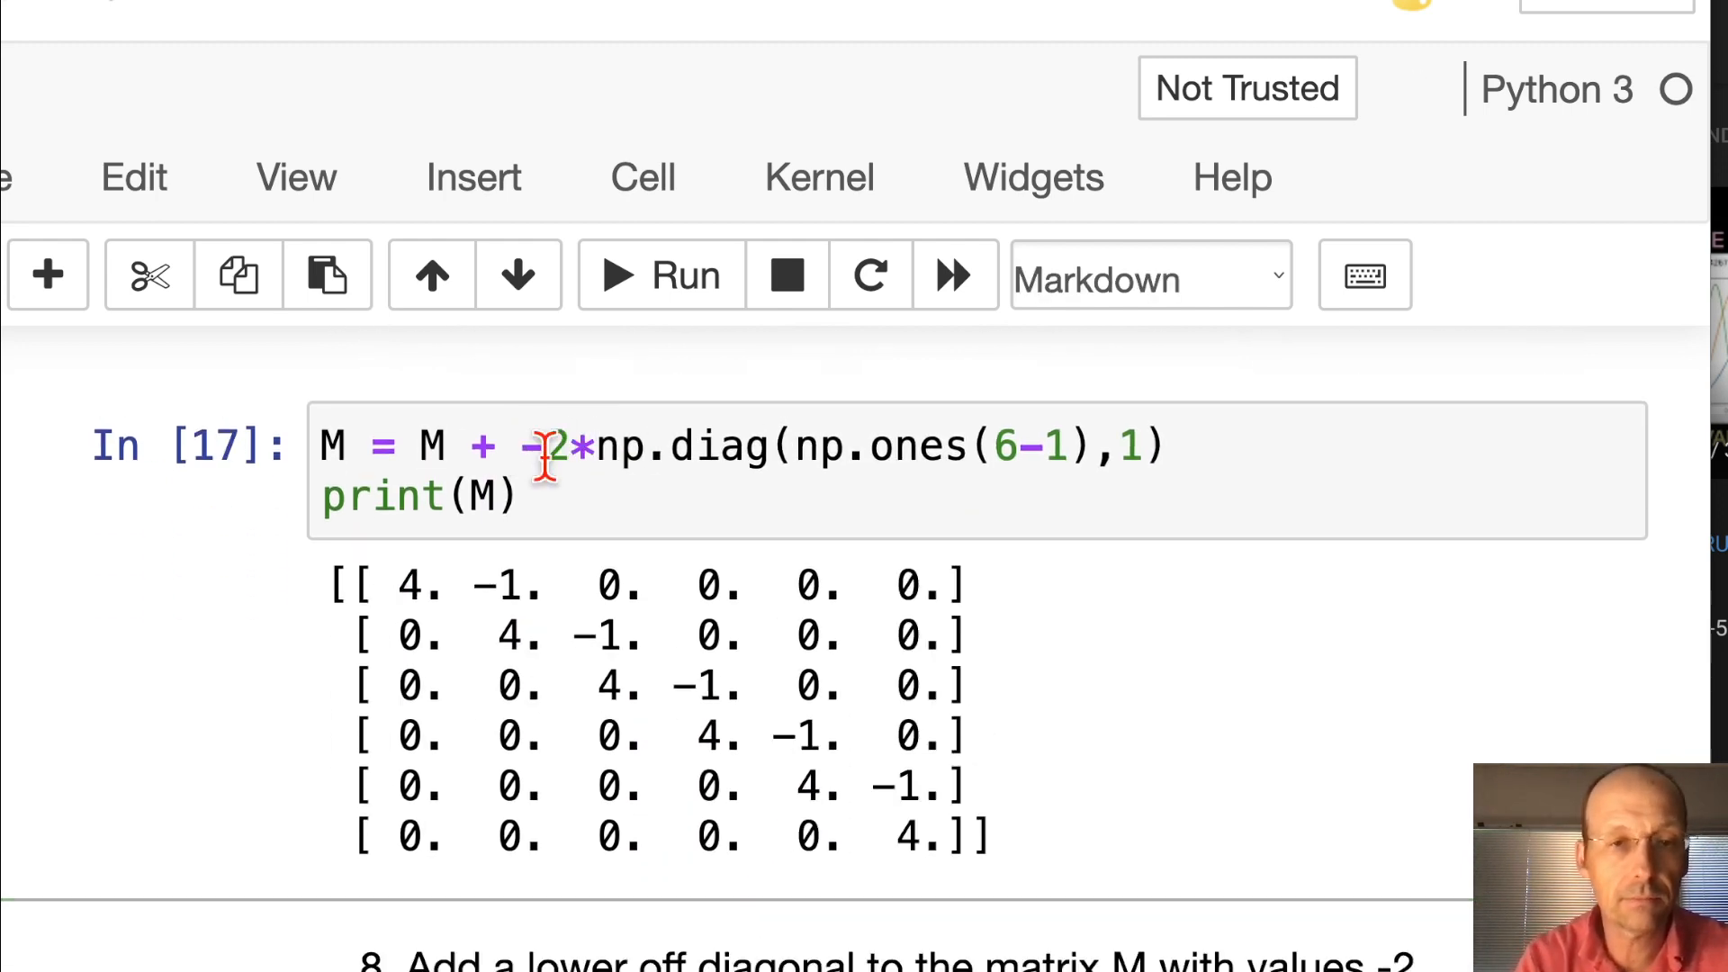
mouse_move(1284, 777)
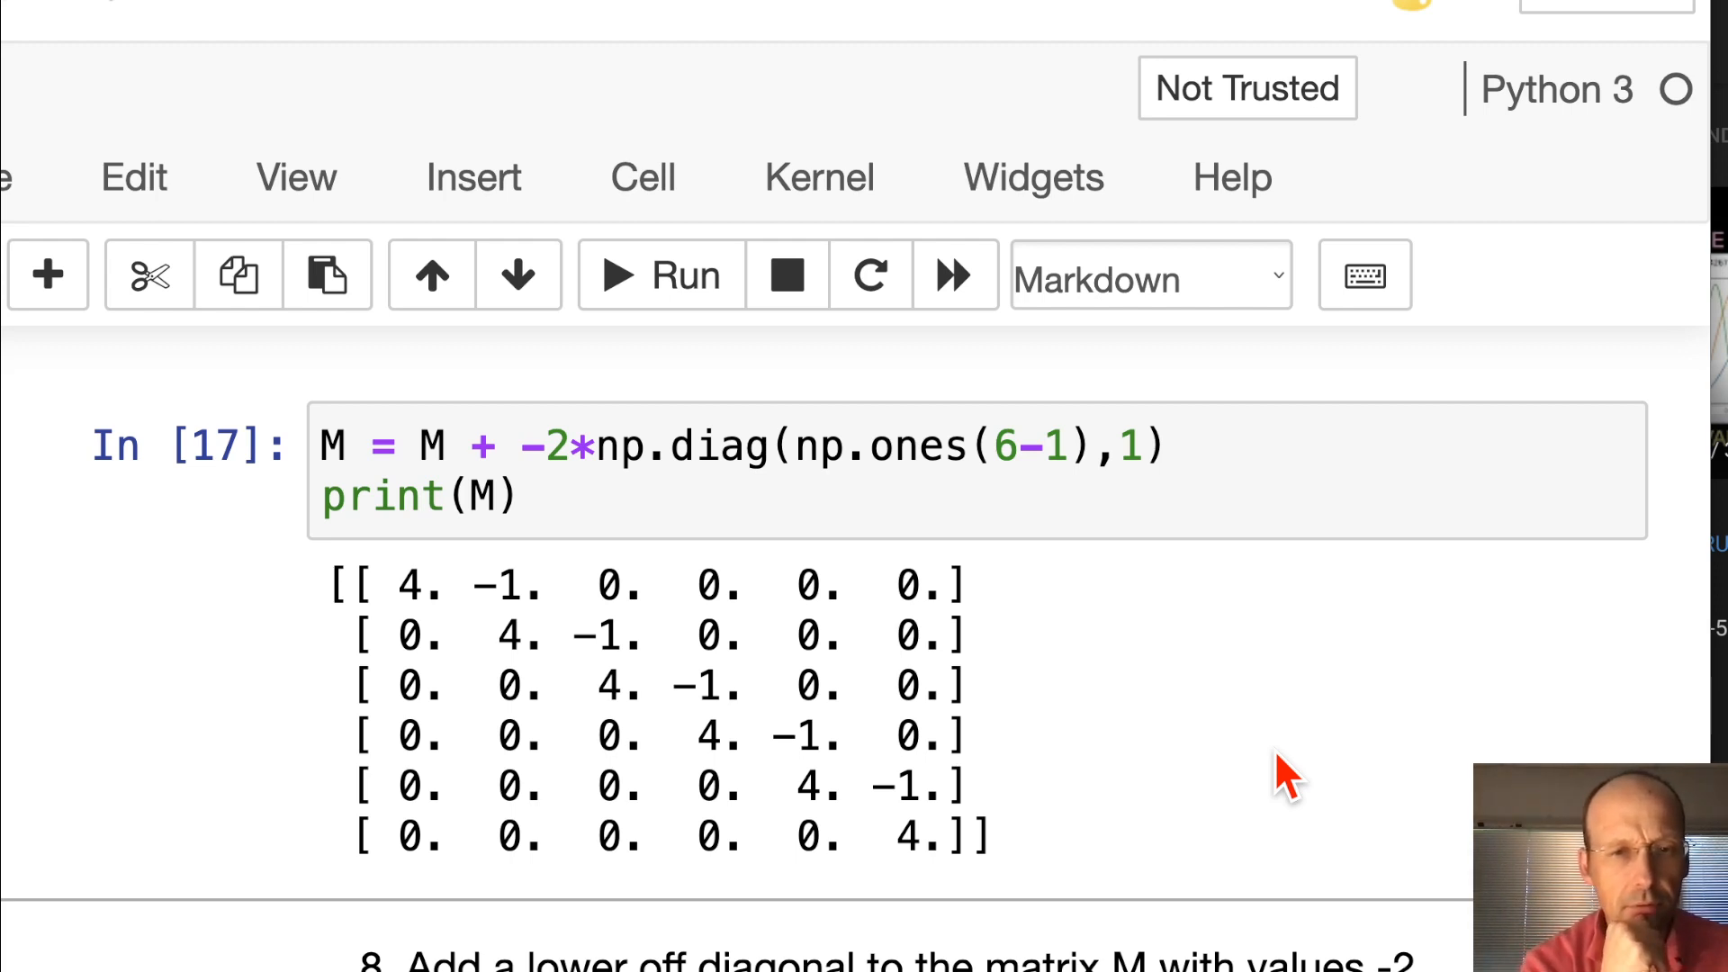
mouse_move(1094, 628)
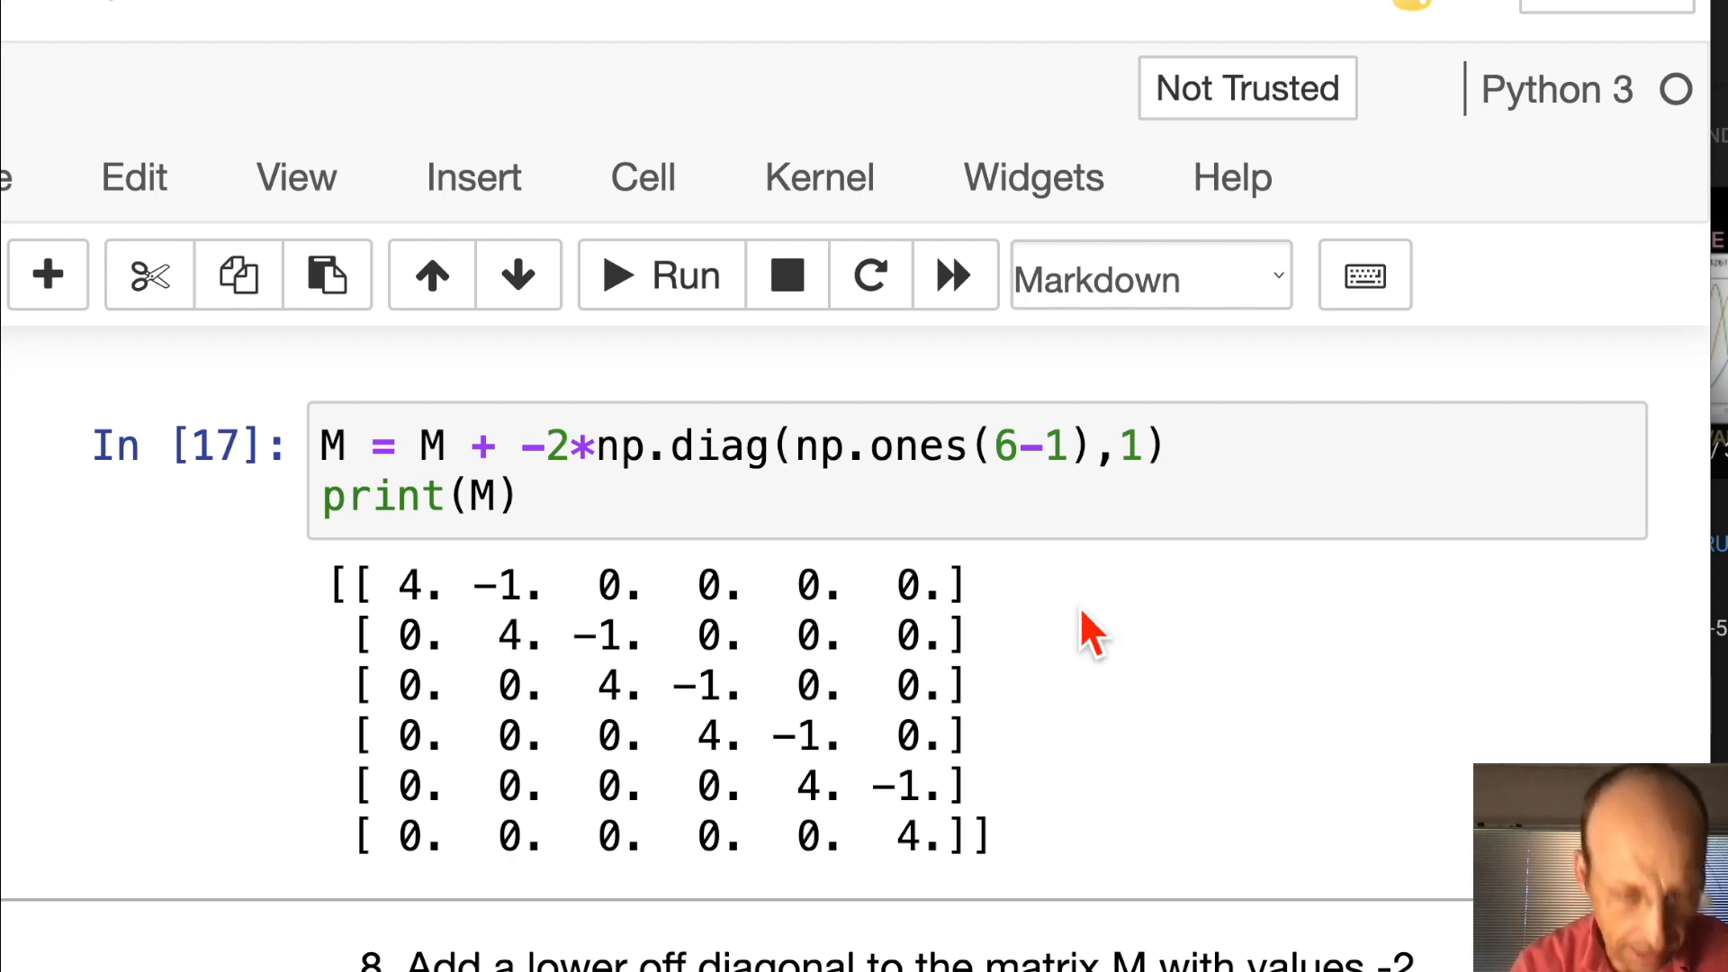
mouse_move(565, 446)
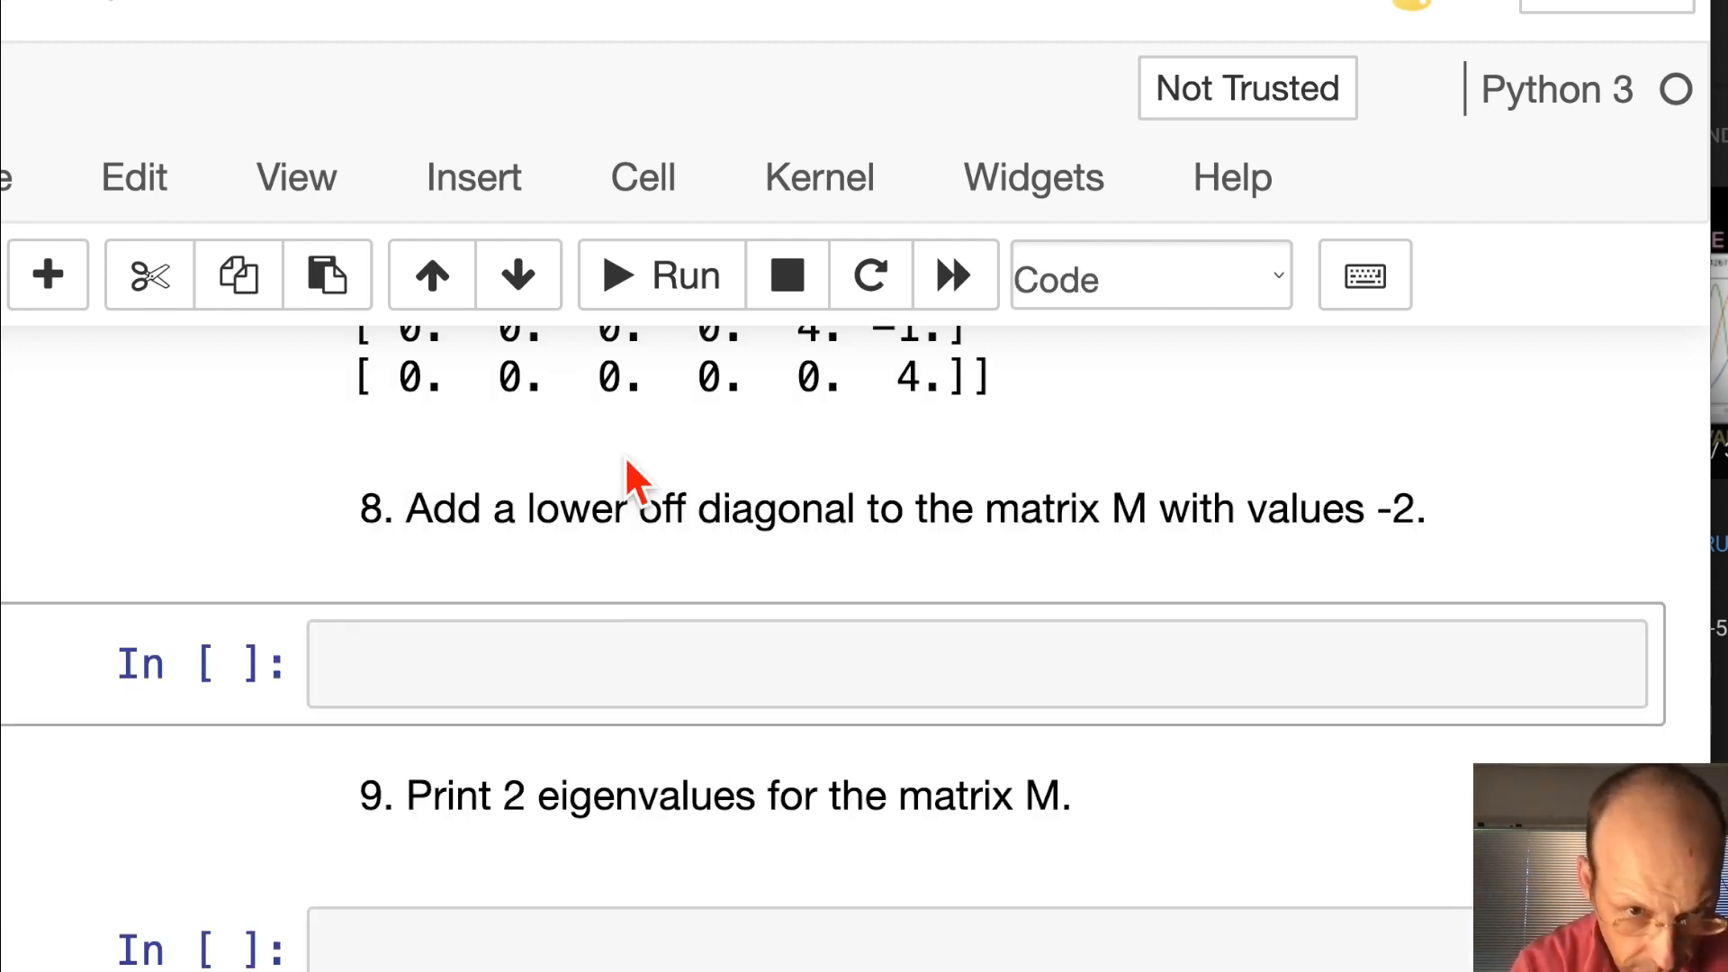
Change the off-diagonal coefficient to -2* and rerun question 7
scroll(up, 3)
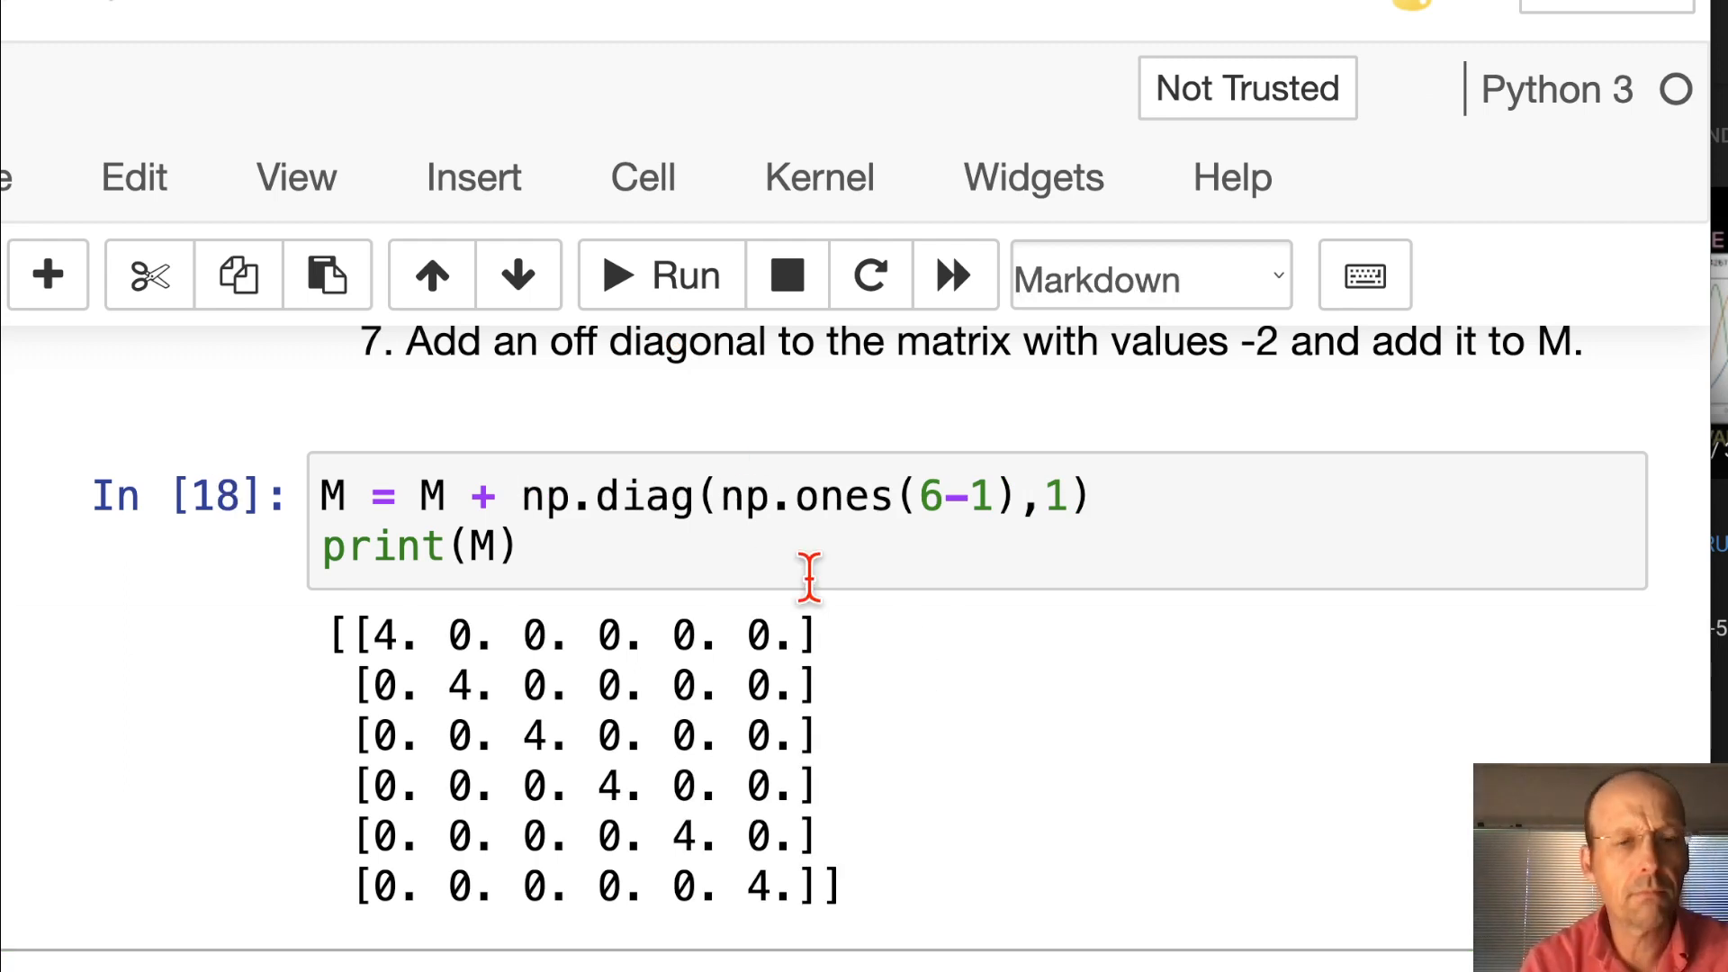
mouse_move(848, 518)
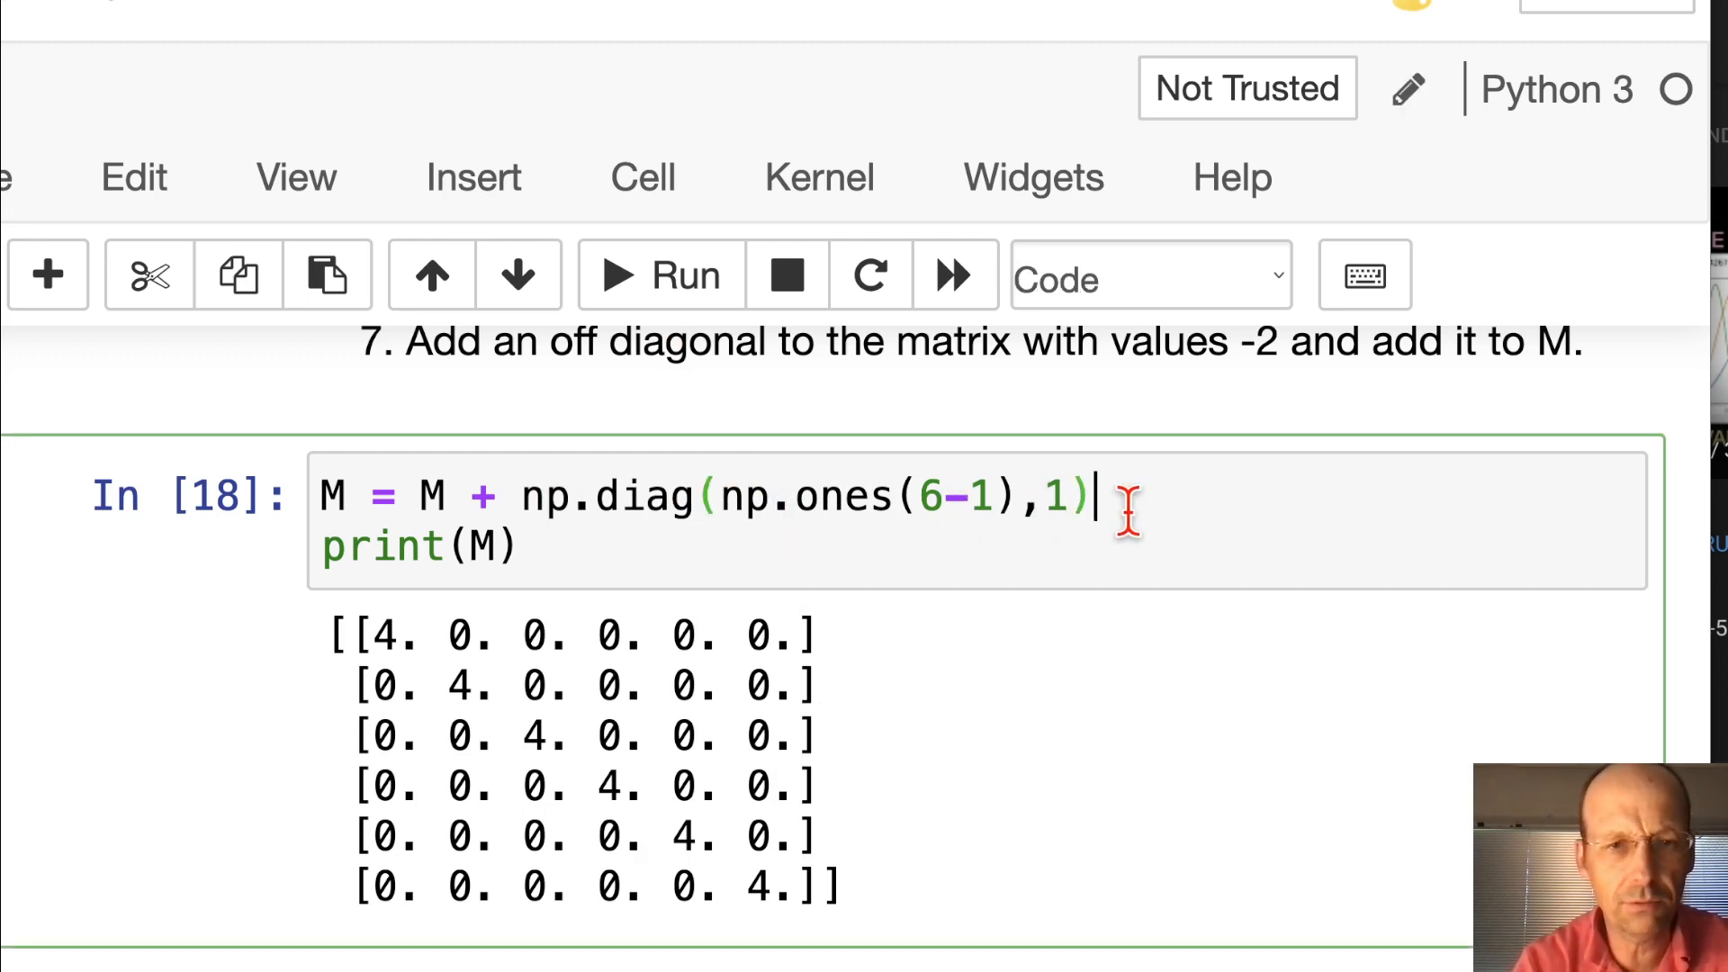
click(659, 276)
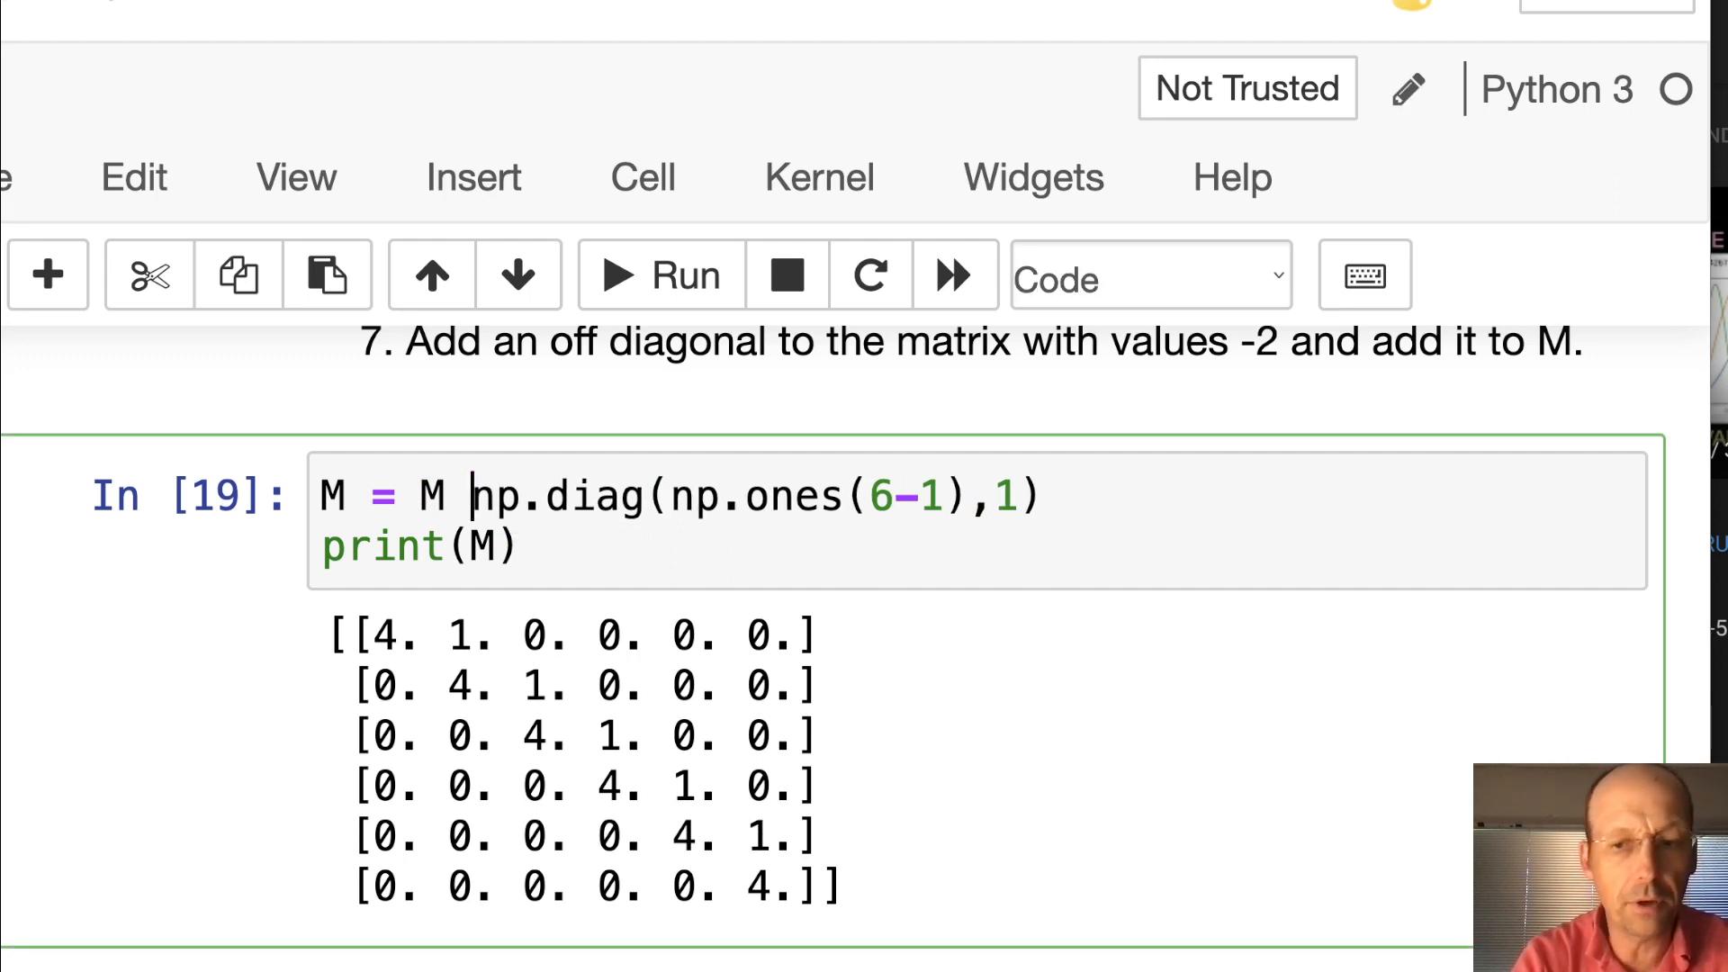
text(-)
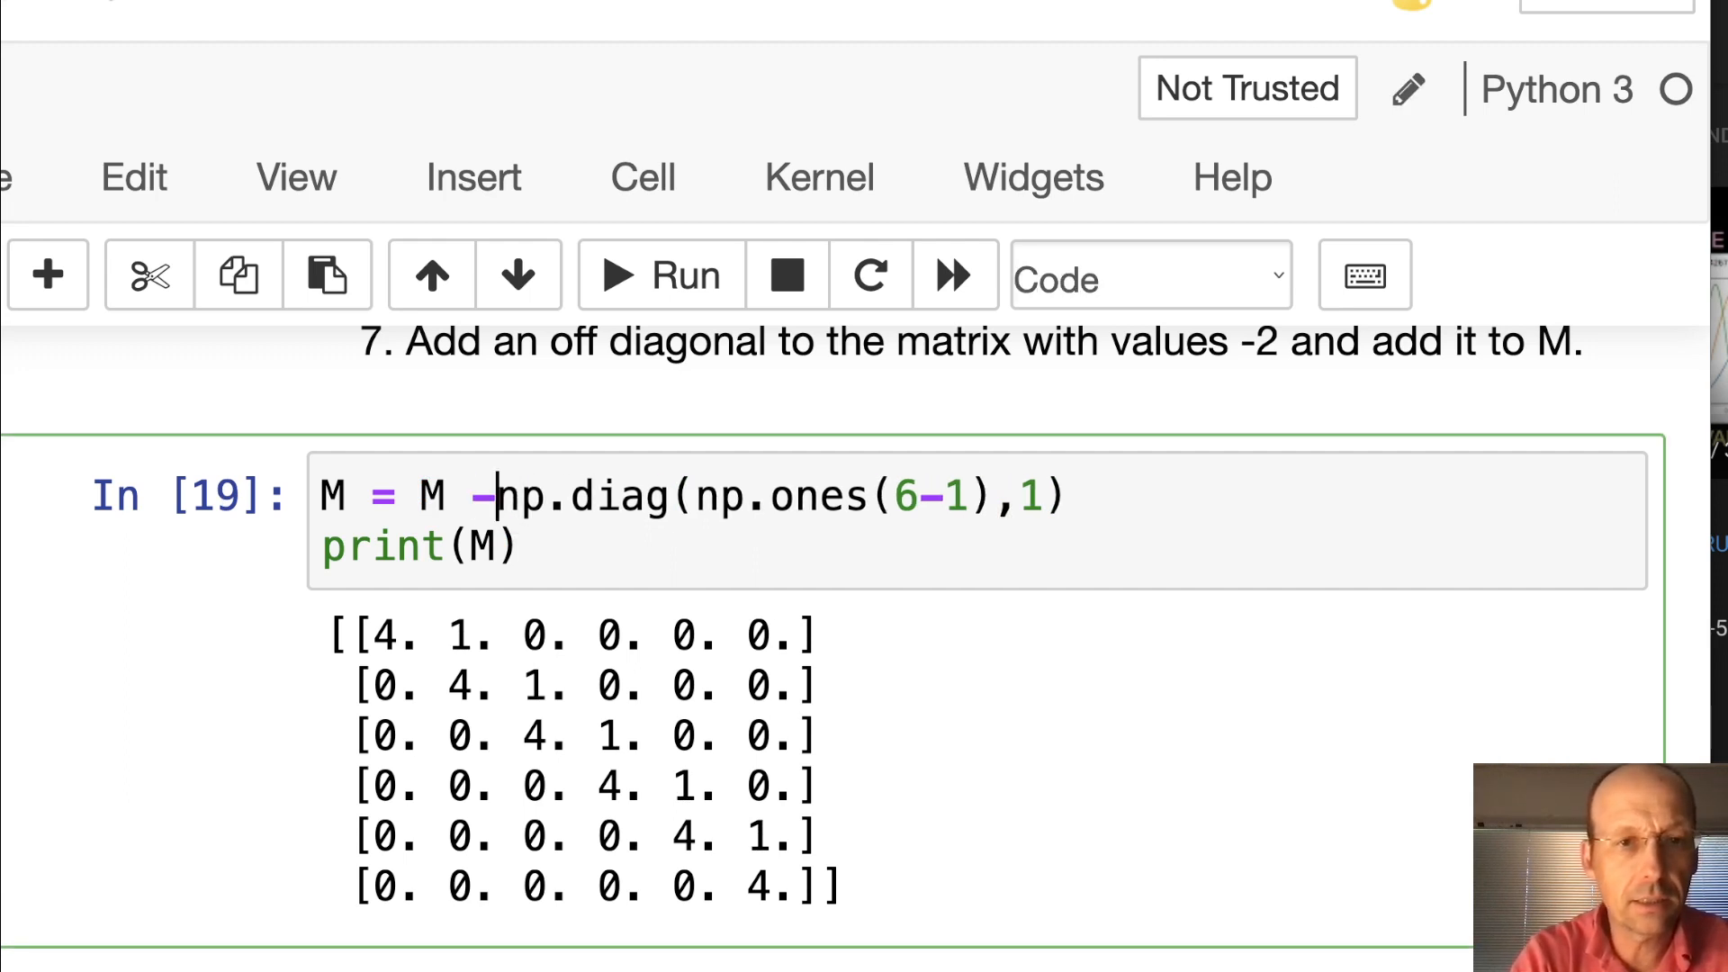
text(2*)
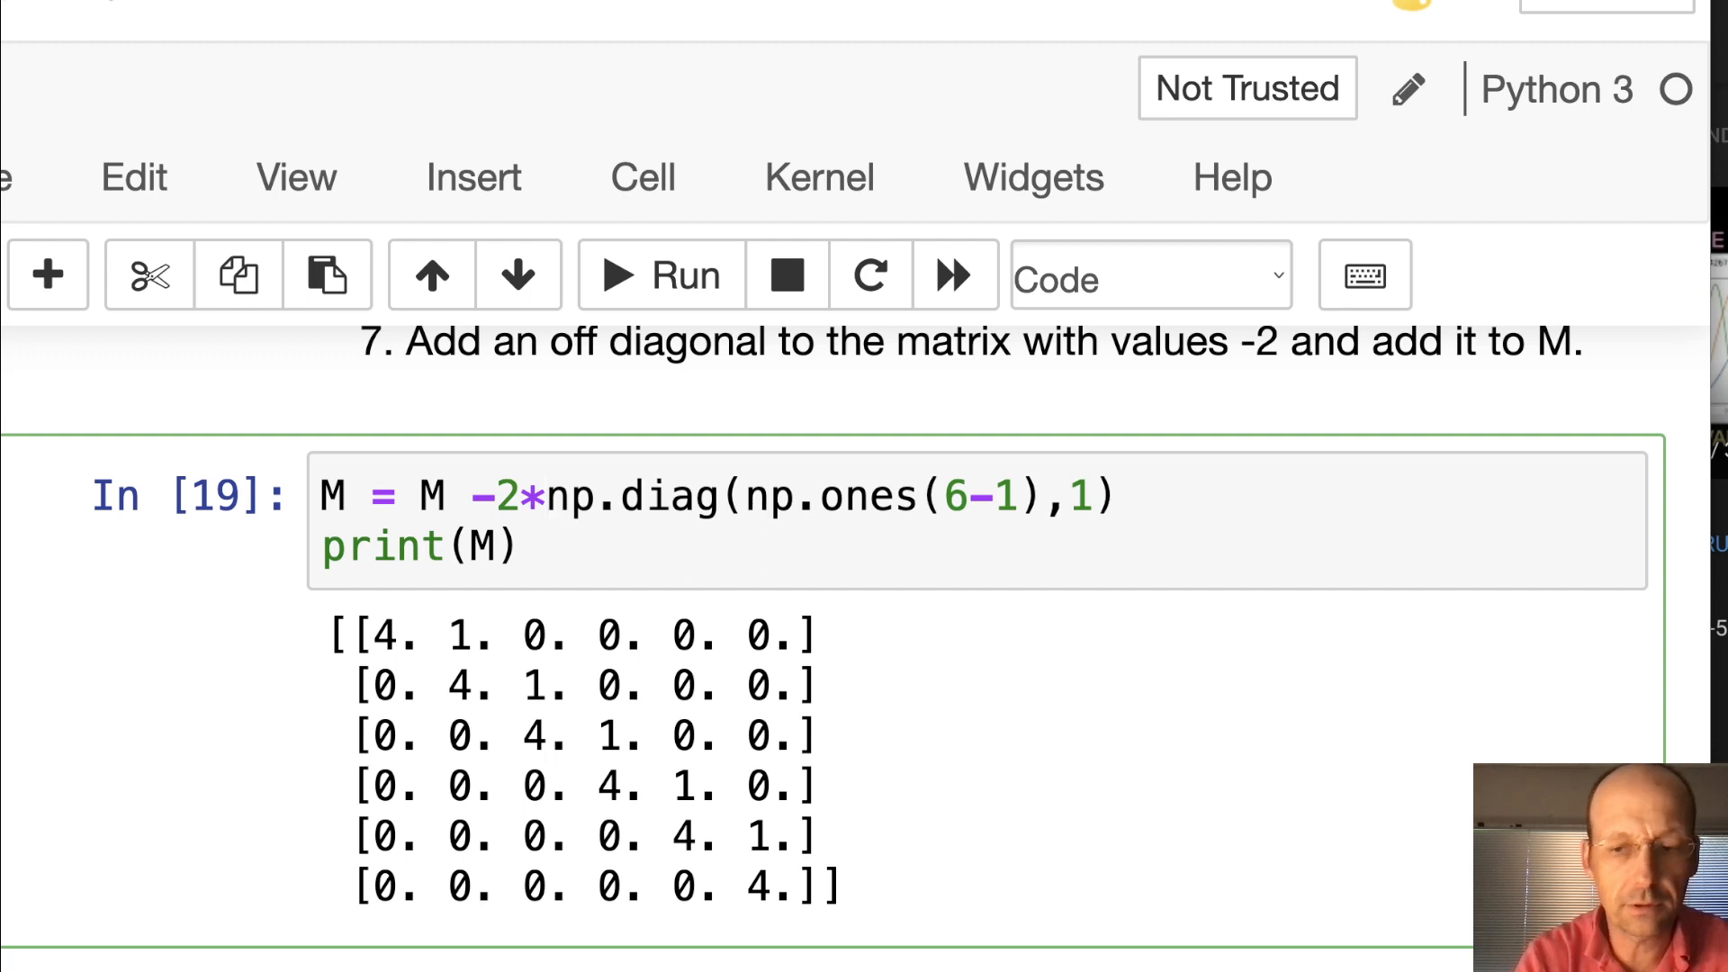
click(659, 275)
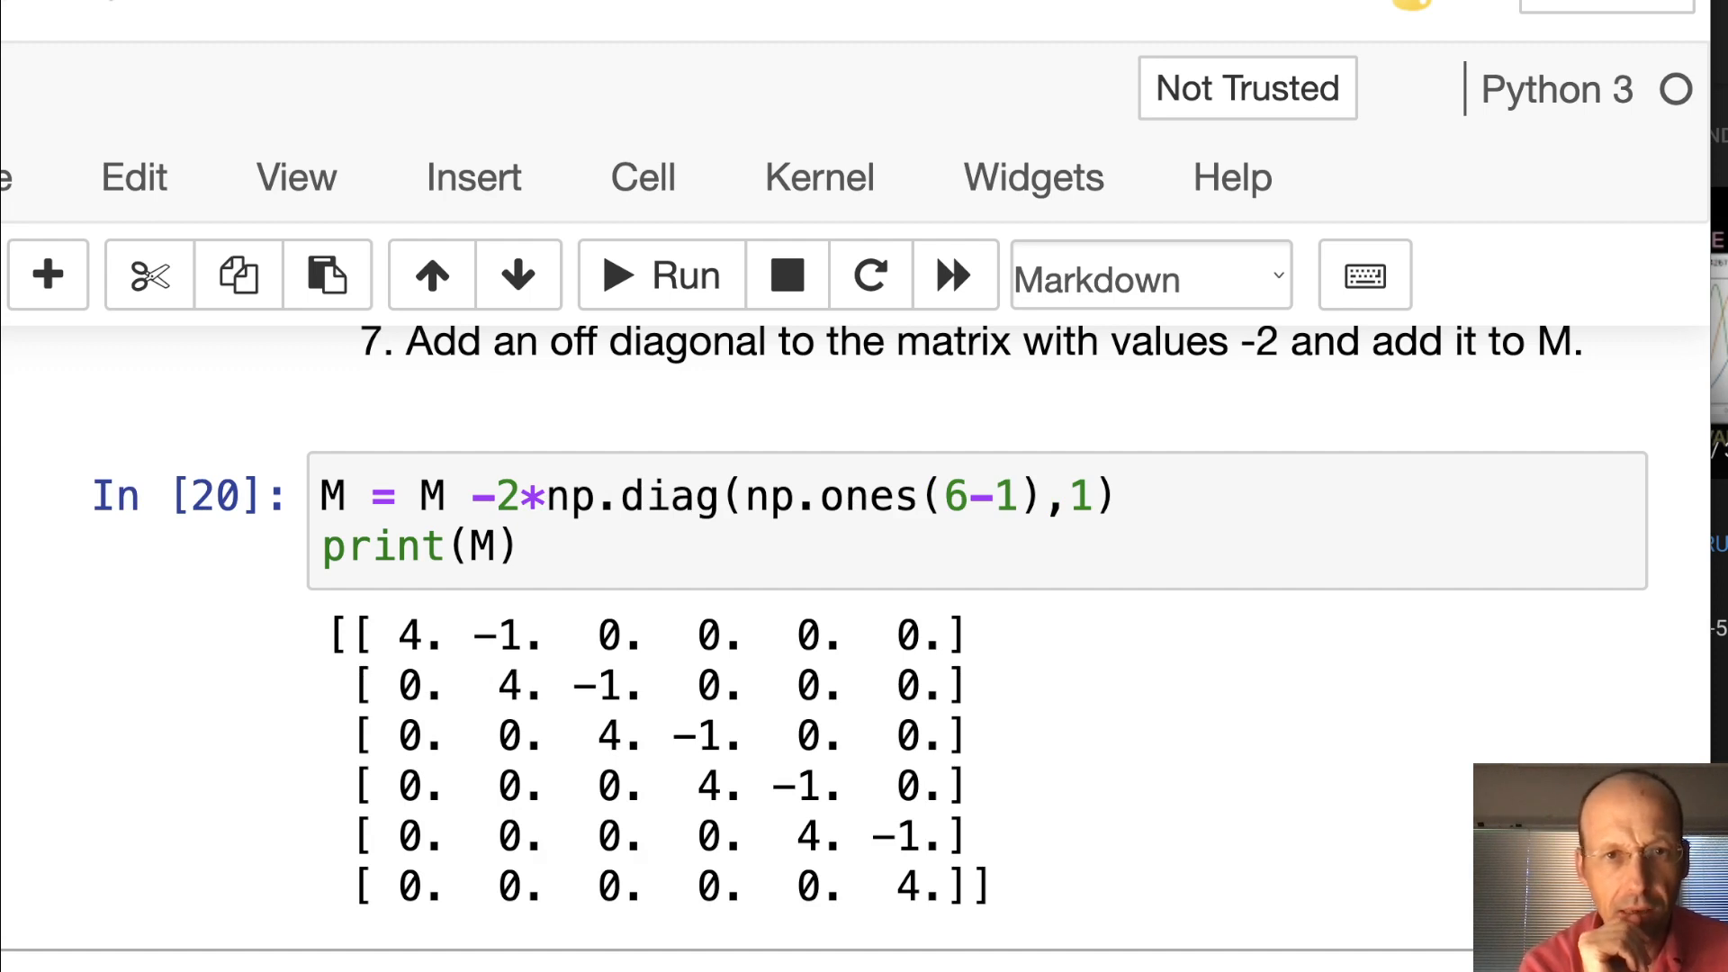
Try a + sign, then rewrite the term as + (-2)*np.diag(np.ones(5),1)
click(531, 496)
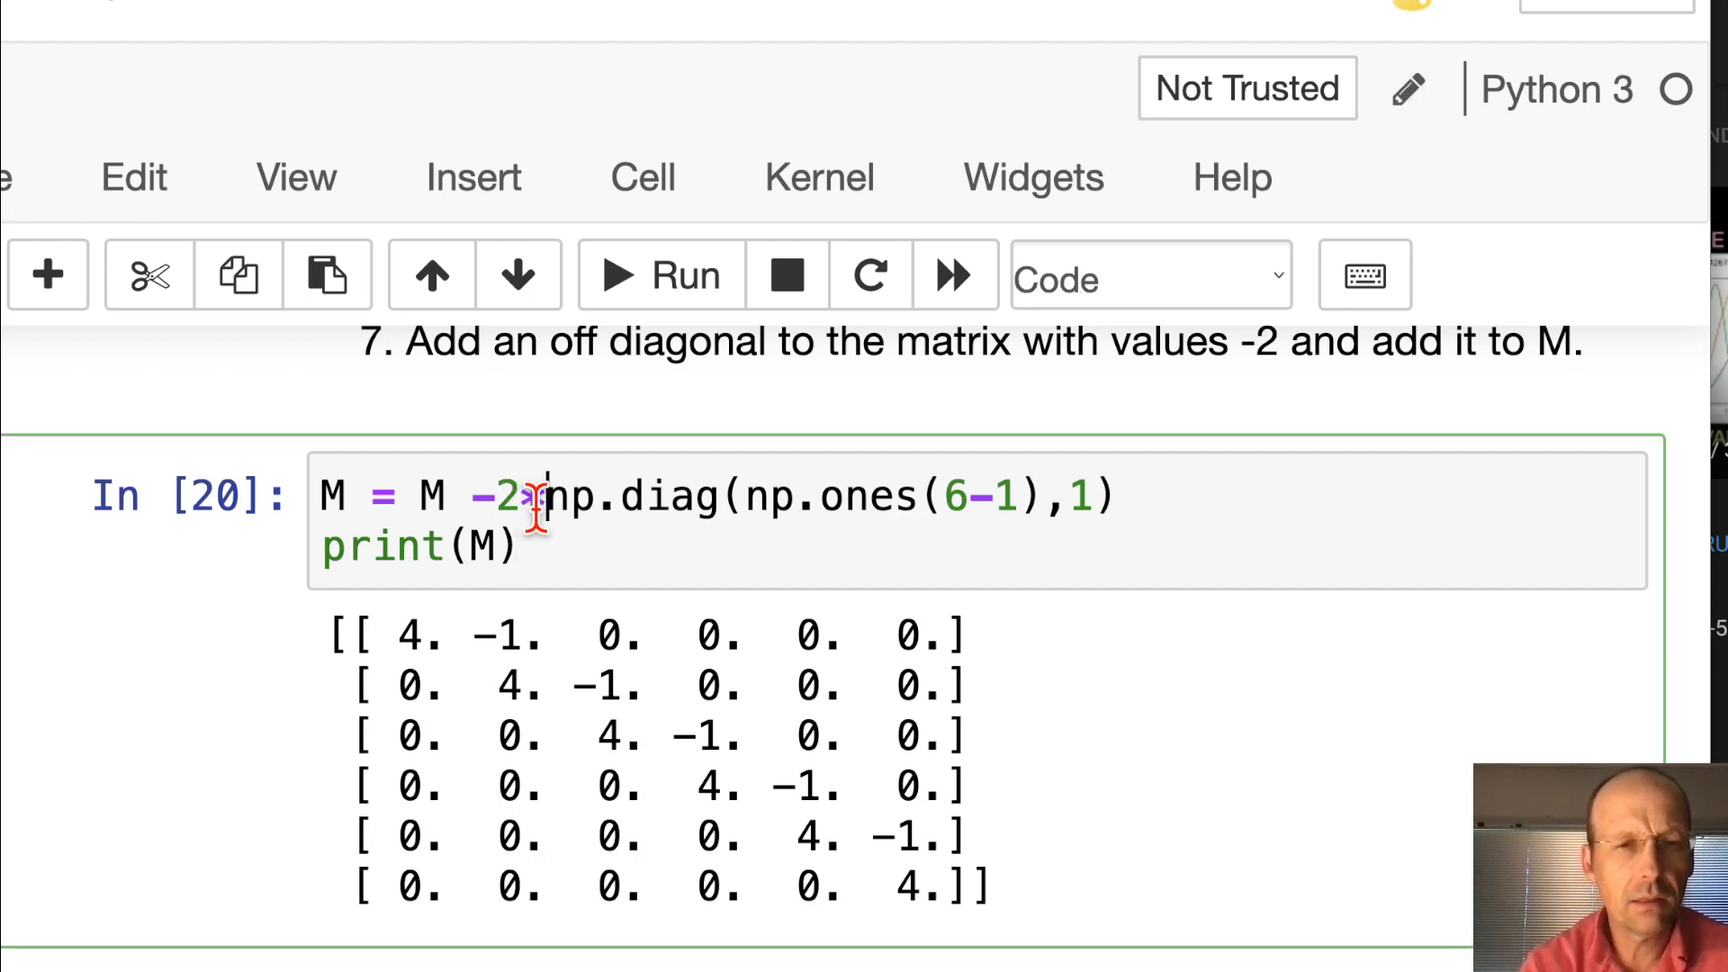
text(+)
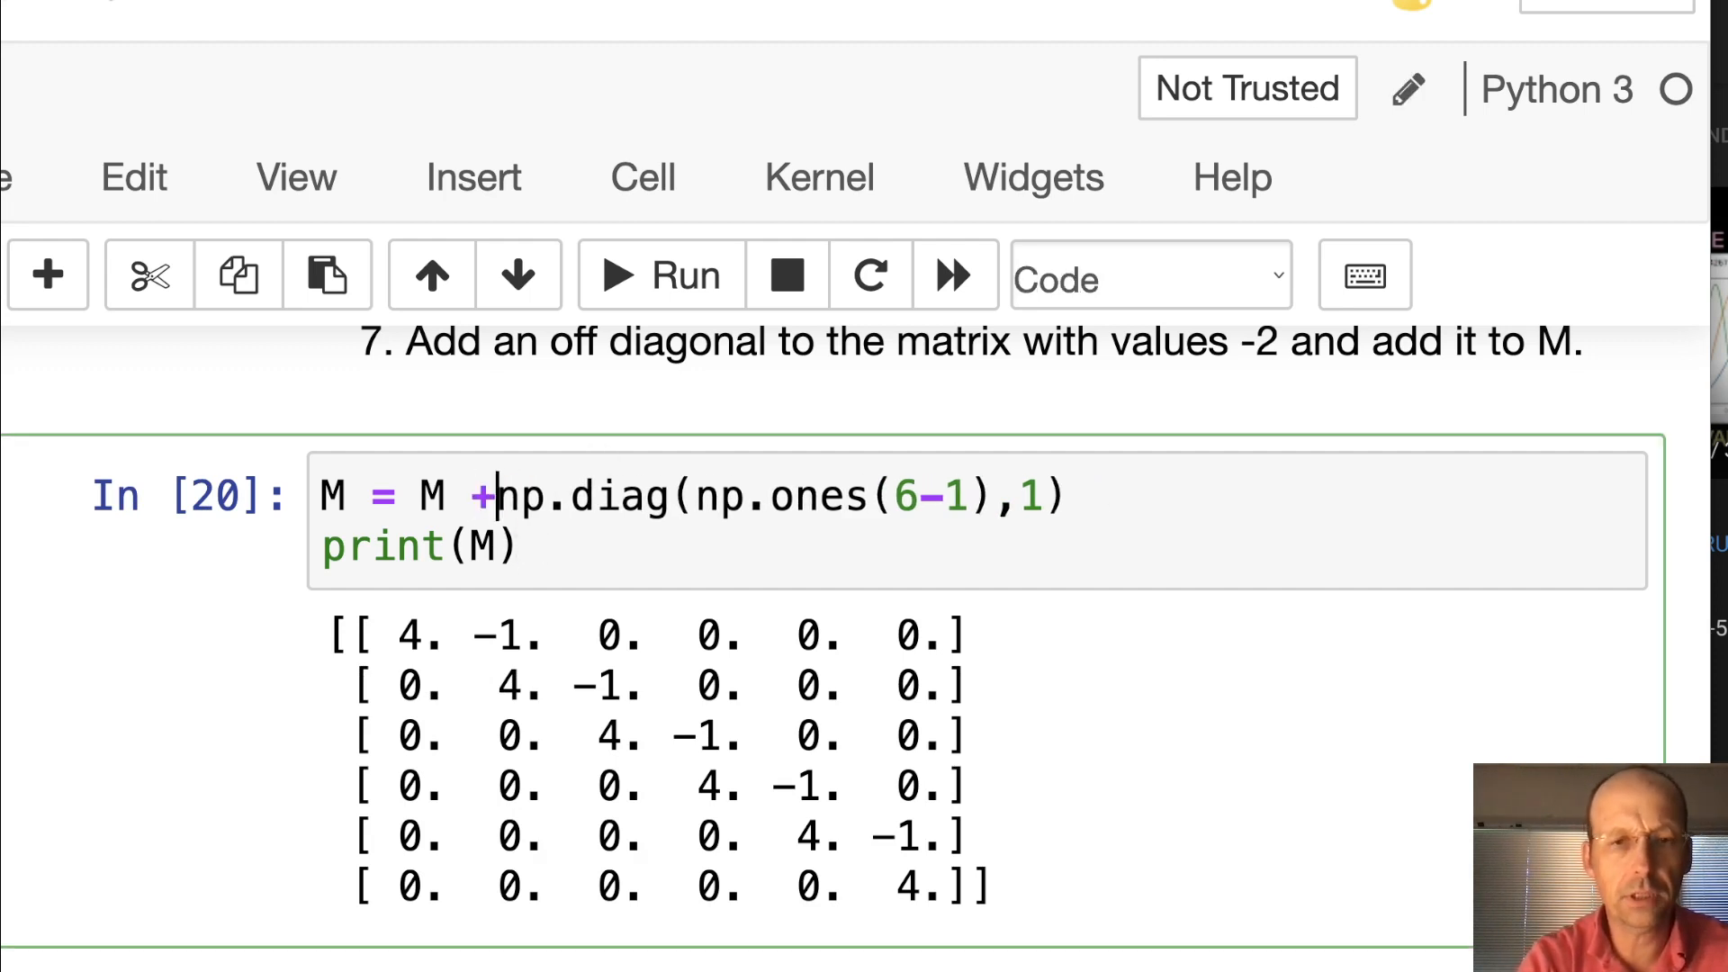
click(659, 274)
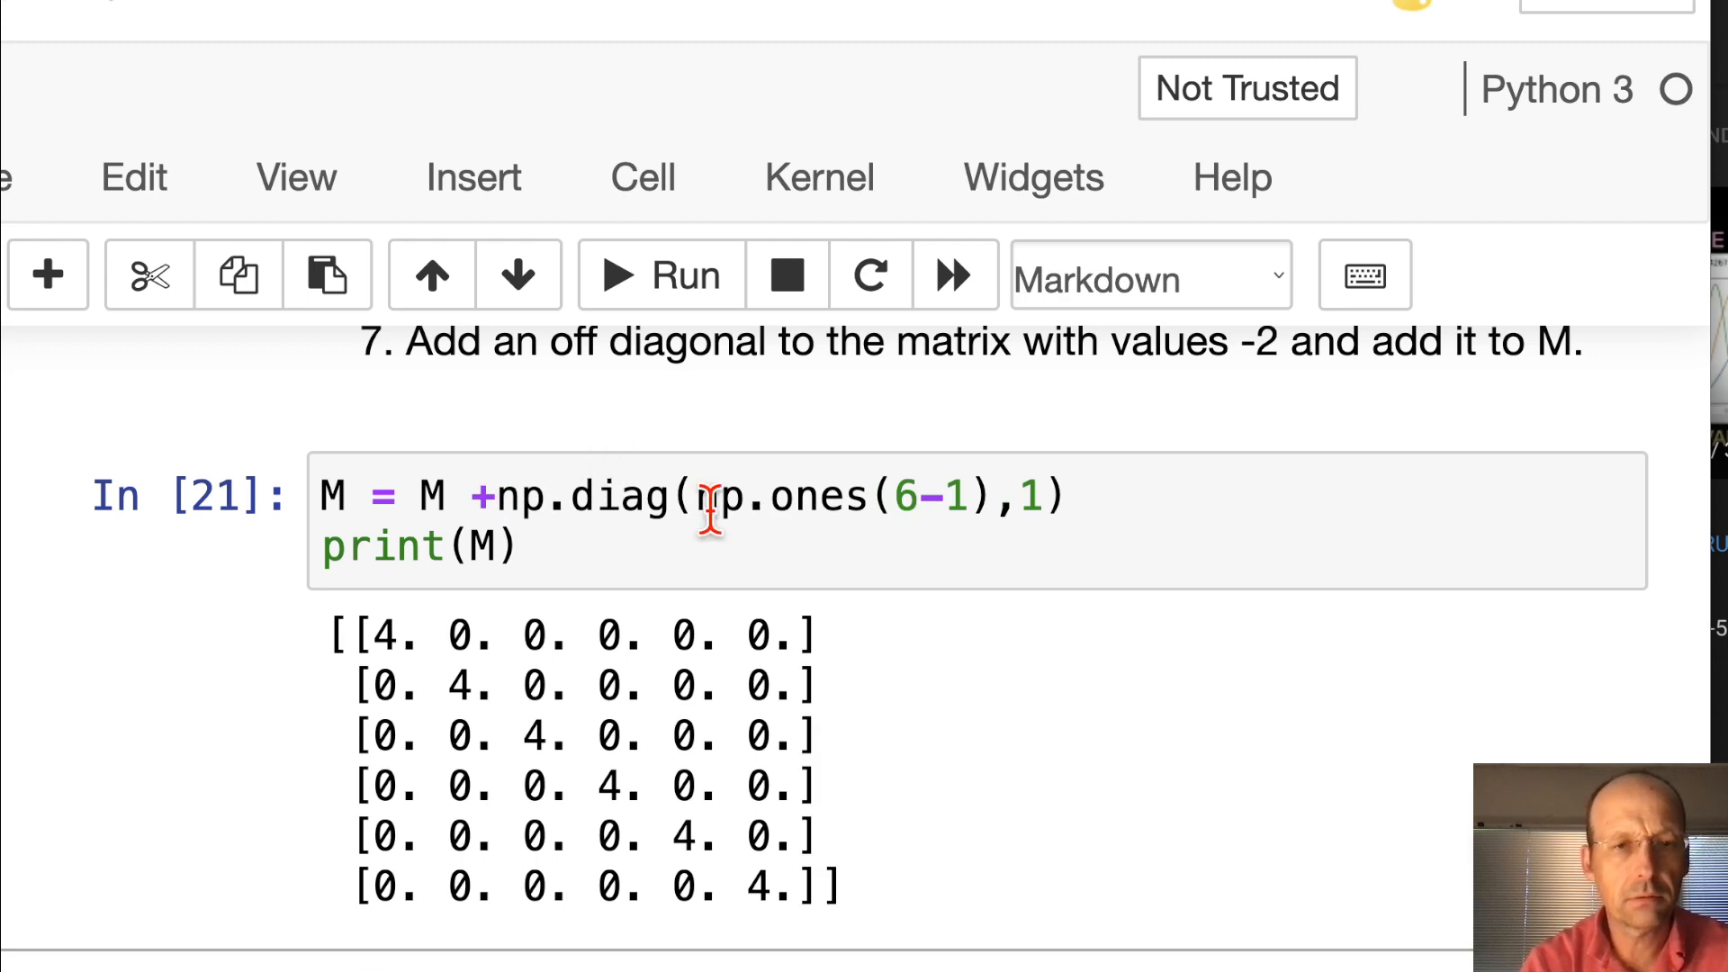
mouse_move(960, 584)
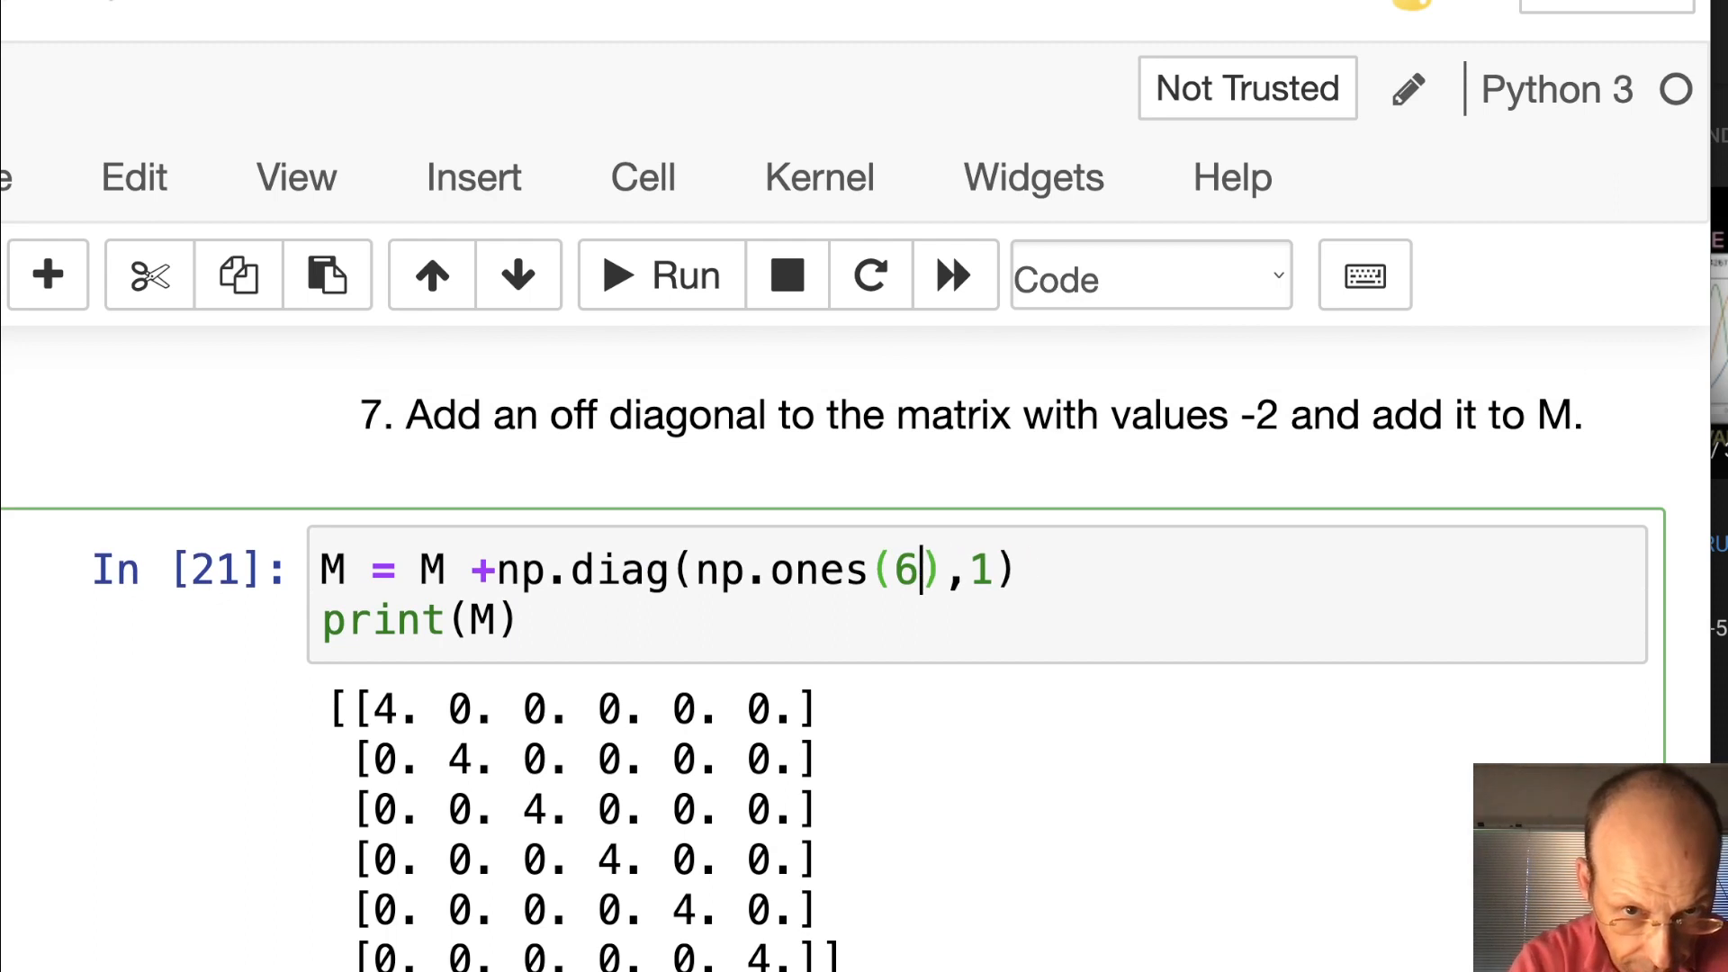
click(657, 276)
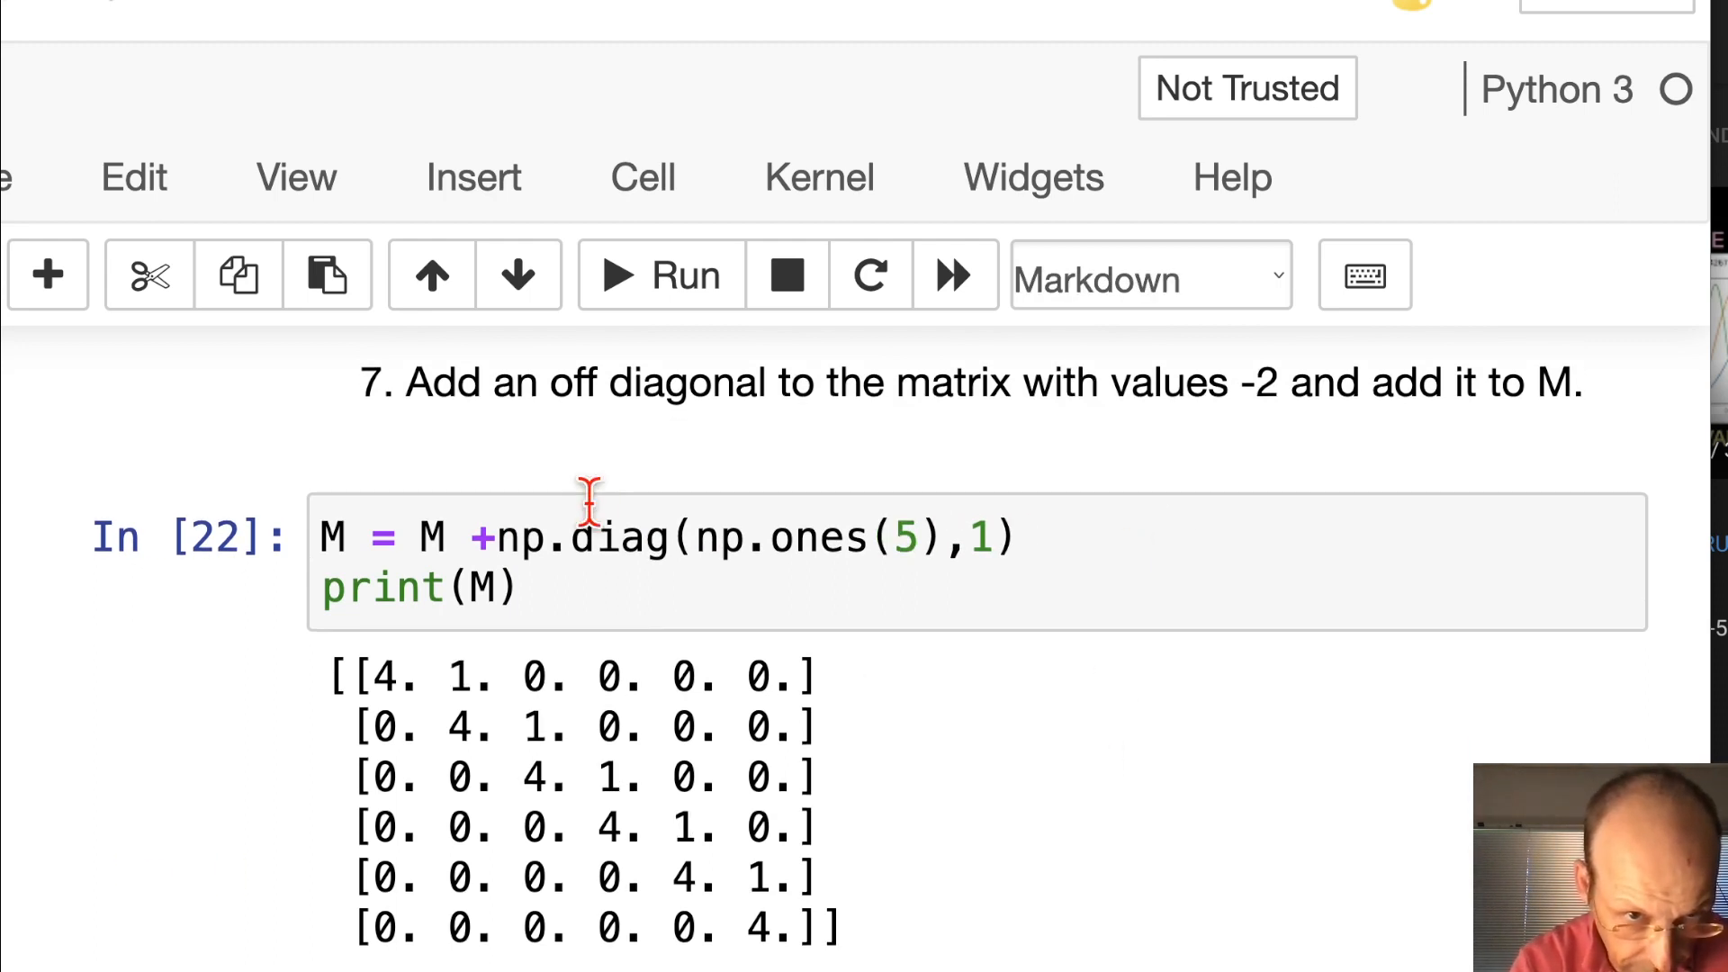
click(495, 536)
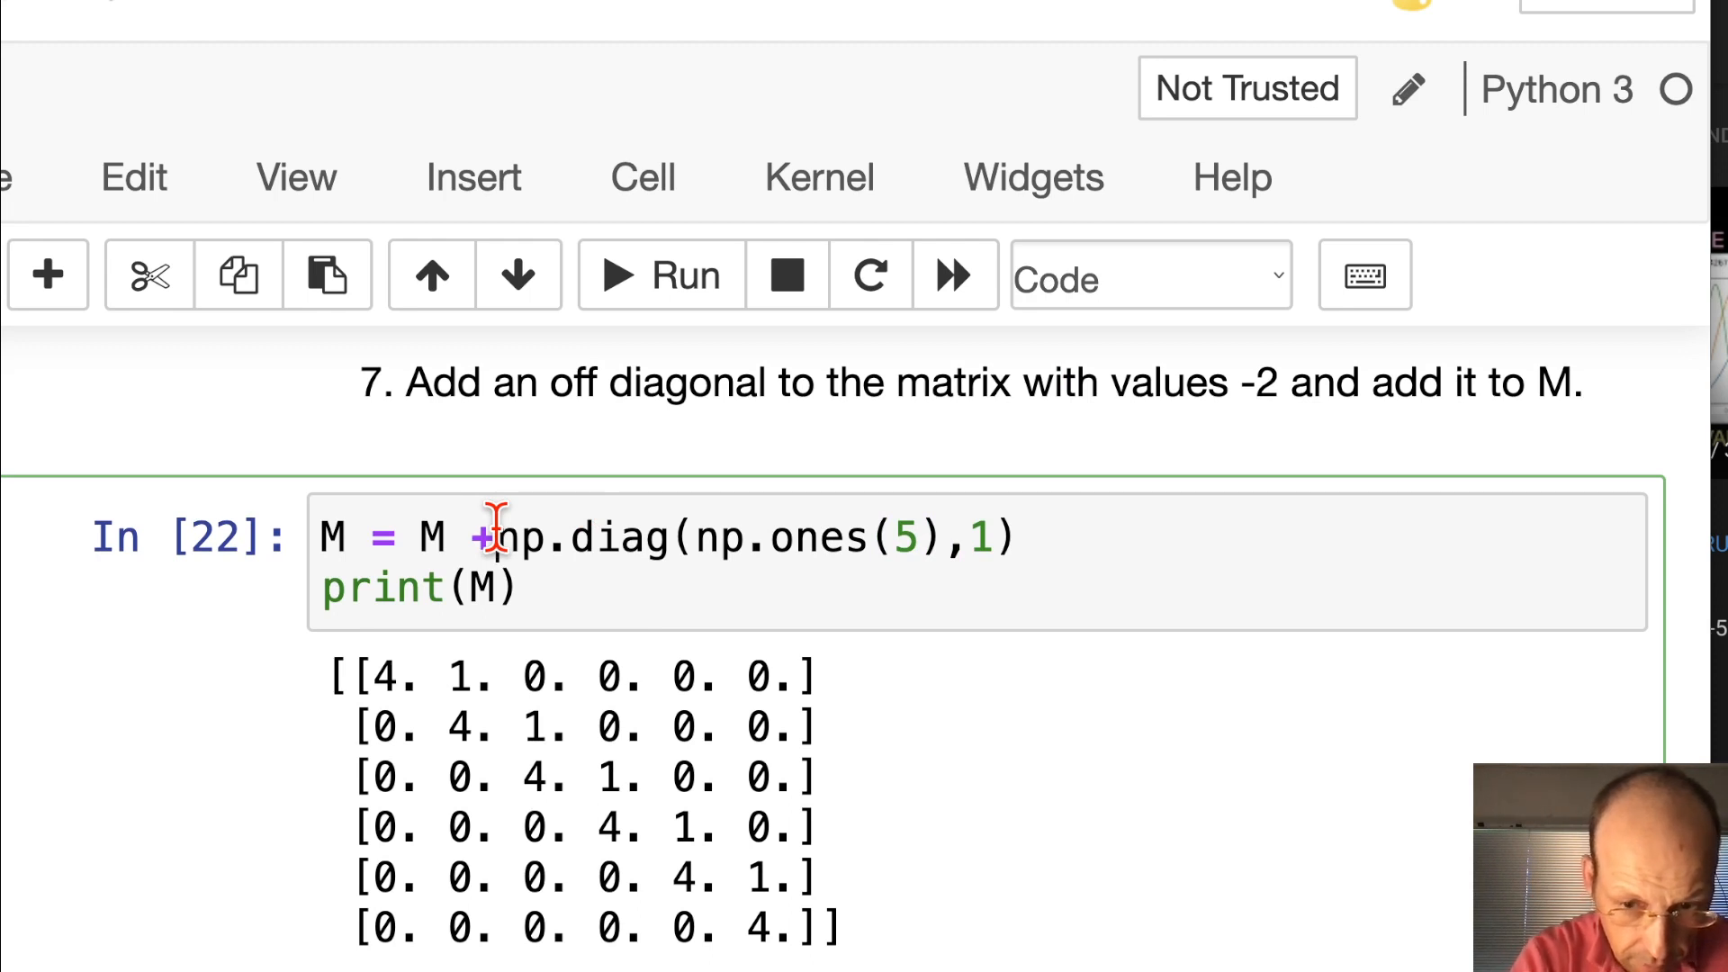
key(Backspace)
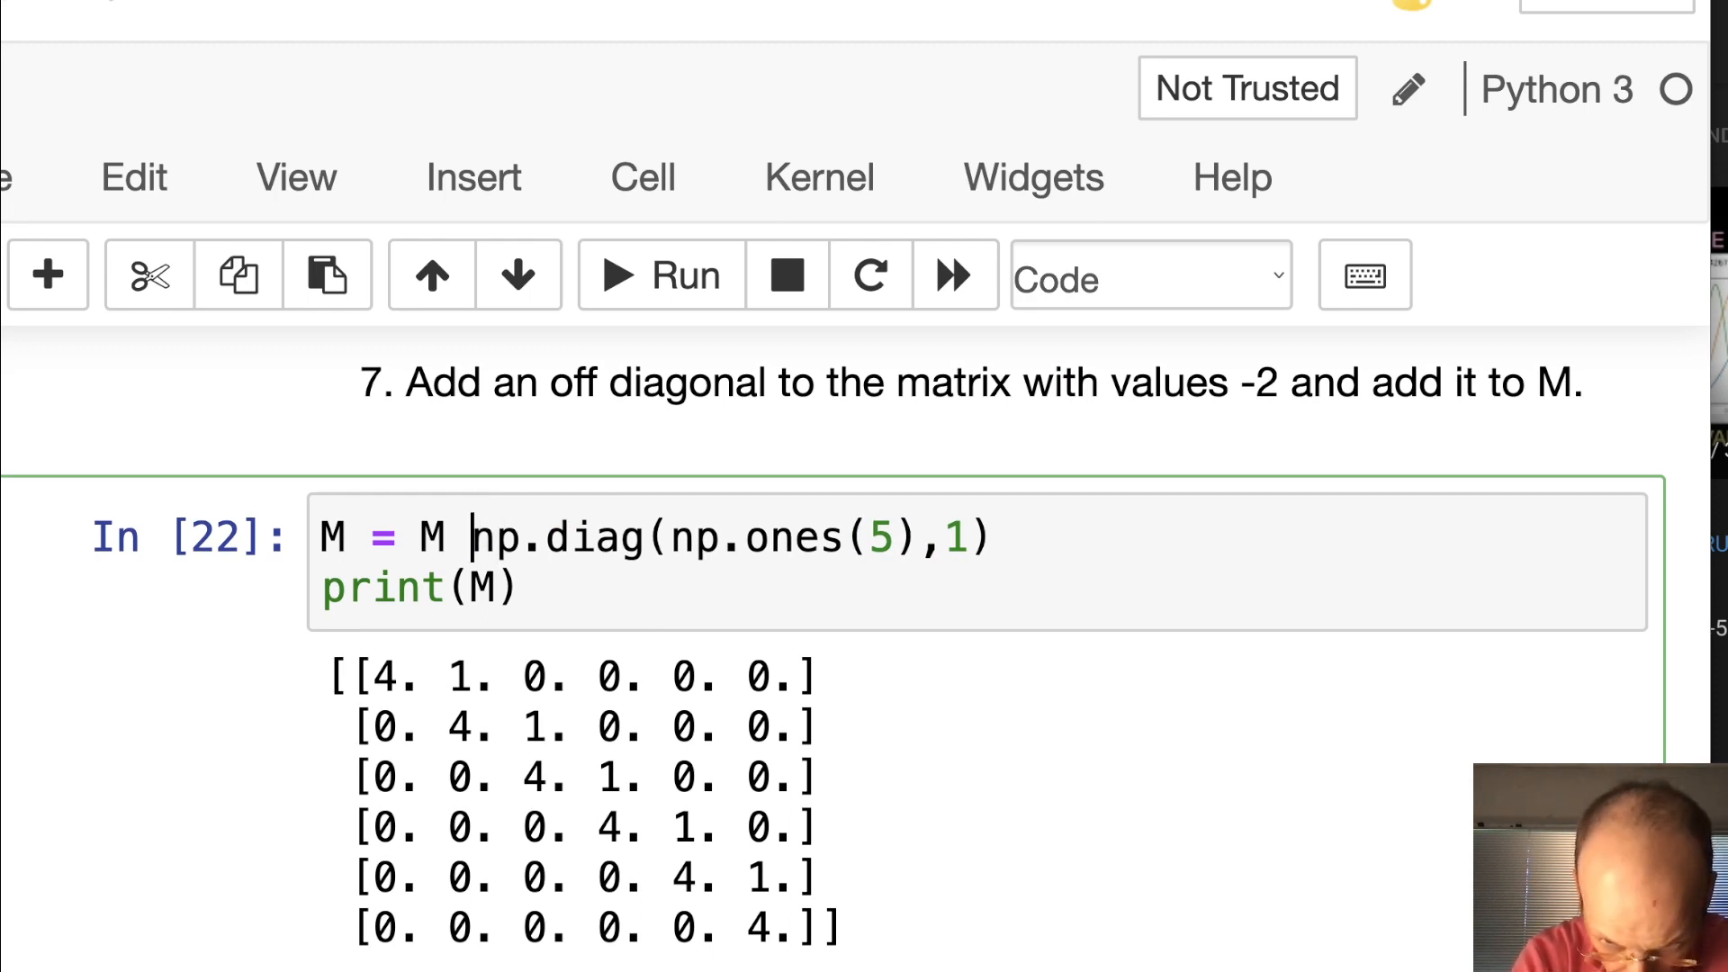
text(+)
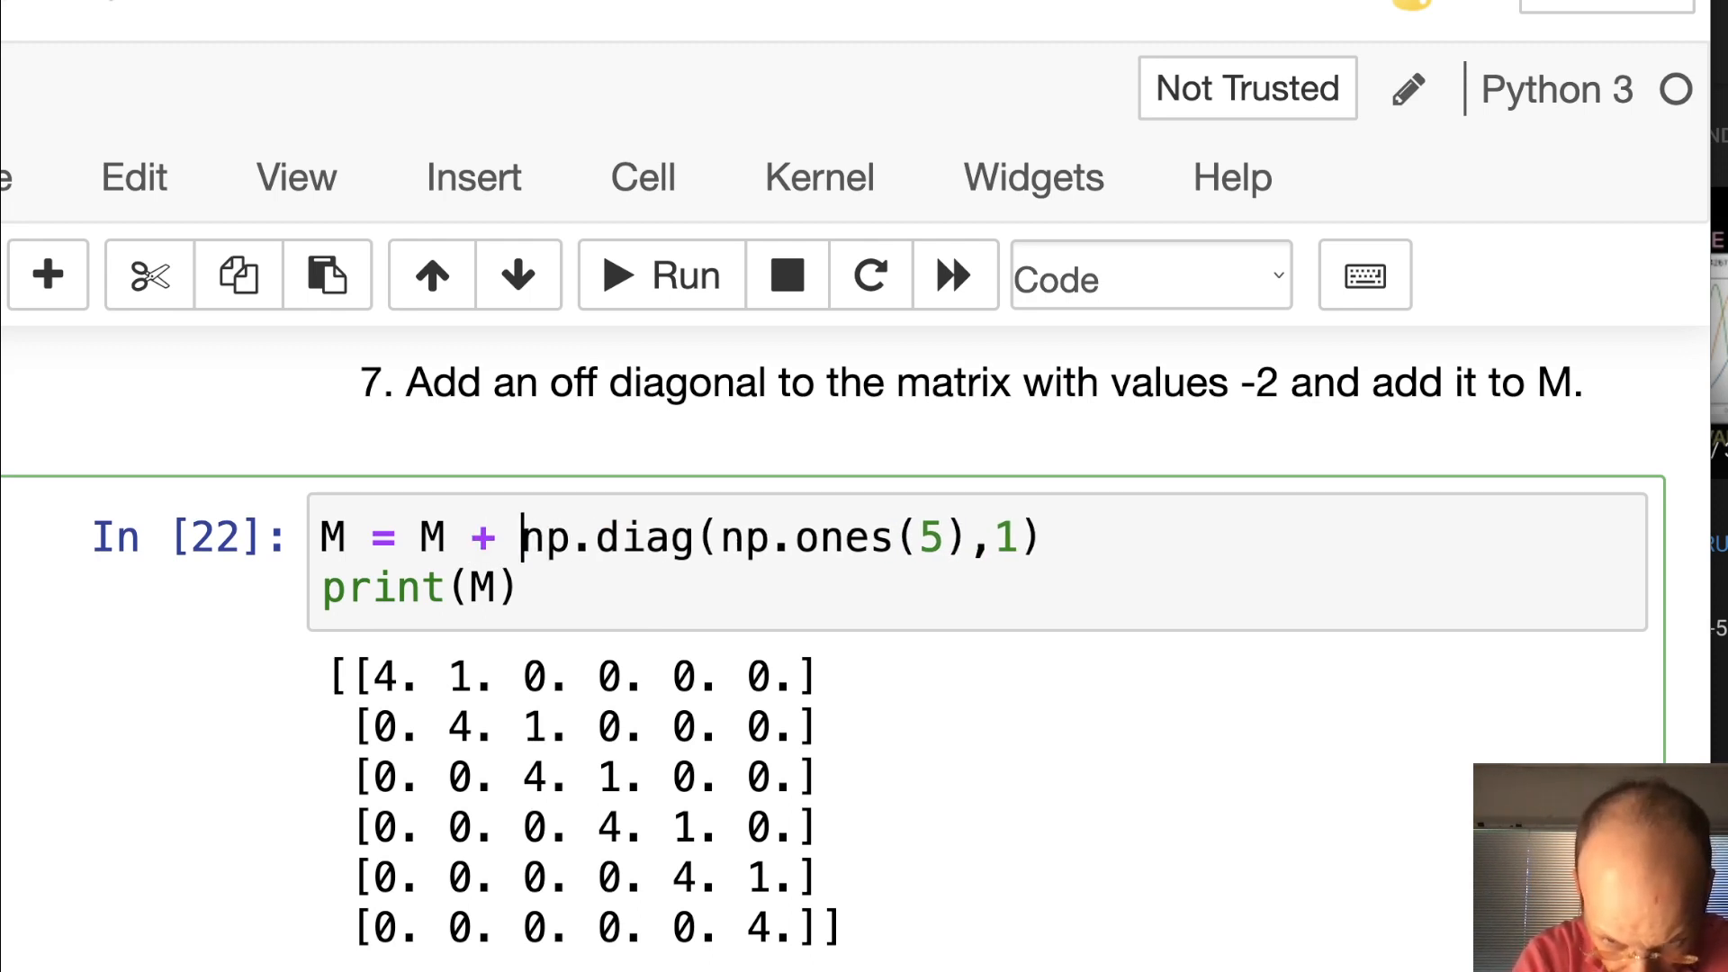
text((-2)*)
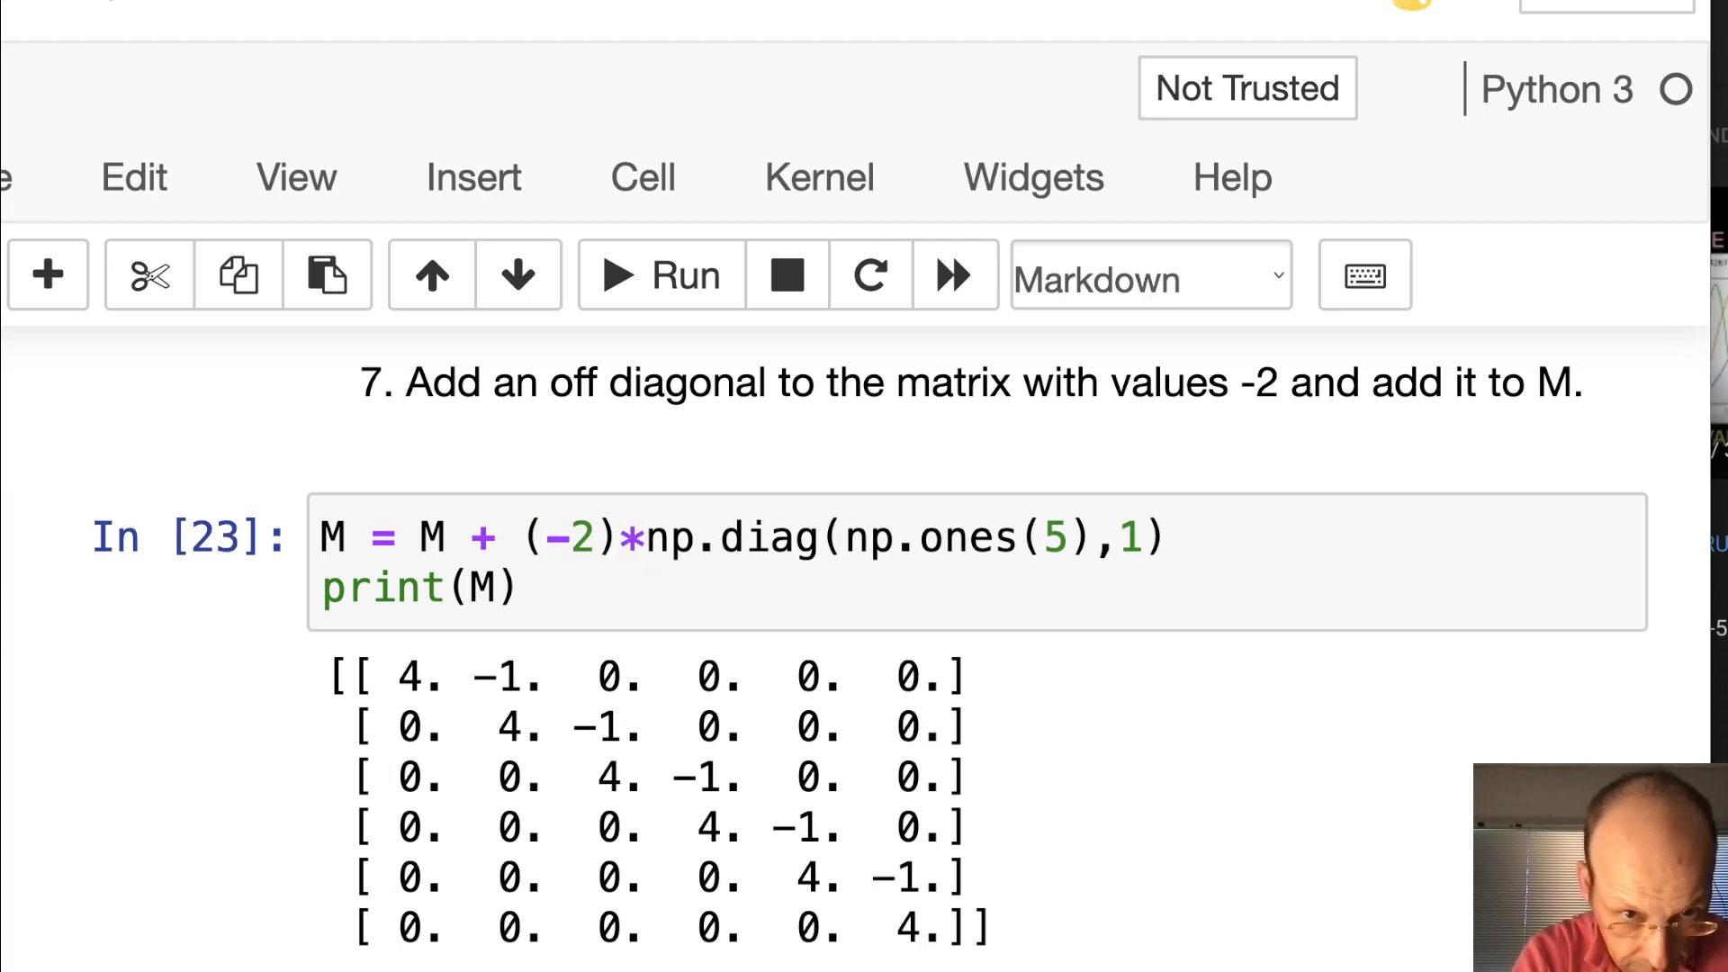
mouse_move(736, 705)
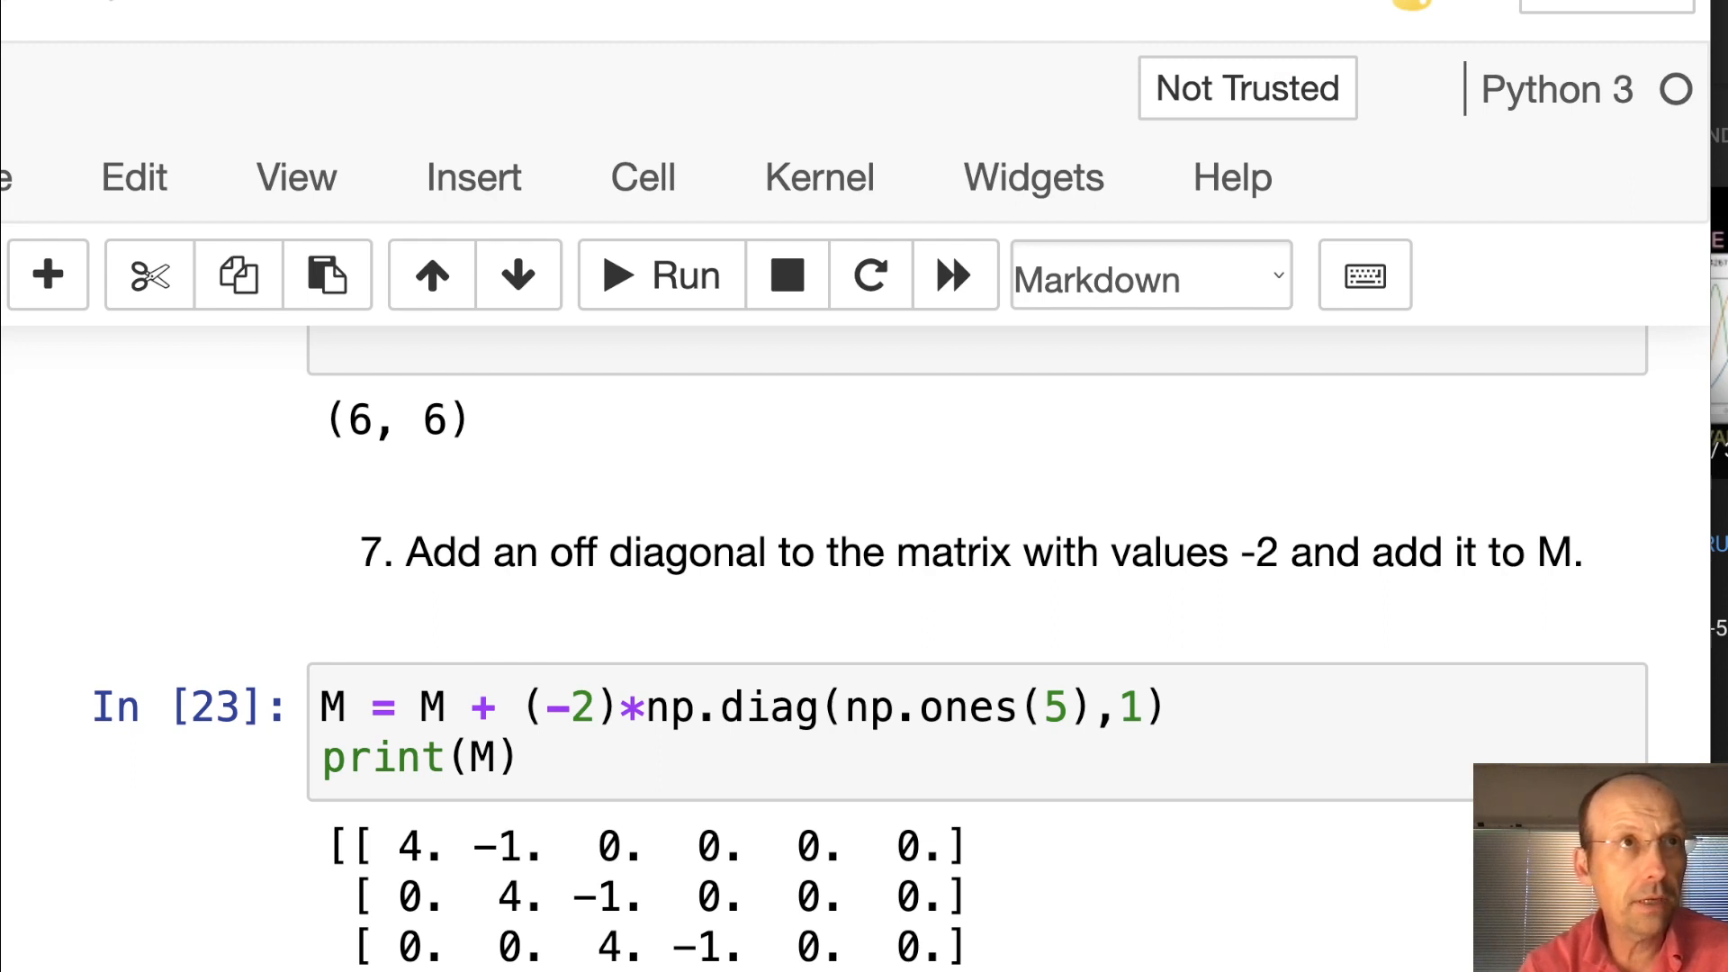
mouse_move(1218, 231)
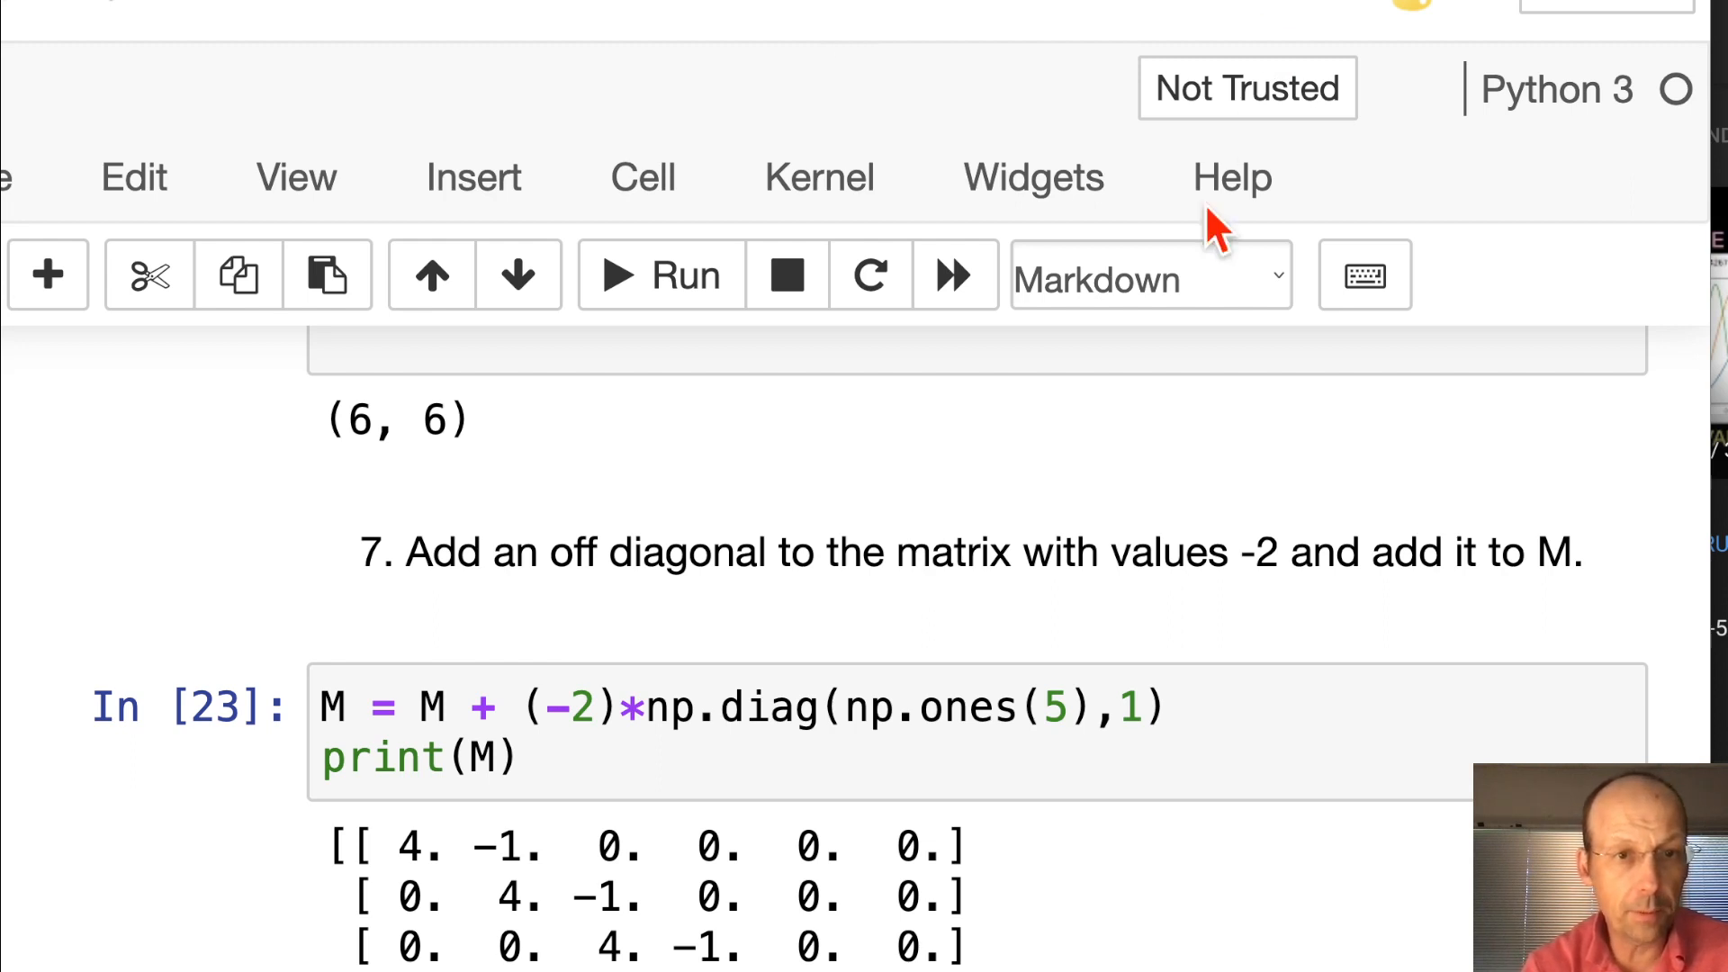
Rerun the question 6 cell to reset M, then rerun question 7
scroll(up, 3)
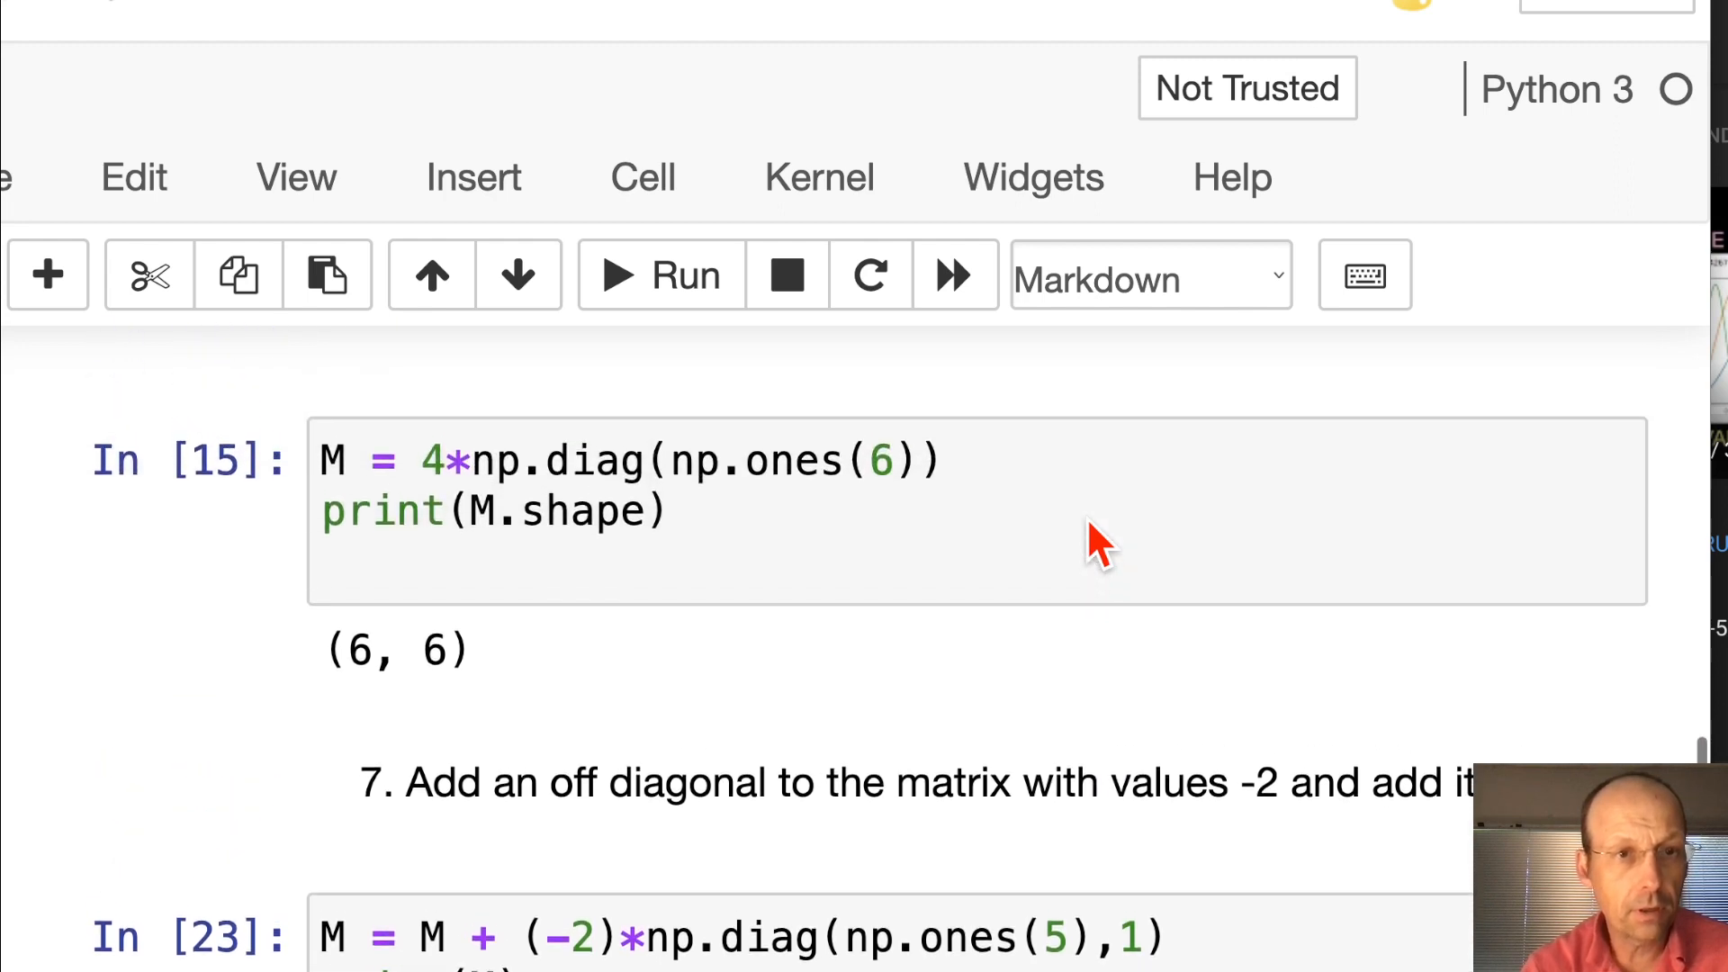
mouse_move(683, 495)
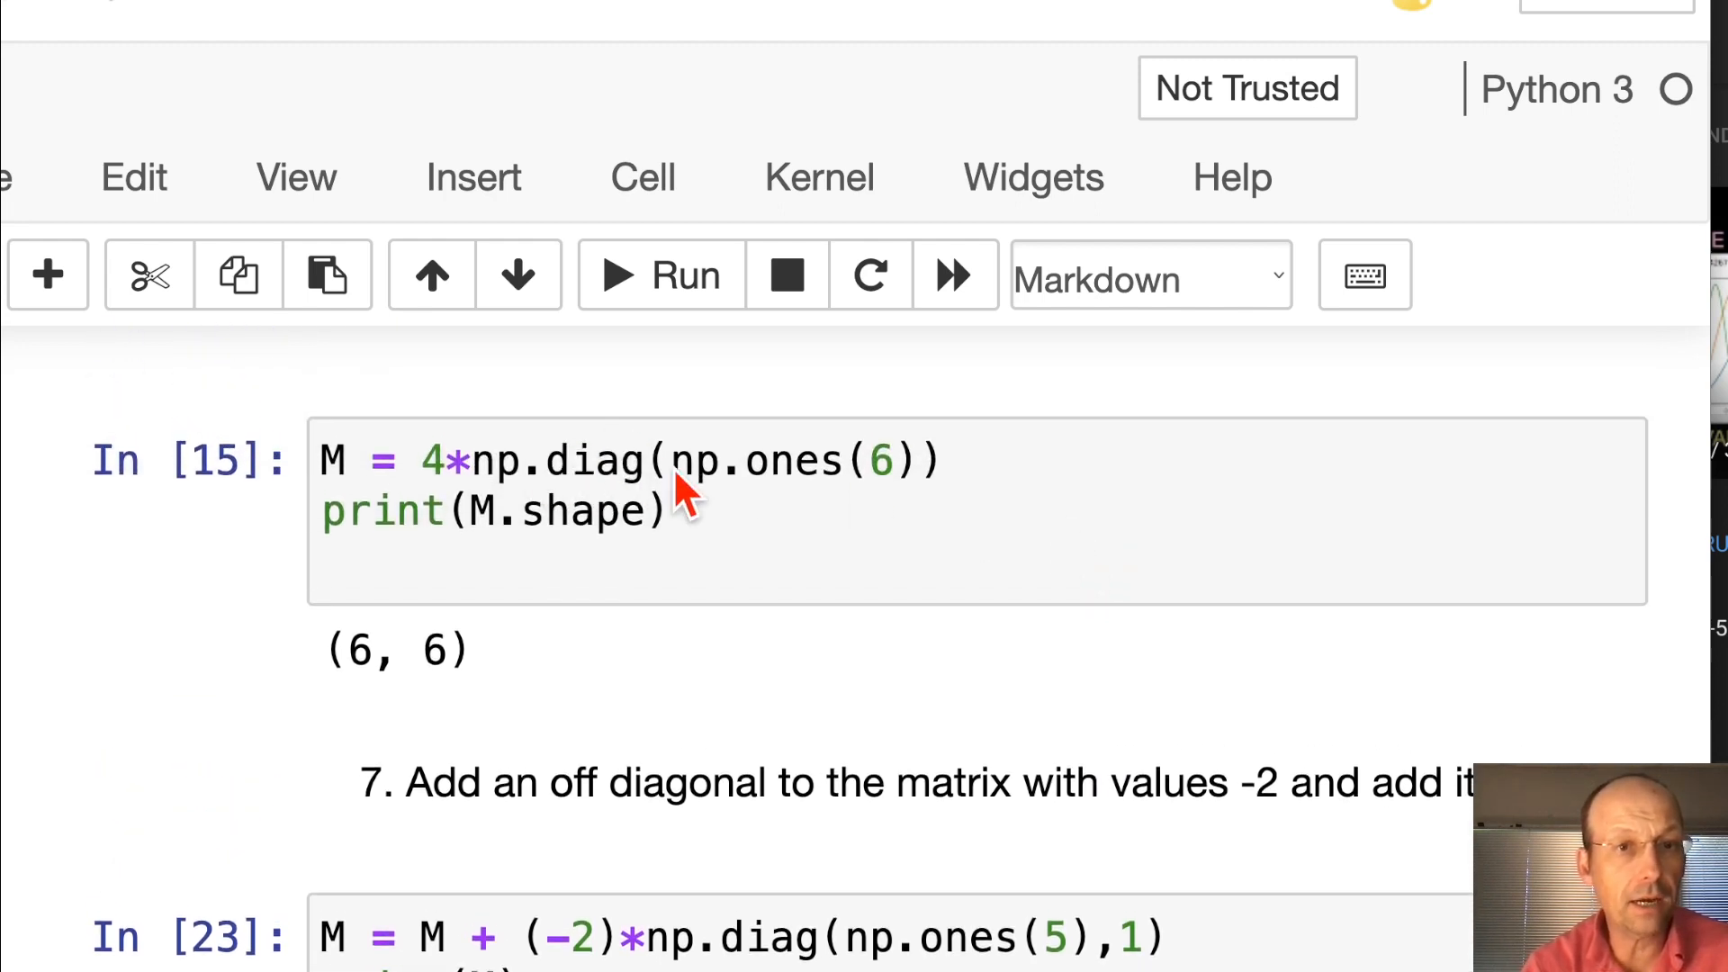
mouse_move(813, 556)
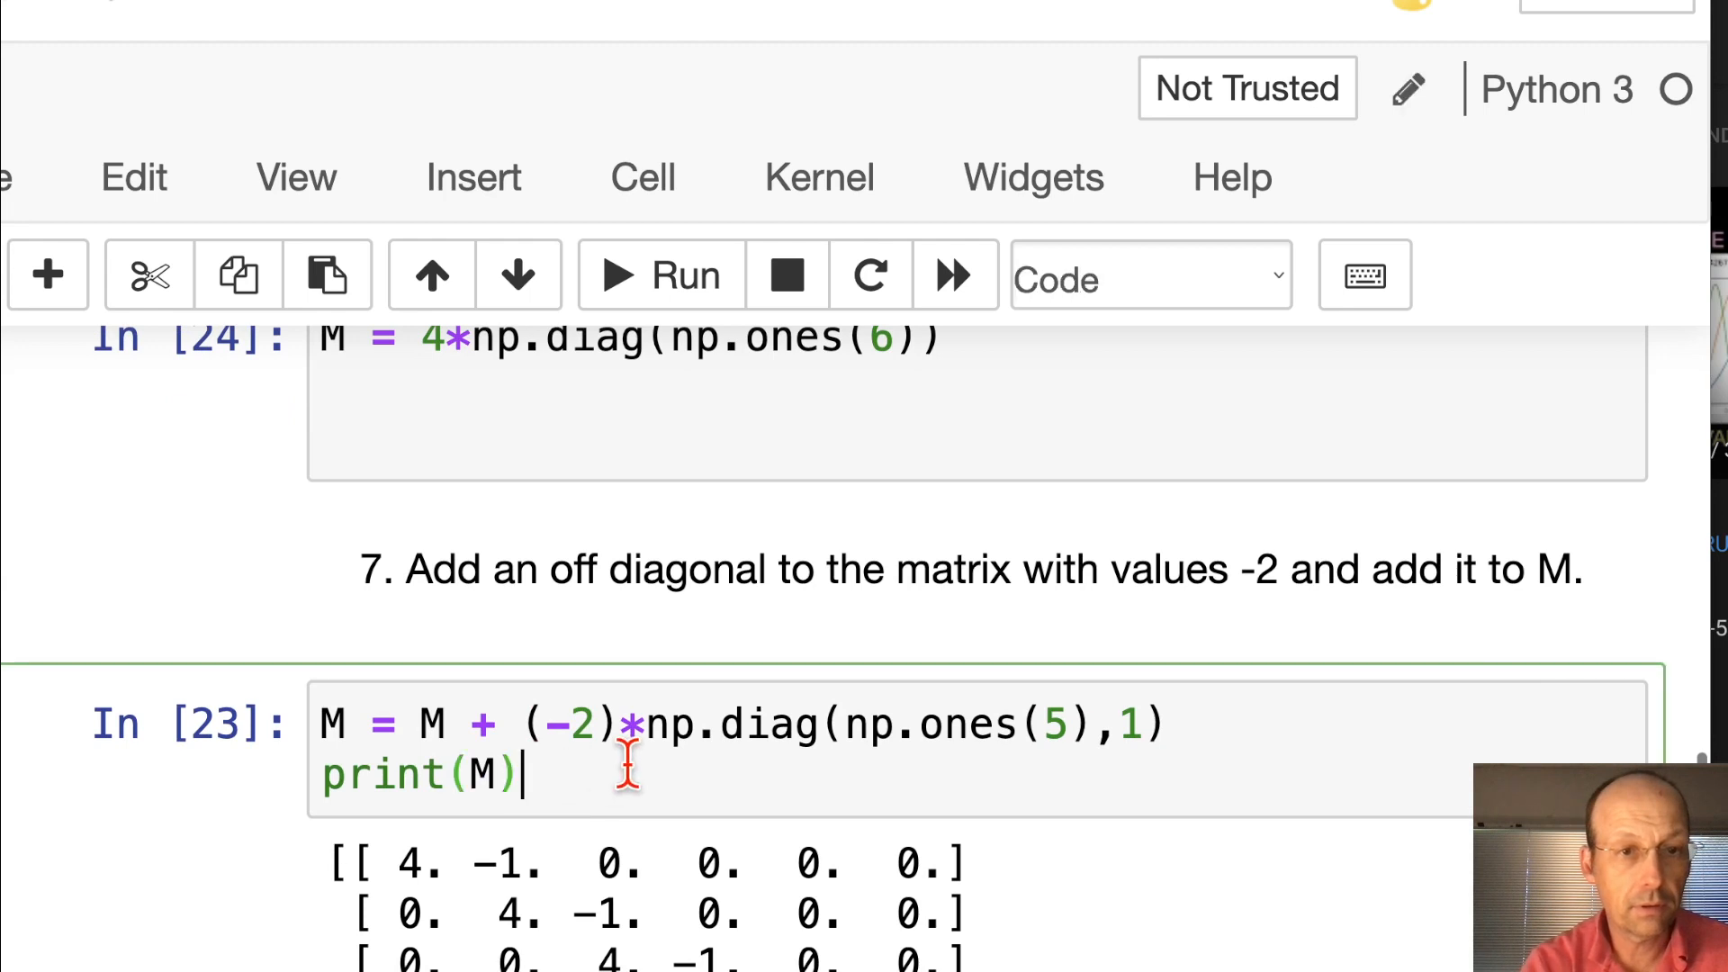
click(658, 275)
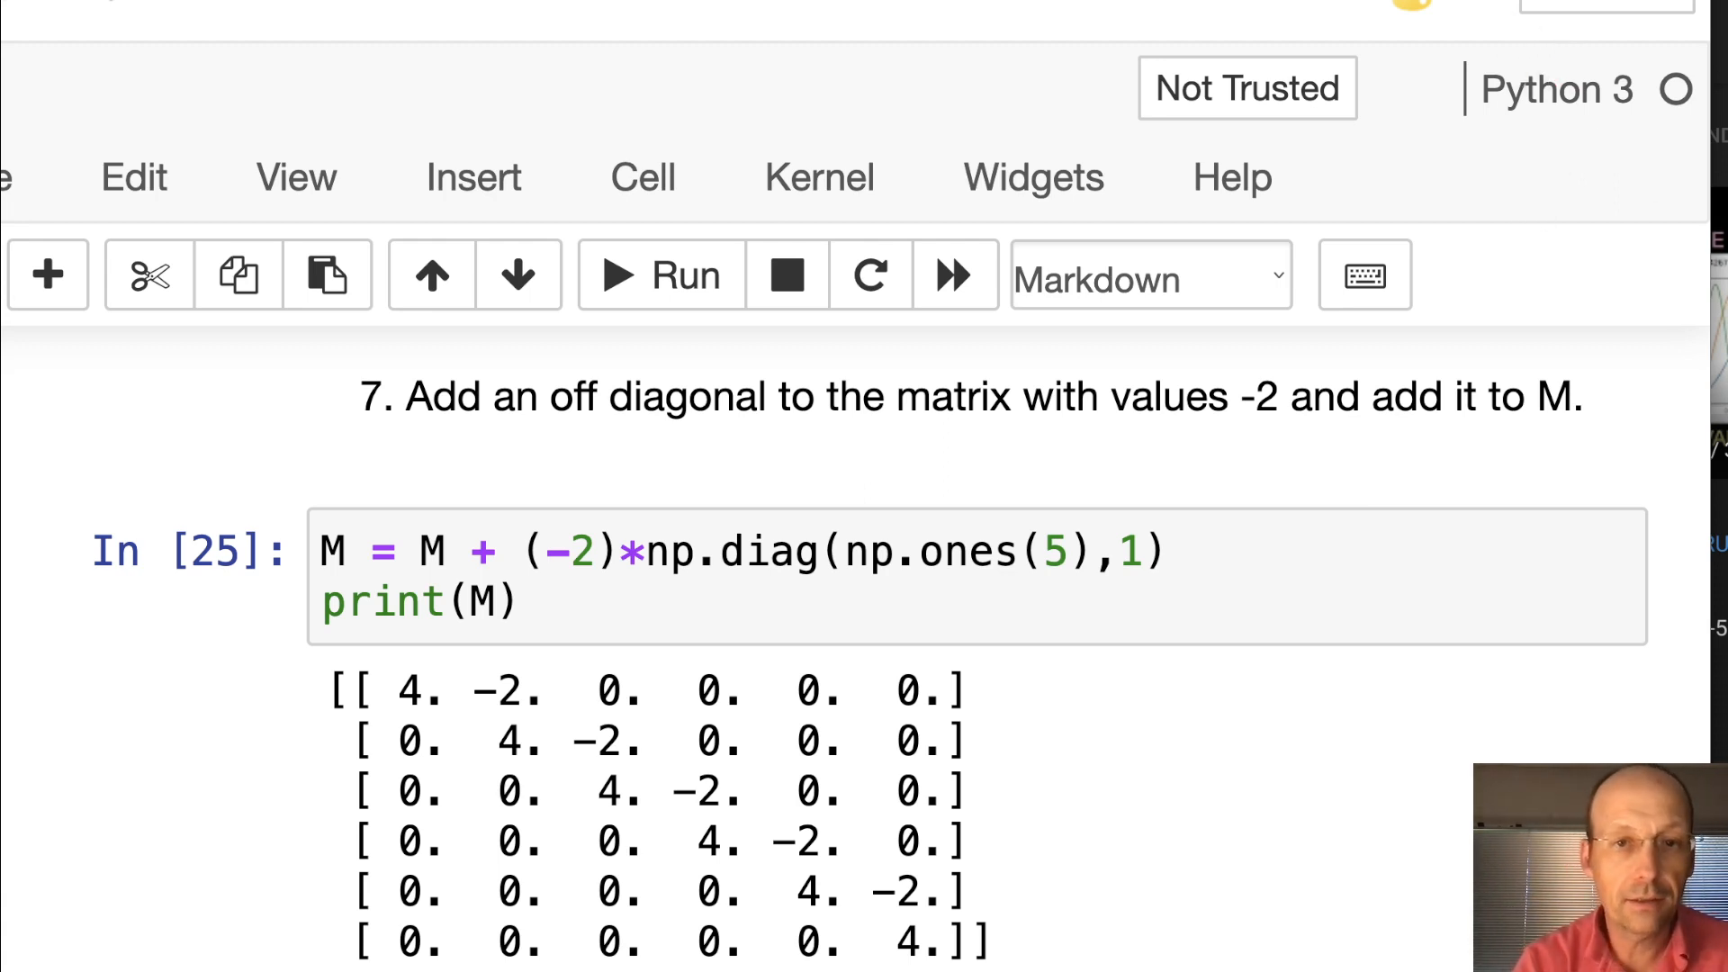
Reuse M = M + (-2)*np.diag(np.ones(5),-1) in question 8 and rerun, printing -6s below
scroll(down, 3)
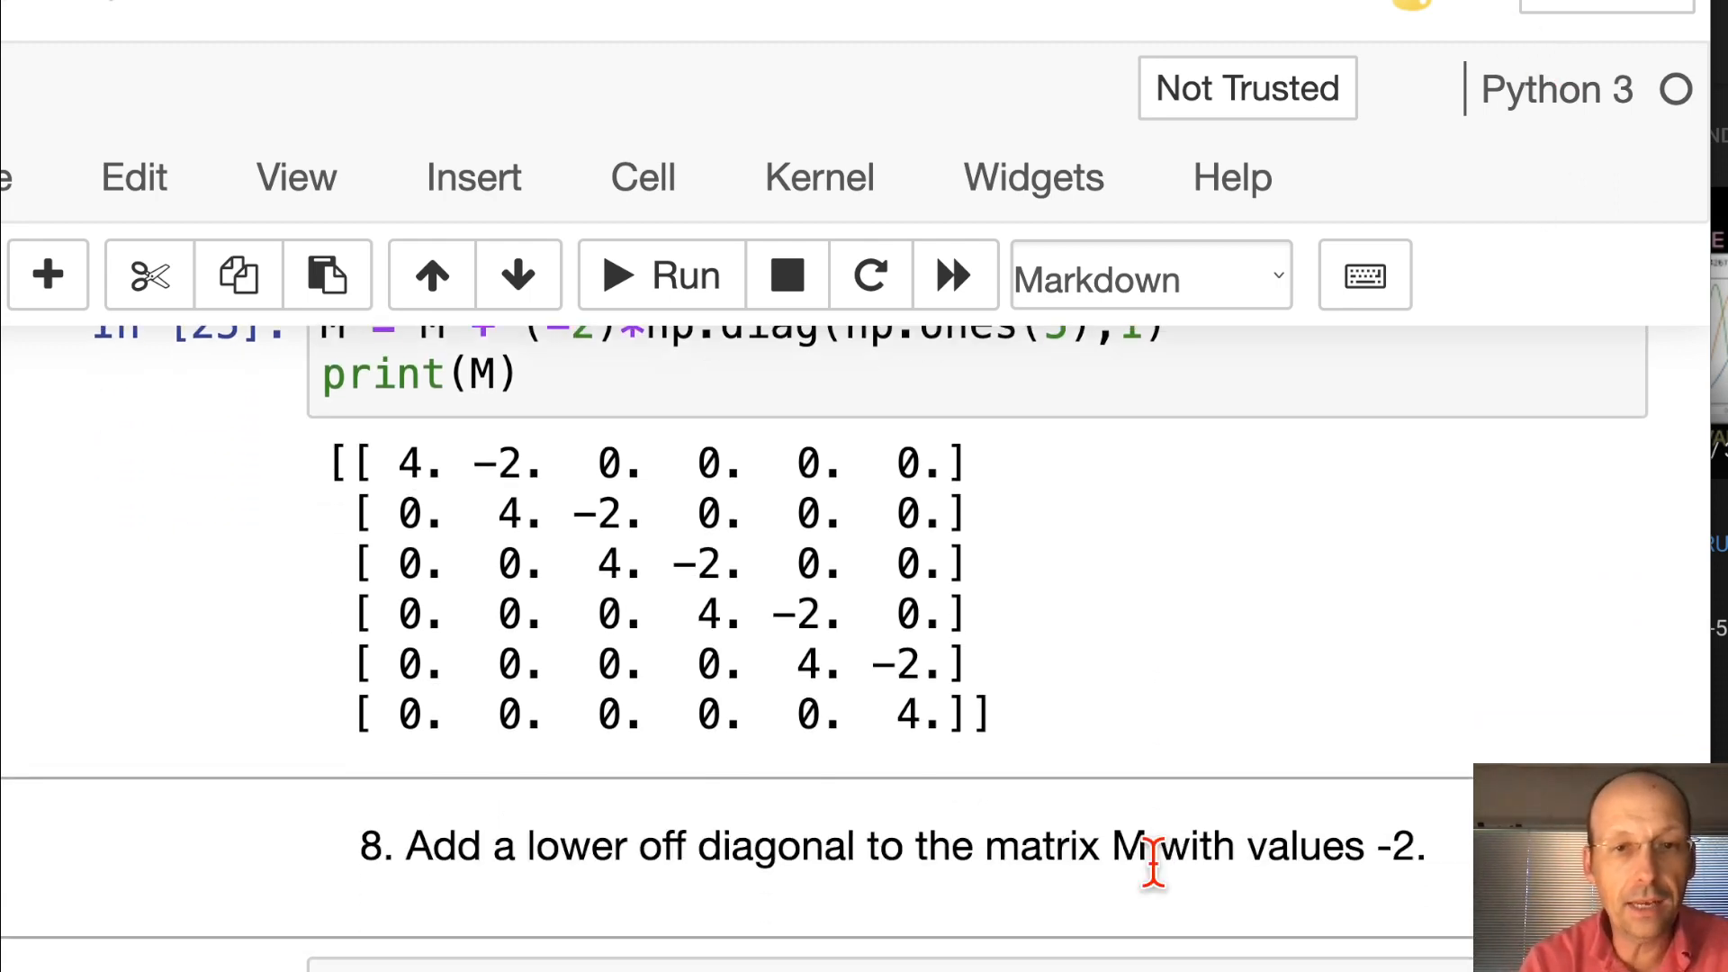
scroll(down, 3)
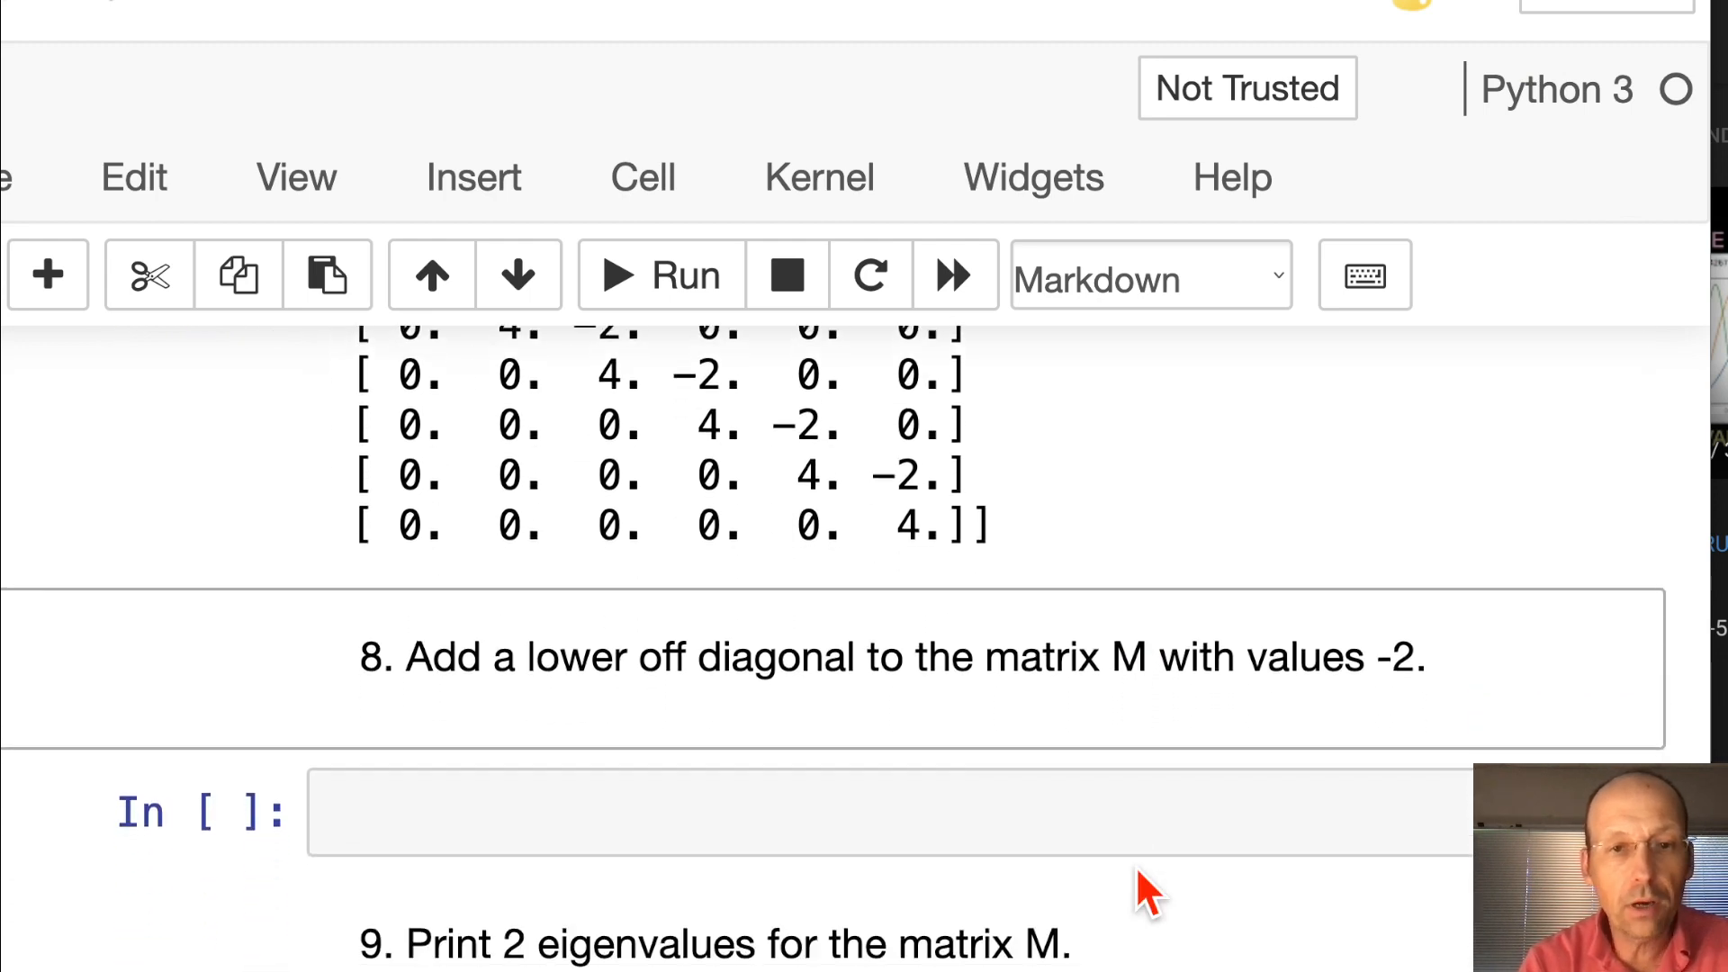
scroll(up, 3)
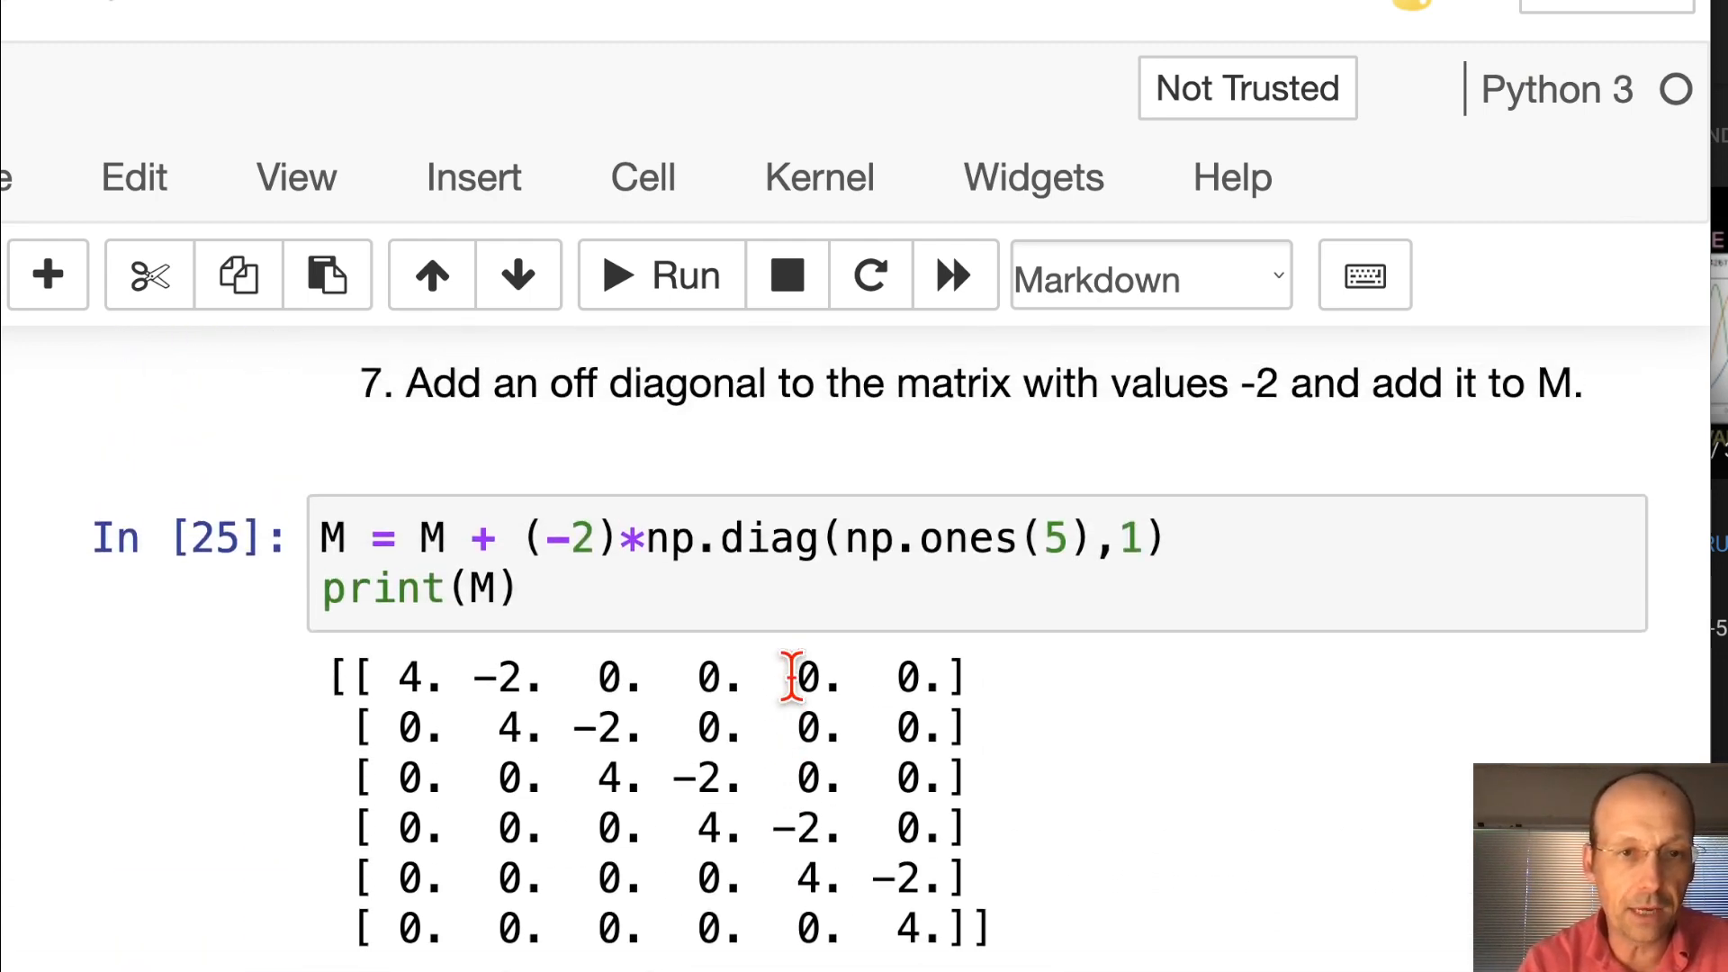
click(363, 539)
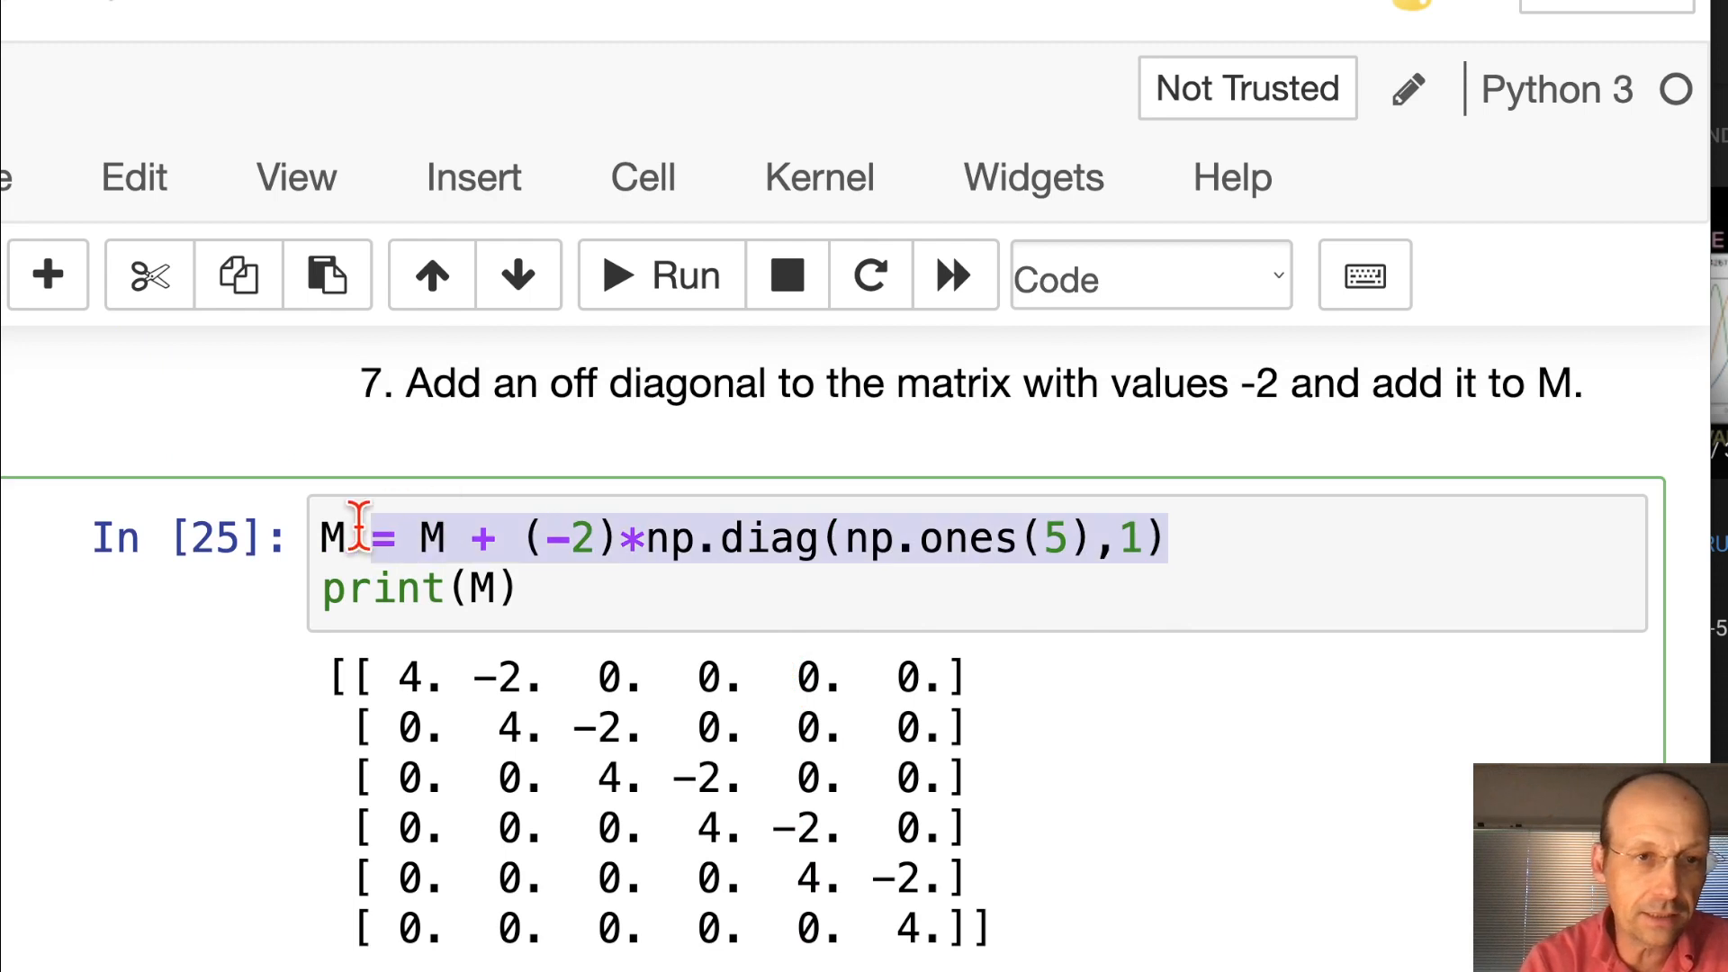
scroll(down, 3)
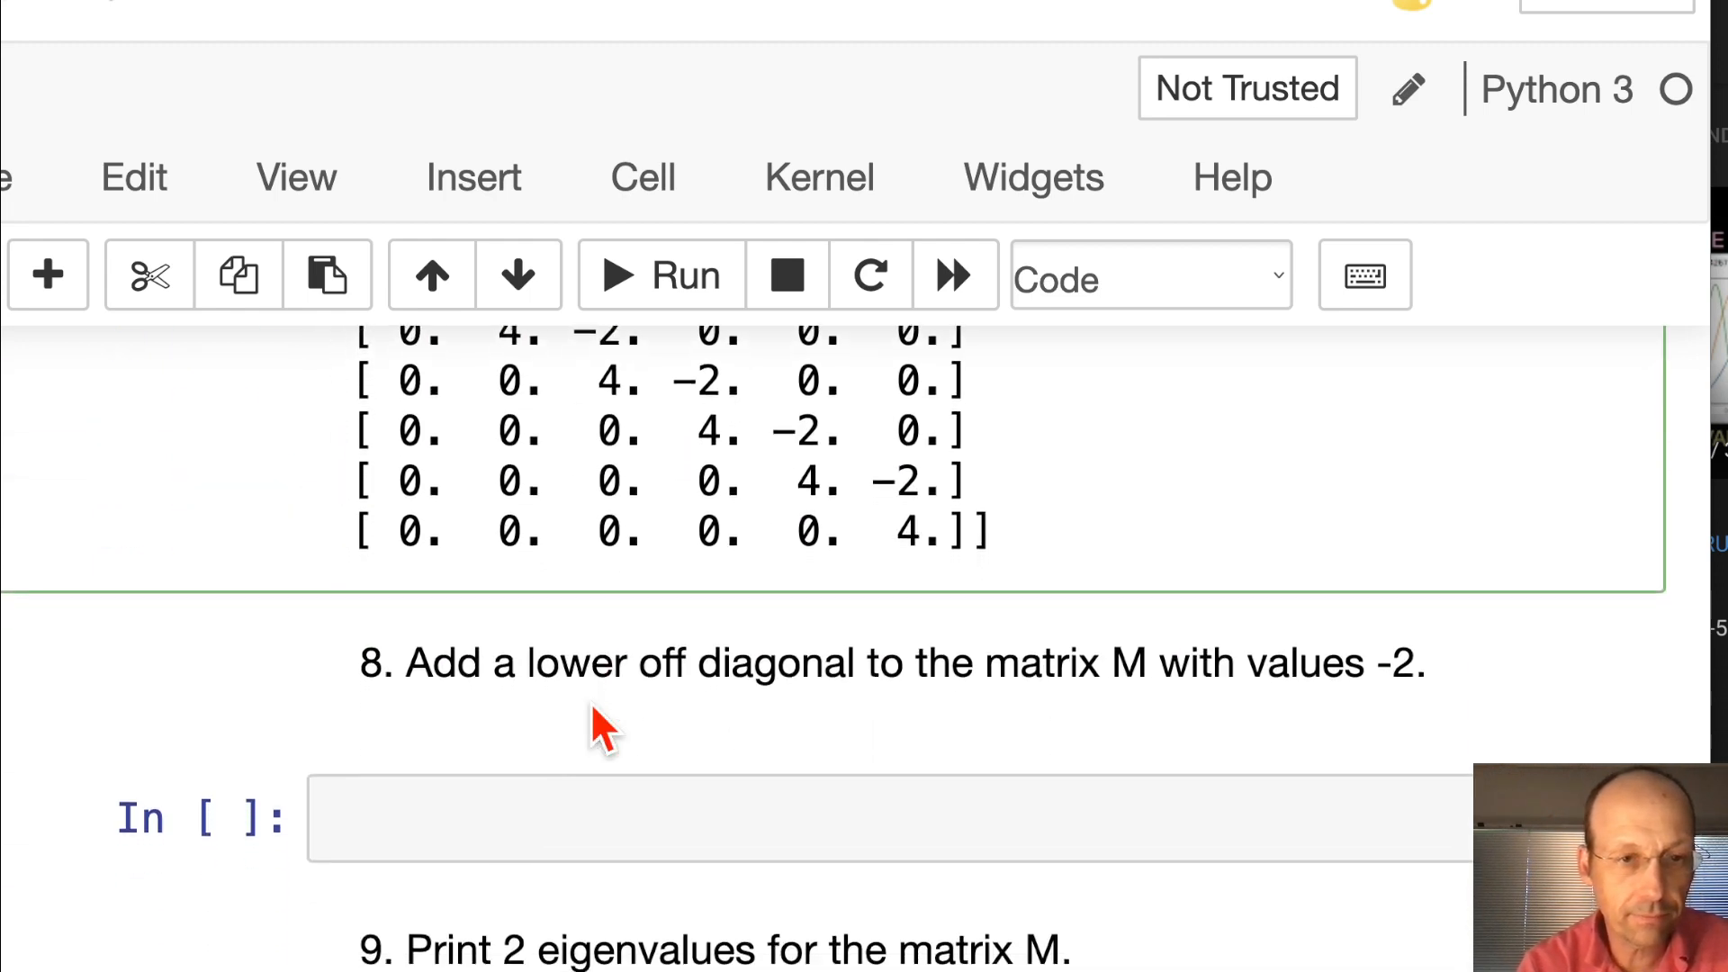
text(M = M + (-2)*np.diag(np.ones(5),1))
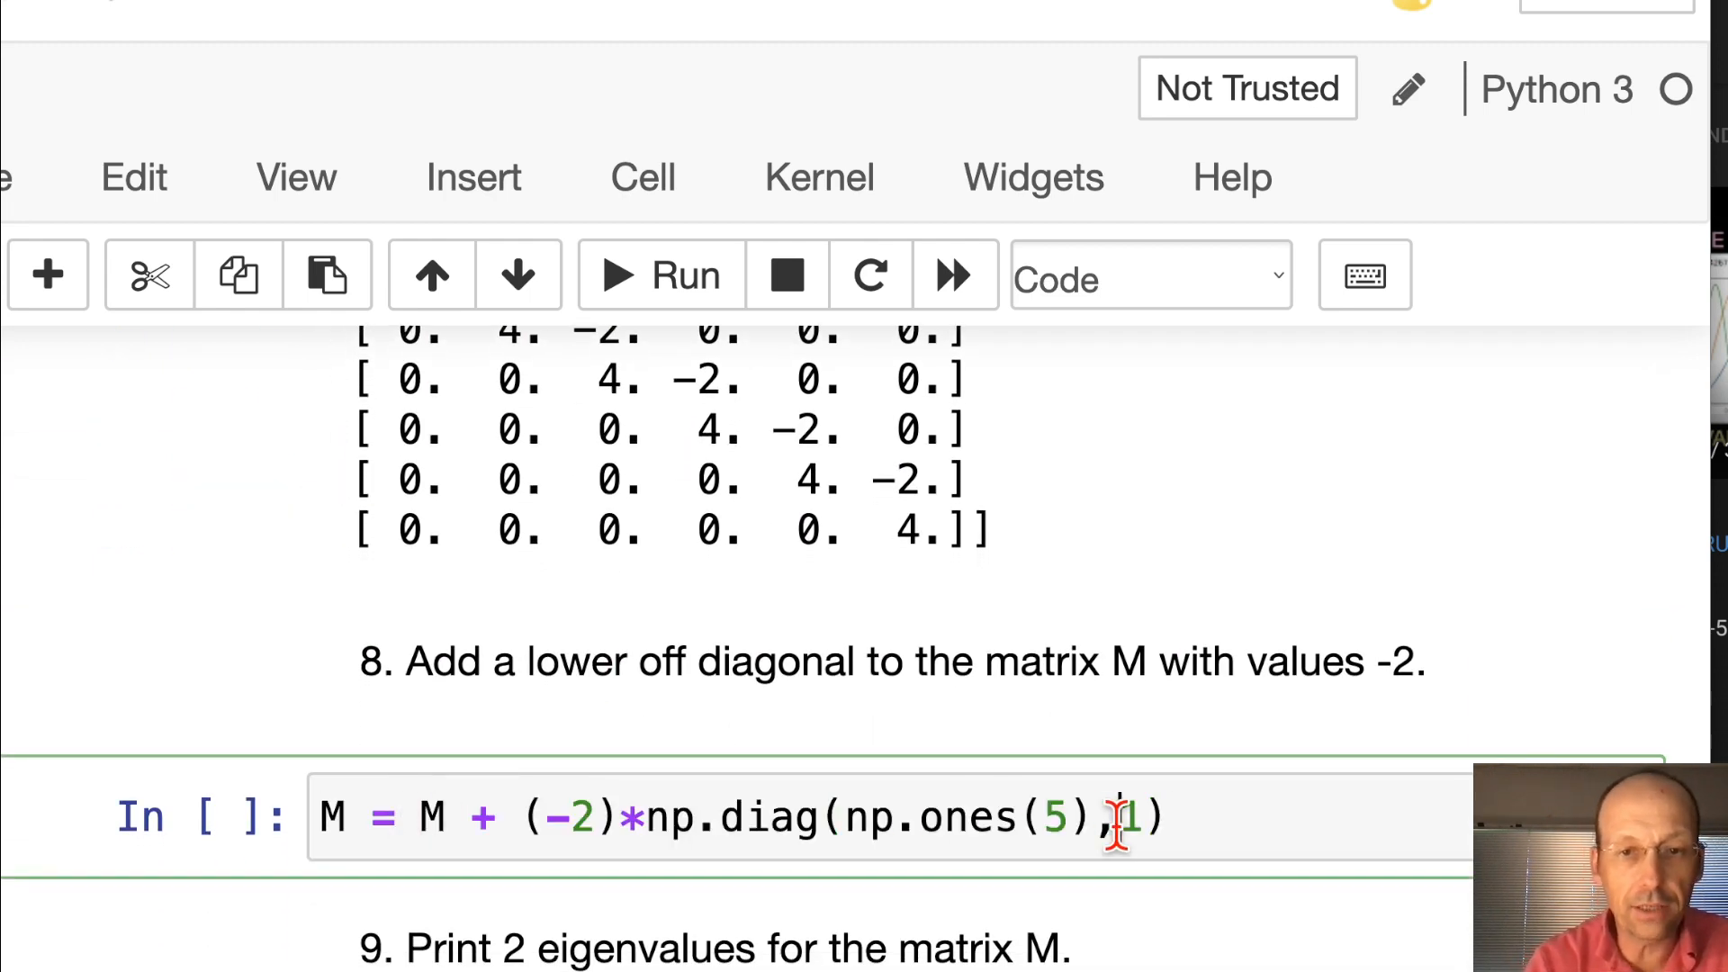
text(-)
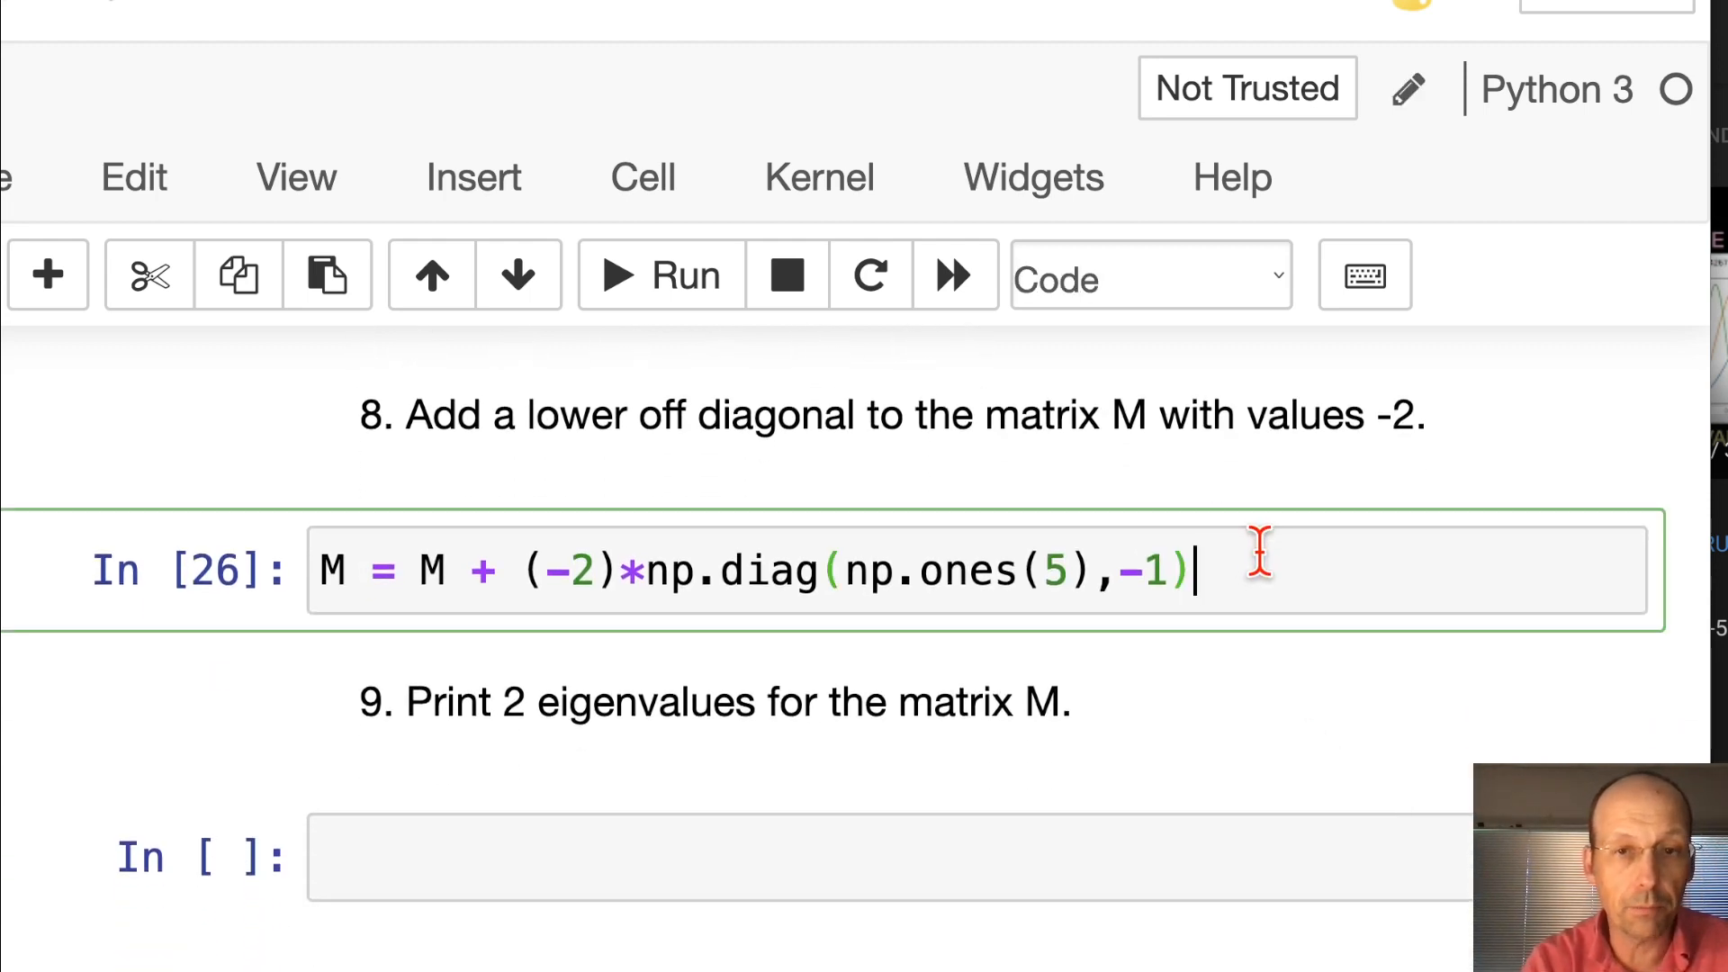
click(658, 276)
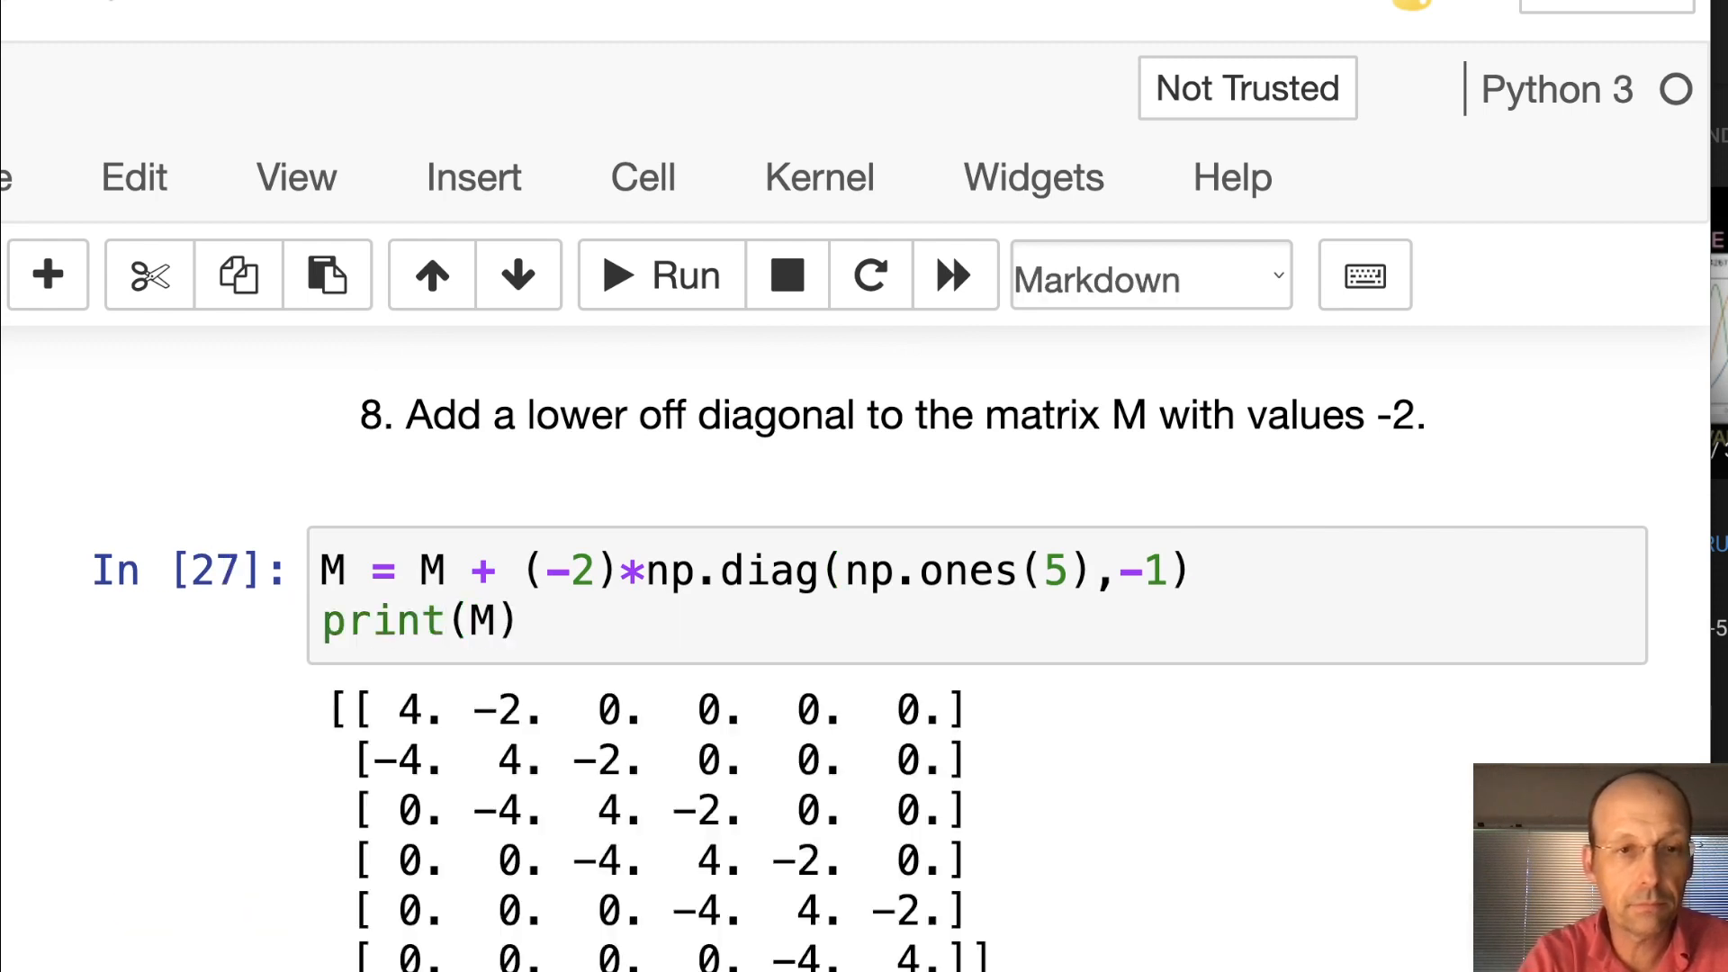
scroll(down, 3)
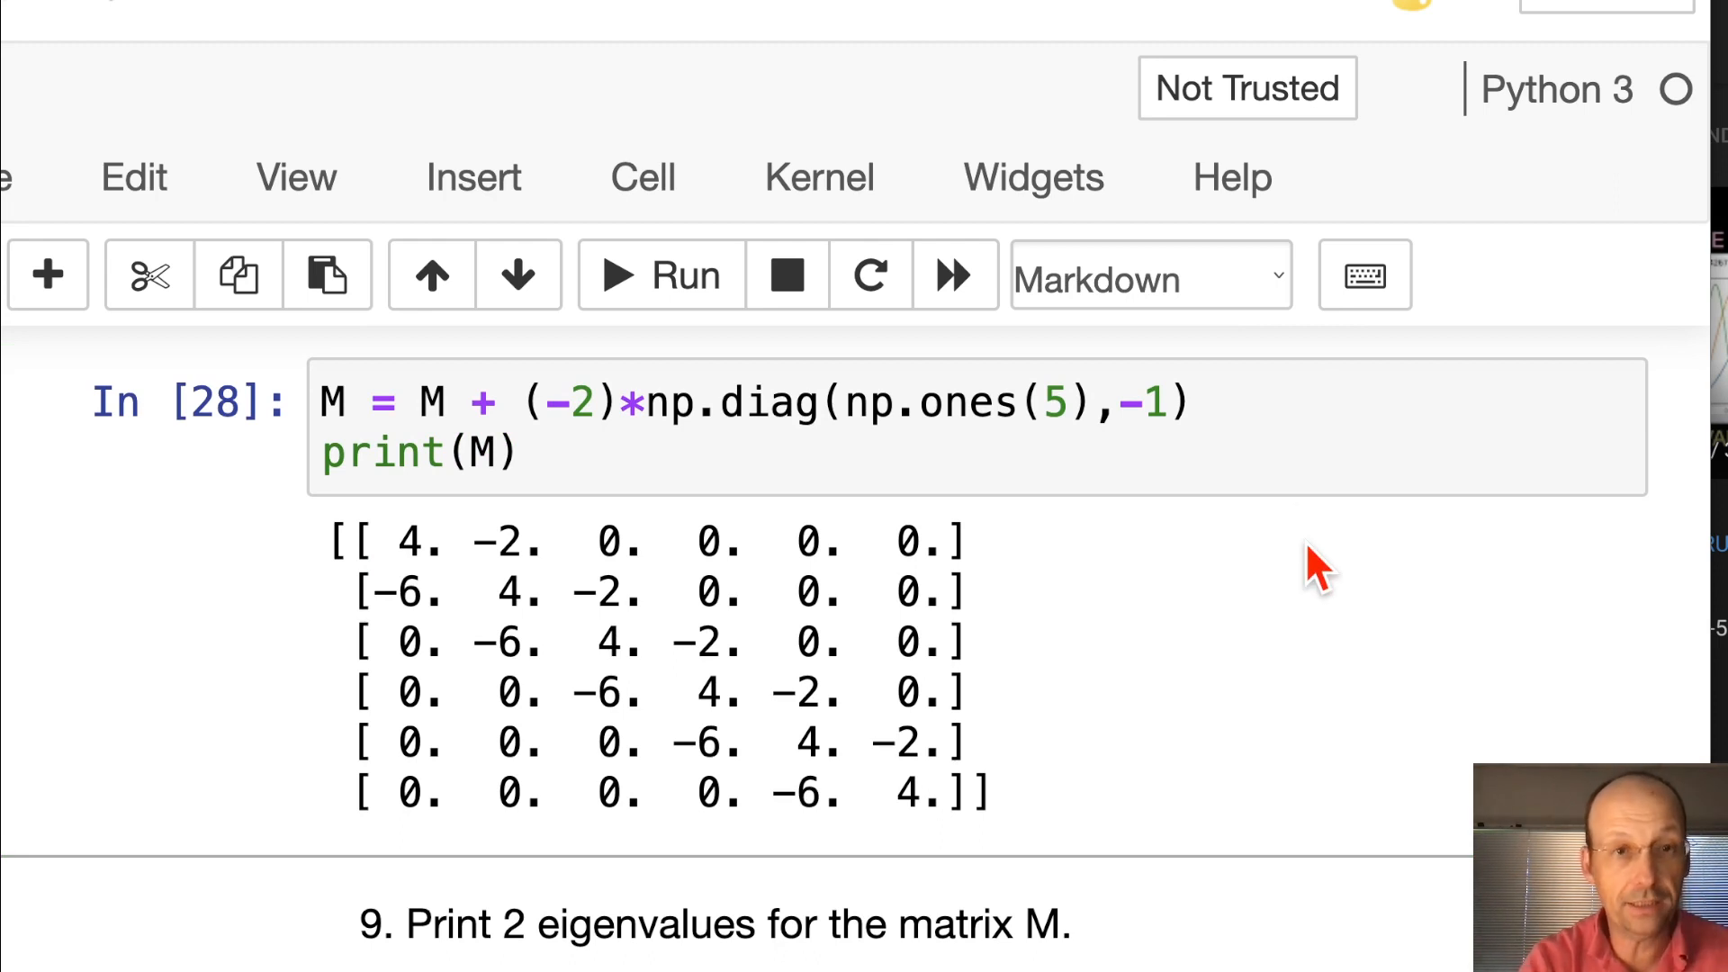
Scroll through questions 6 and 7 to review the earlier M definitions
scroll(up, 3)
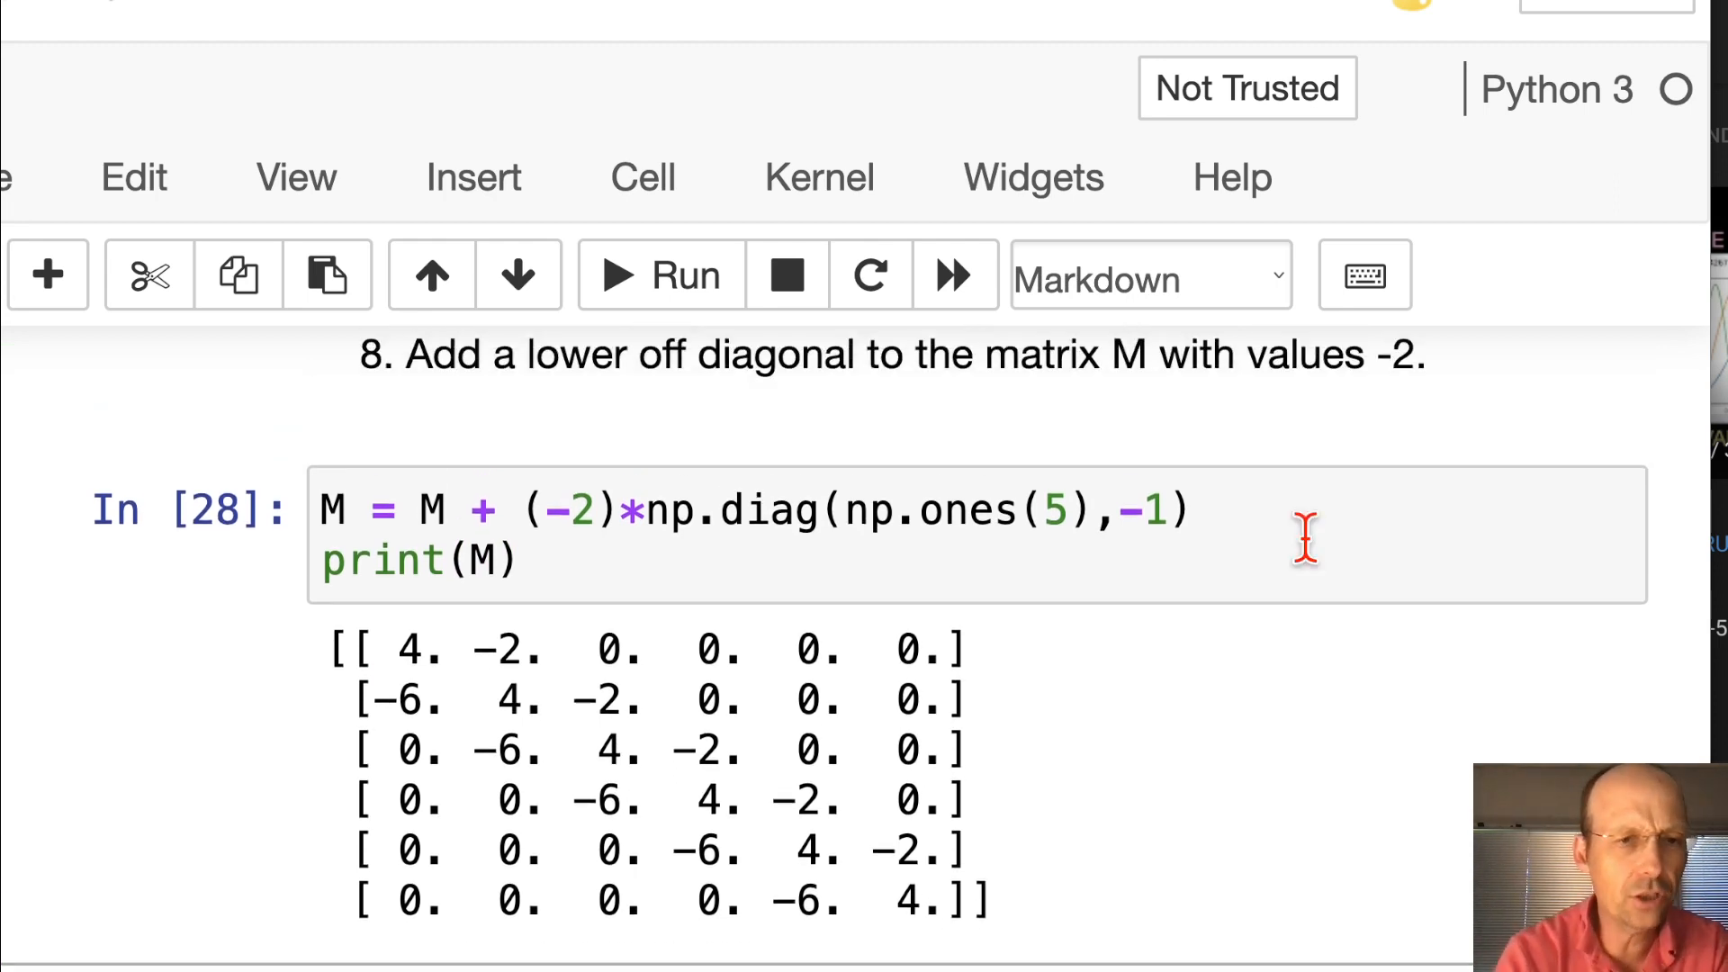
scroll(down, 3)
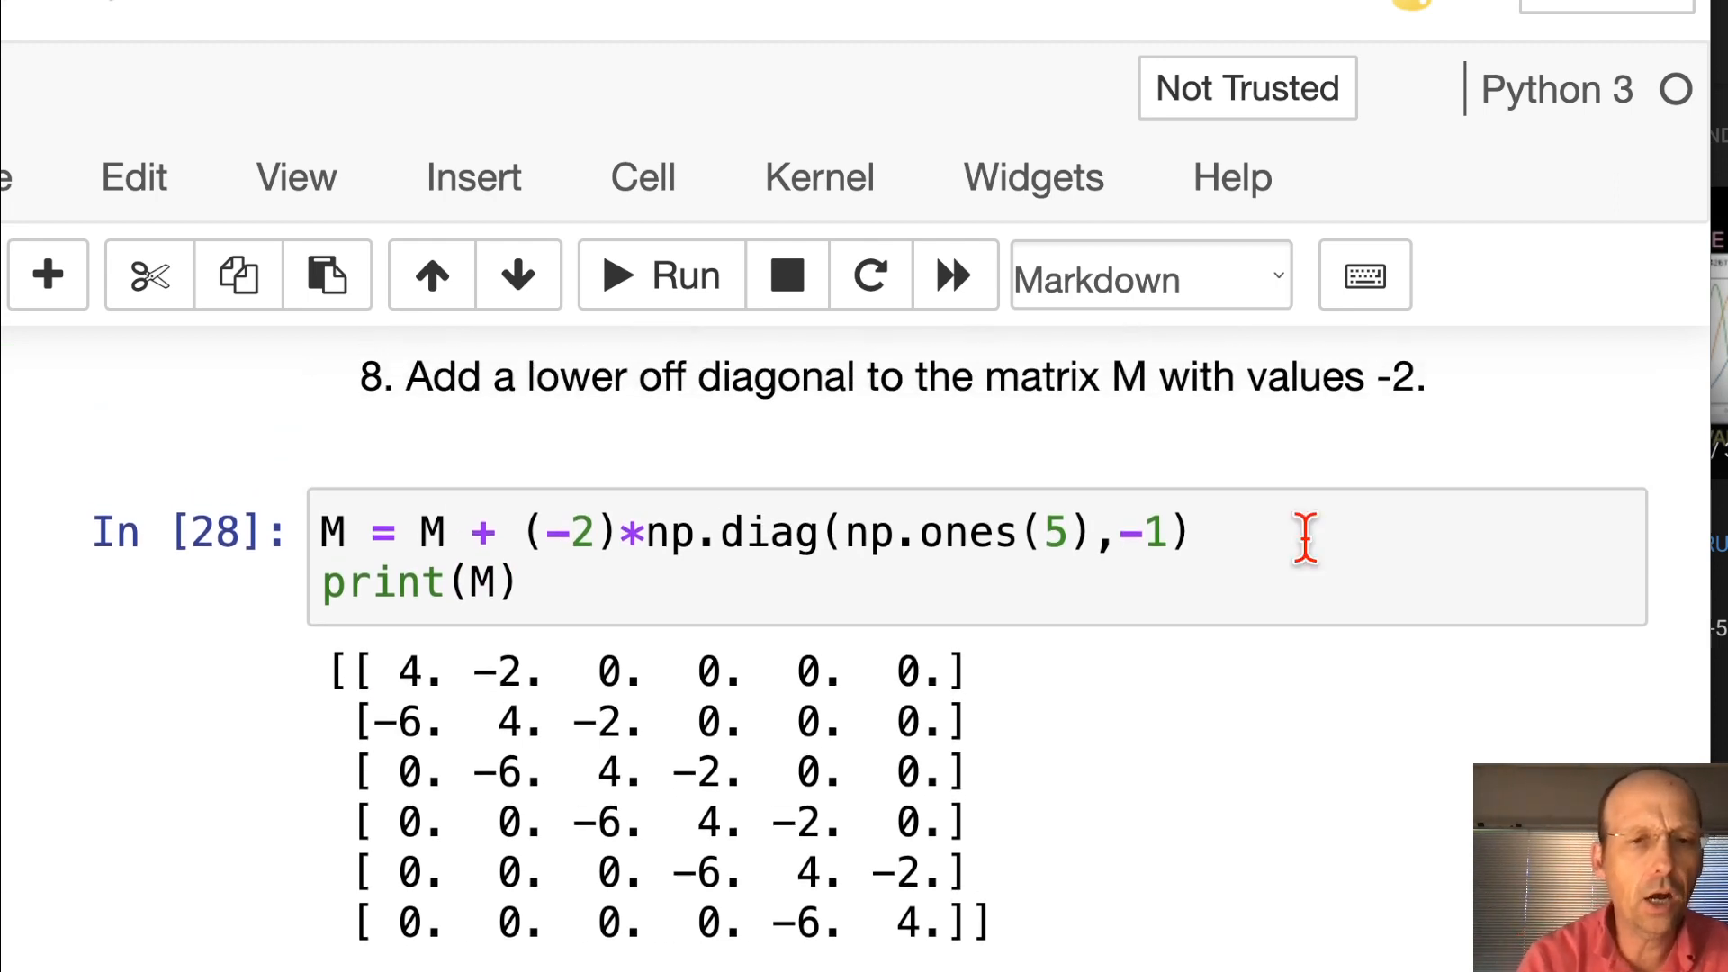
scroll(up, 3)
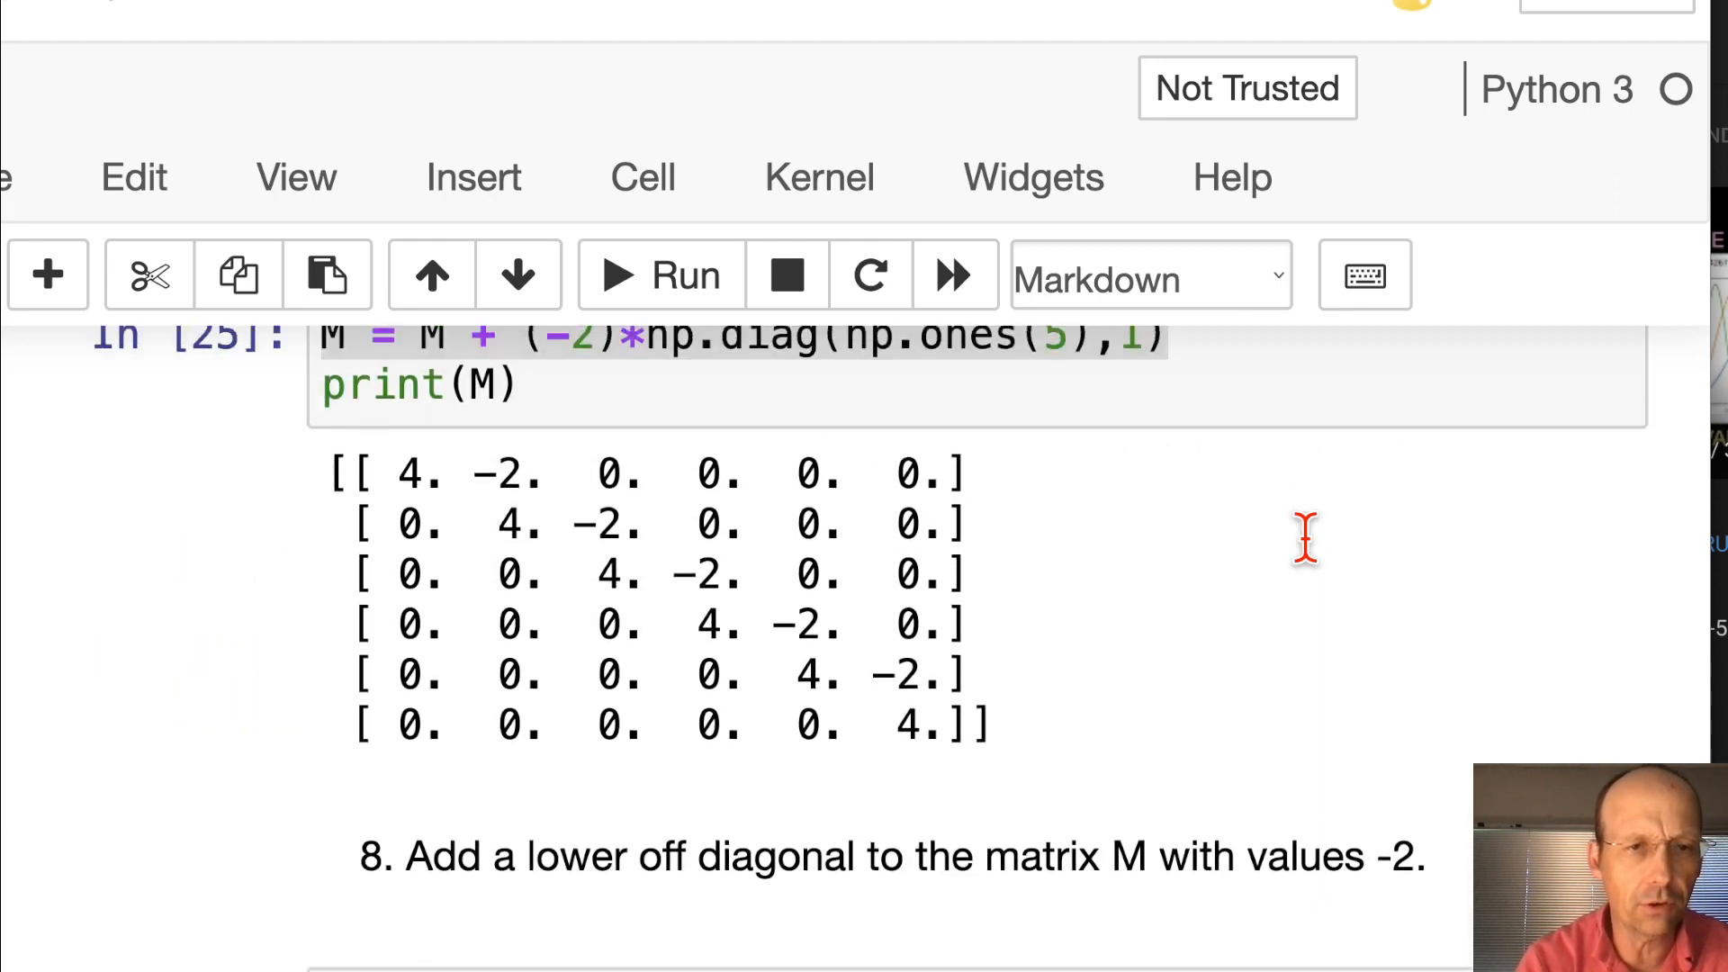
scroll(up, 3)
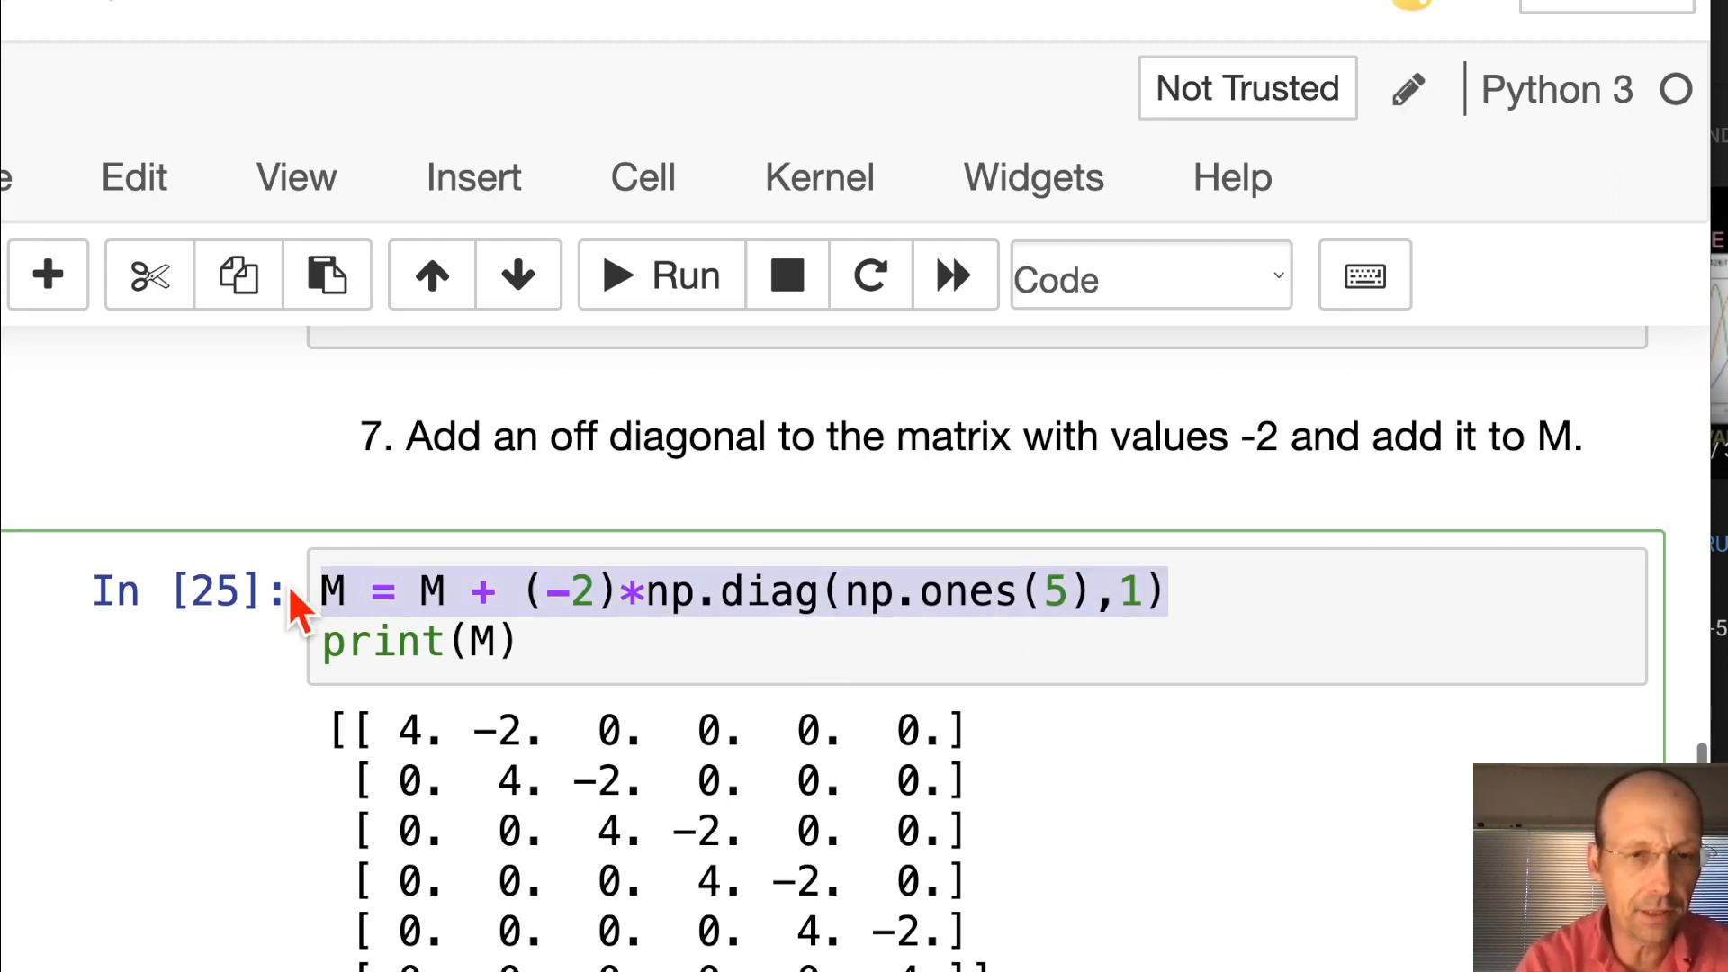
scroll(up, 3)
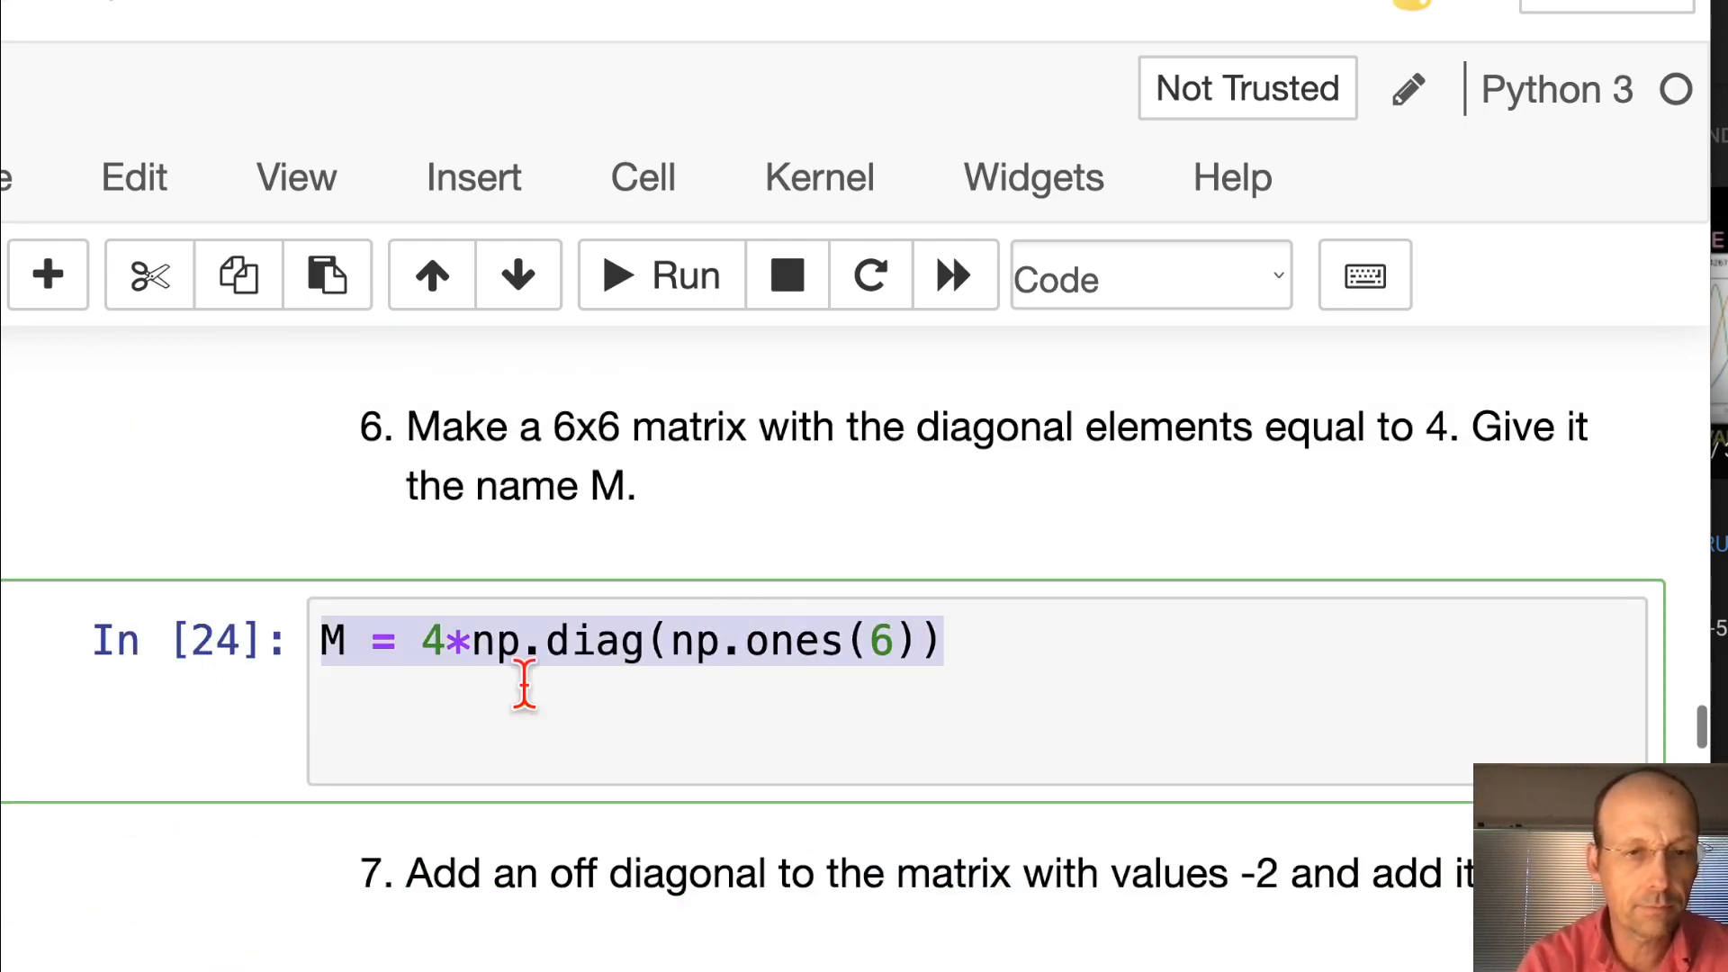
scroll(down, 3)
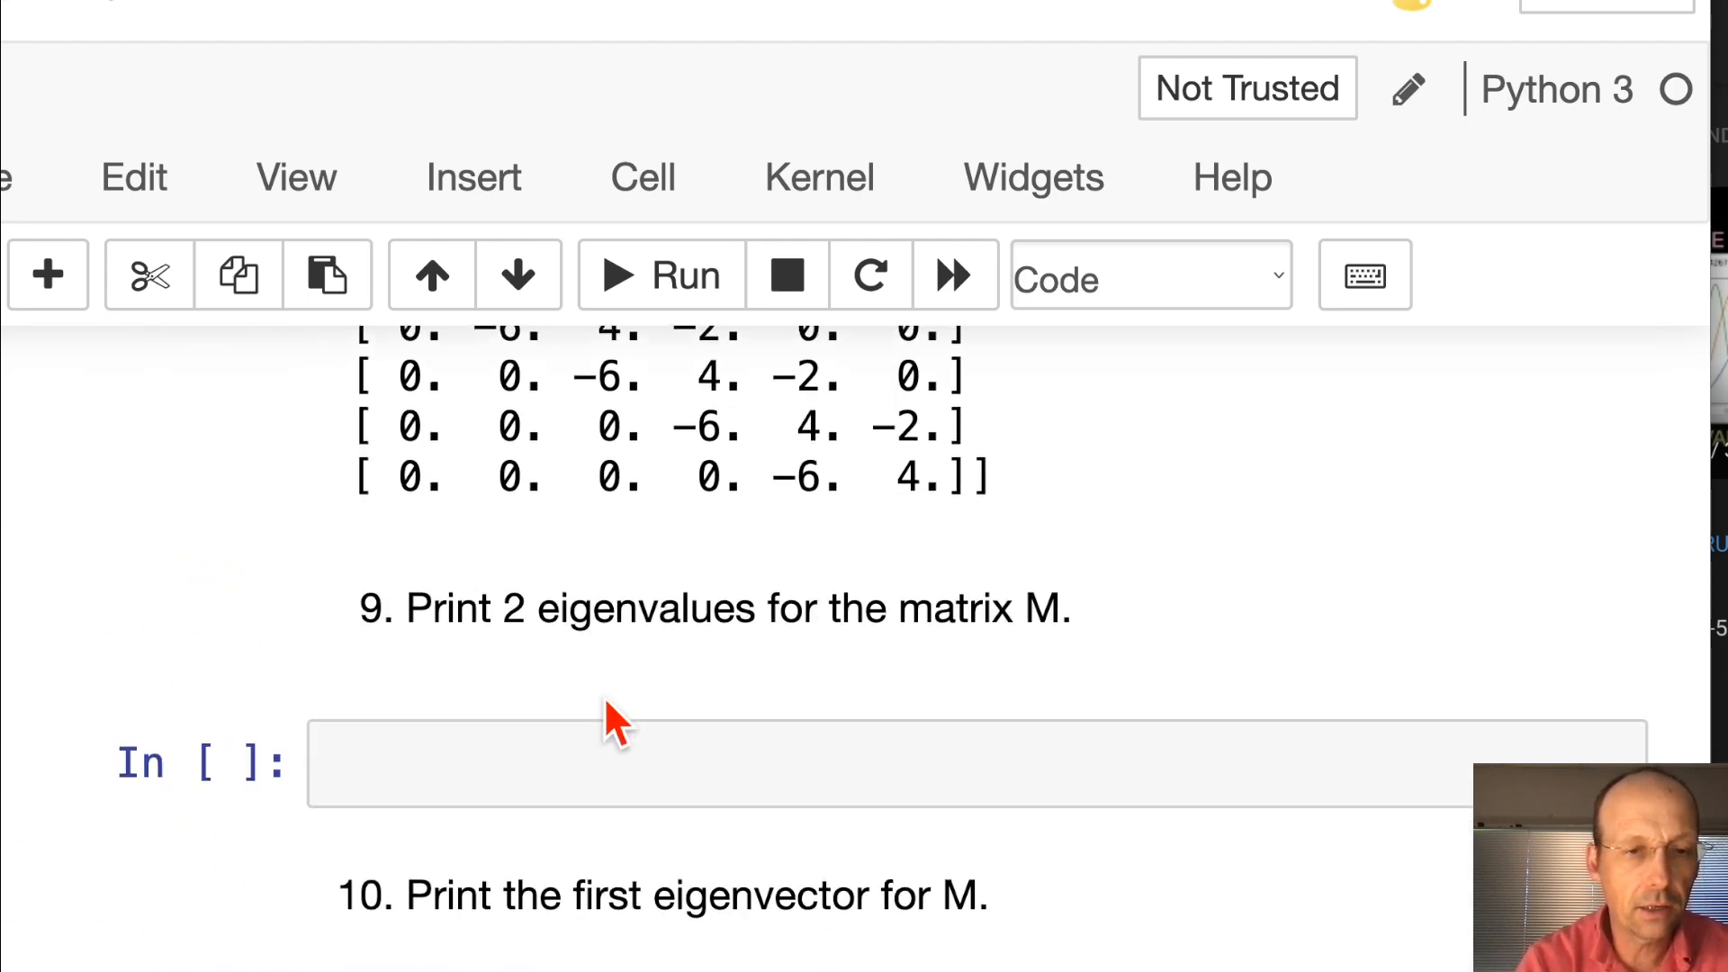
scroll(up, 3)
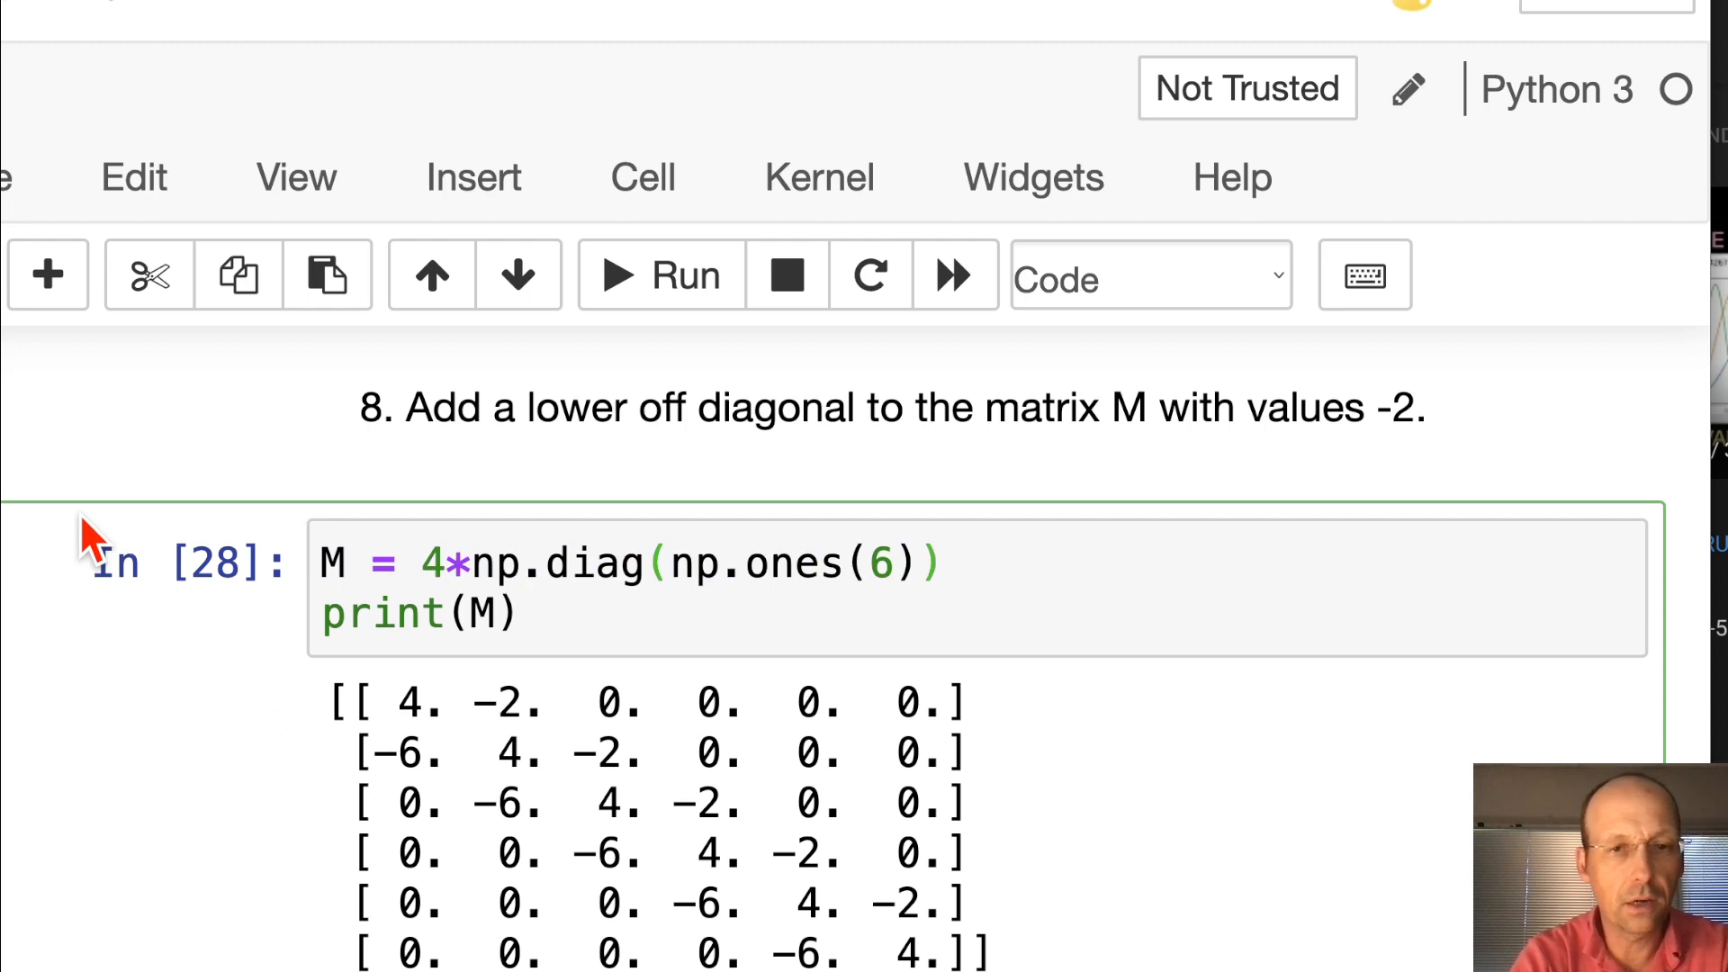
Append -2*np.diag(np.ones(5),1) to the question 8 formula and start the lower term
text(-2*)
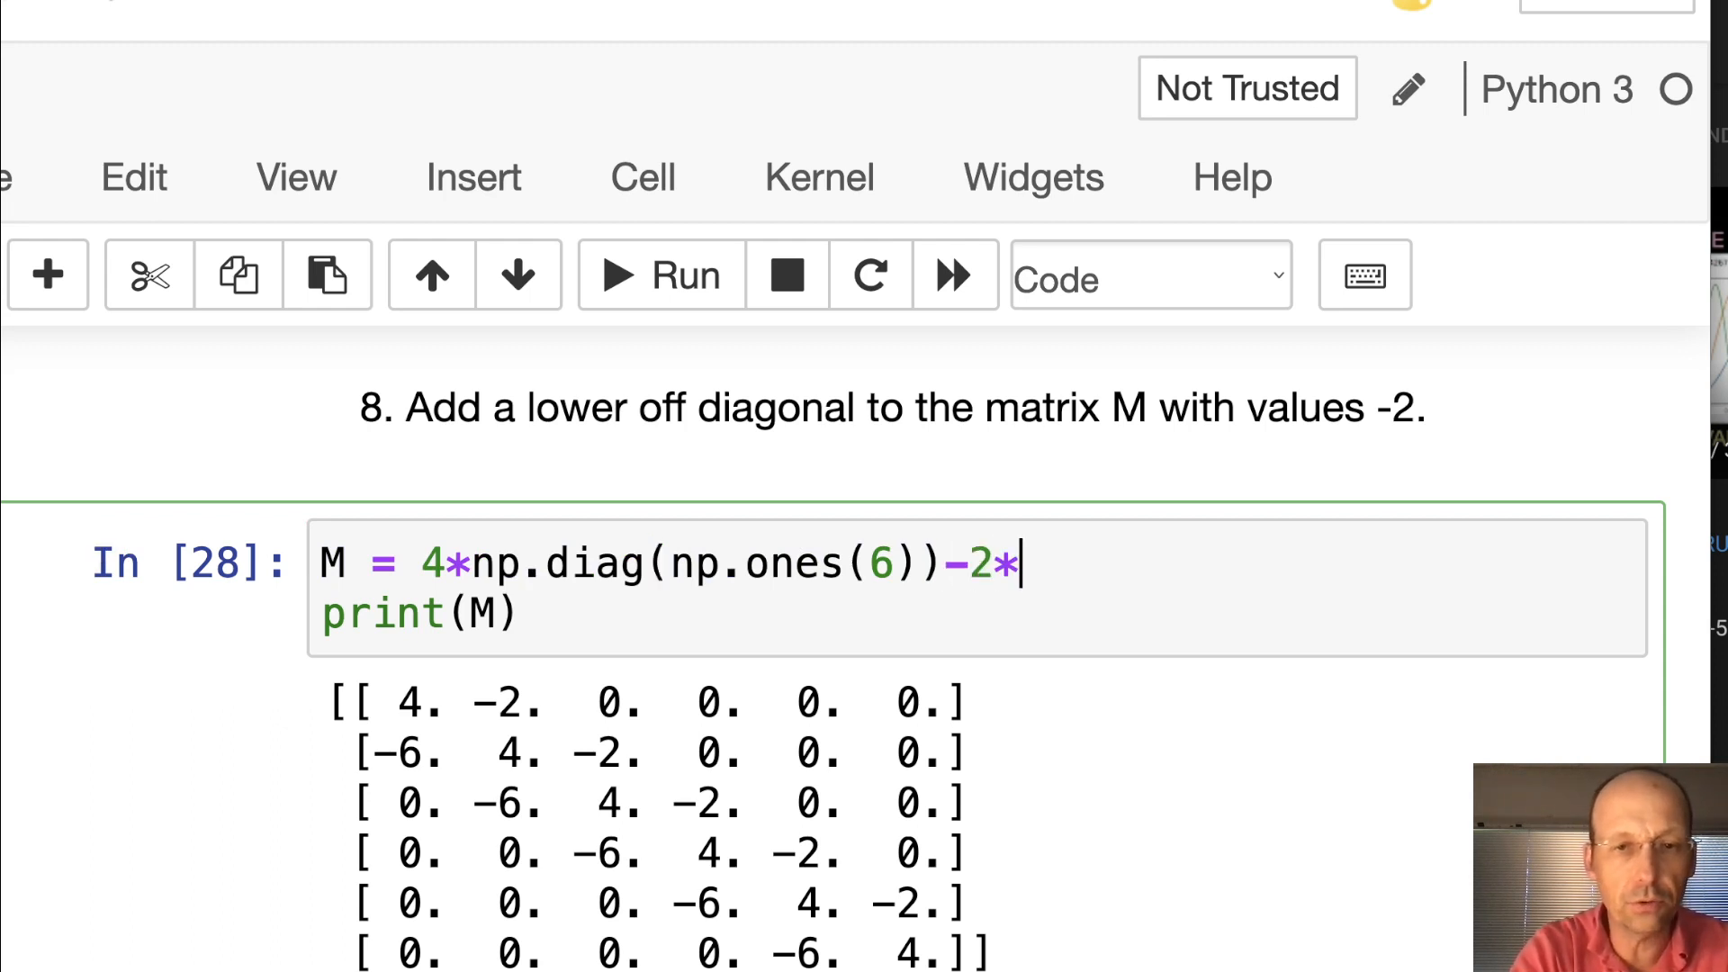
text(np.dia)
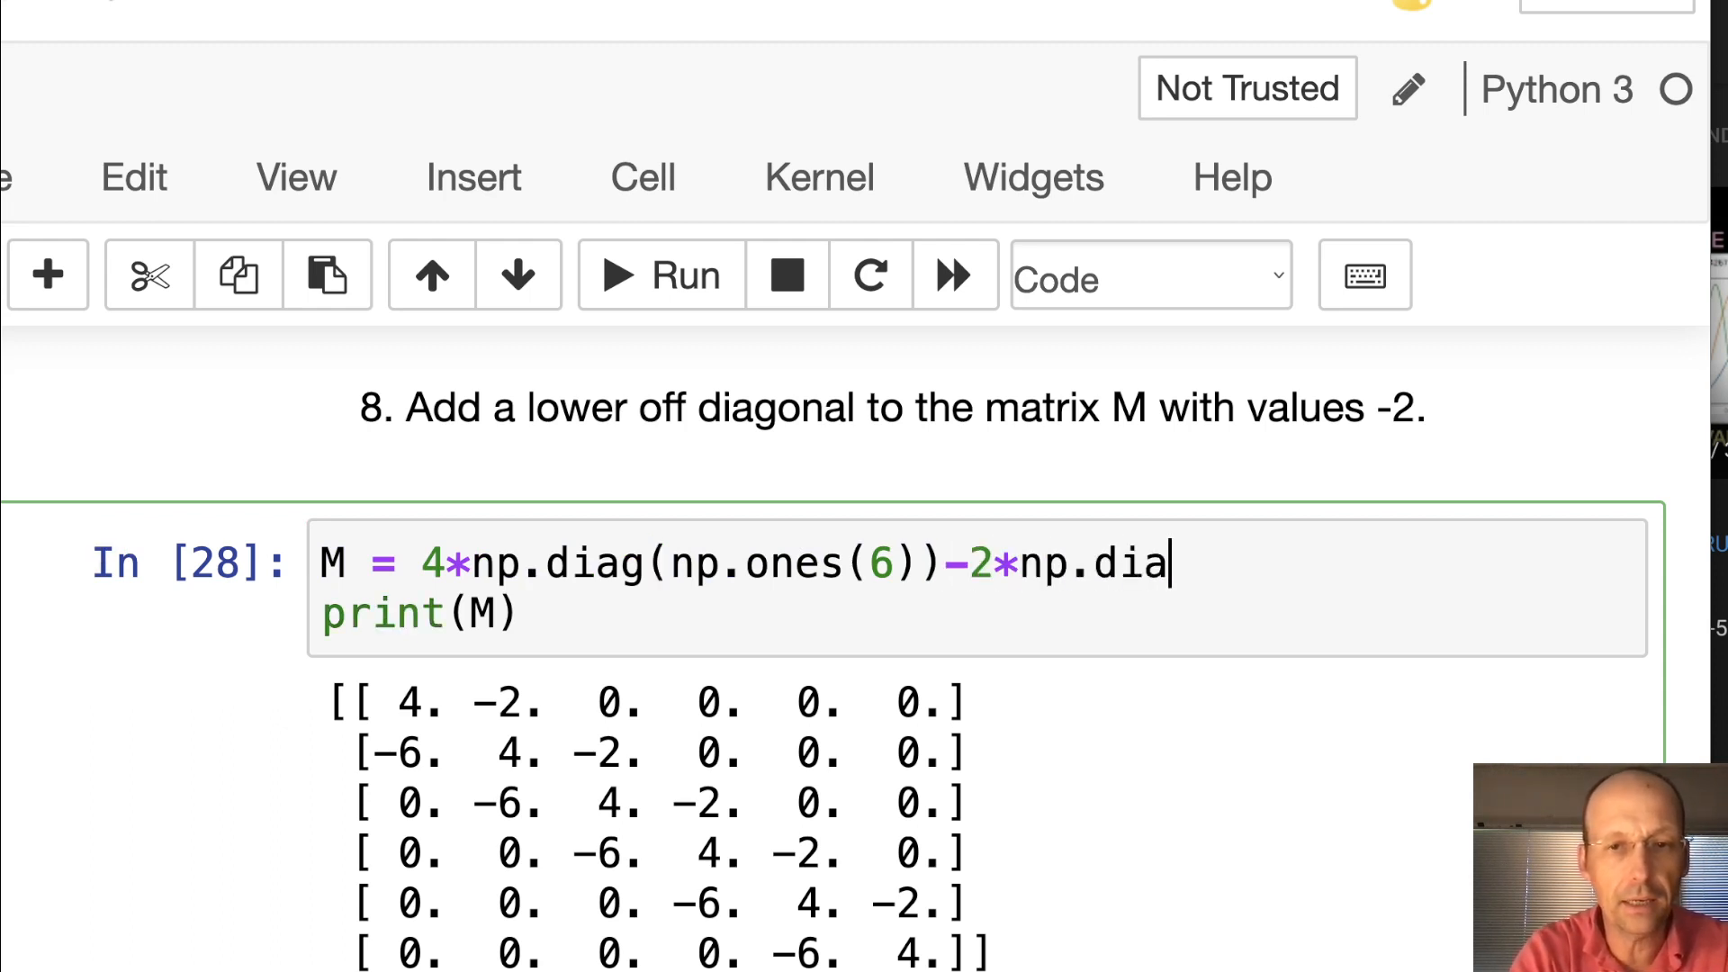
text(g)
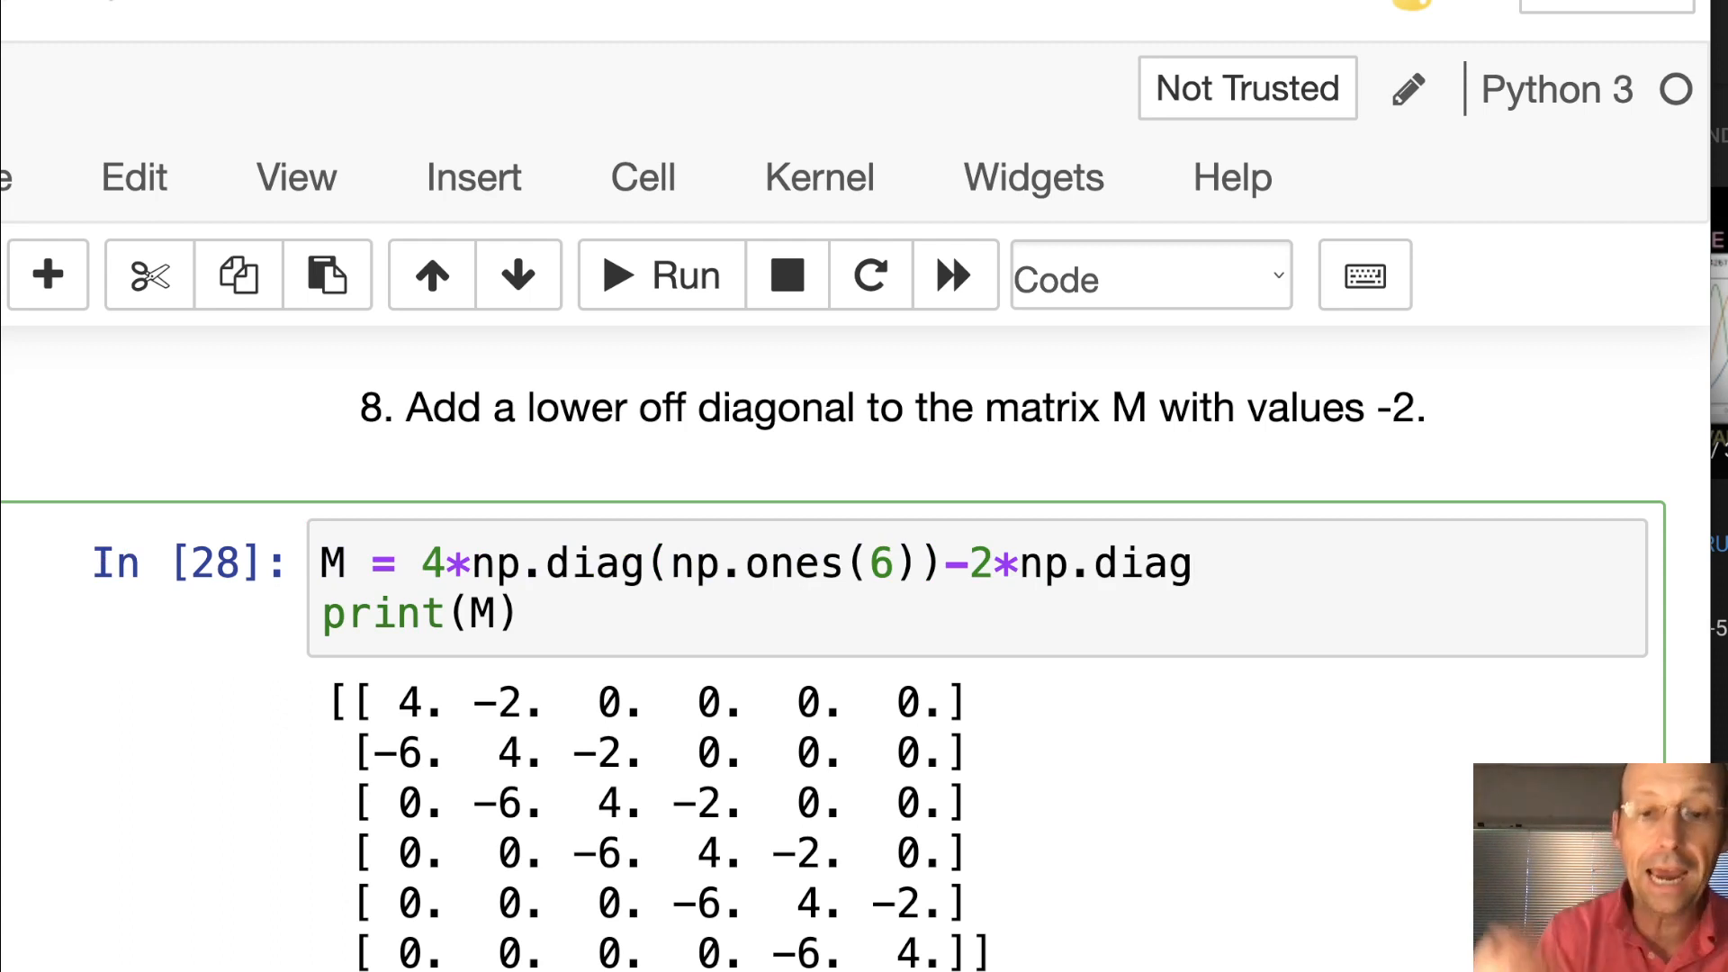
text(())
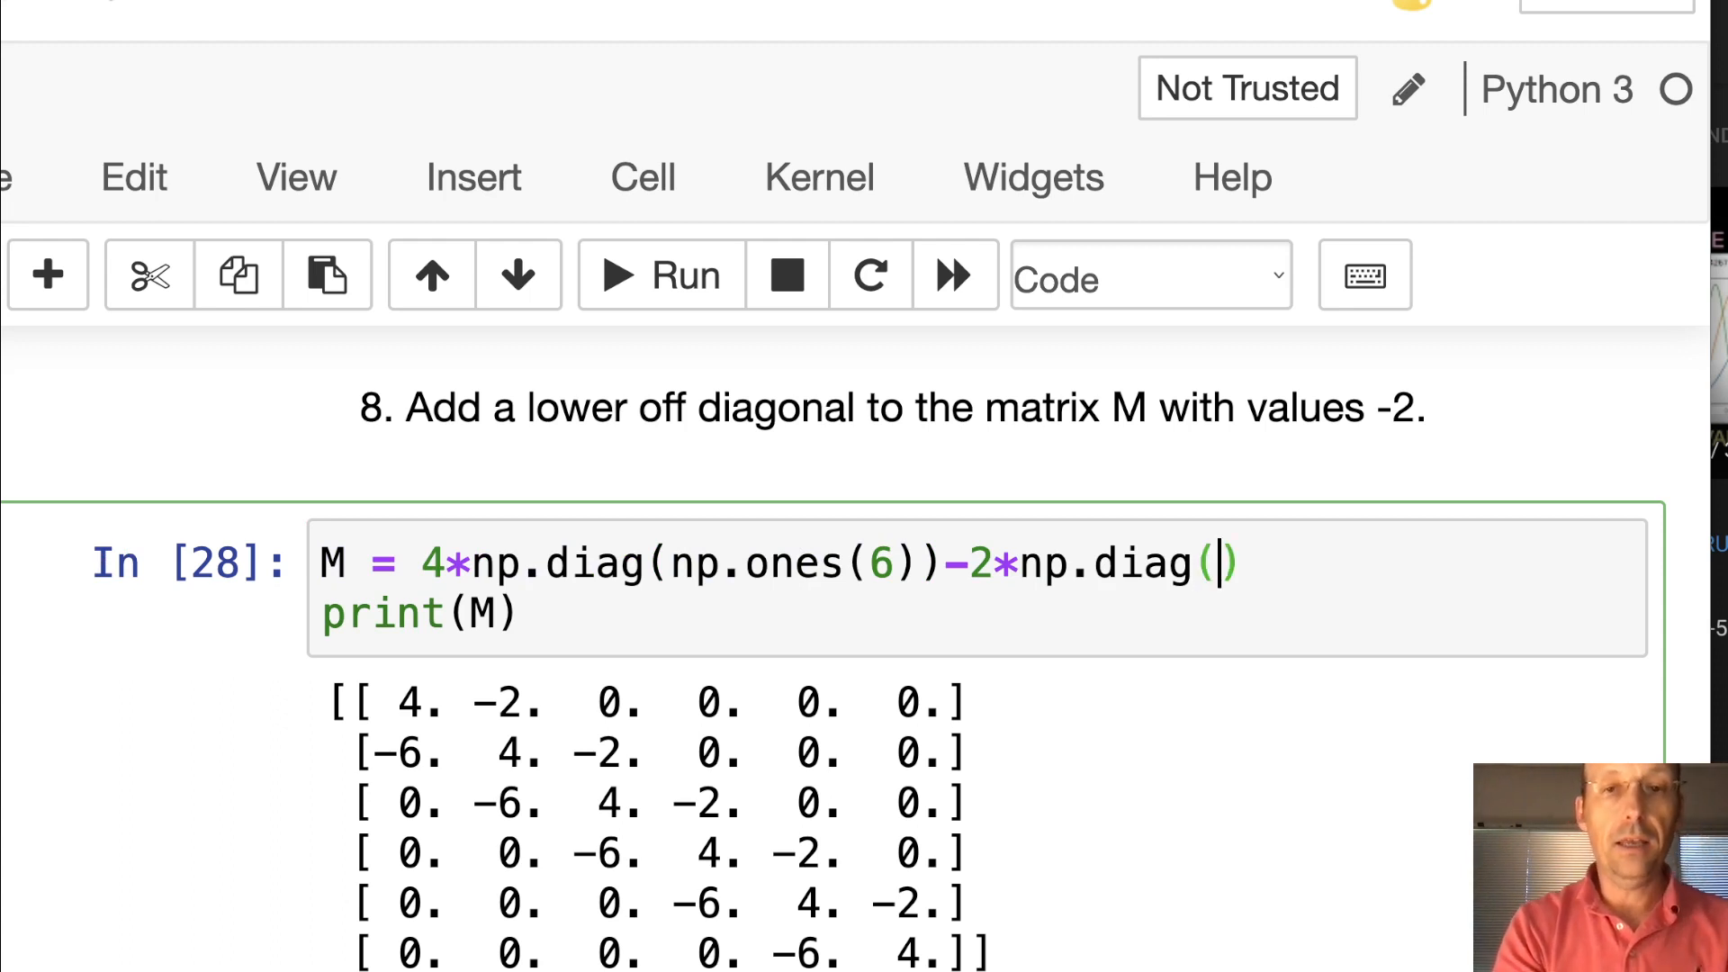
text(np.ones)
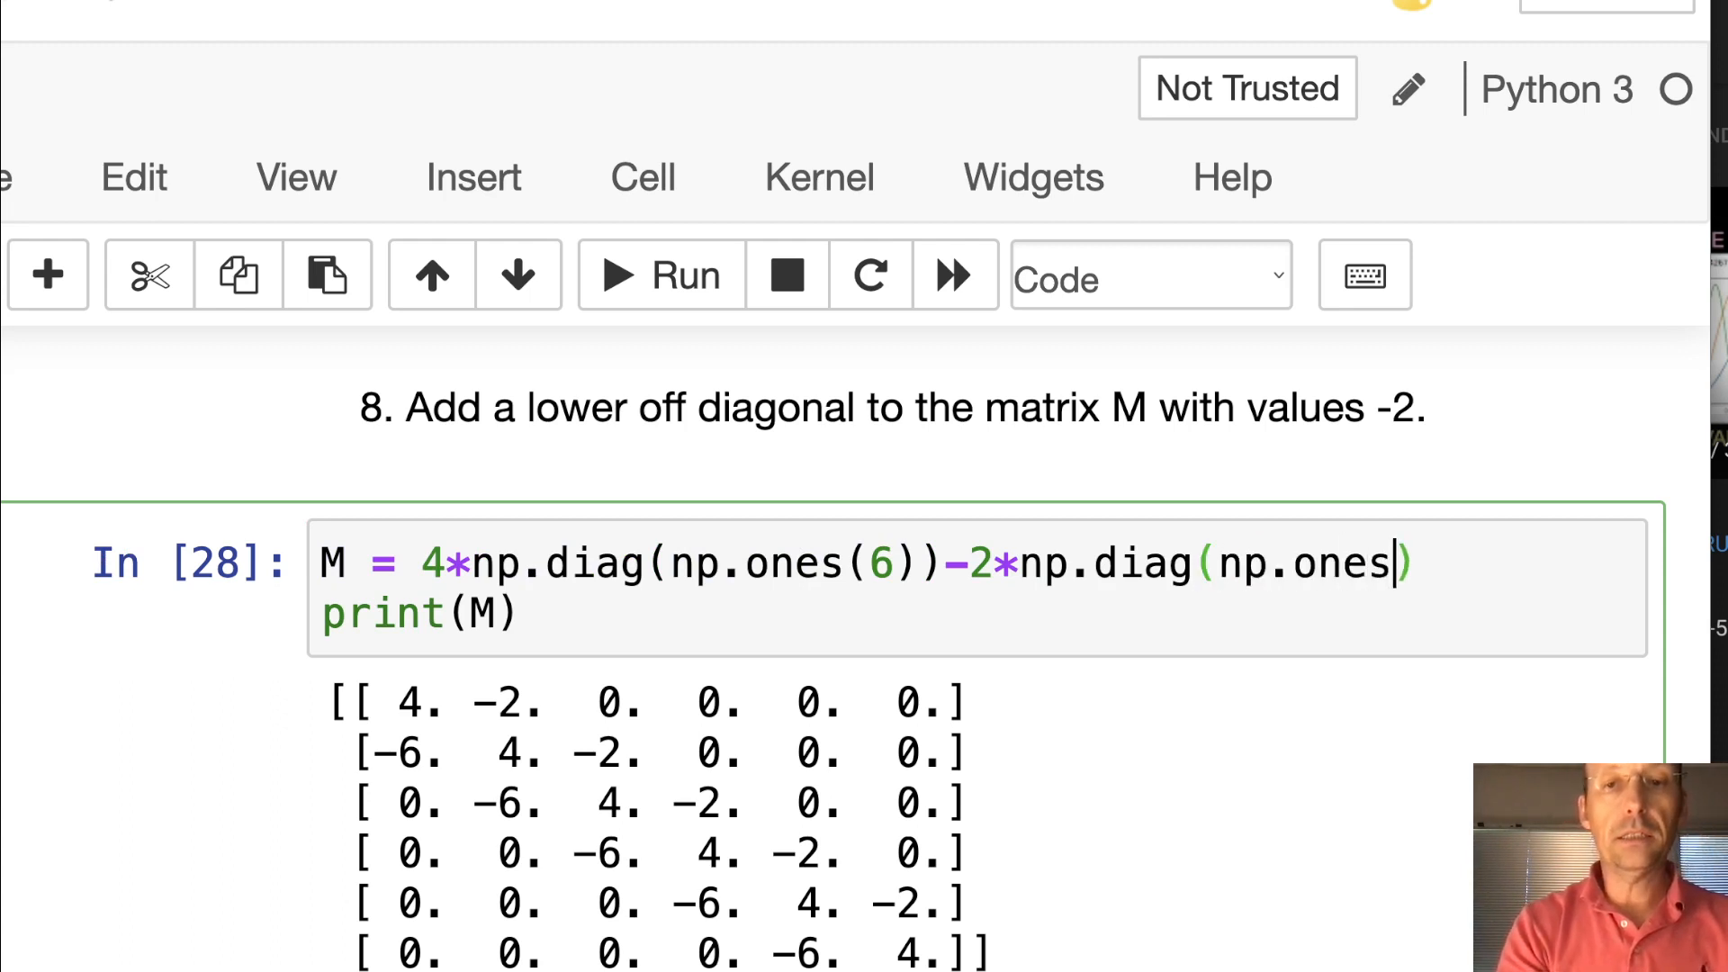
text((5)
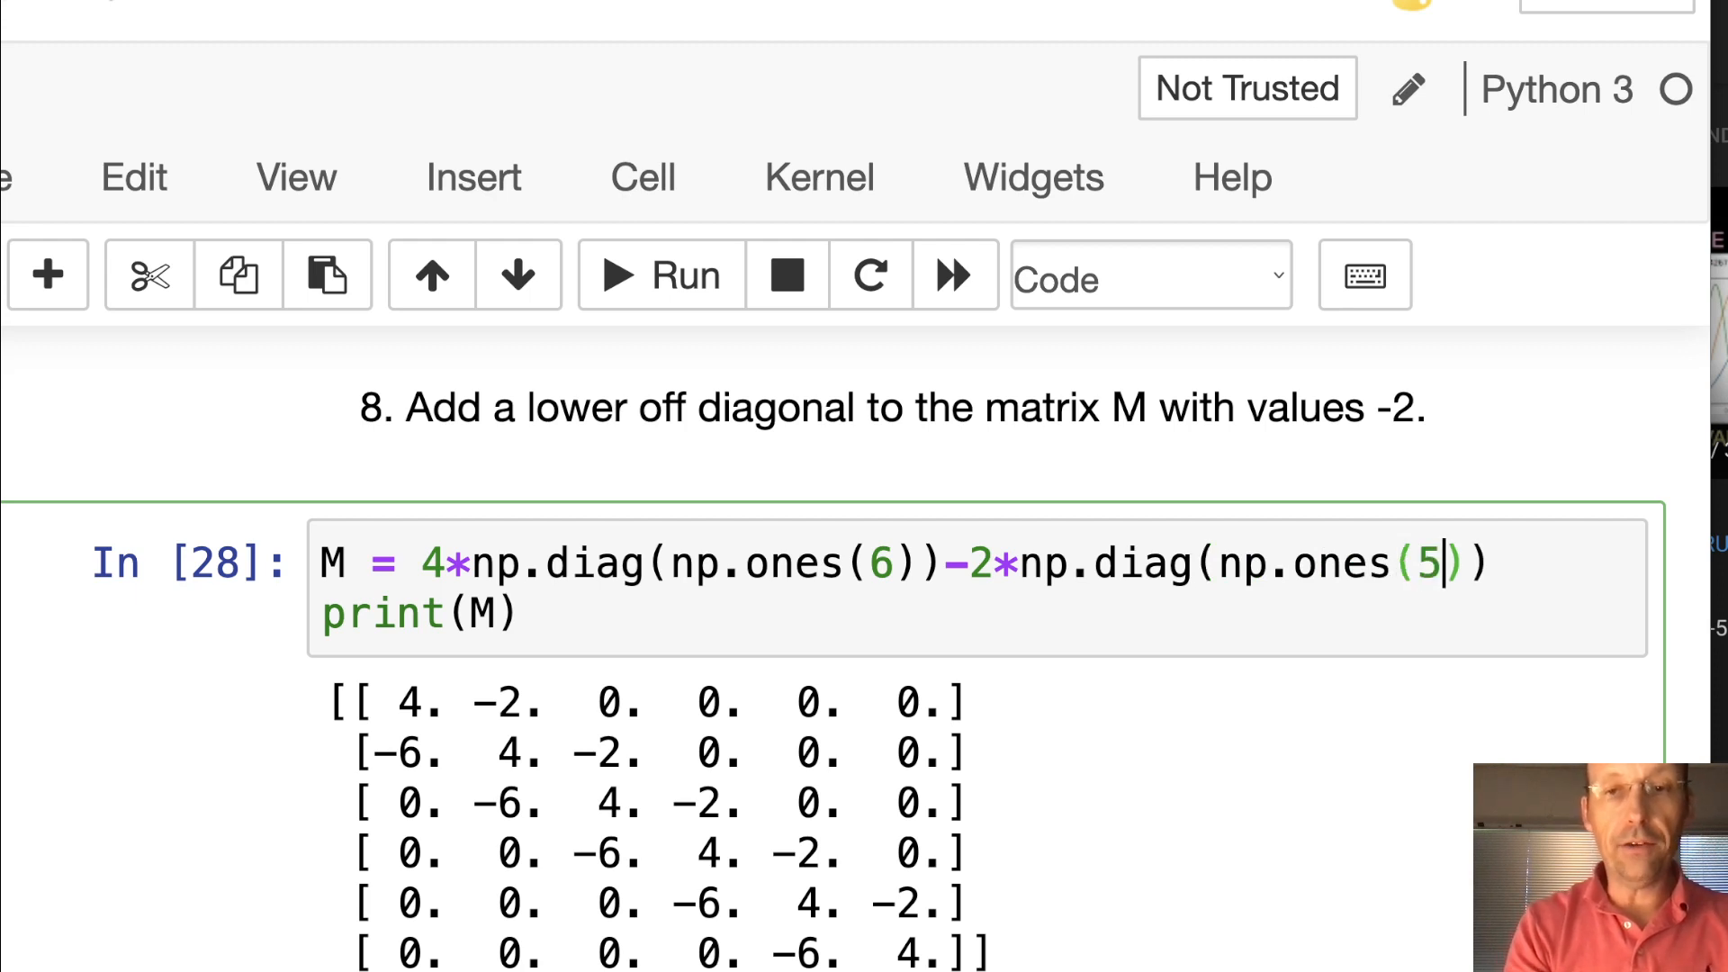
text(,1)
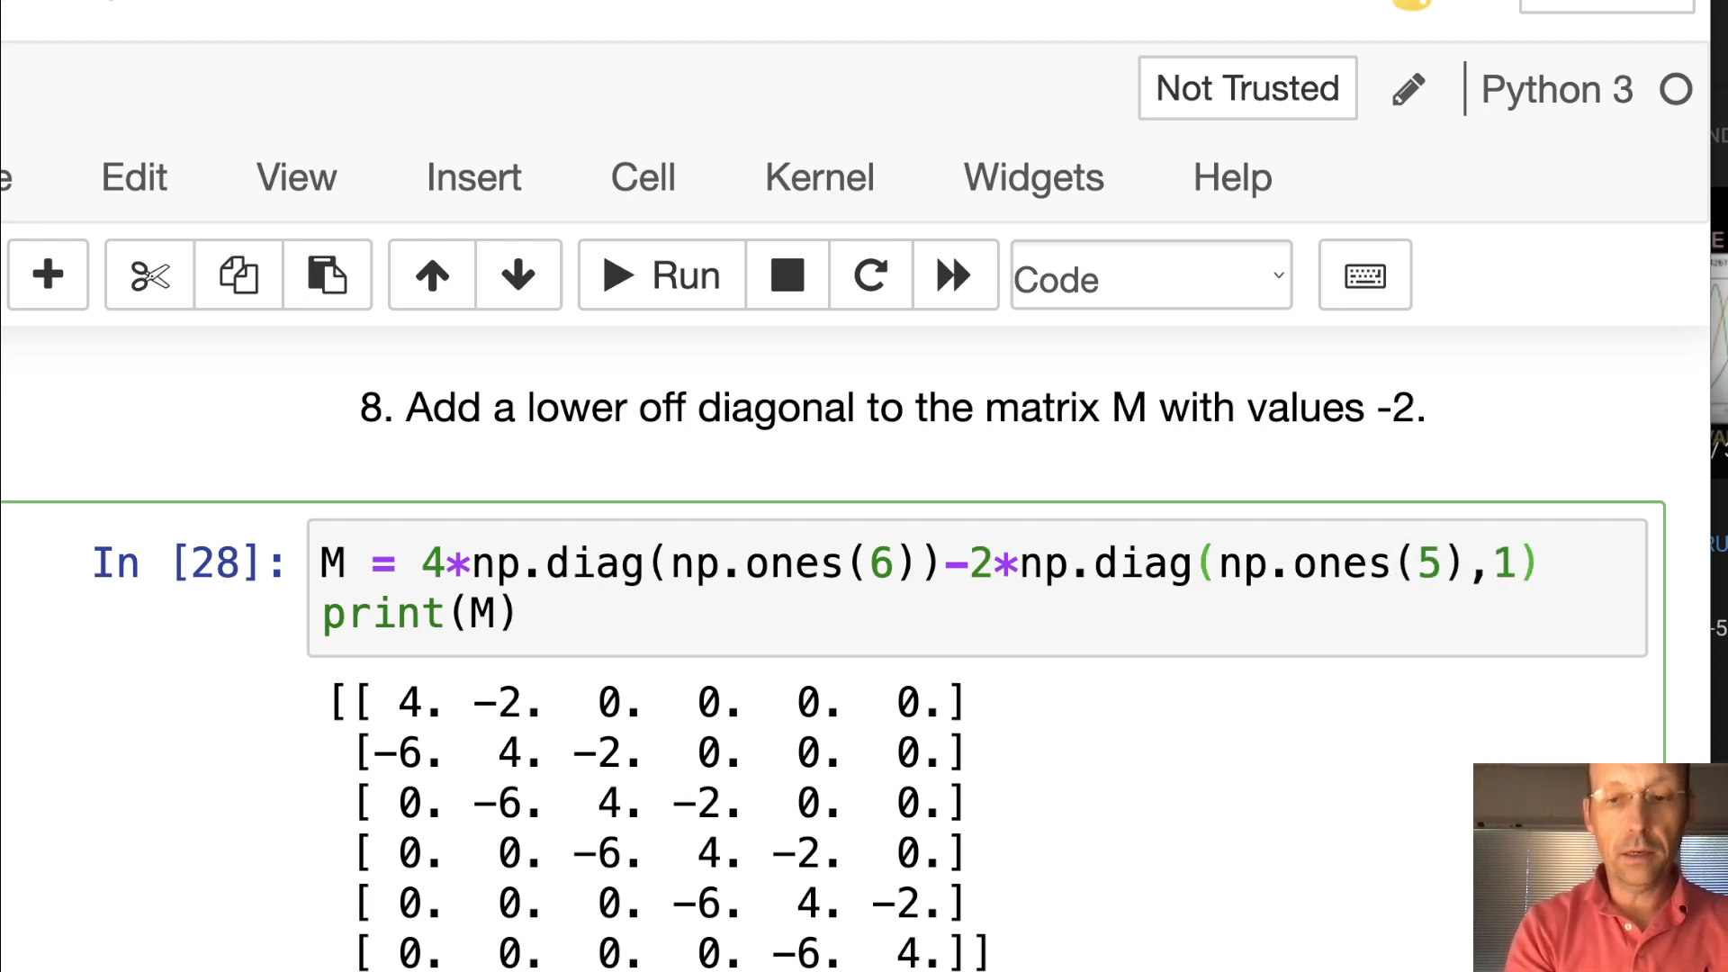
text(-2*np.diag(np.one()
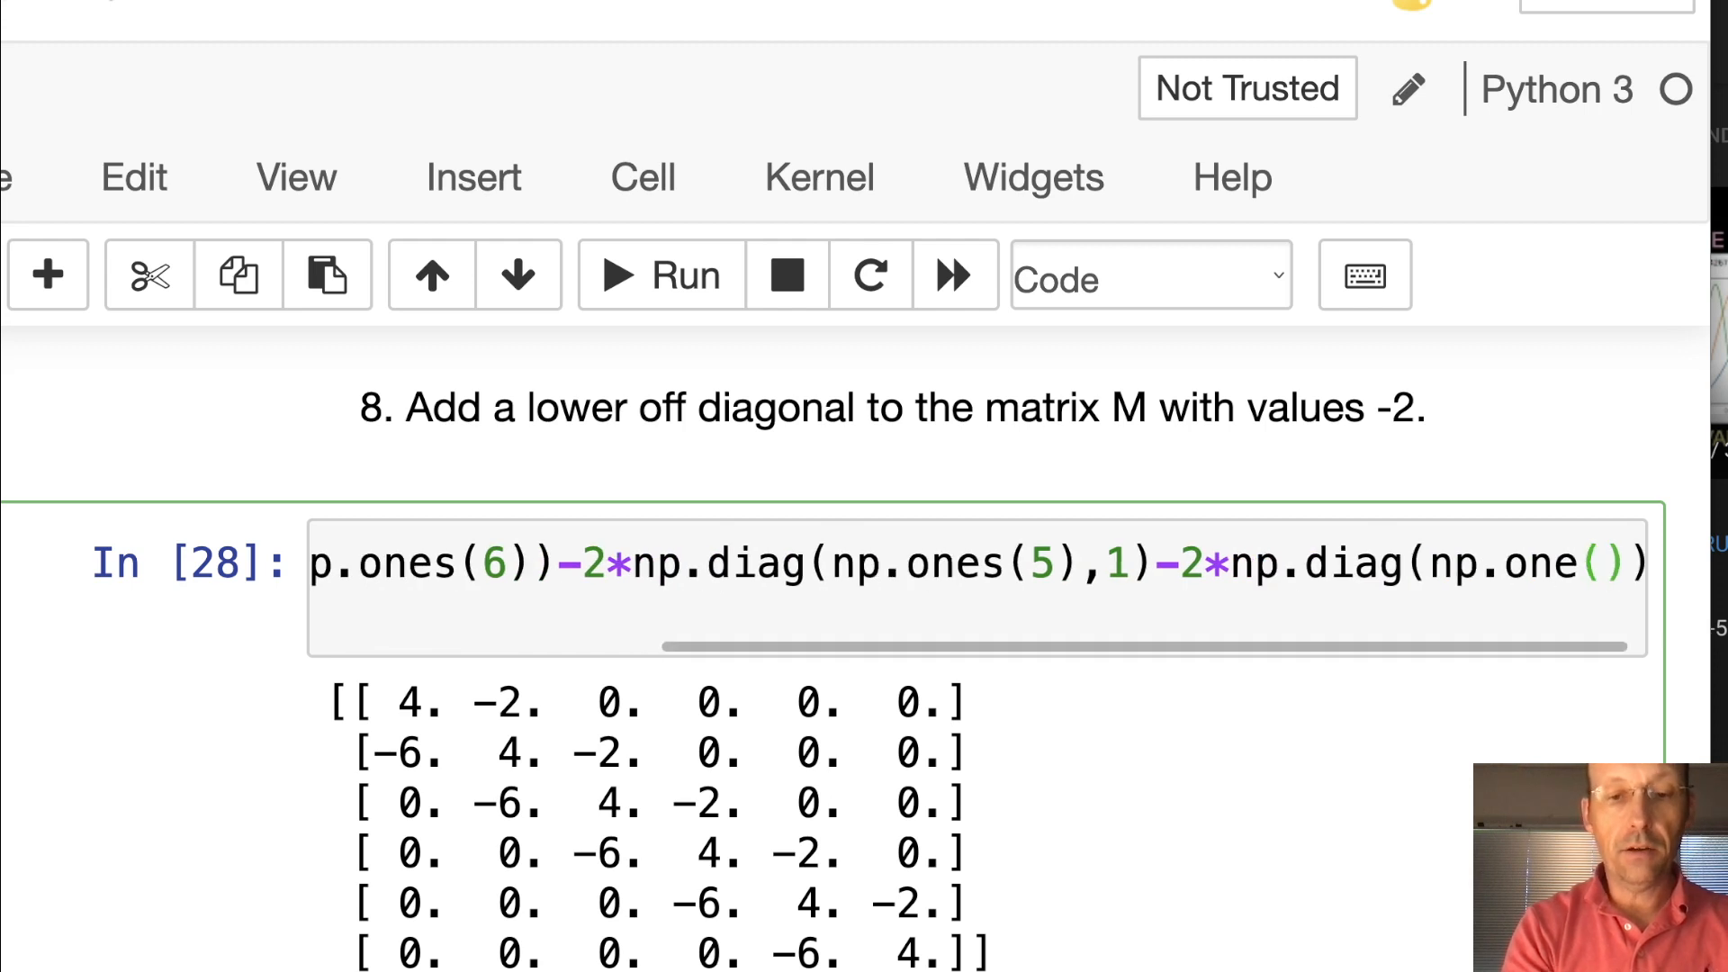
Finish the -2*np.diag(np.one(5),-1) term, run it, and read the AttributeError traceback
text(5)
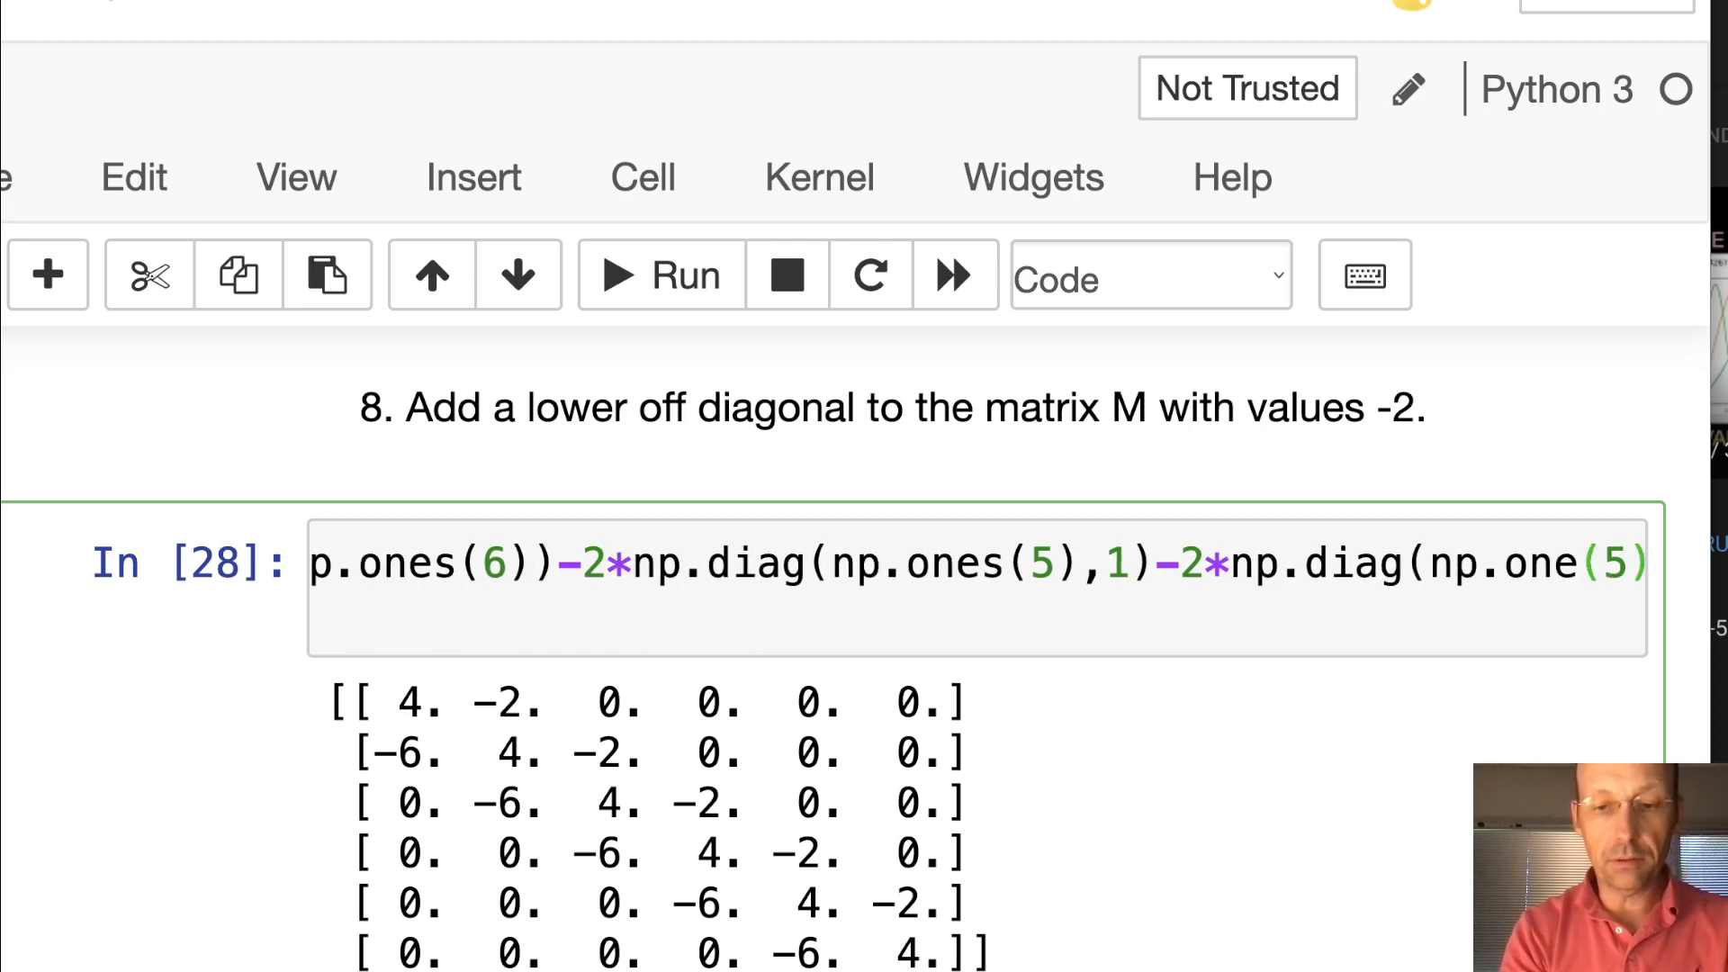
text(,-1)
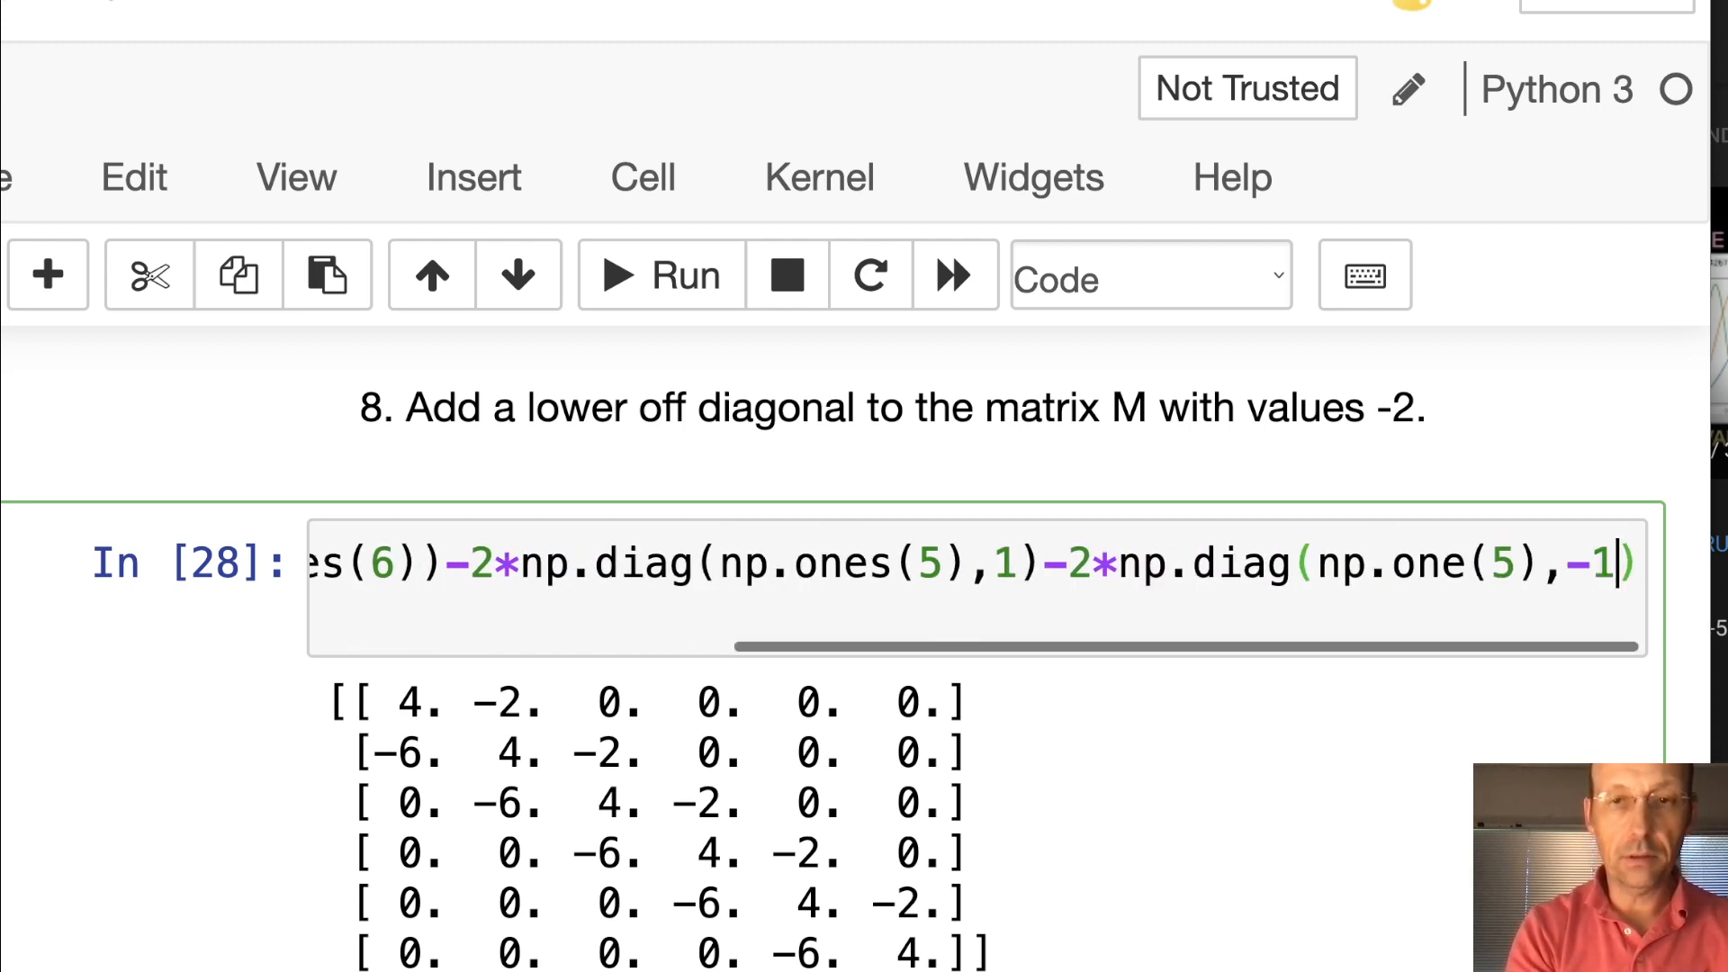
click(658, 275)
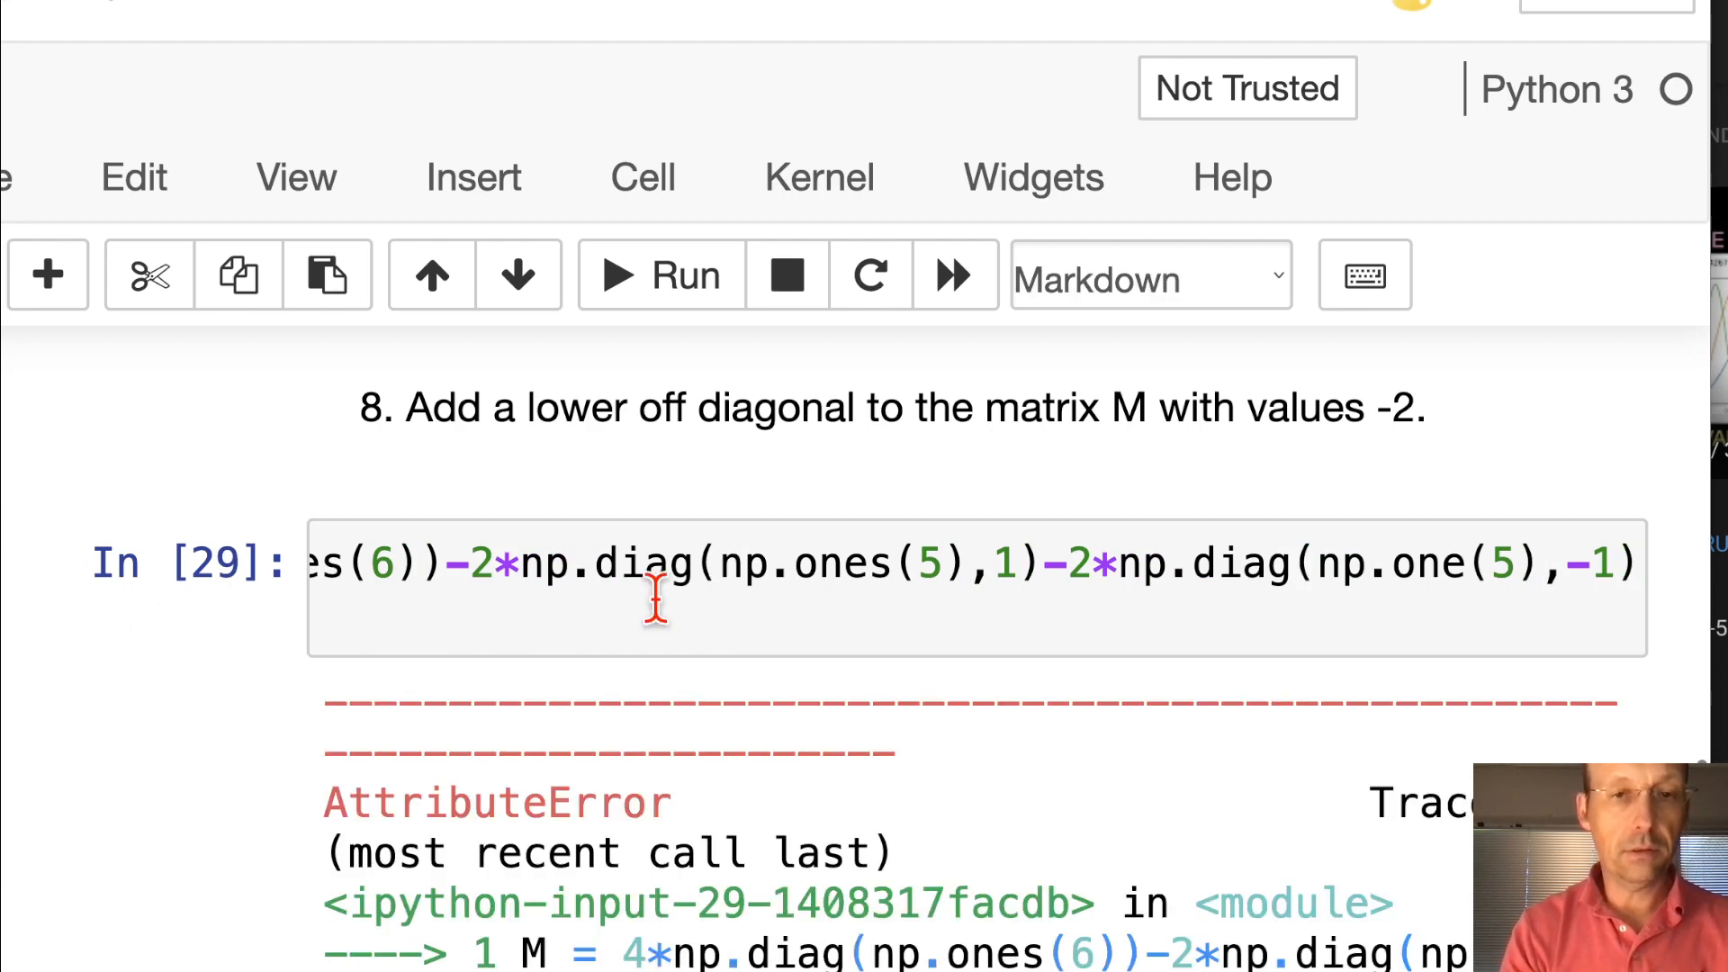
scroll(down, 3)
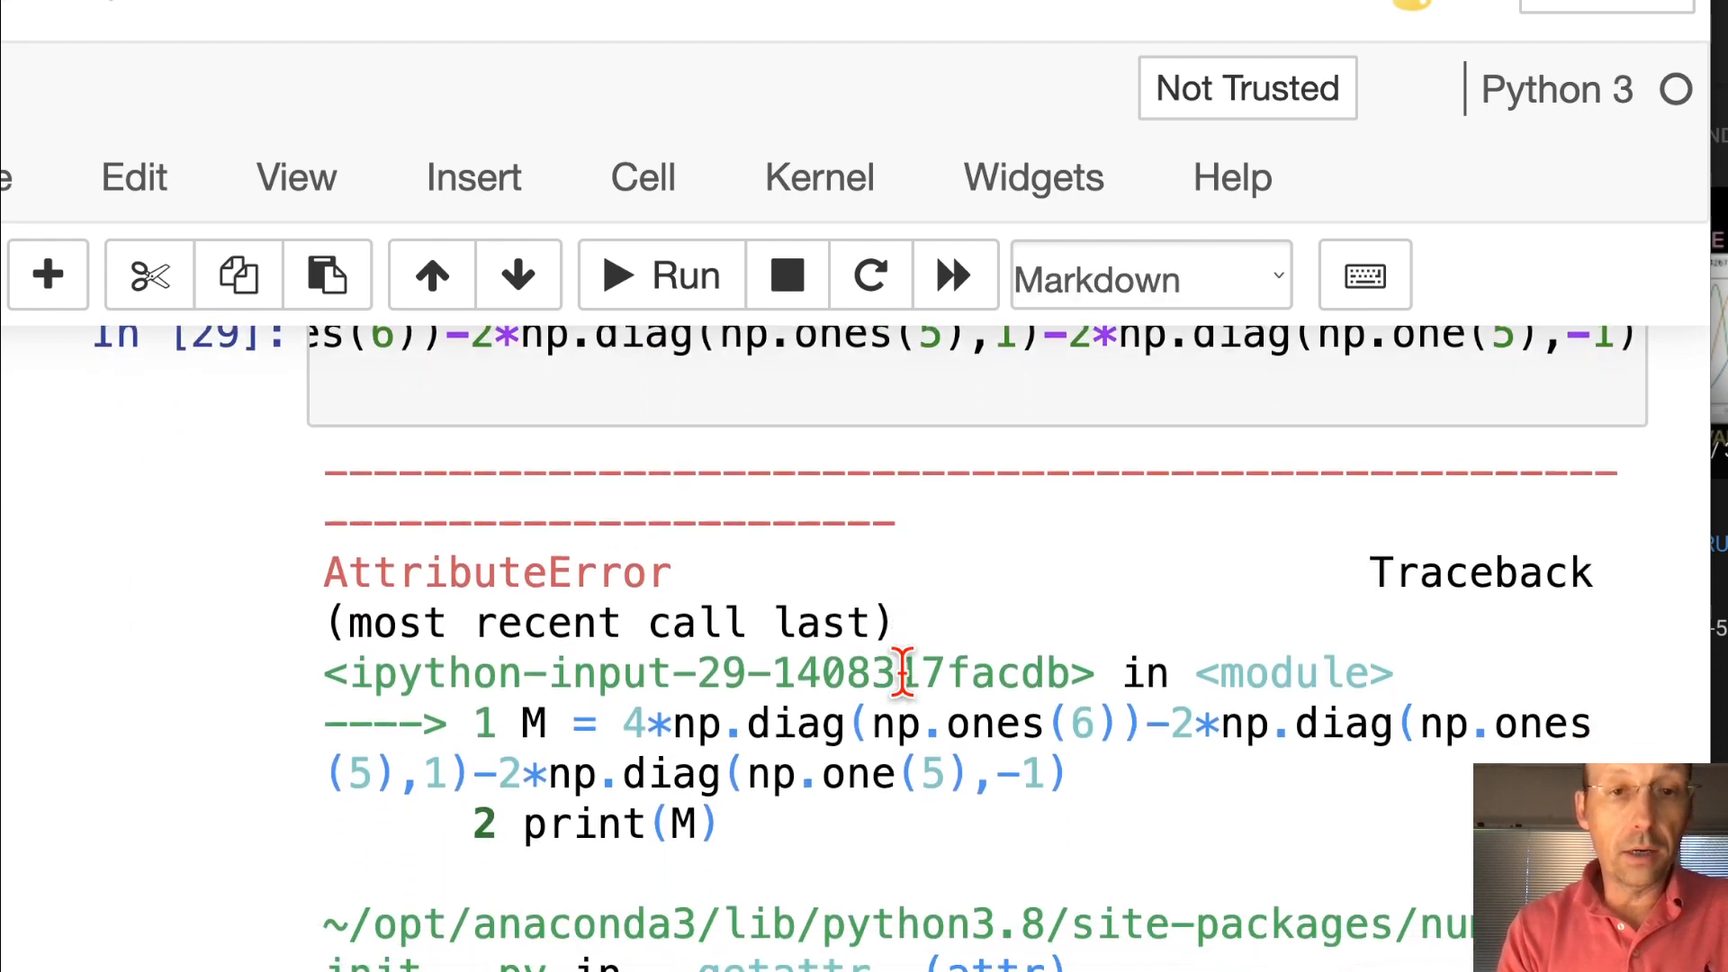
scroll(down, 3)
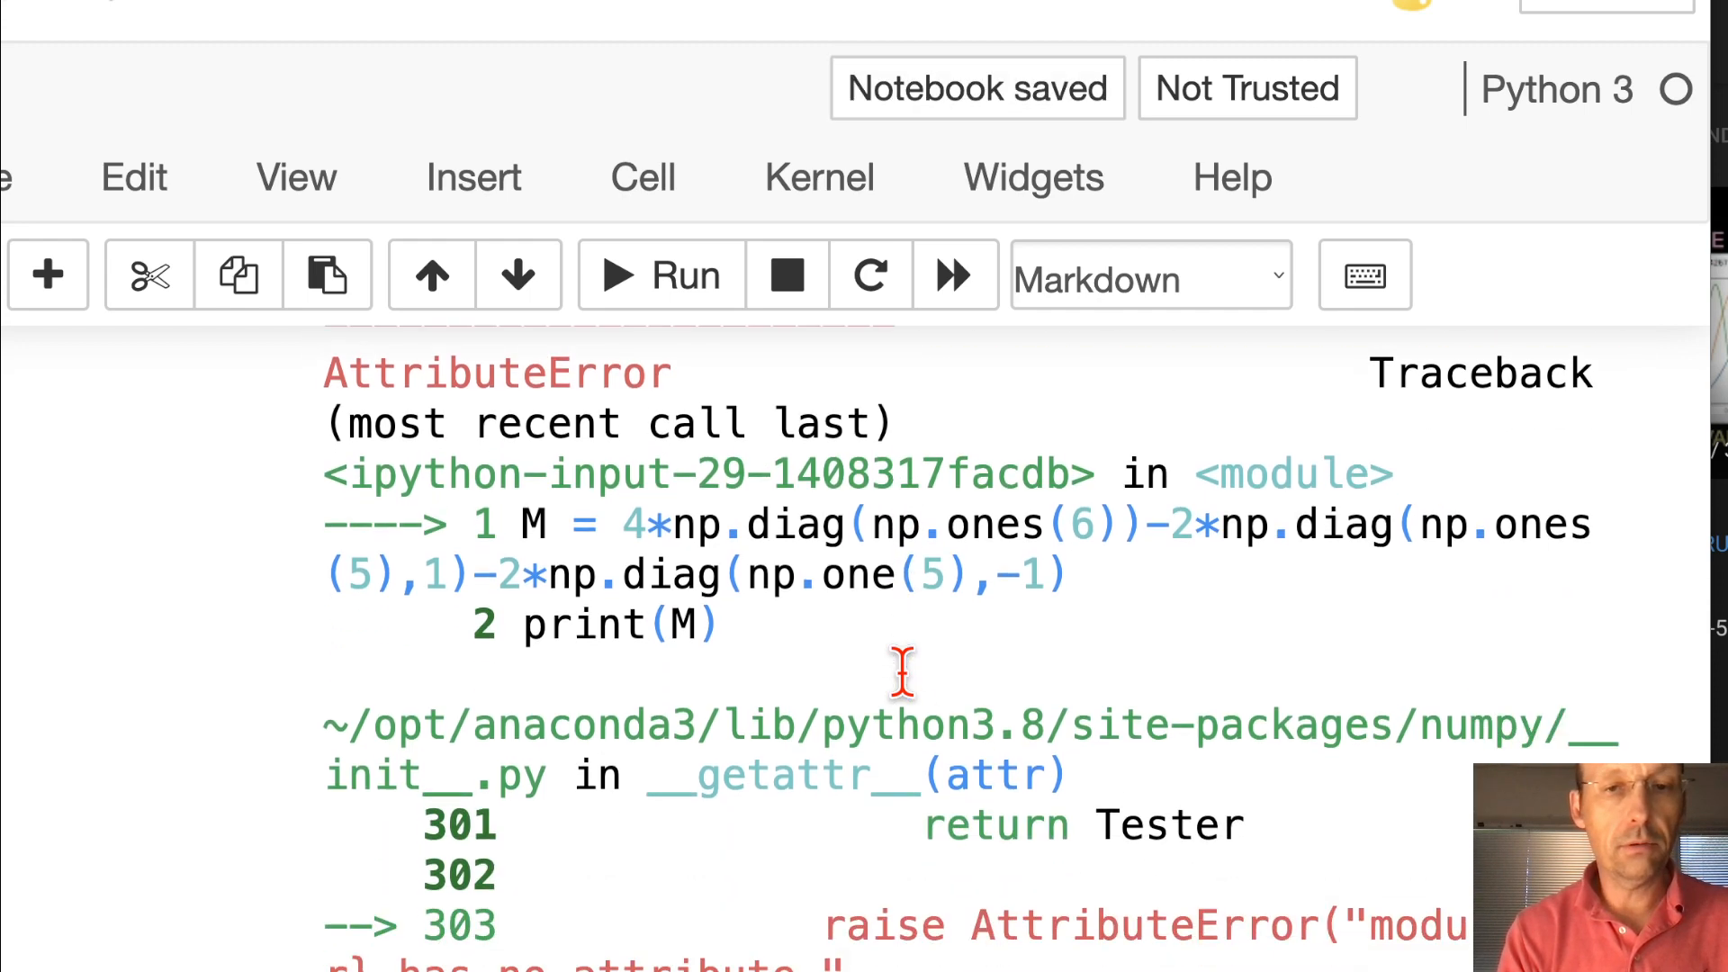
scroll(down, 3)
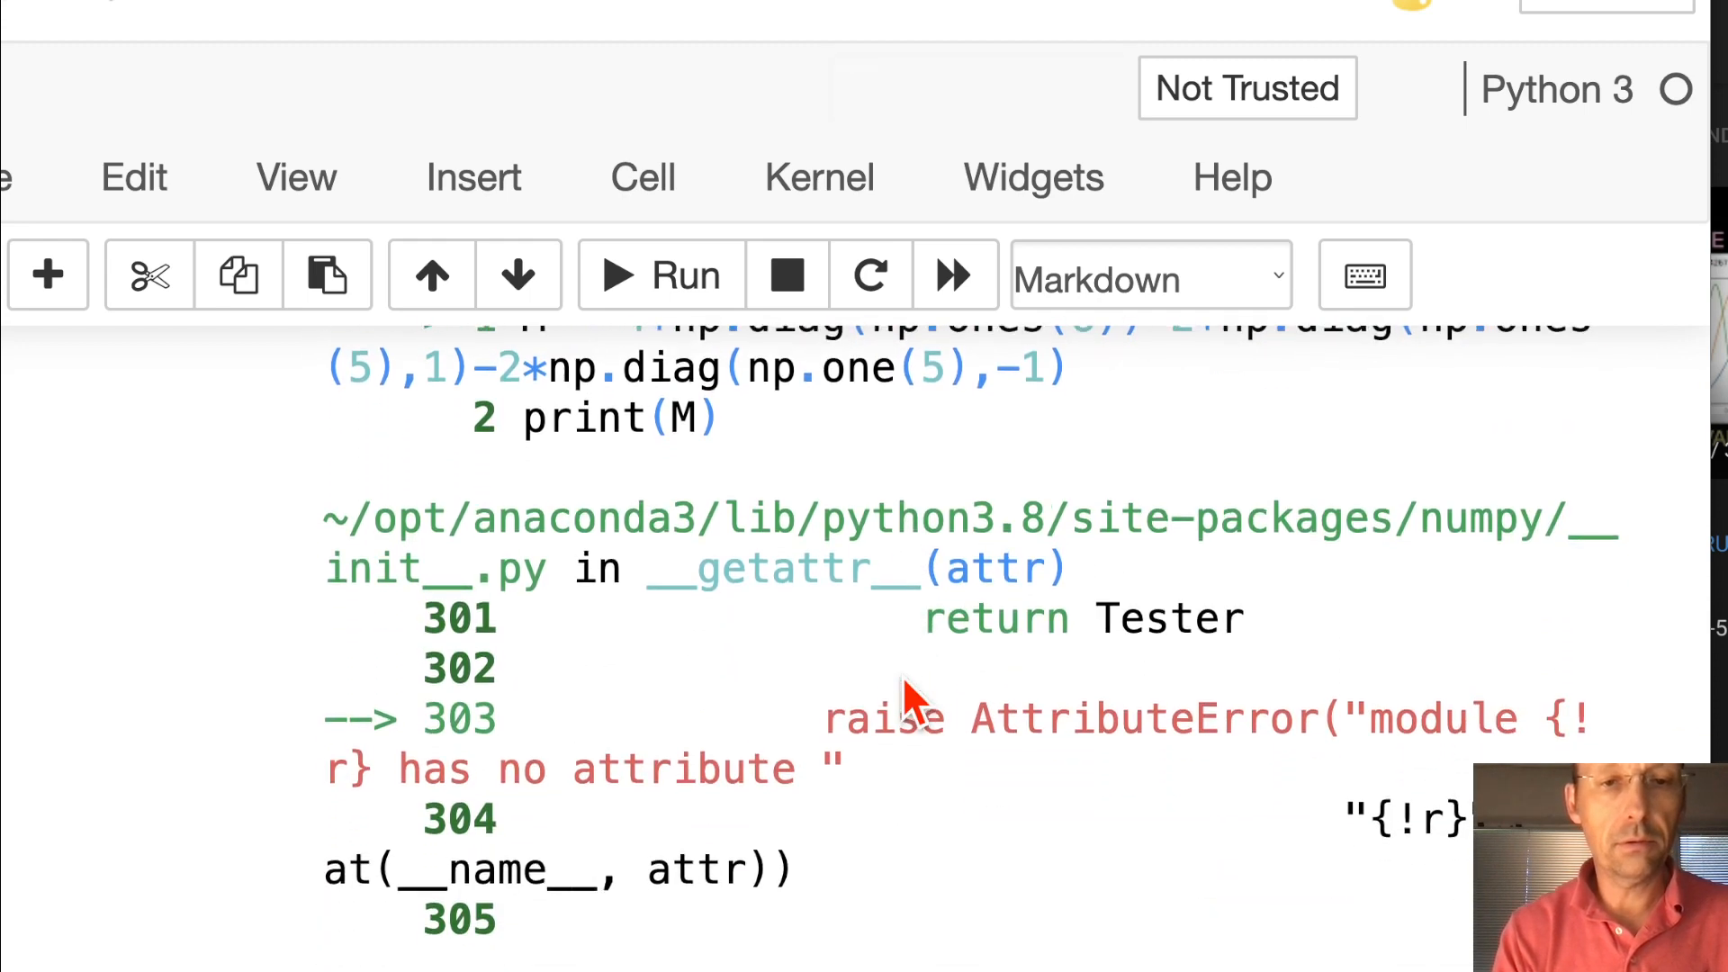
scroll(up, 3)
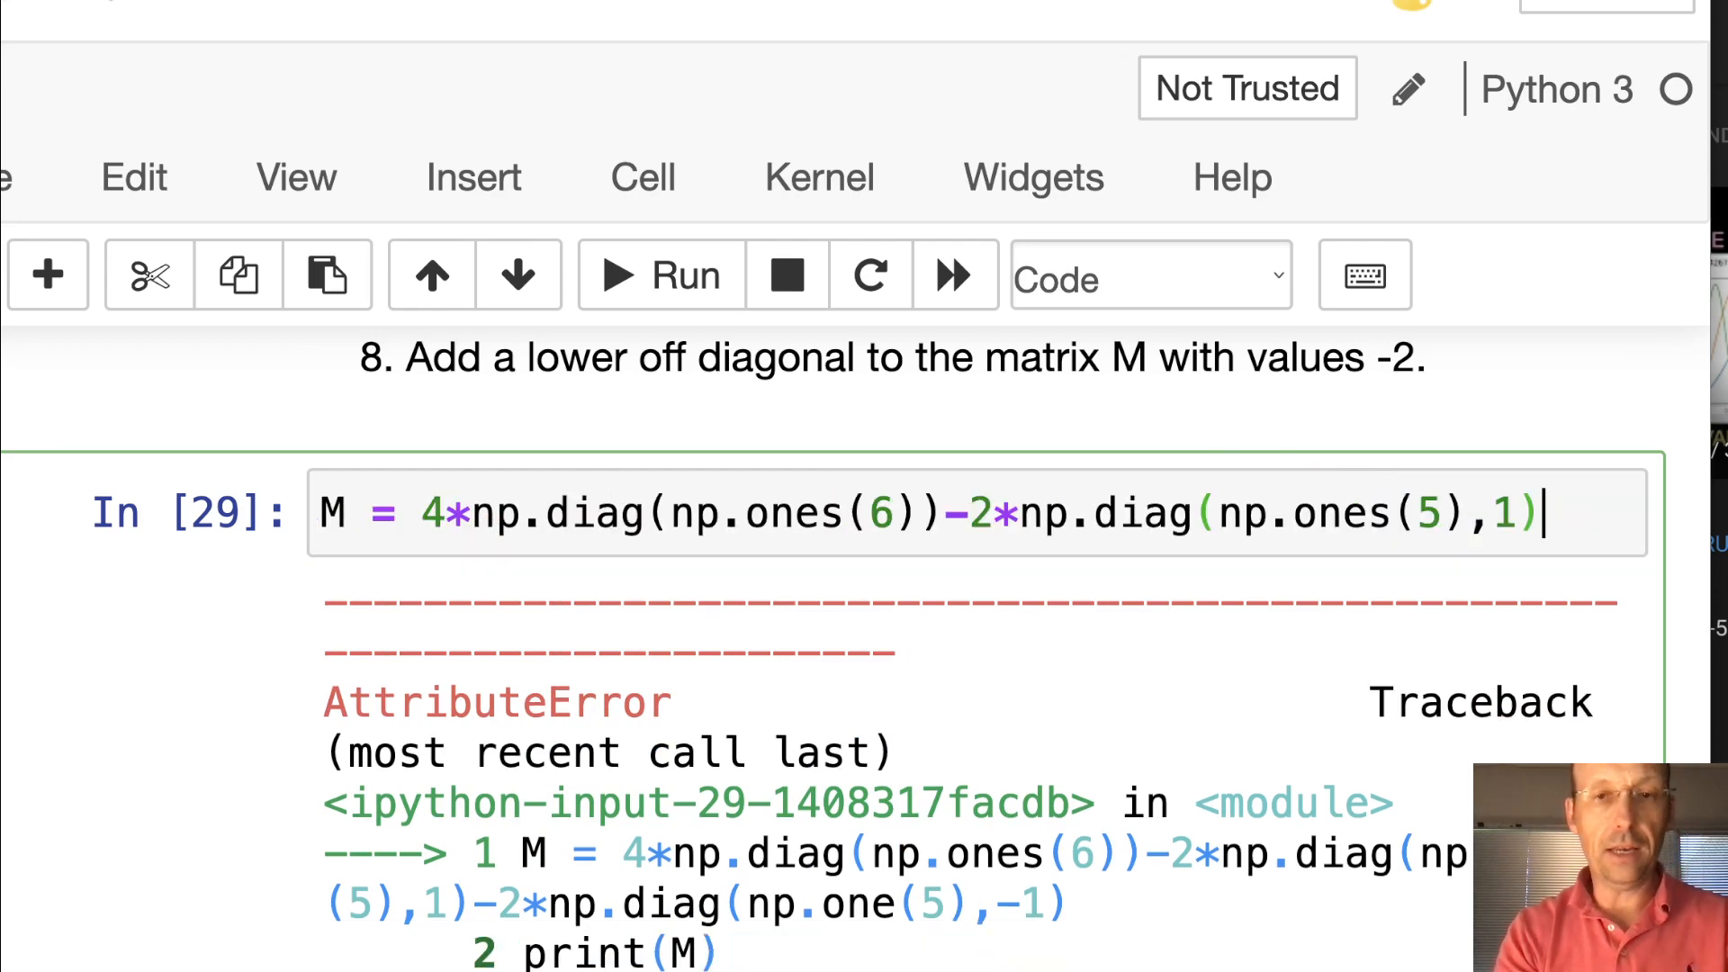
Add print(M) and the -2*np.diag(np.ones(5),-1) term, showing -2s above and below
click(659, 274)
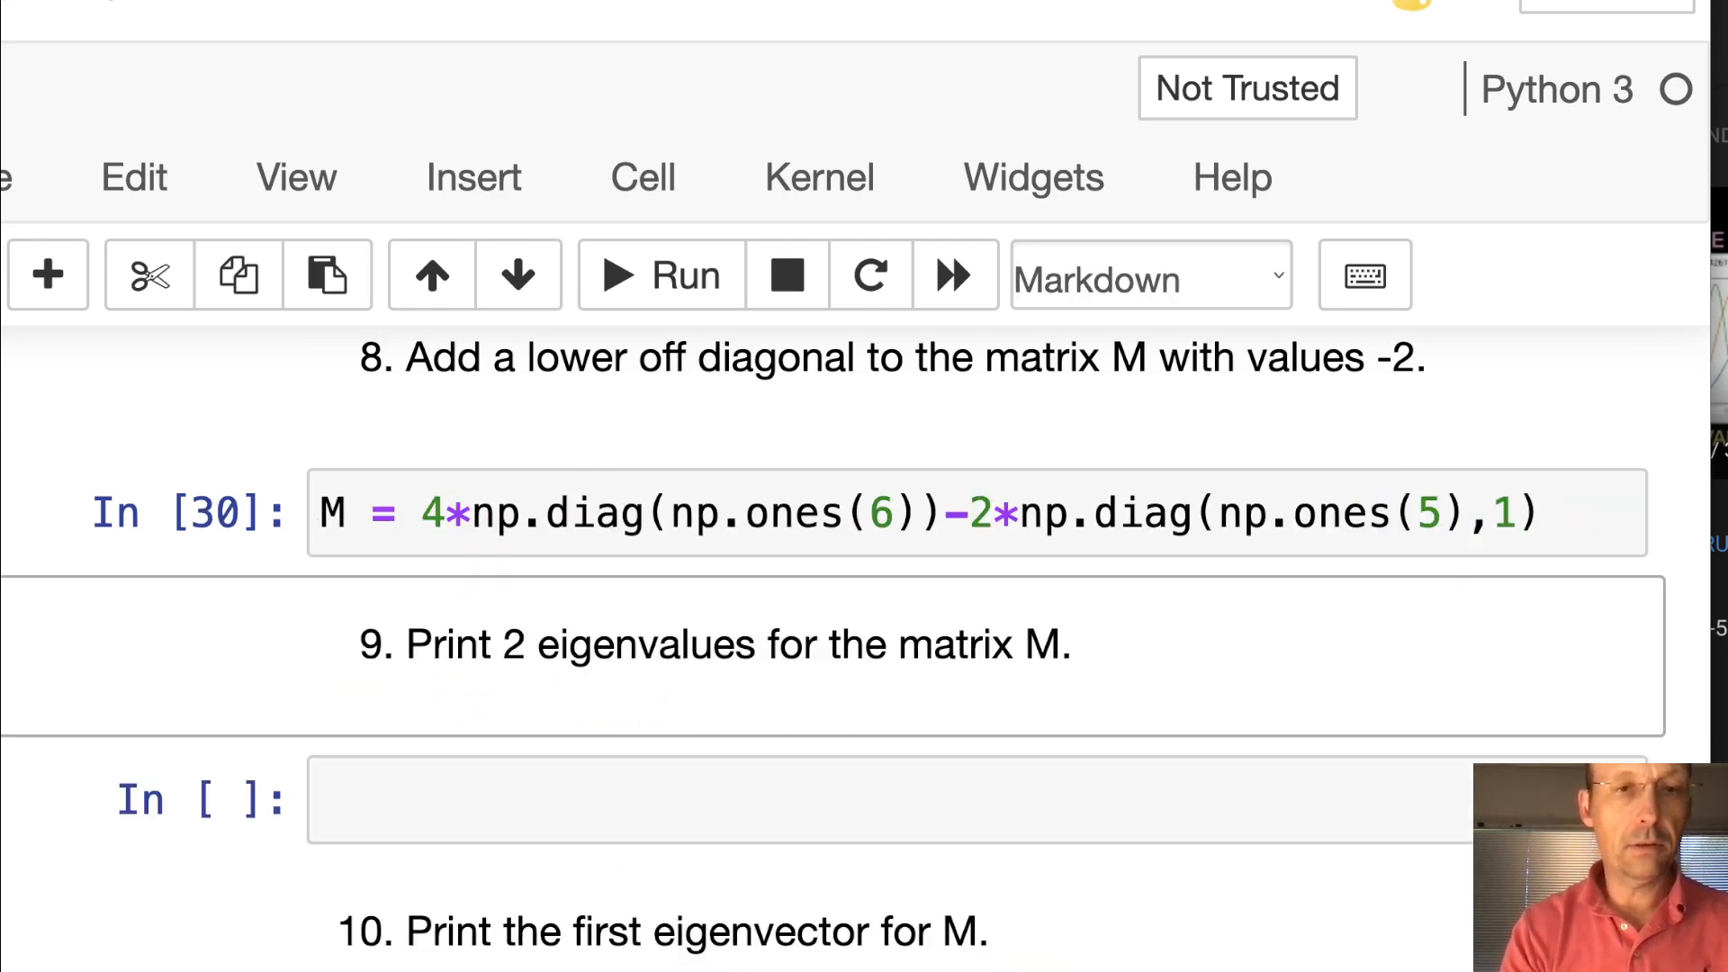
text(prin)
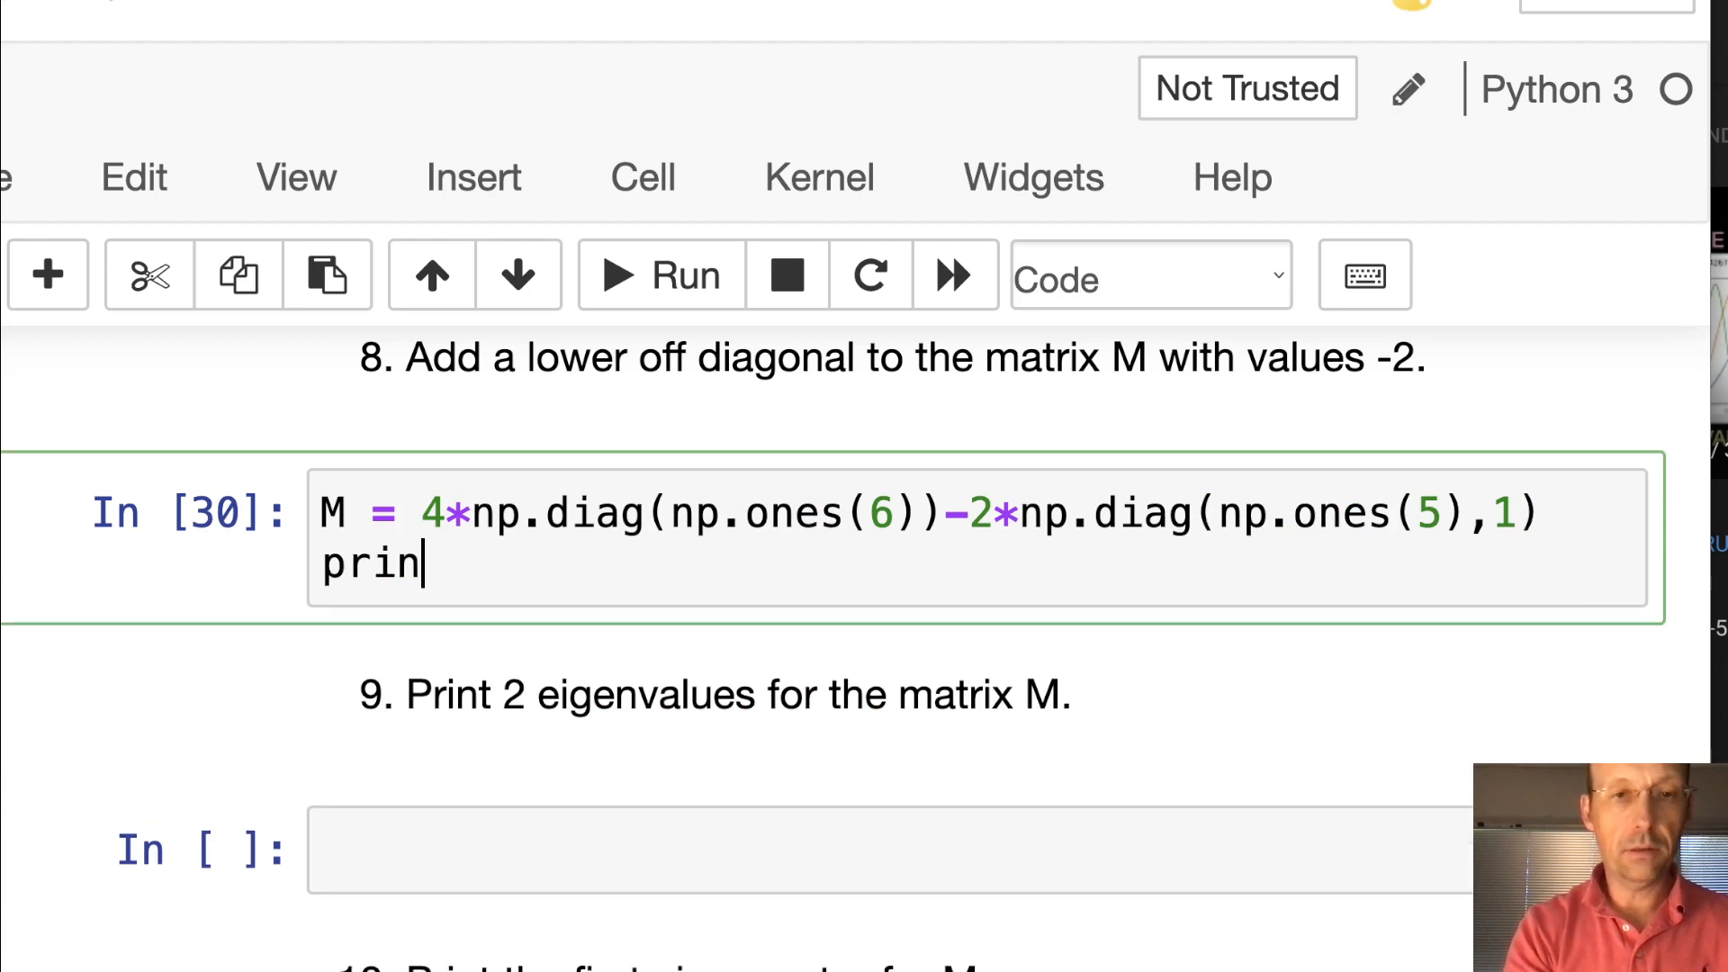
click(658, 274)
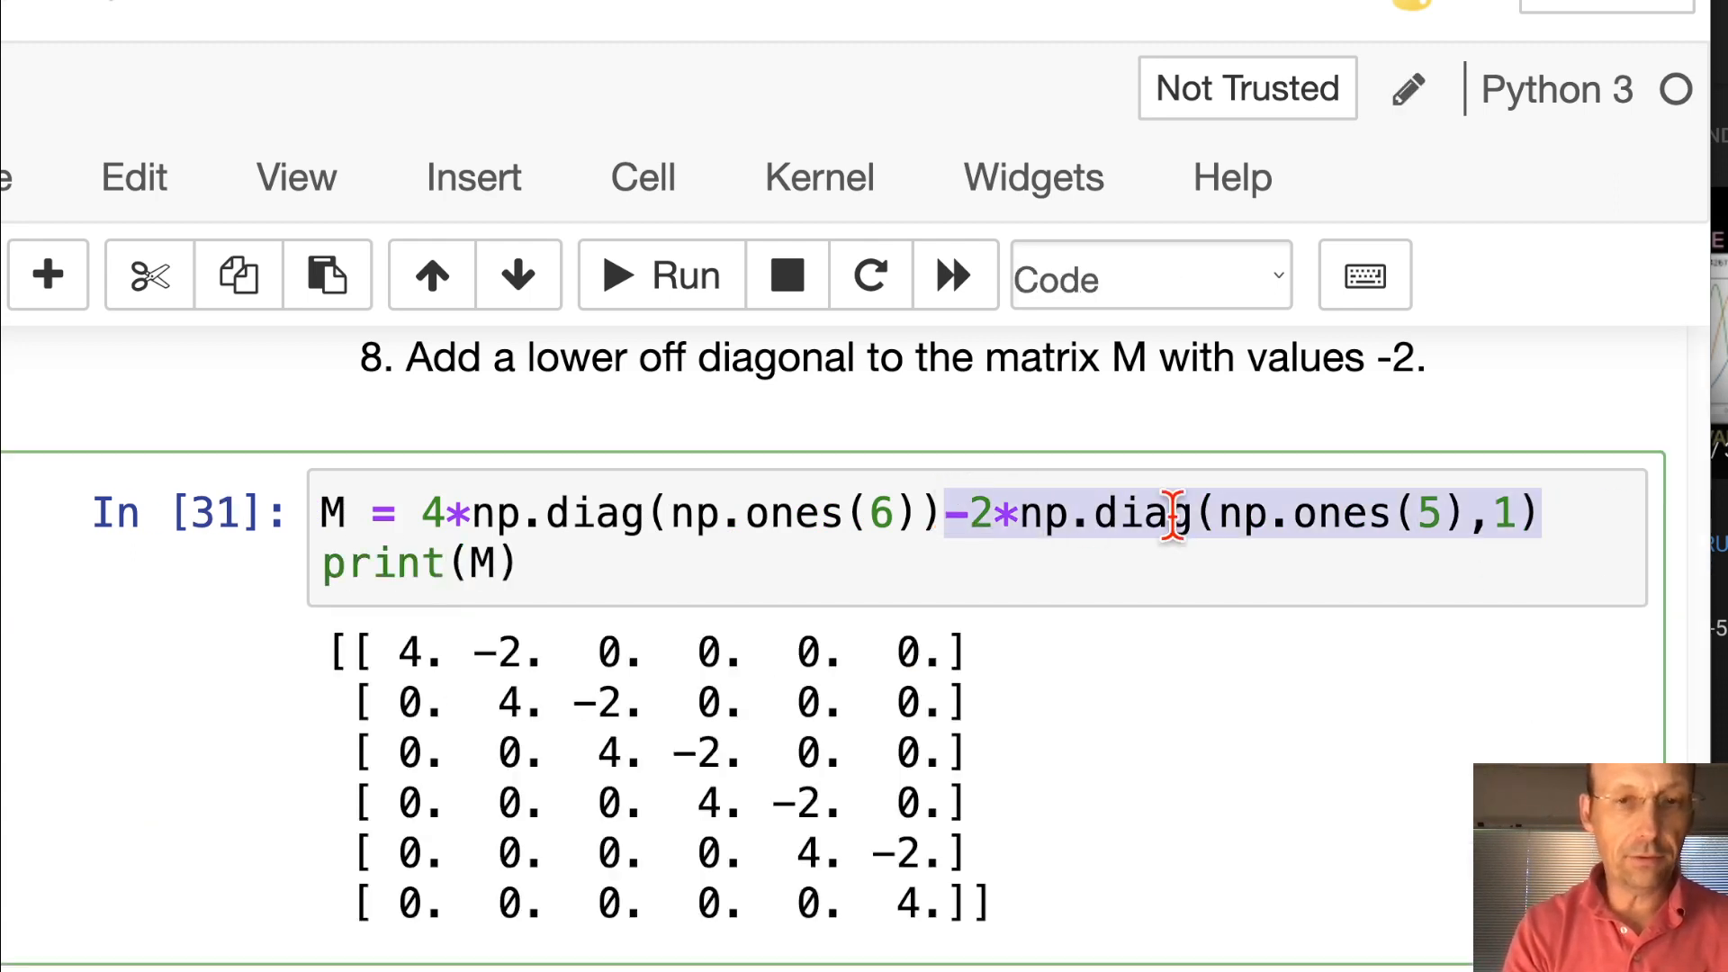
text(-2*np.diag(np.ones(5),1))
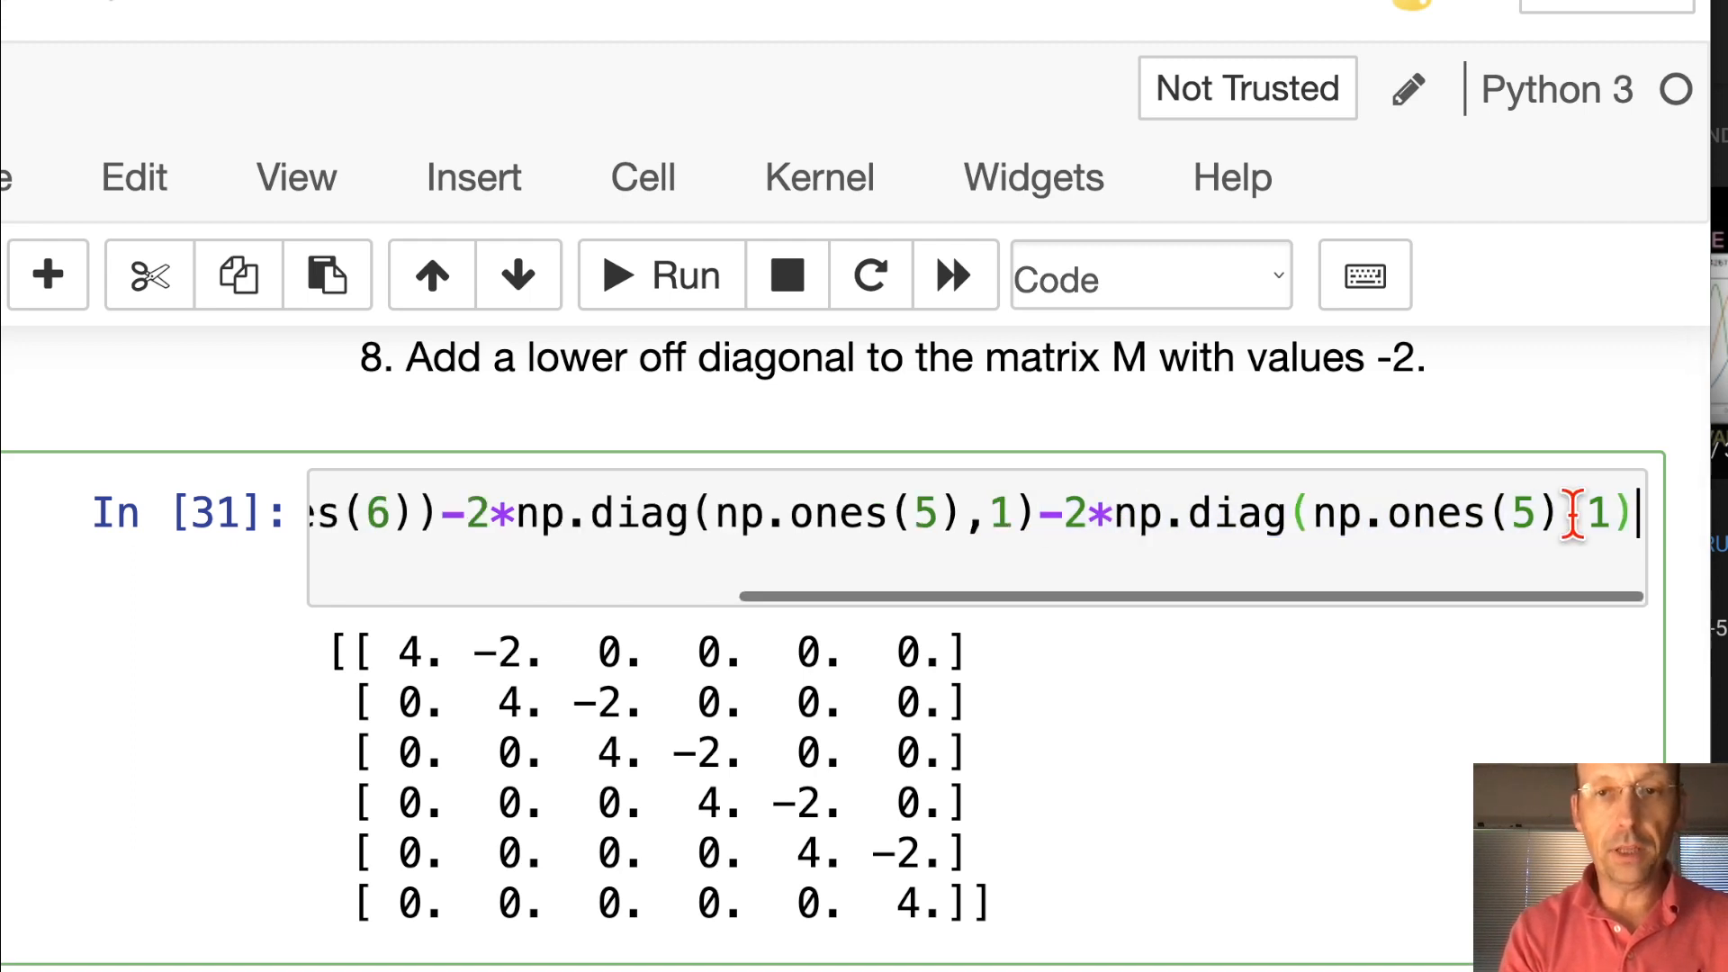
text(,-1)
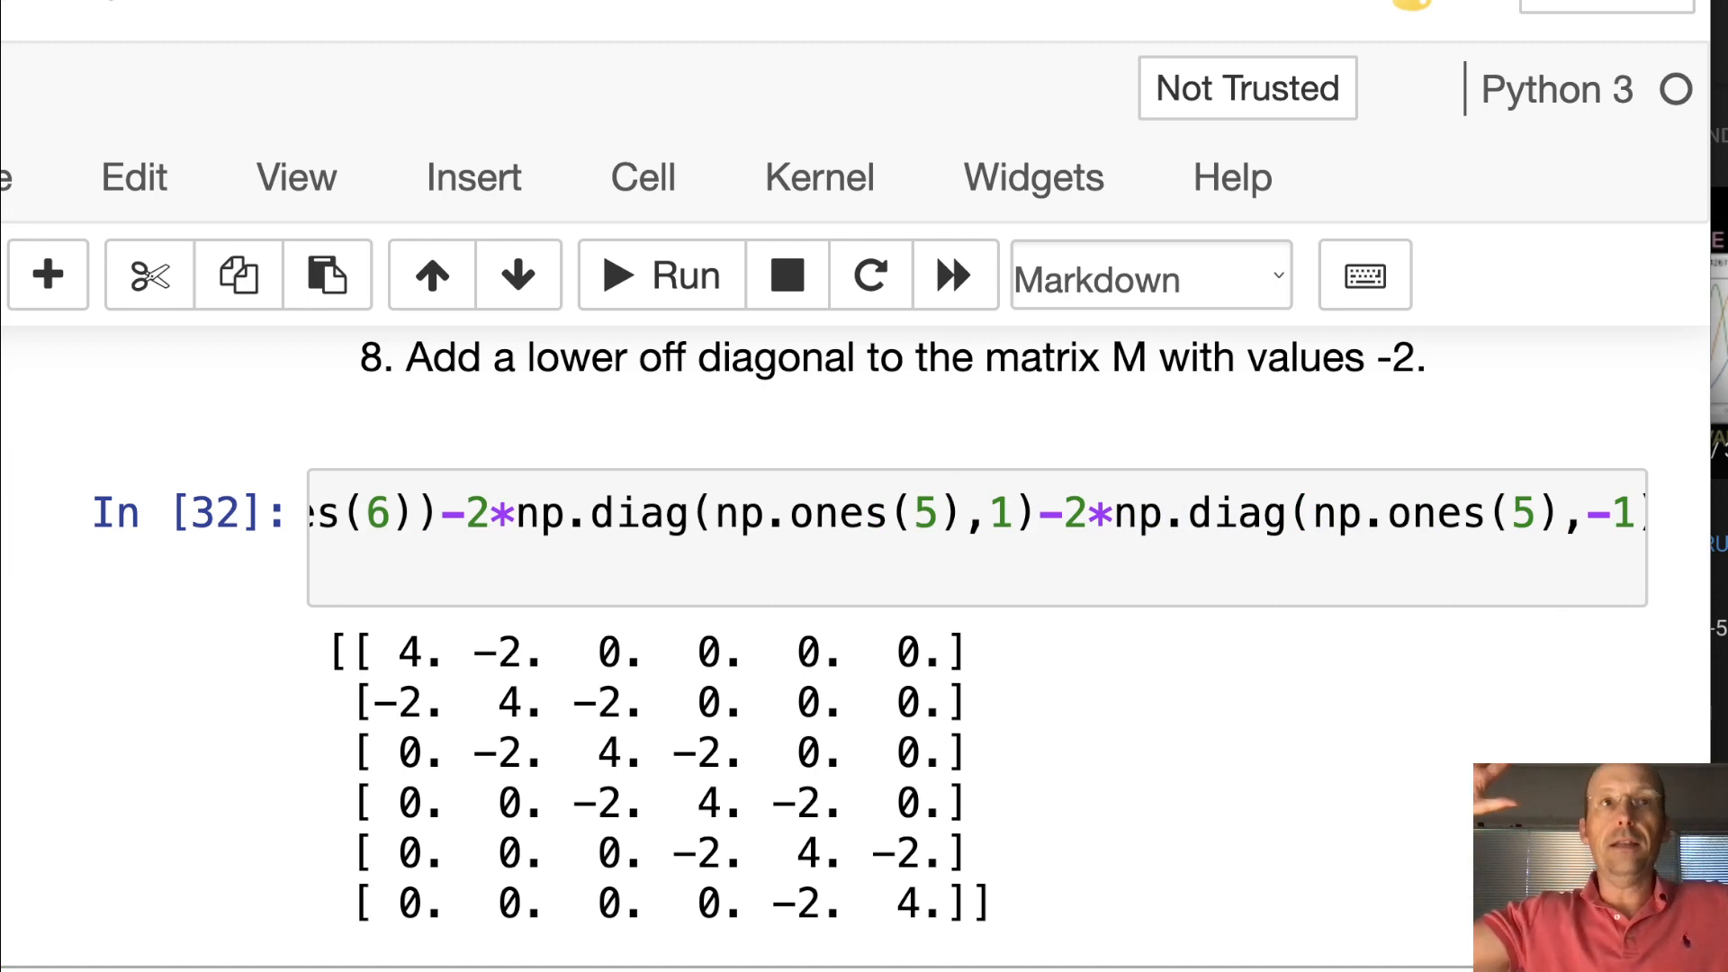
mouse_move(1390, 813)
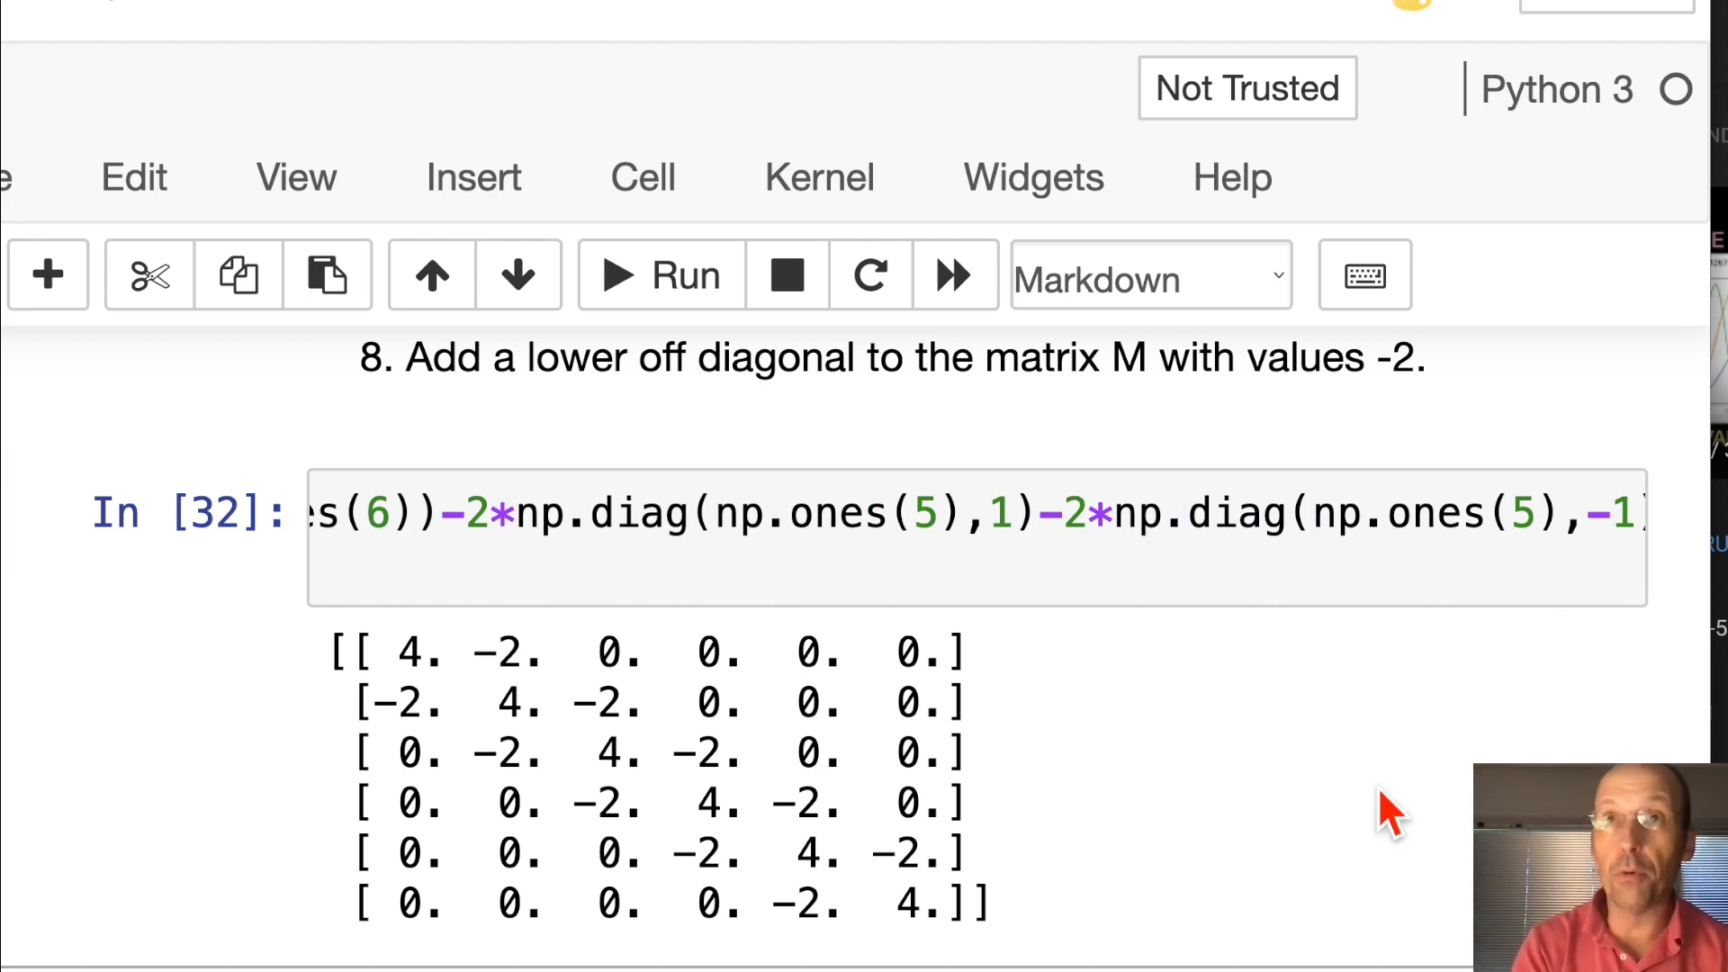
scroll(down, 3)
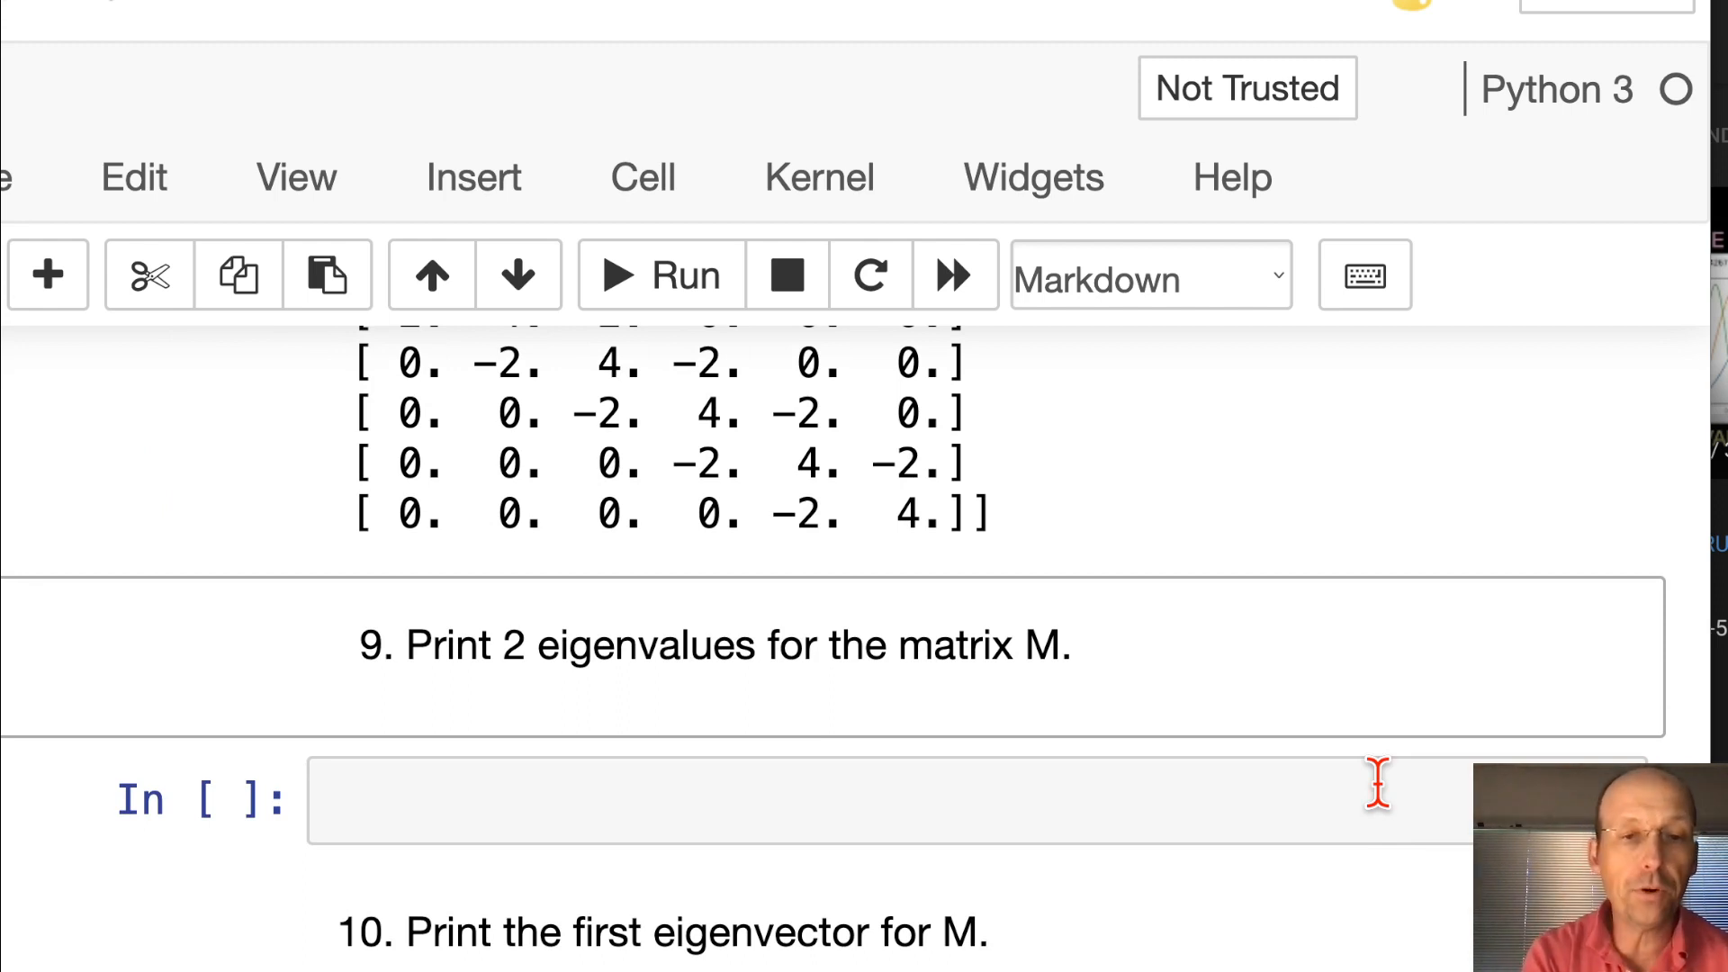
mouse_move(997, 802)
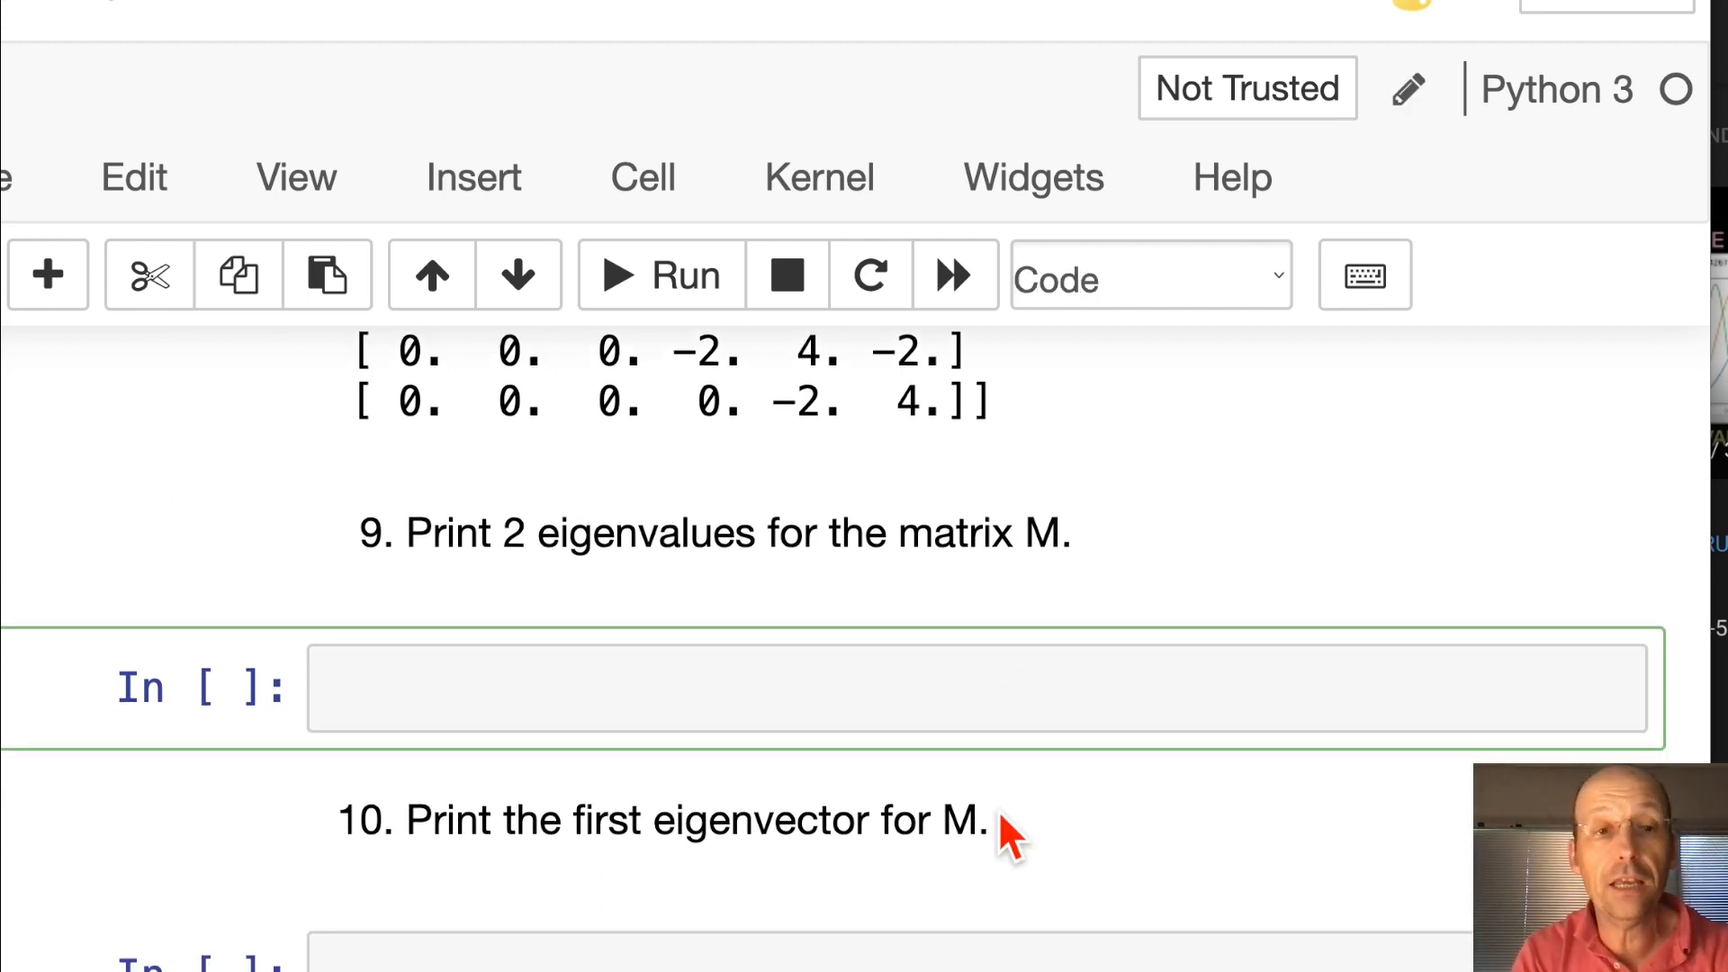
Compute E,psi = np.linalg.eigh(M) and print E[0] and E[1] (0.396…, 1.506…)
text(E,ps)
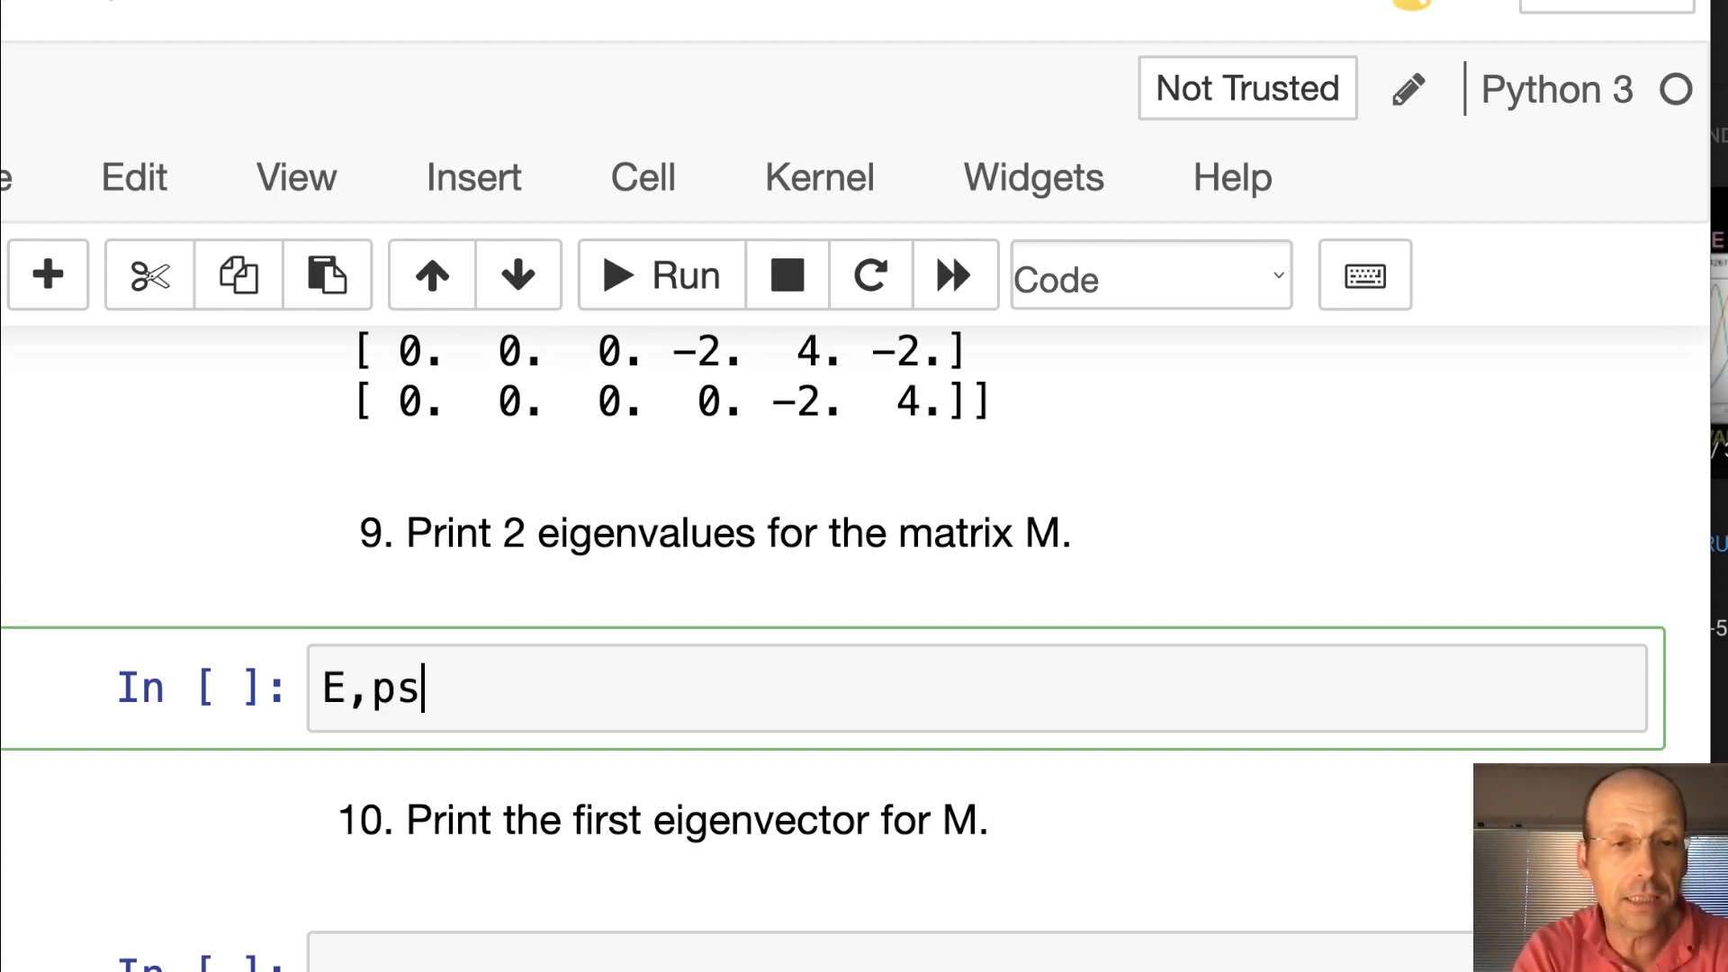
text(i = np.)
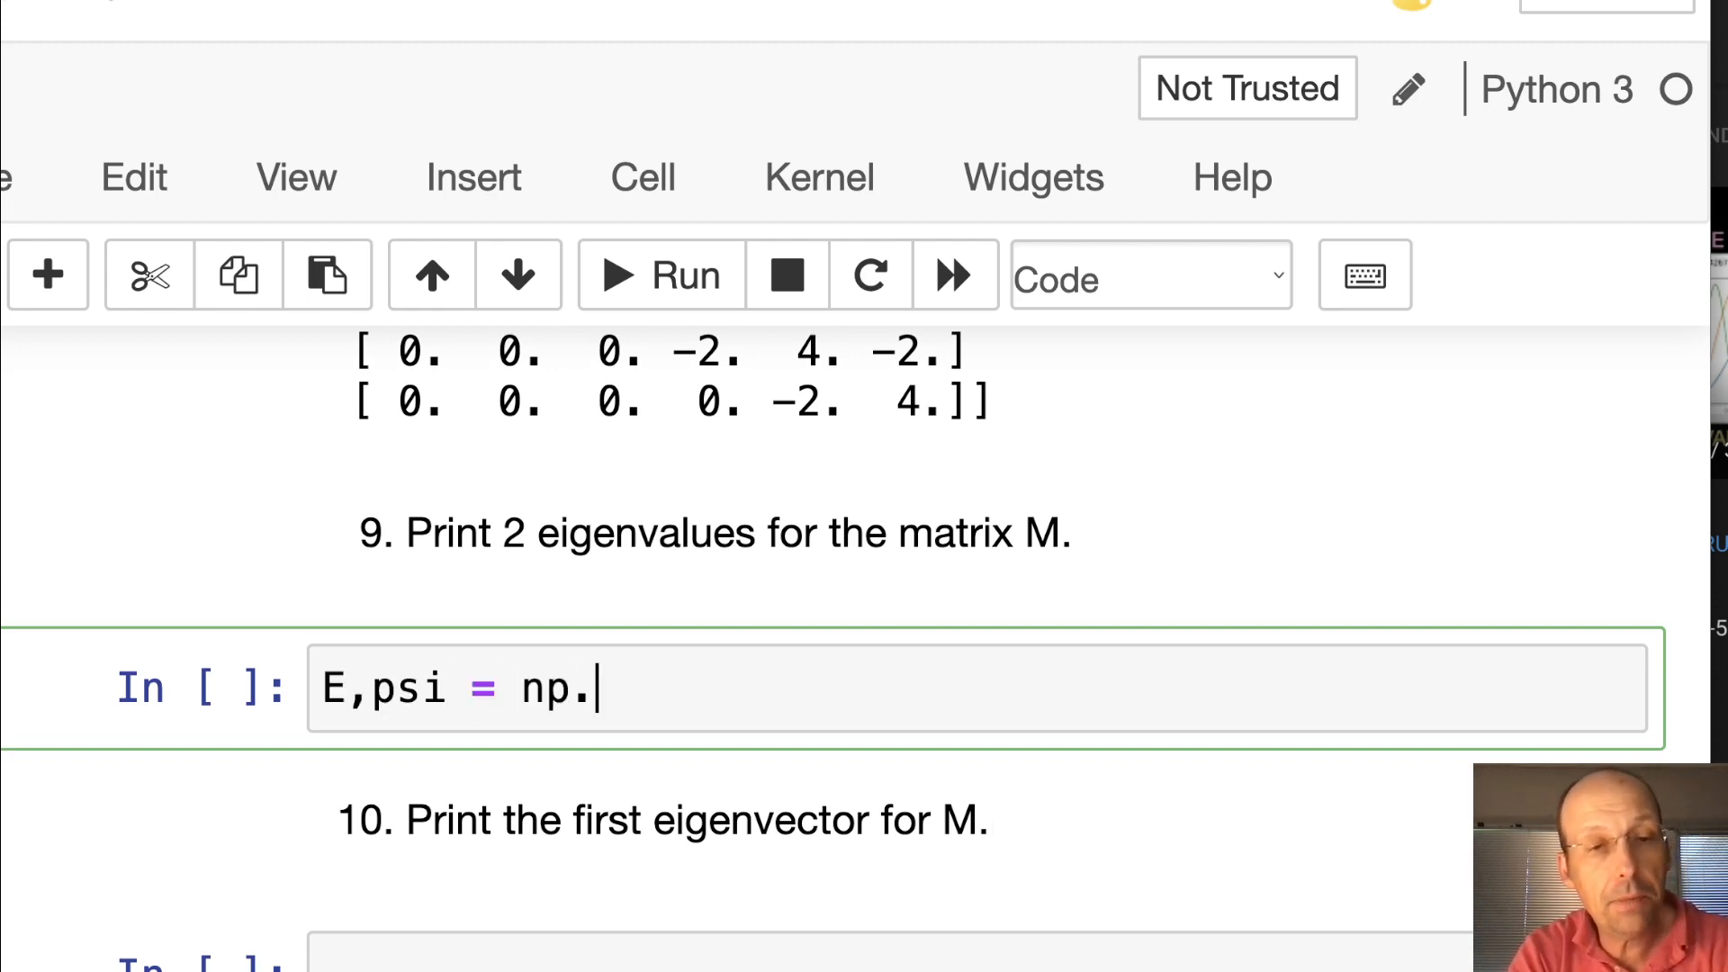
text(linalg)
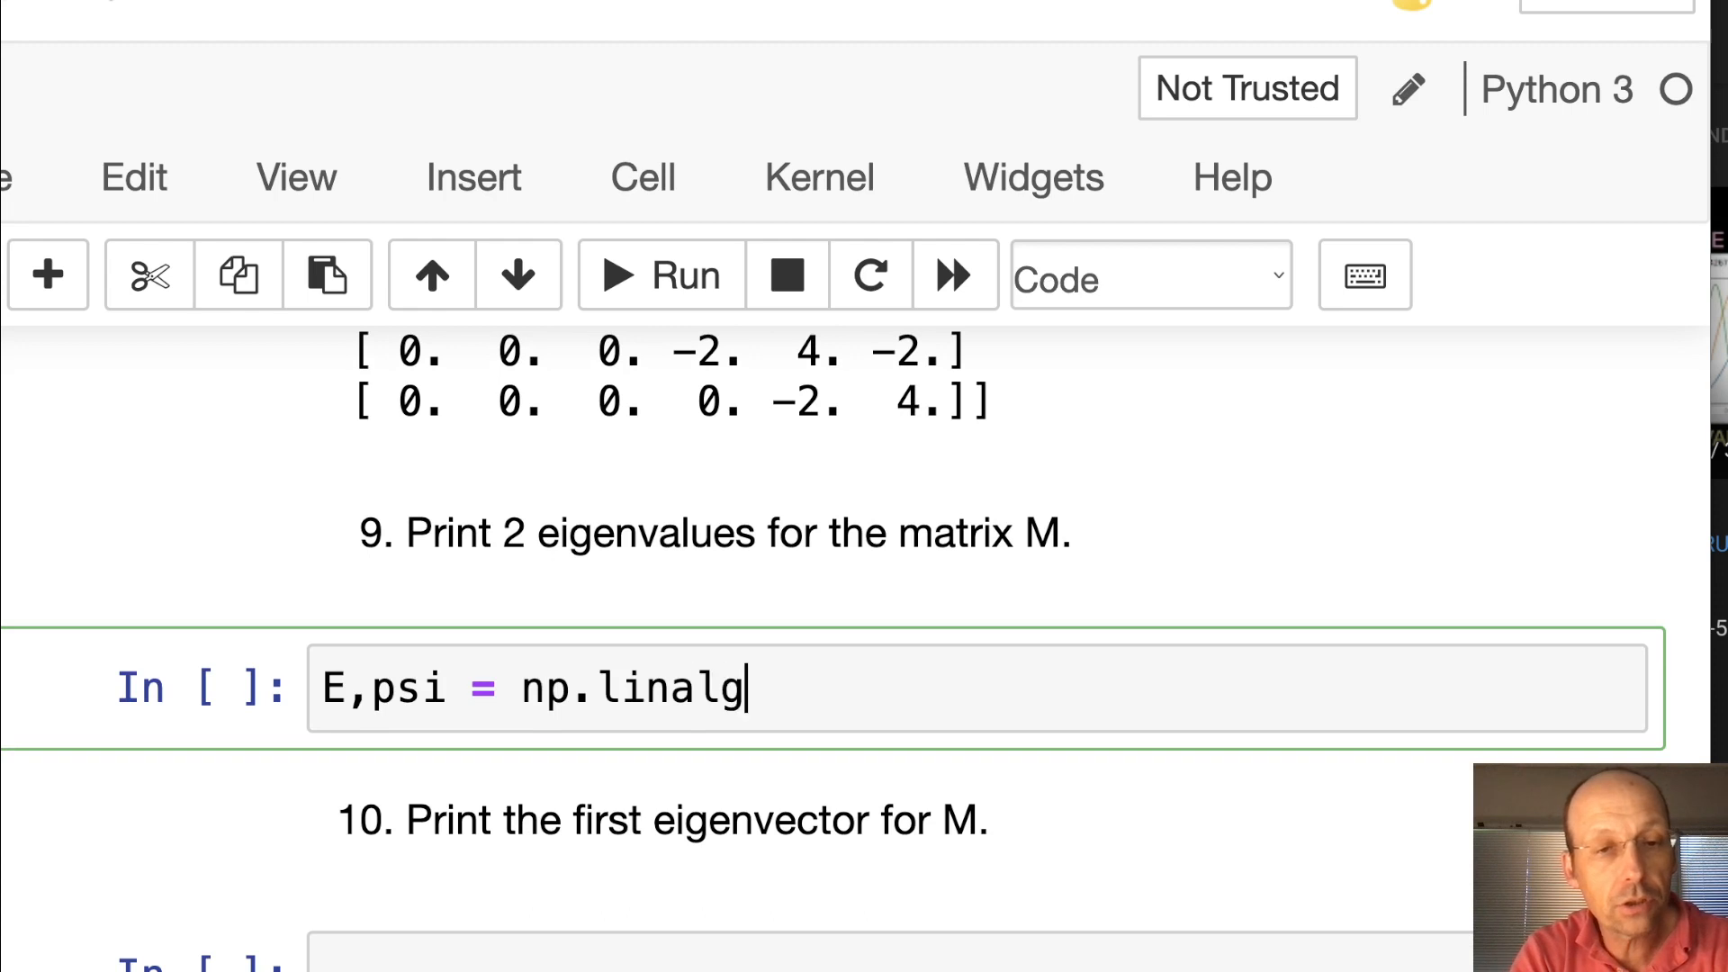
text(.eigh())
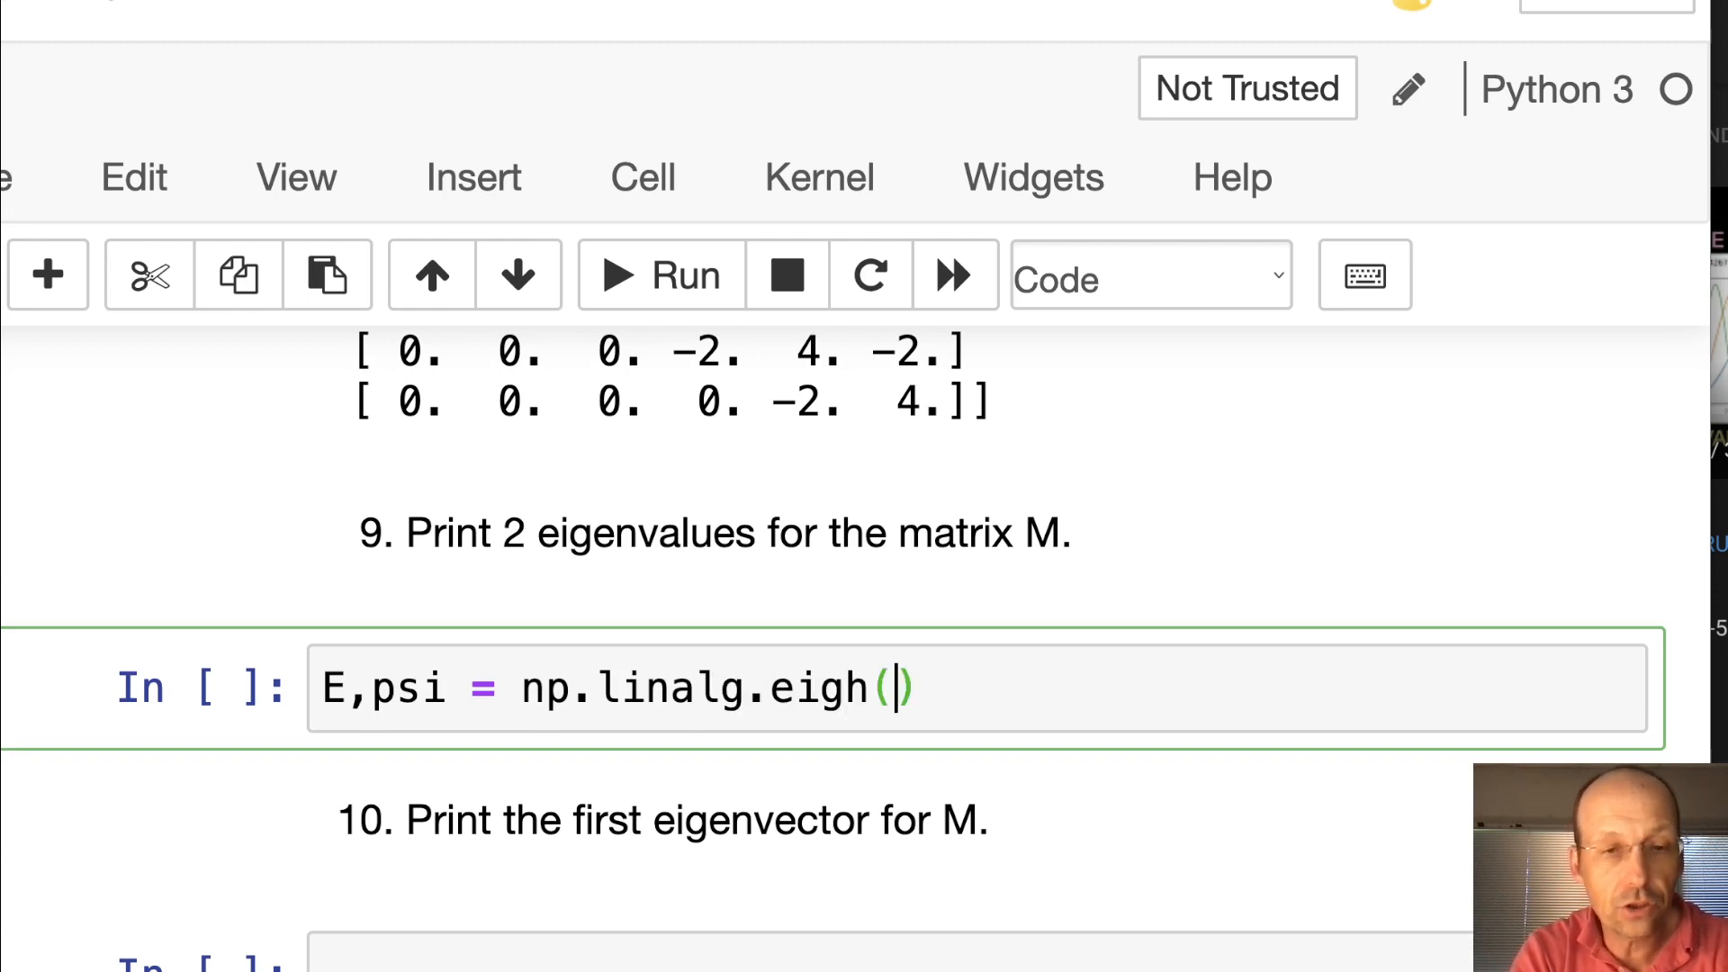
text(M)
text(print()
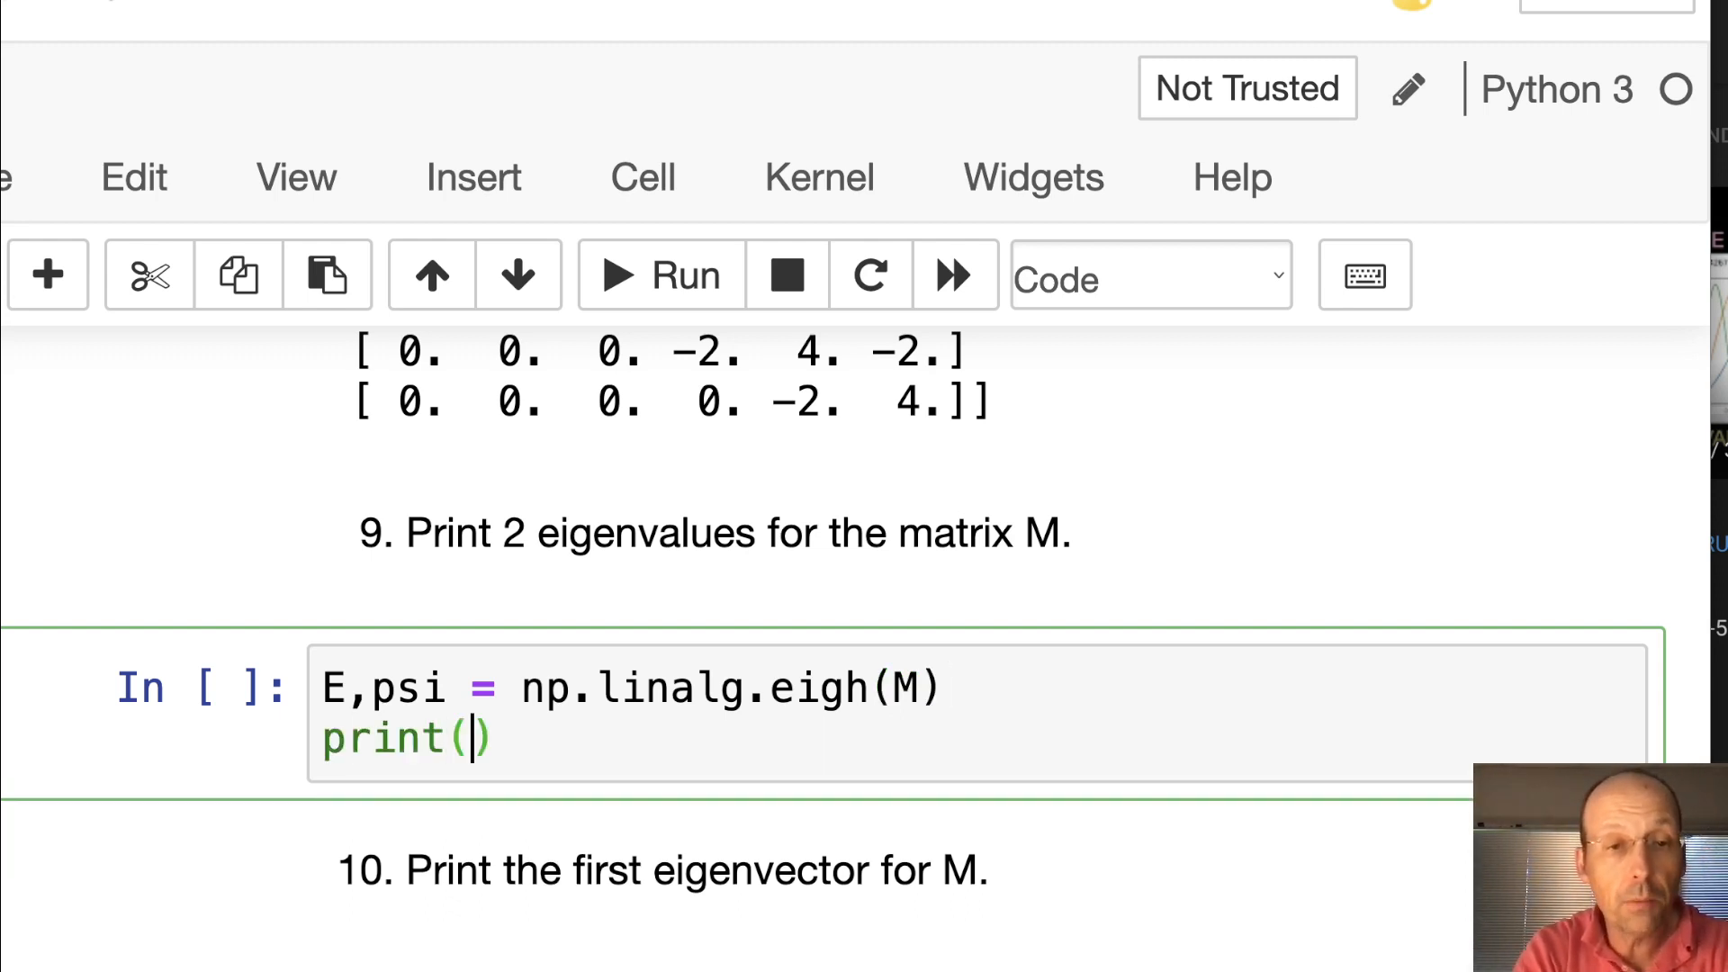
text(E[])
text(print())
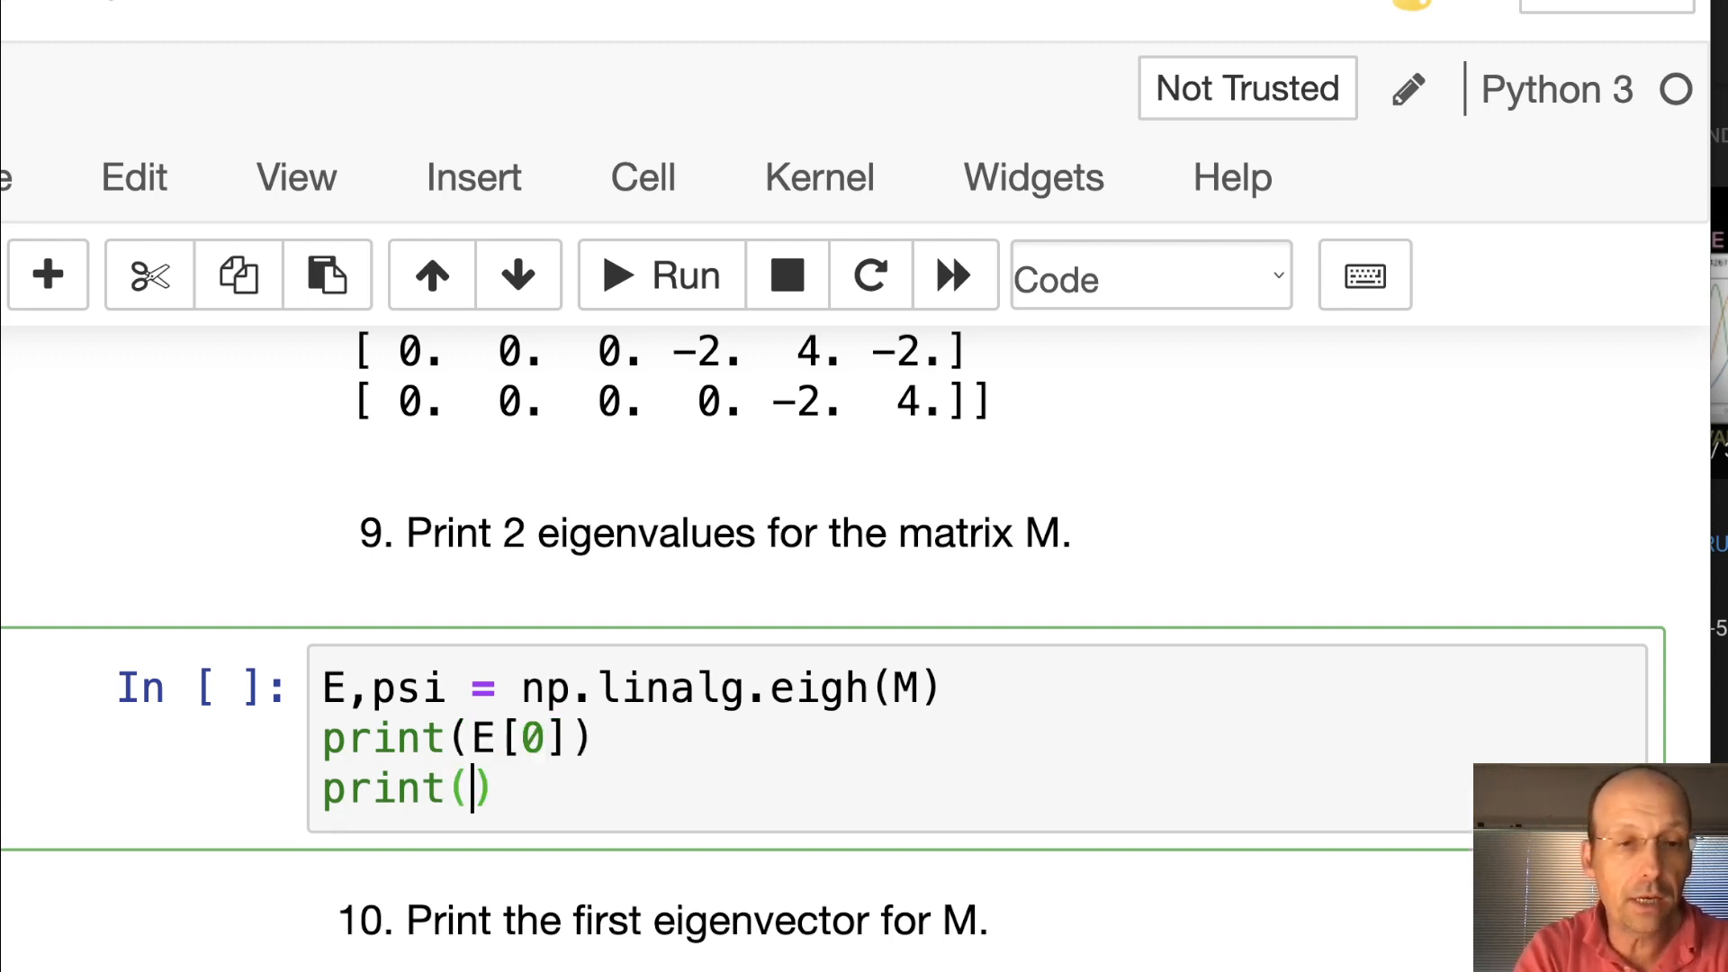
click(658, 275)
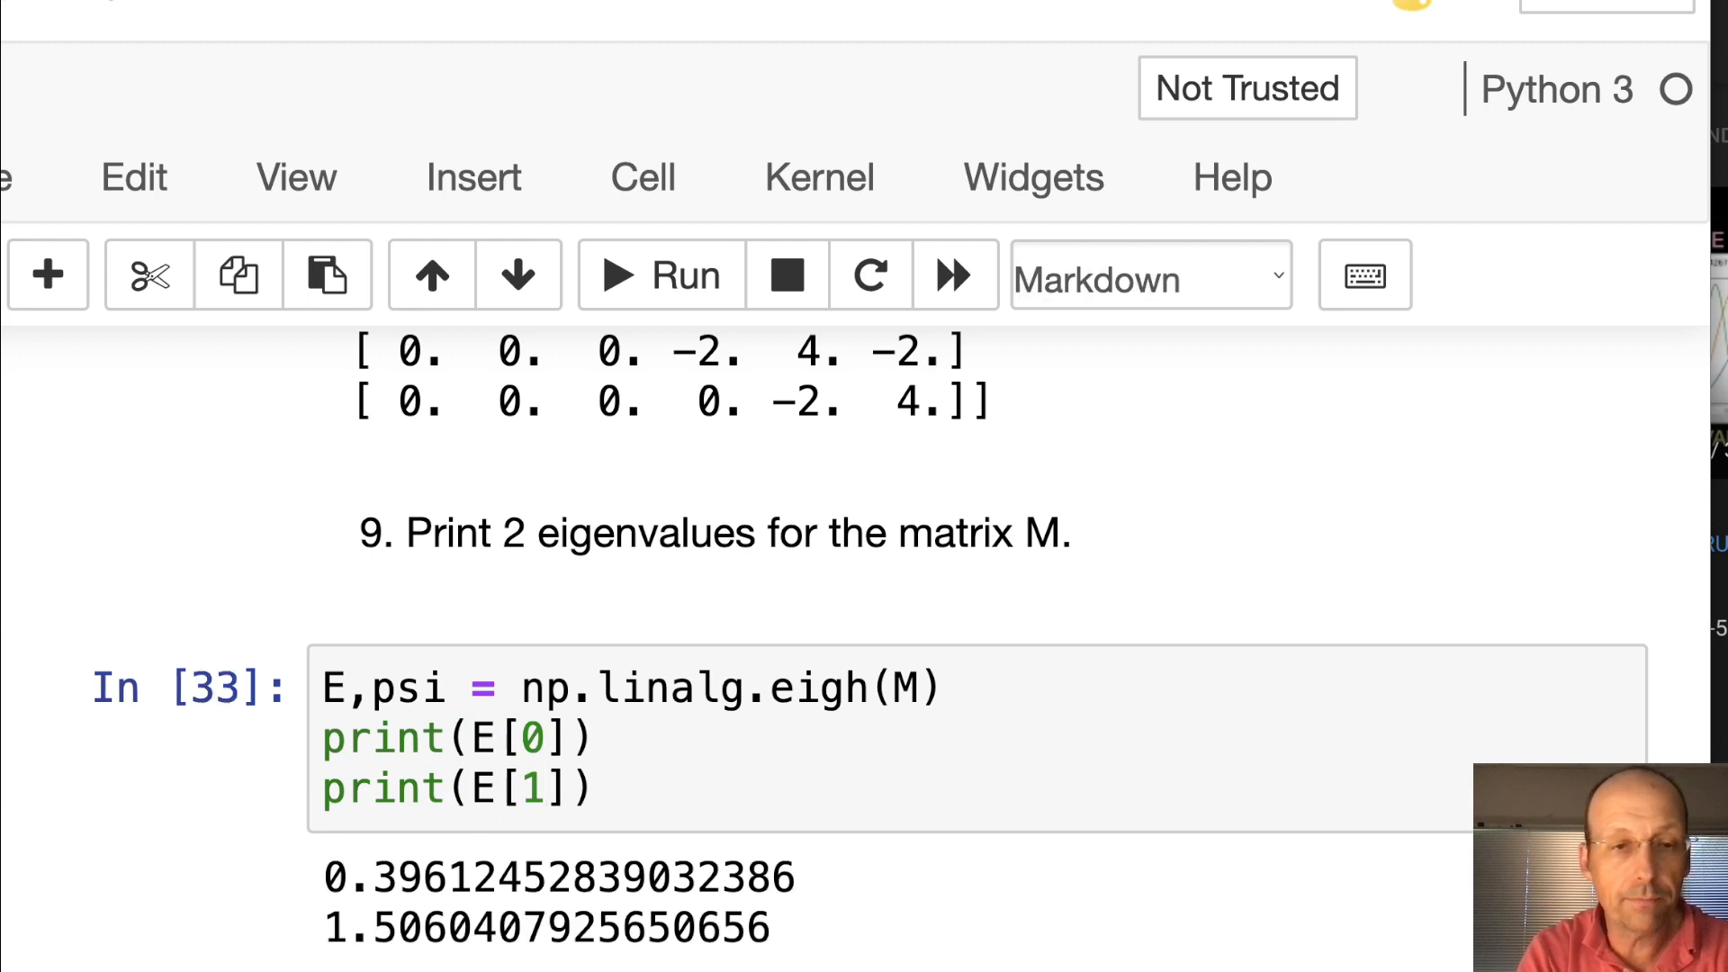
scroll(down, 3)
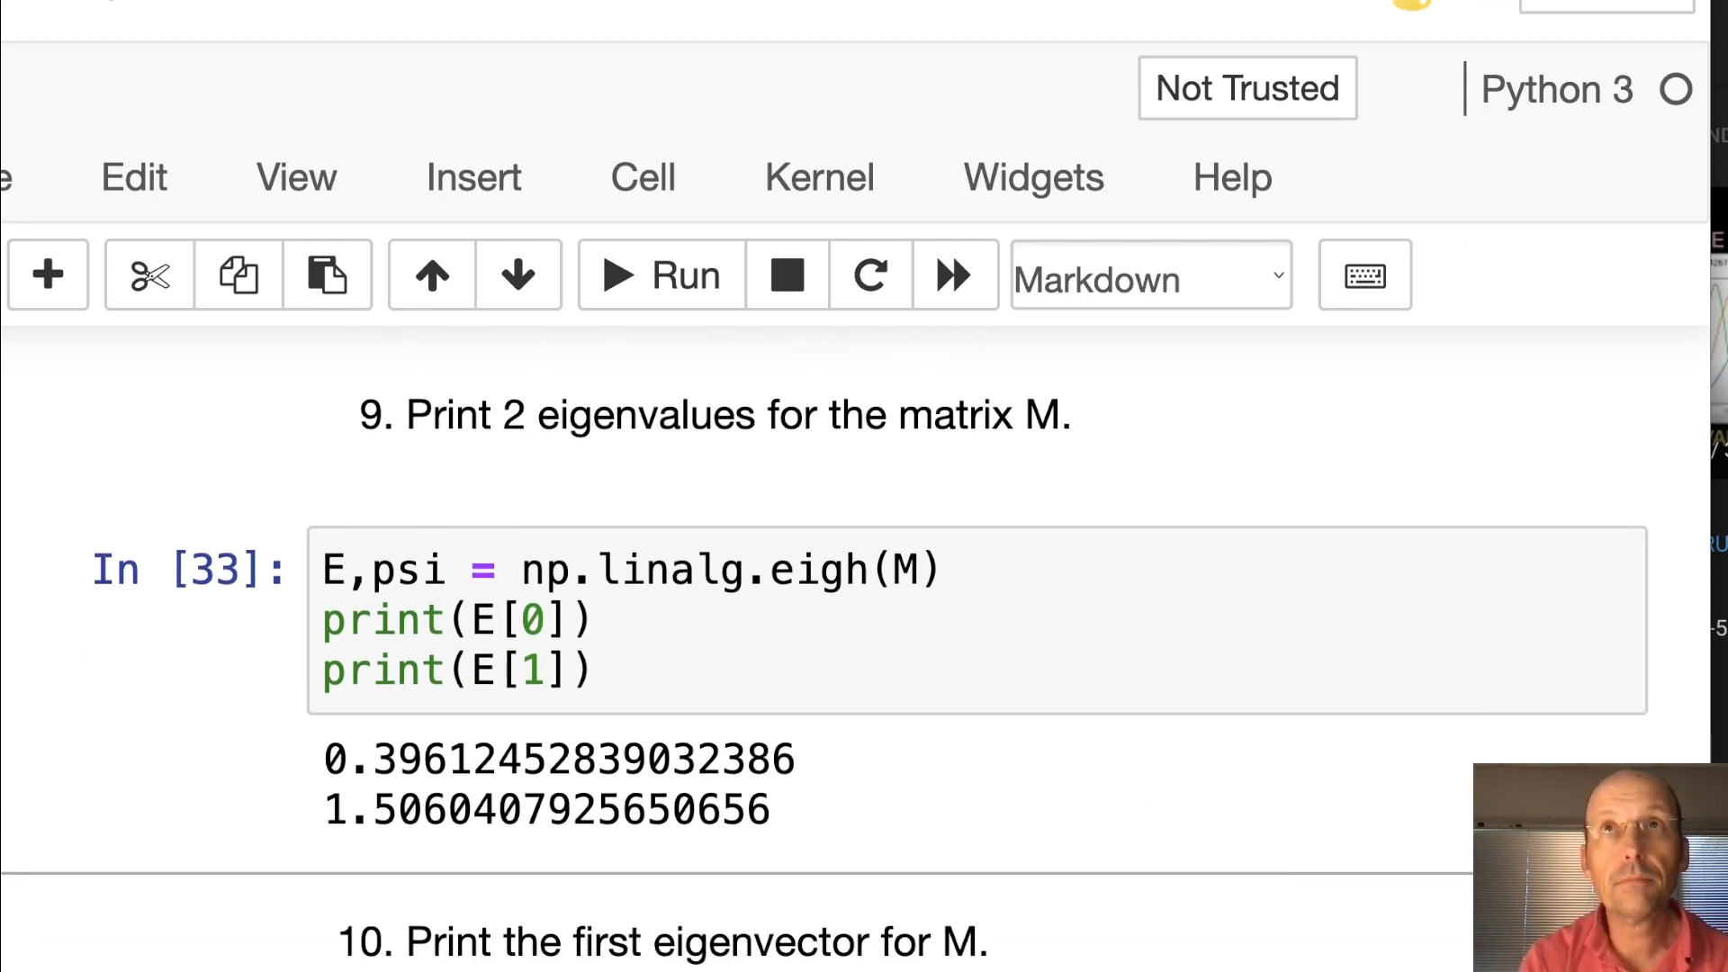
mouse_move(1250, 583)
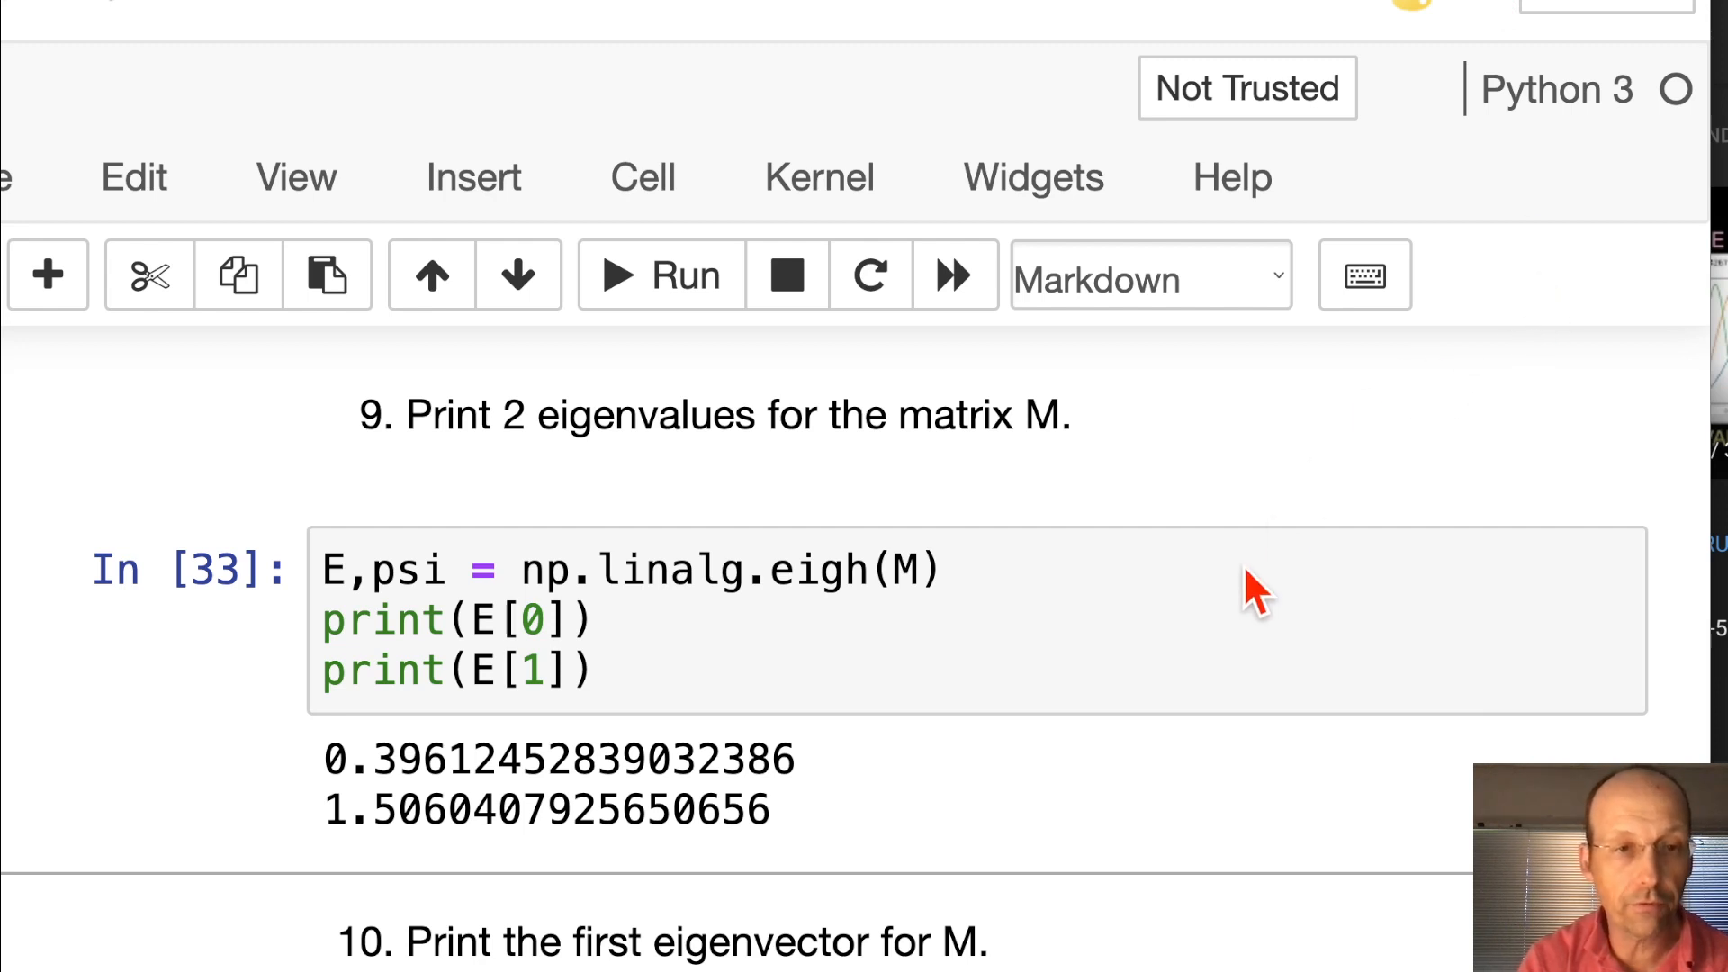
Print psi.T[0] for question 10, showing the first eigenvector 0.2319 … 0.2319
scroll(down, 3)
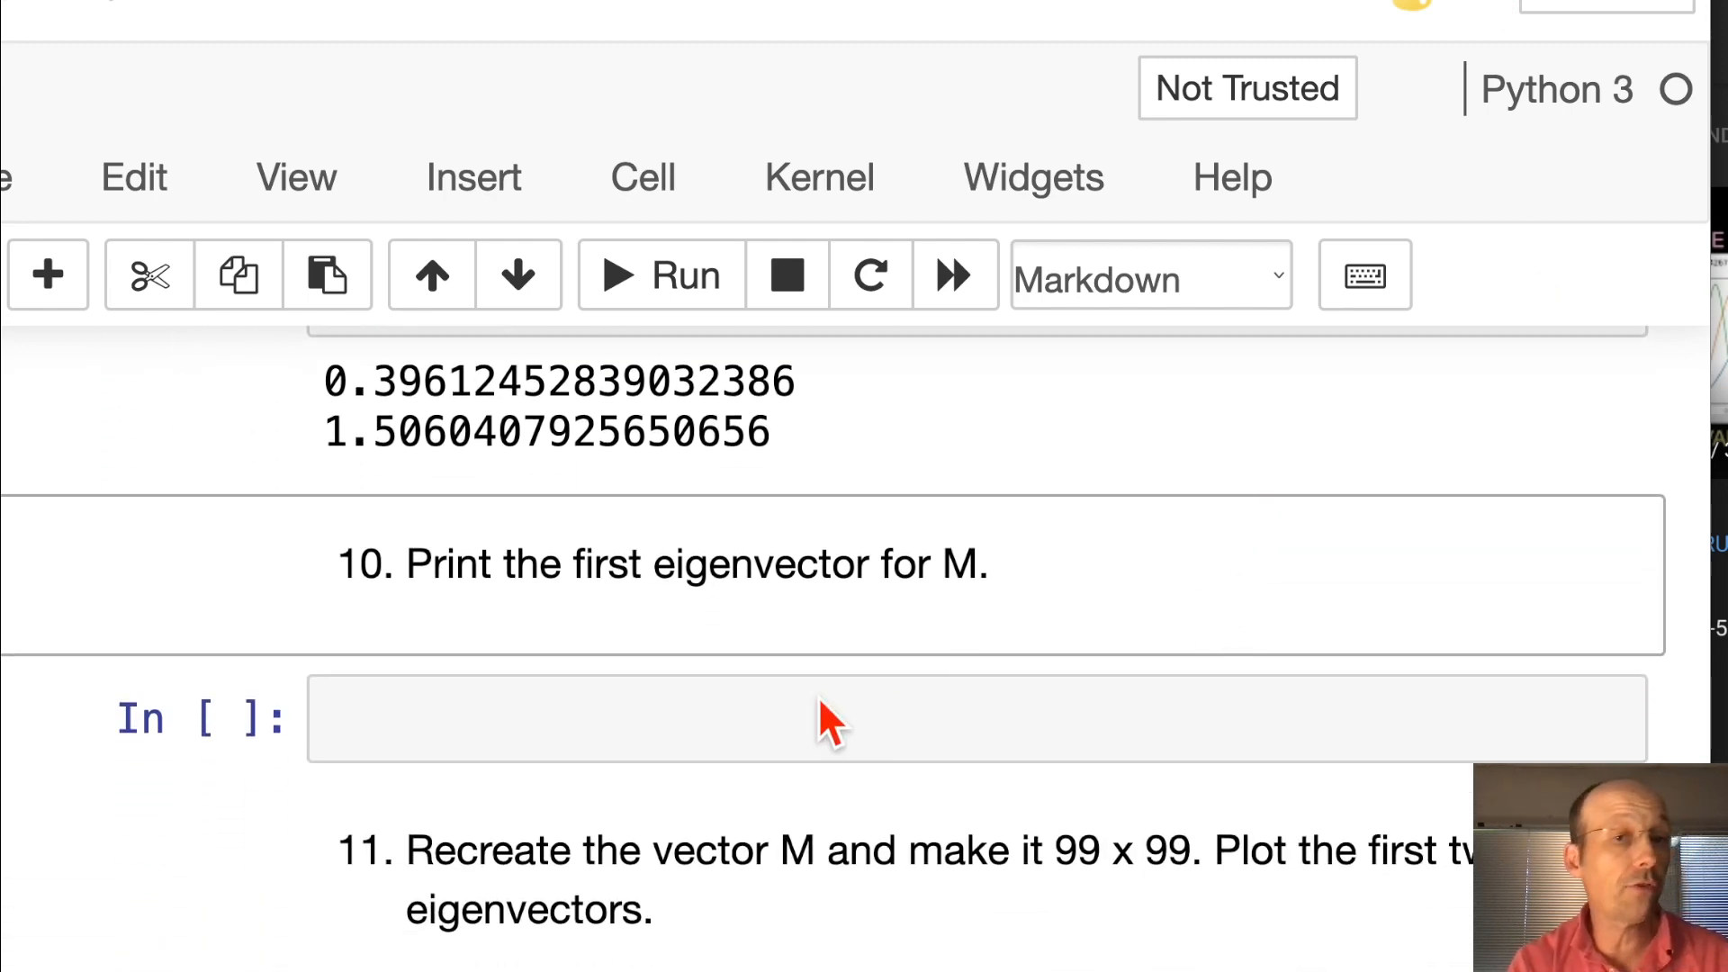
click(815, 720)
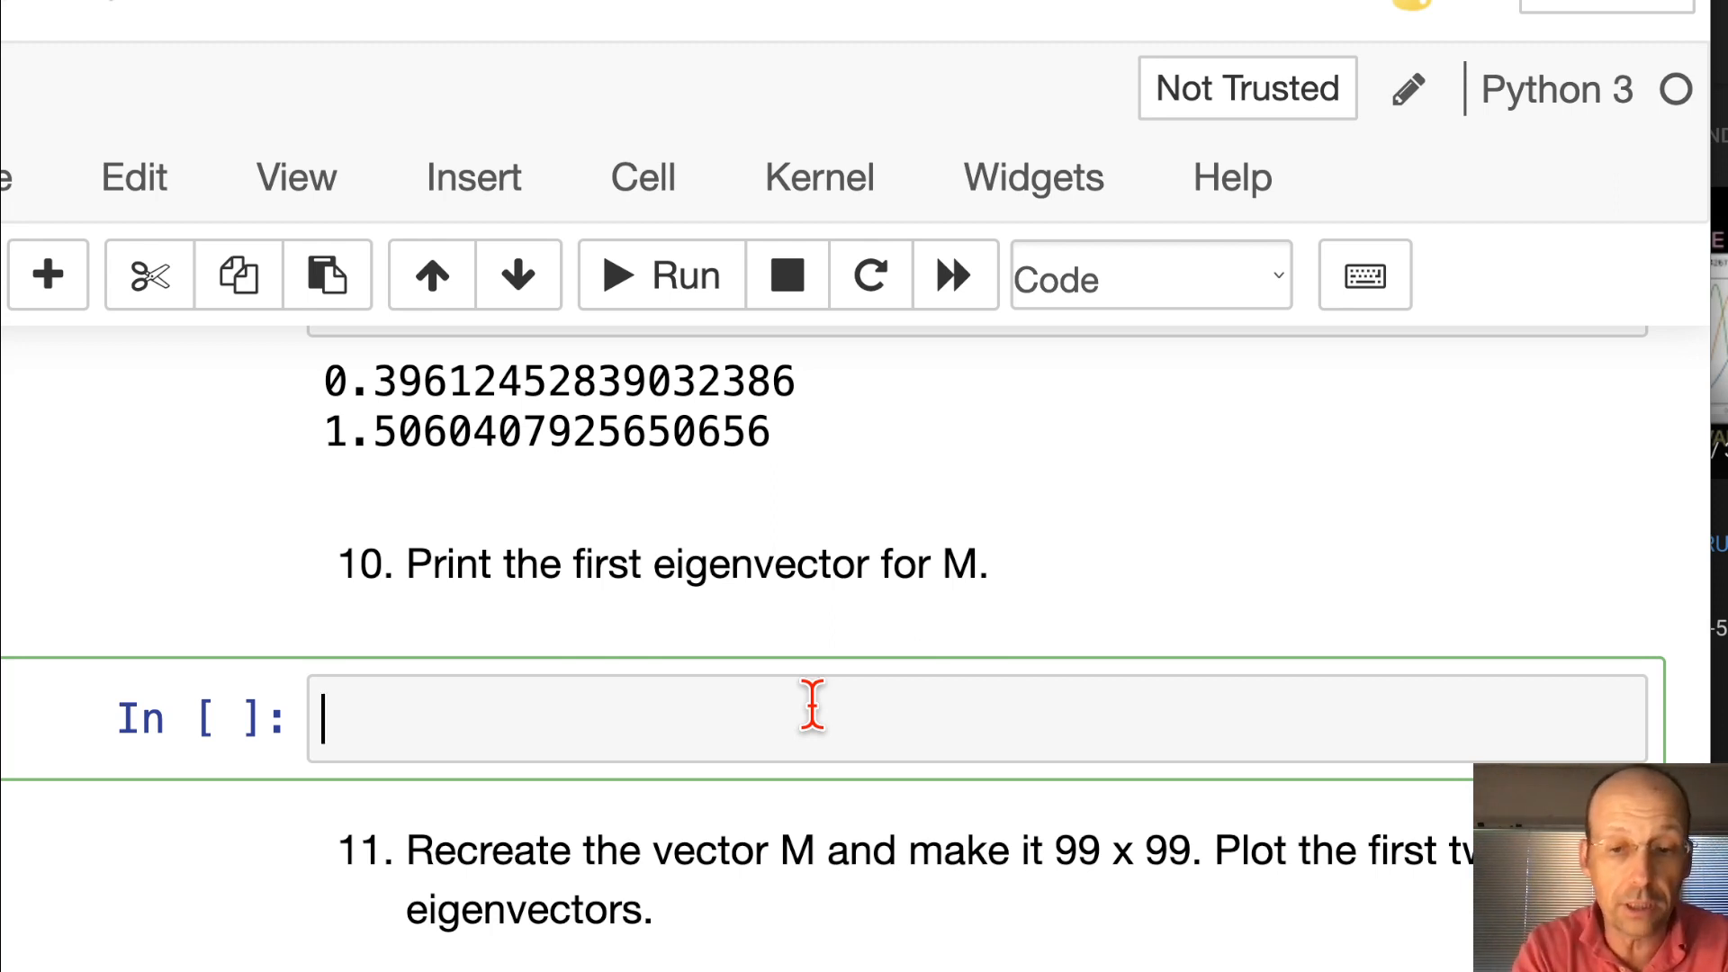
text(print(psi))
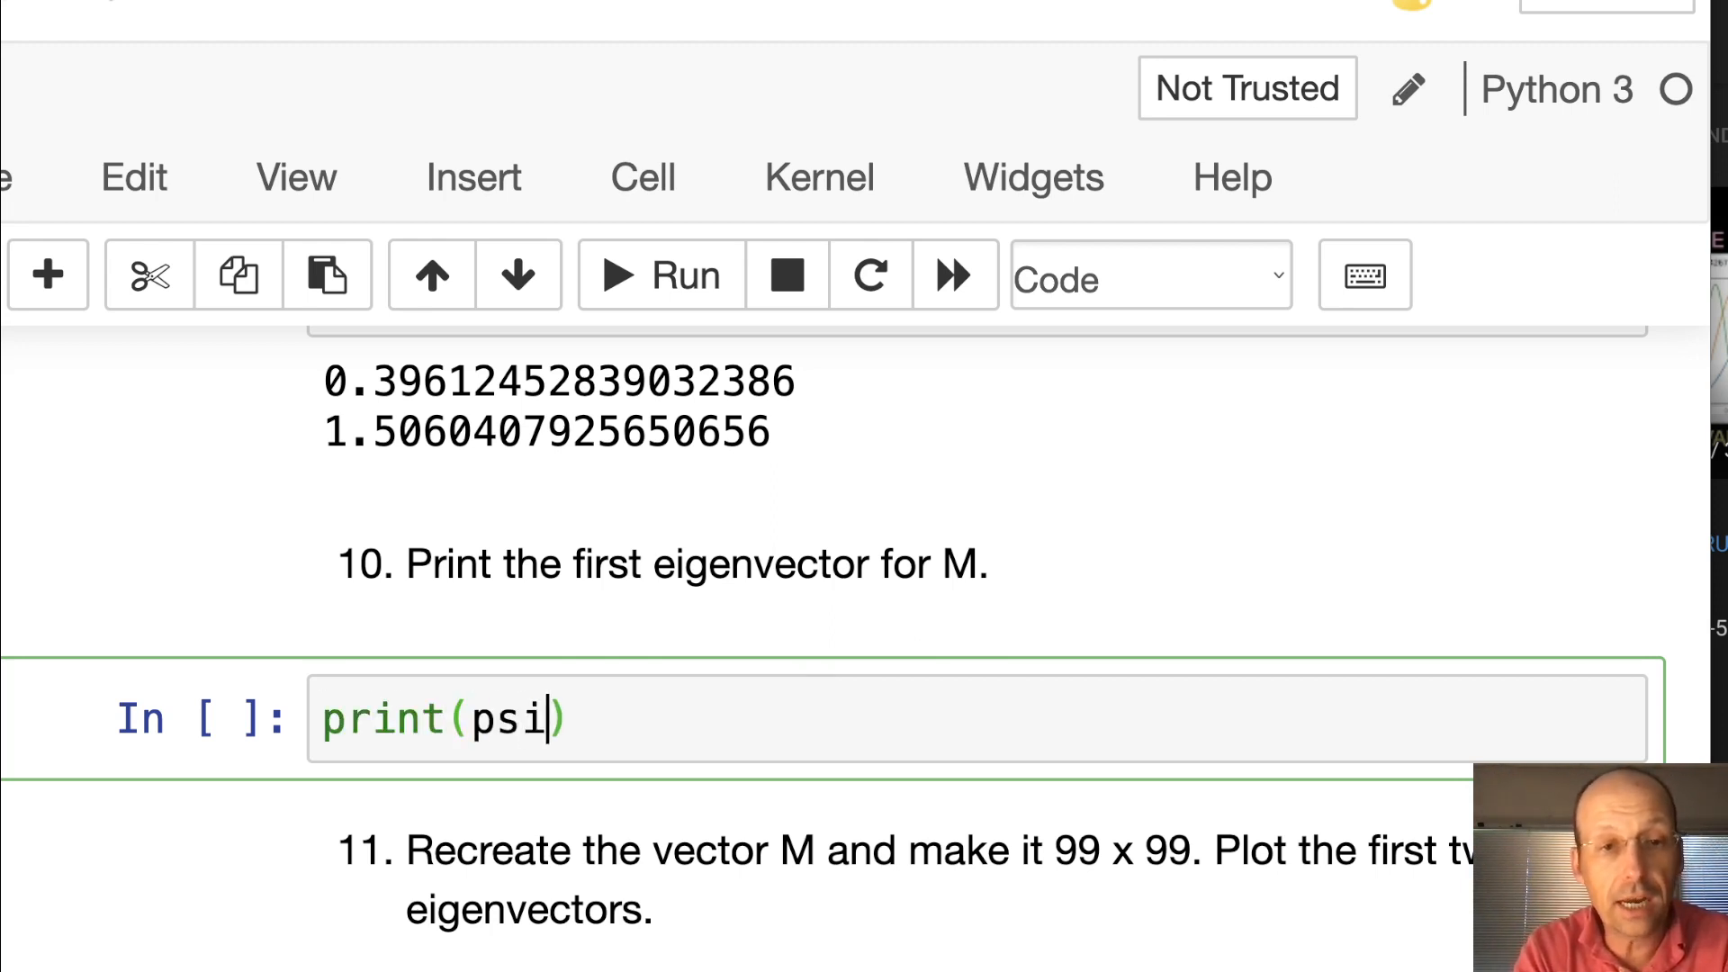
text(.T[0)
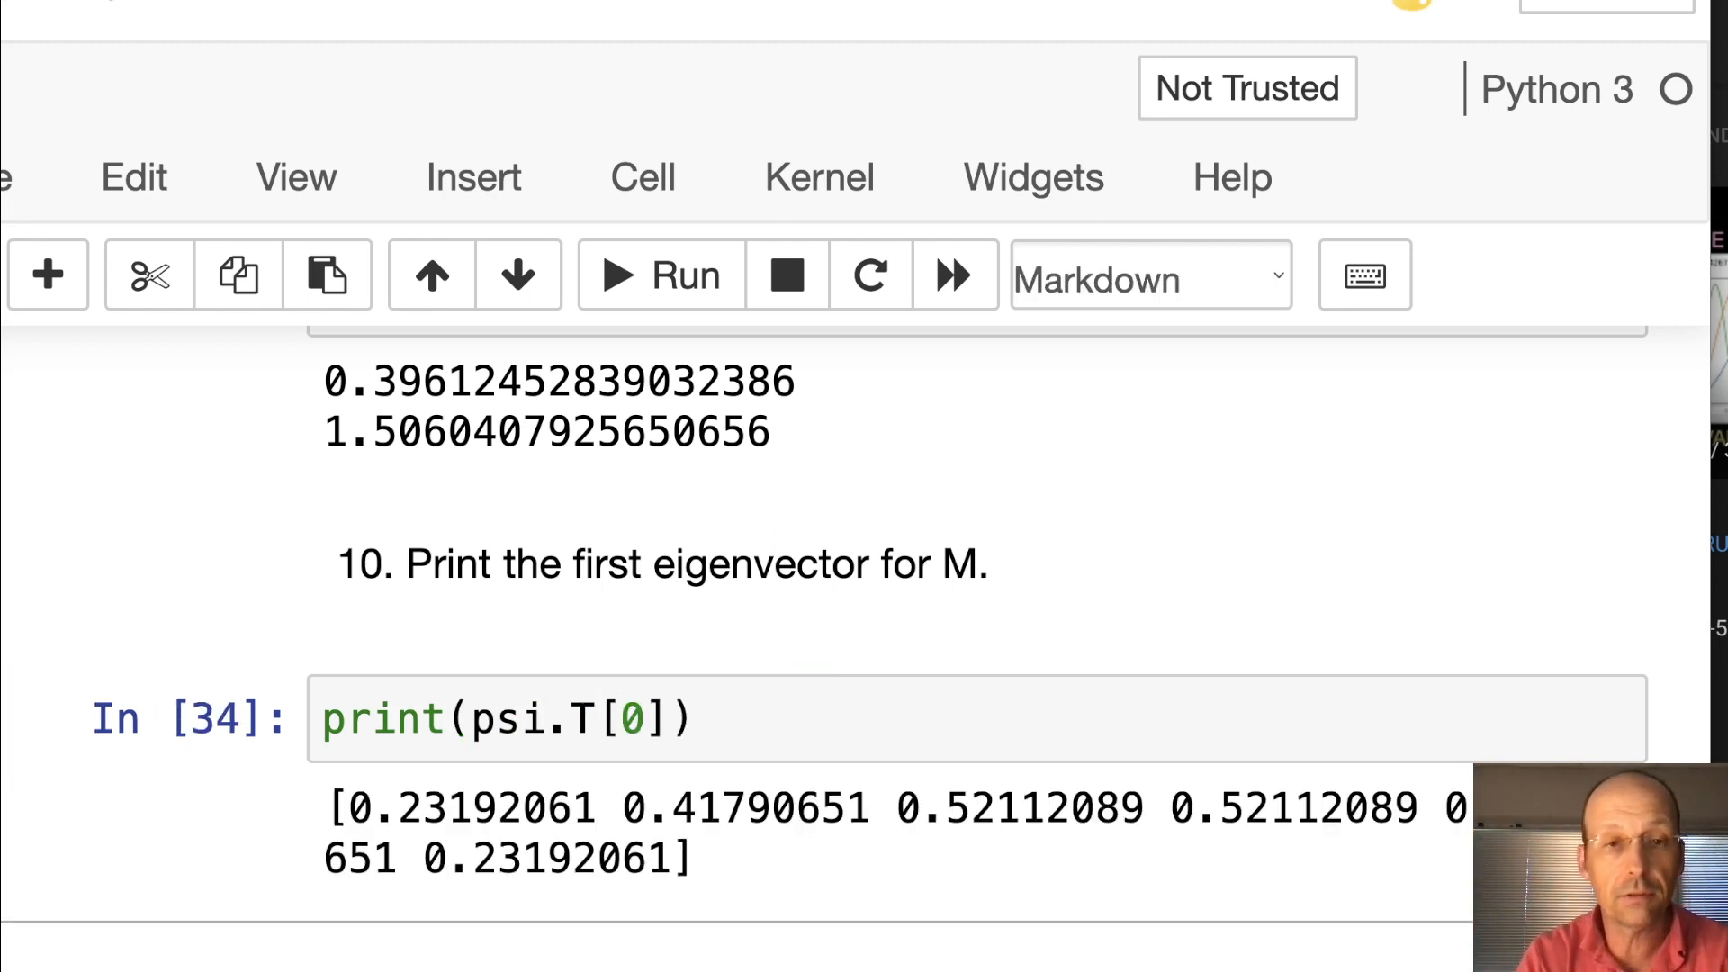
mouse_move(1014, 755)
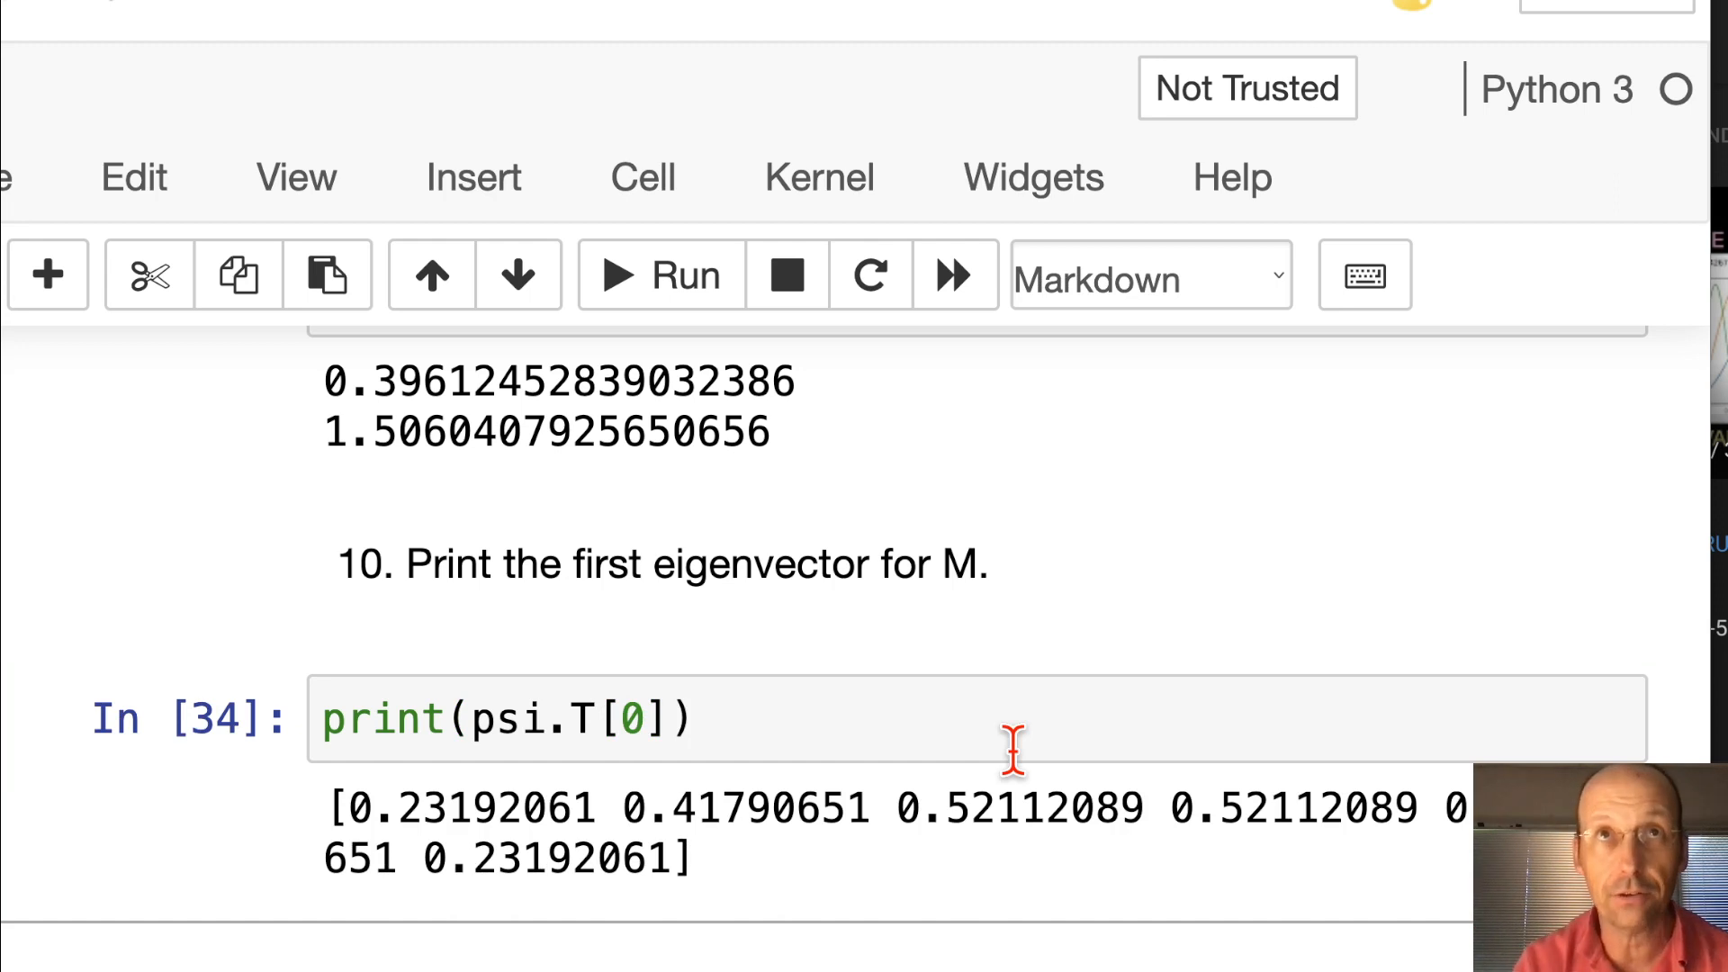
scroll(down, 3)
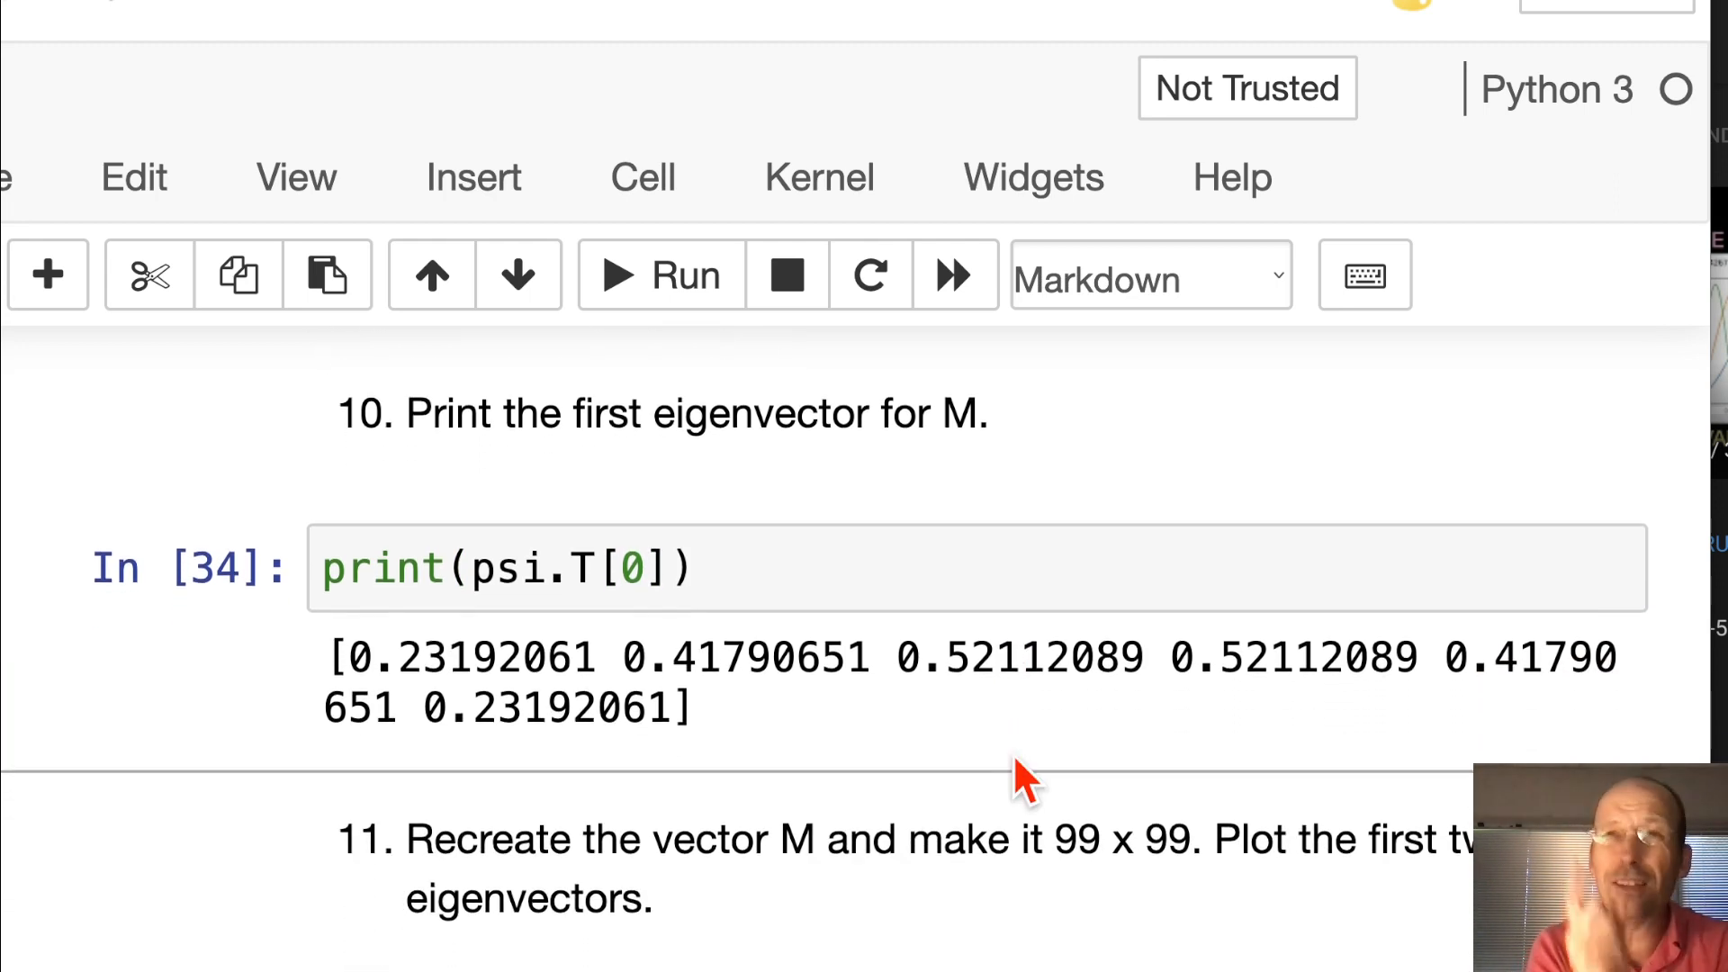
Edit question 11's M formula to use np.ones(99) on the diagonal and np.ones(98) off-diagonal
scroll(down, 3)
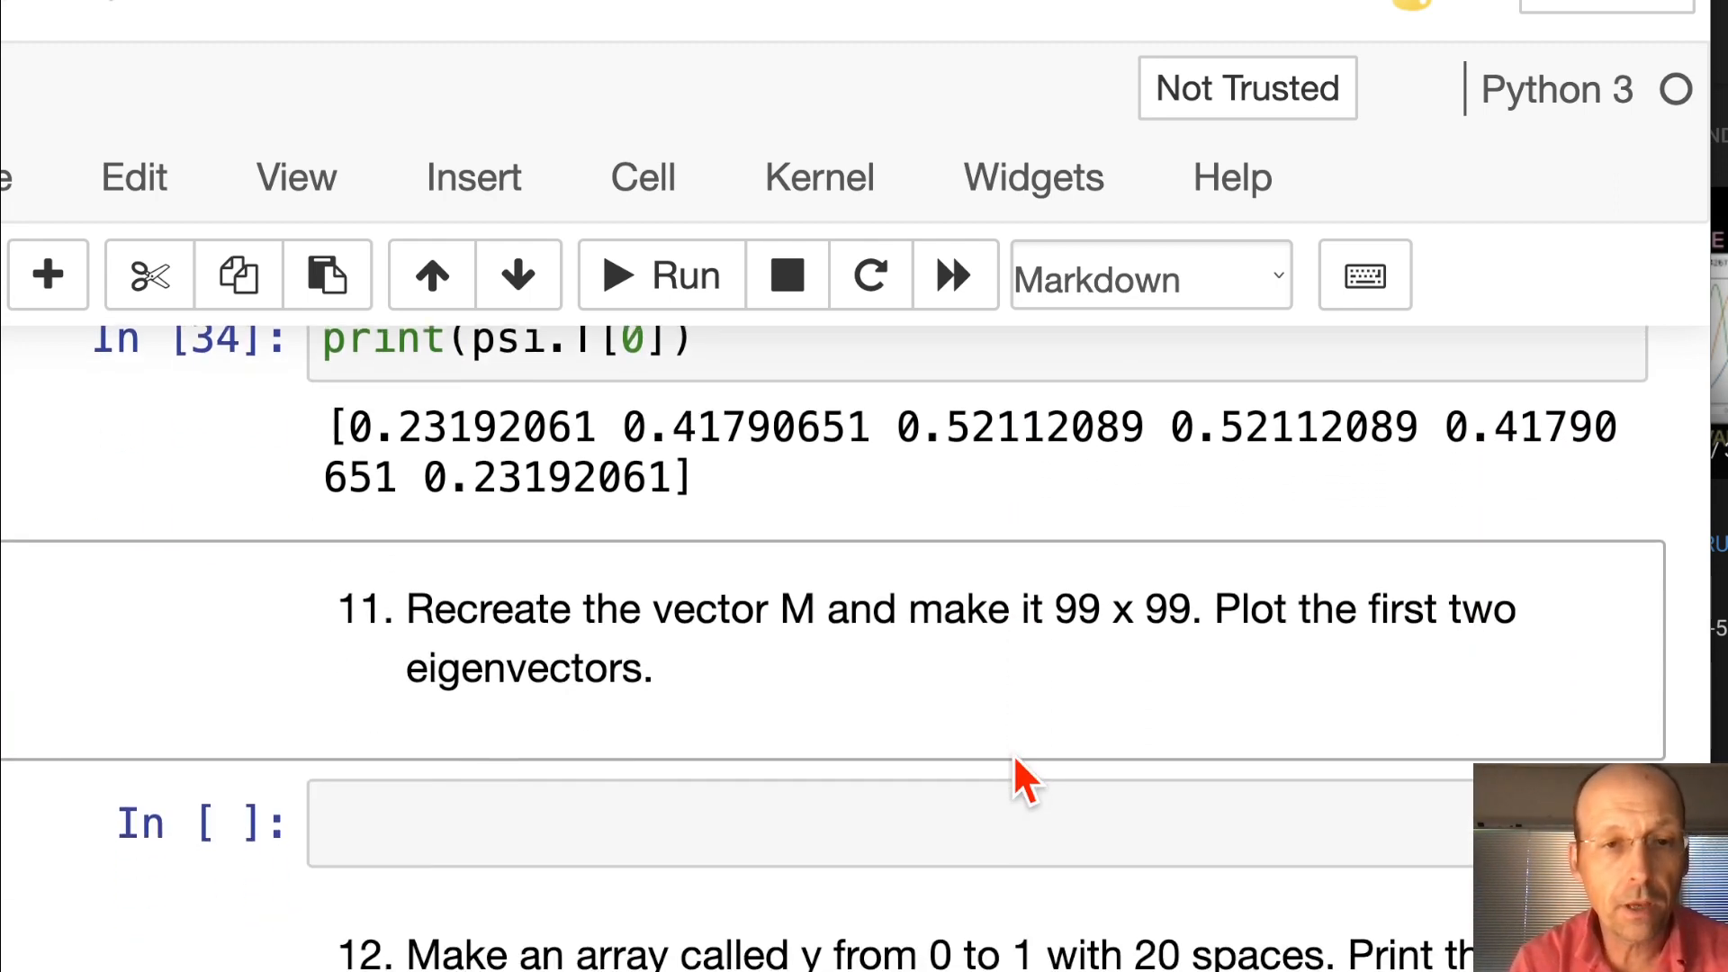
mouse_move(1086, 696)
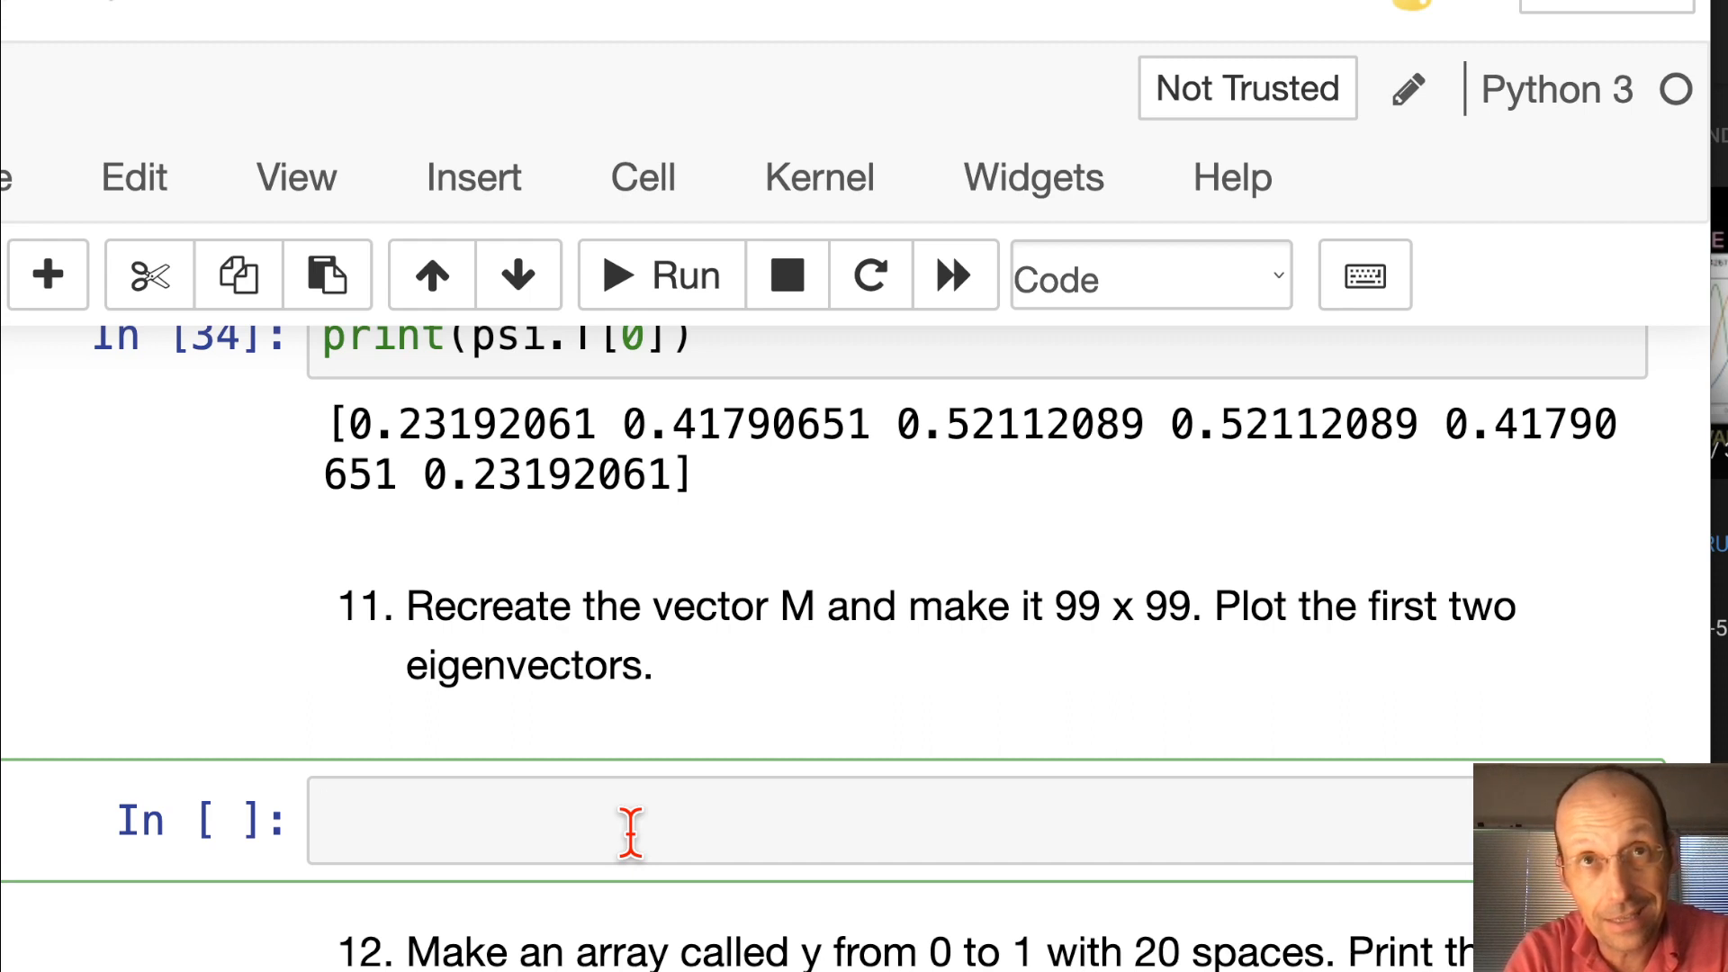
scroll(up, 3)
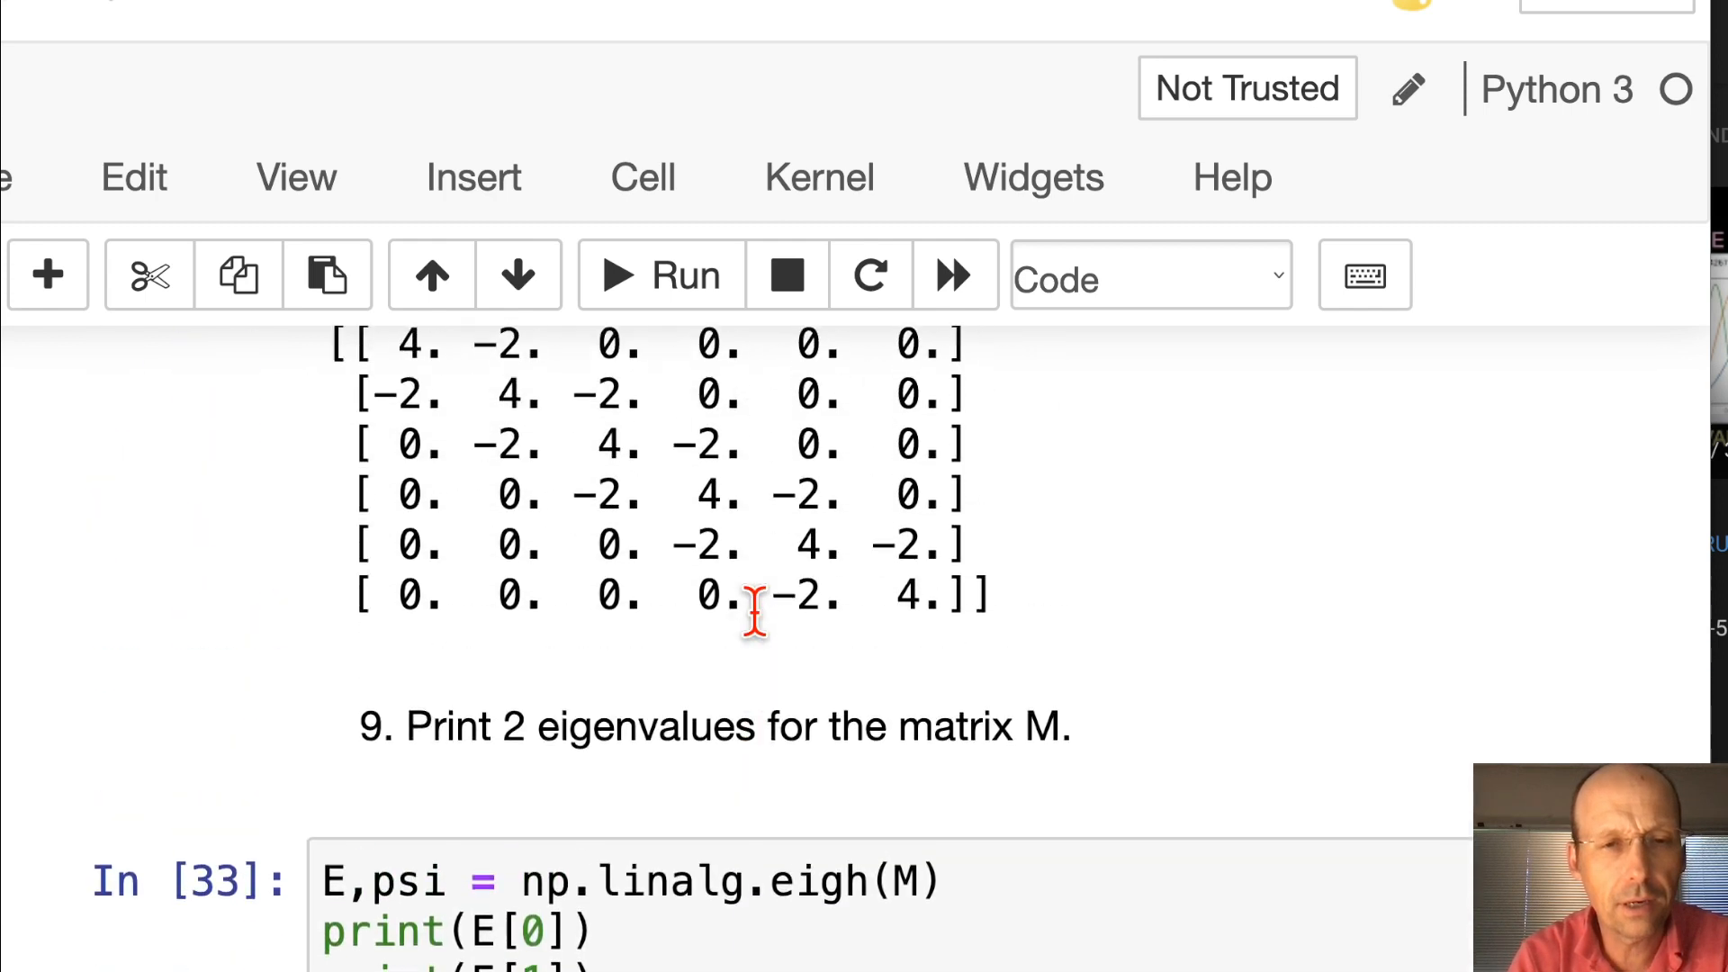
scroll(up, 3)
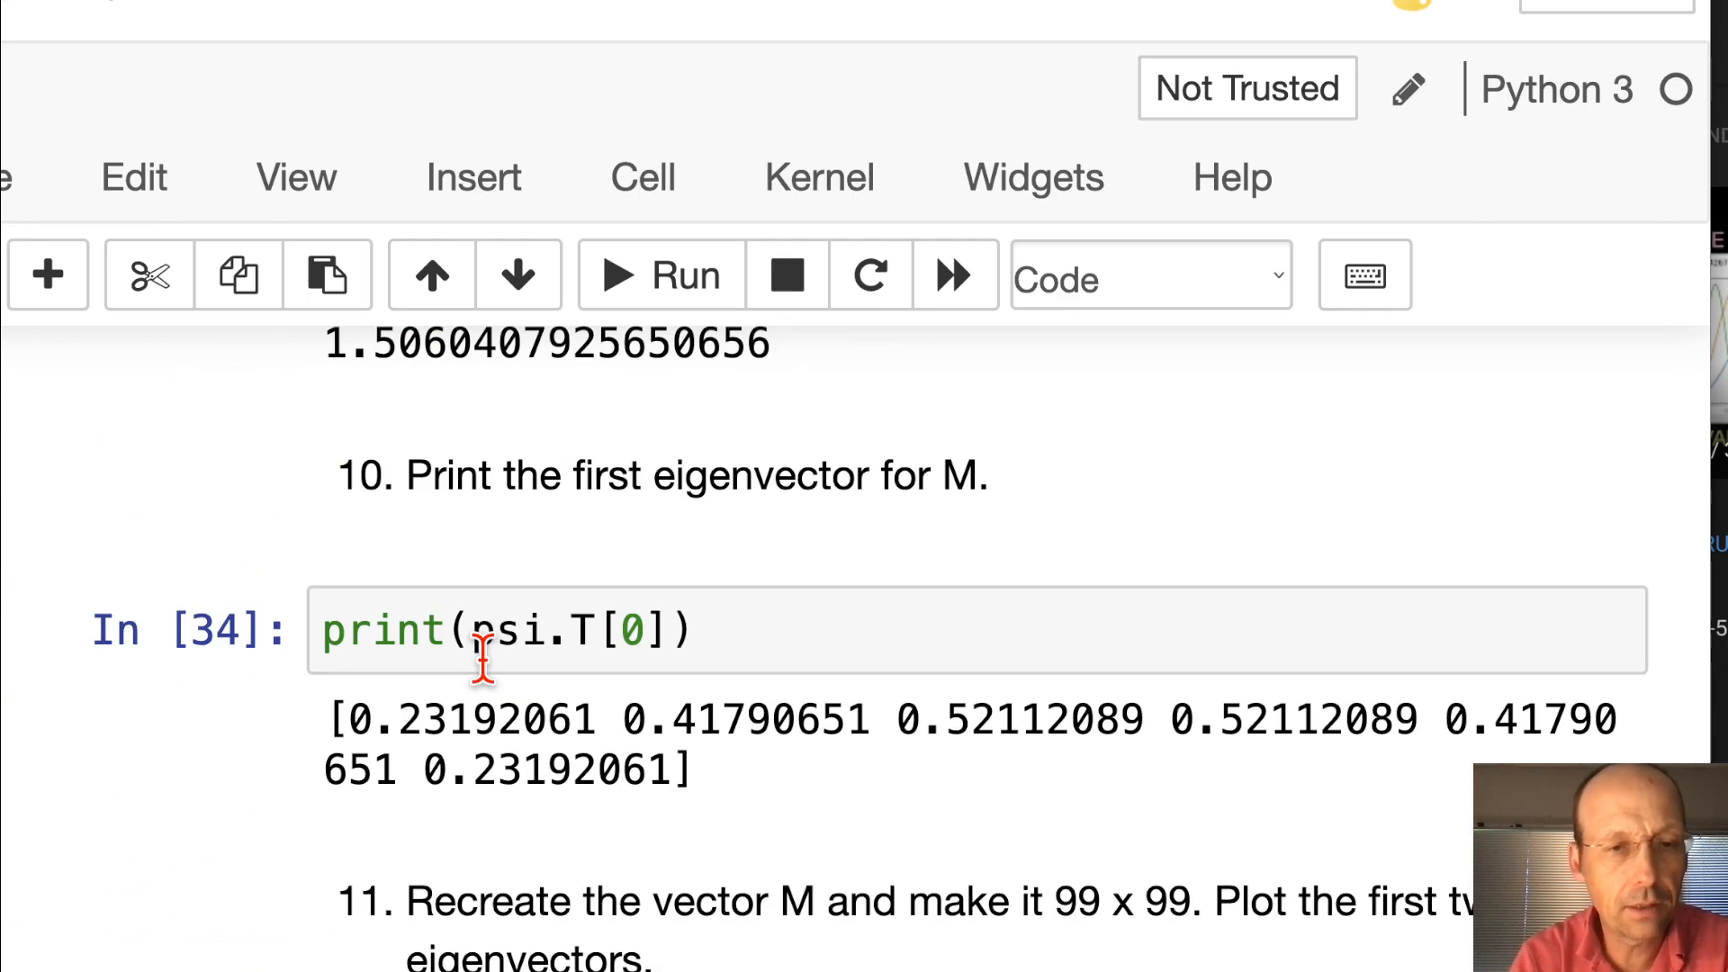
scroll(down, 3)
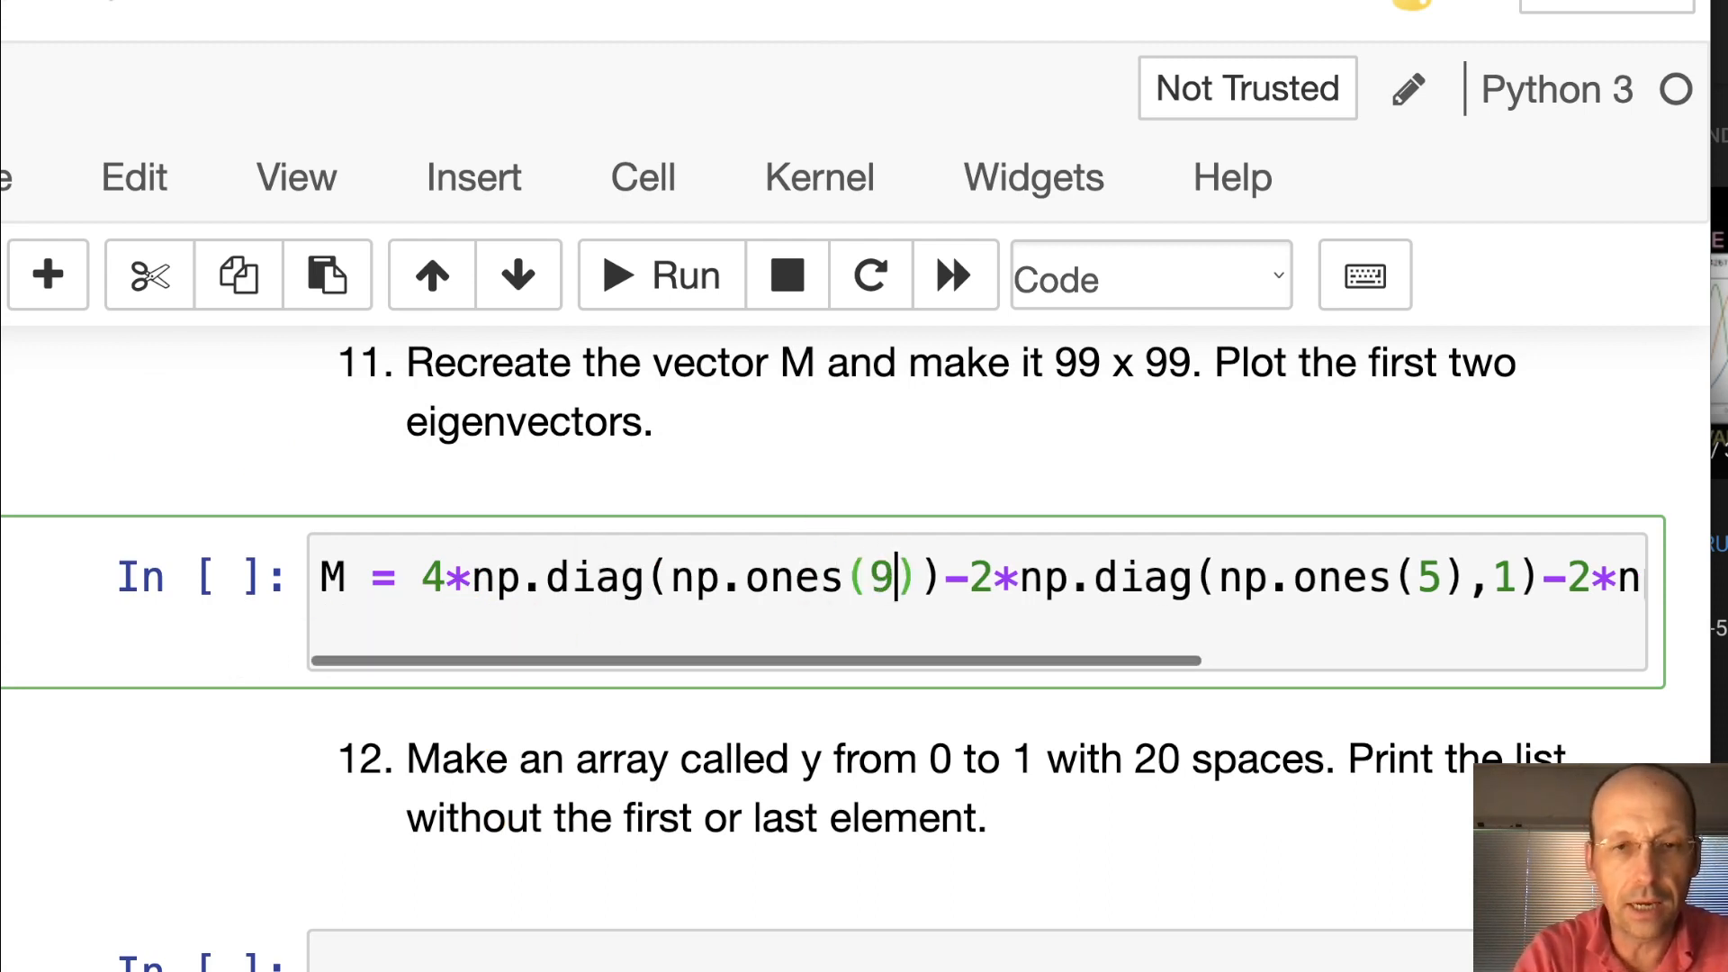
text(9)
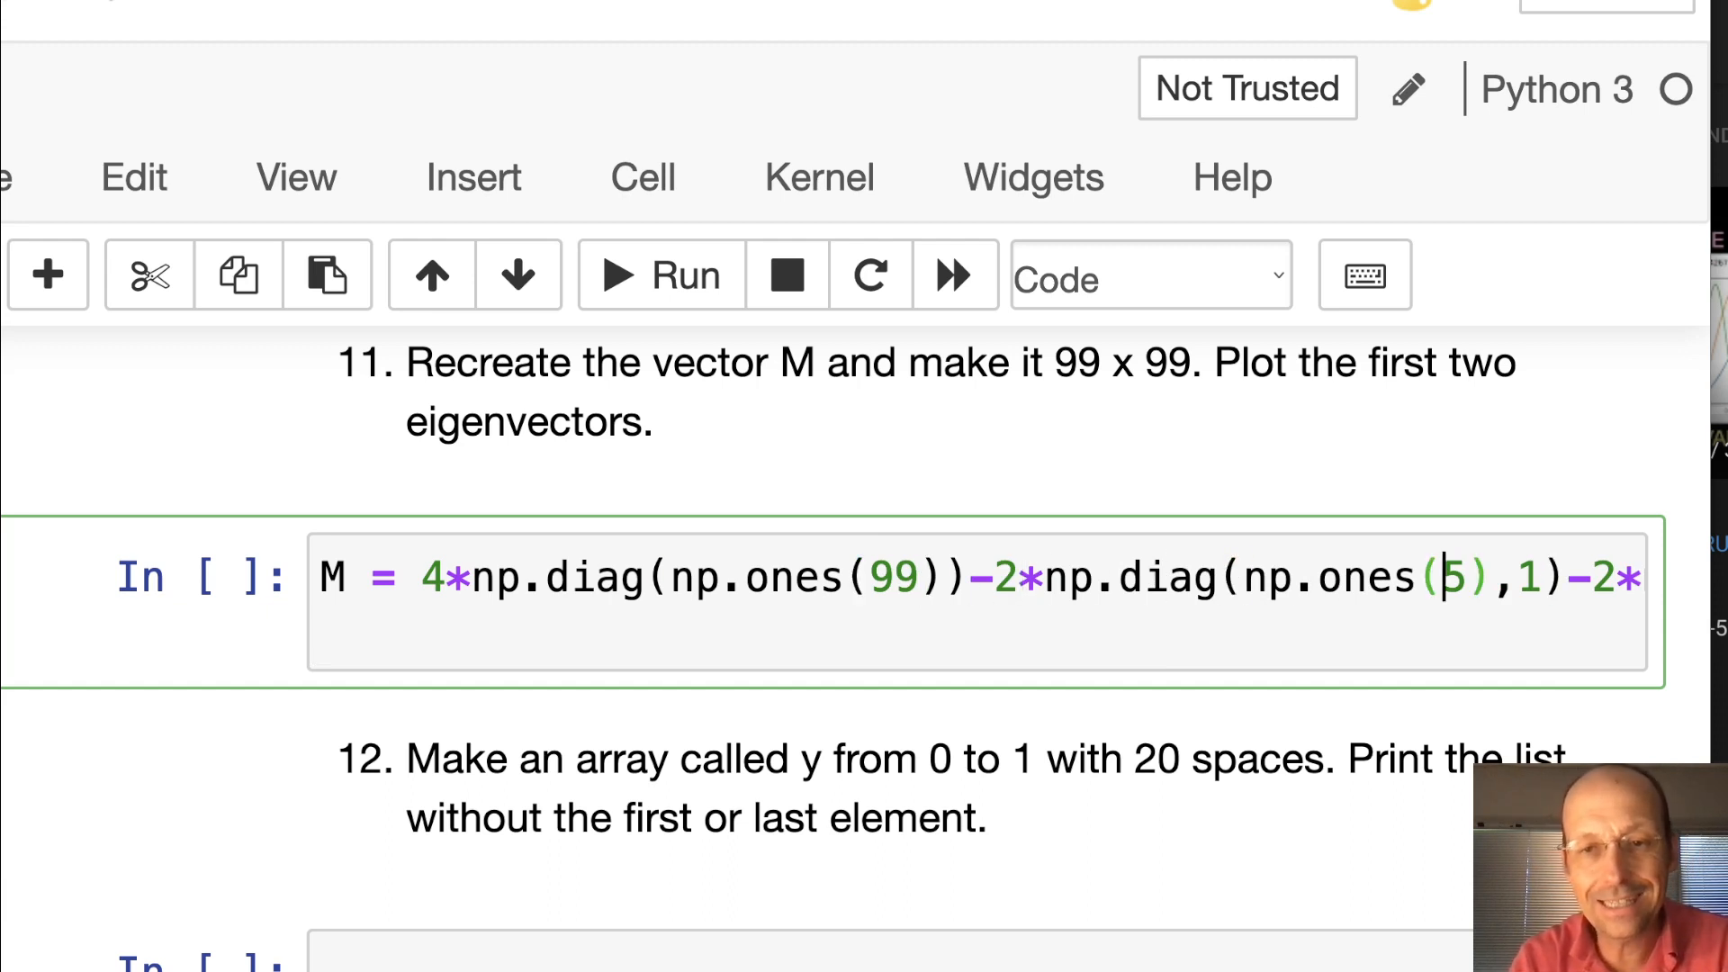
text(98)
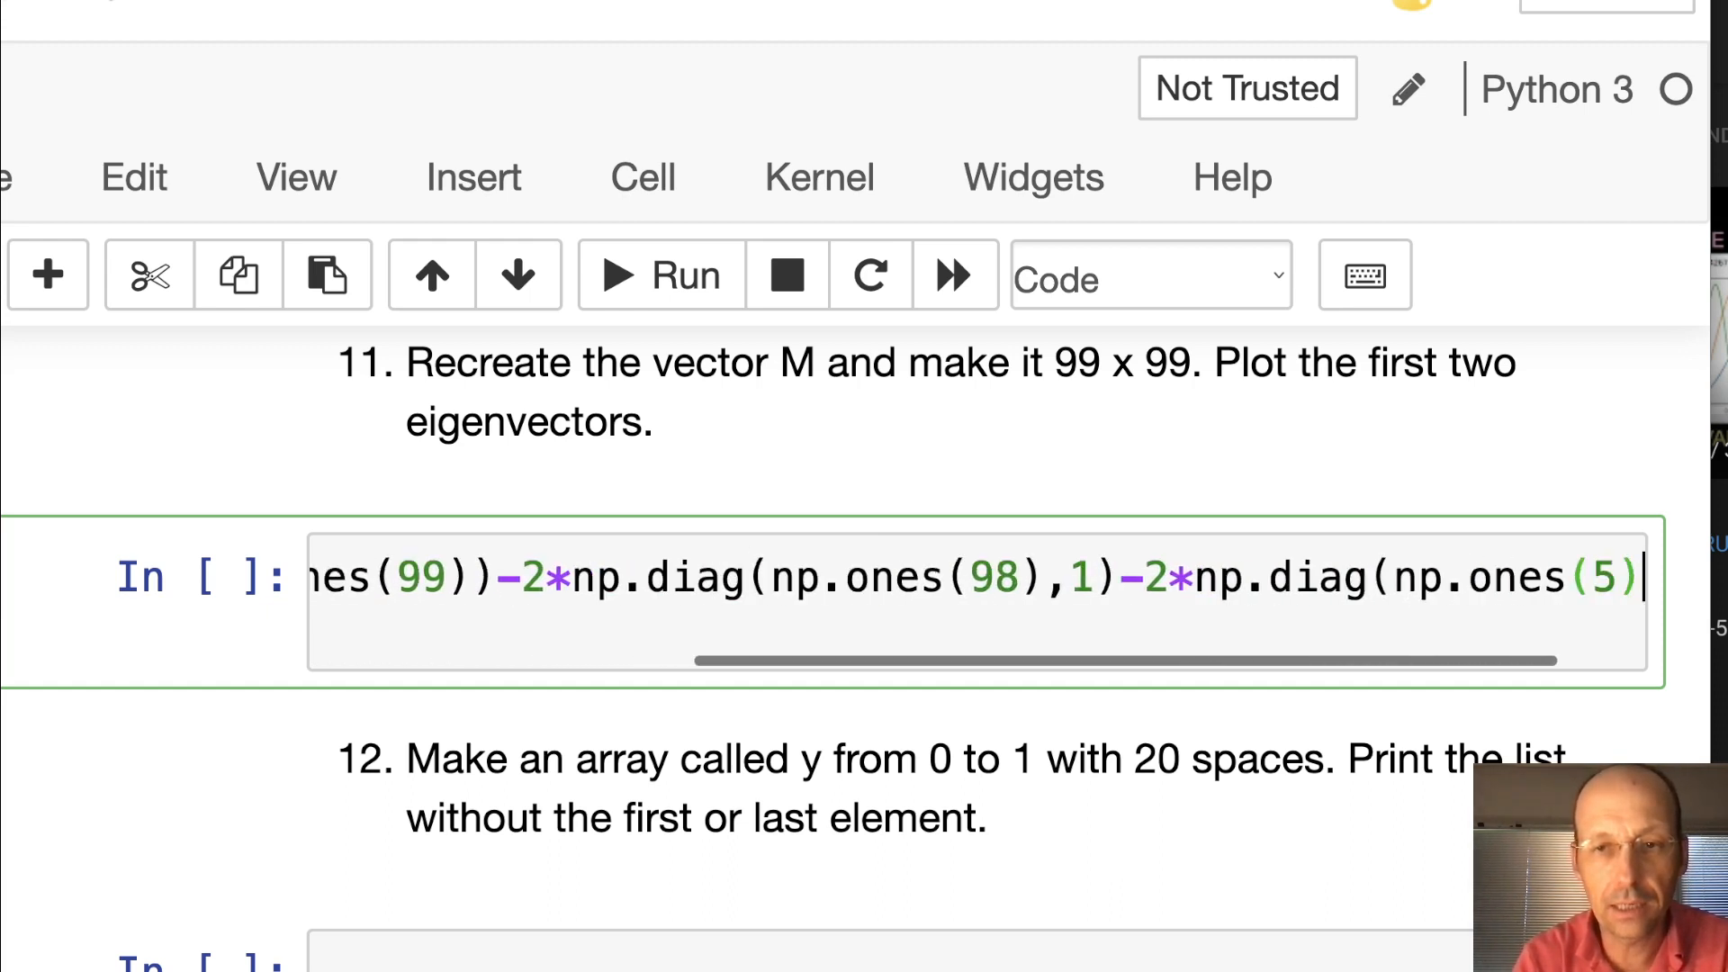
text(98)
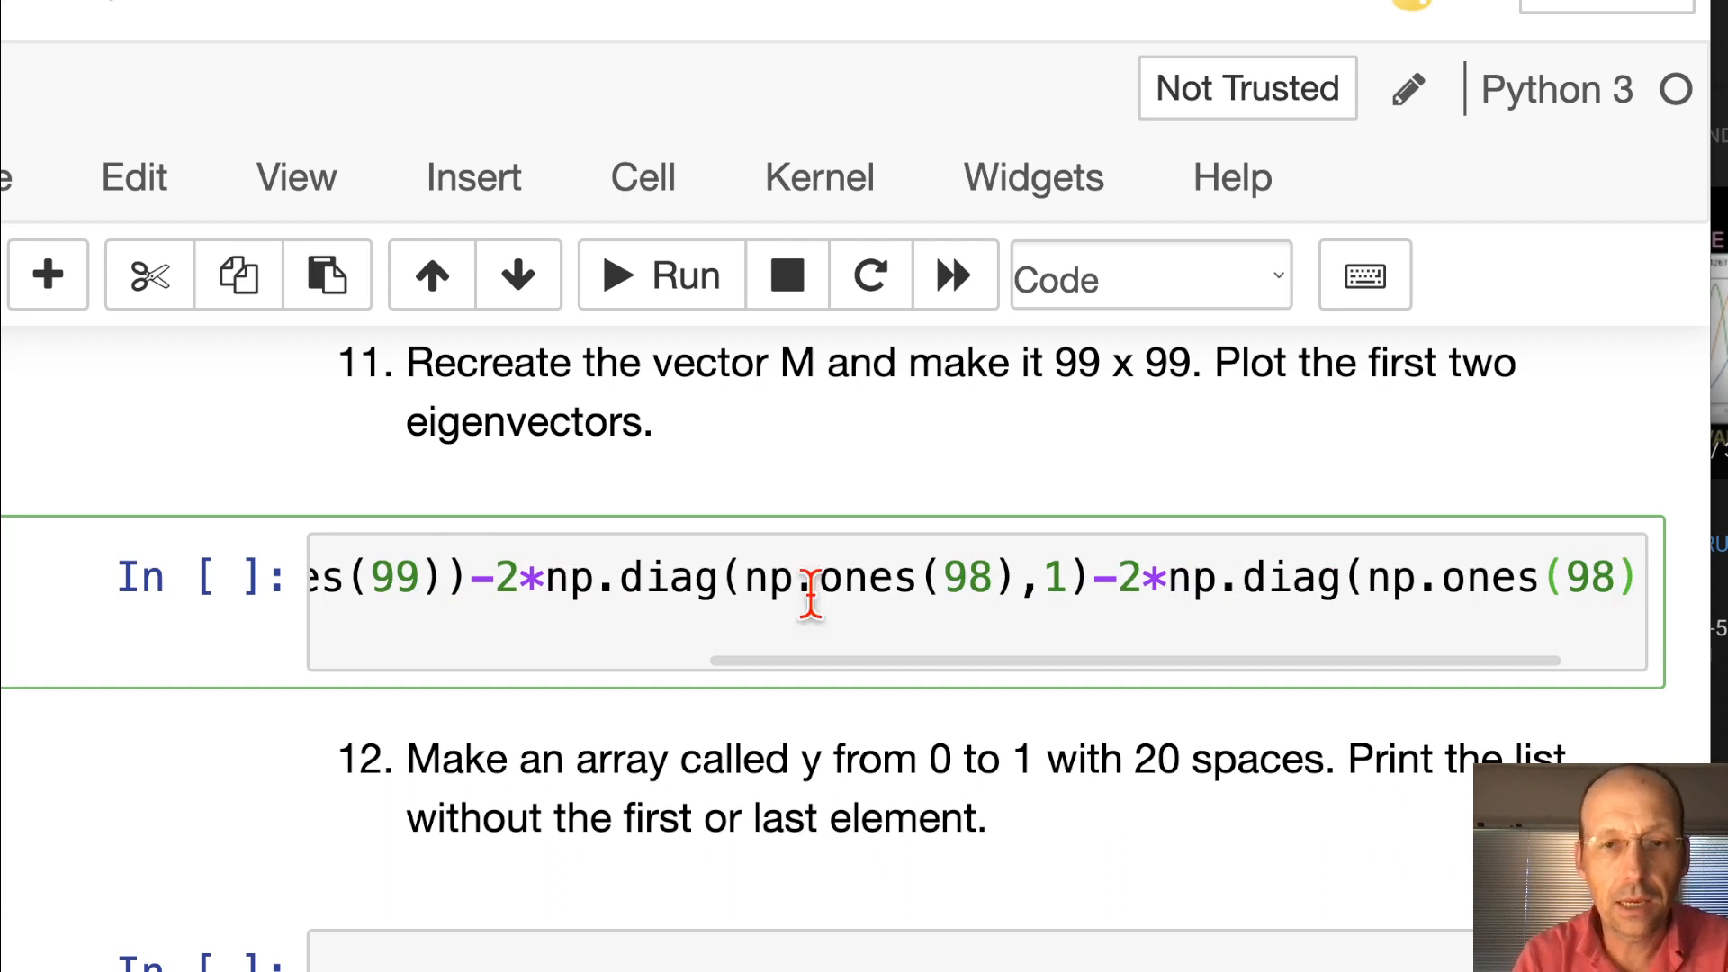
text(,-1))
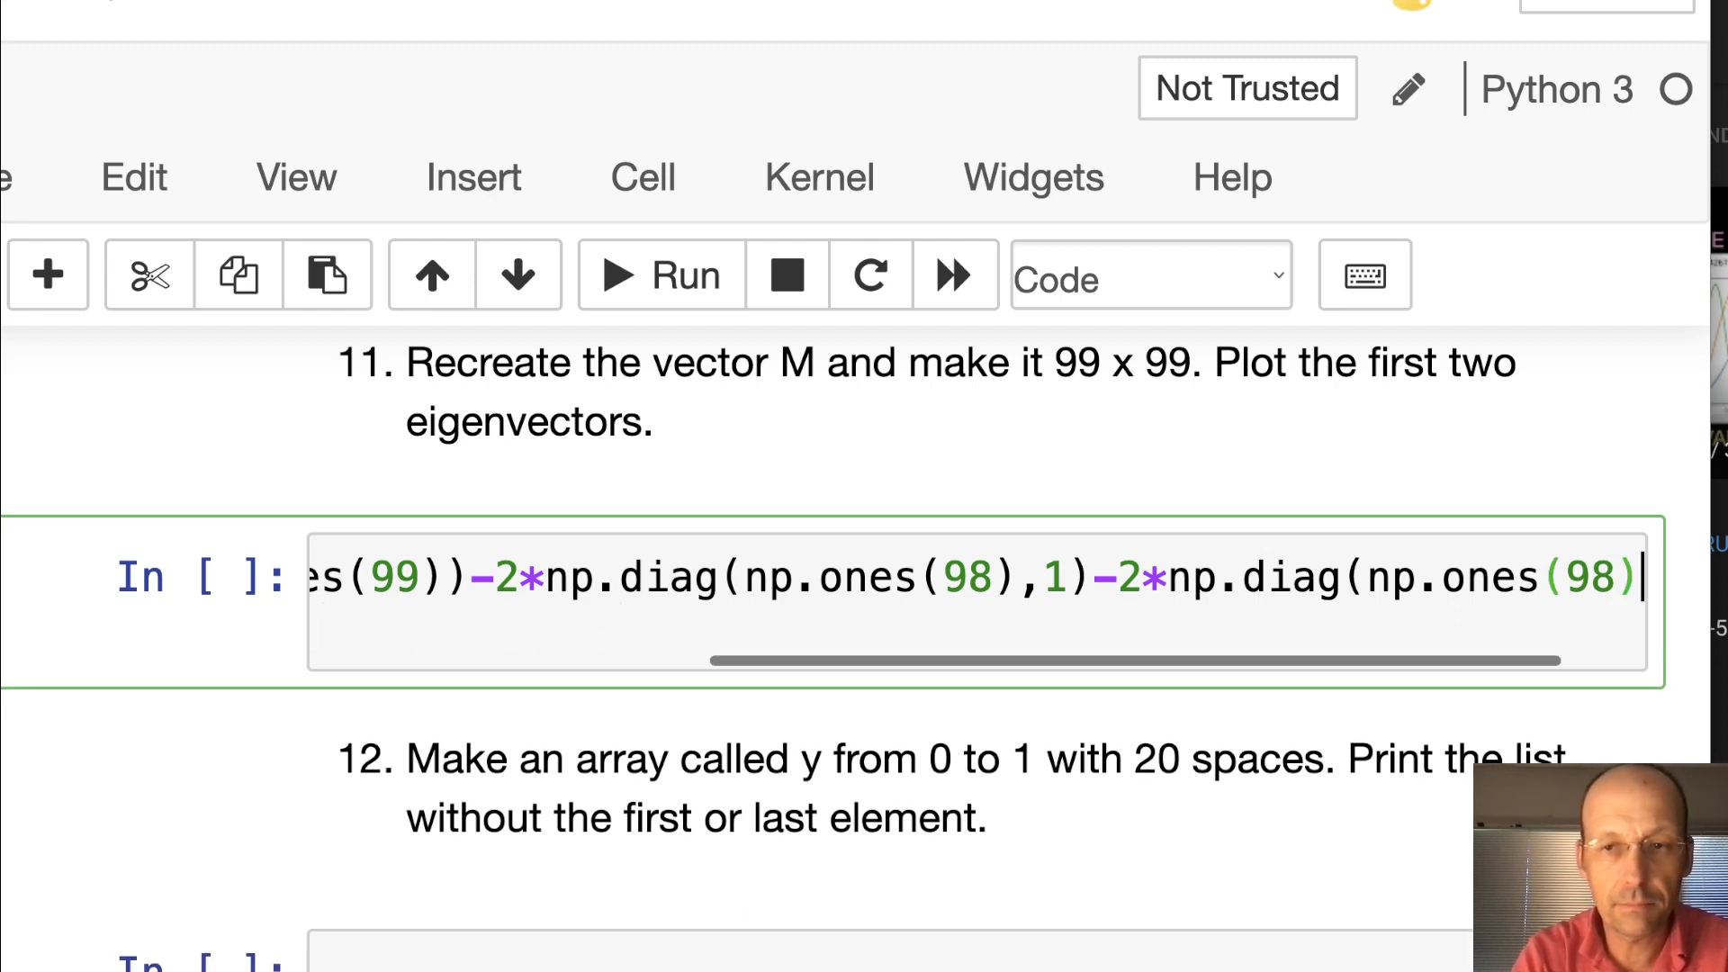
text(,-1))
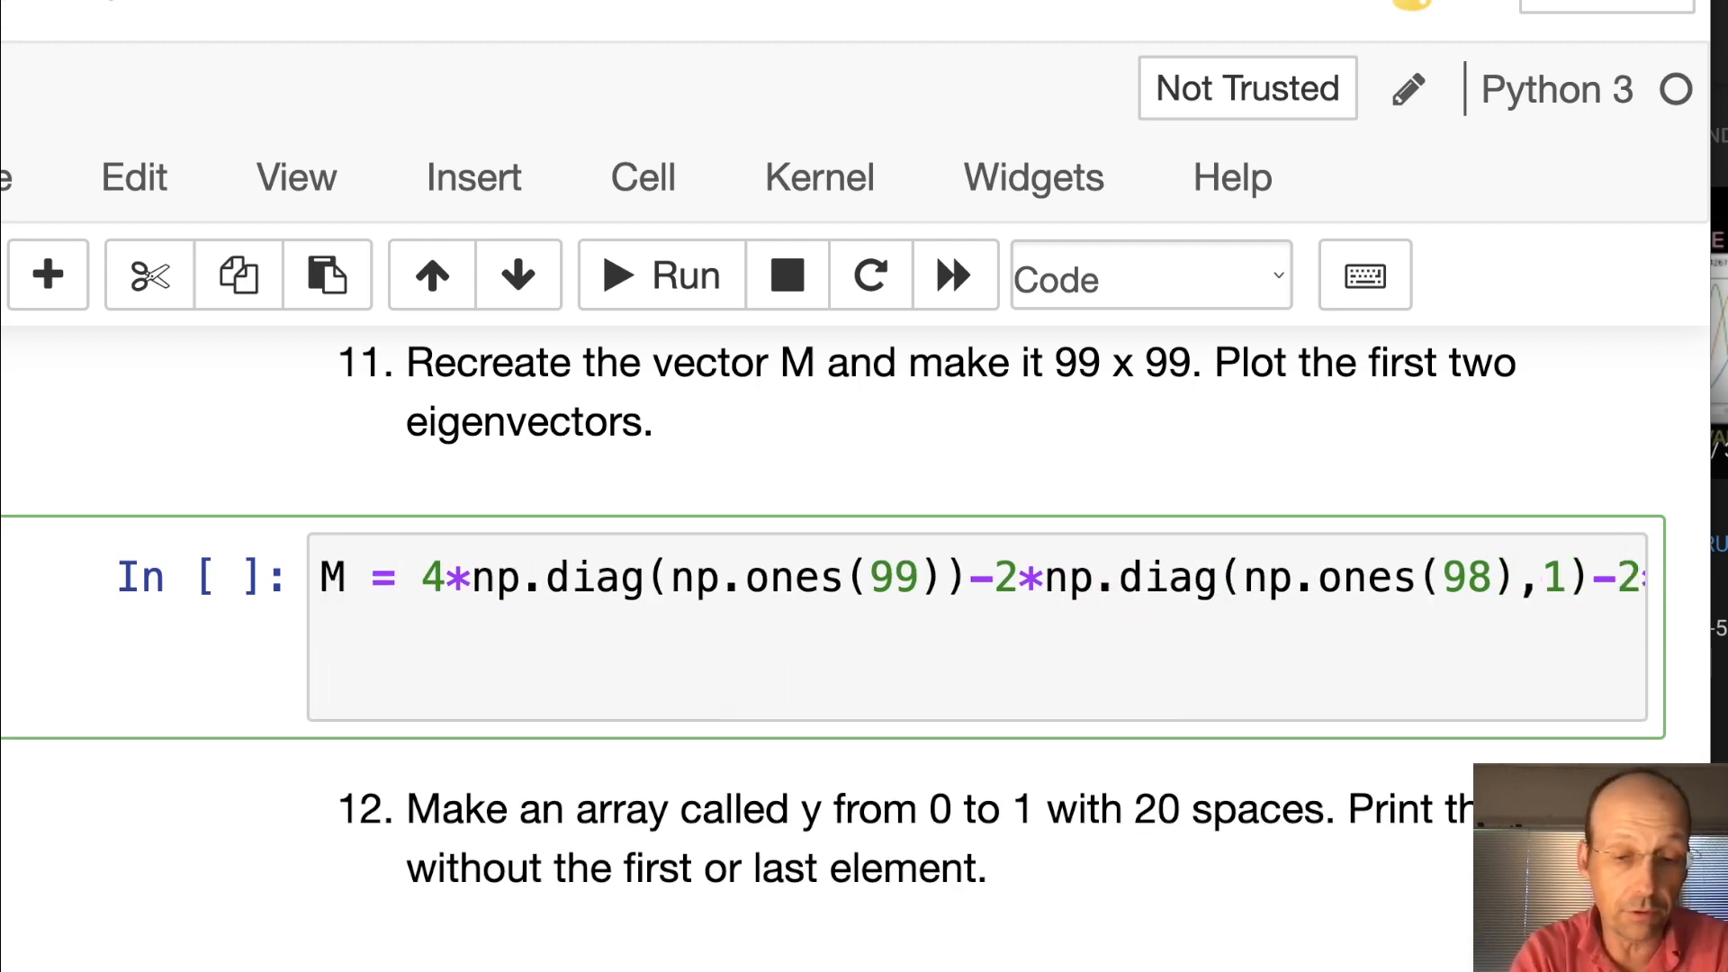
Compute E,psi = np.linalg.eigh(M) in question 11's cell
text(E,psi = np.)
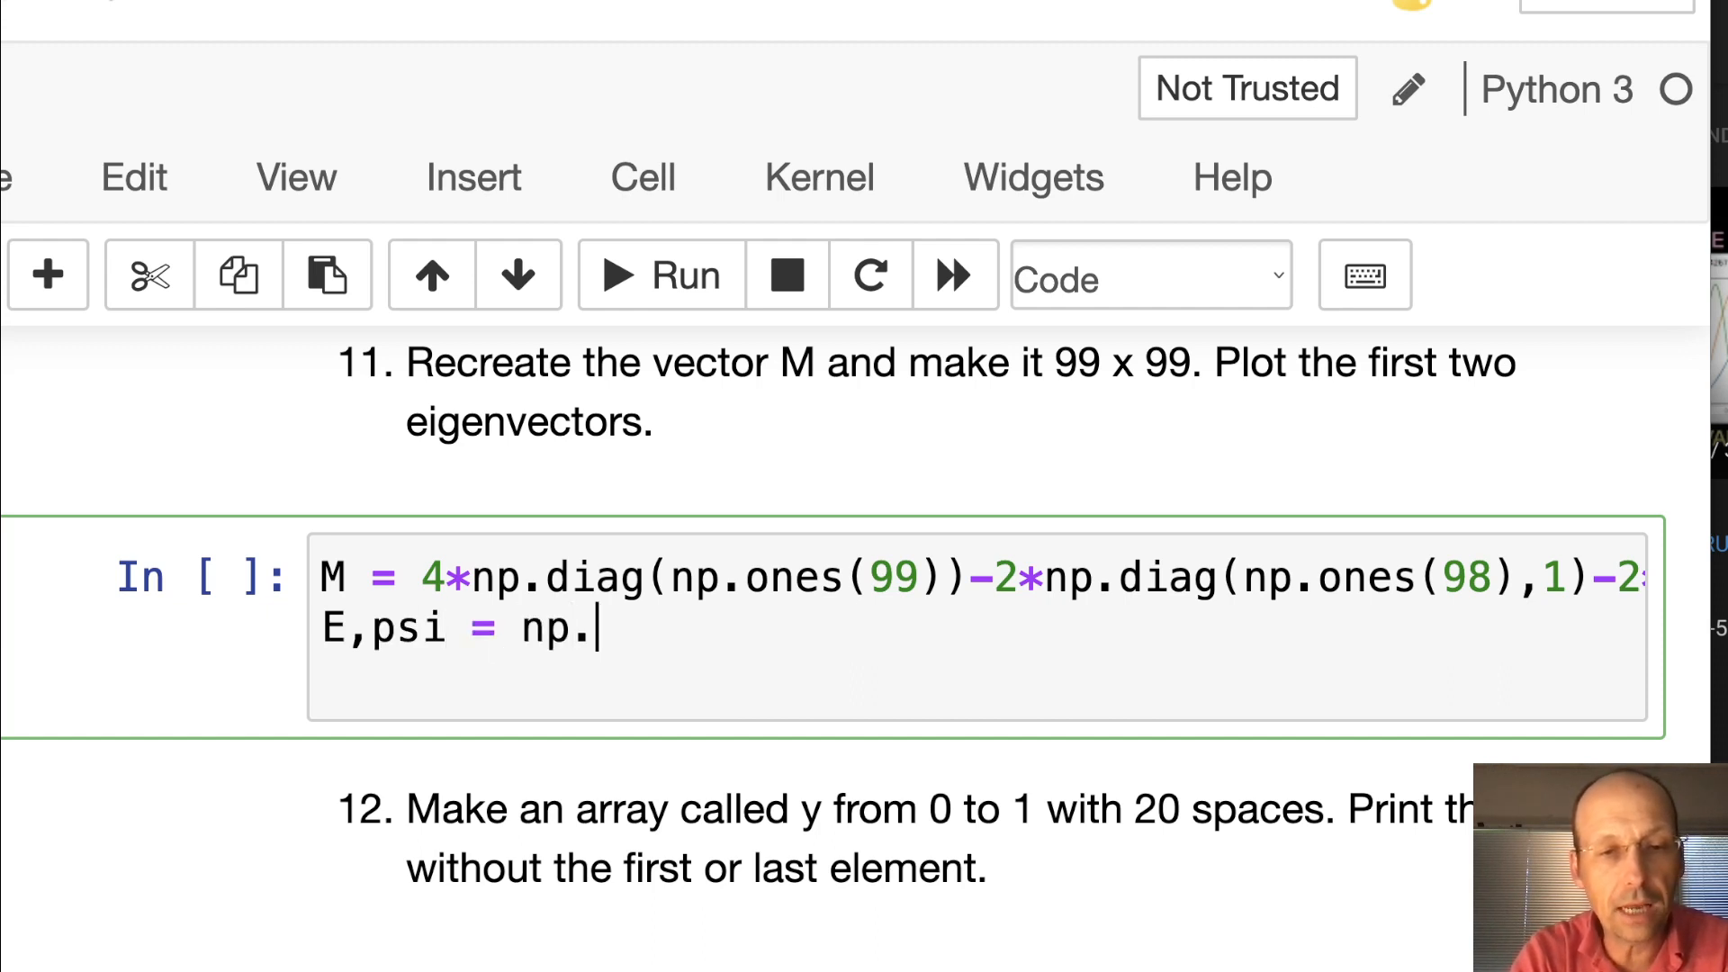
text(linalg)
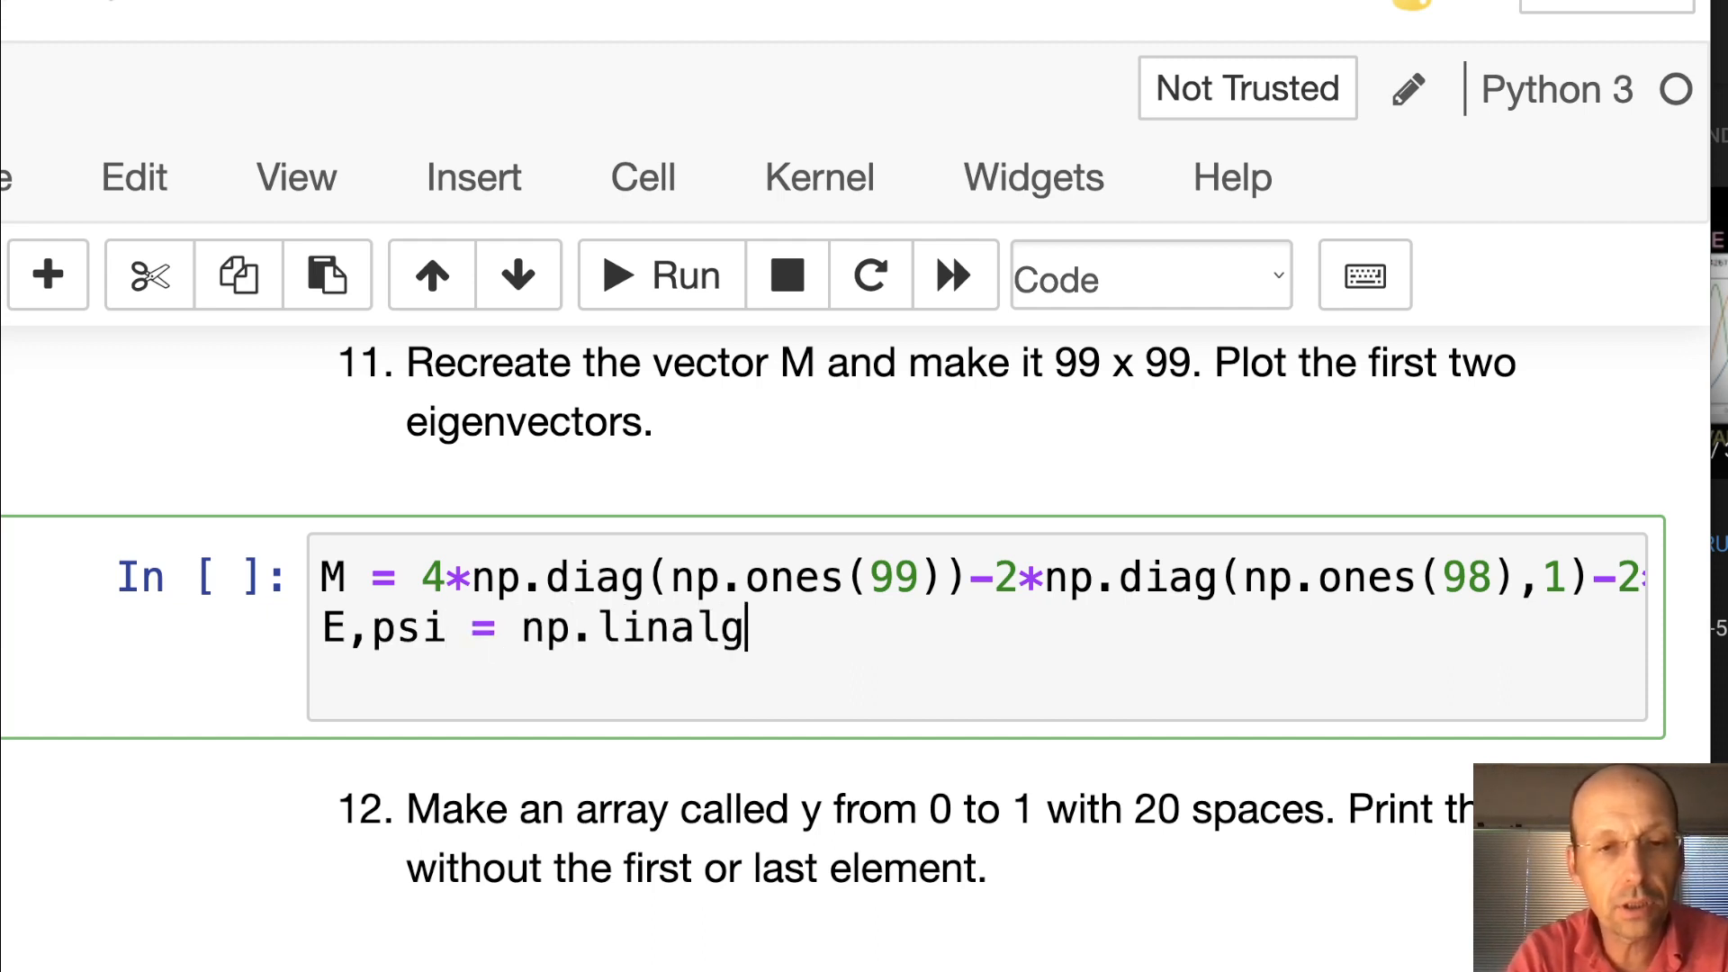
text(.eigh)
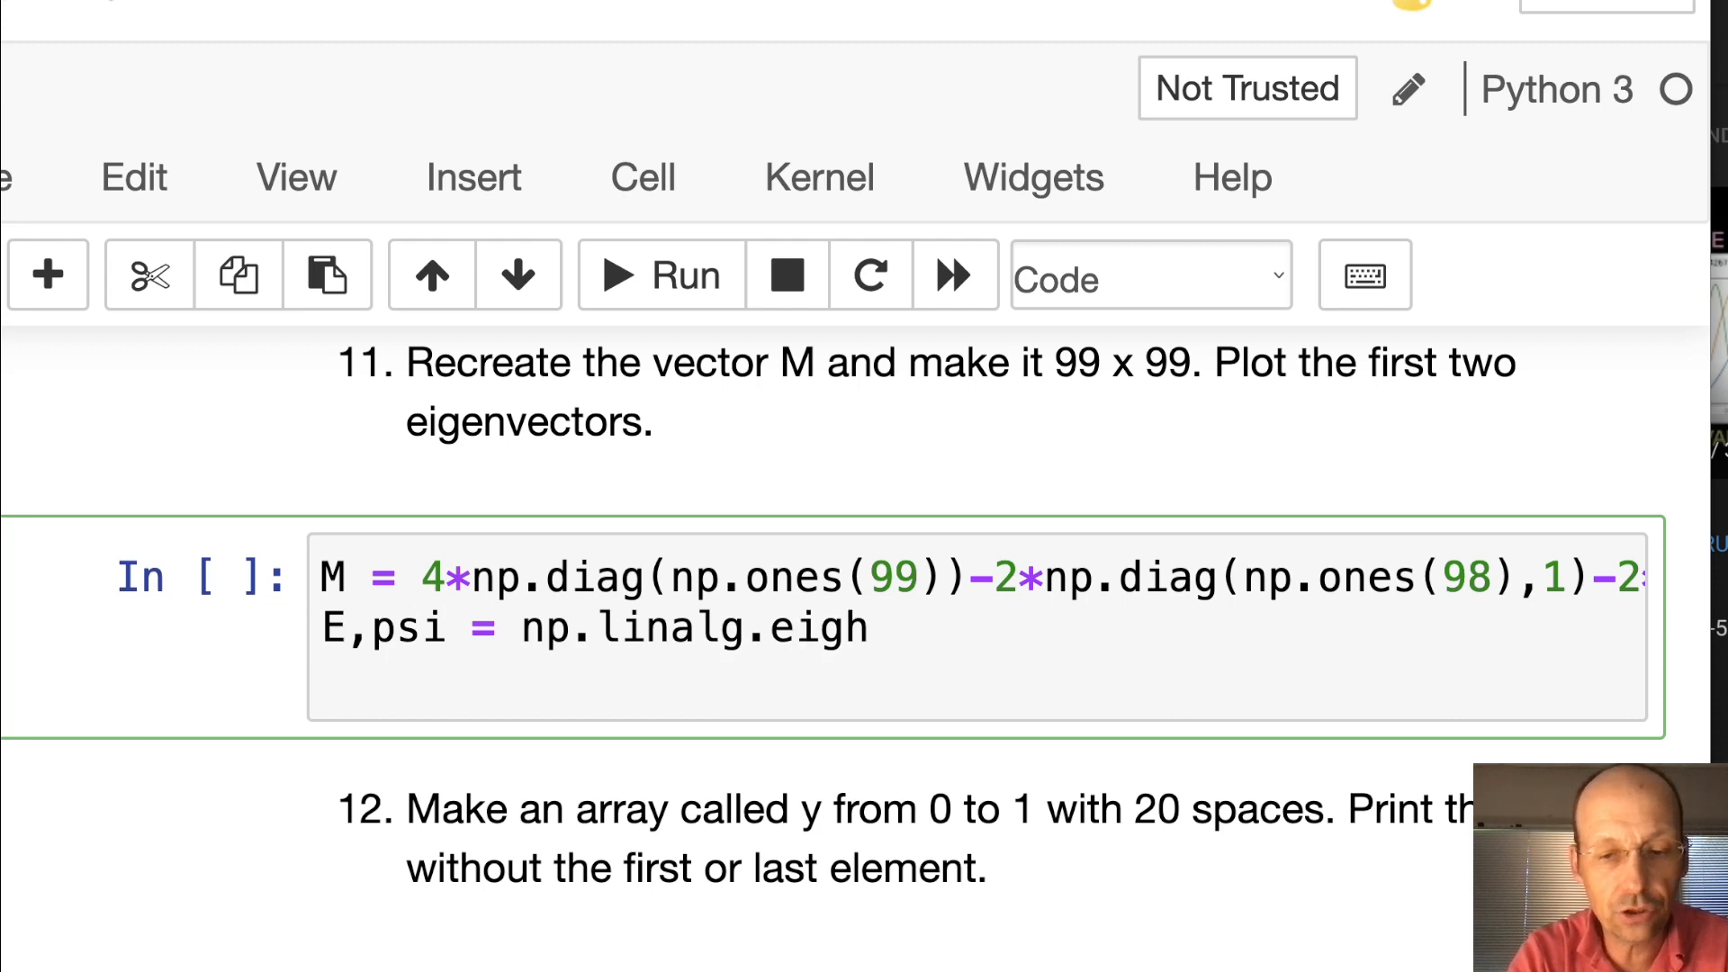
text((M))
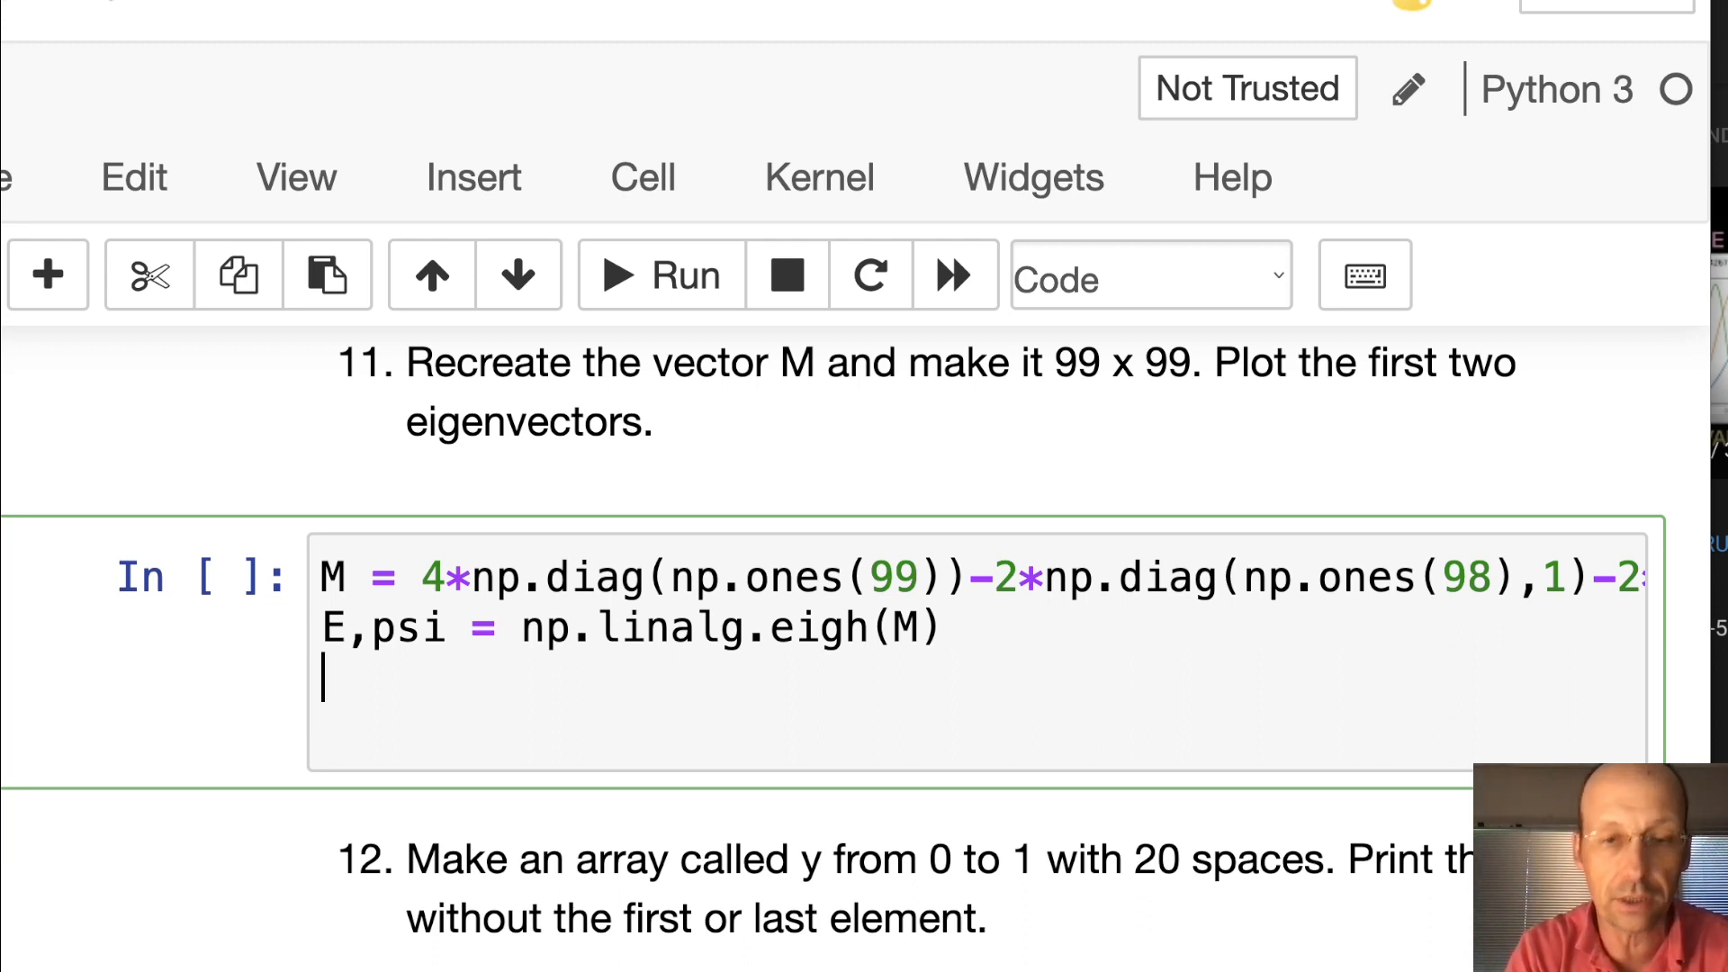
Begin a second plot line for psi below the first eigenvector plot
text(plot)
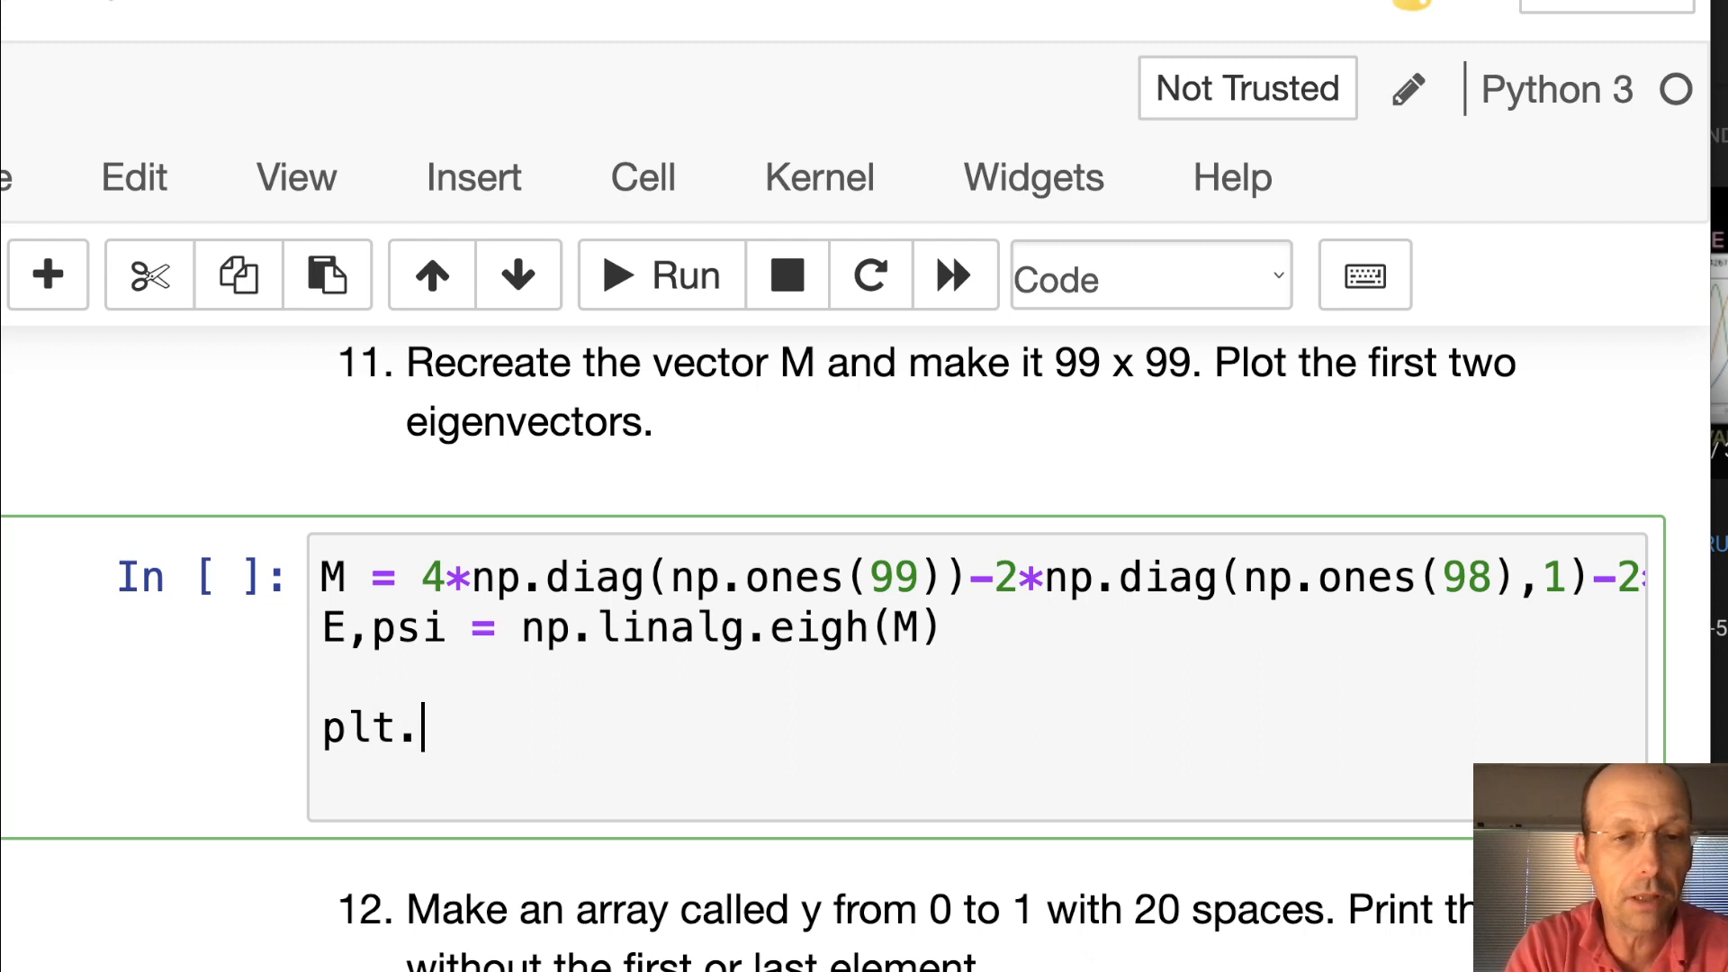
text(plot())
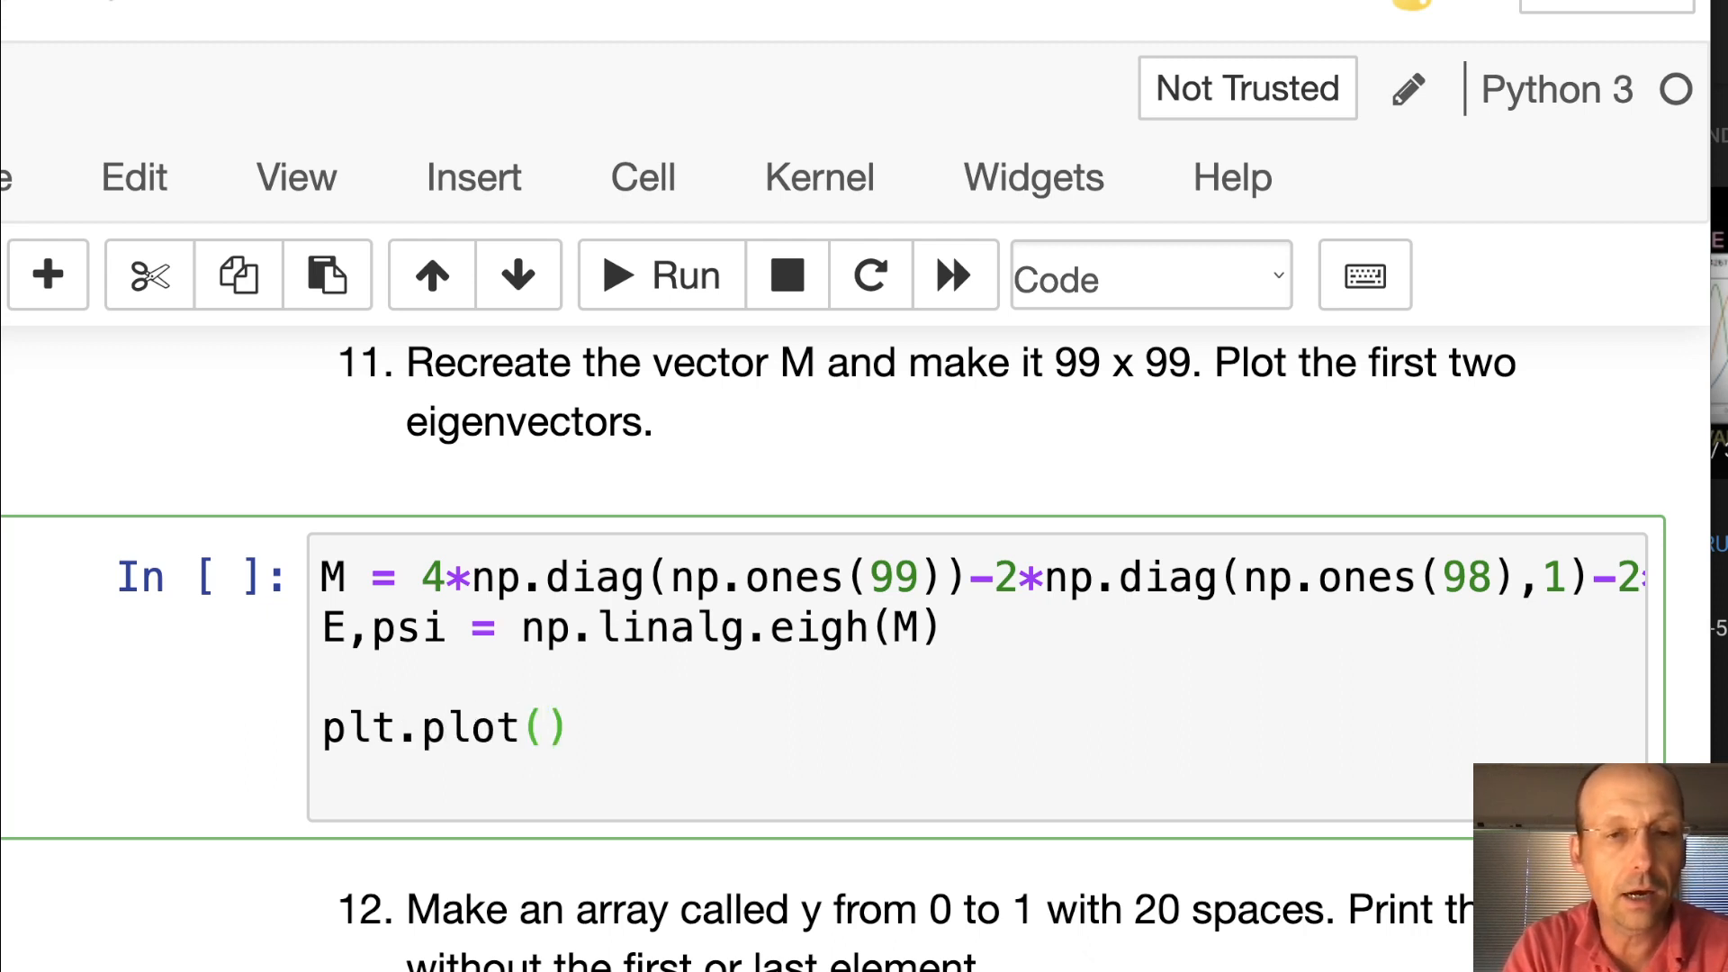
text(psi.T[0)
text(plt.pl)
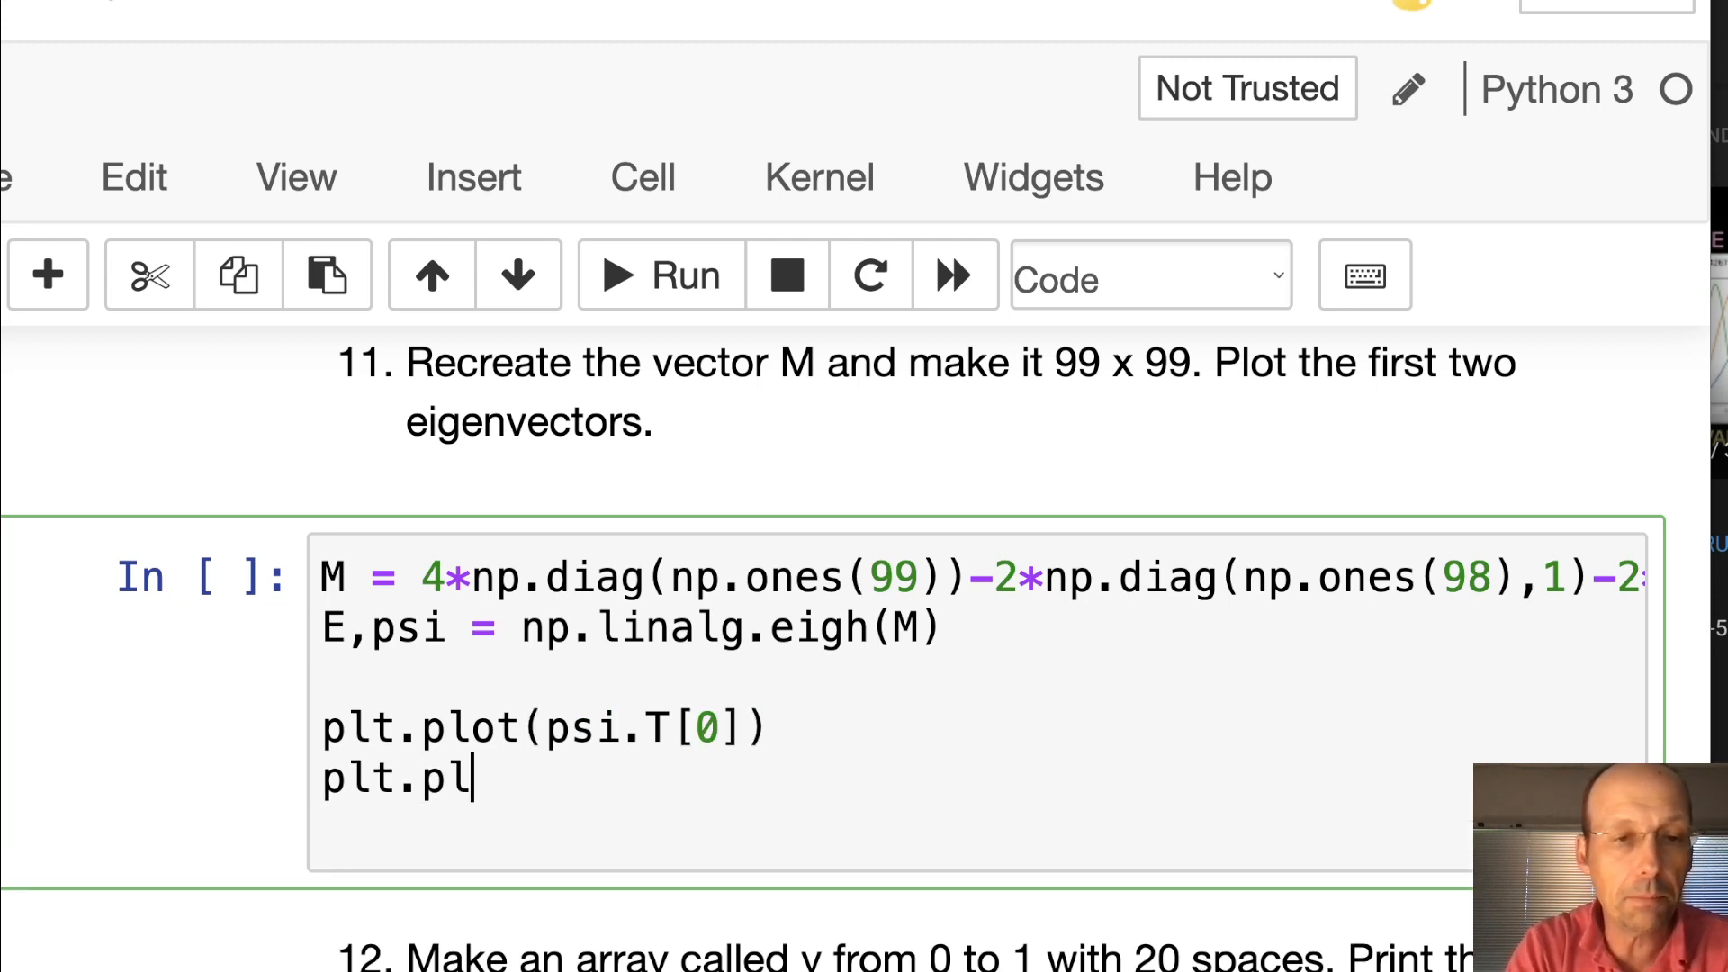
Complete plt.plot(psi.T[1]), run the cell to draw both eigenvector curves, and scroll to question 12
text(ot(psi.))
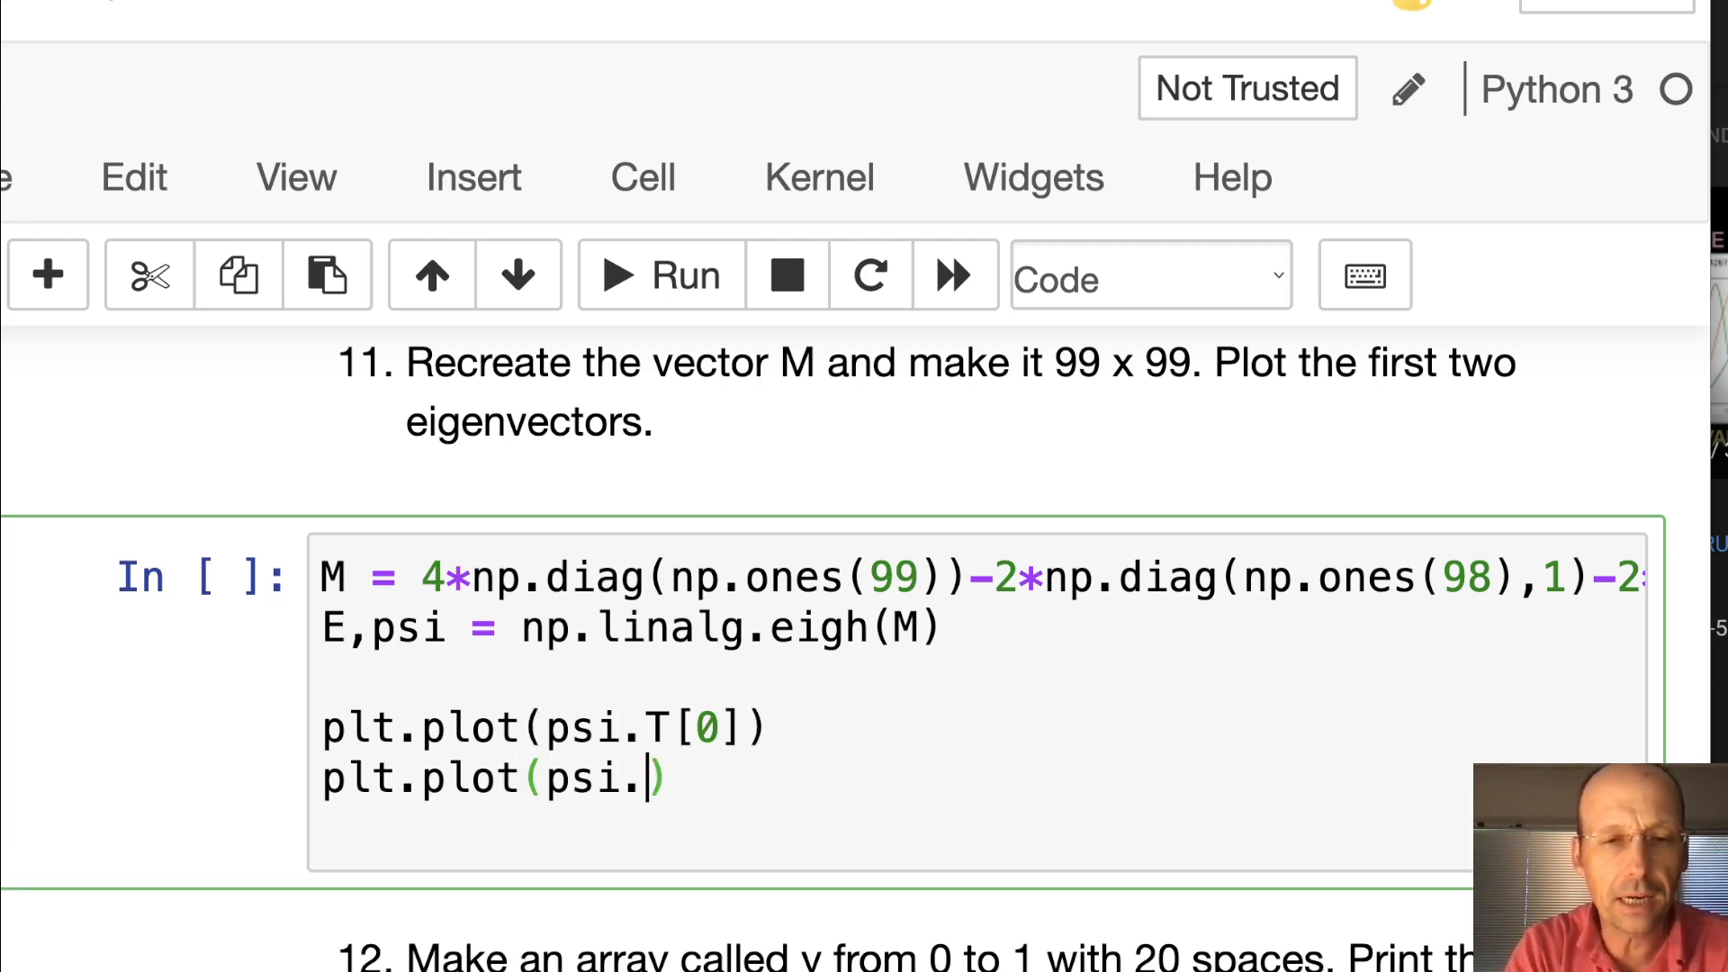
text(T[1])
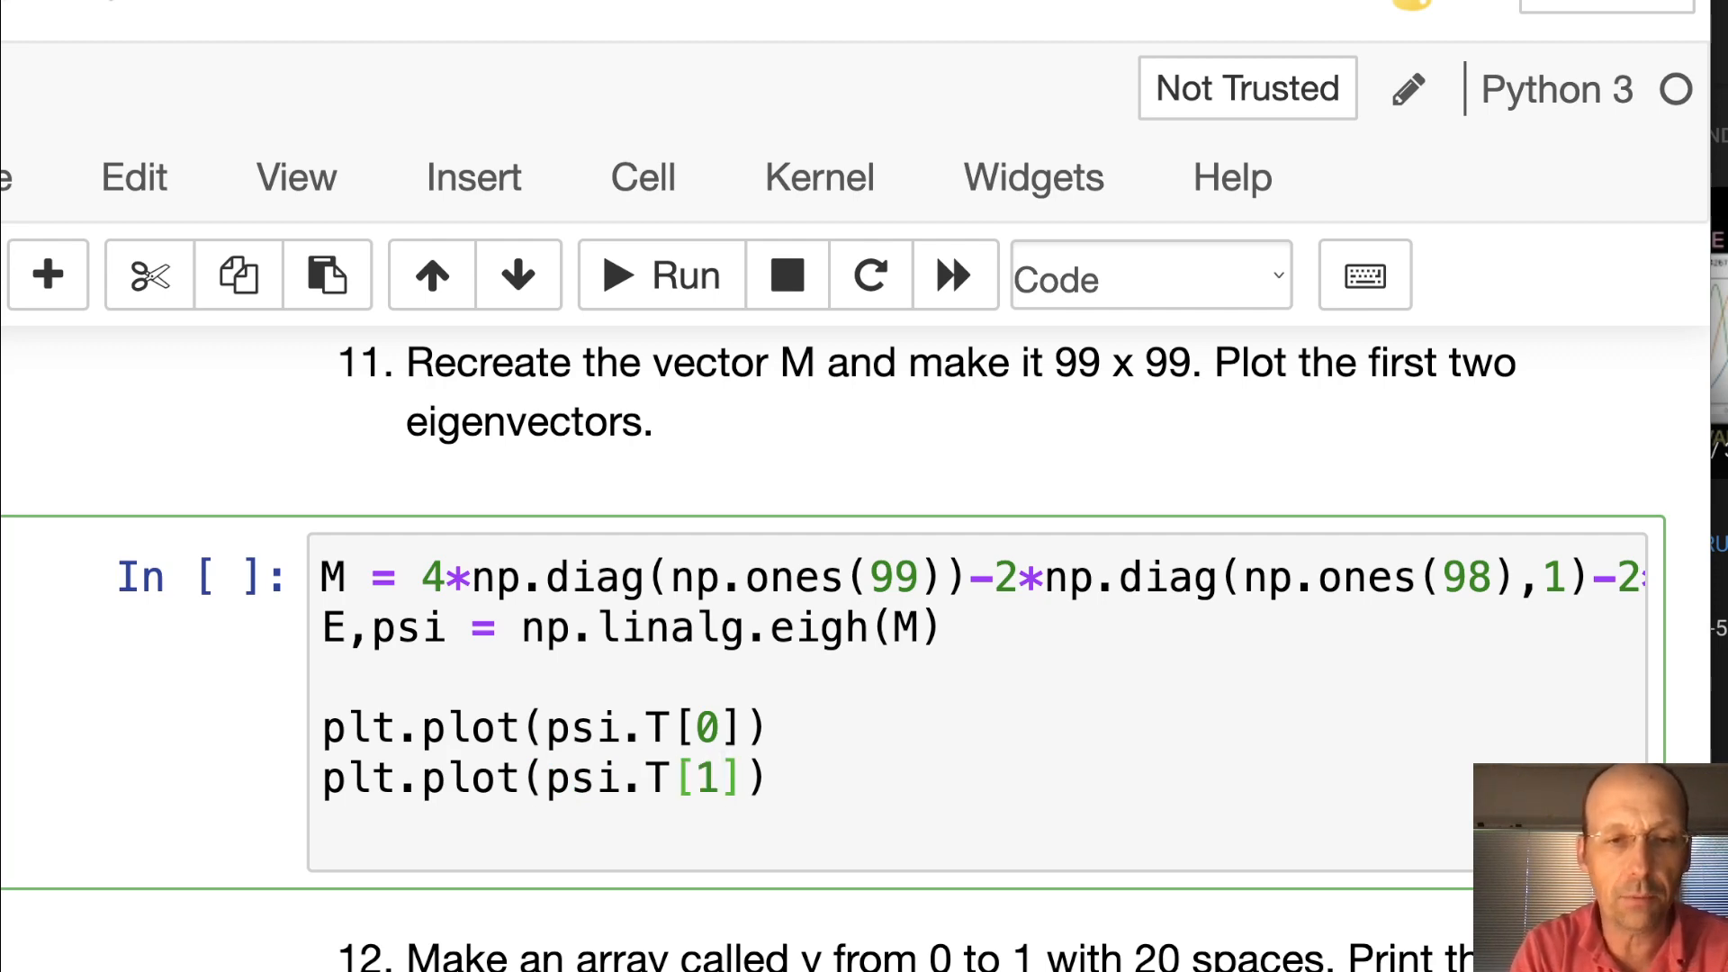
click(658, 276)
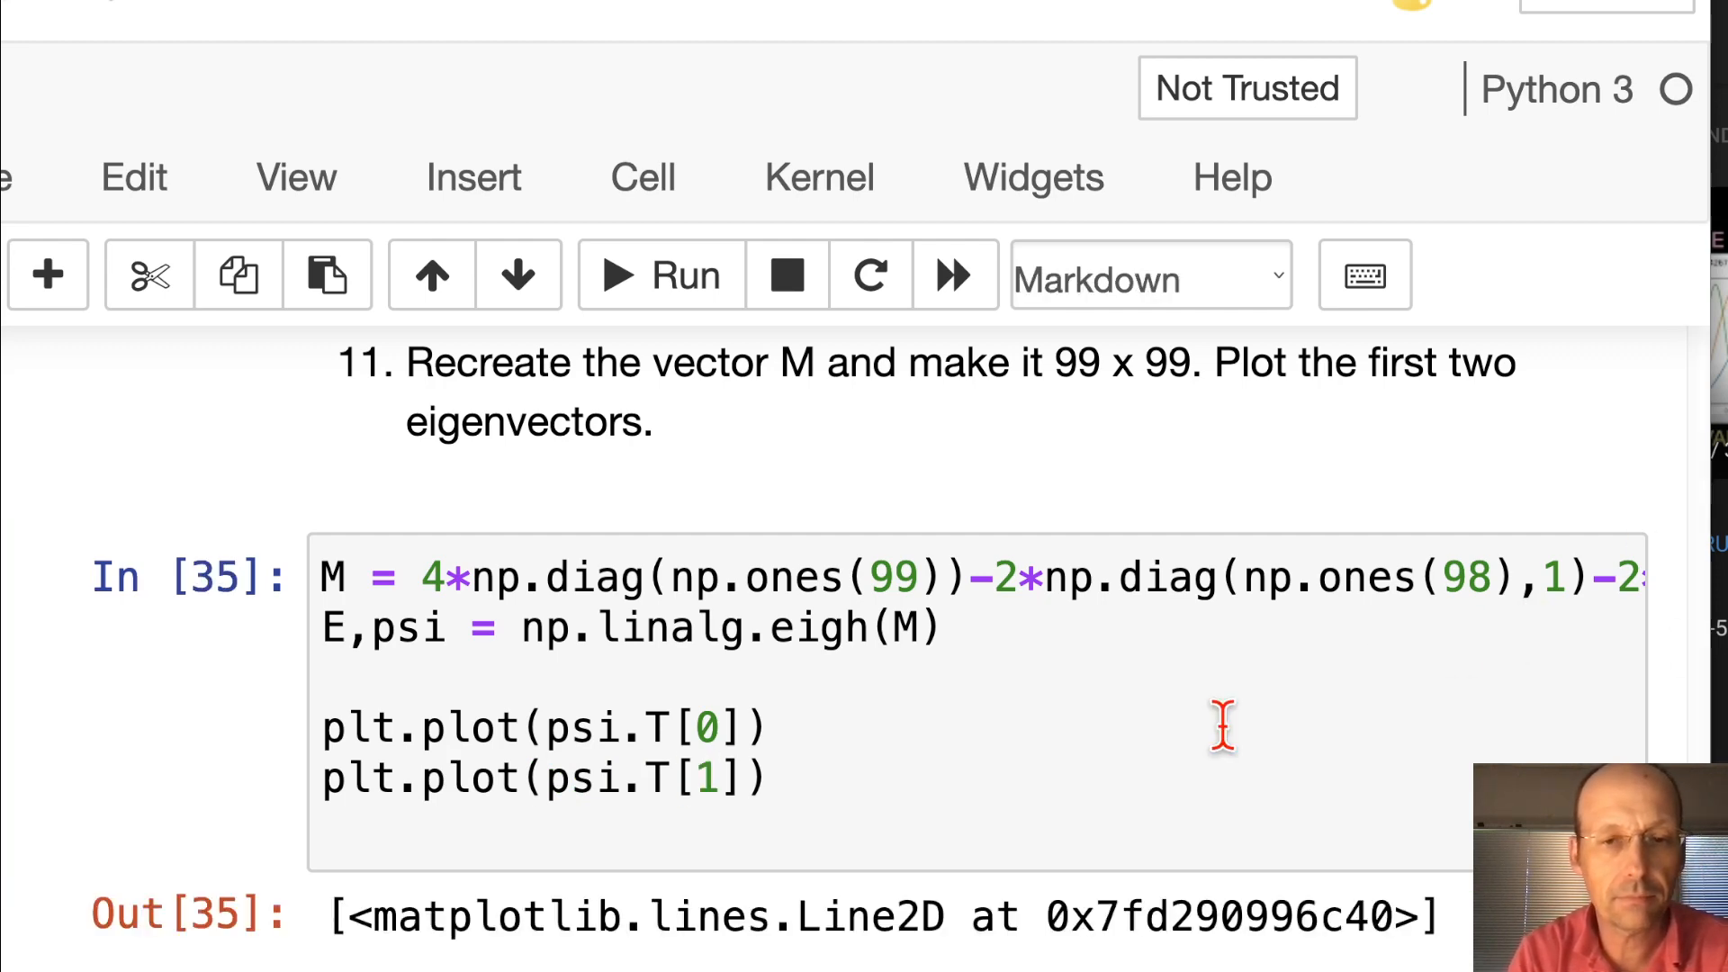
scroll(down, 3)
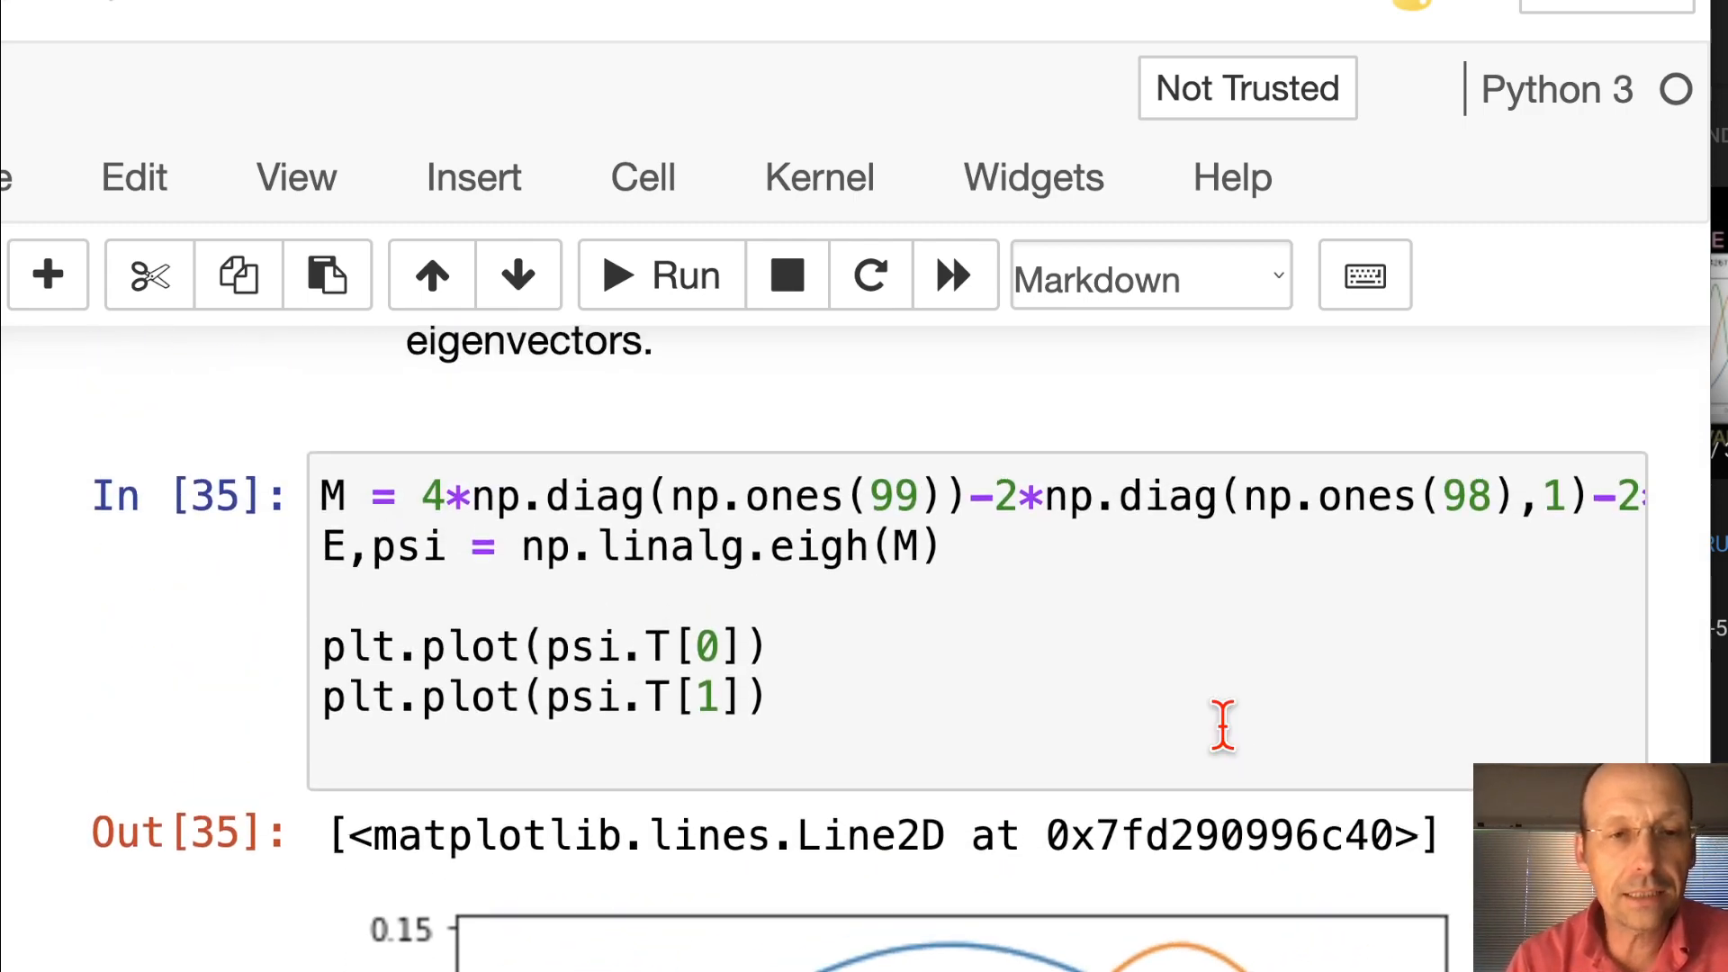
scroll(down, 3)
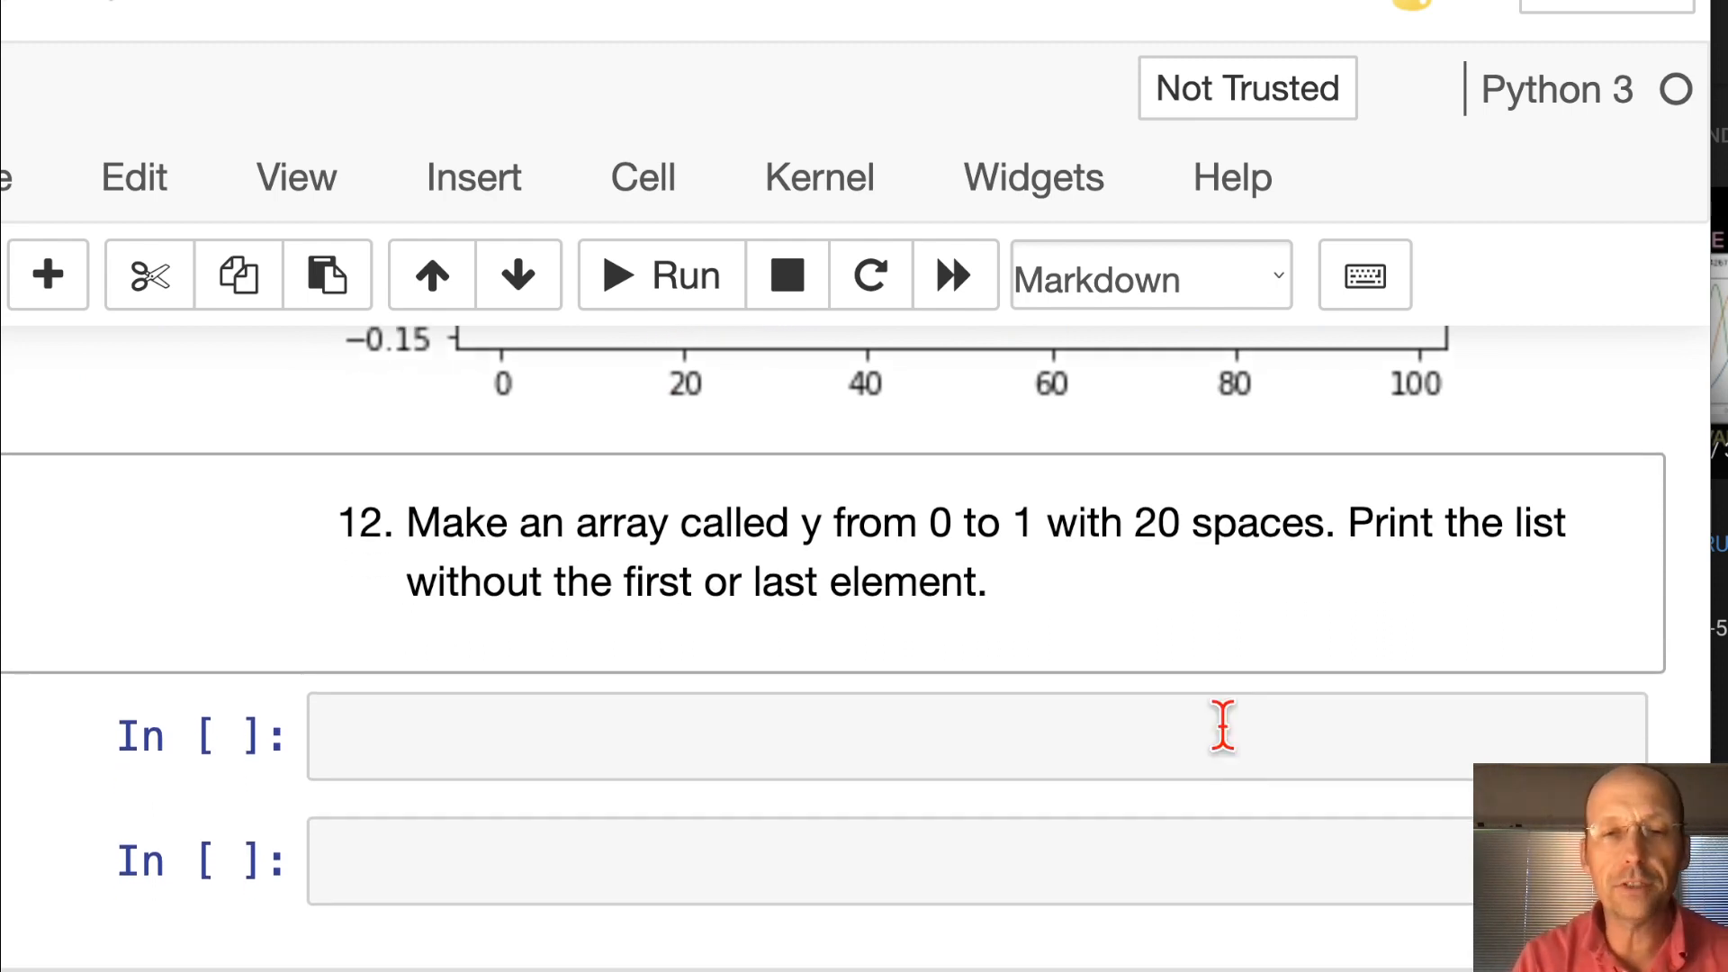
In question 12's cell, define N = 20 and y = np.linspace(0,1,N+1)
click(903, 736)
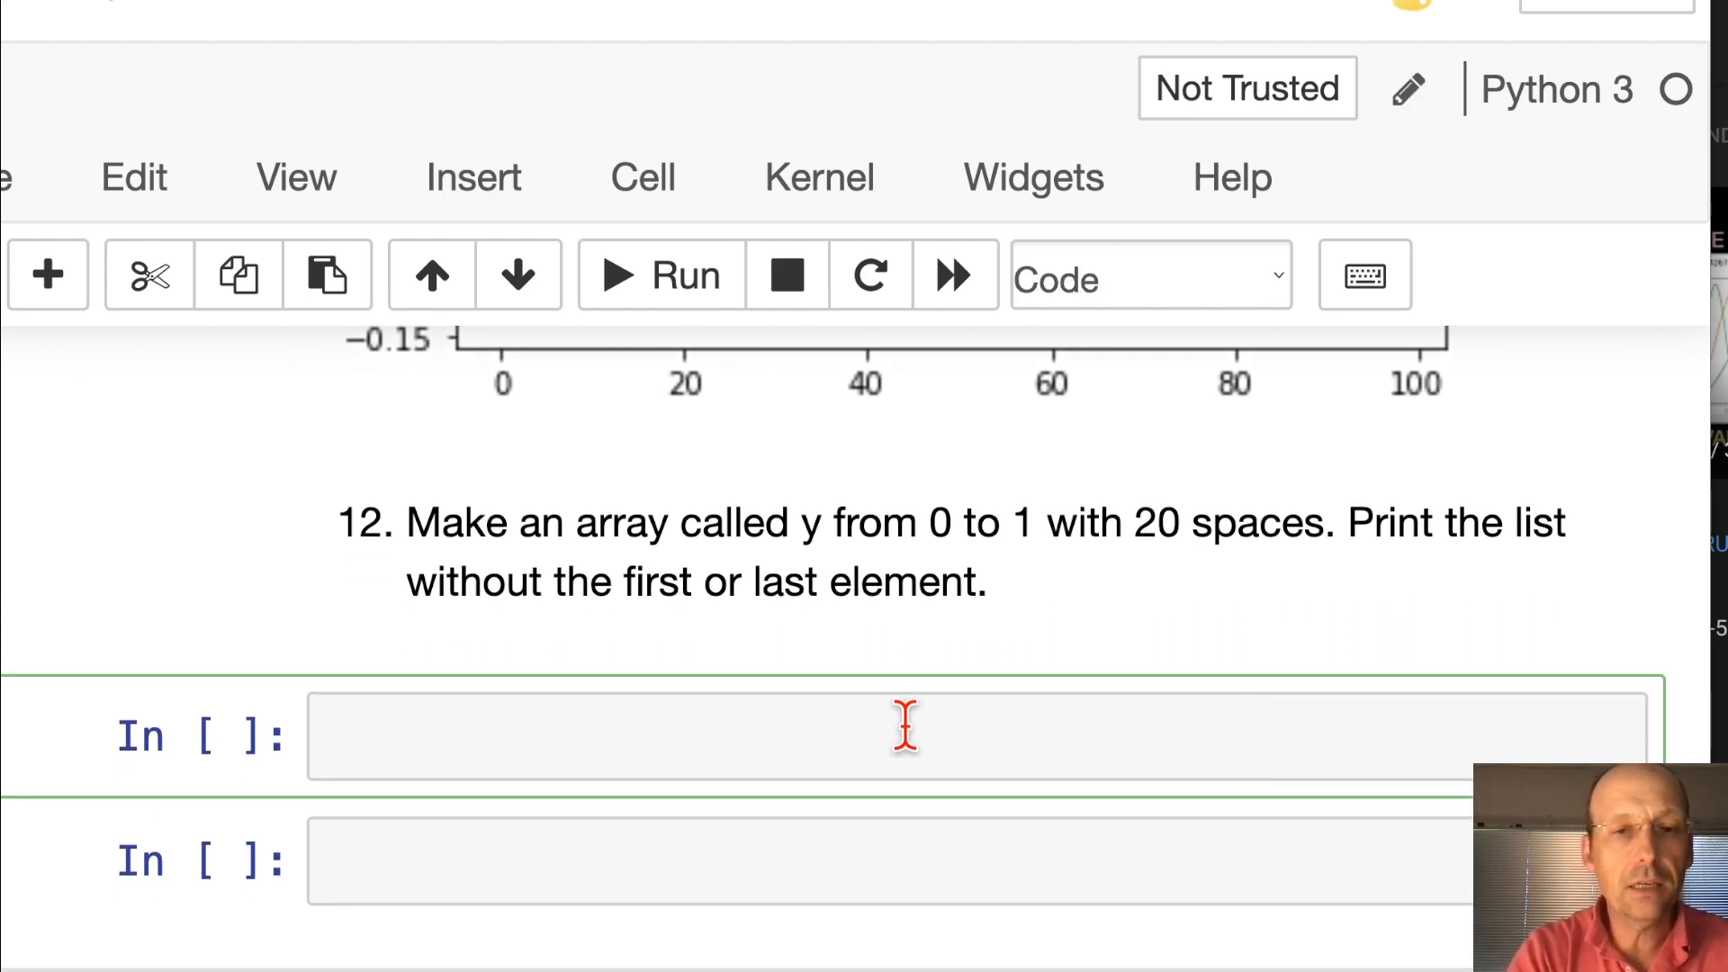
text(y =)
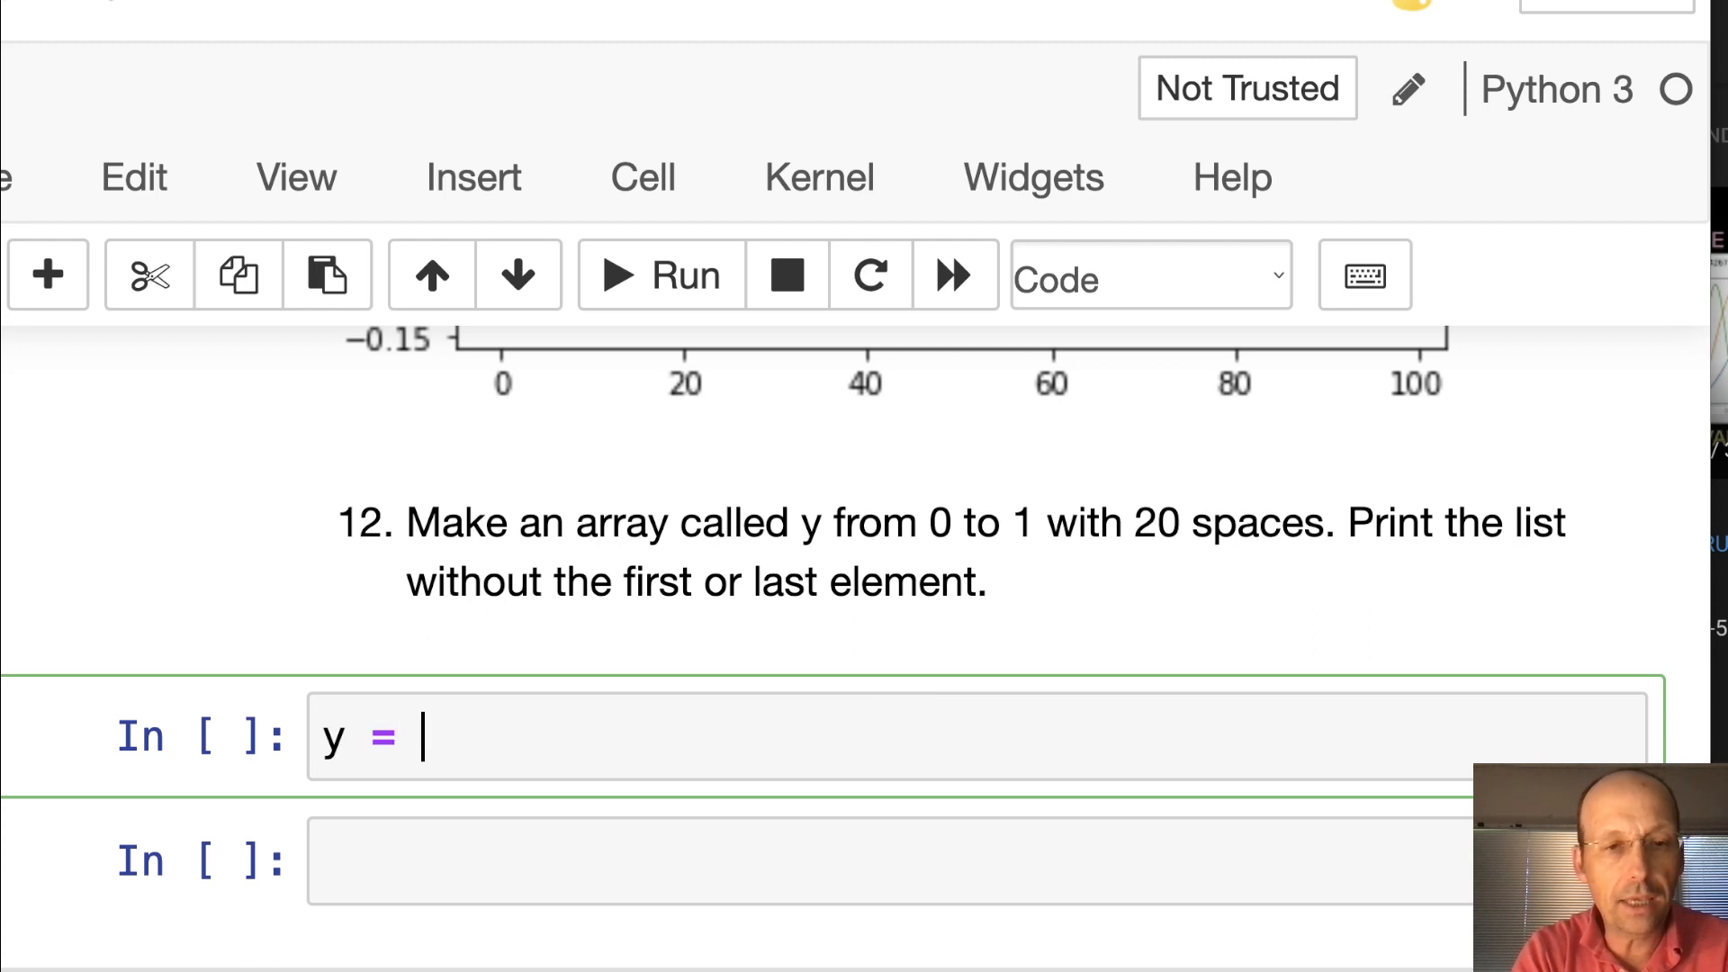
text(np.line)
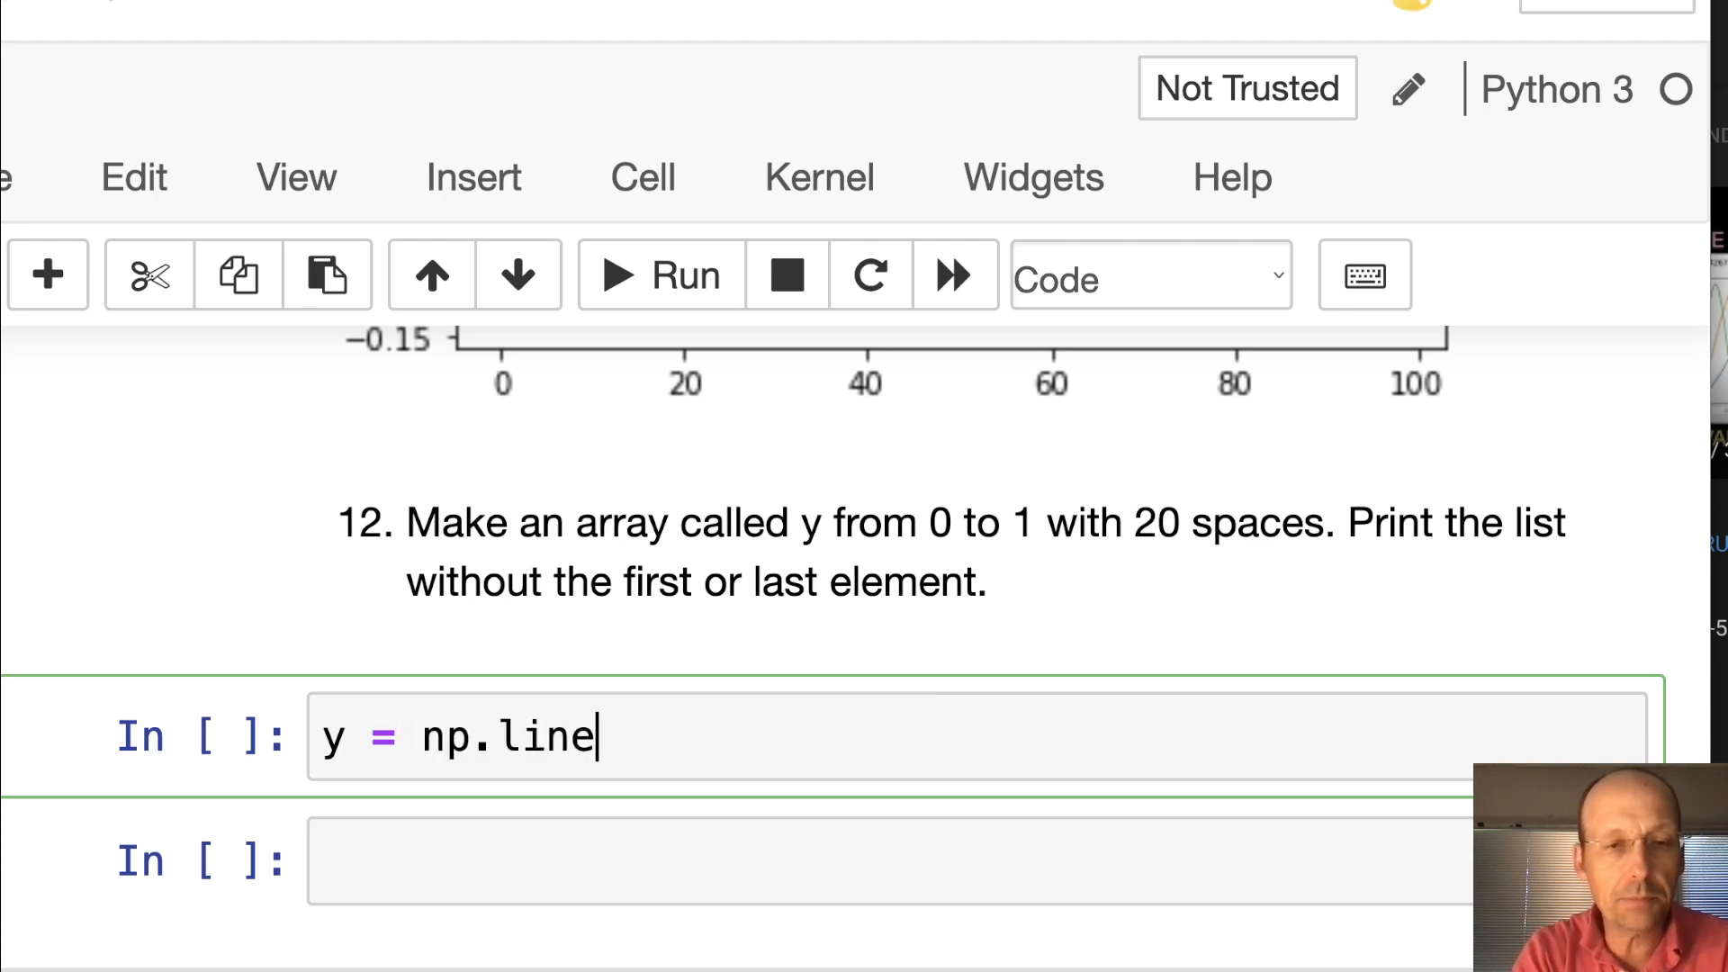
text(space)
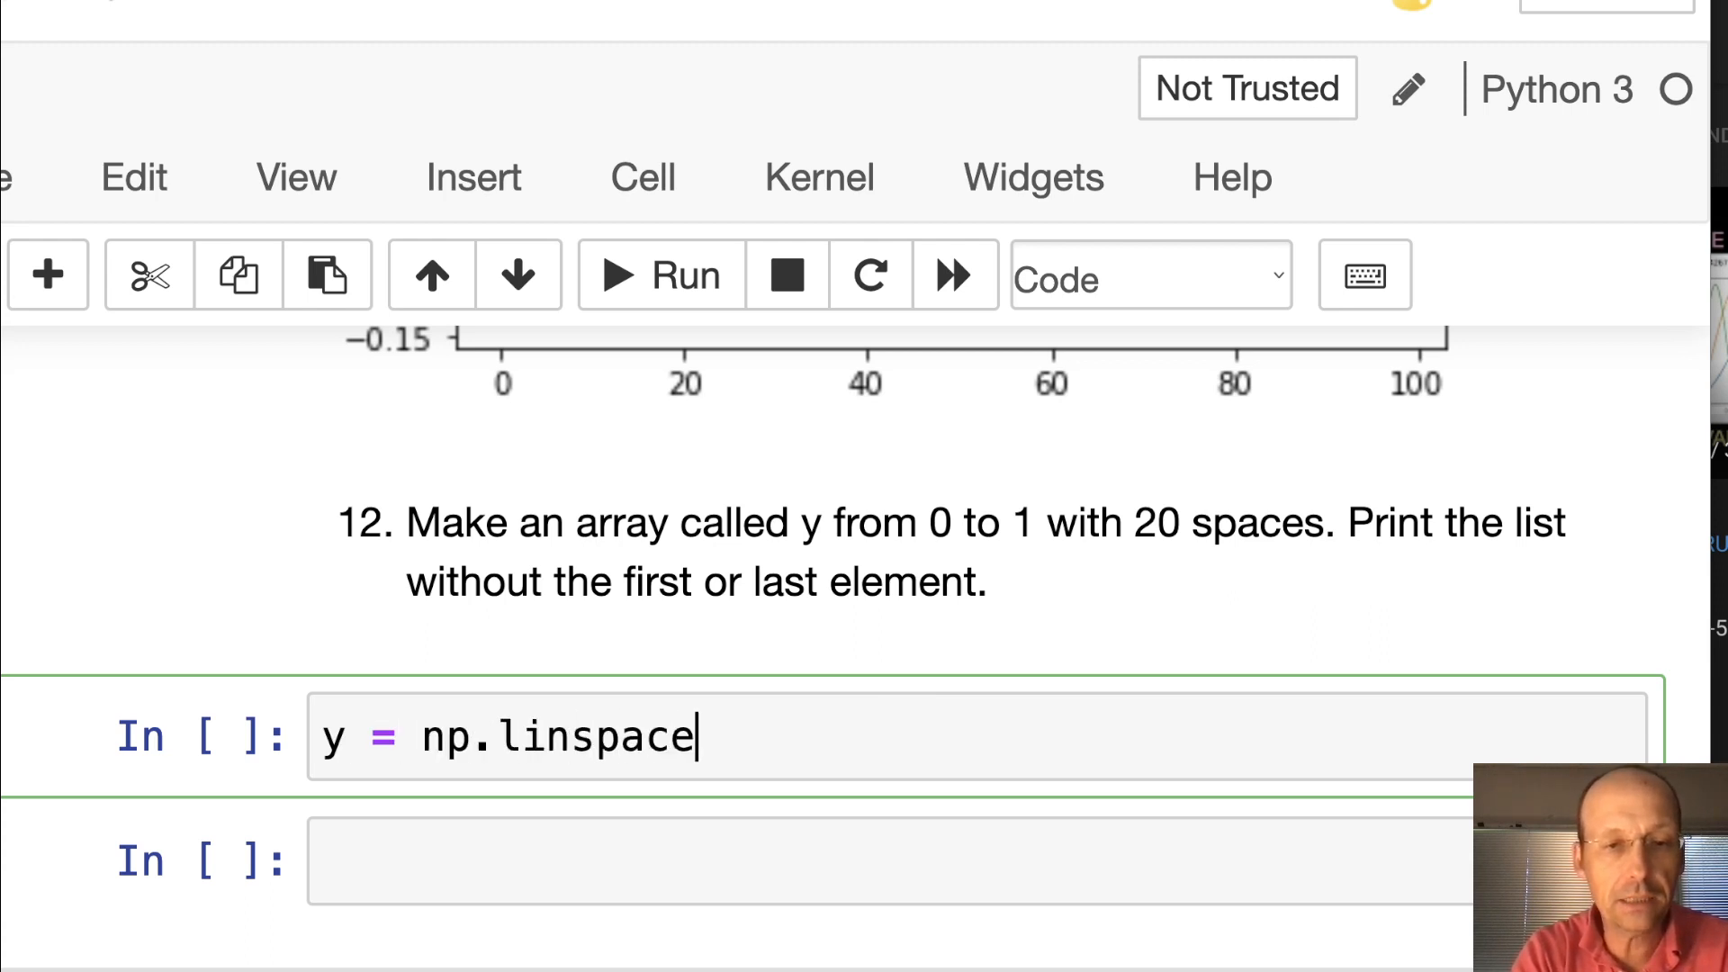
text((0,1,)
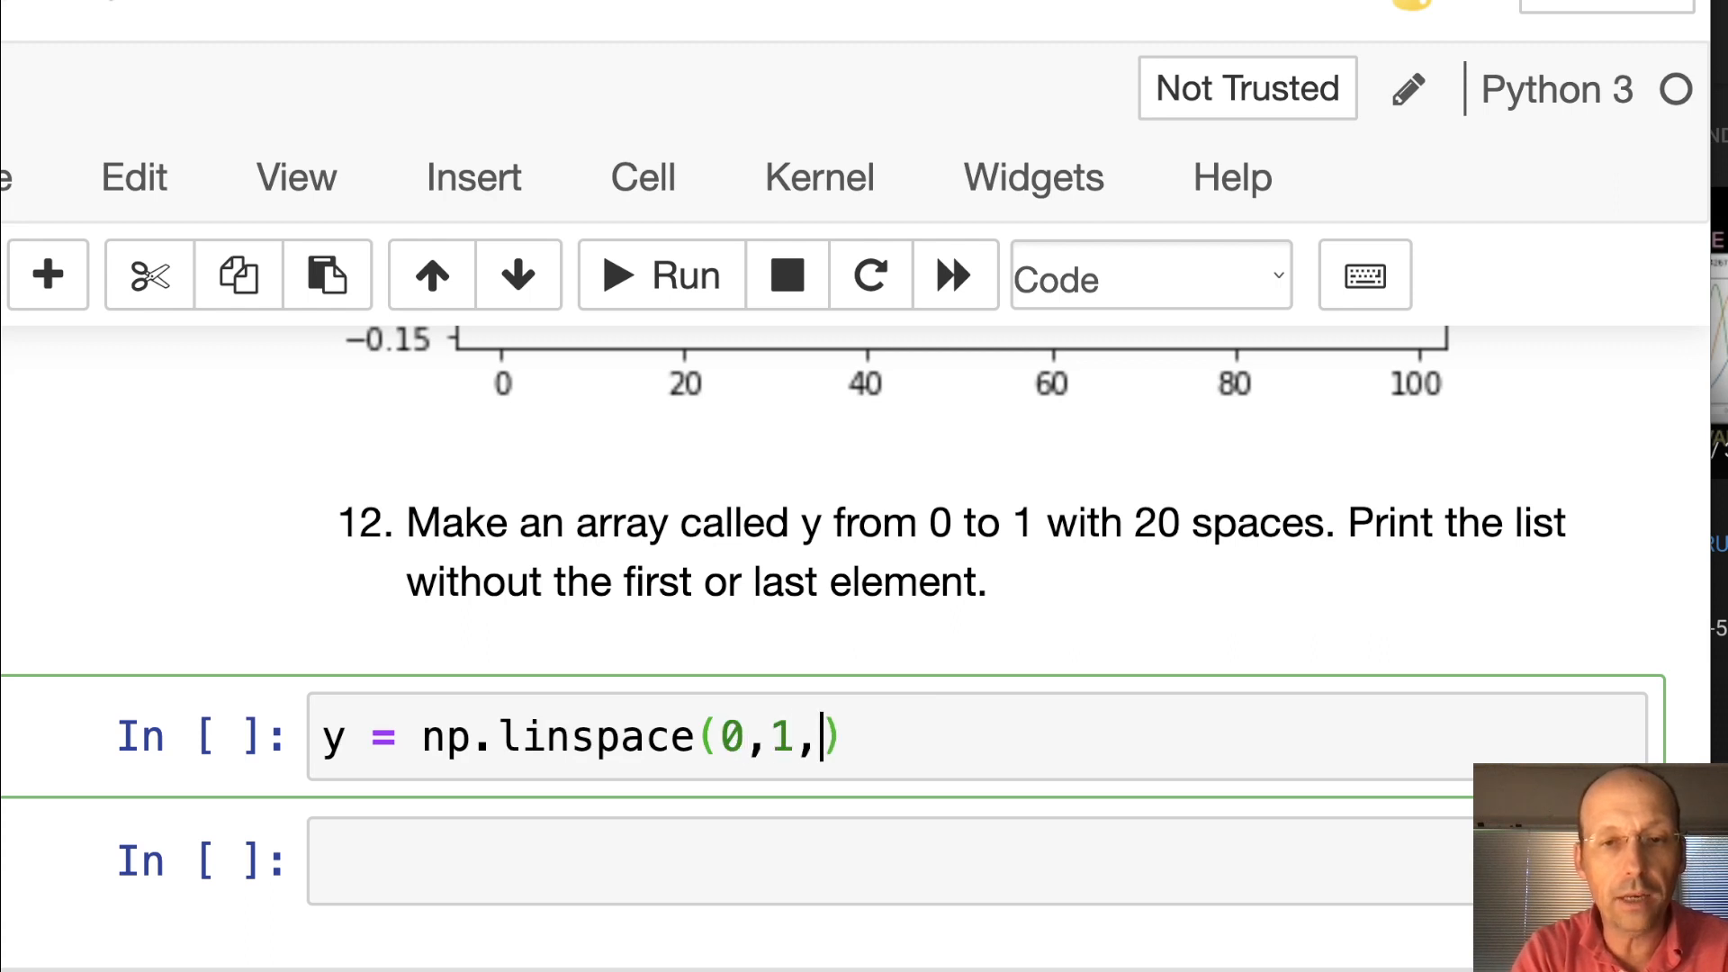
text(20))
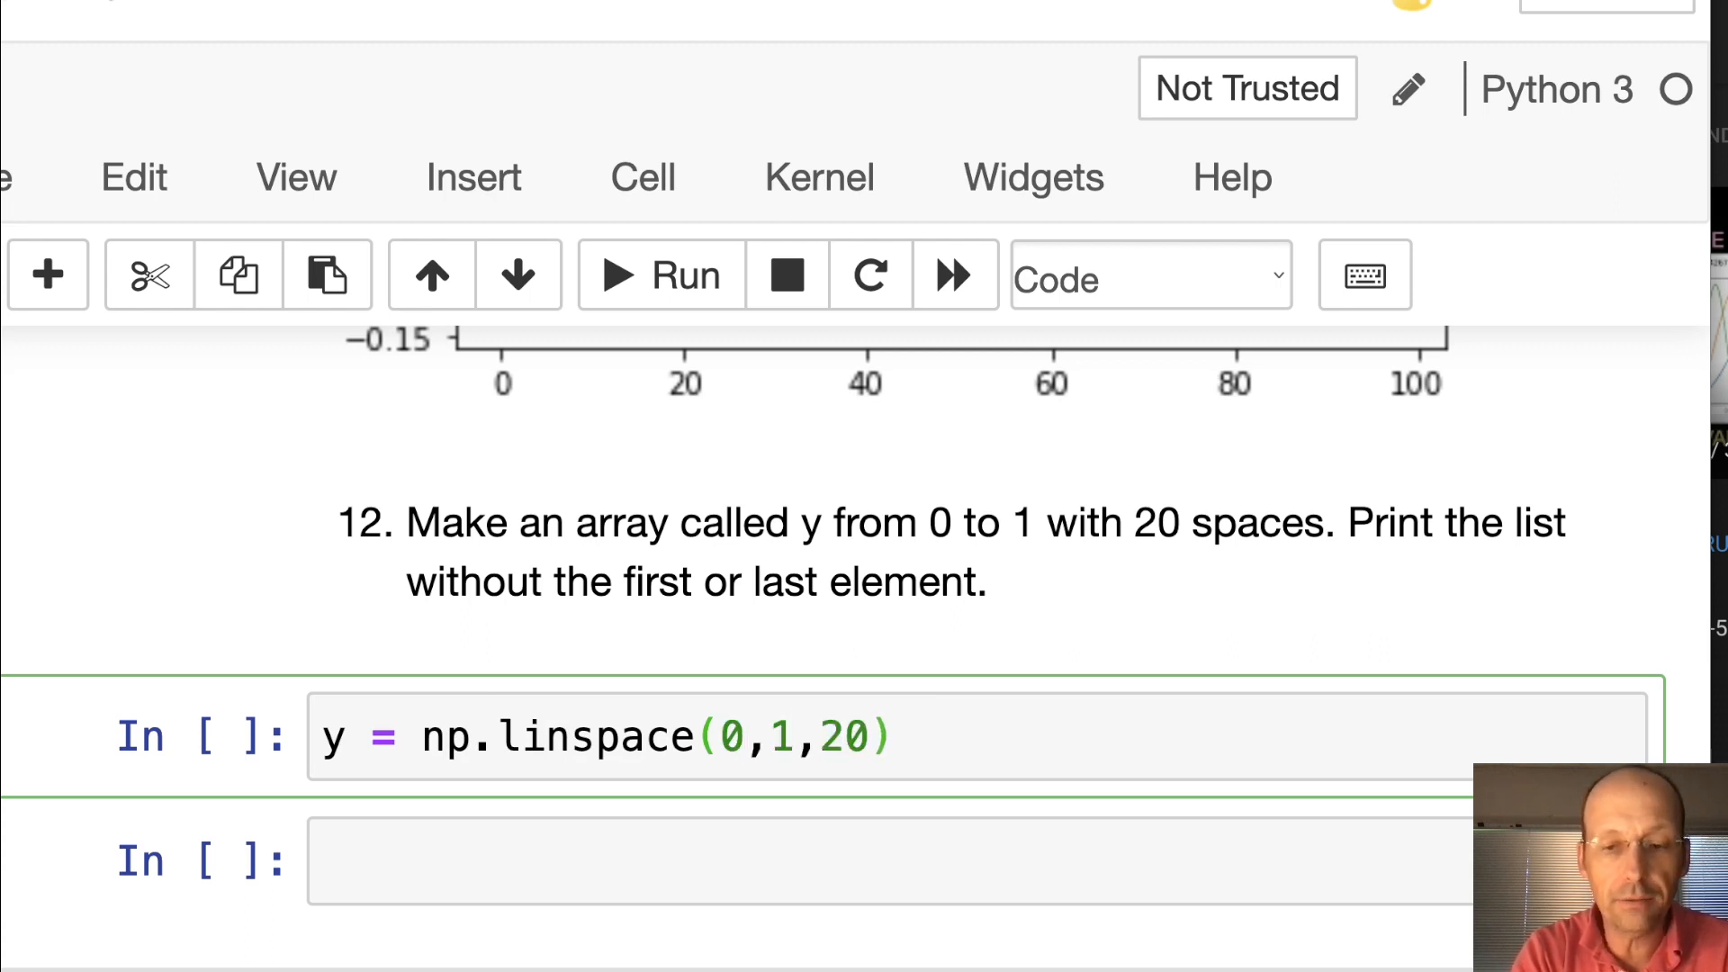
key(Backspace)
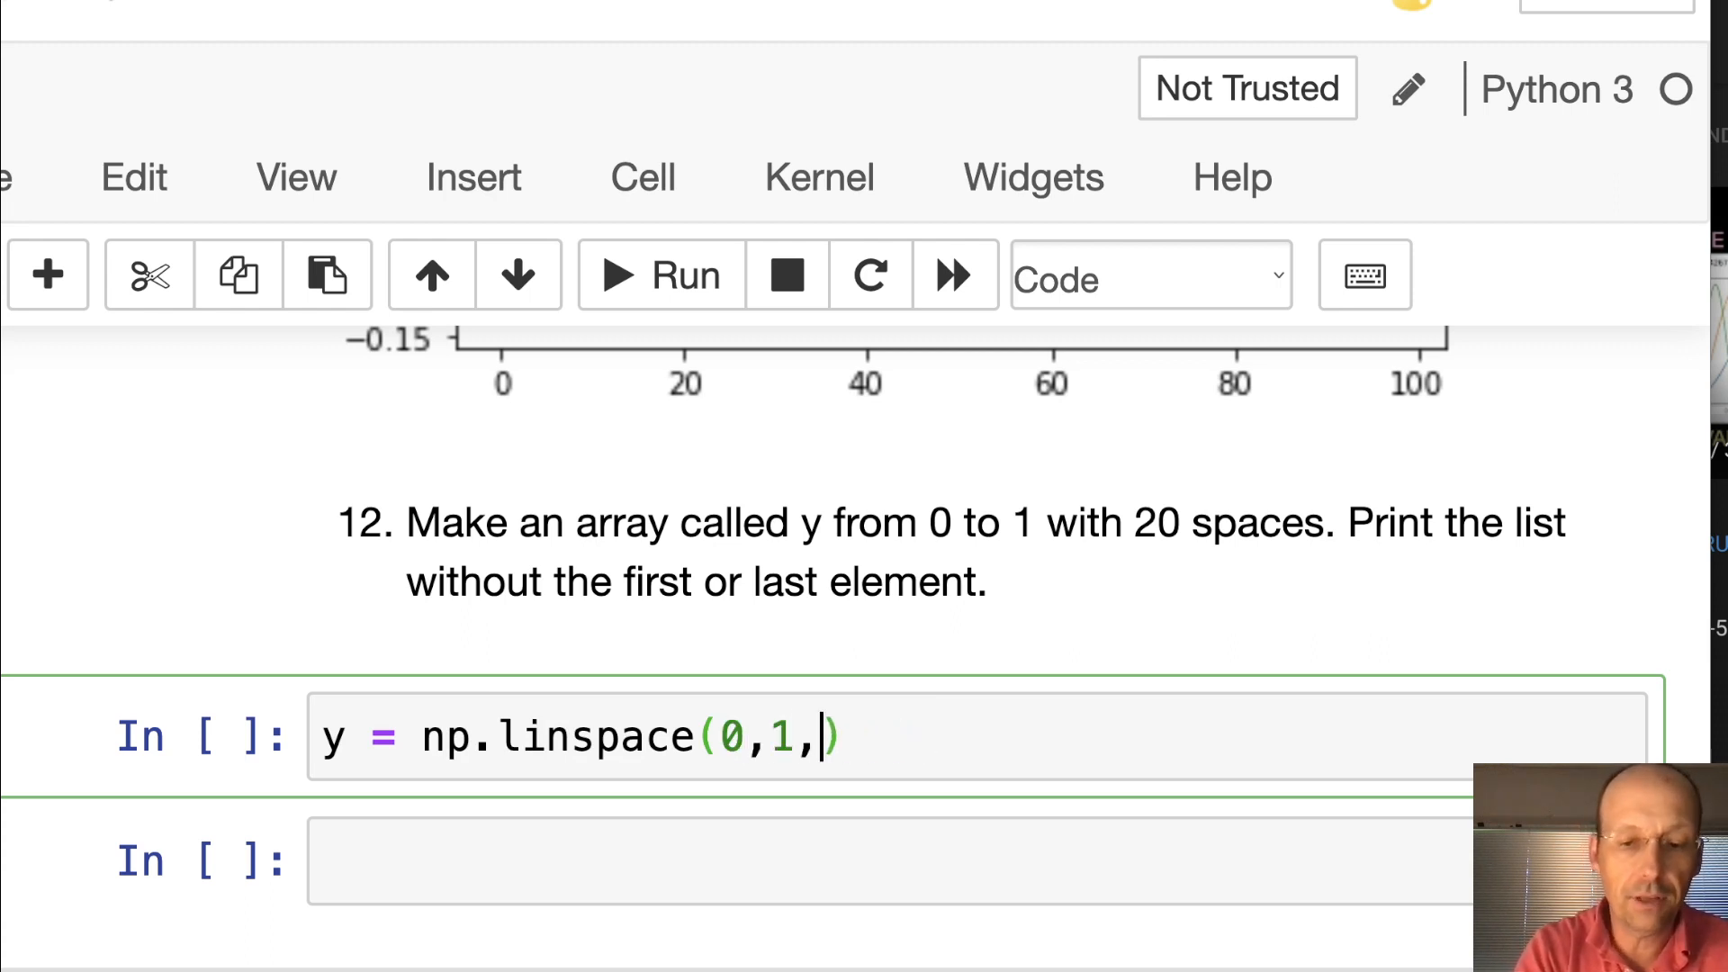
text(N+1)
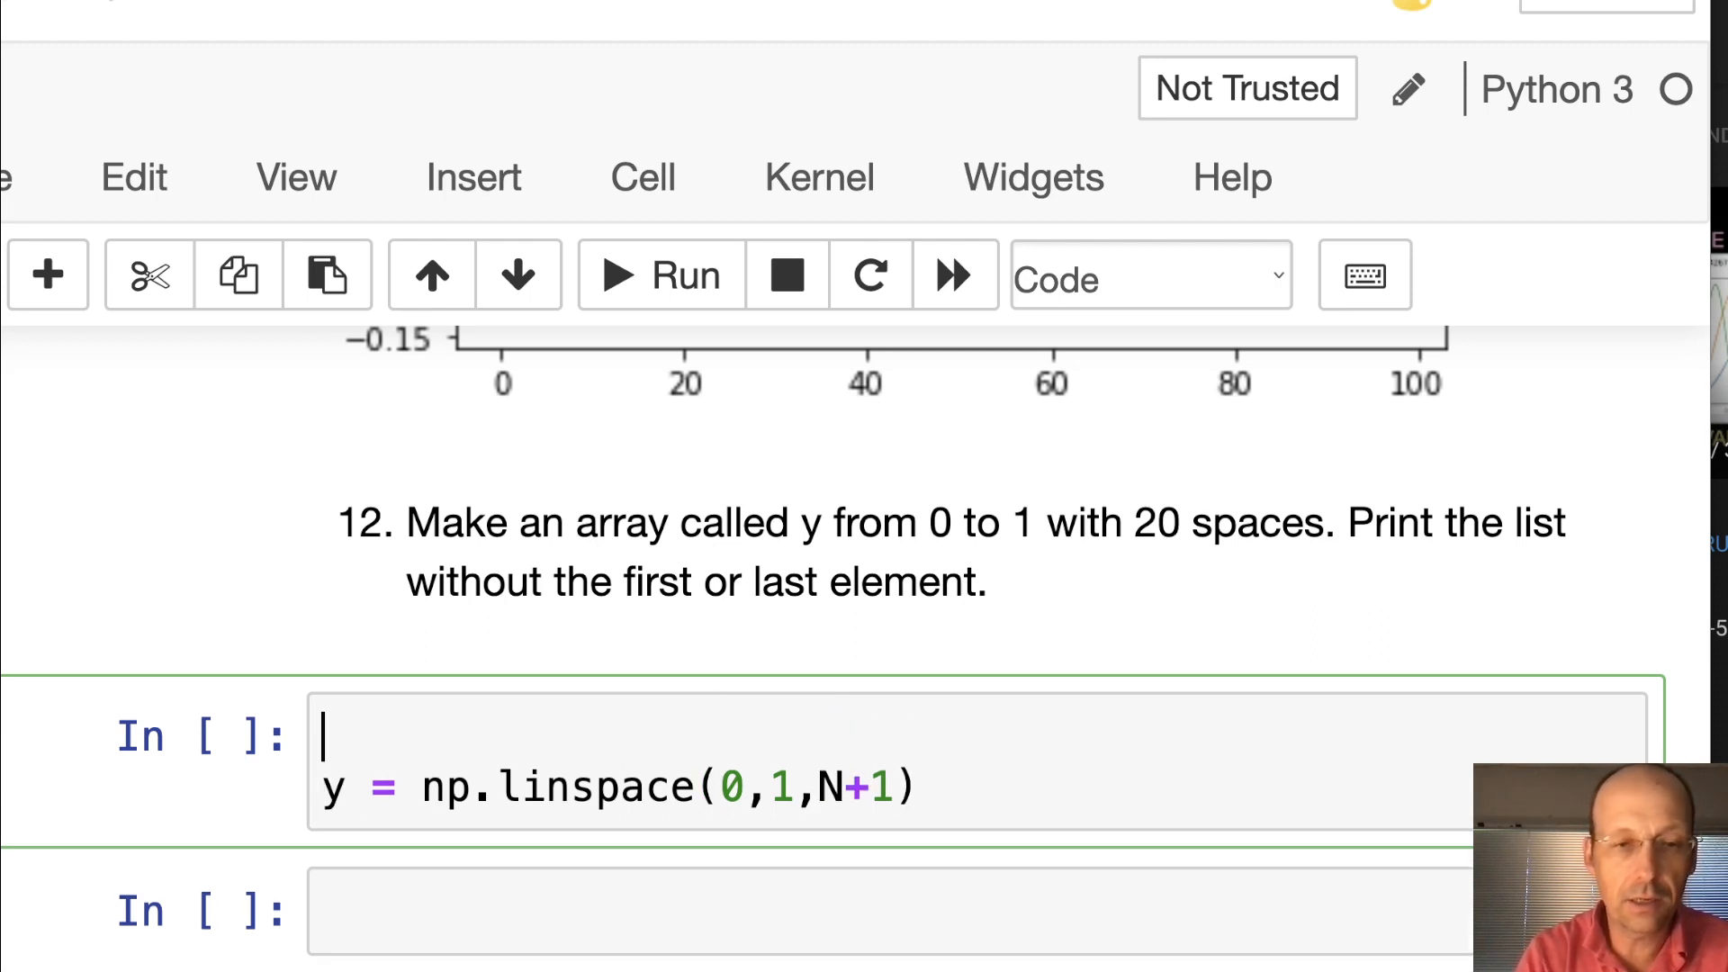
text(N = 20)
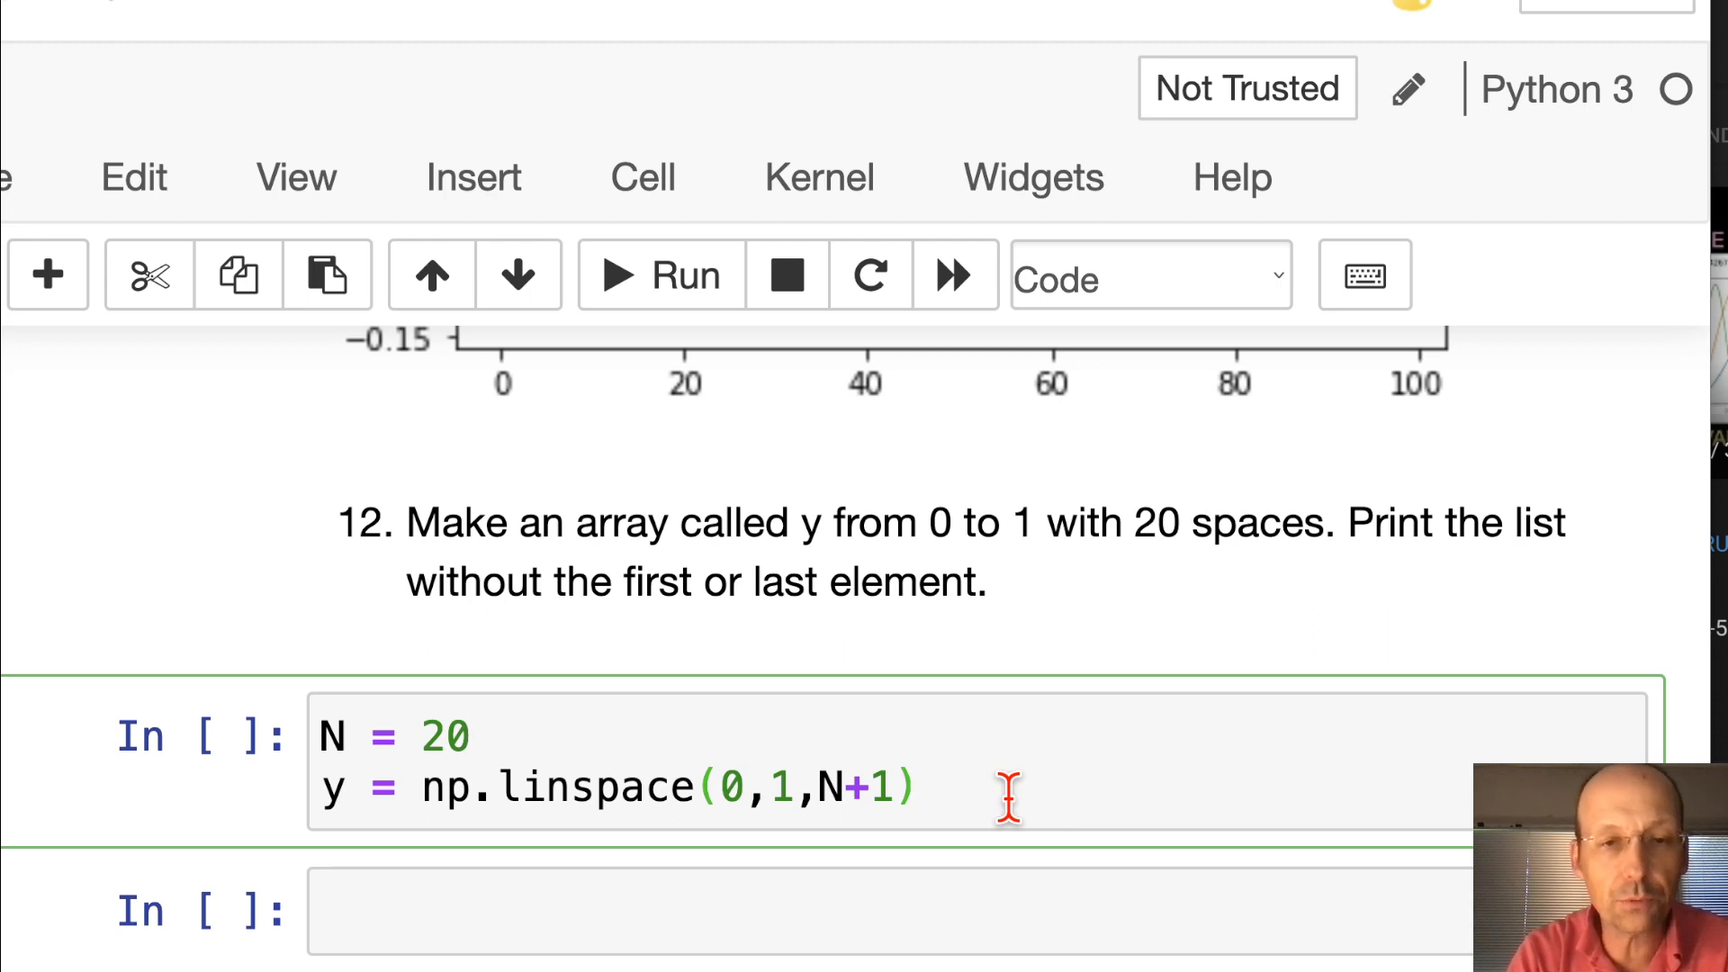
Add print(y) and print(y[1:-1]) and run, printing 0.05 through 0.95
text(print)
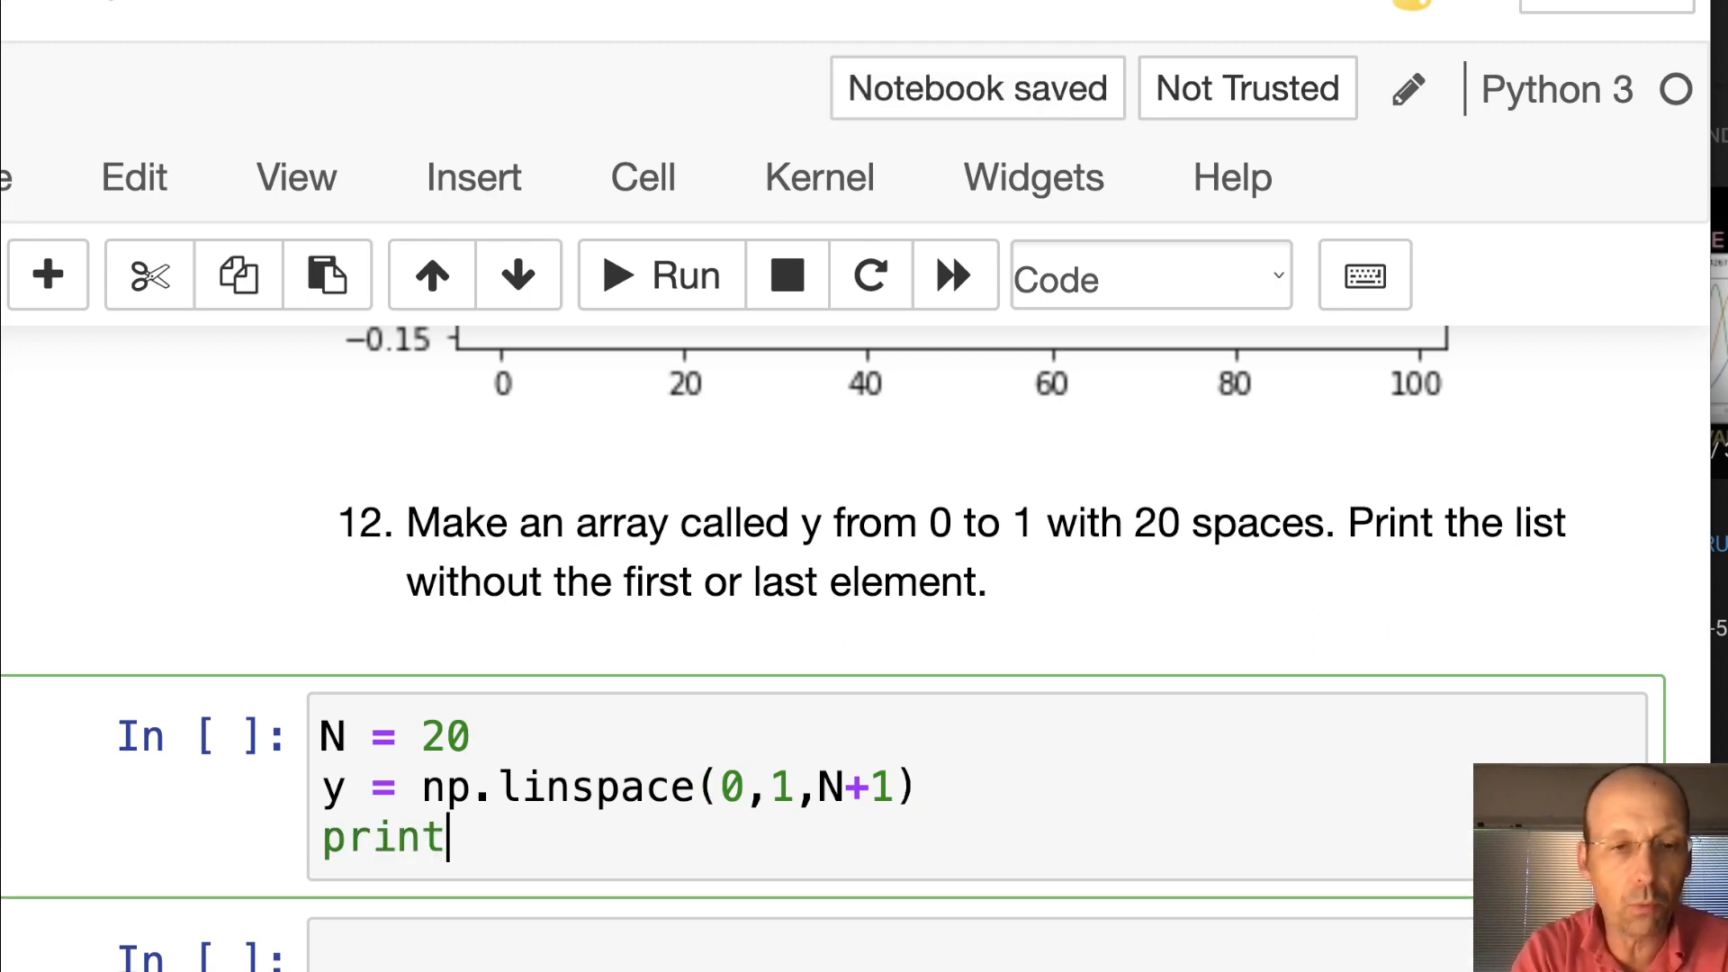
click(658, 275)
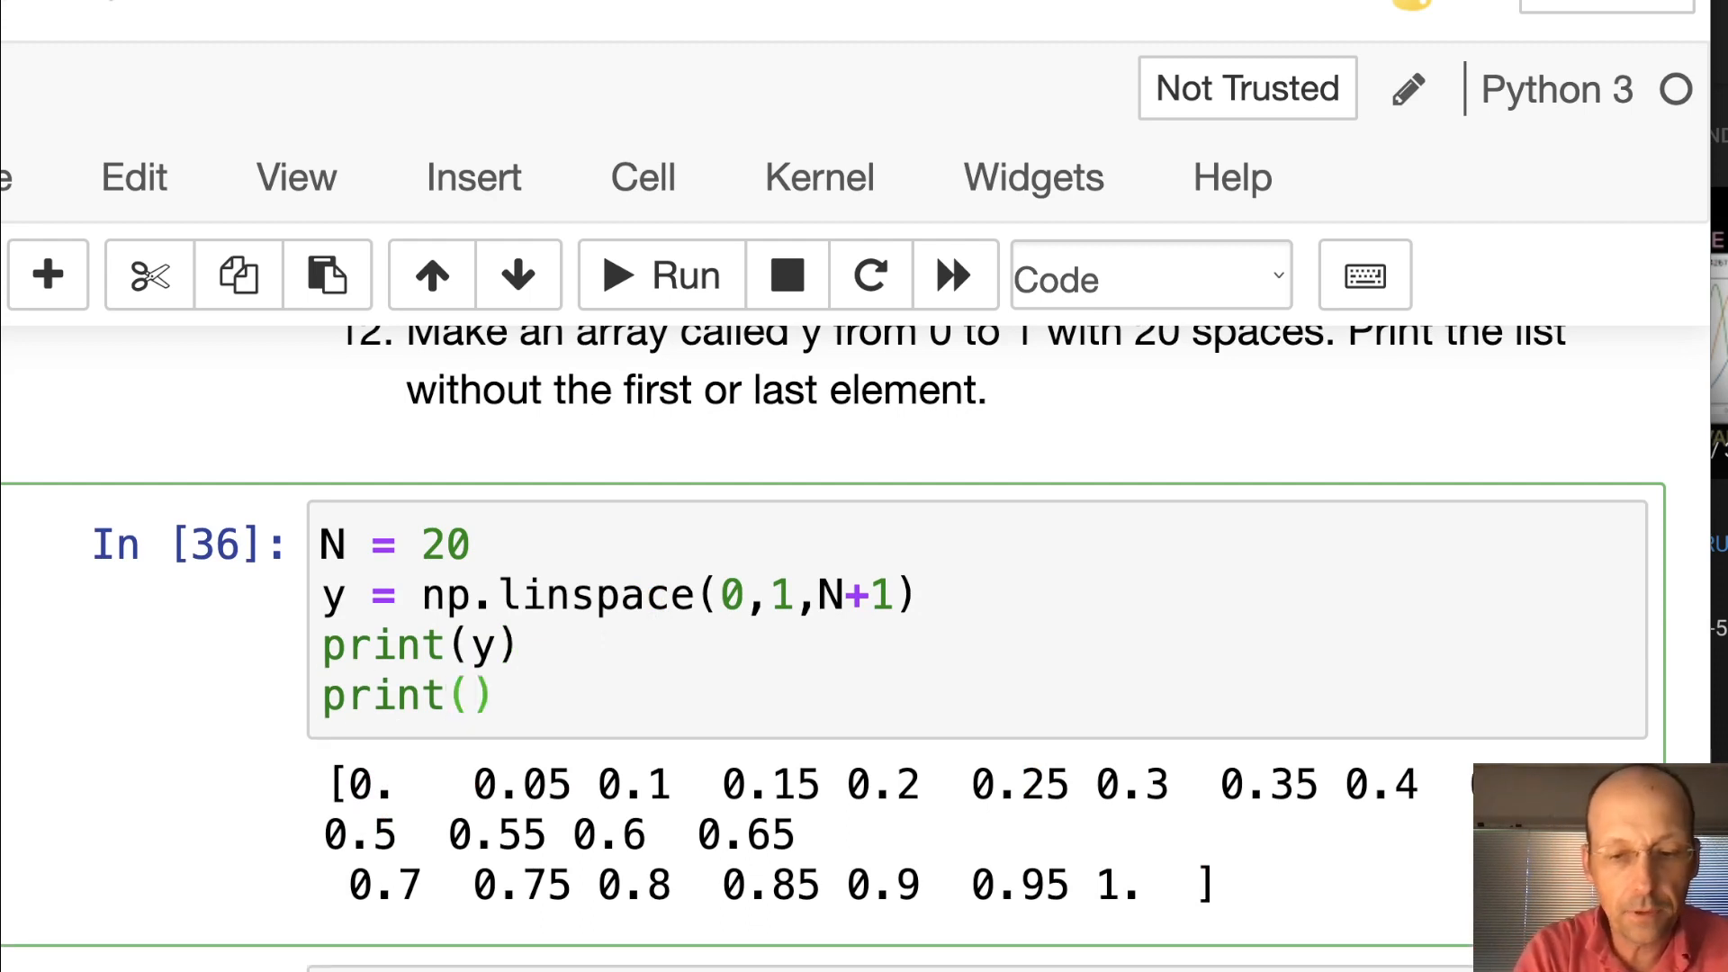
text(y[])
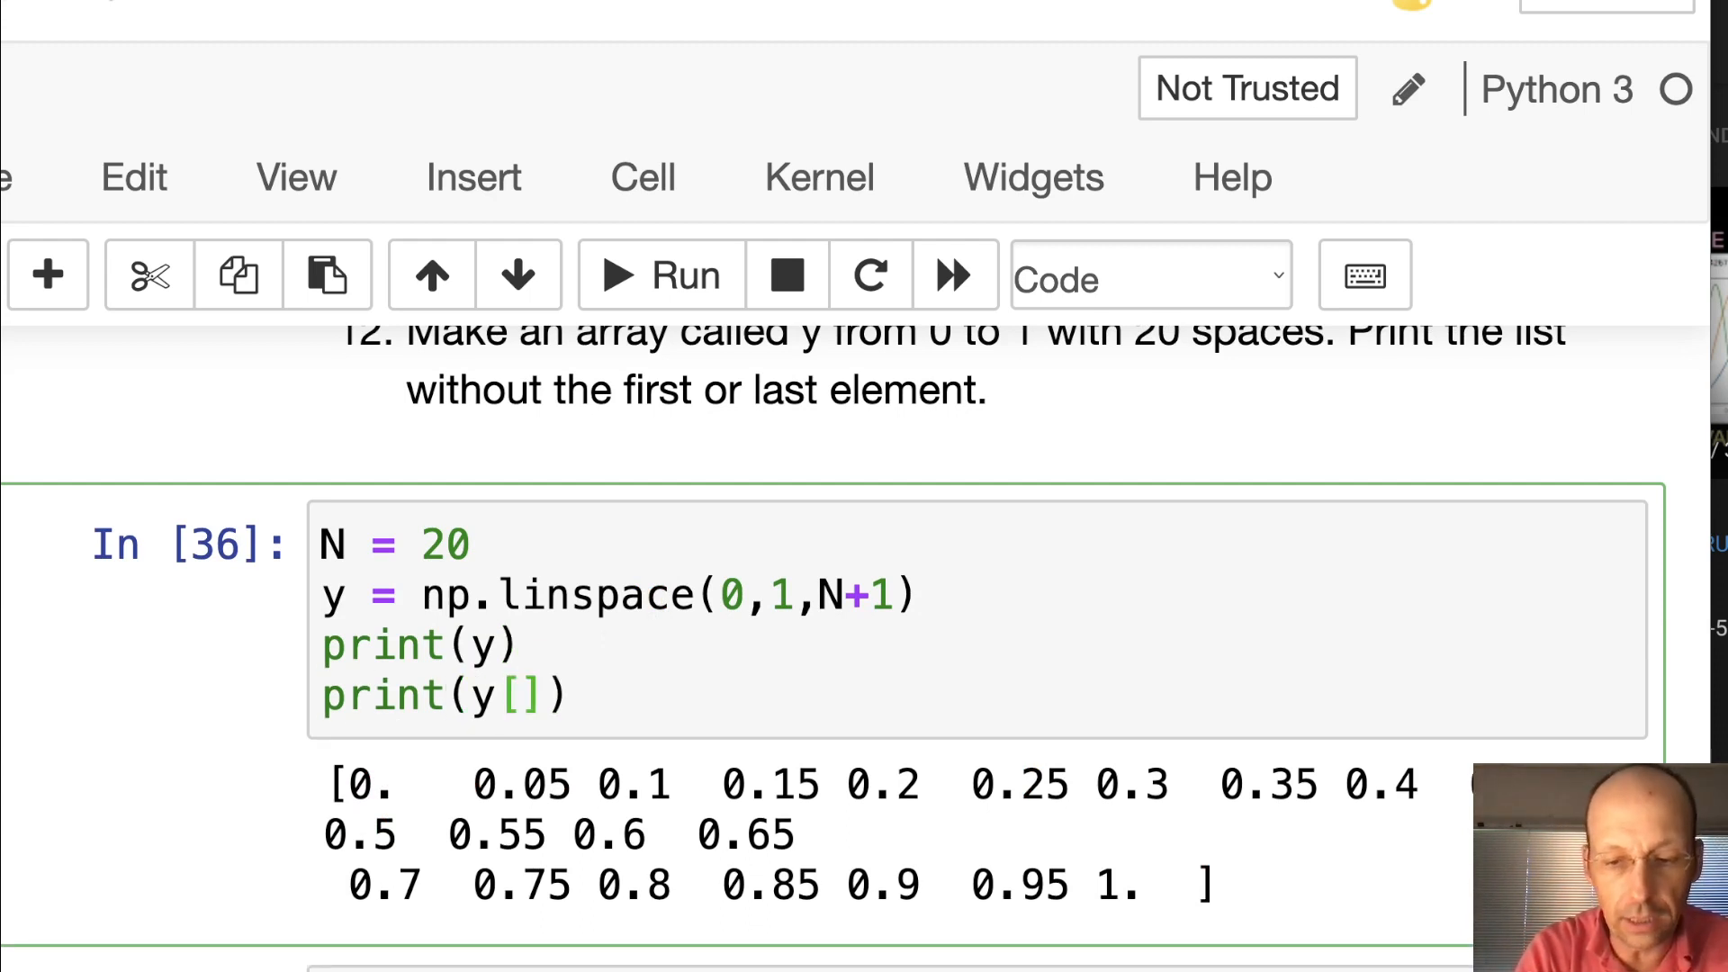
text(1)
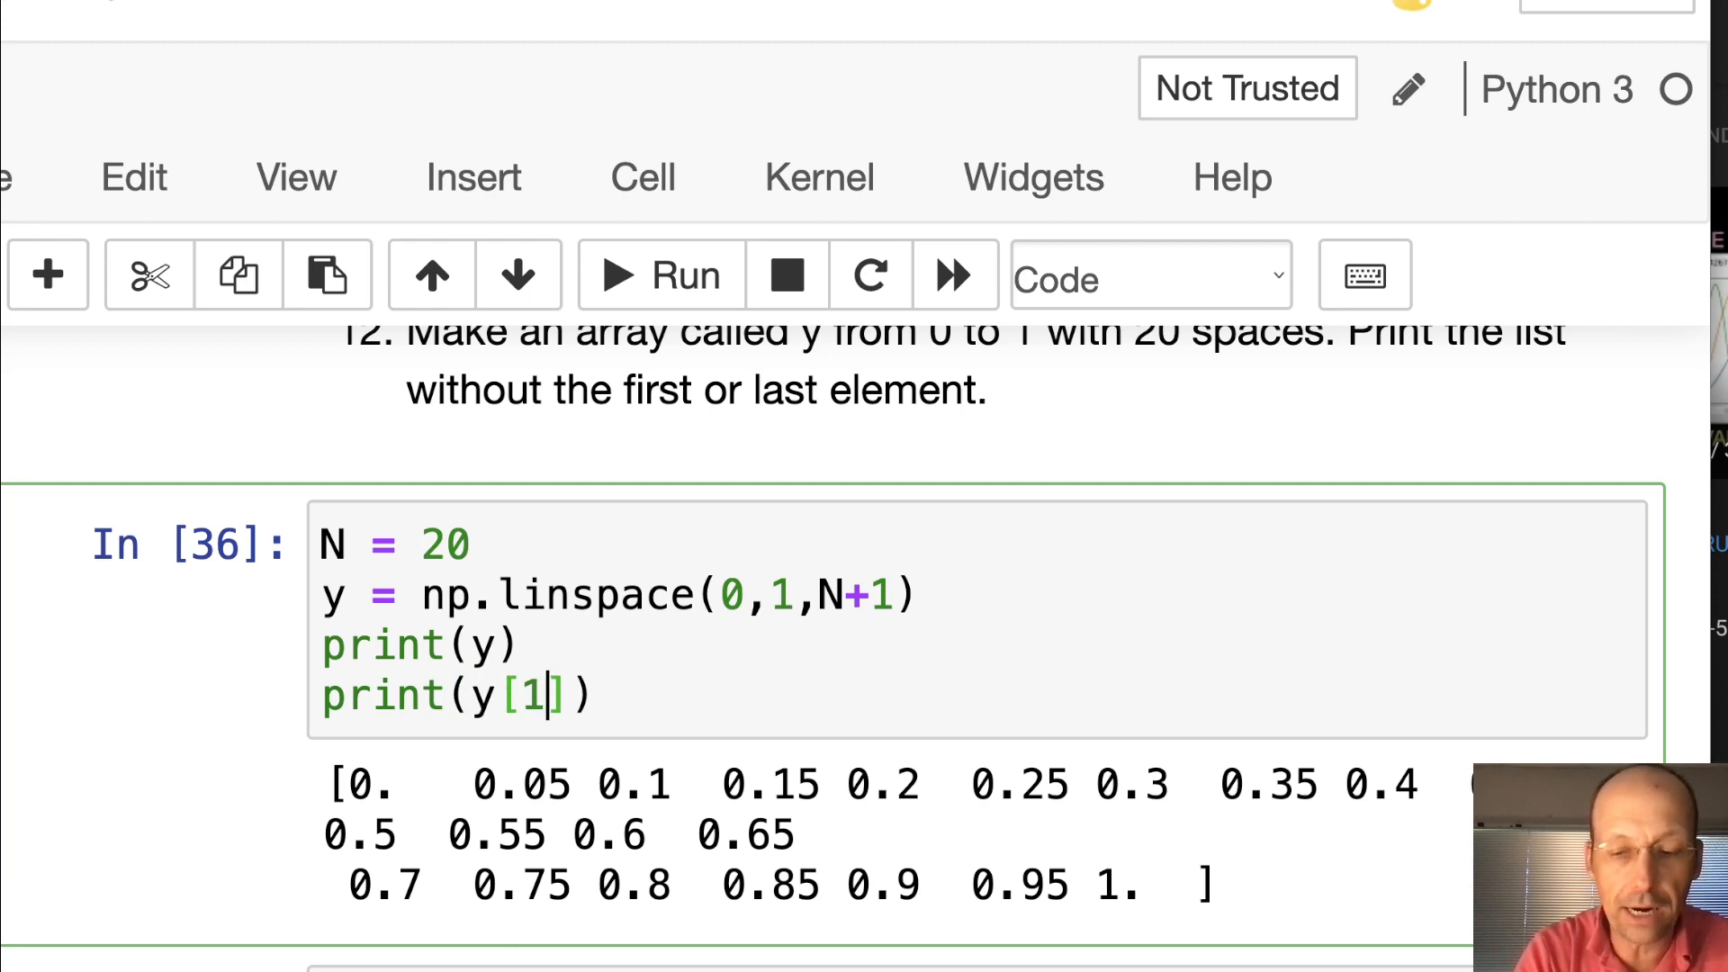
text(:-1)
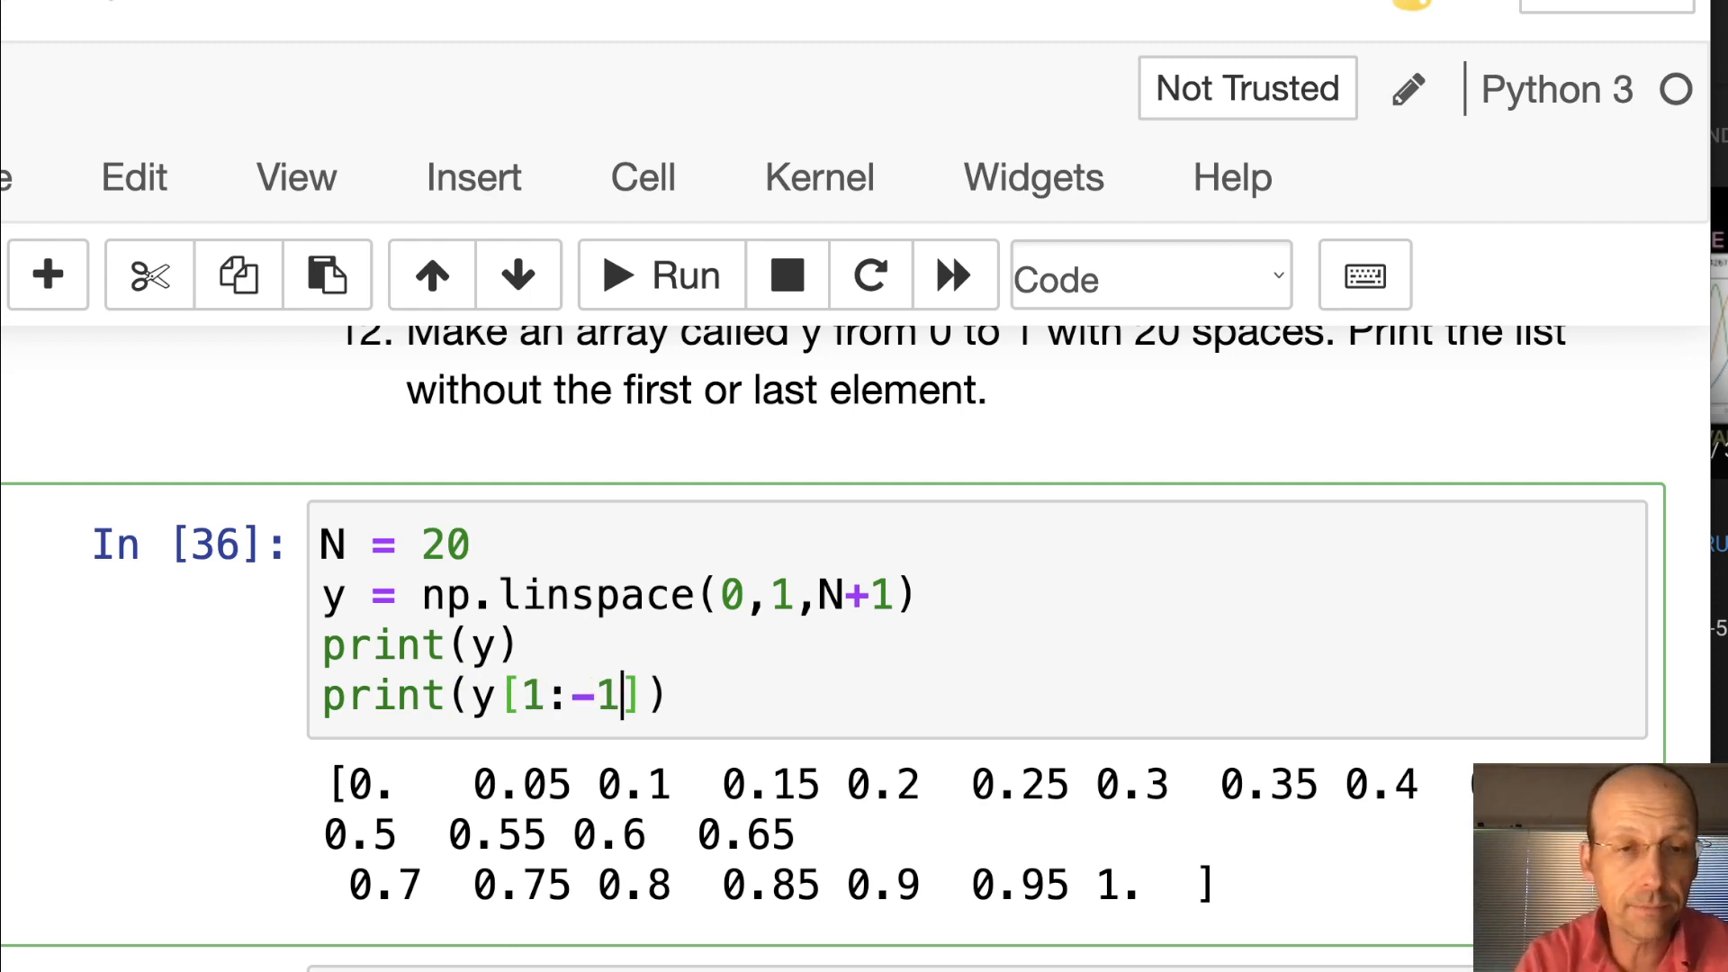
click(659, 275)
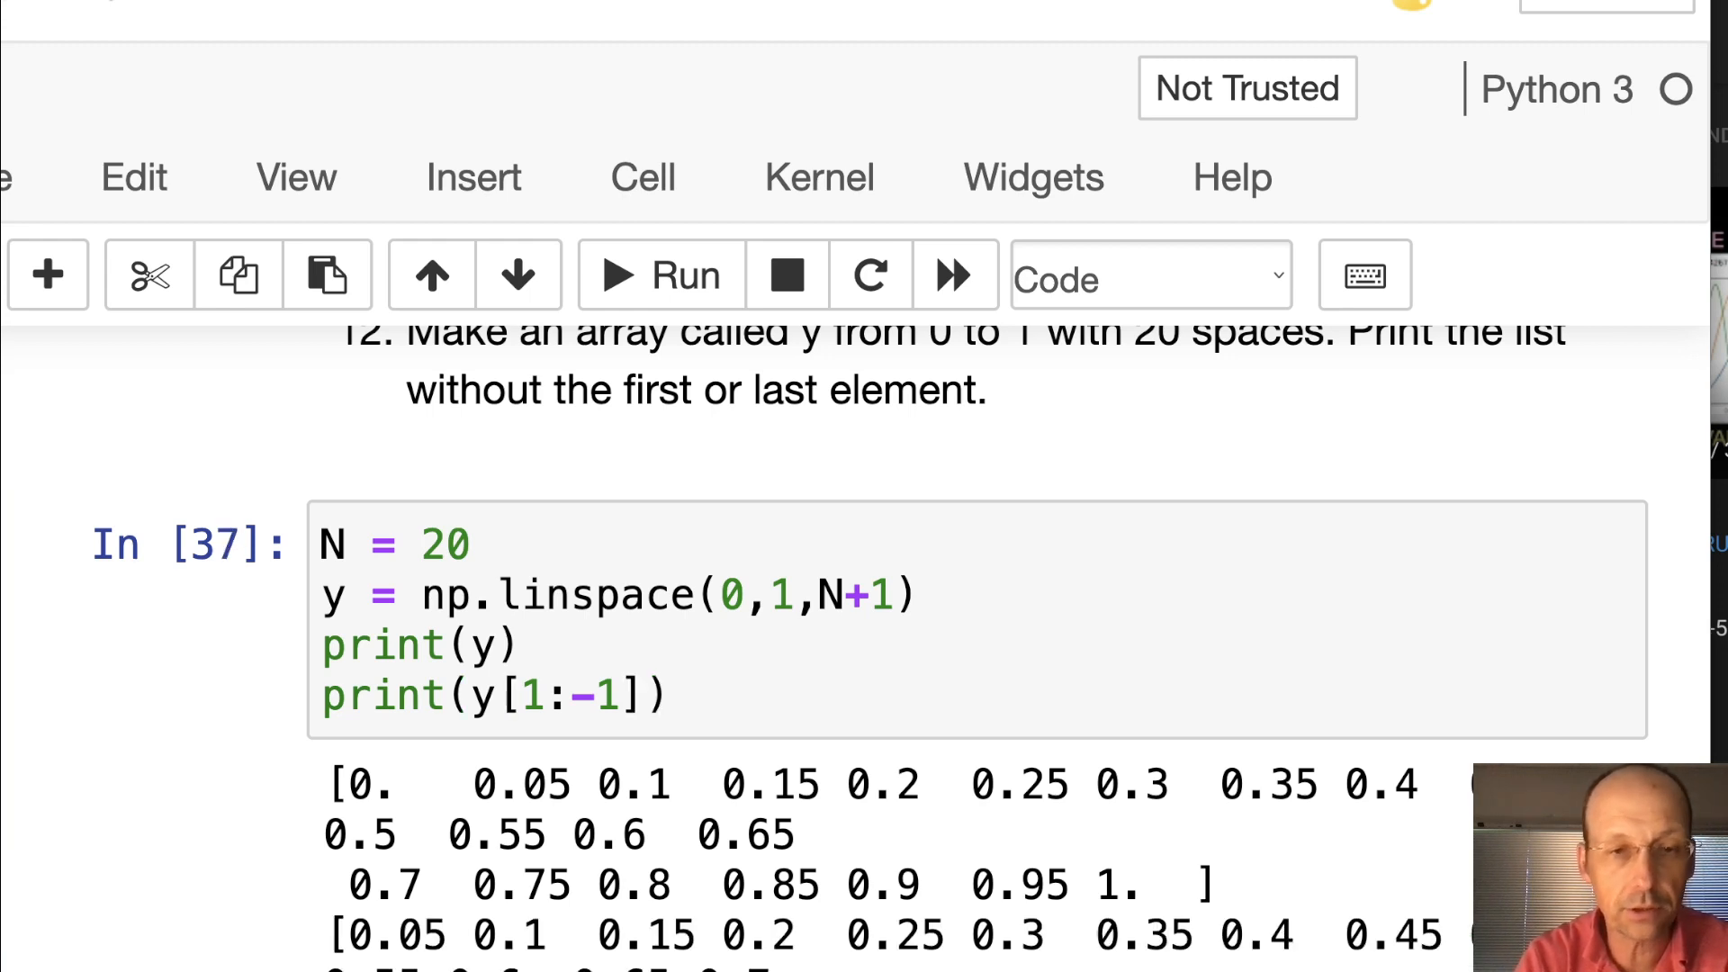
scroll(up, 3)
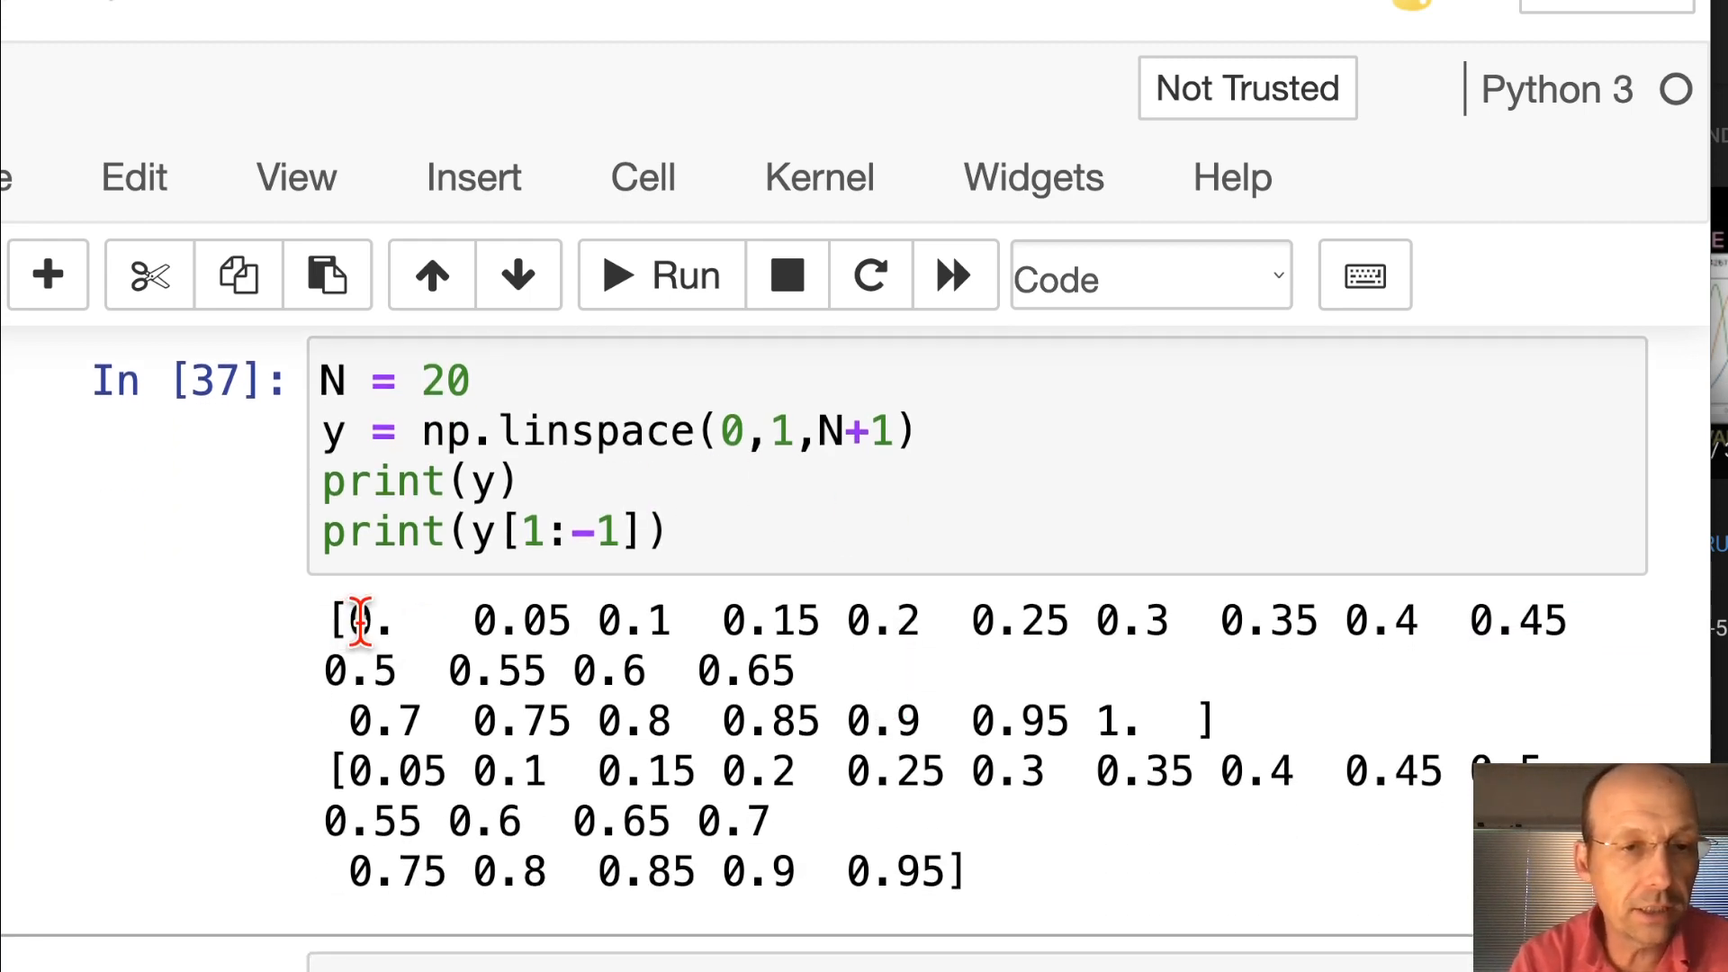
mouse_move(964, 716)
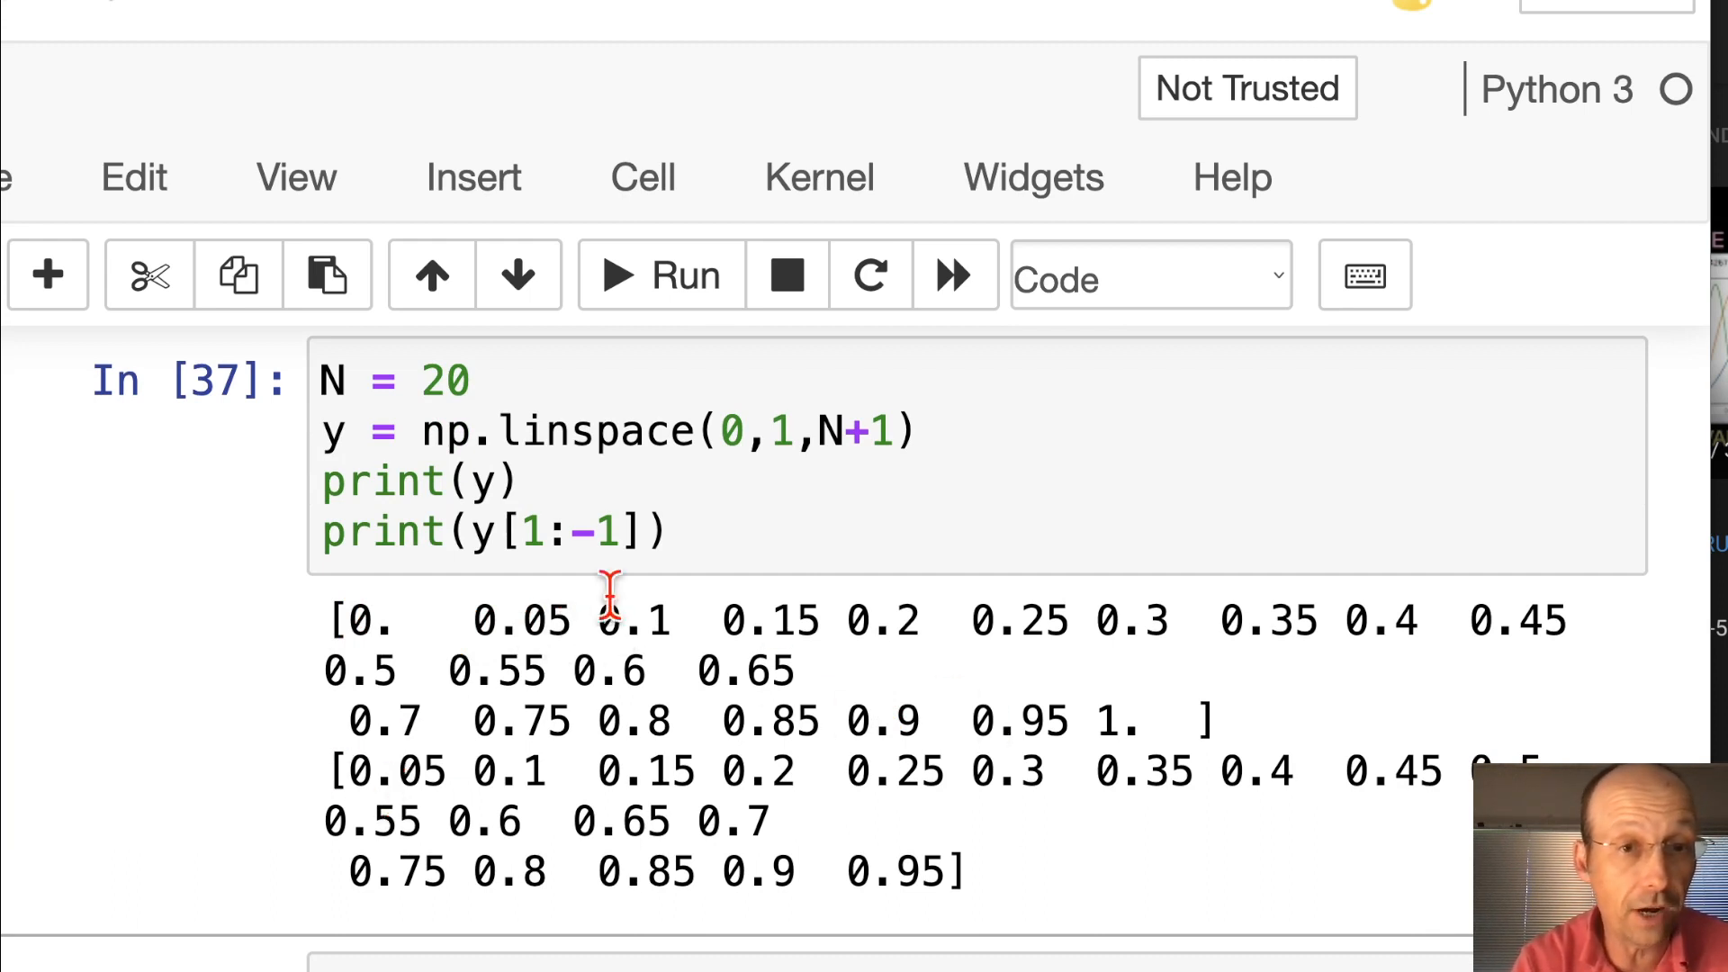
mouse_move(1075, 937)
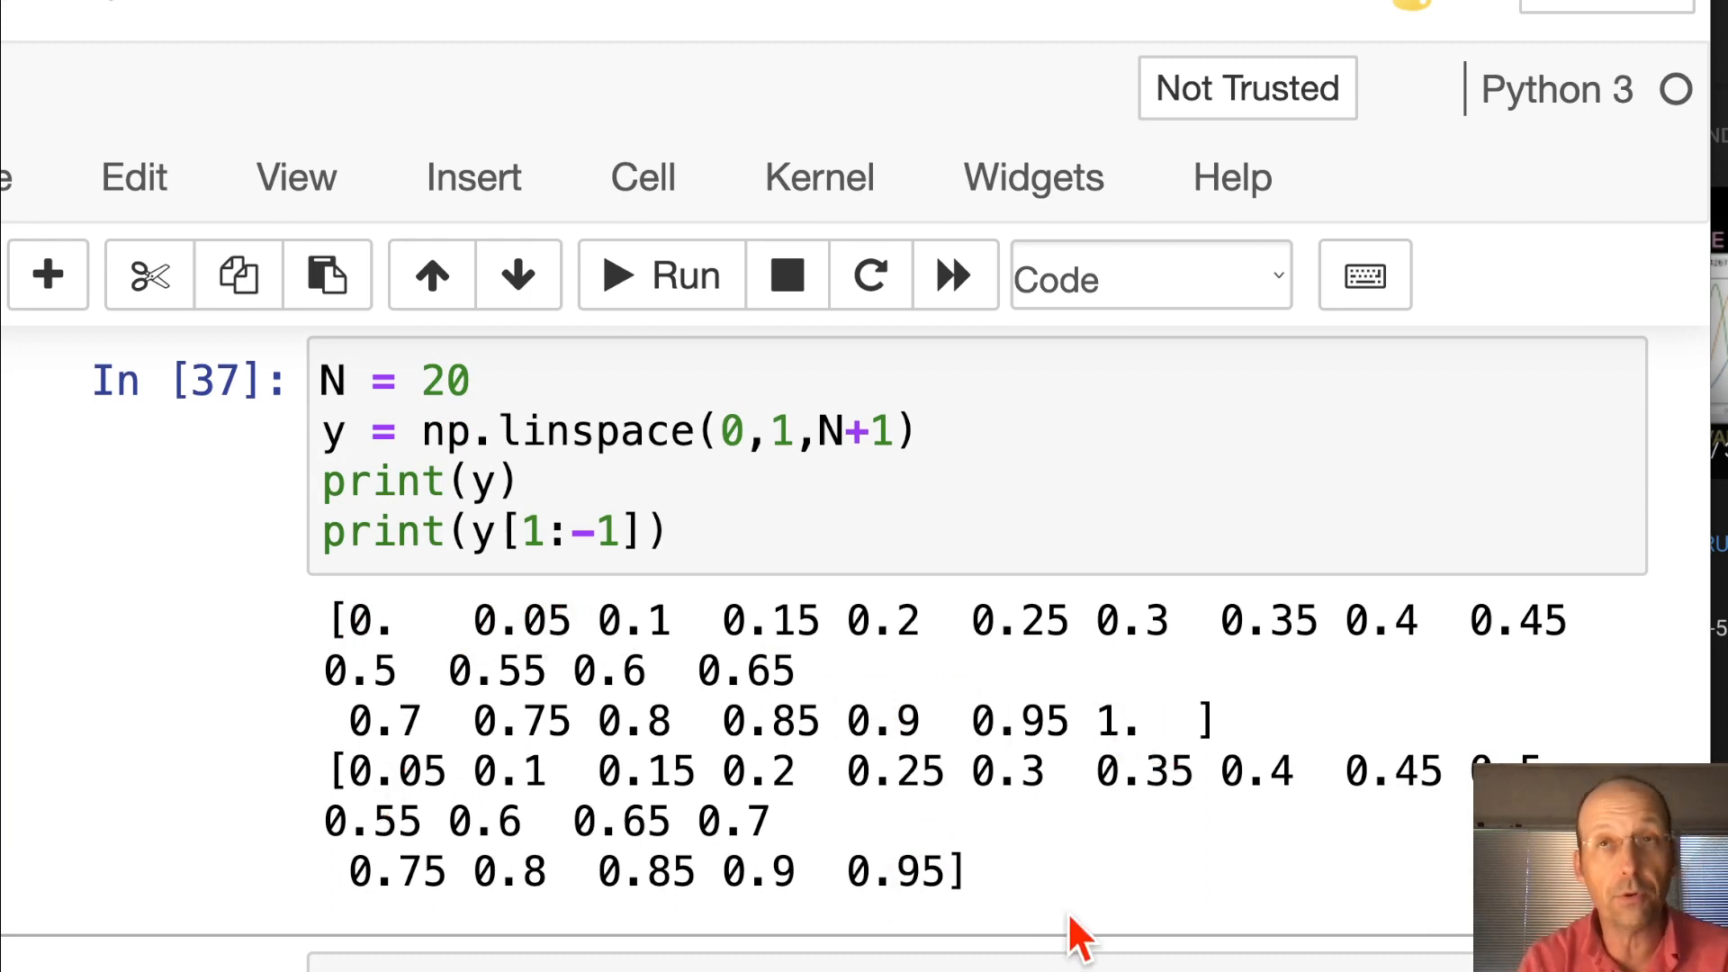
mouse_move(336, 771)
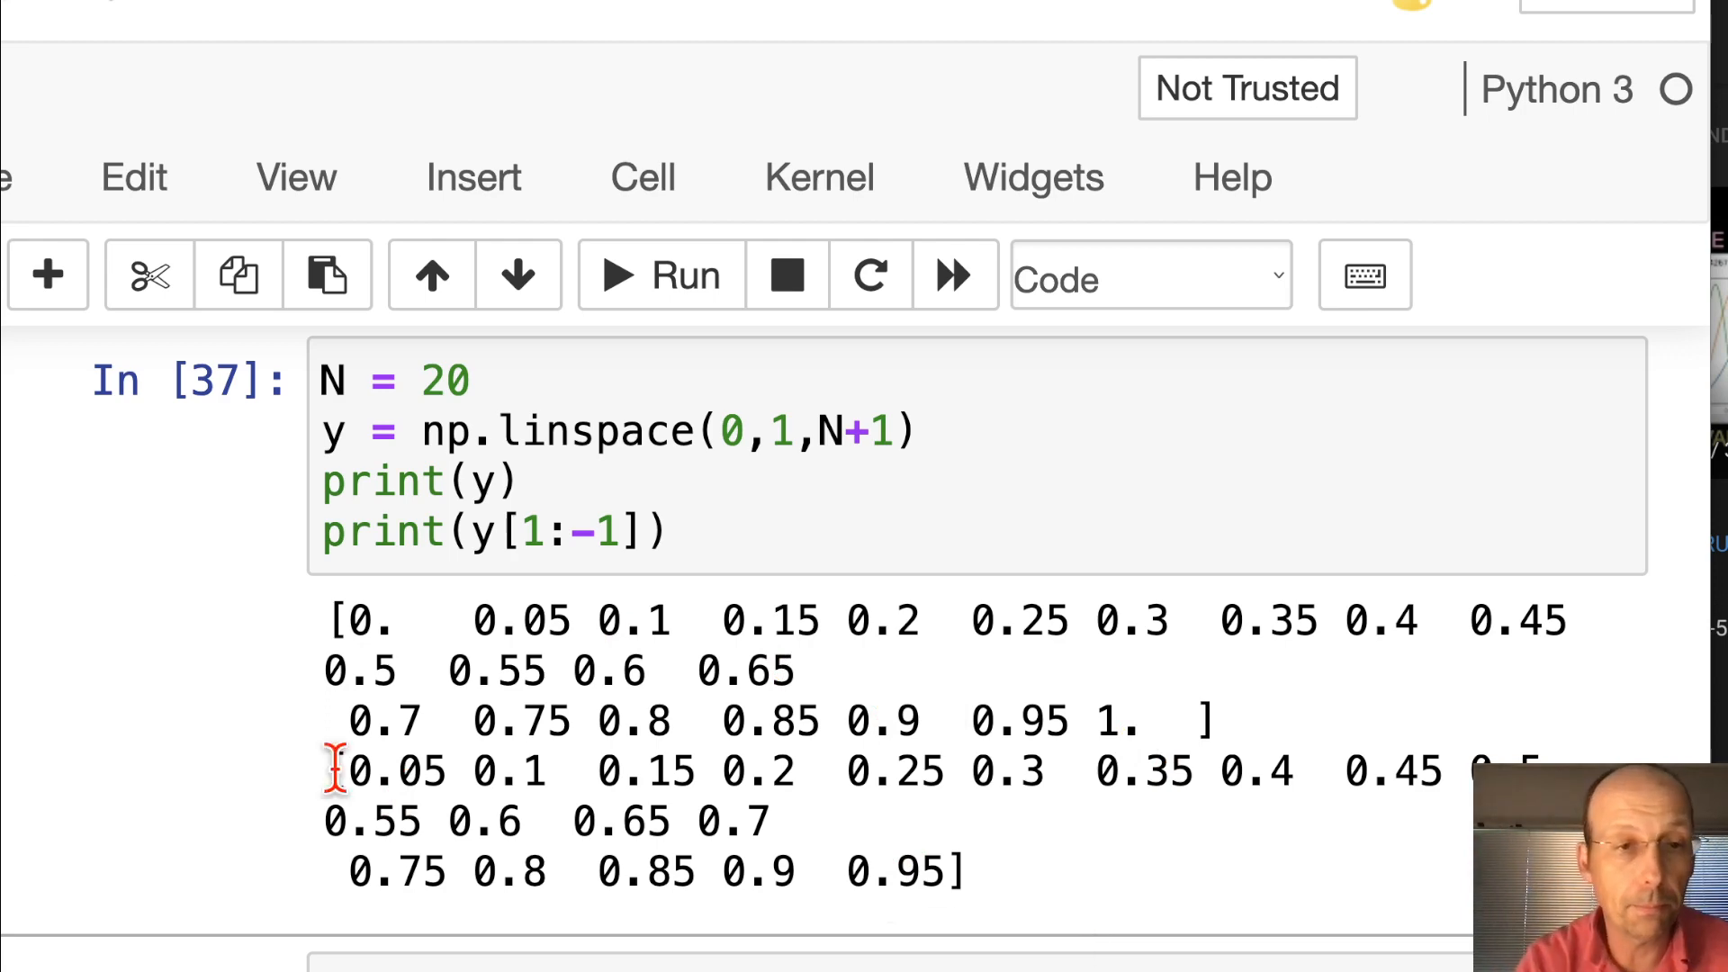
scroll(up, 3)
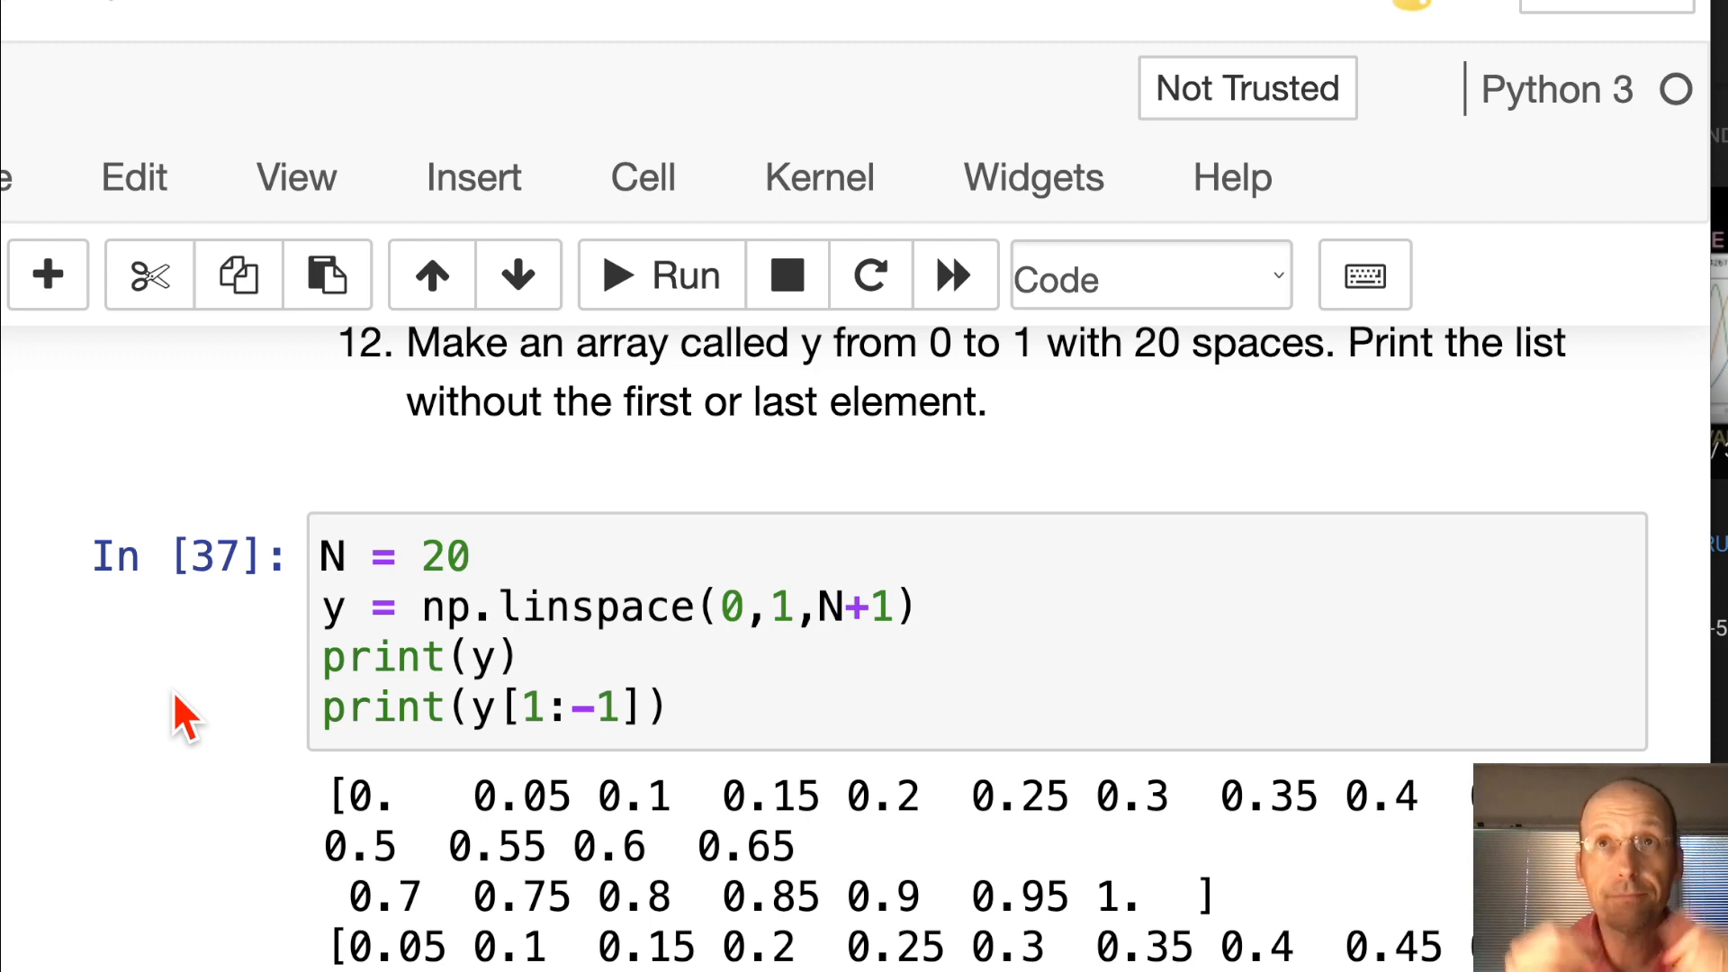
mouse_move(185, 718)
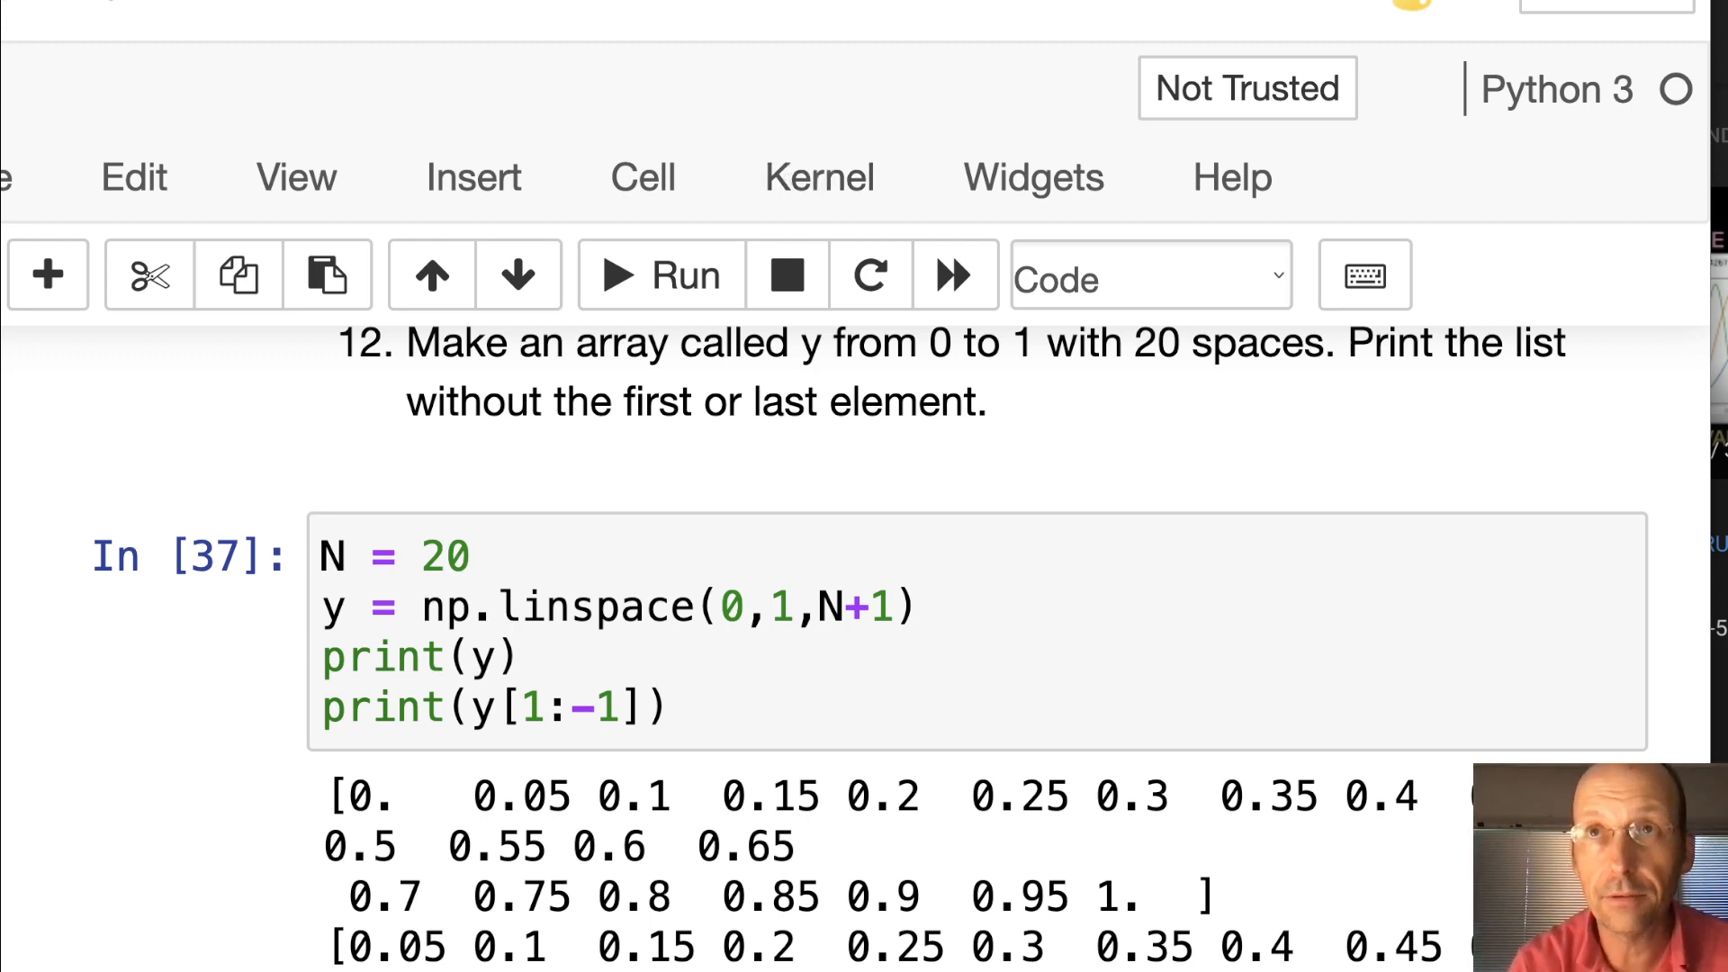